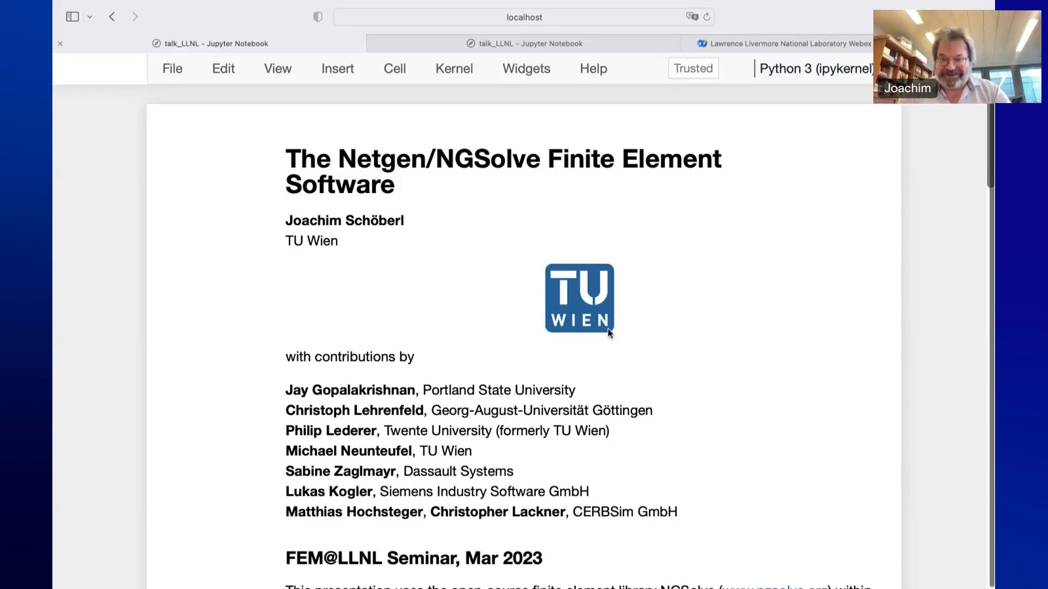
mouse_move(664, 400)
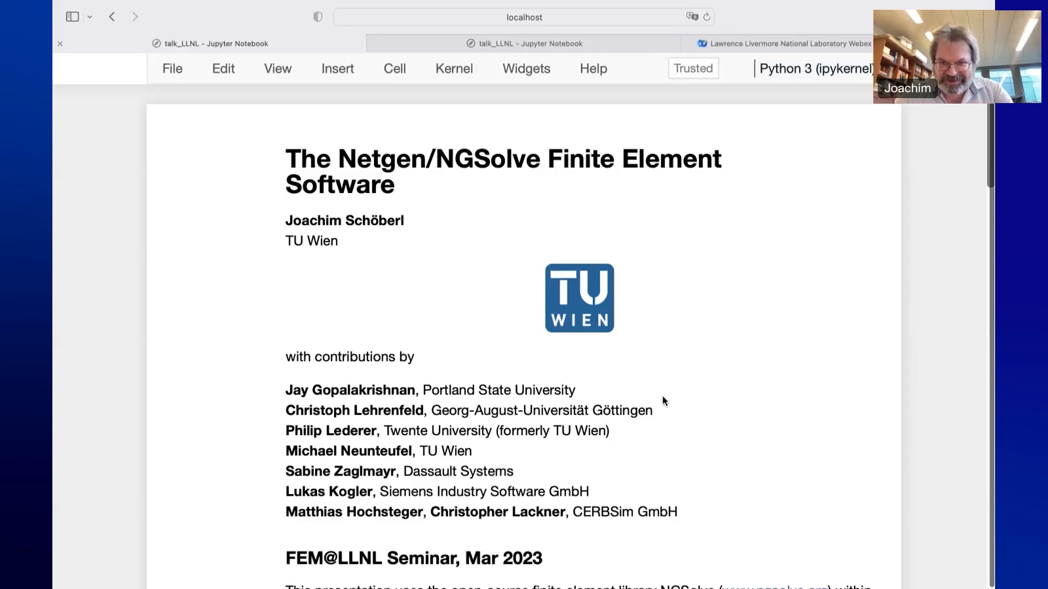
mouse_move(793, 460)
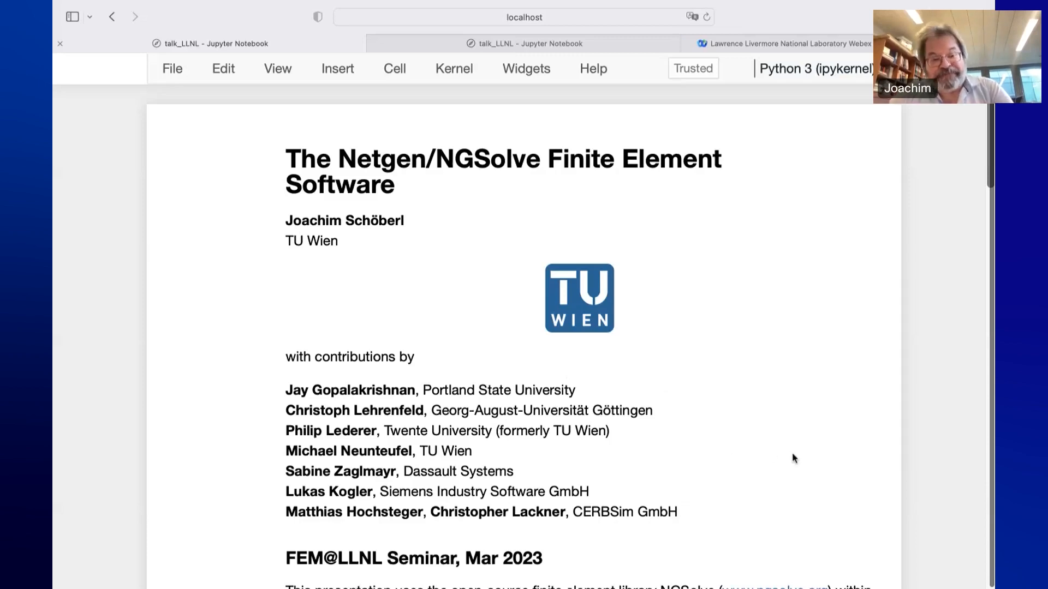
mouse_move(394, 205)
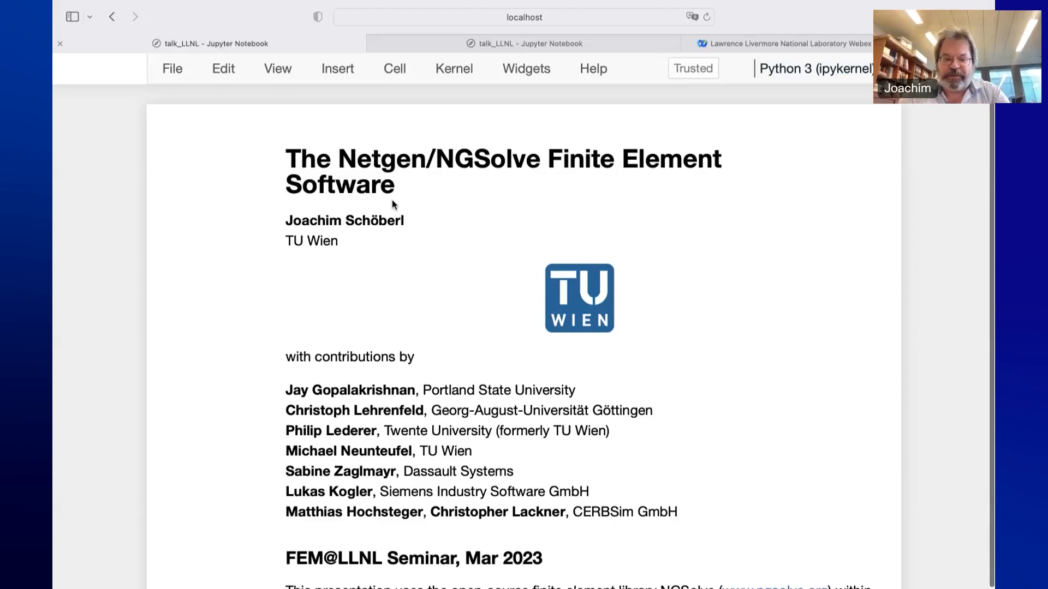
Scroll past the contributors and FEM@LLNL seminar heading to the 'Some first examples' links
scroll("down", 3)
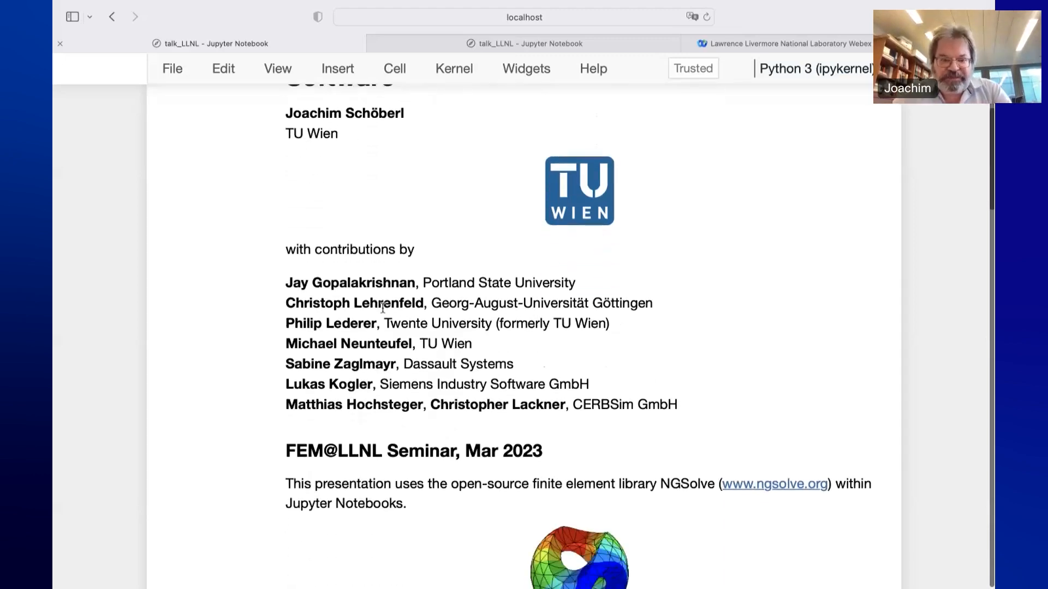
mouse_move(359, 276)
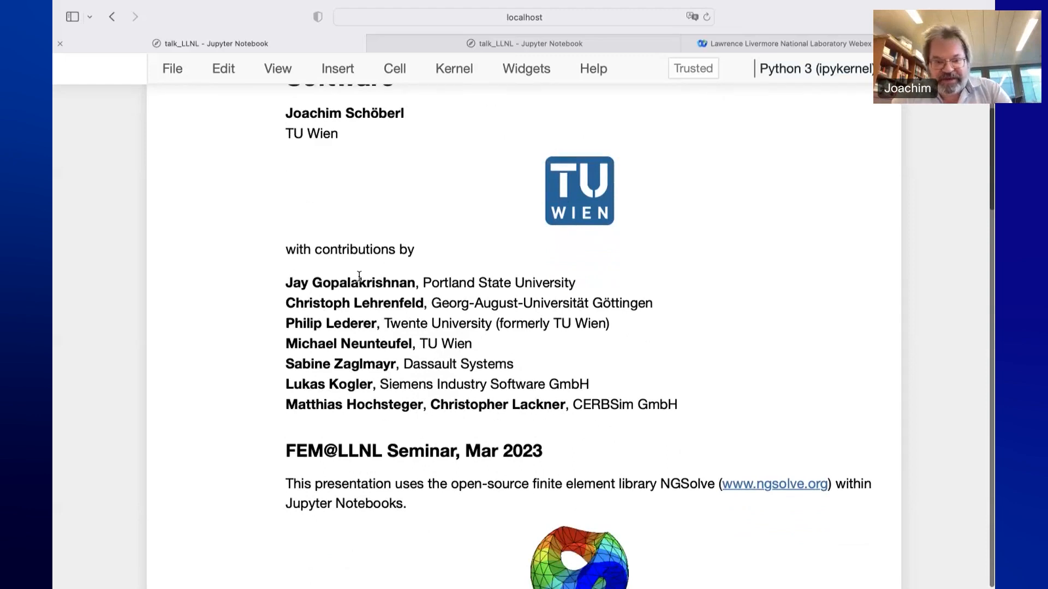
mouse_move(383, 269)
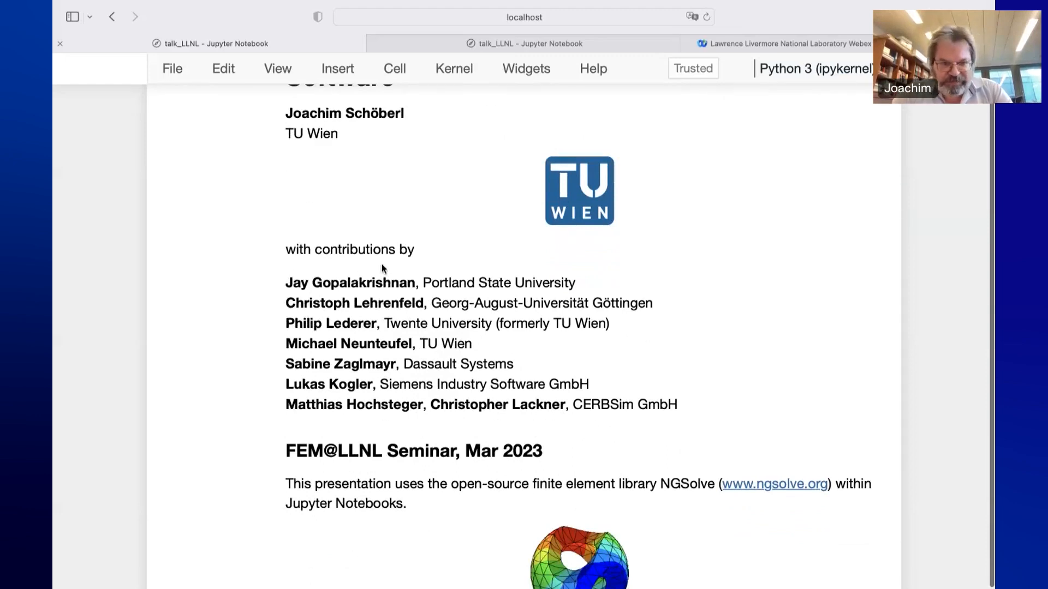
mouse_move(312, 280)
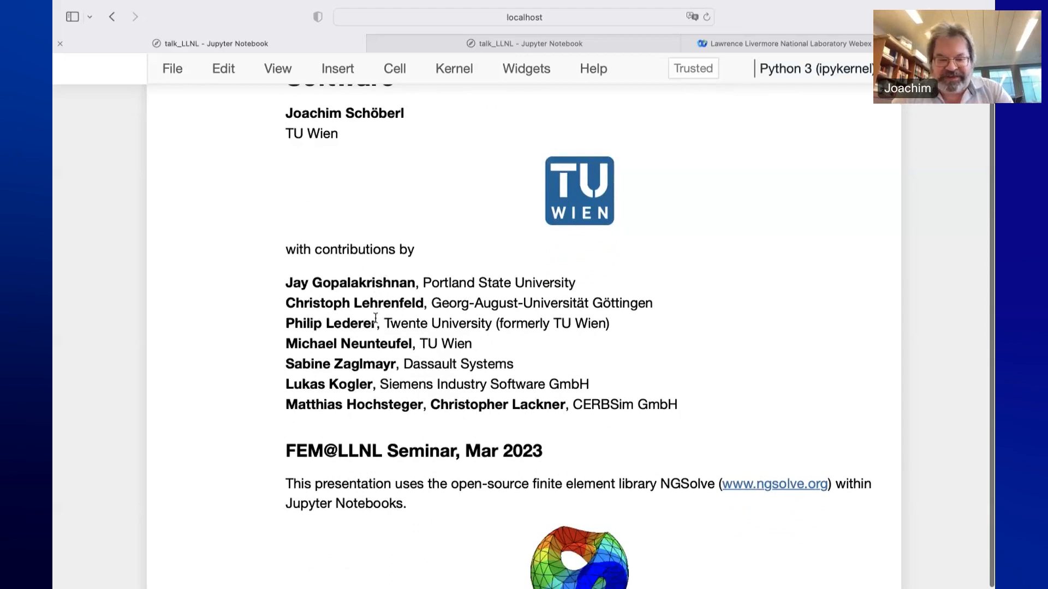
mouse_move(305, 303)
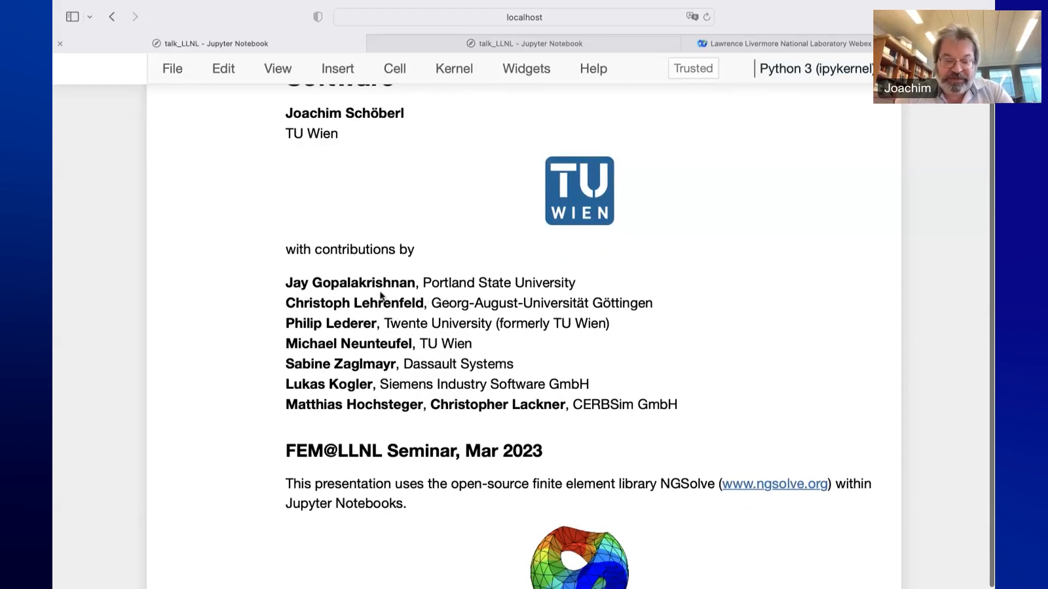
mouse_move(339, 338)
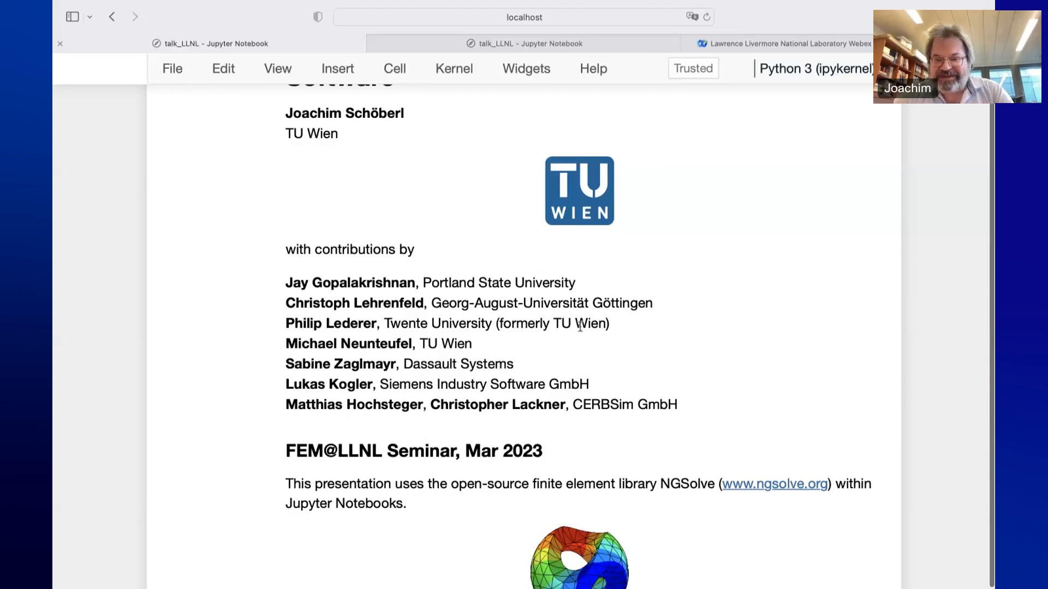
mouse_move(332, 320)
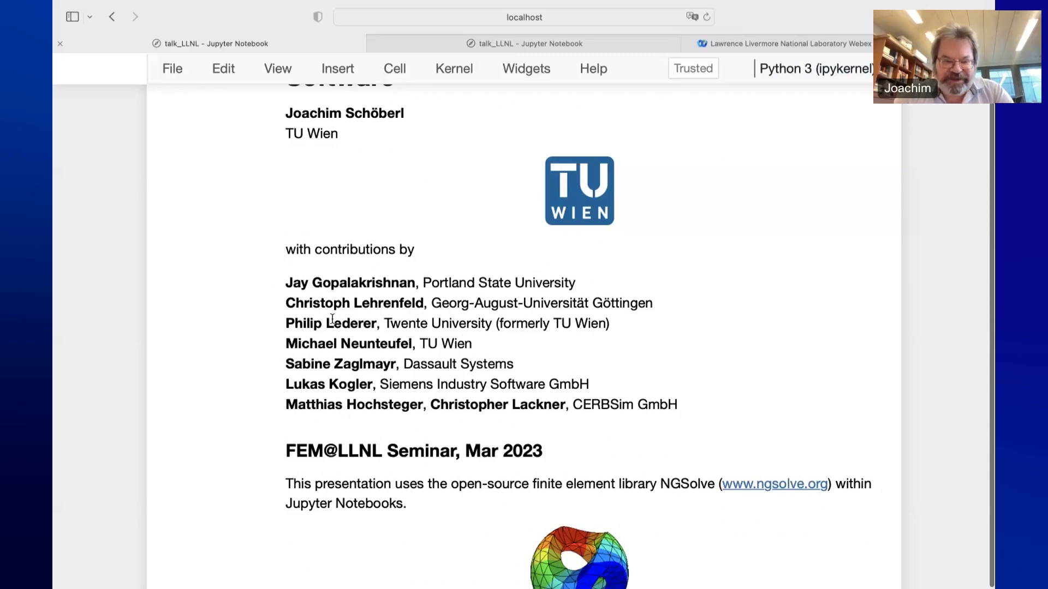
mouse_move(410, 327)
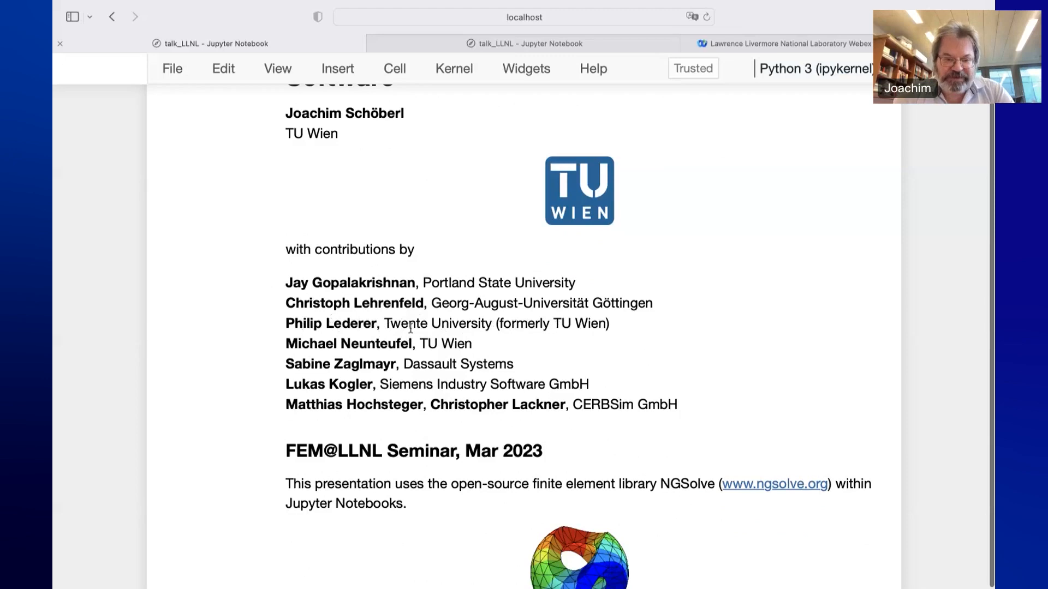
scroll("down", 3)
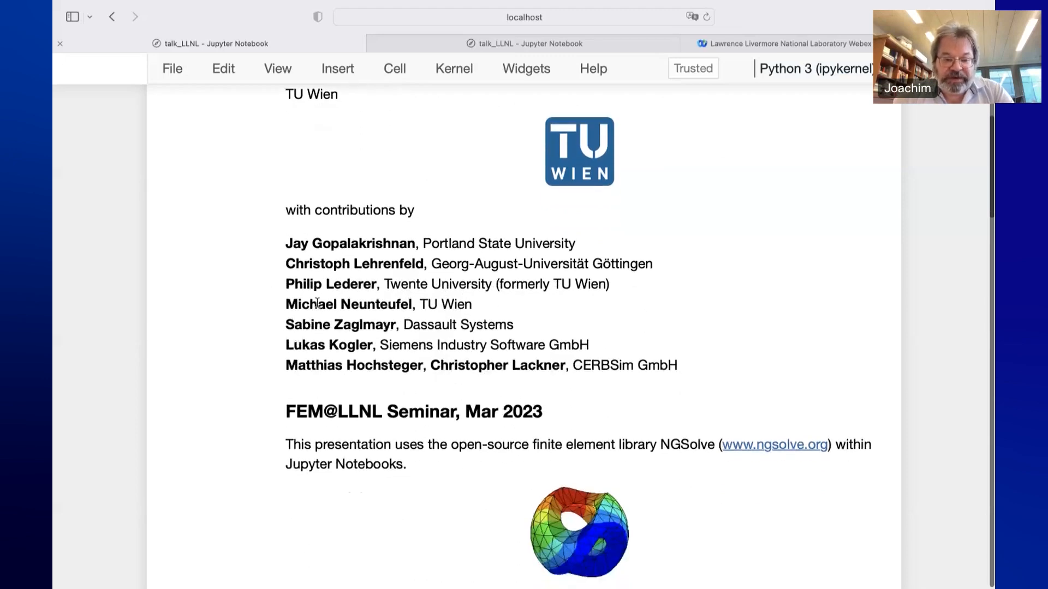
scroll("down", 3)
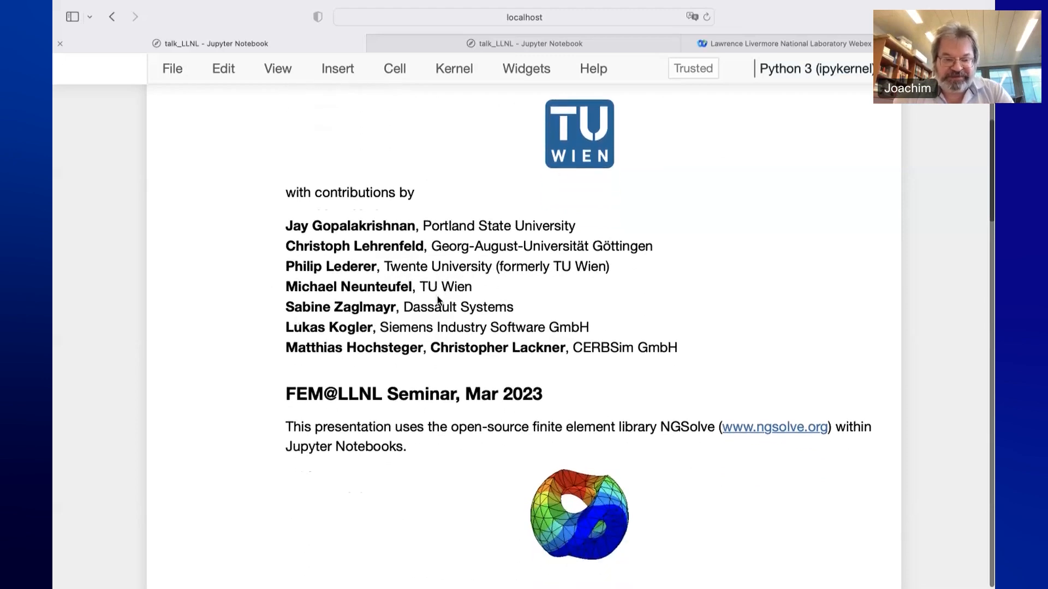
scroll("down", 3)
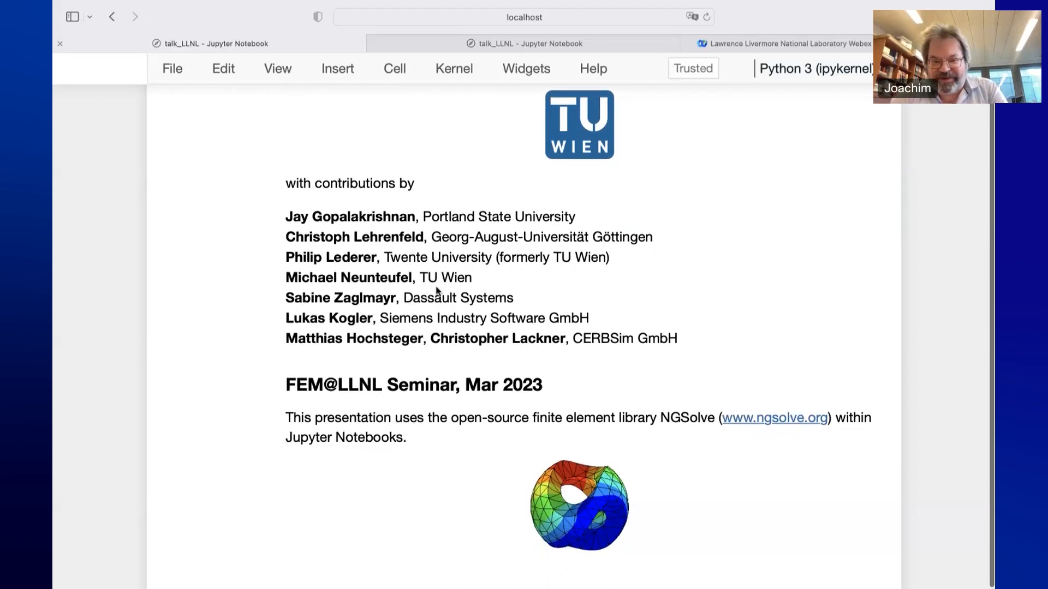
mouse_move(425, 317)
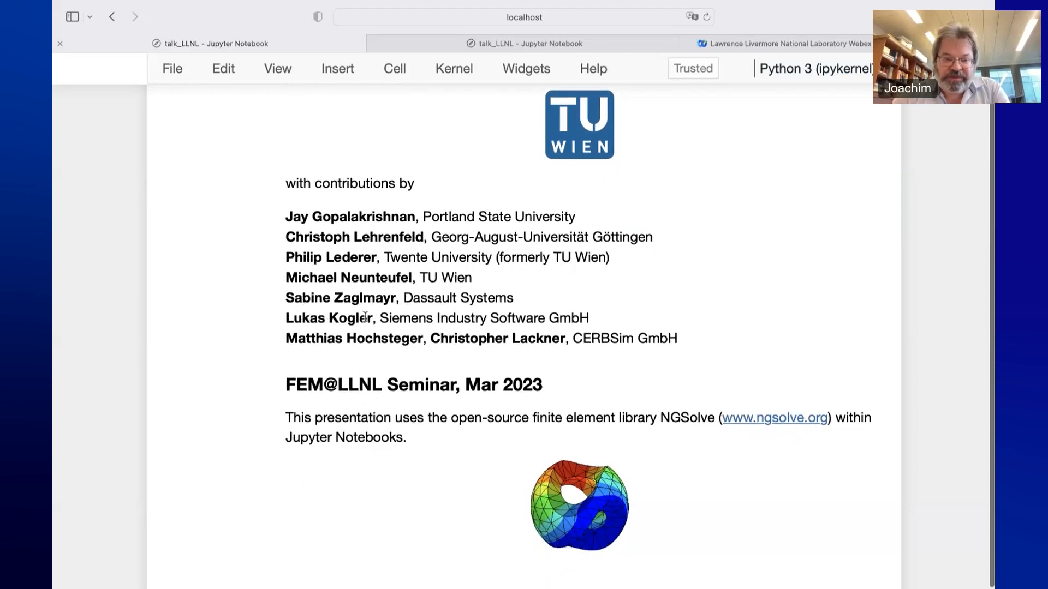
mouse_move(410, 370)
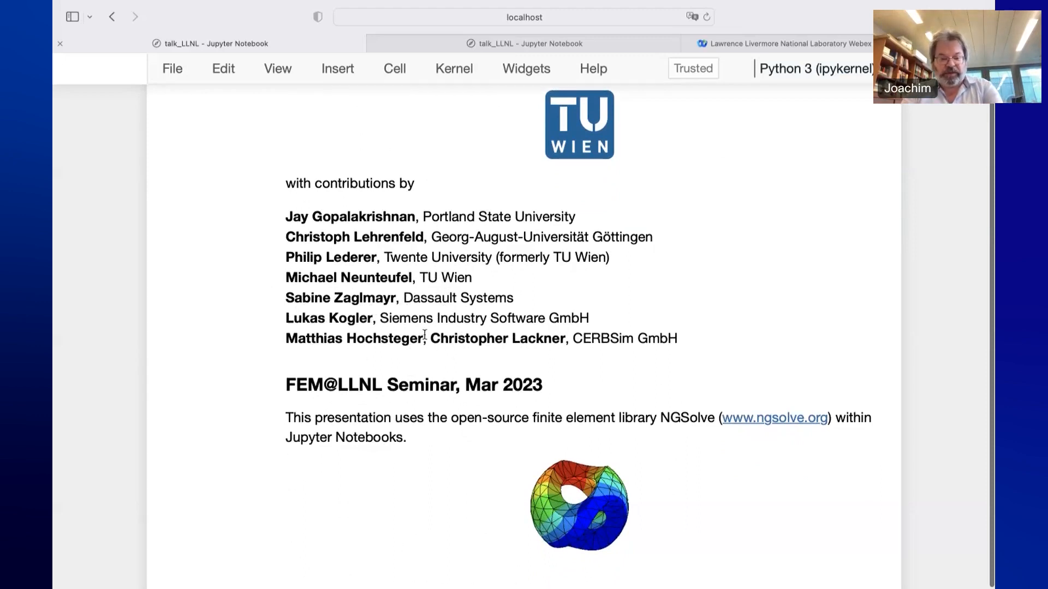
scroll("down", 3)
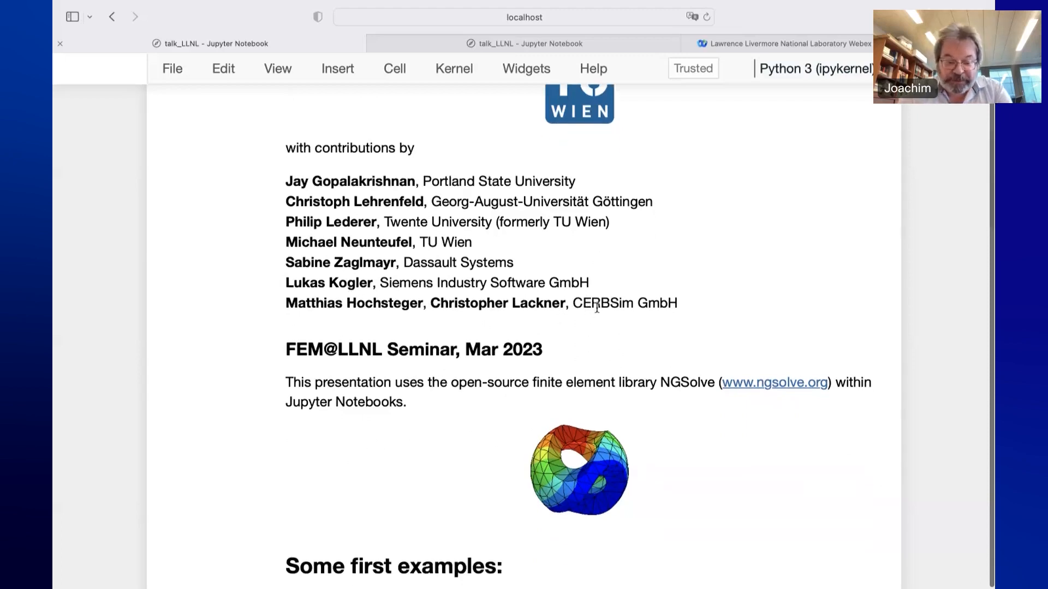
scroll("down", 3)
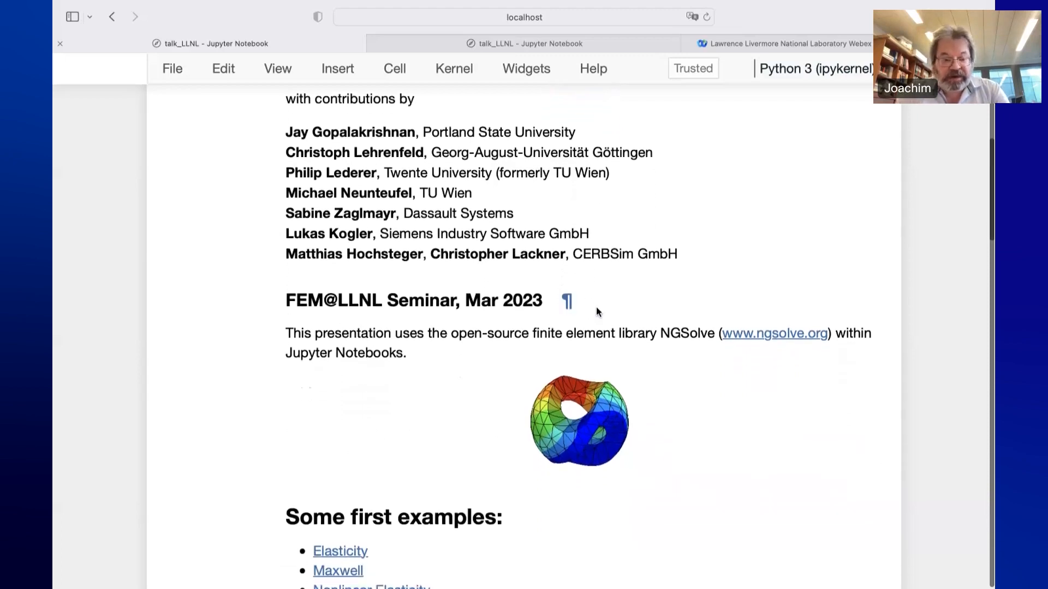
scroll("down", 3)
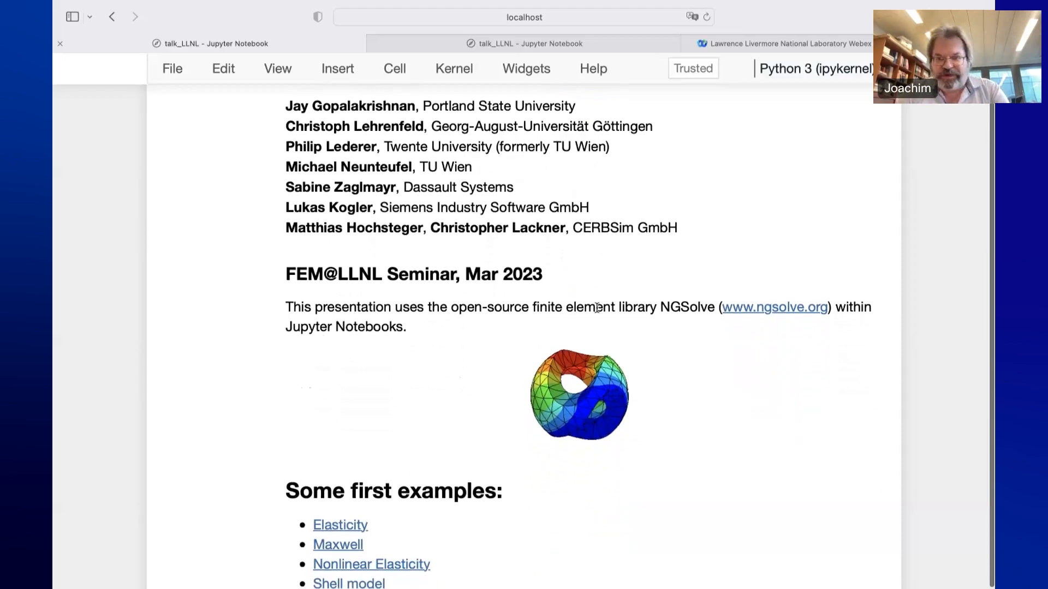
mouse_move(552, 312)
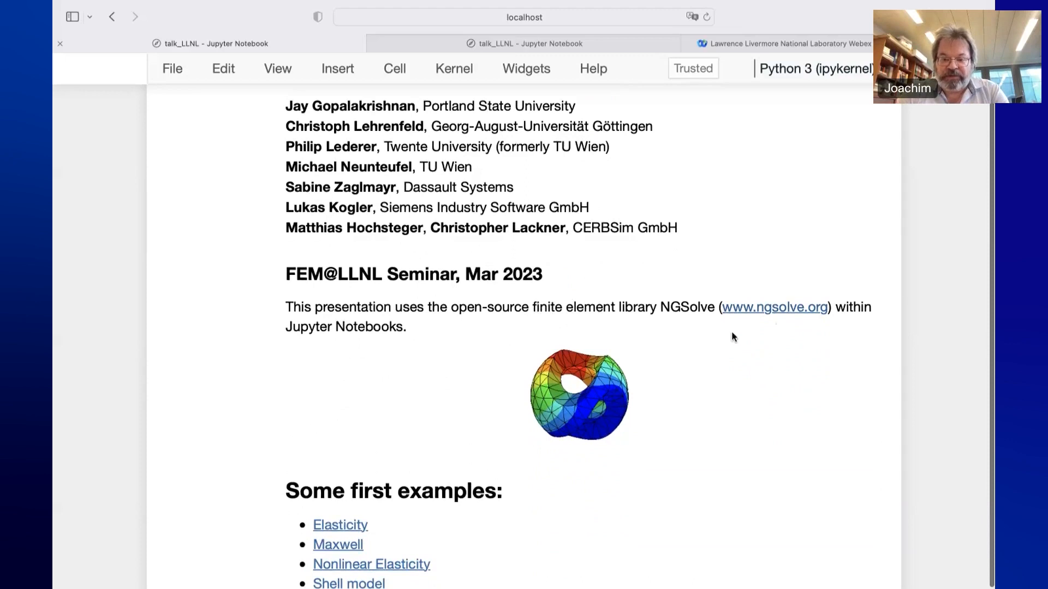
mouse_move(771, 315)
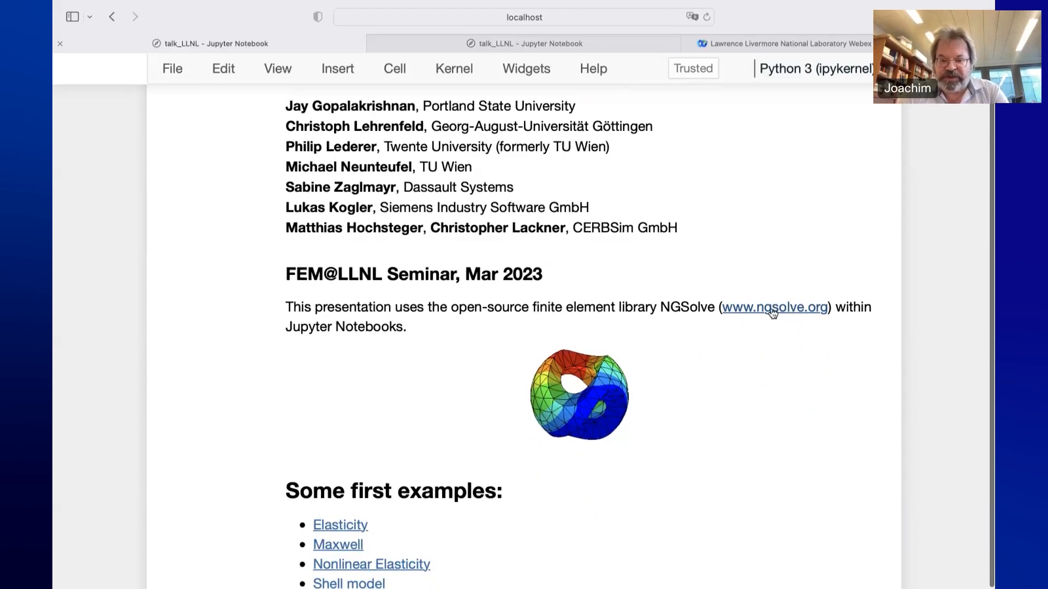
scroll("down", 3)
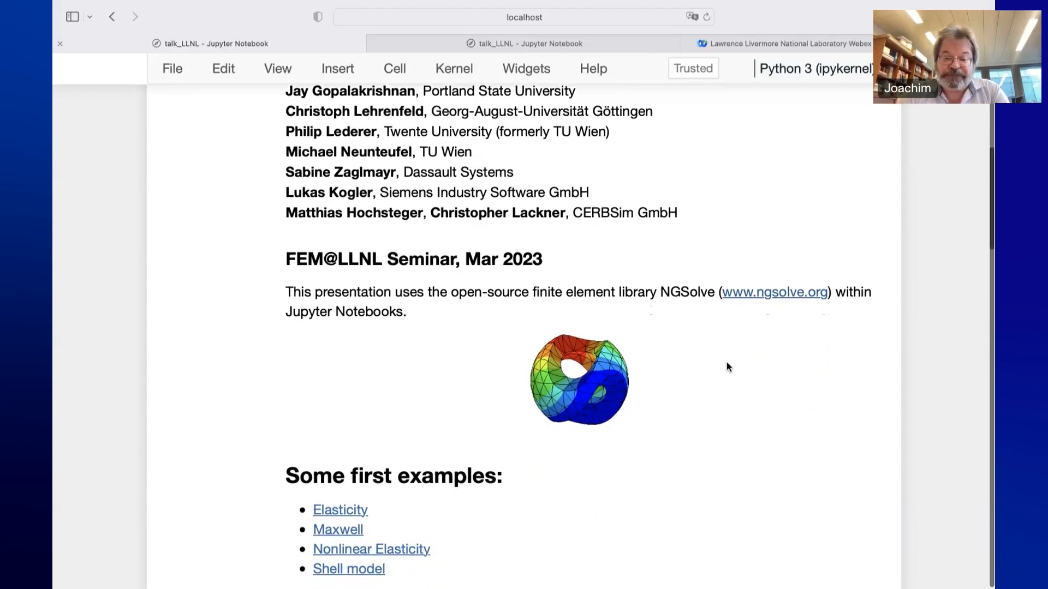
scroll("down", 3)
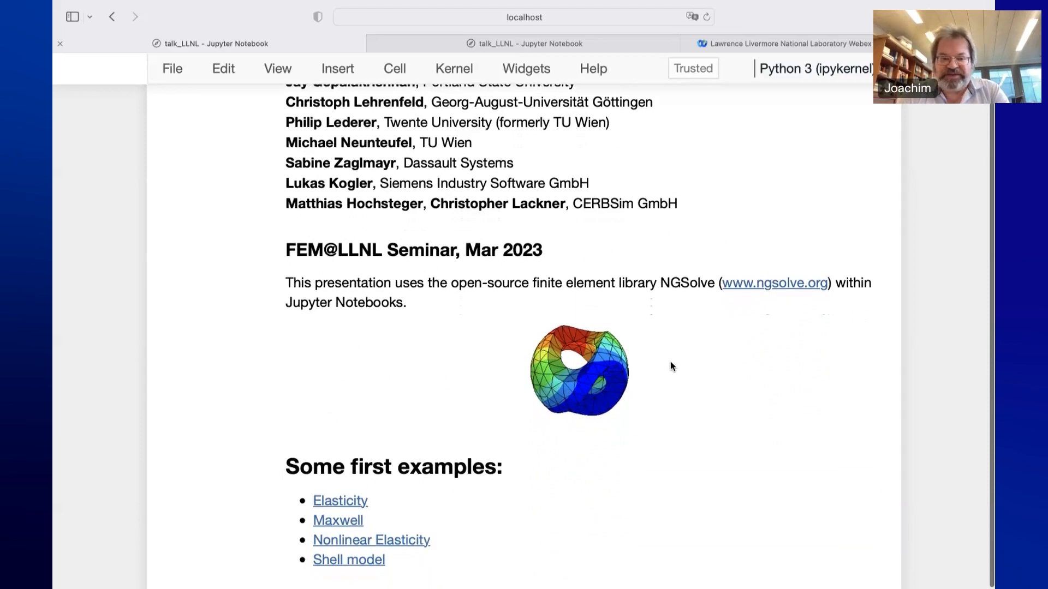
mouse_move(283, 308)
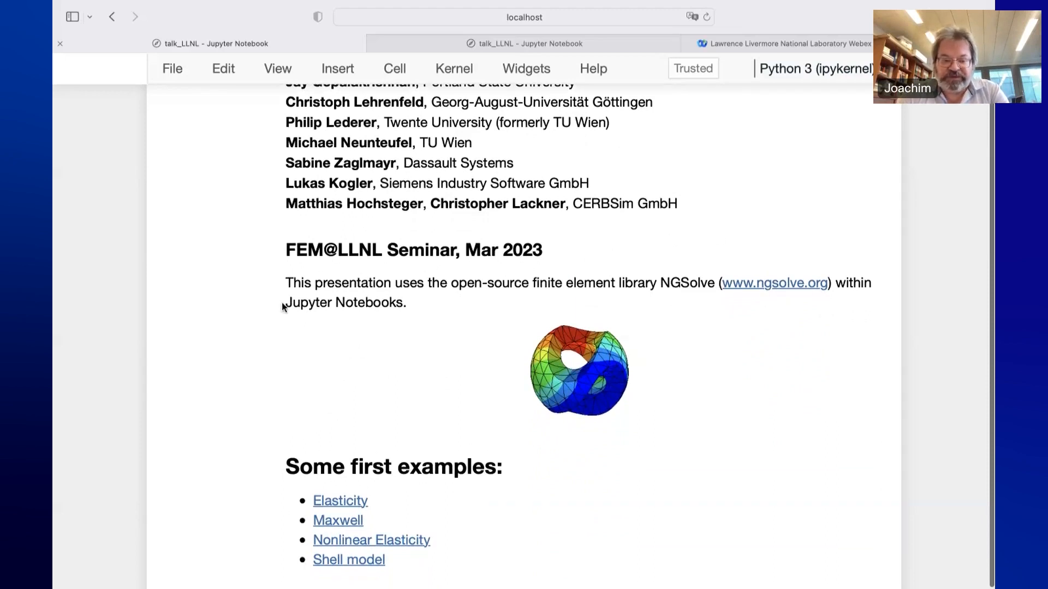
scroll("down", 3)
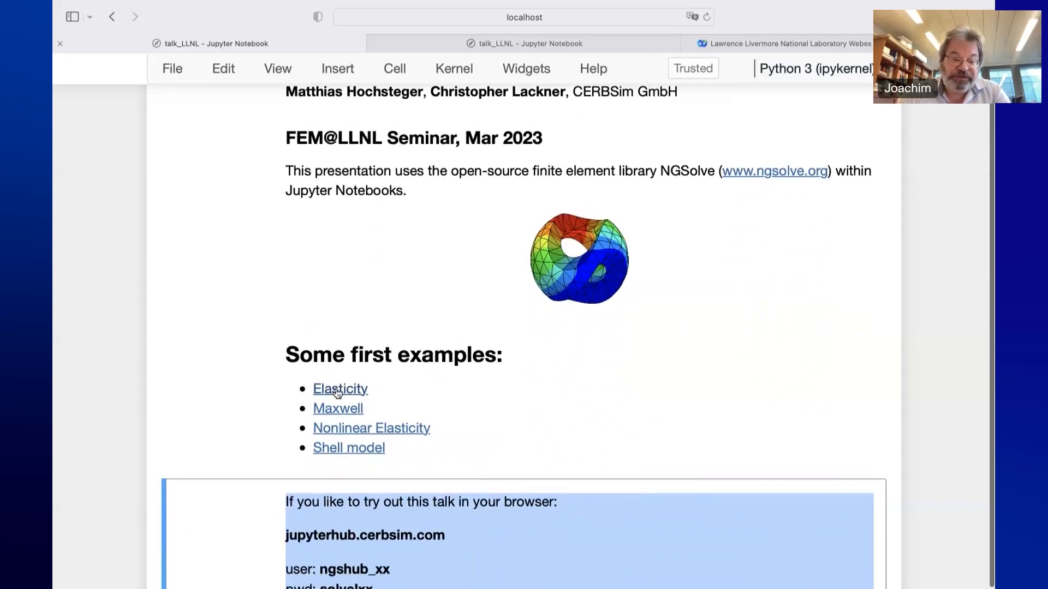
Open the elasticity3D notebook, run its Netgen/NGSolve import cell and reveal the Box/Cylinder geometry cell
left_click(340, 389)
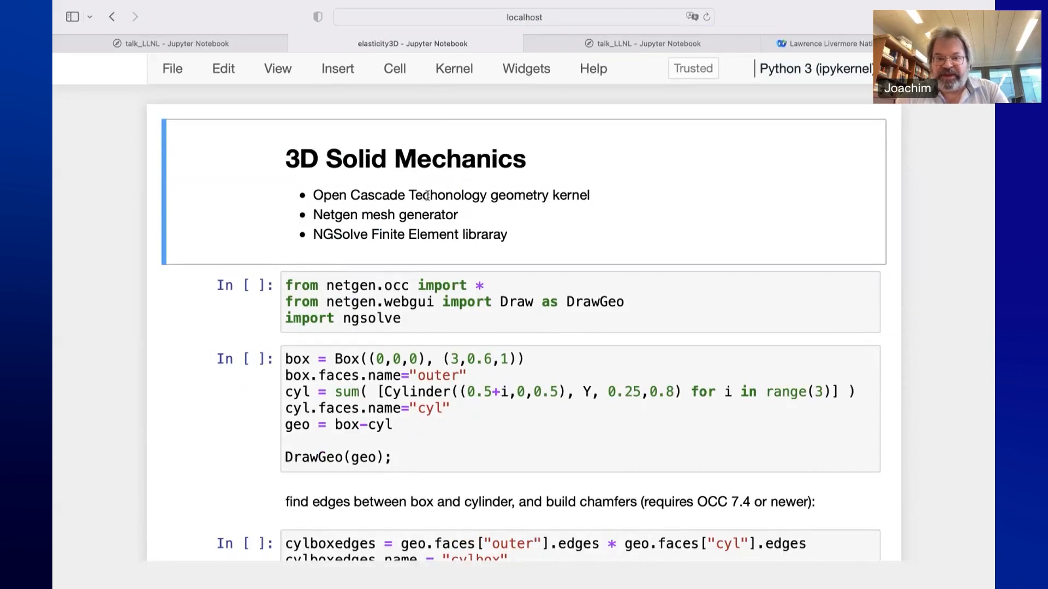
mouse_move(466, 185)
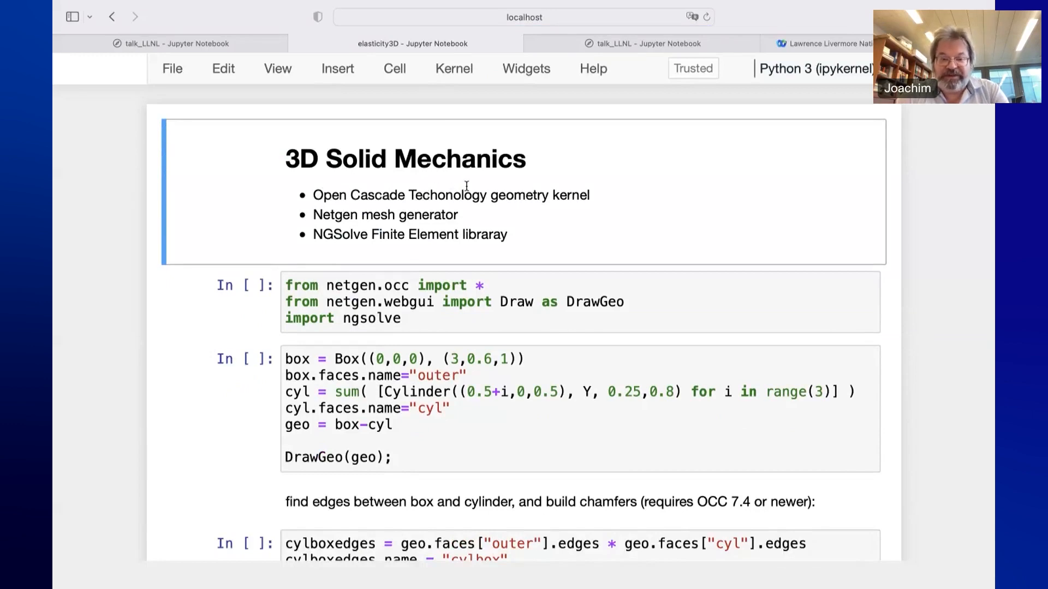
mouse_move(412, 215)
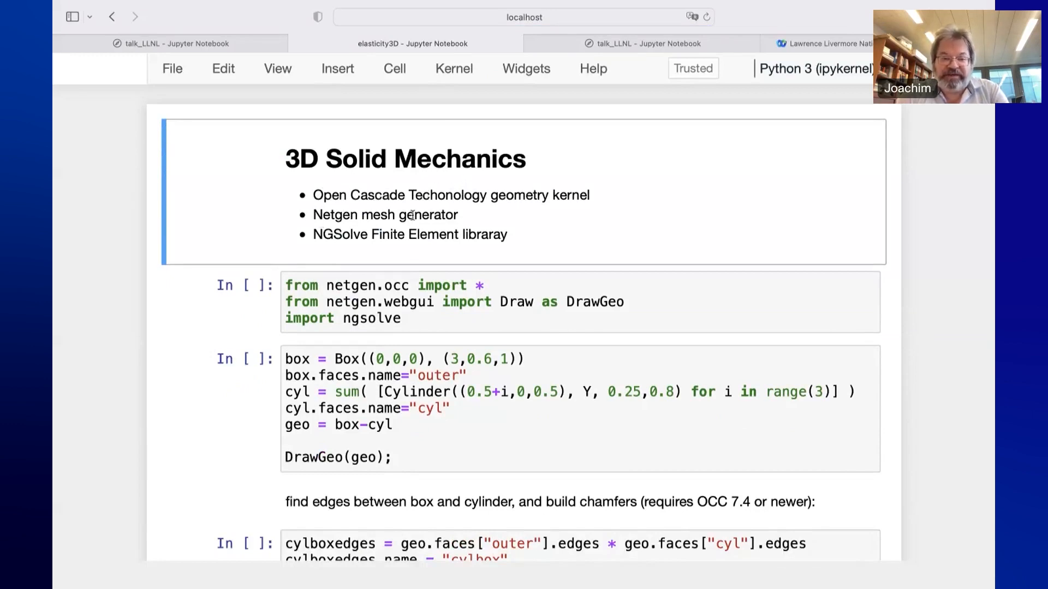
mouse_move(563, 225)
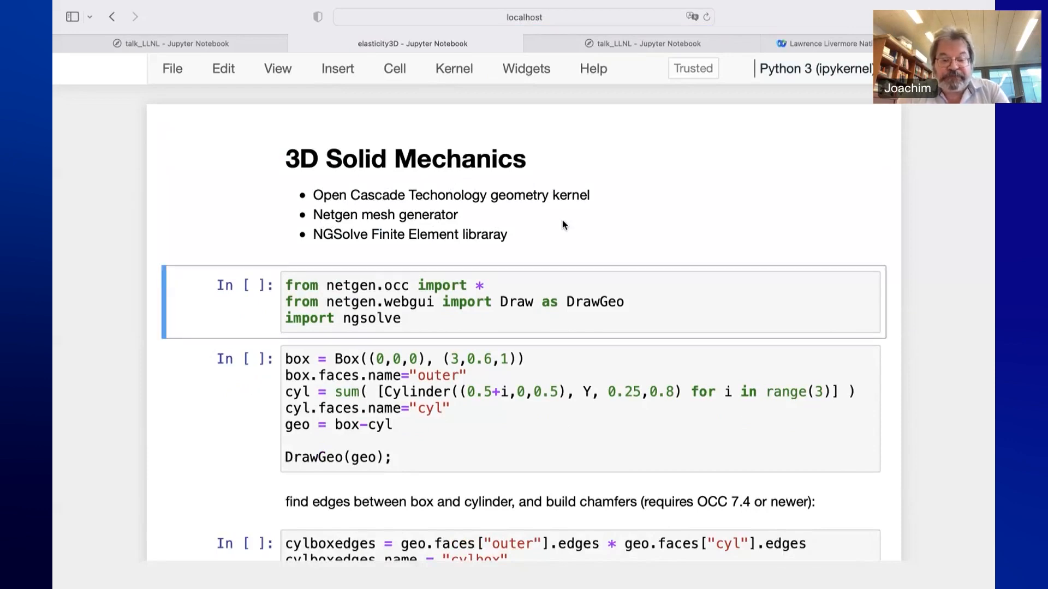
key("Shift+Enter")
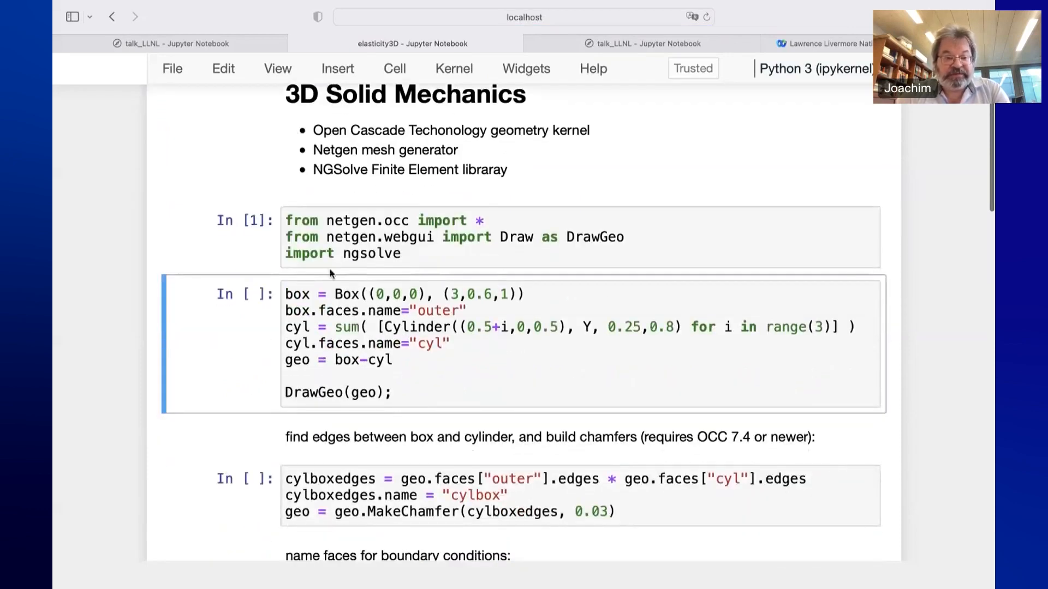
scroll("down", 3)
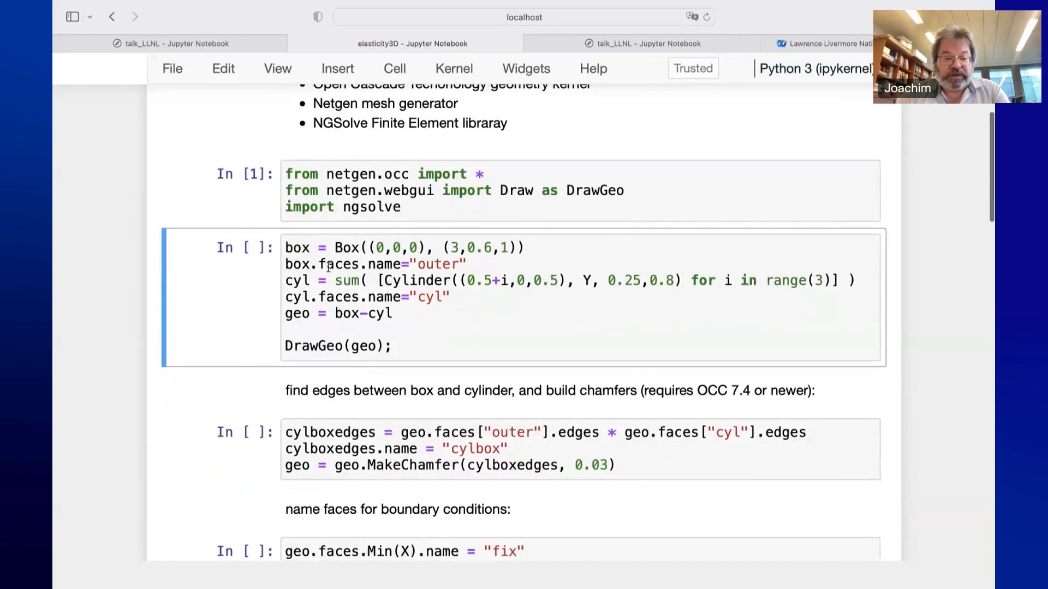
Run the box-minus-cylinders geometry cell, rotate the green holed plate, and move toward the chamfer cell
left_click(473, 327)
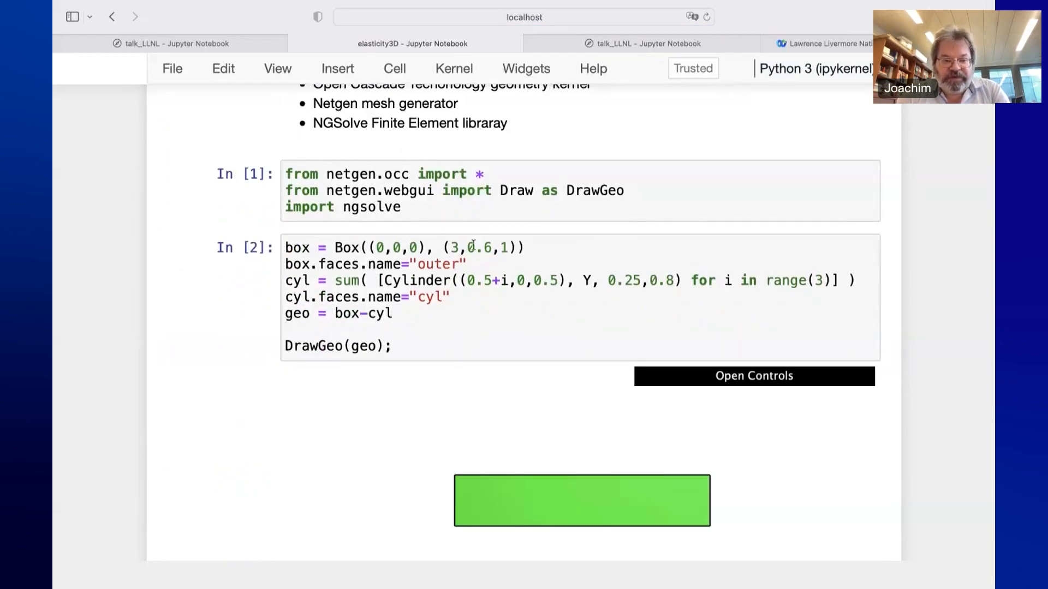
scroll("down", 3)
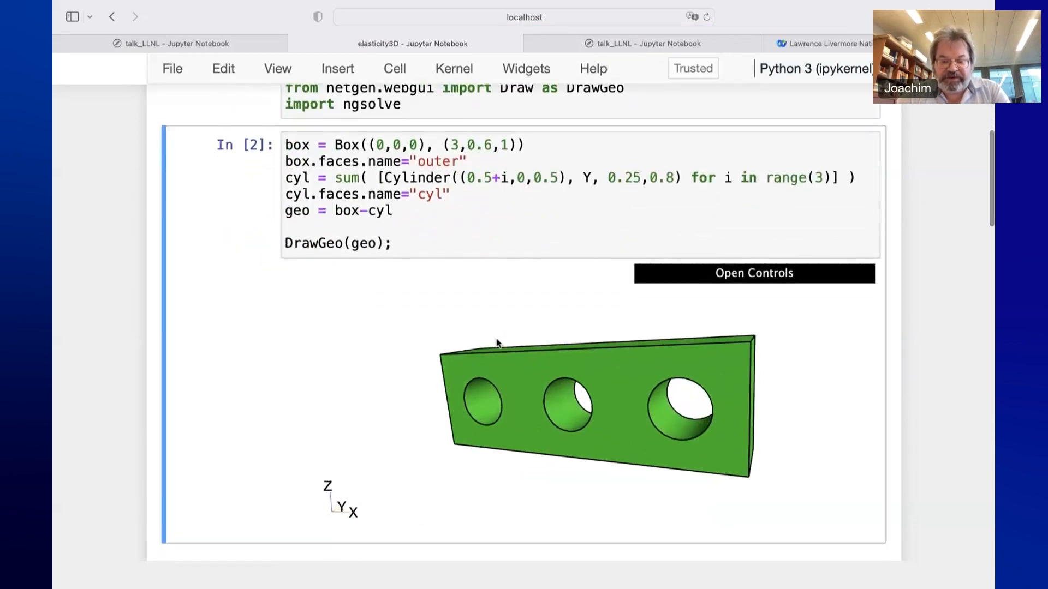
left_click_drag(494, 343, 420, 322)
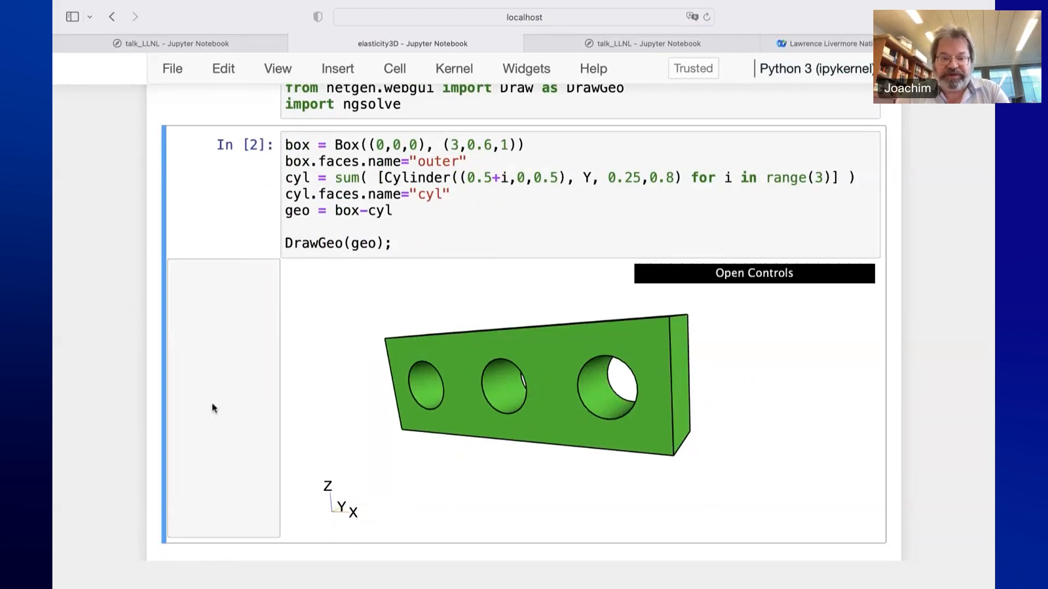
mouse_move(195, 392)
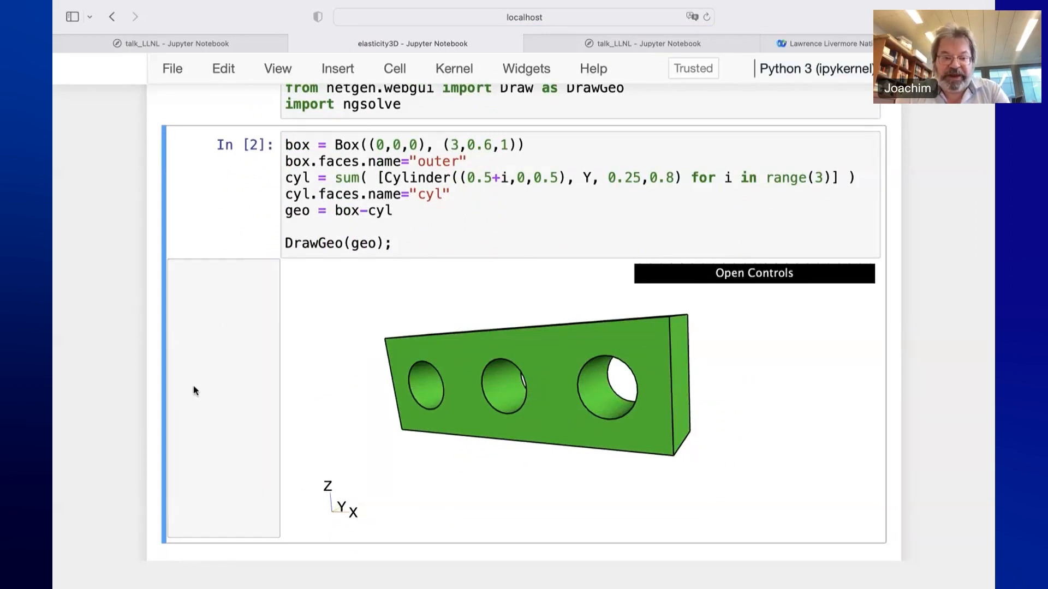
scroll("down", 3)
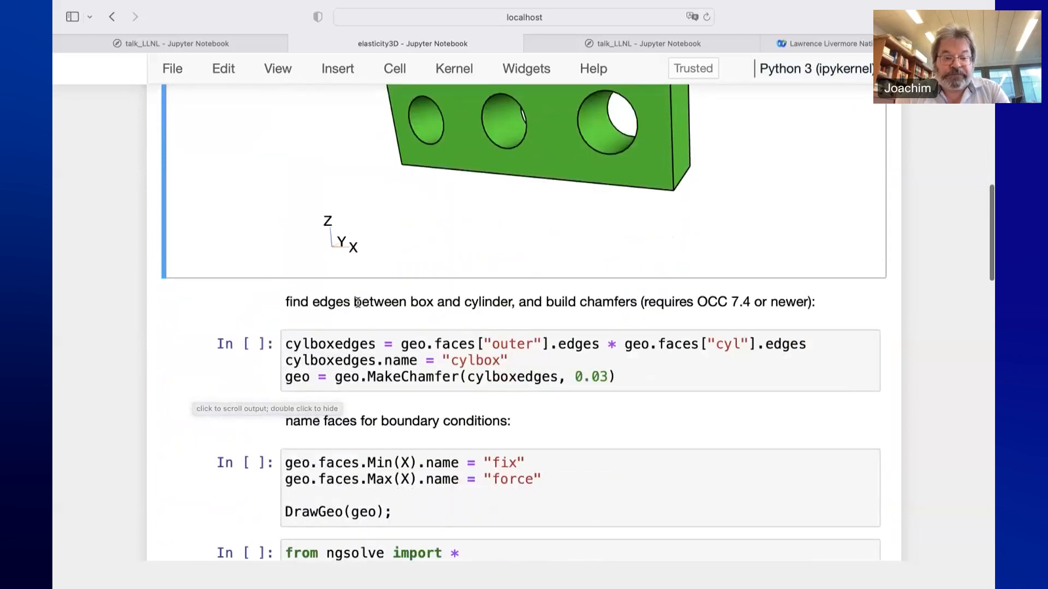
Run the chamfer and face-naming cells so the plate is redrawn with chamfered hole edges
left_click(462, 360)
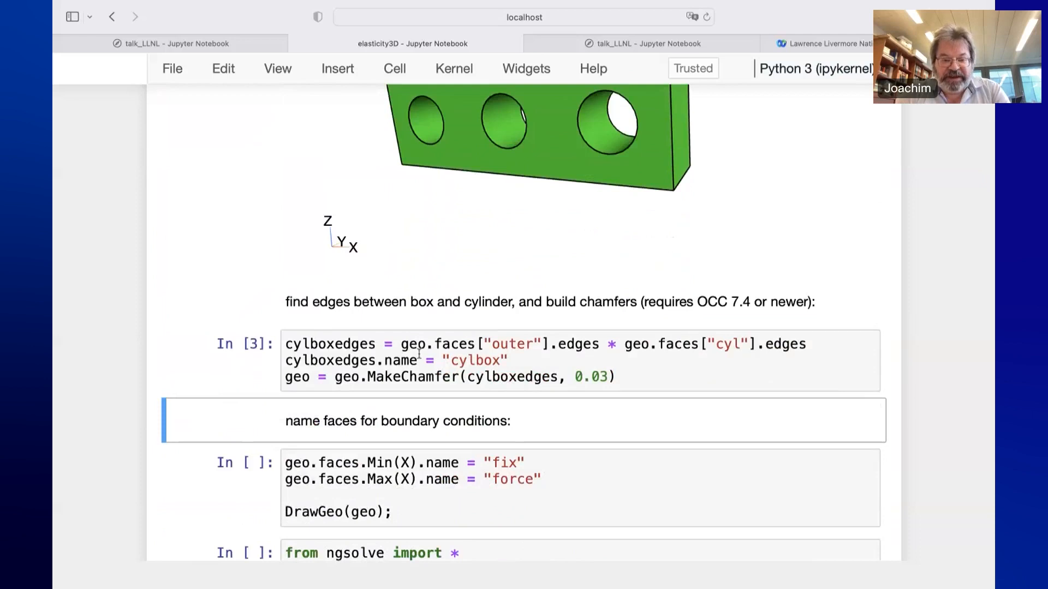
scroll("down", 3)
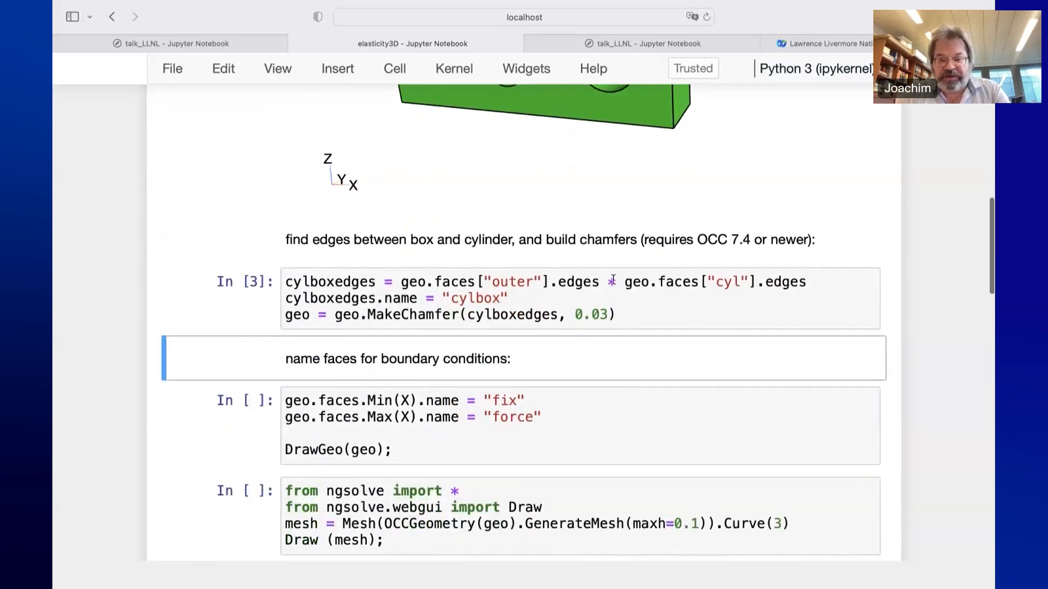
scroll("down", 3)
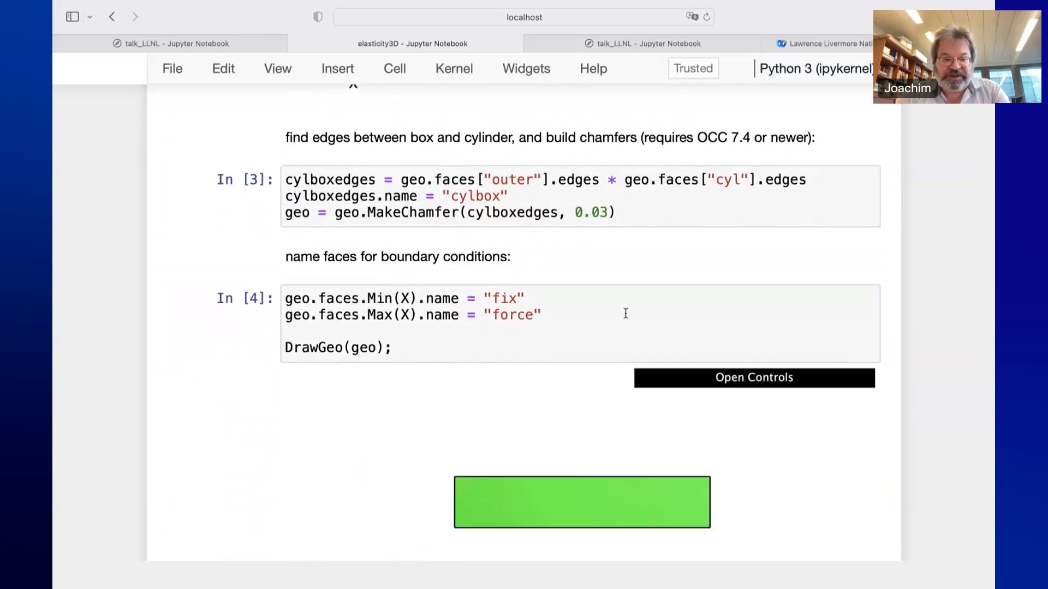
scroll("down", 3)
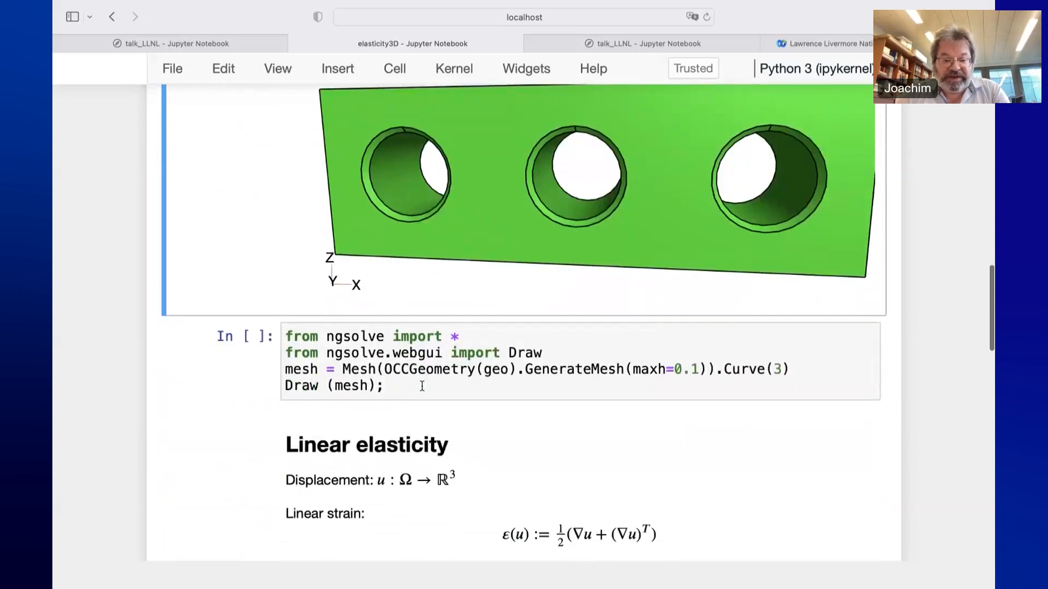
Run the Mesh/GenerateMesh cell and rotate the curved tetrahedral mesh to inspect holes and top face
left_click(422, 385)
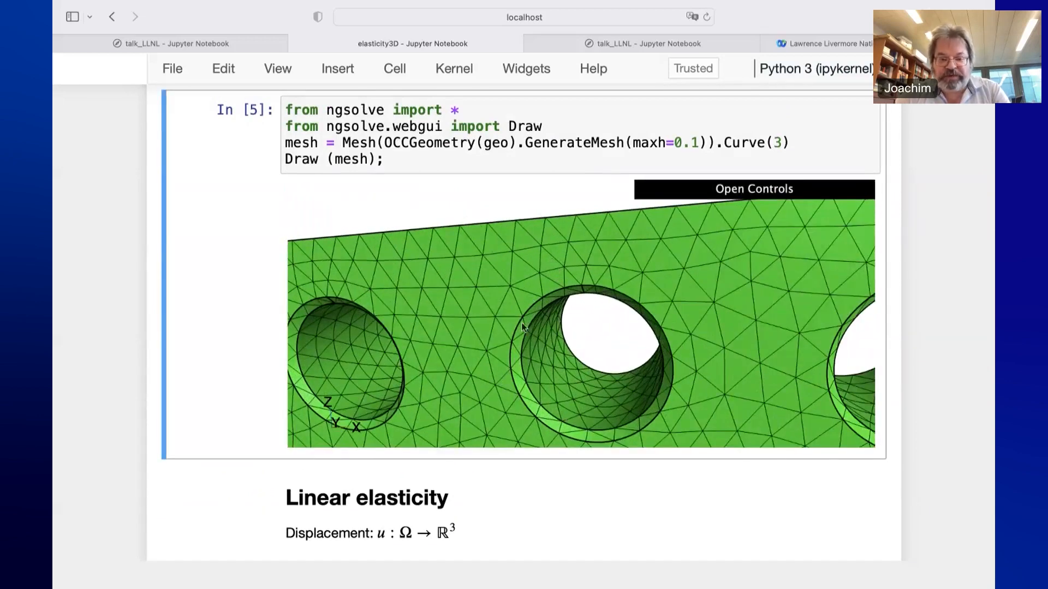
left_click_drag(522, 327, 559, 322)
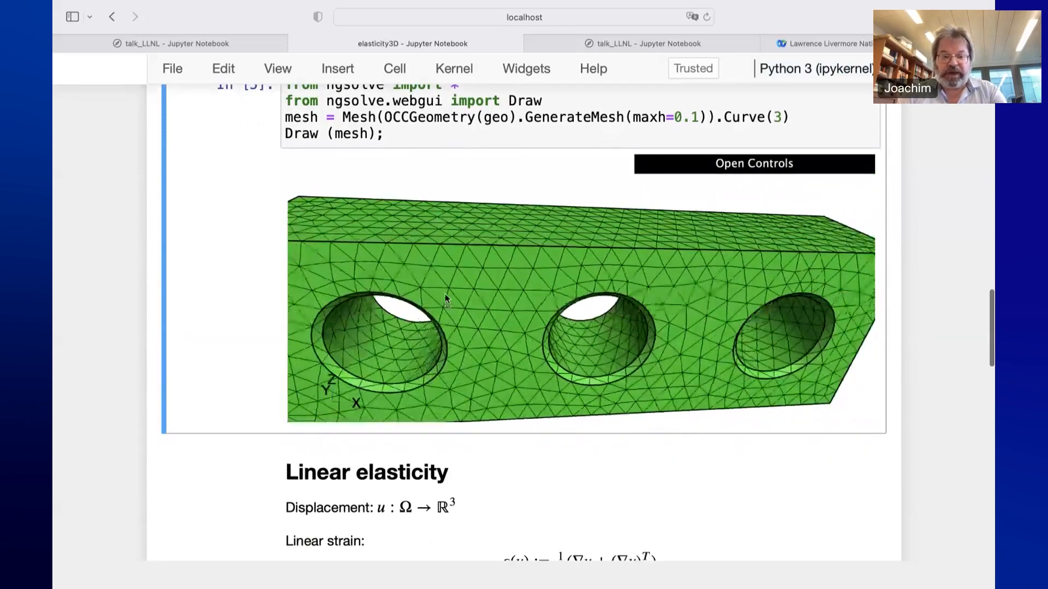
left_click_drag(448, 300, 421, 299)
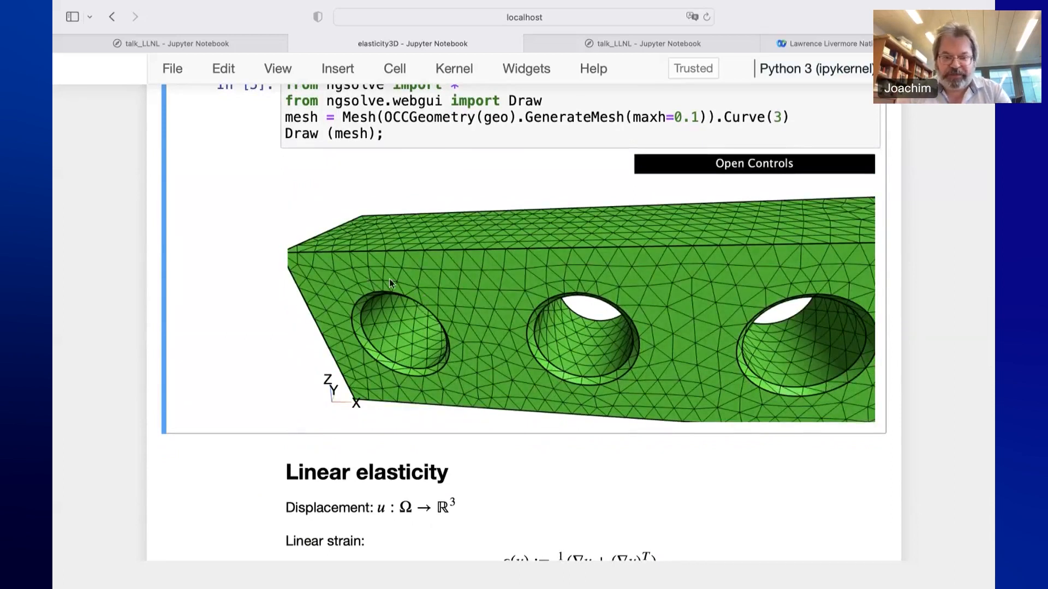
left_click_drag(391, 283, 214, 333)
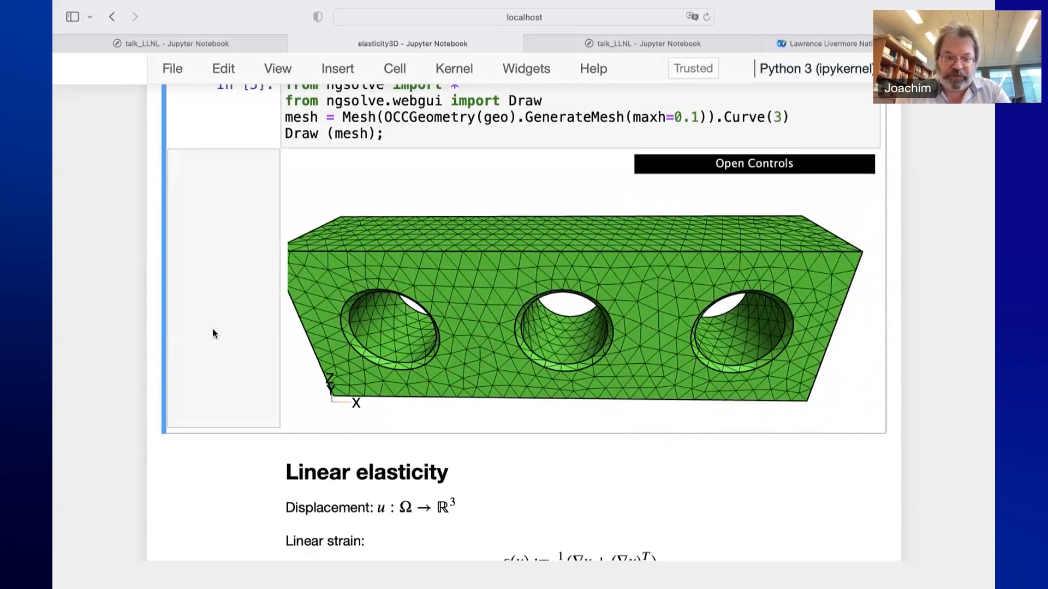
Scroll into the Linear elasticity notes and highlight the linear strain formula
scroll("down", 3)
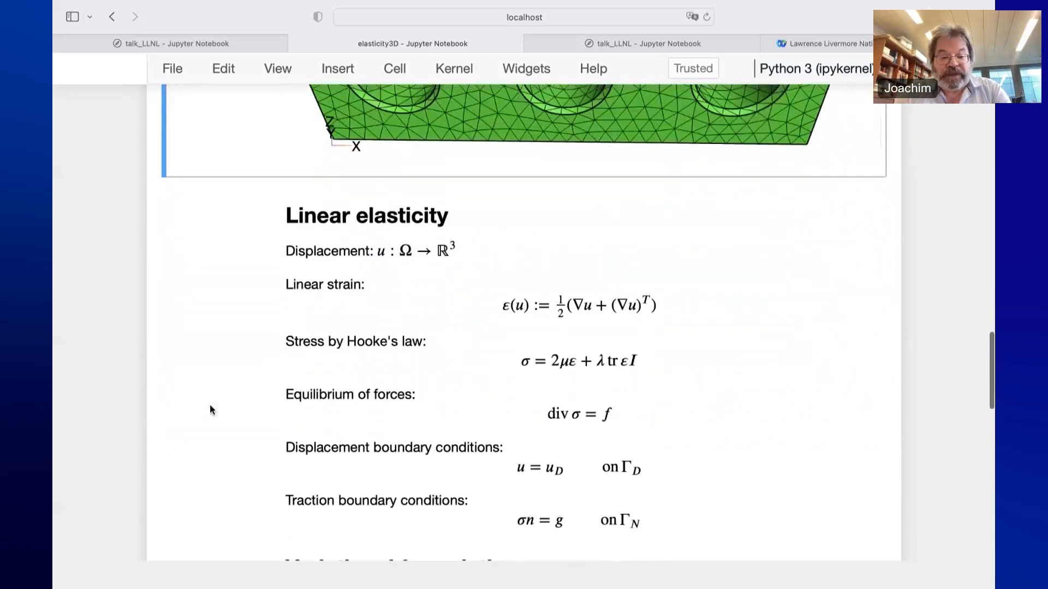
scroll("down", 3)
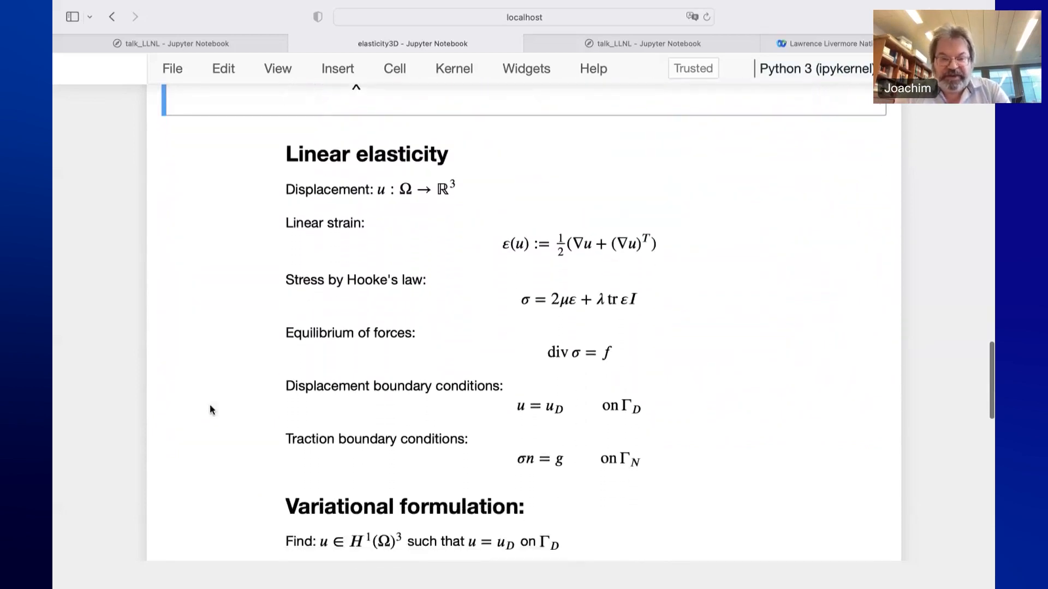
mouse_move(714, 372)
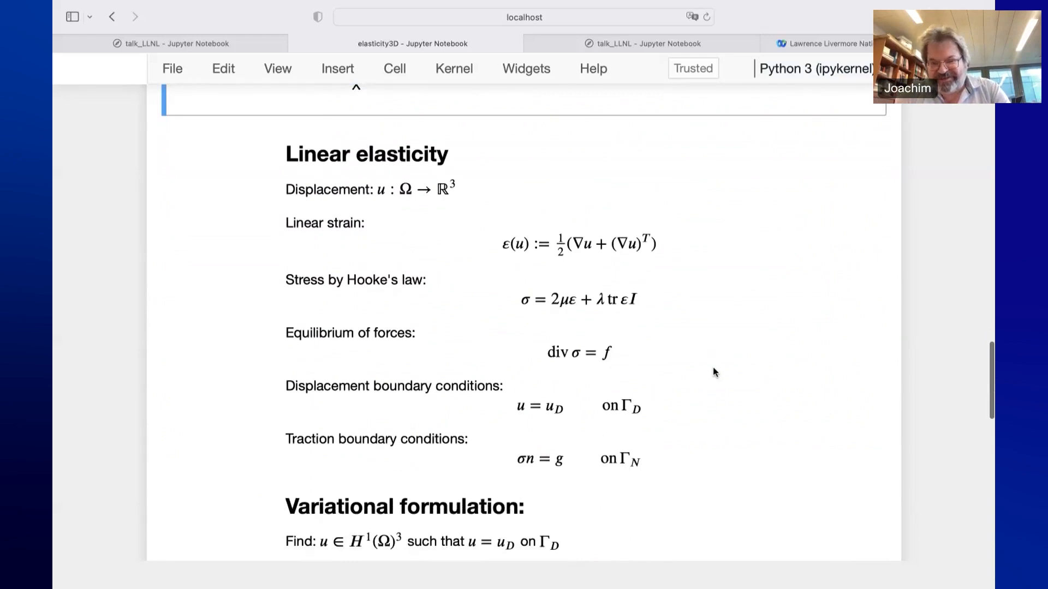
mouse_move(659, 258)
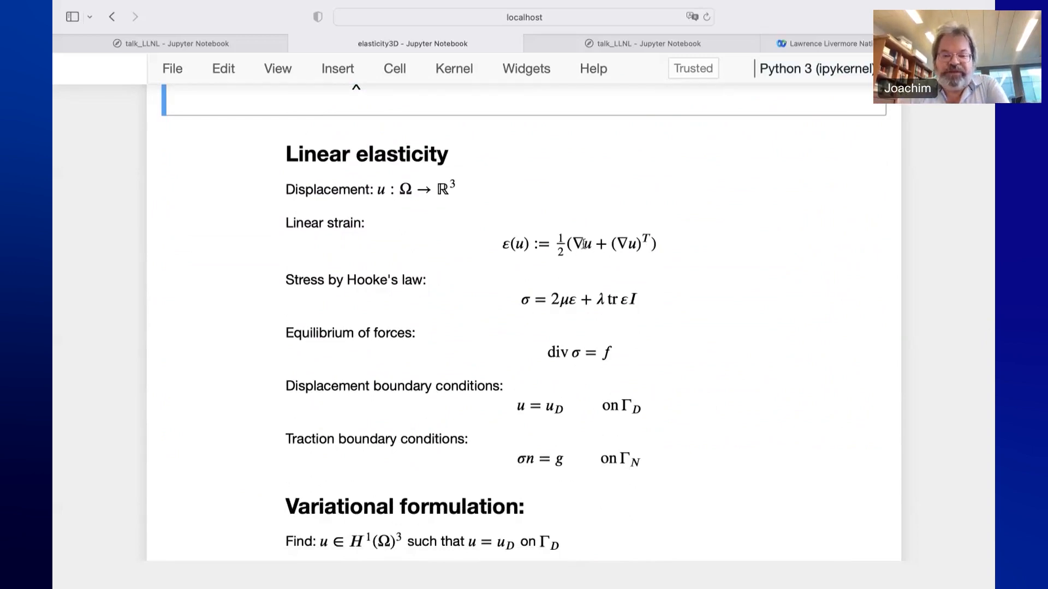
left_click_drag(503, 244, 657, 244)
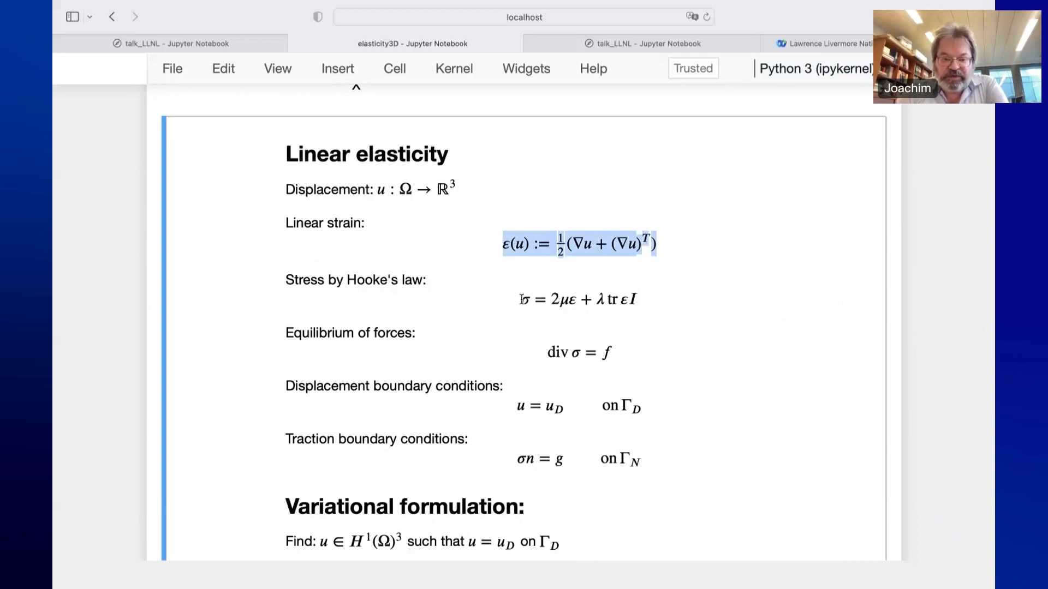
scroll("down", 3)
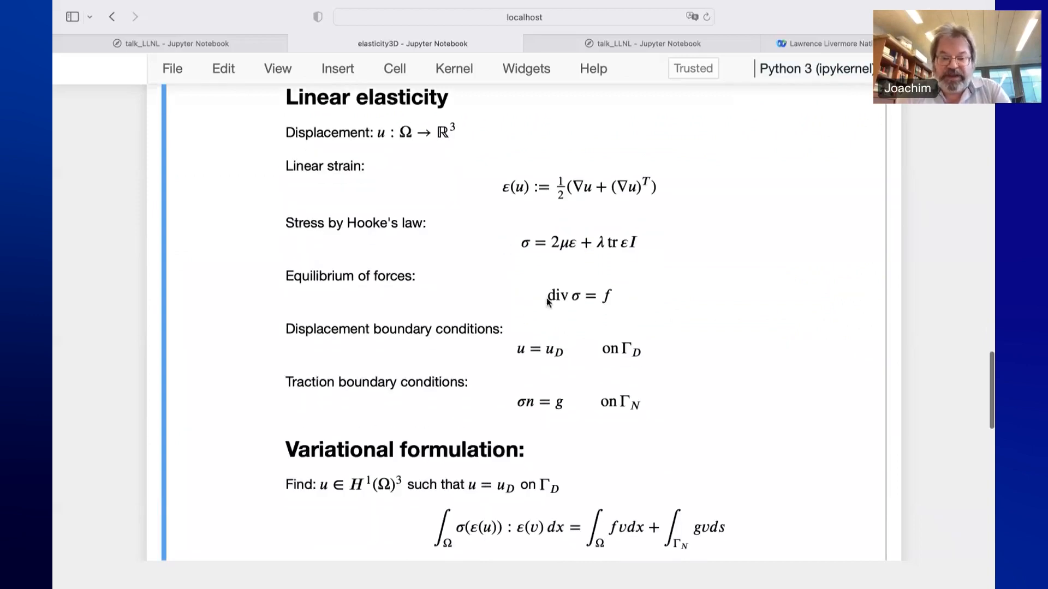
scroll("down", 3)
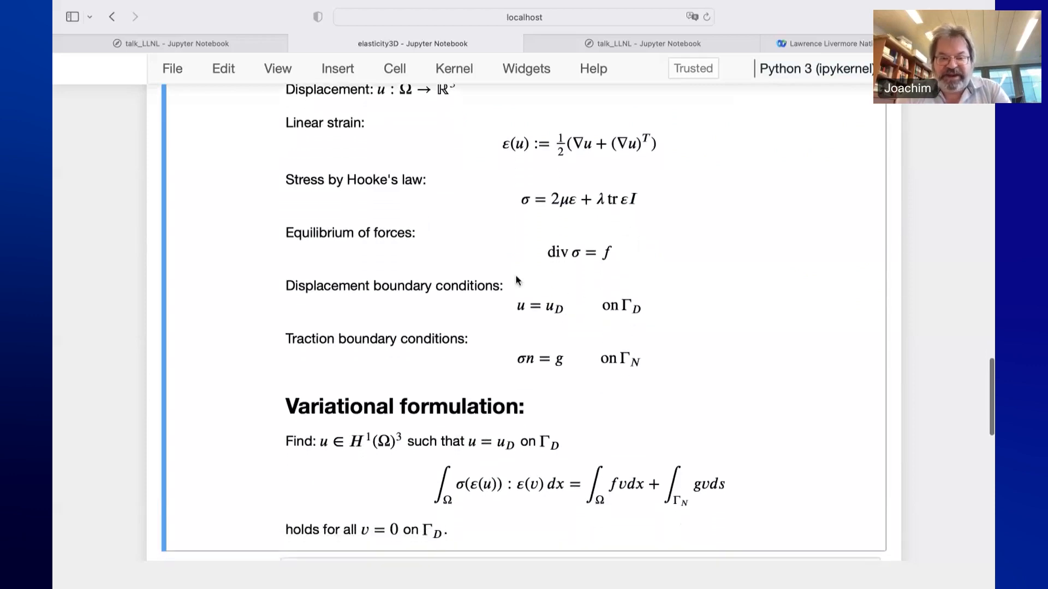
Continue past the variational formulation down to the E, nu material-parameter and Stress cell
scroll("down", 3)
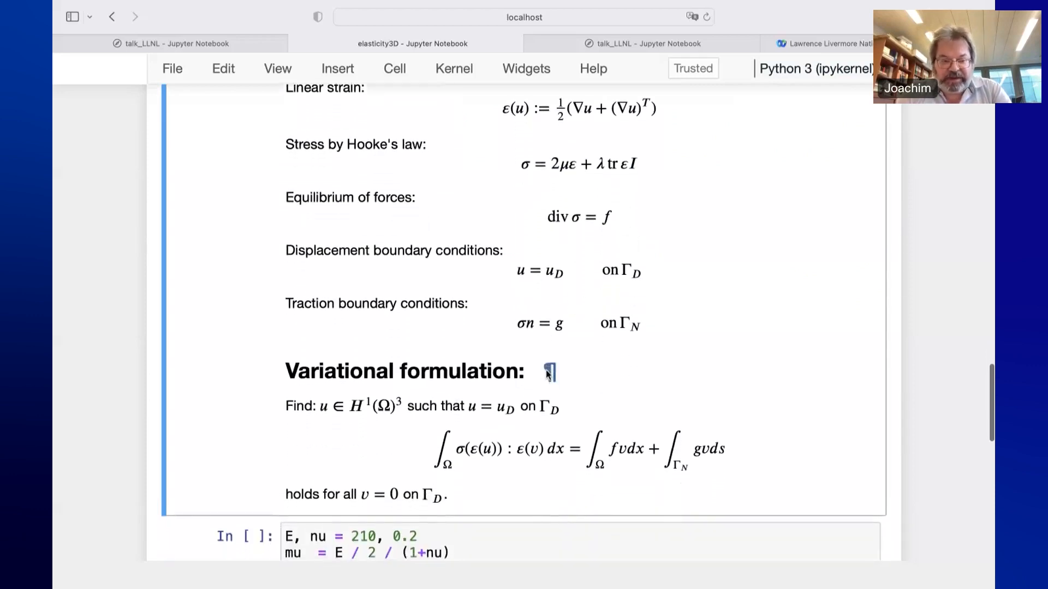
scroll("down", 3)
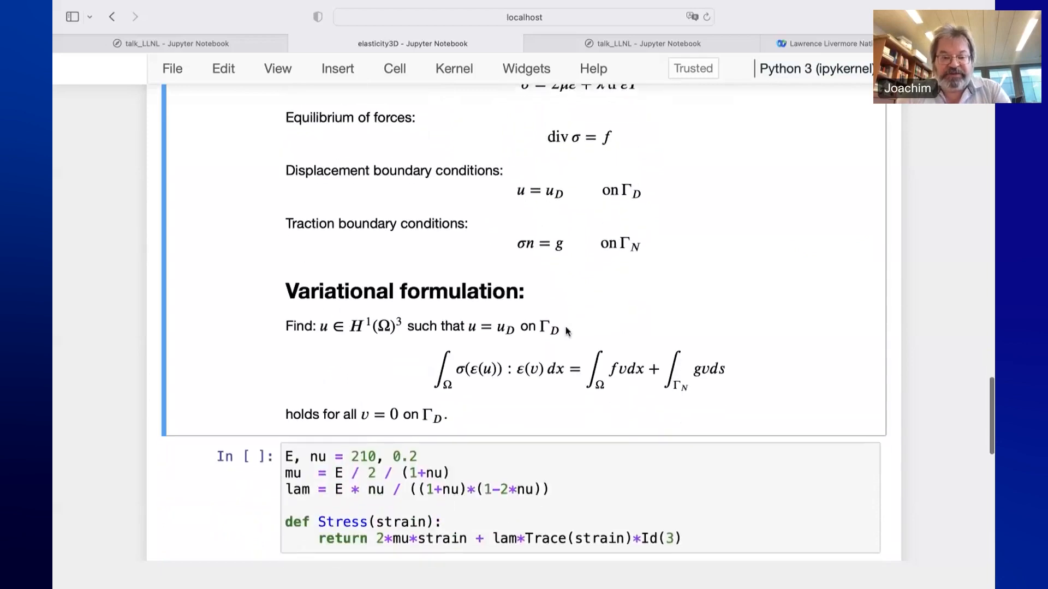
scroll("down", 3)
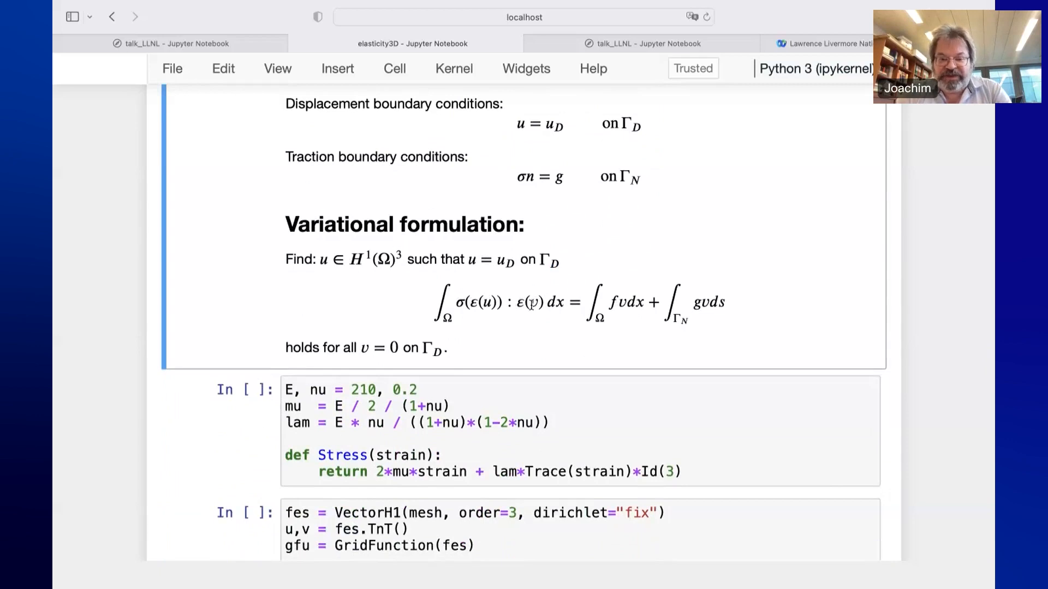
scroll("down", 3)
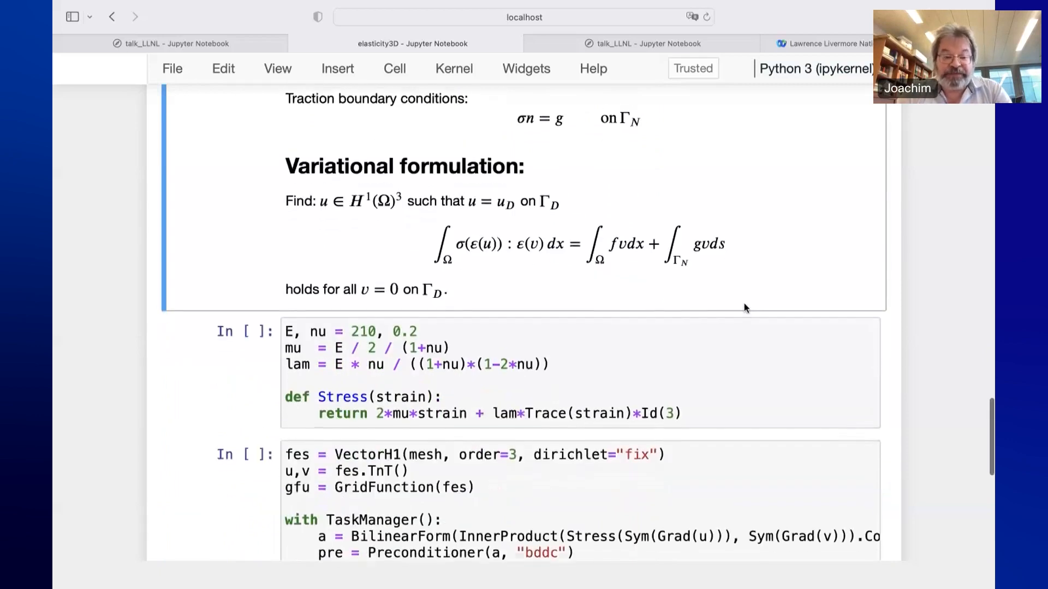
scroll("down", 3)
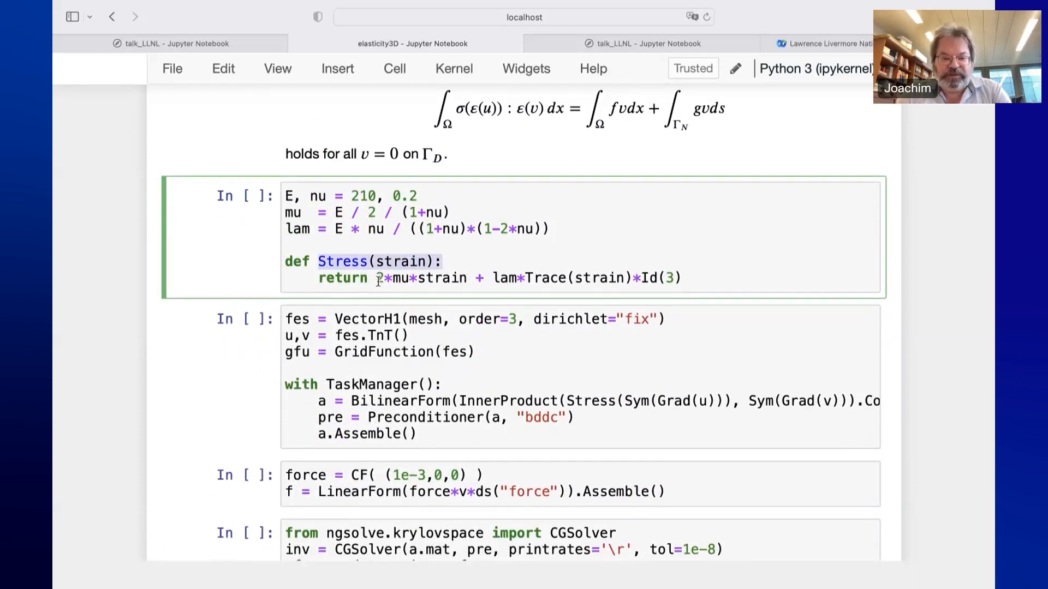
Highlight part of the fes/BilinearForm definition and run the space, bilinear form and force cells
type("2")
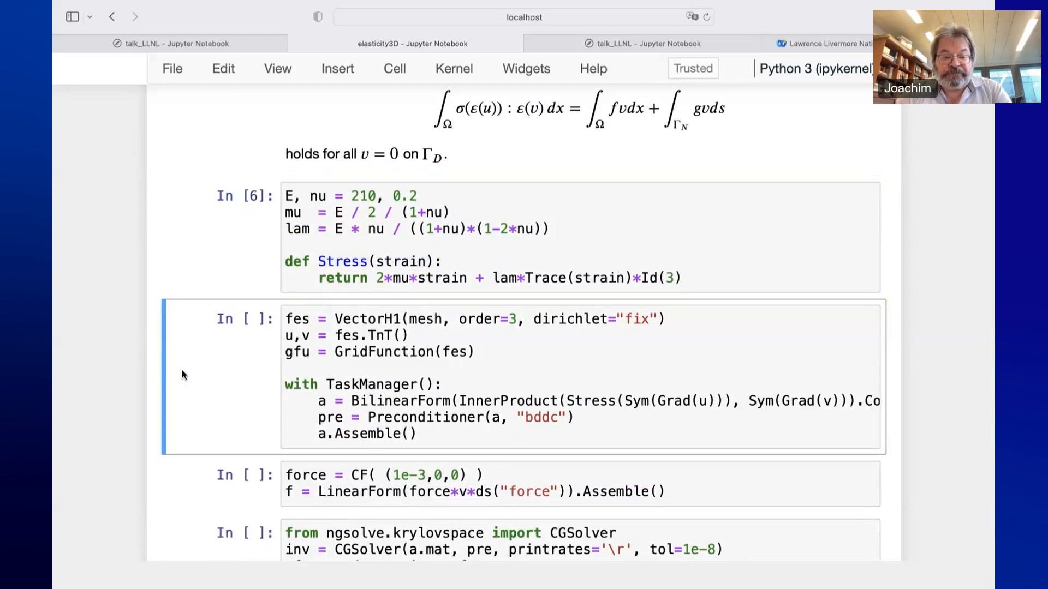
scroll("down", 3)
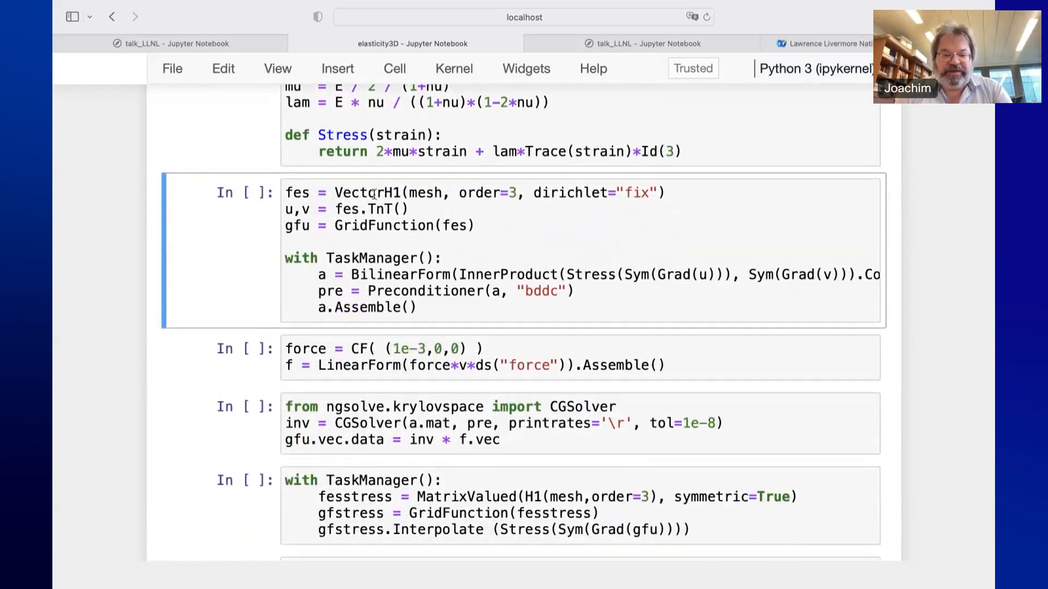
mouse_move(340, 192)
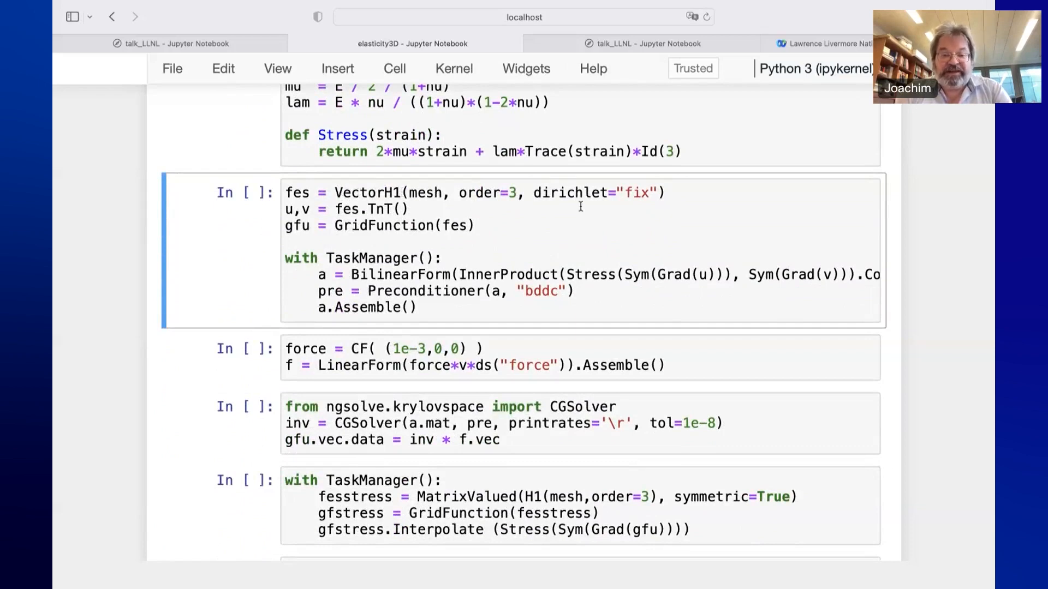
mouse_move(636, 210)
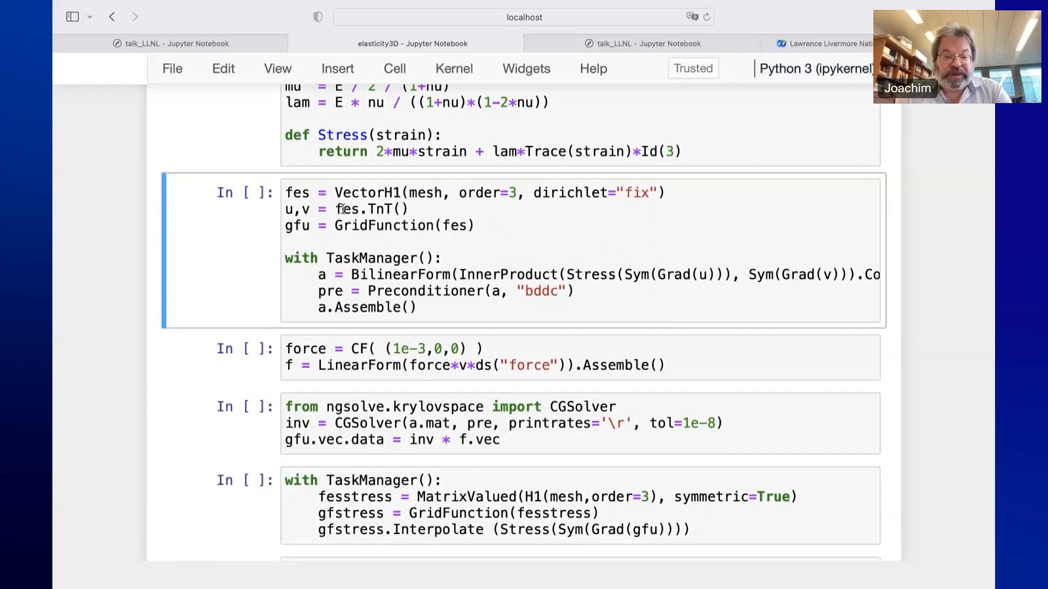
double_click(347, 209)
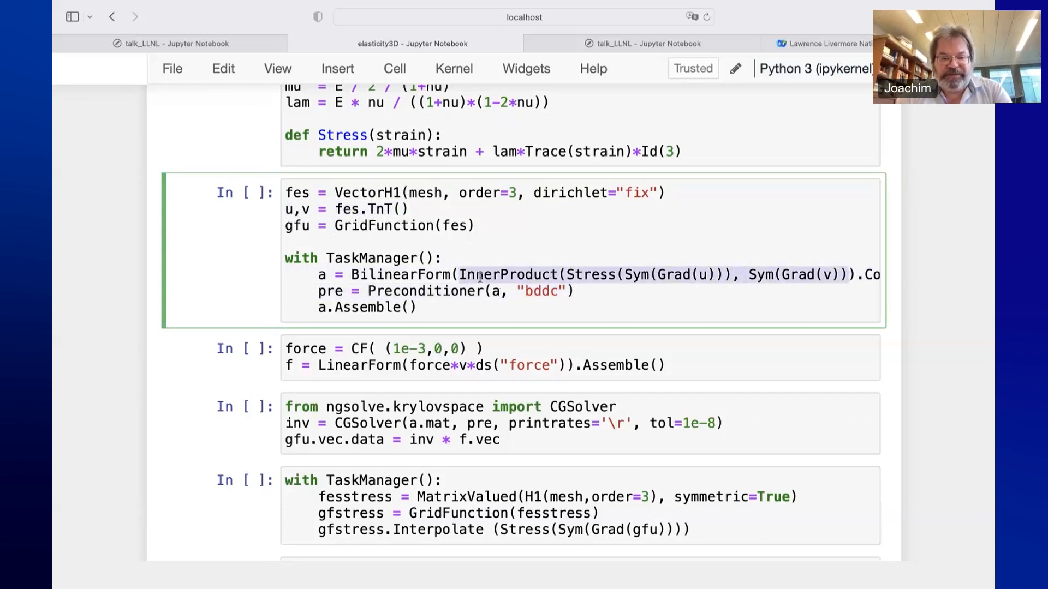
mouse_move(582, 269)
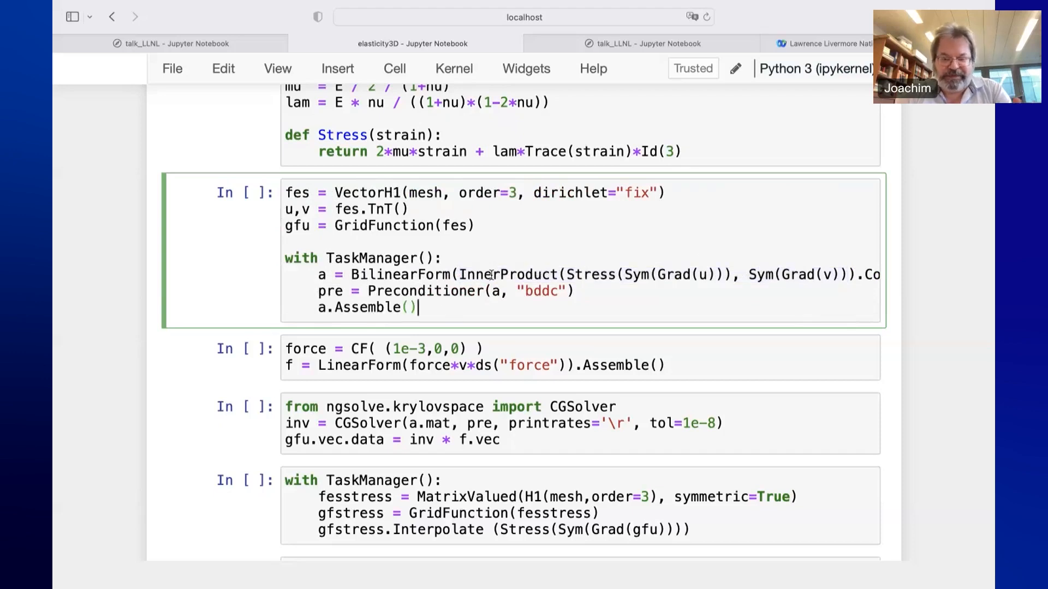
key("Shift+Enter")
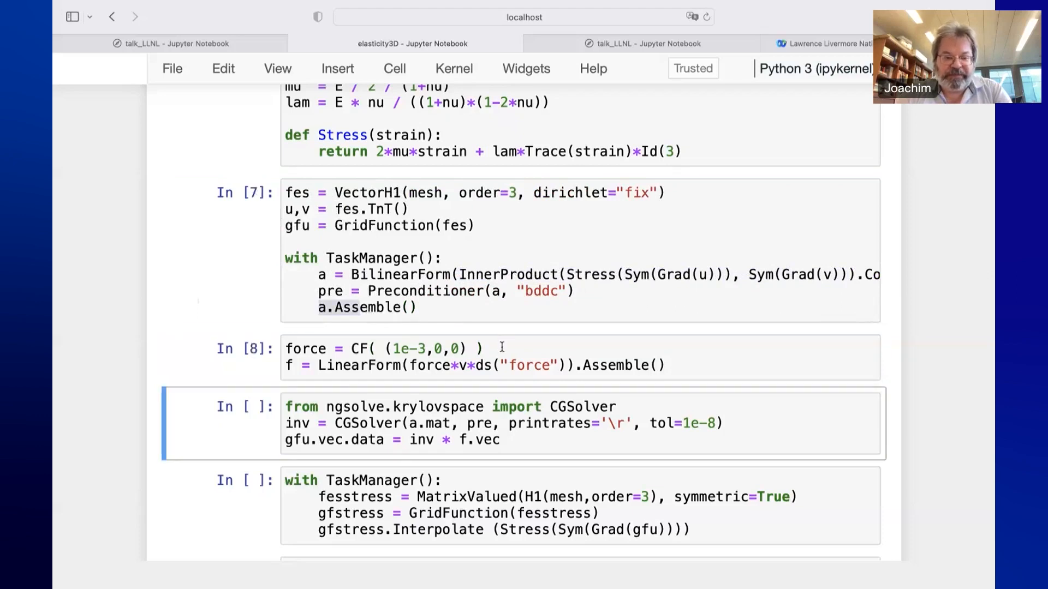
Select and run the CGSolver cell, converging in 59 iterations
scroll("down", 3)
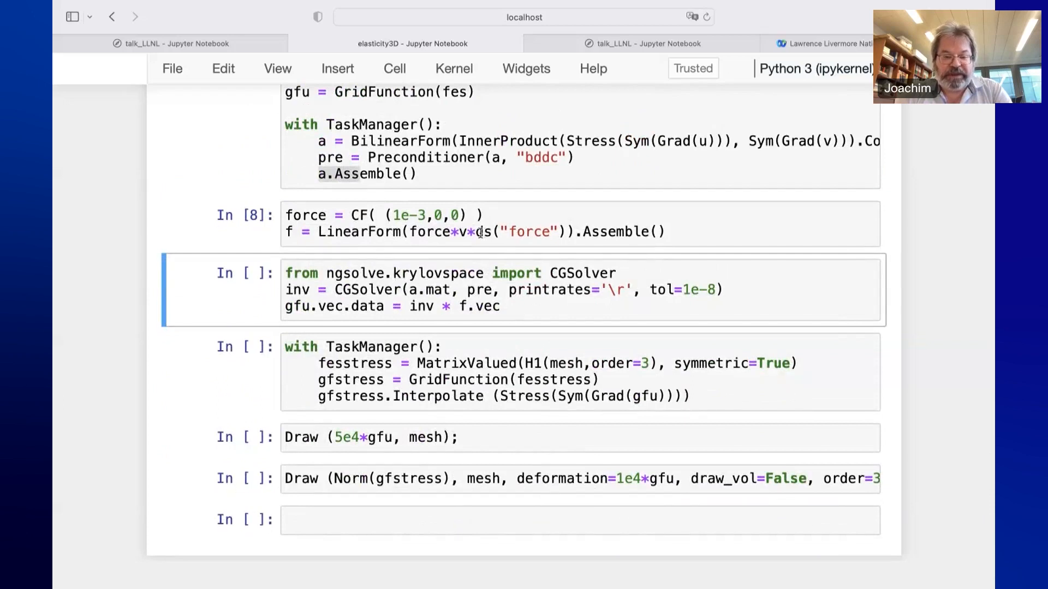
left_click(489, 231)
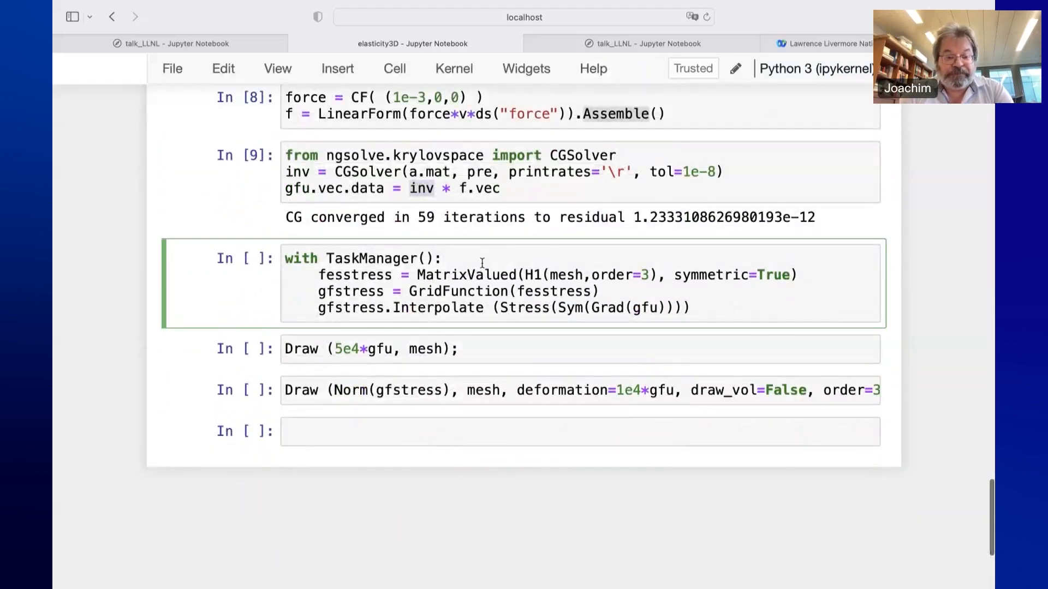
Run the stress and displacement Draw cells, then raise the deformation slider in Open Controls to deform the plate
key("Shift+Enter")
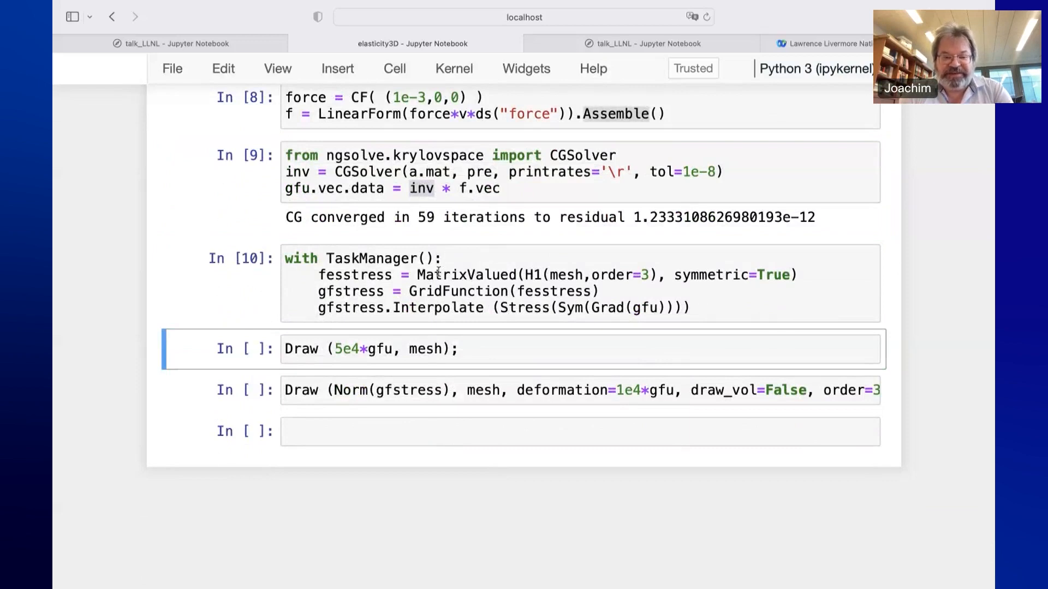
left_click(469, 326)
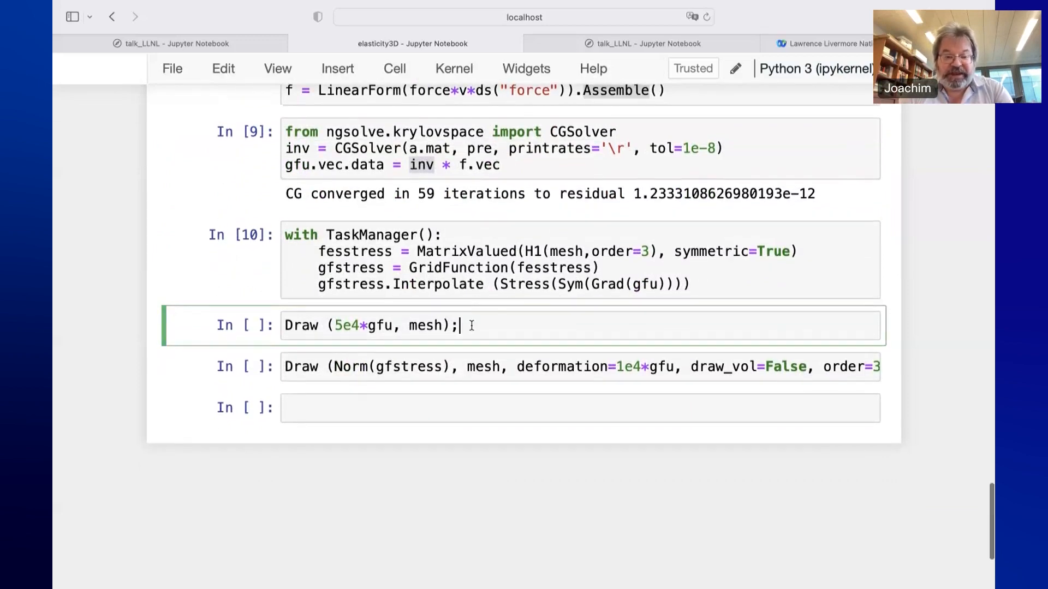
key("Shift+Enter")
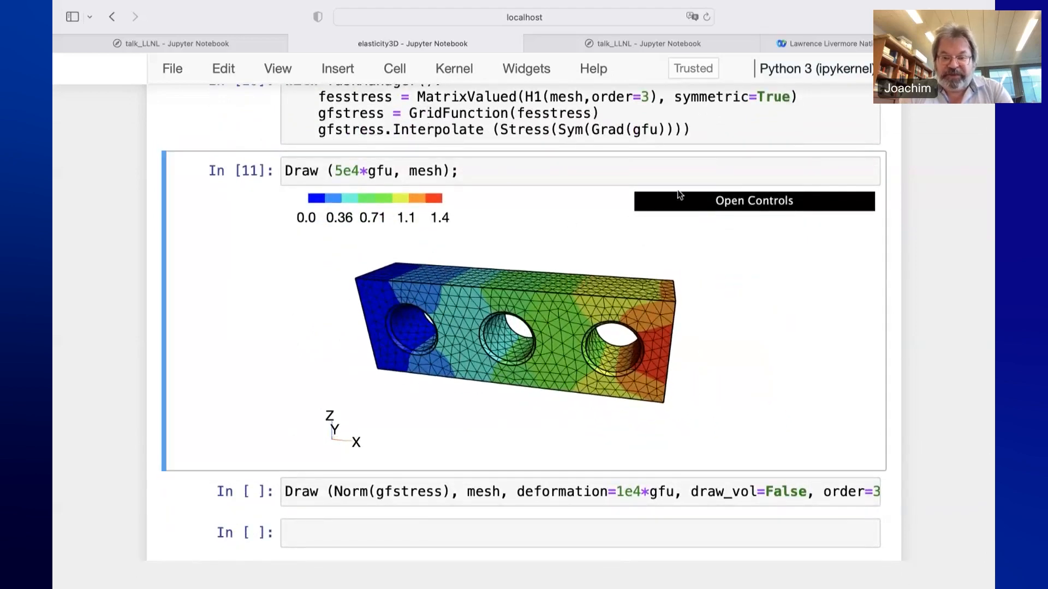
left_click(753, 201)
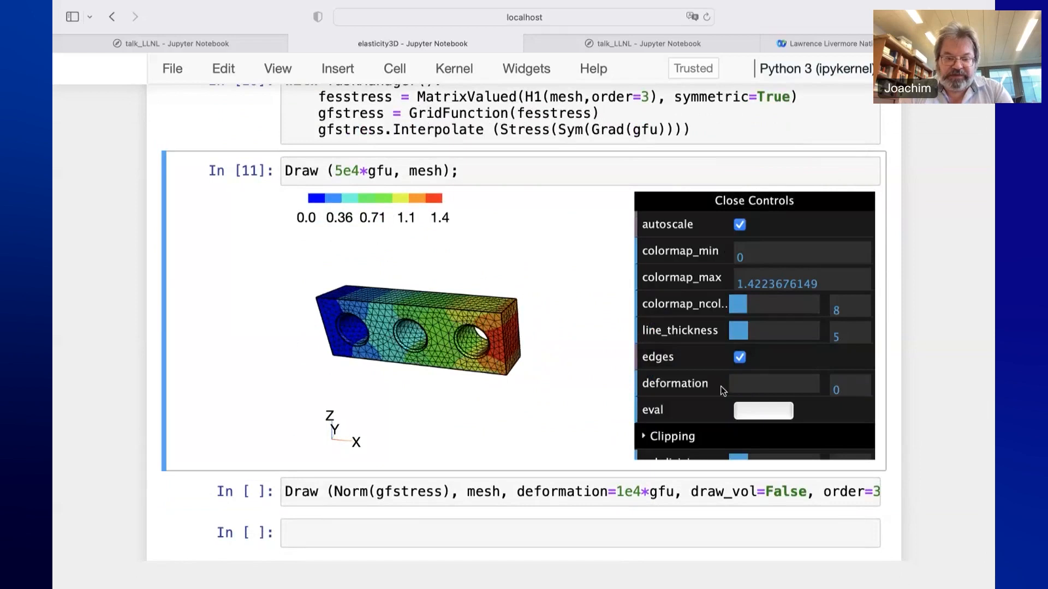
left_click_drag(729, 383, 762, 383)
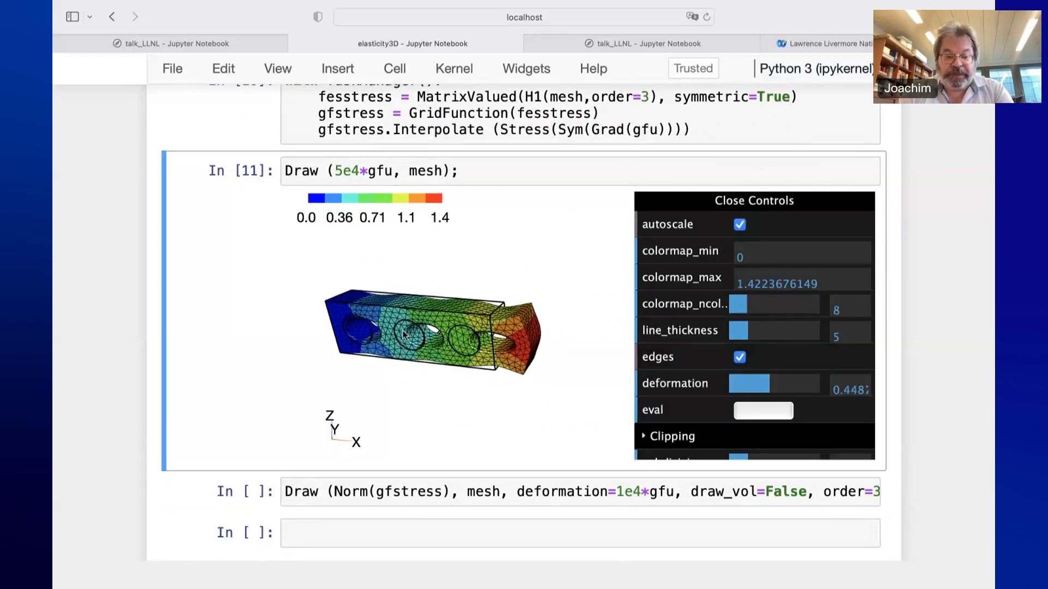
scroll("down", 3)
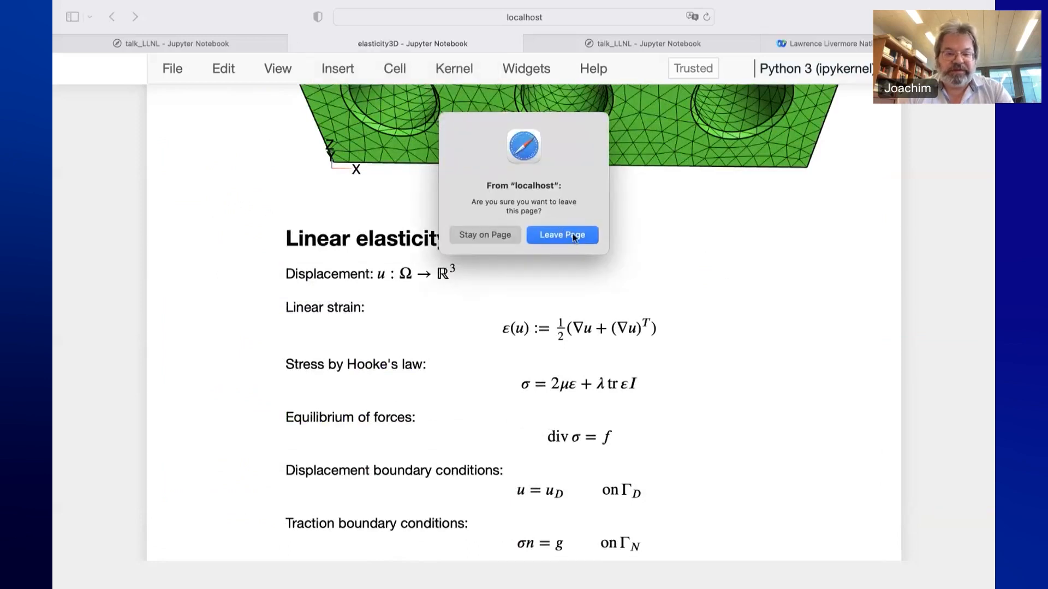
Confirm Leave Page so the coil notebook opens
left_click(562, 234)
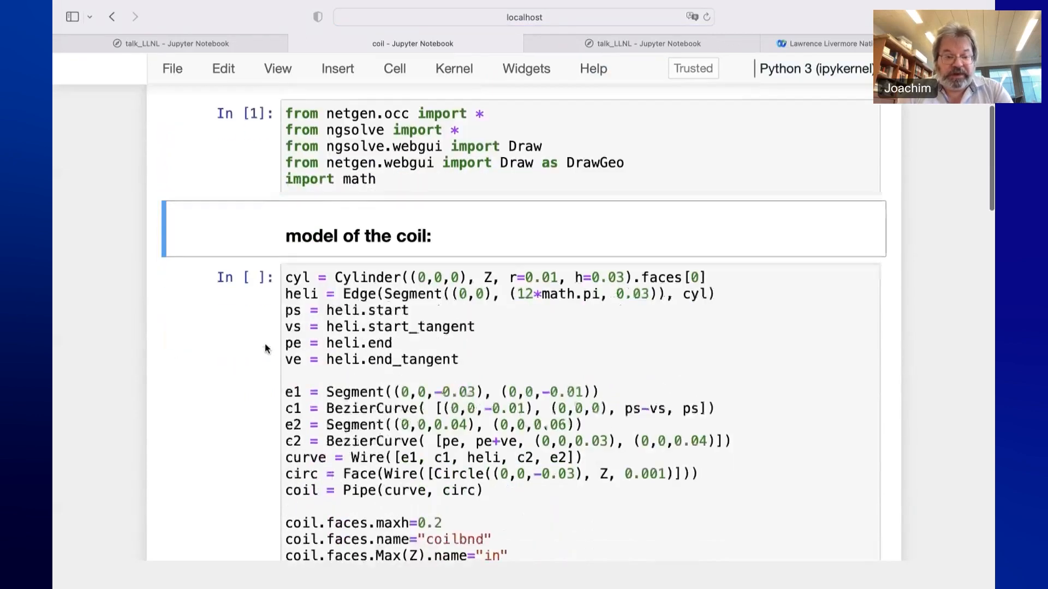
Run the coil notebook's import and helical coil model cells, reviewing the geometry code
scroll("down", 3)
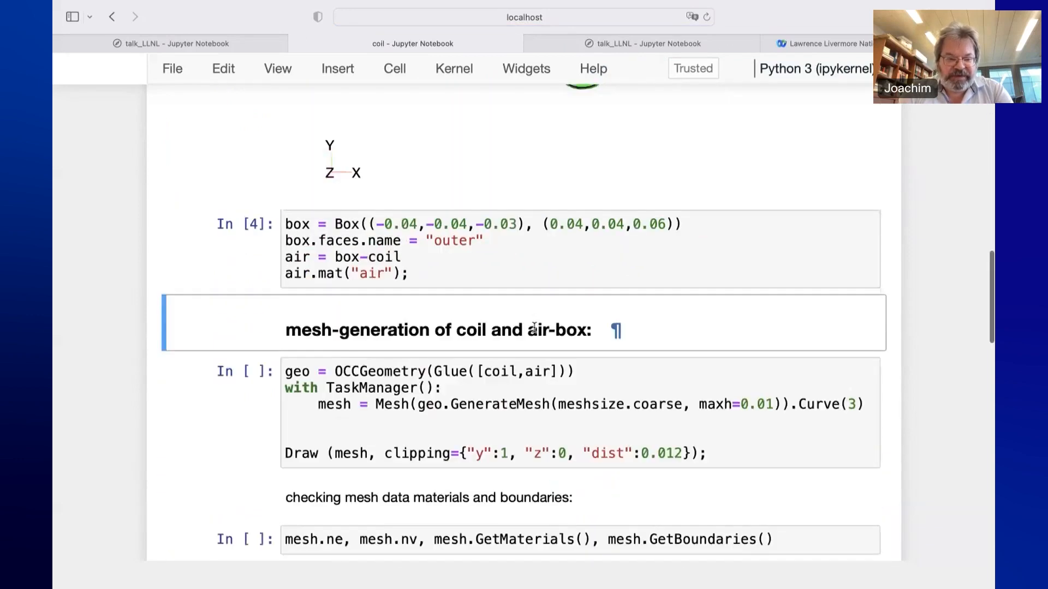
scroll("up", 3)
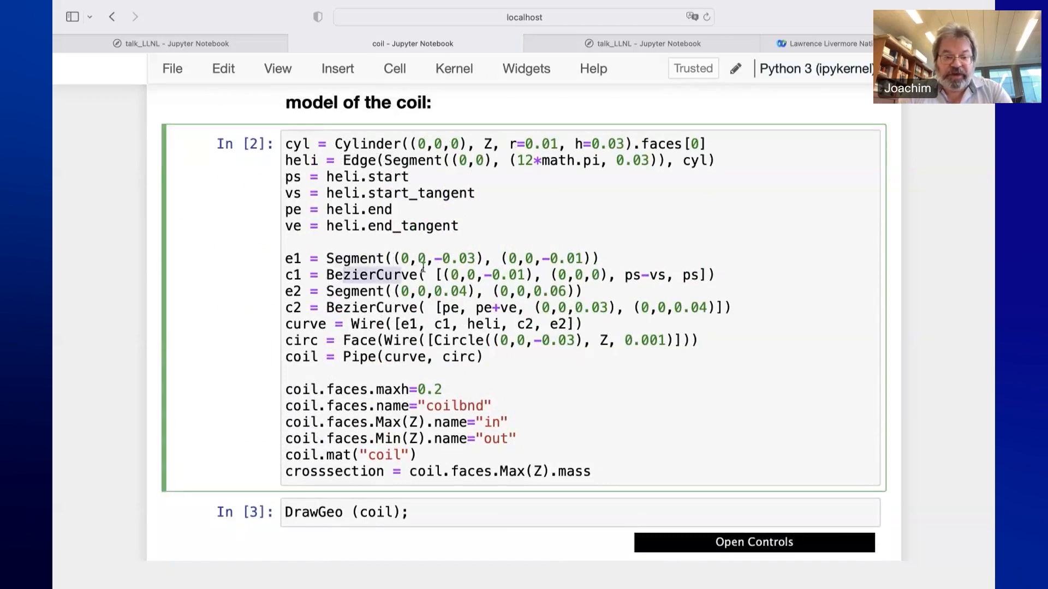
scroll("down", 3)
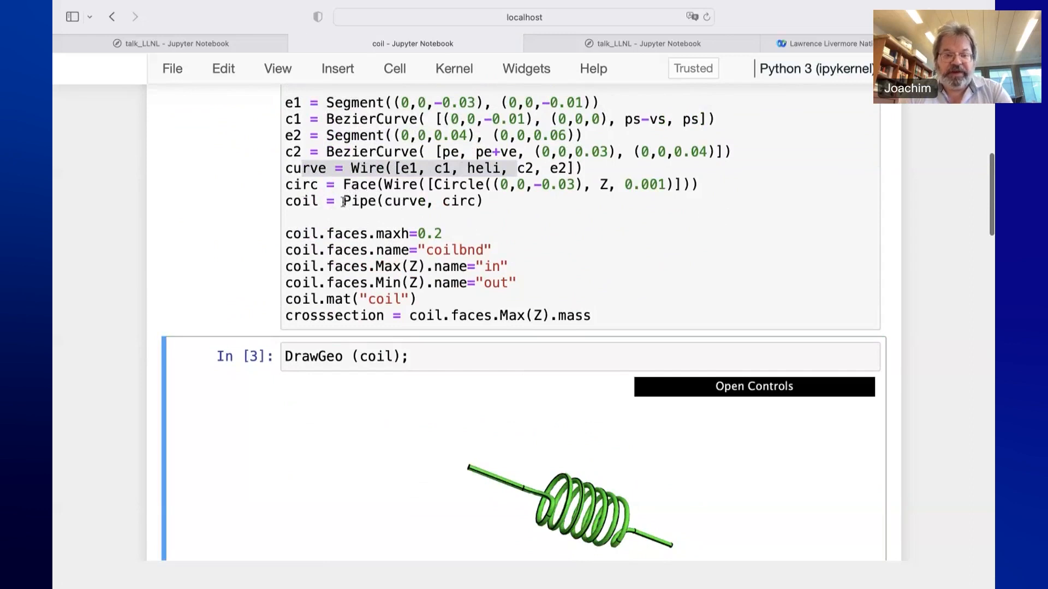
scroll("down", 3)
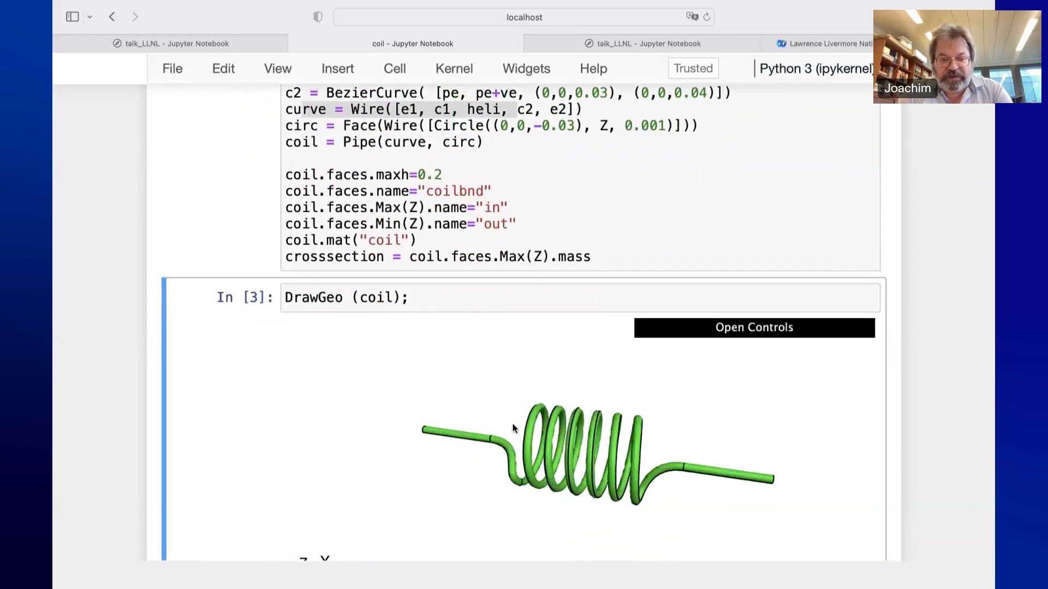
Draw the green helical coil with DrawGeo and continue to the surrounding air Box cell
scroll("down", 3)
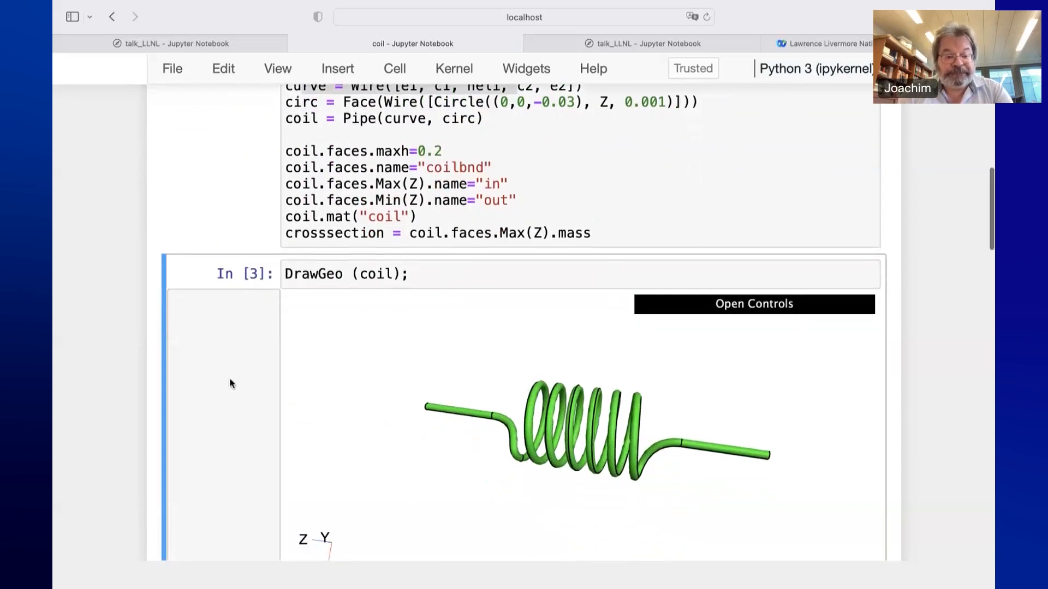
scroll("down", 3)
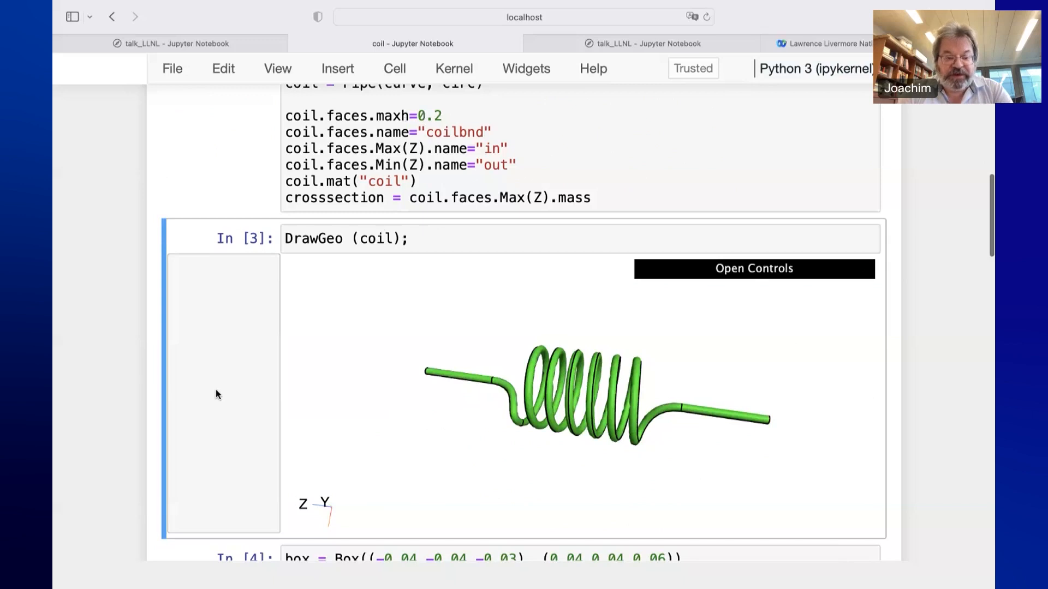
scroll("down", 3)
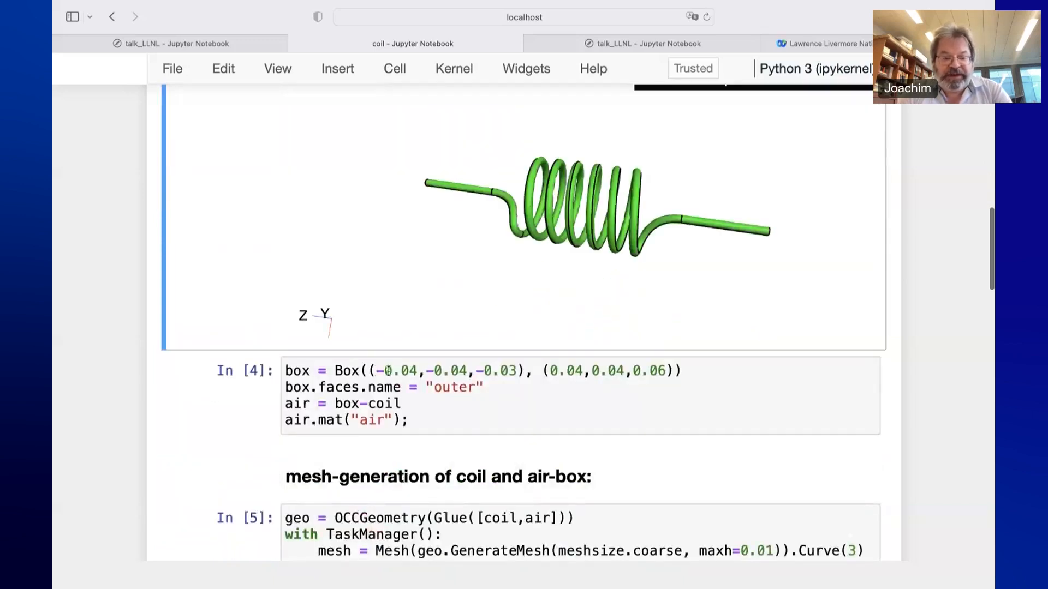
scroll("down", 3)
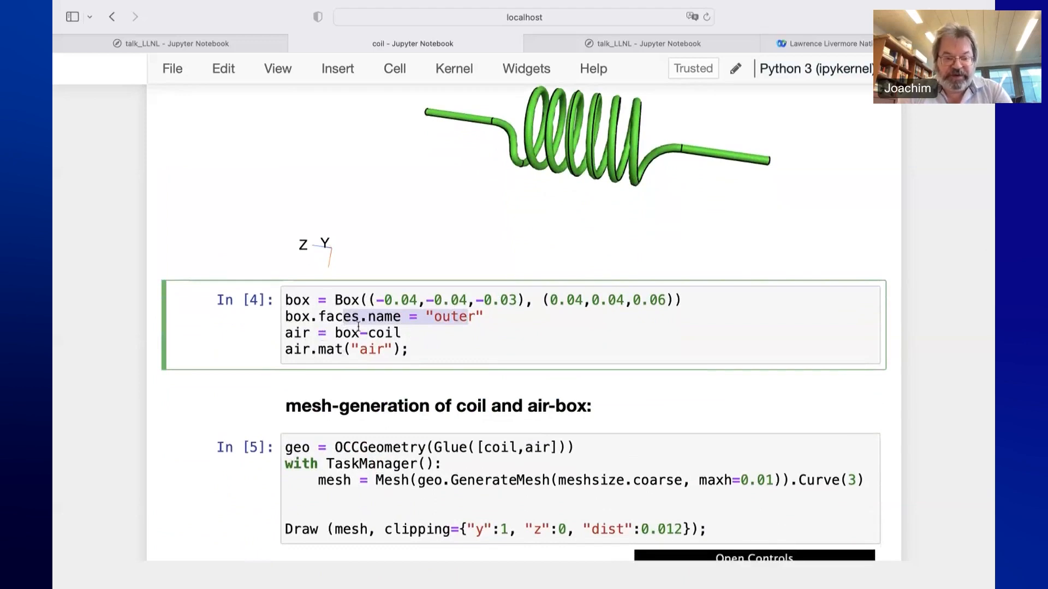
Generate the OCCGeometry mesh of coil and air box and bring its 3D view on screen
scroll("down", 3)
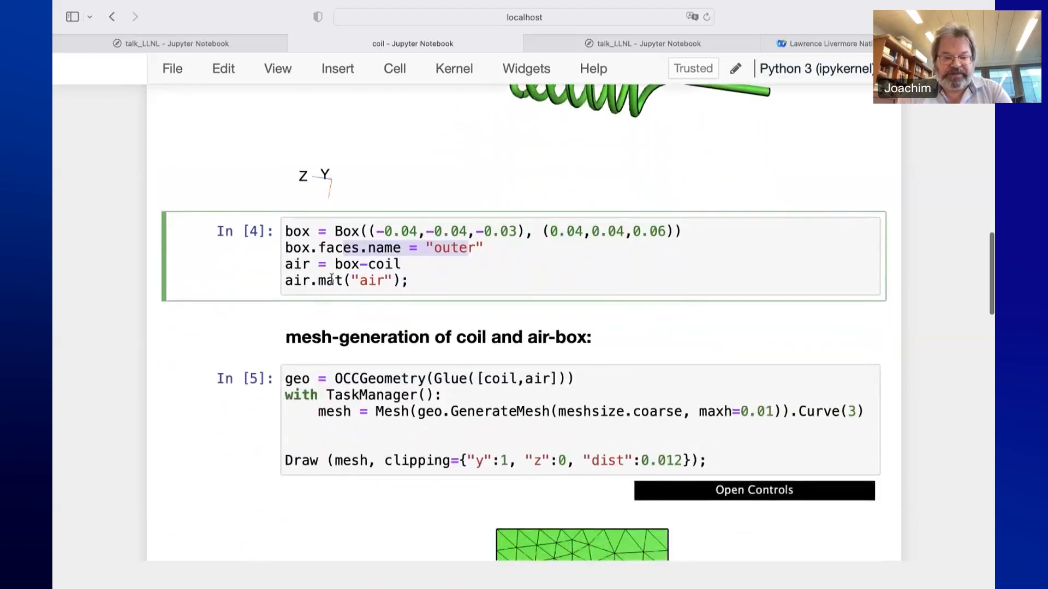
scroll("down", 3)
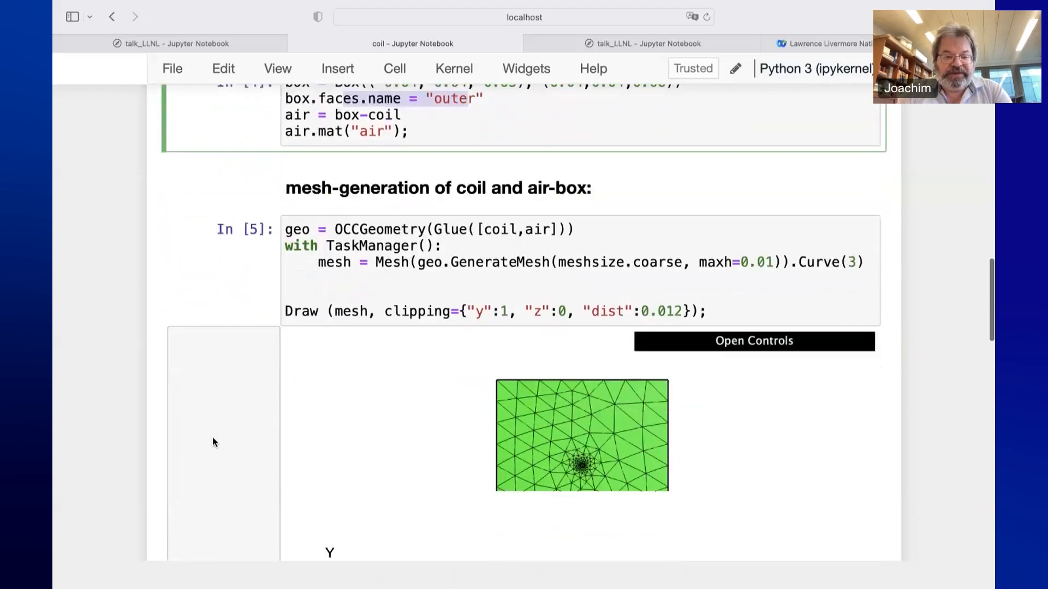
scroll("down", 3)
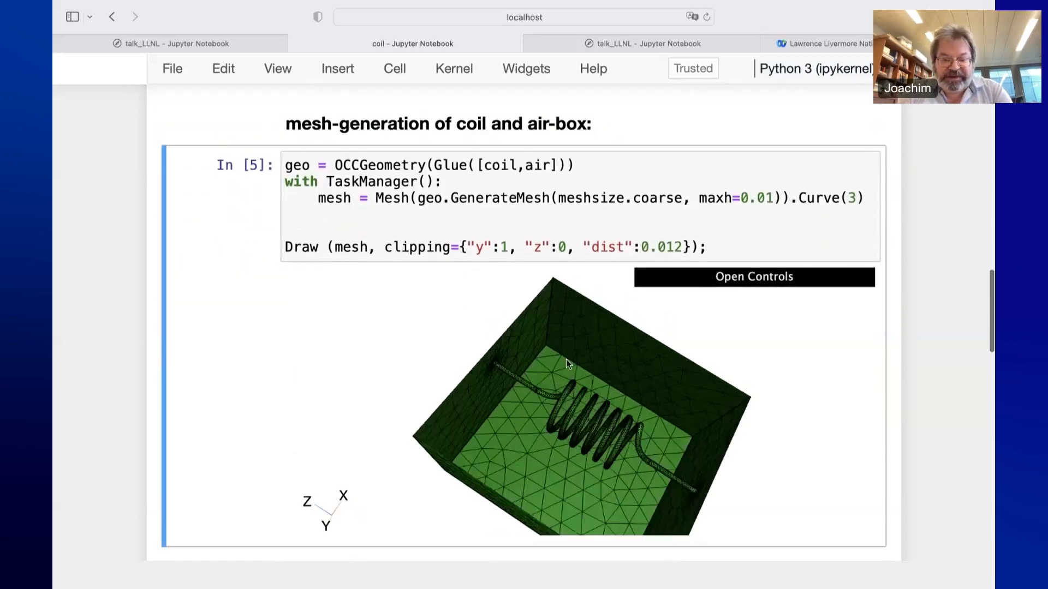
Rotate the clipped mesh to see the triangulated coil inside the air box, then move to the mesh cell
left_click_drag(565, 364, 588, 394)
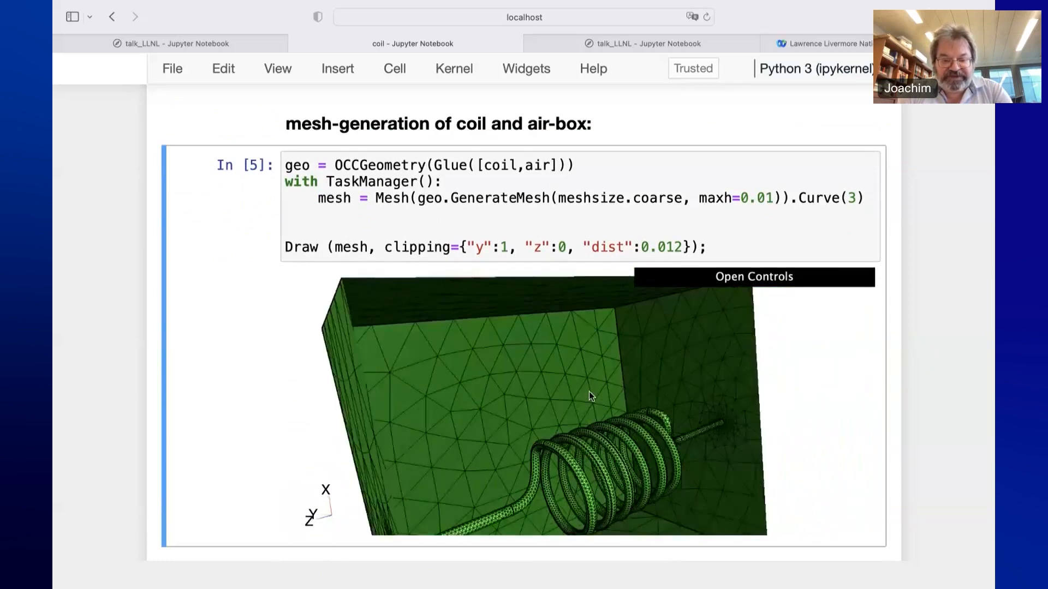
left_click_drag(592, 395, 601, 402)
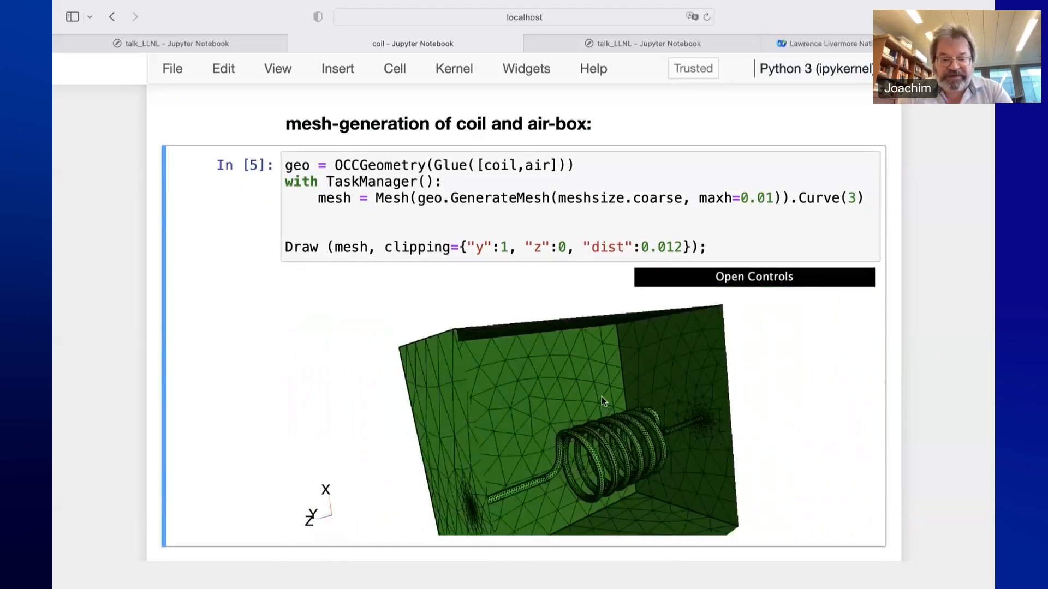
left_click_drag(601, 402, 448, 461)
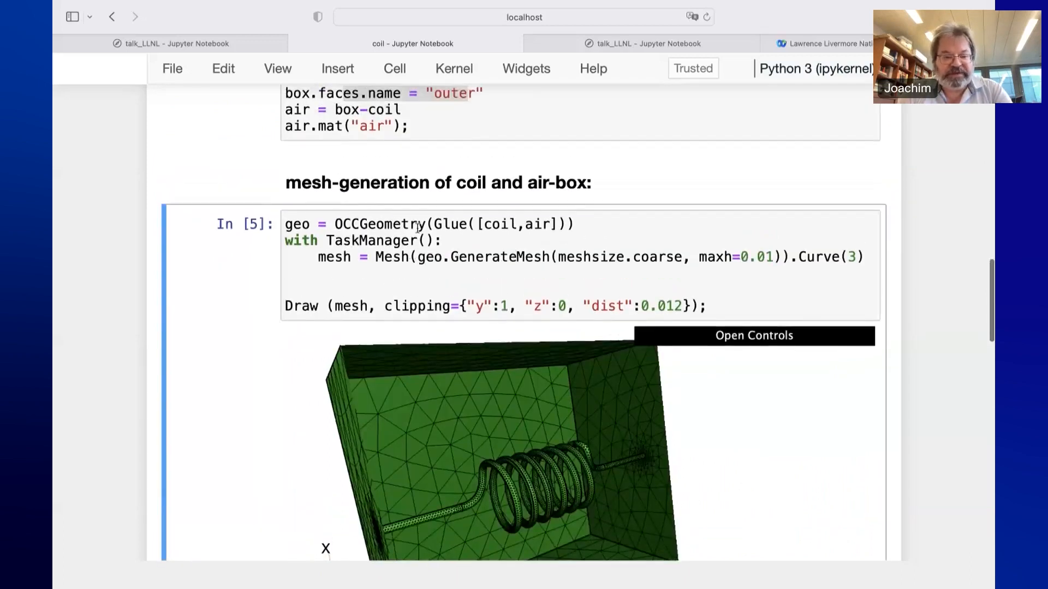
left_click(387, 224)
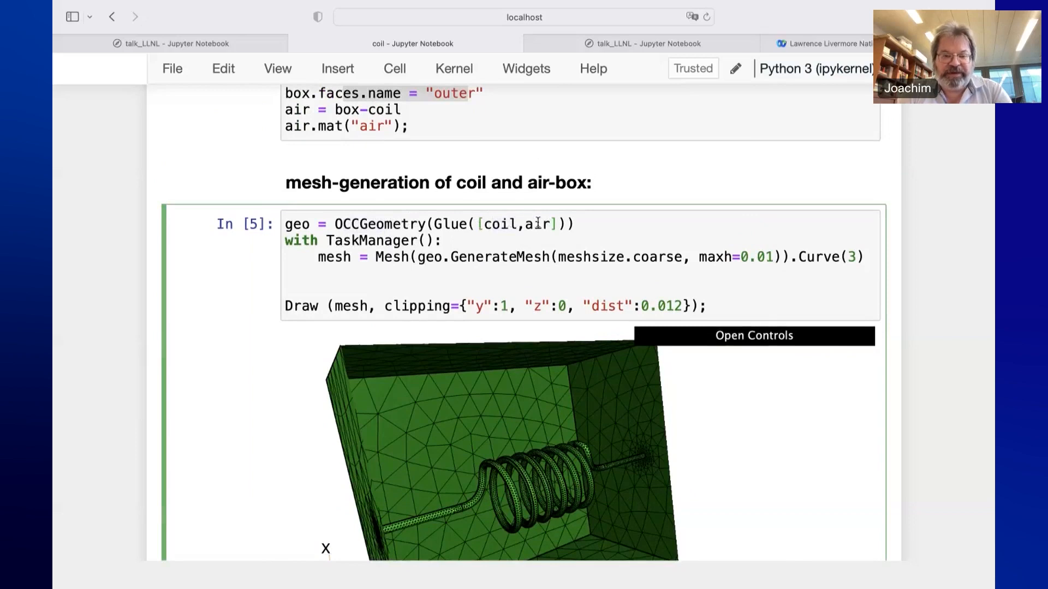
scroll("down", 3)
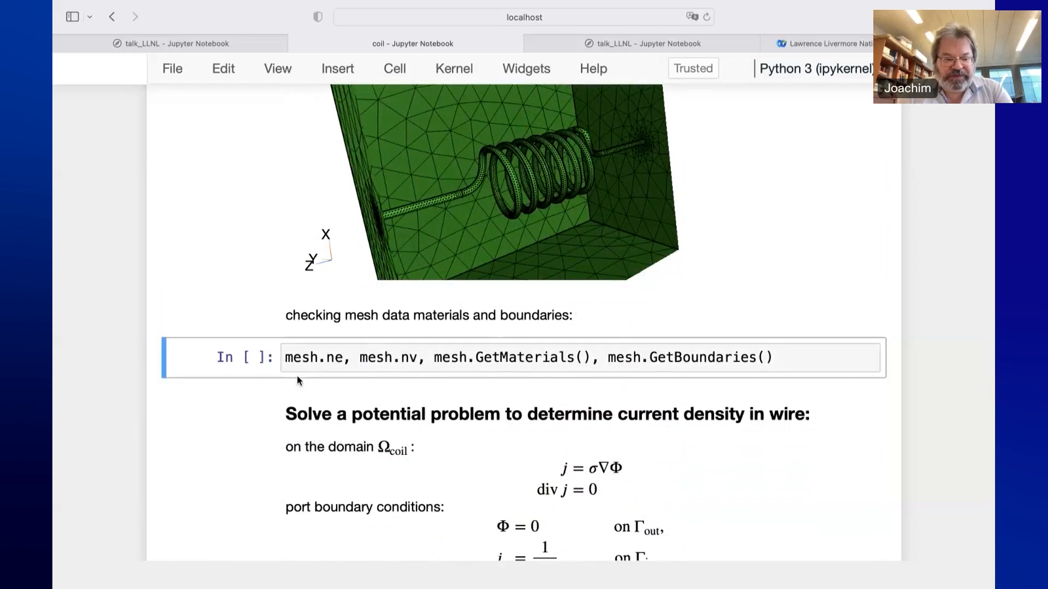
Check the mesh data (element/vertex counts, coil/air materials, boundaries) and reach 'Solve a potential problem'
left_click(355, 358)
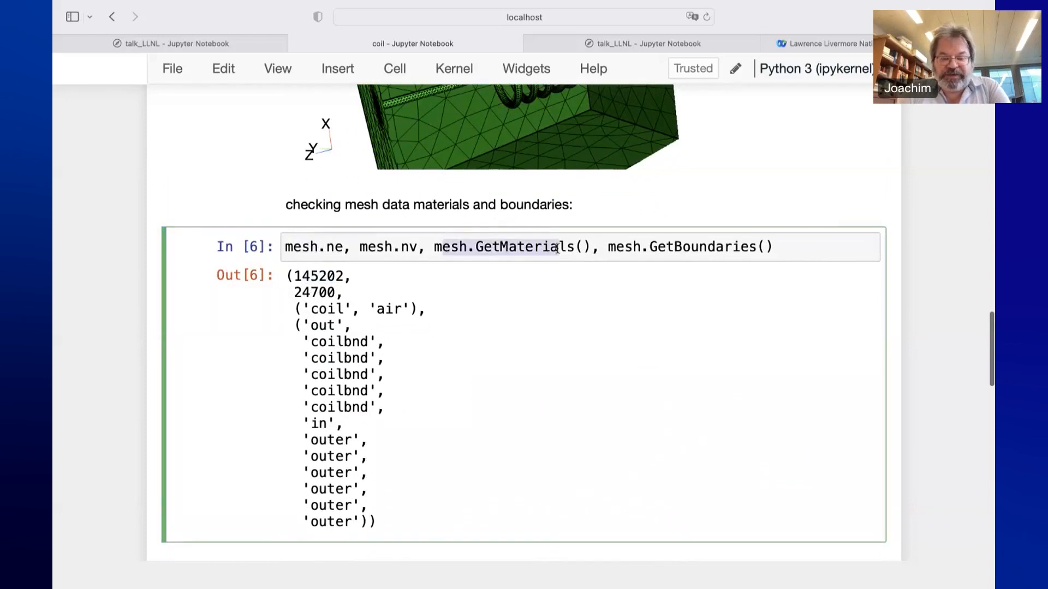
scroll("down", 3)
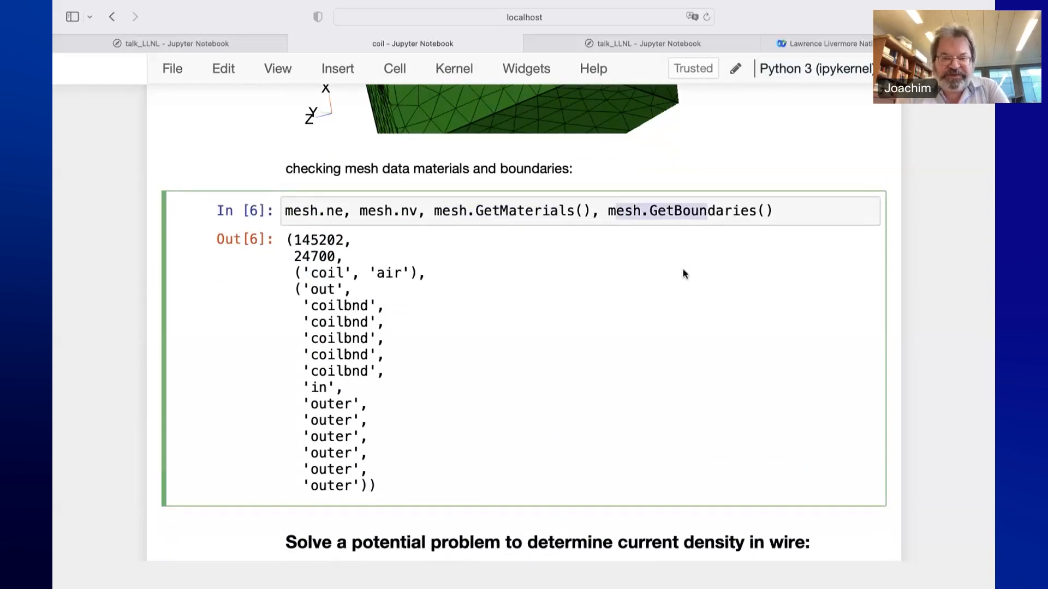
scroll("down", 3)
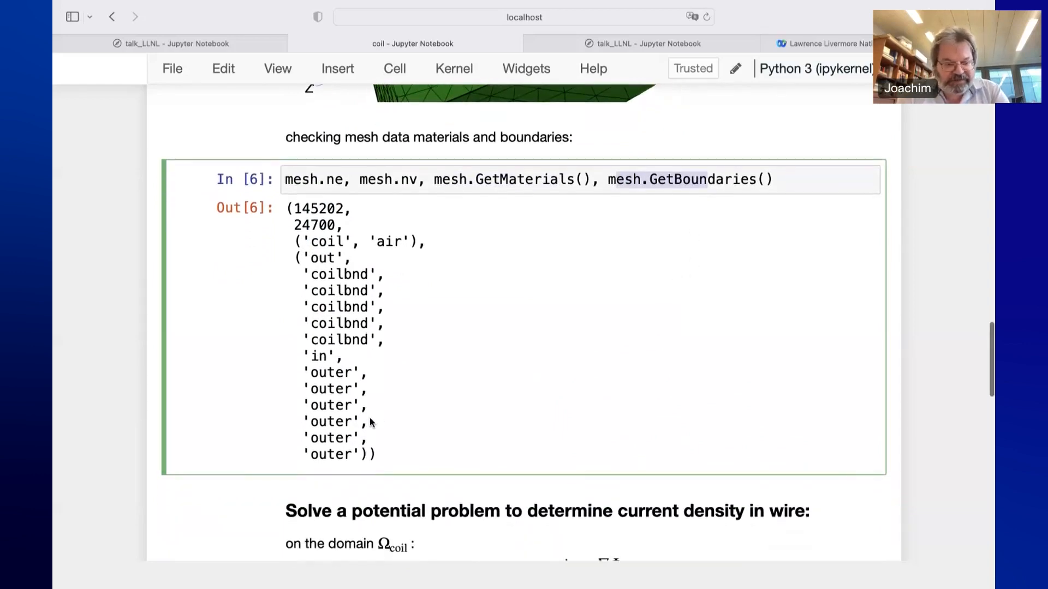
scroll("down", 3)
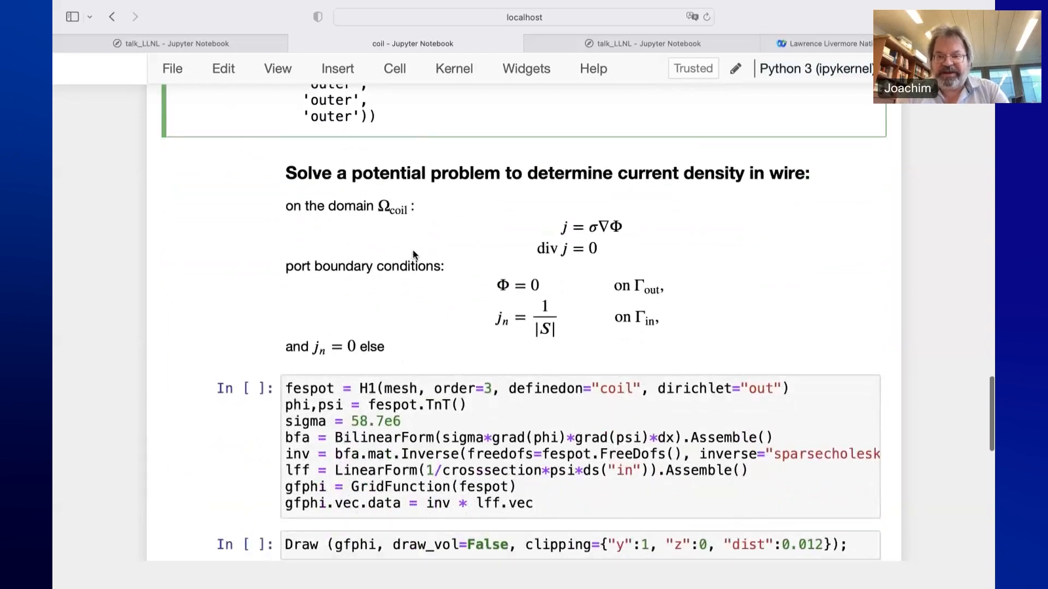
mouse_move(574, 247)
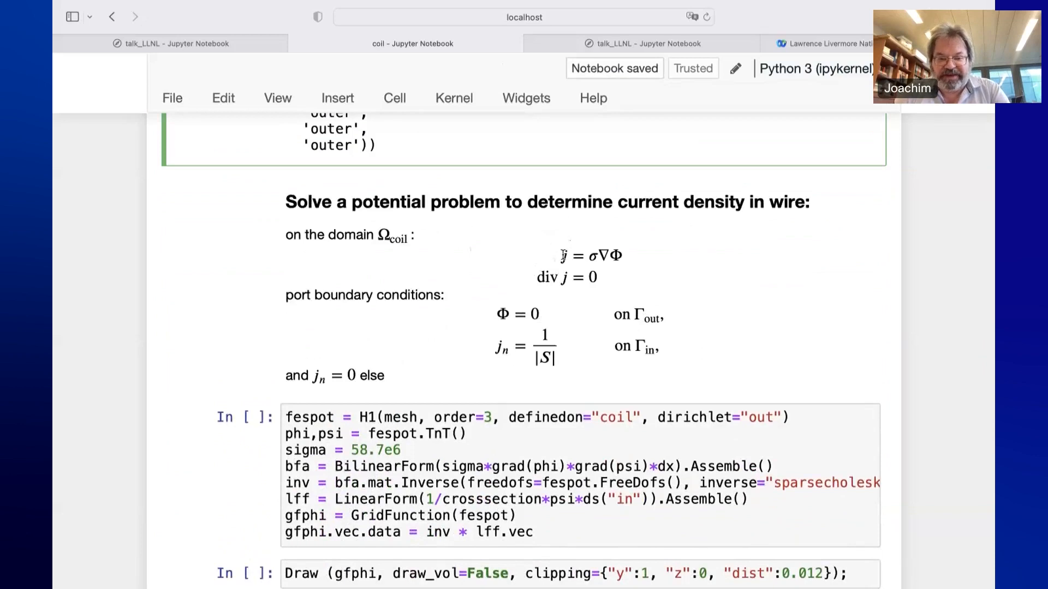
Review the potential-problem equations for the wire's current density
scroll("down", 3)
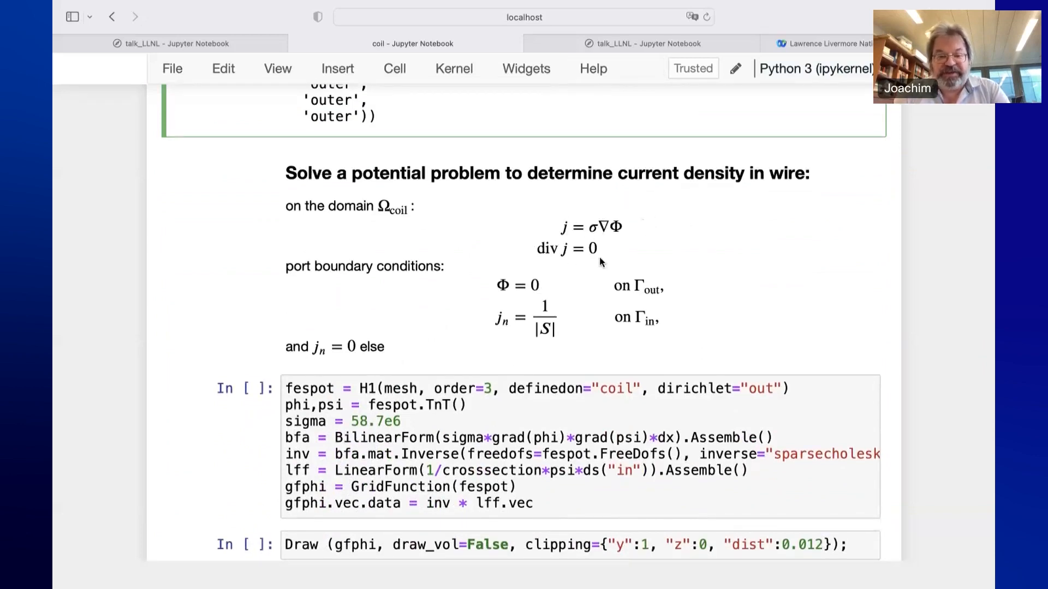
scroll("down", 3)
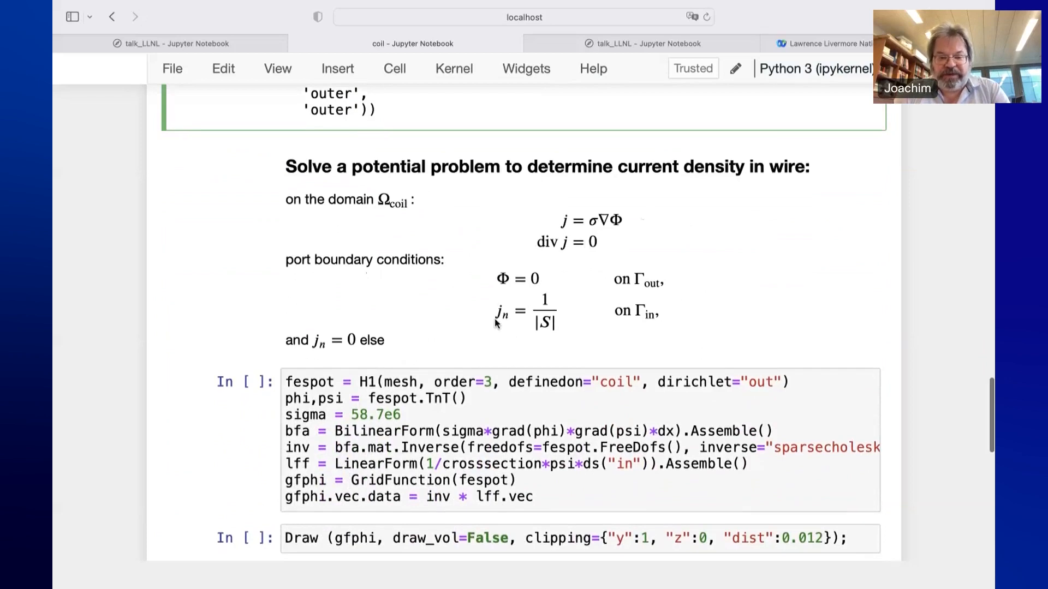
mouse_move(524, 326)
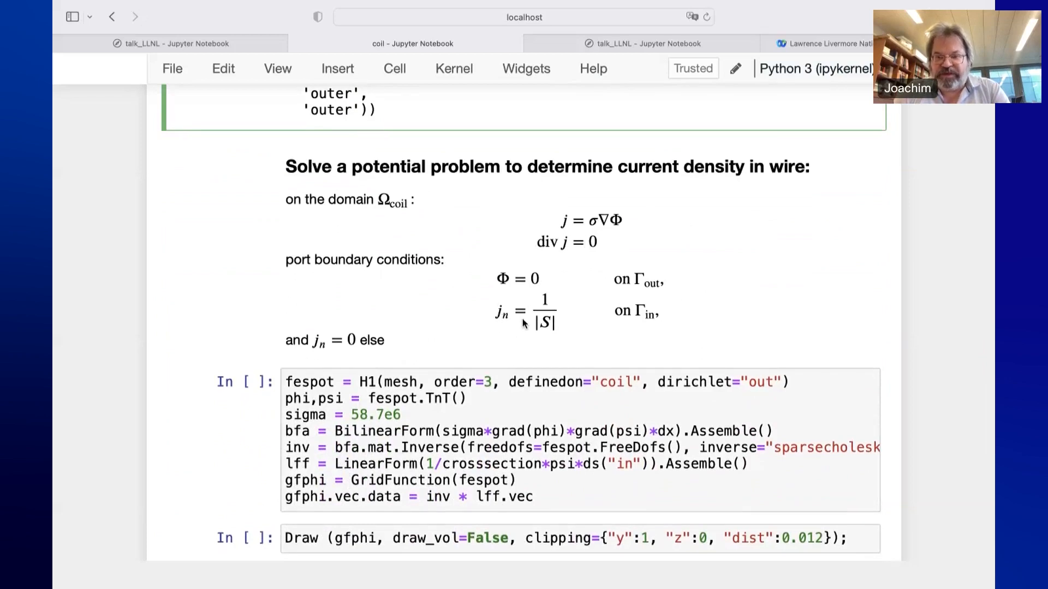
scroll("down", 3)
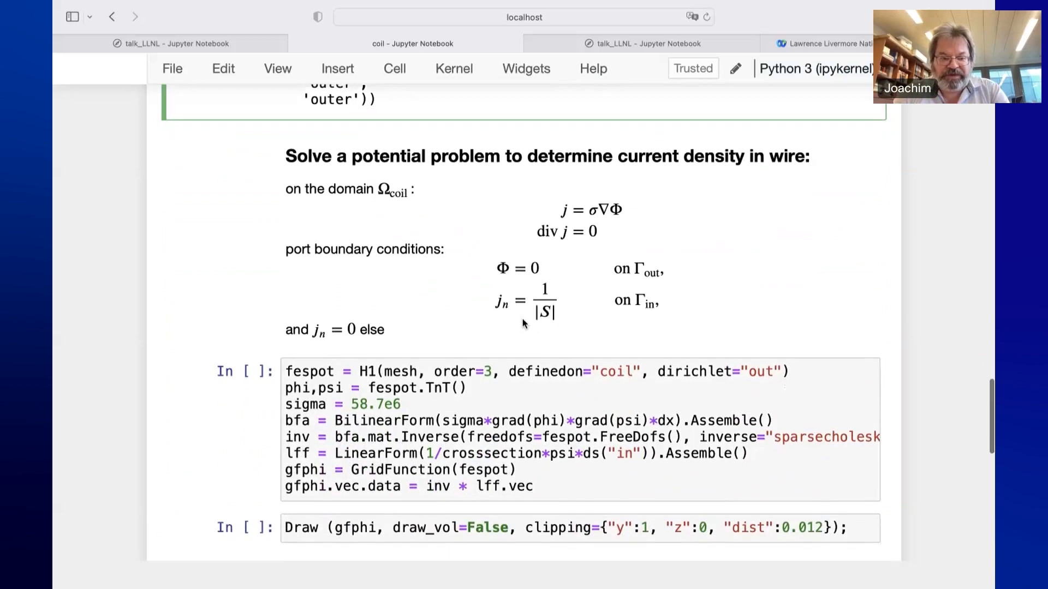
scroll("down", 3)
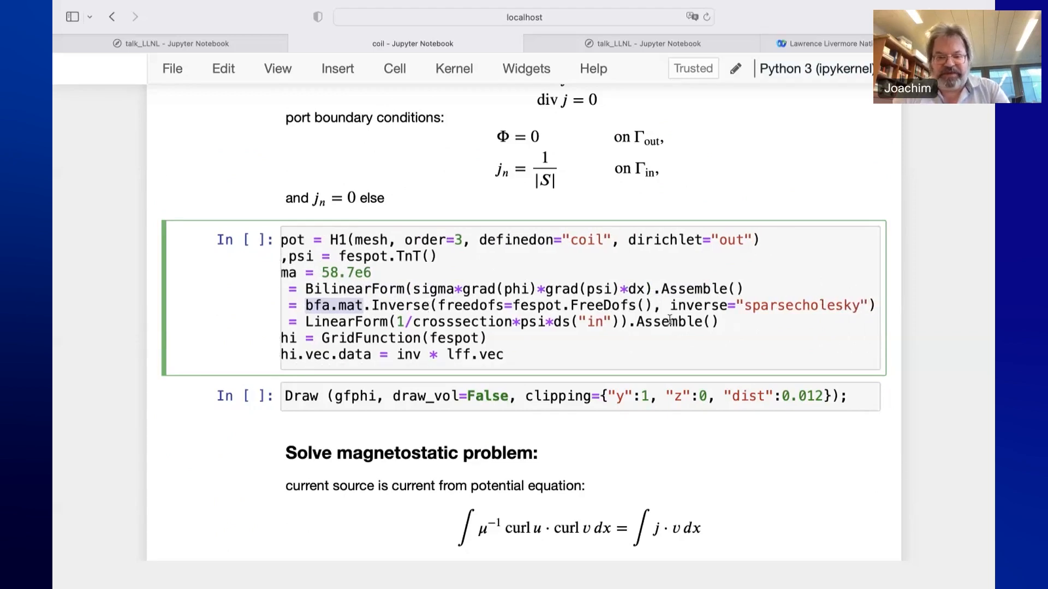
Run the fespot/BilinearForm cell that assembles and solves the potential on the coil domain
scroll("down", 3)
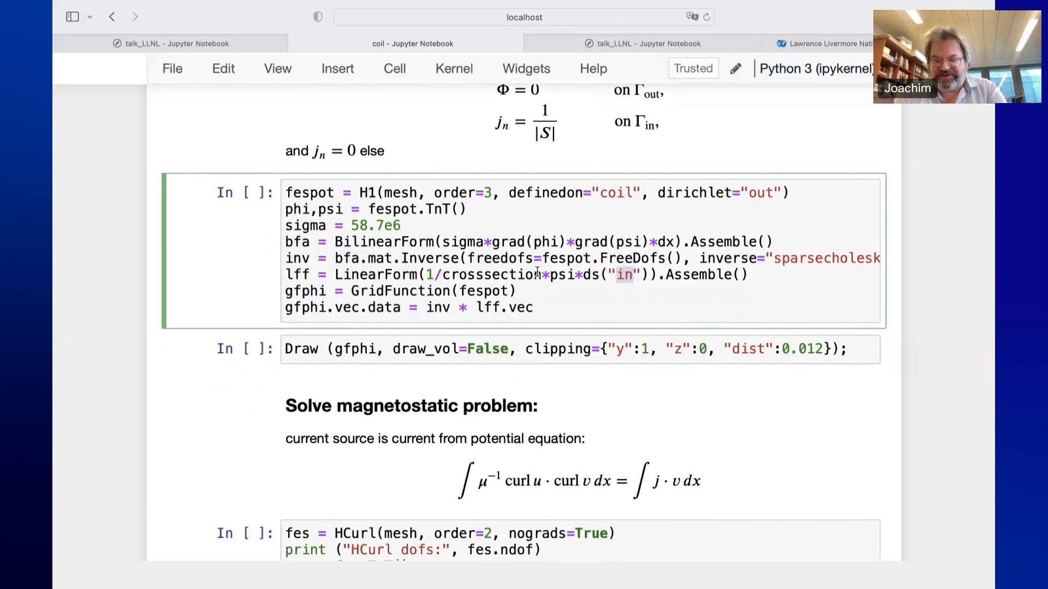
scroll("down", 3)
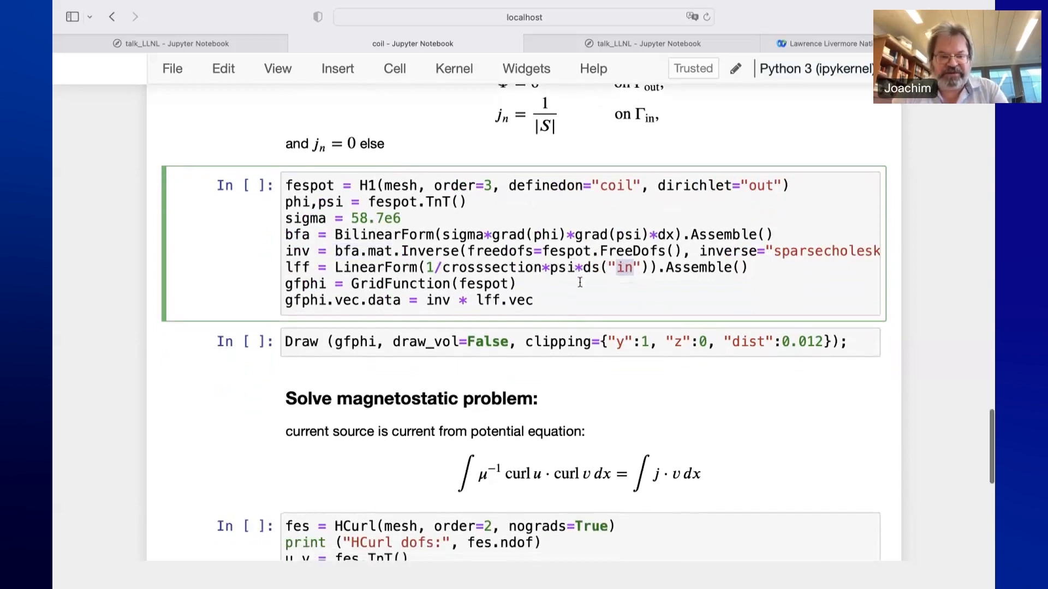
key("Shift+Enter")
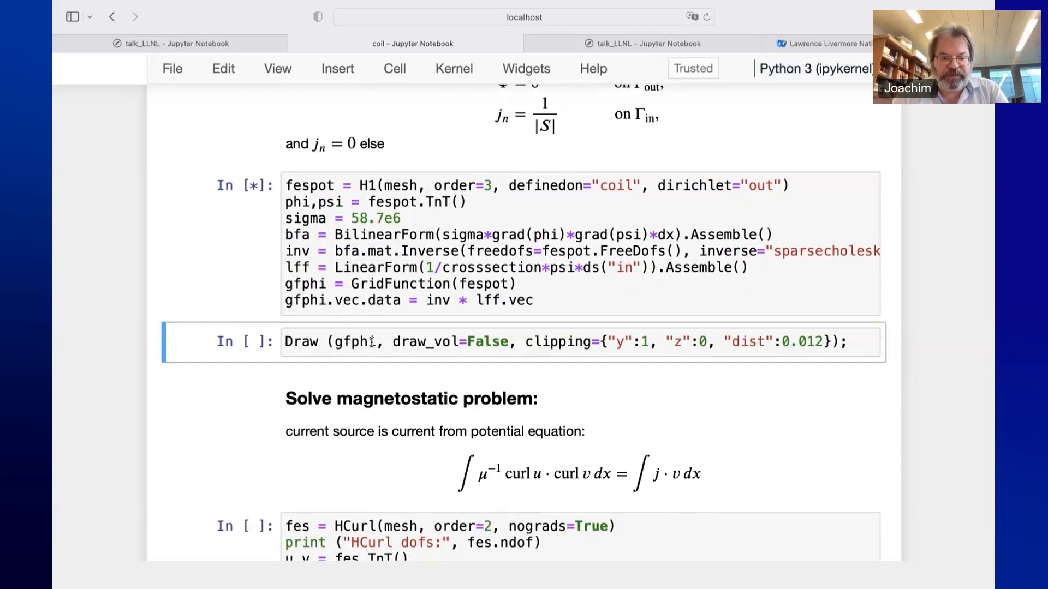
Draw gfphi on the coil, rotate it edge-on into a tilted overview, and continue toward the magnetostatic section
key("Shift+Enter")
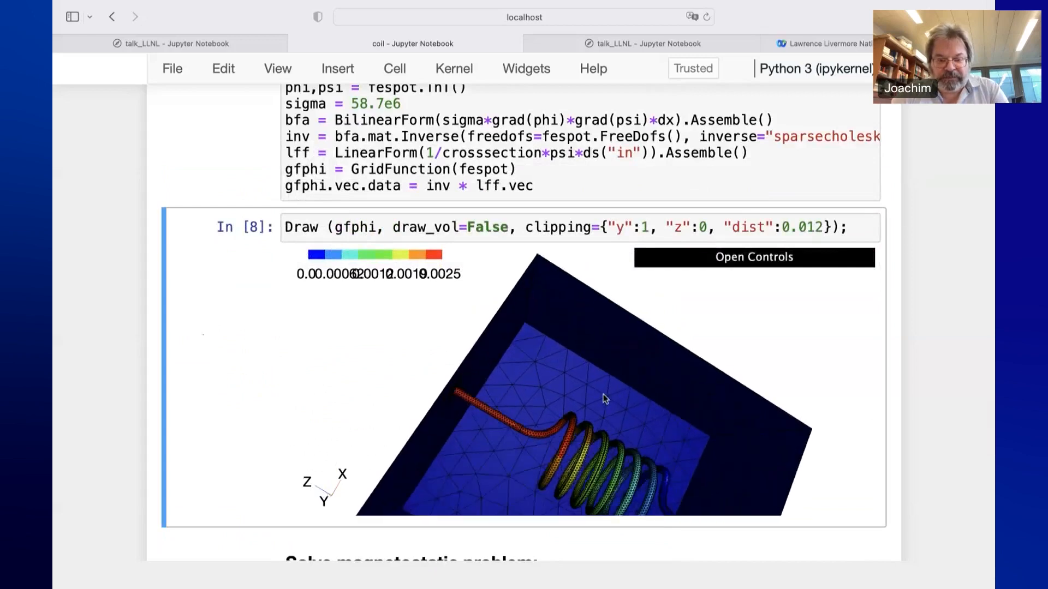
left_click_drag(601, 399, 551, 356)
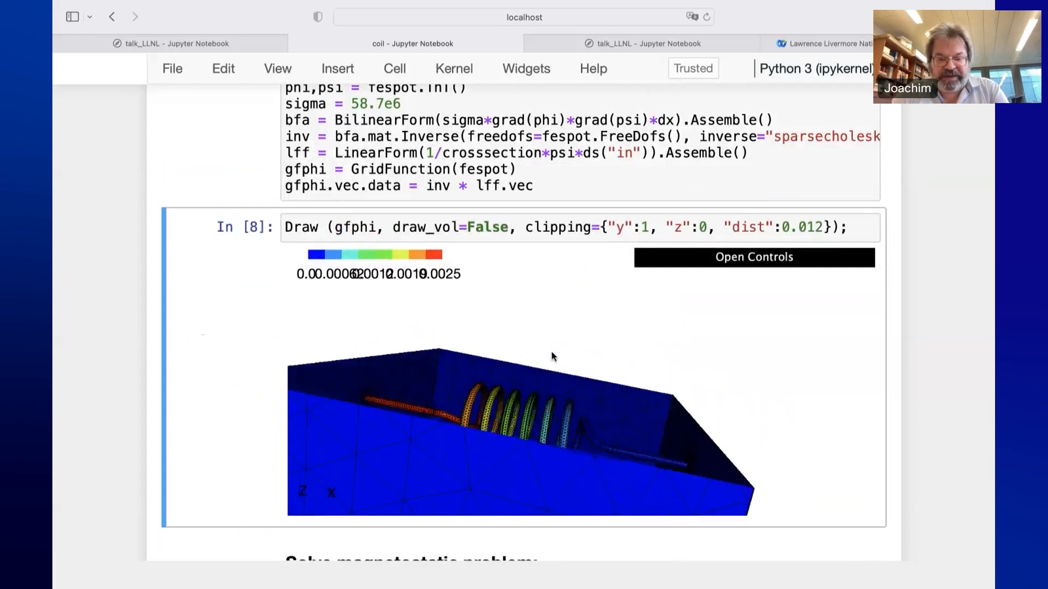
left_click_drag(551, 357, 572, 453)
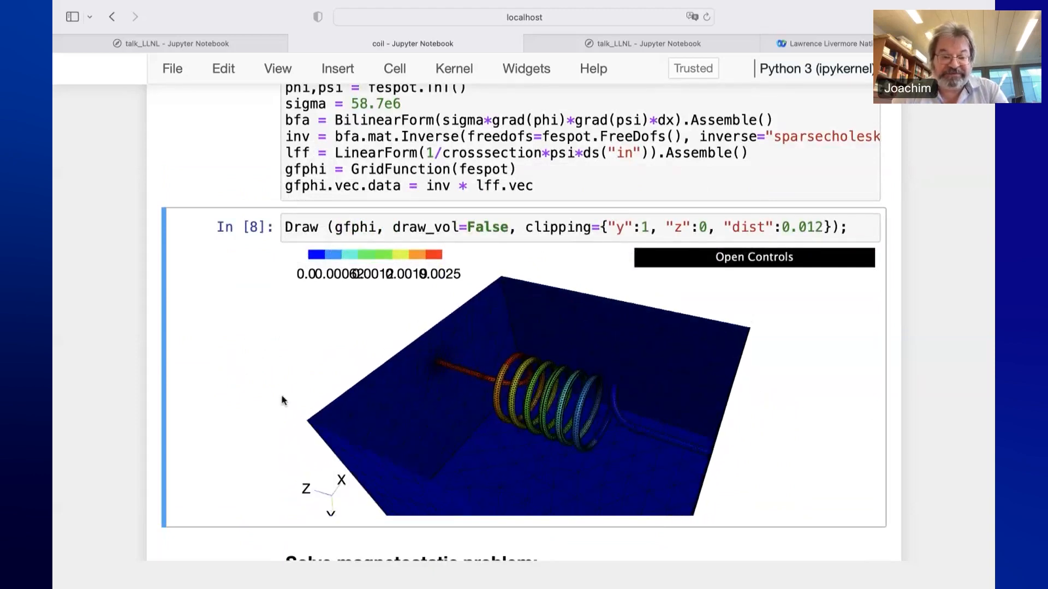
scroll("down", 3)
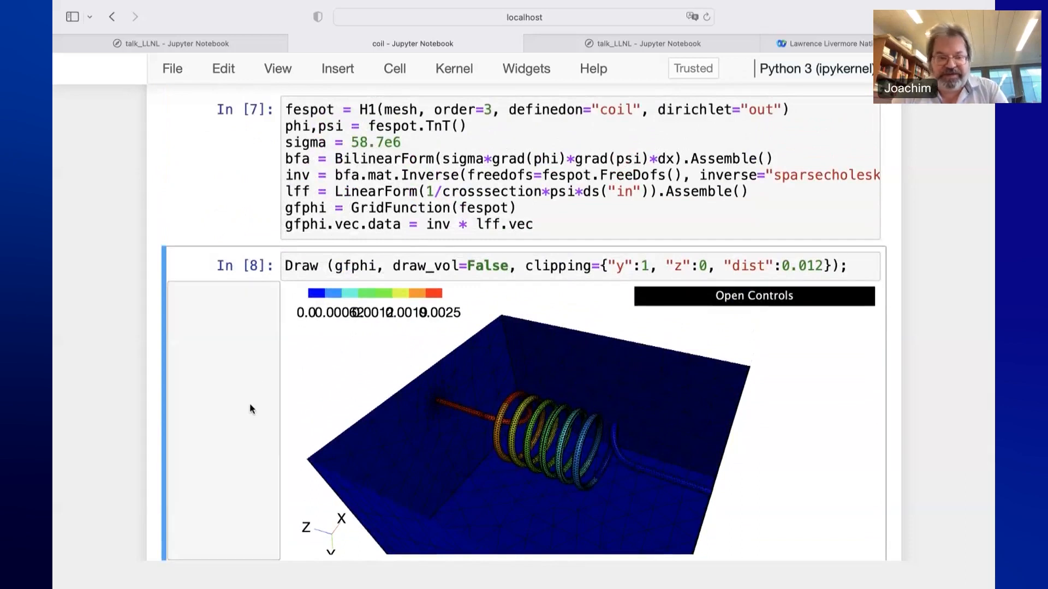
scroll("down", 3)
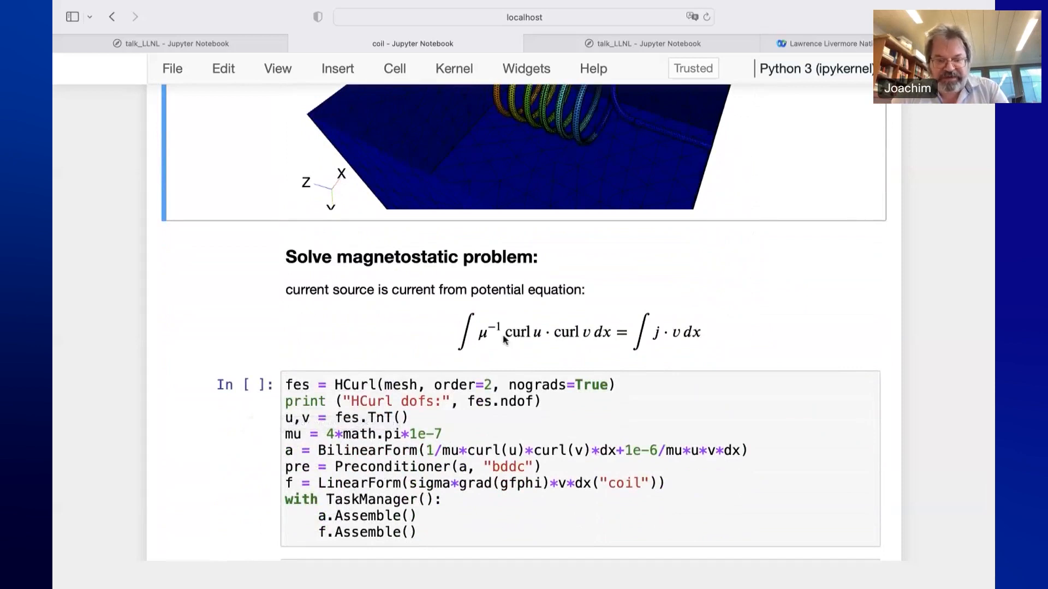
Run the HCurl magnetostatic setup (752743 dofs) and start the CGSolver iterating
scroll("down", 3)
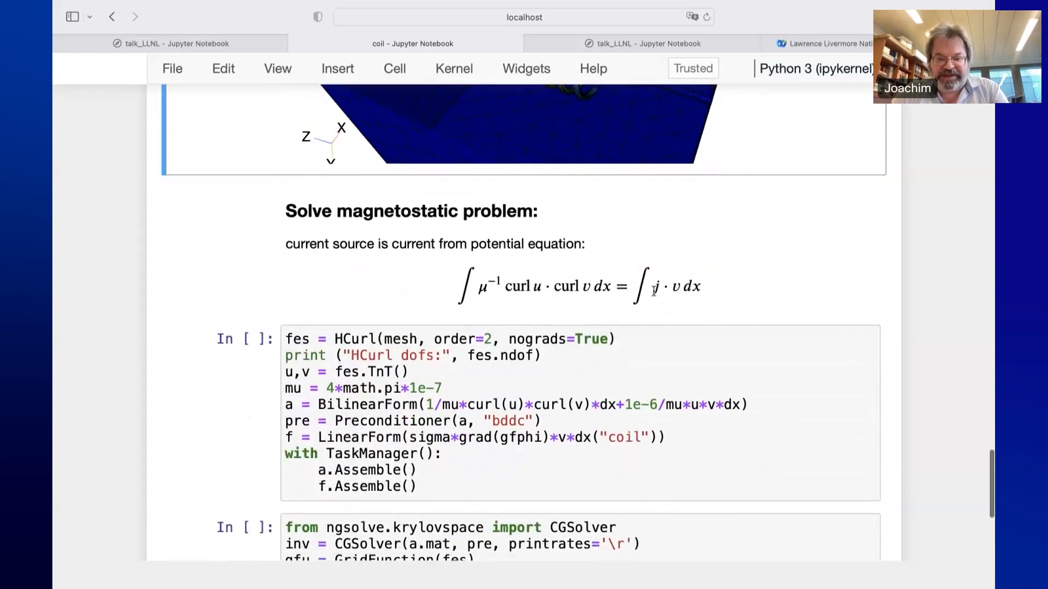
scroll("down", 3)
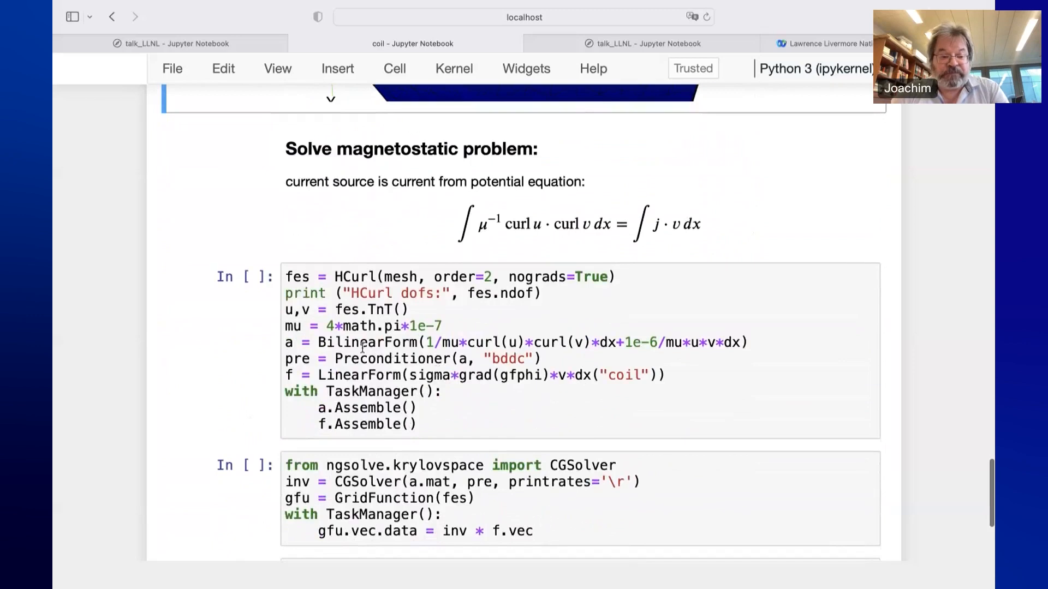
left_click(380, 277)
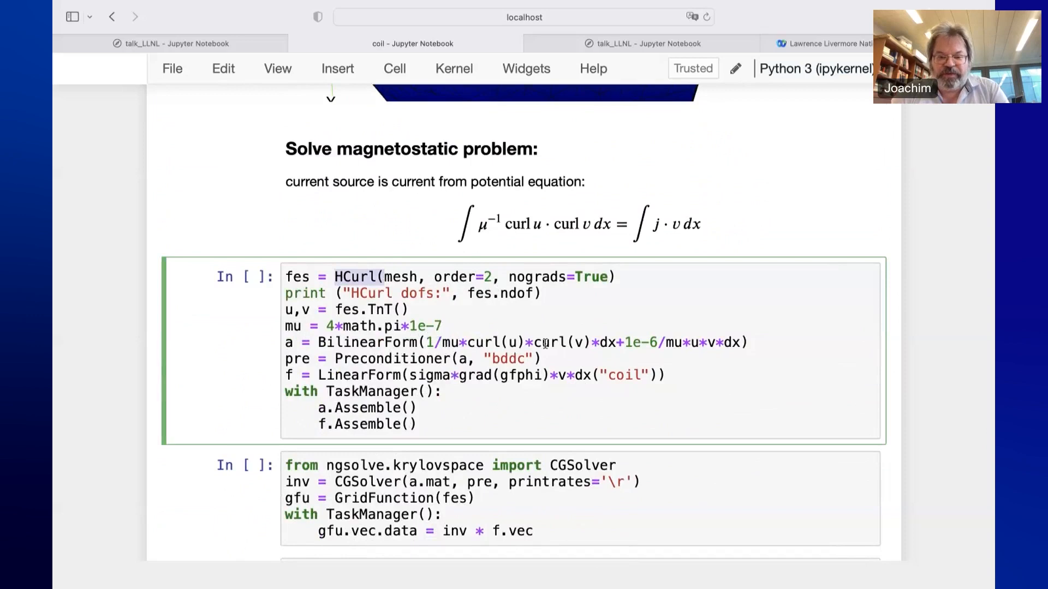
mouse_move(693, 342)
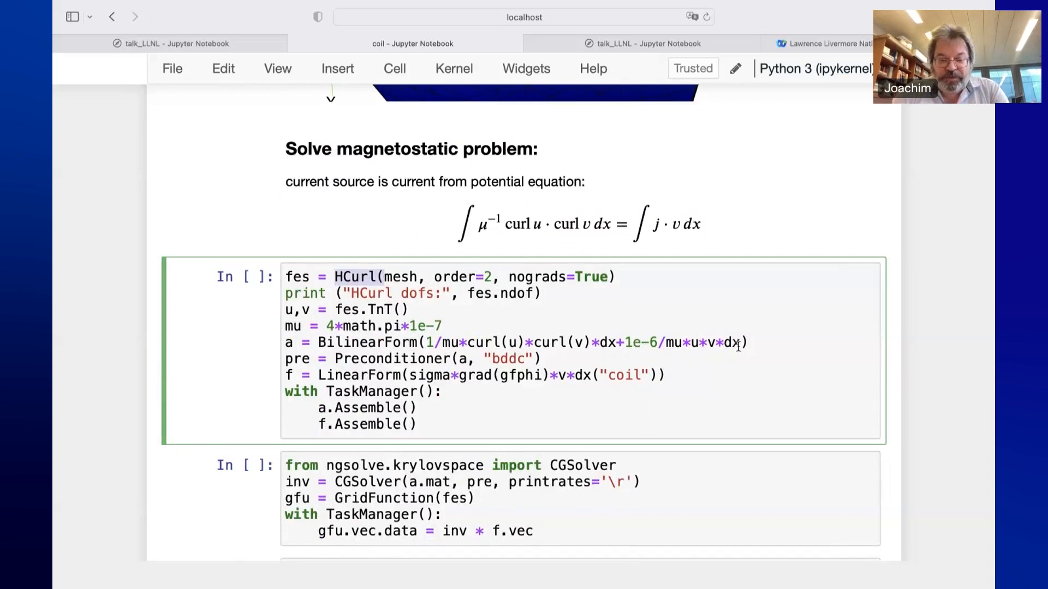
scroll("down", 3)
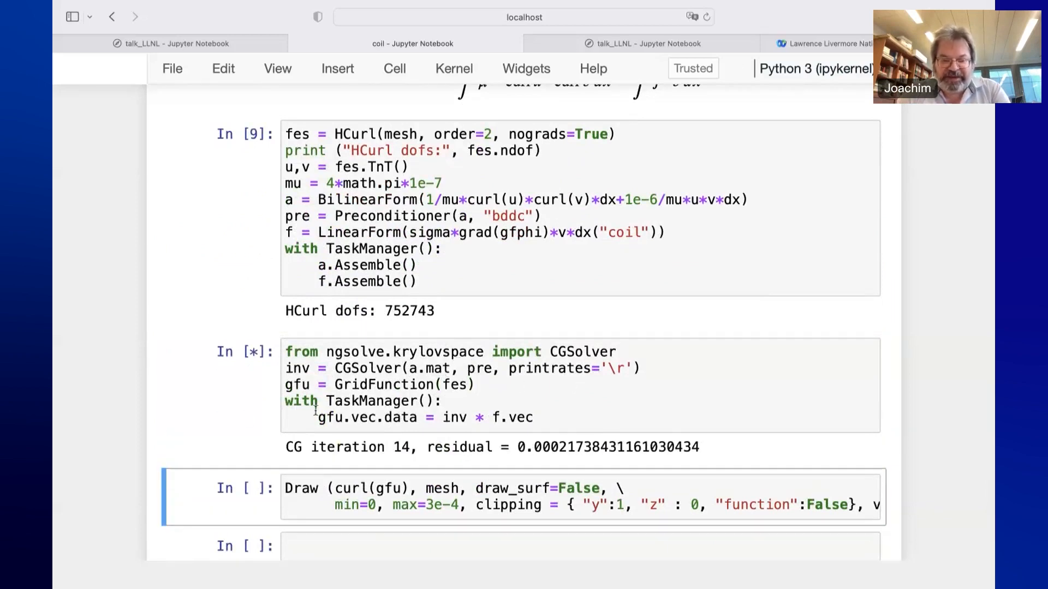
View the Draw(curl(gfu)) result after the CG solve converges in 65 iterations
scroll("down", 3)
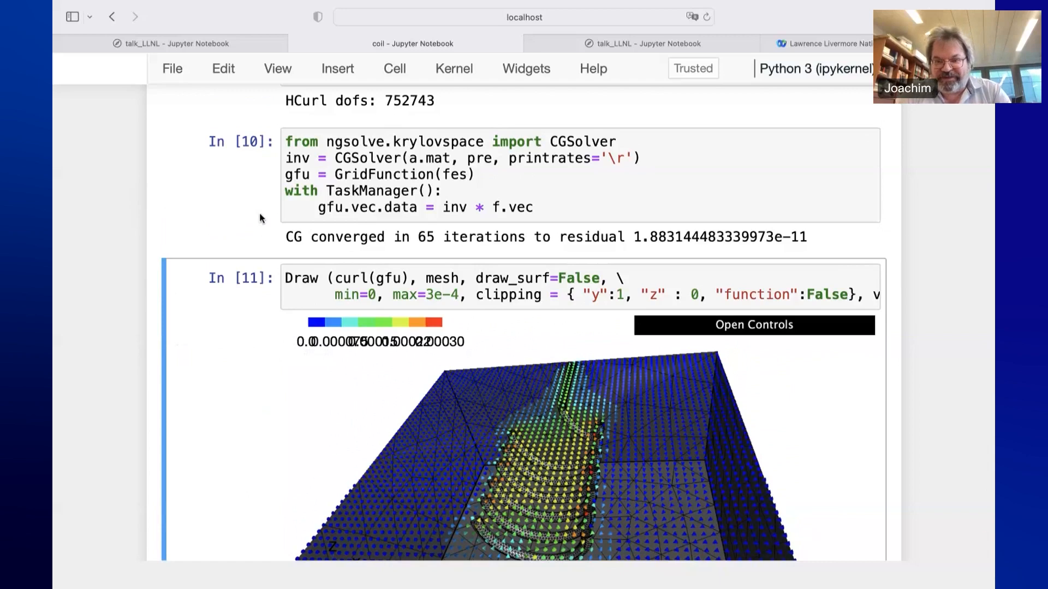
mouse_move(237, 132)
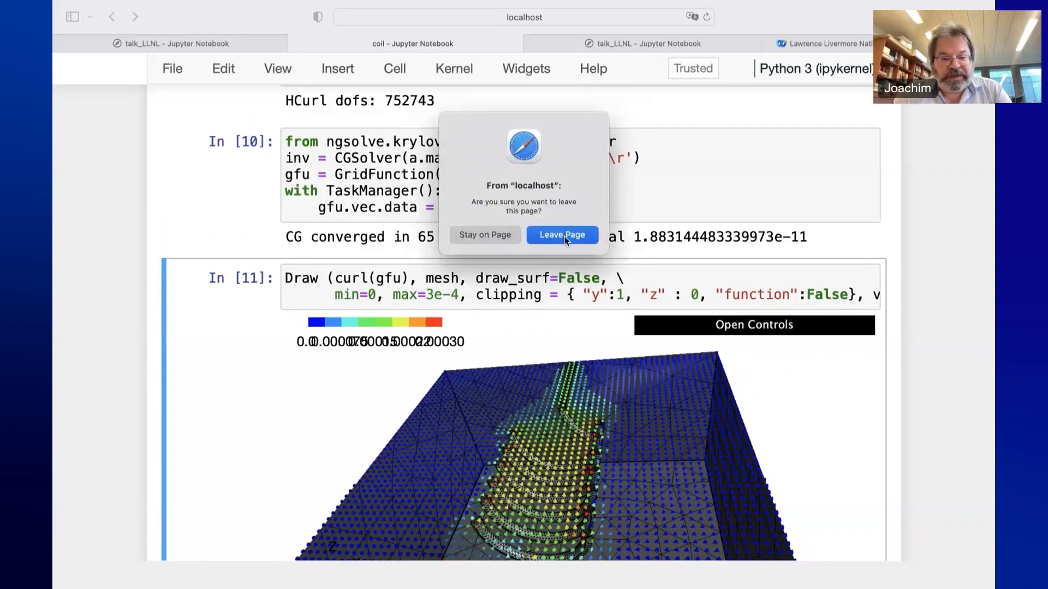
Leave the coil notebook and open the Nonlinear Elasticity example from 'Some first examples'
left_click(562, 235)
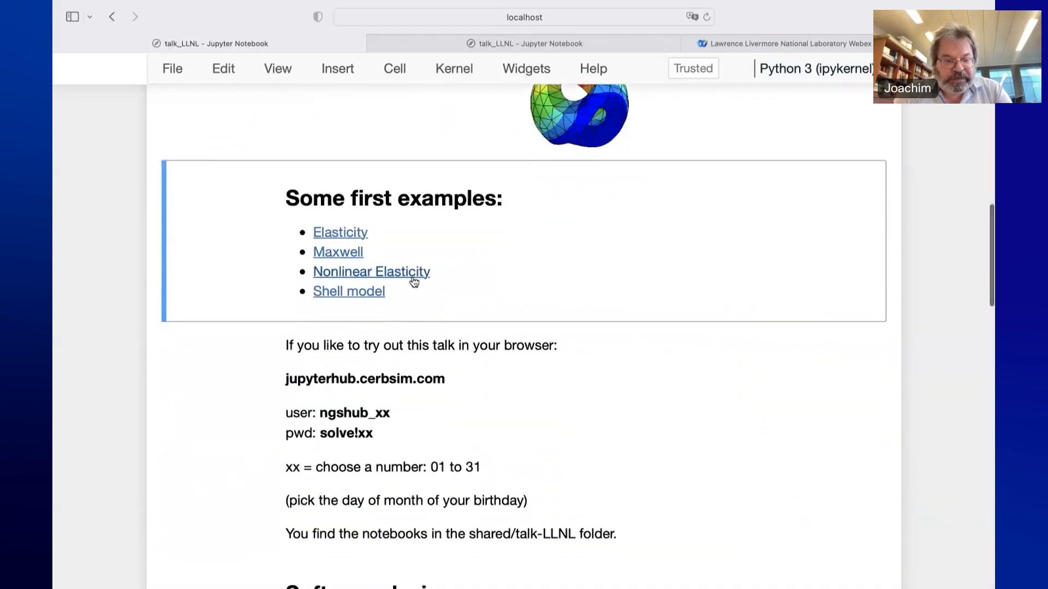
mouse_move(399, 273)
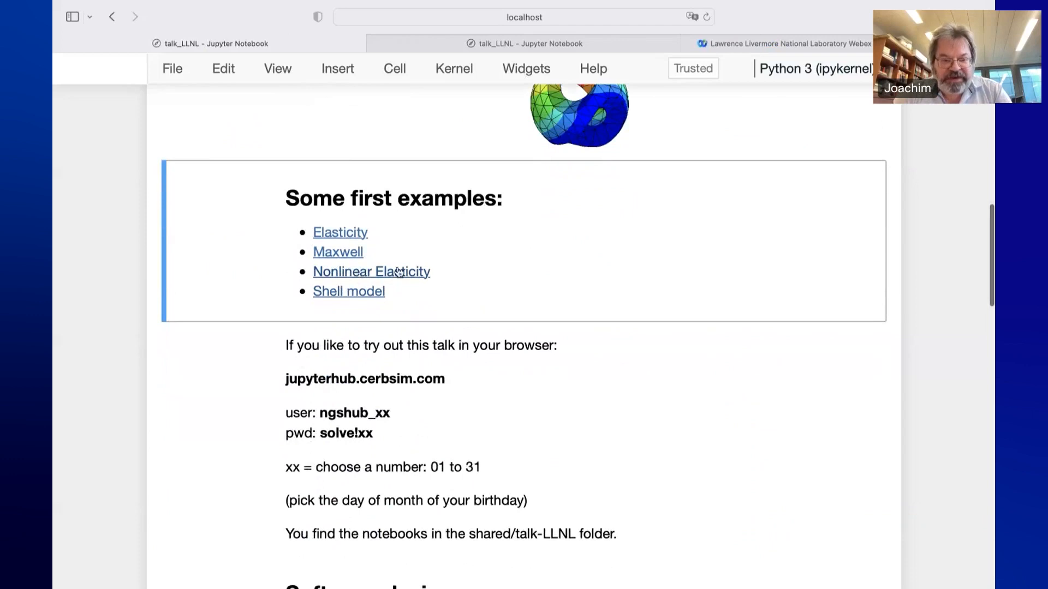
left_click(340, 232)
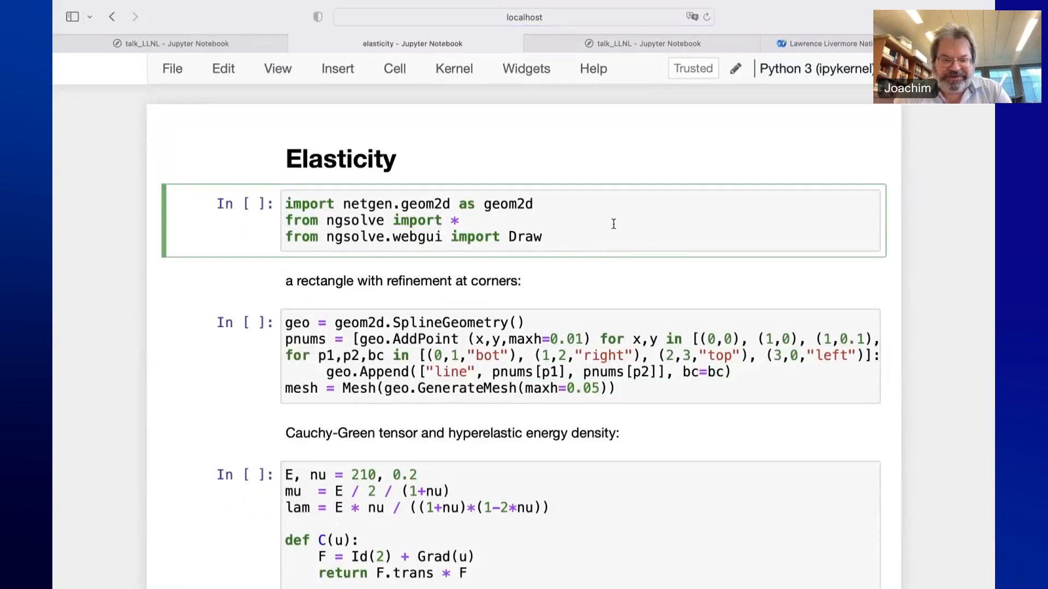
Run the Elasticity notebook's import cell and move past the rectangle-geometry cell
key("Shift+Enter")
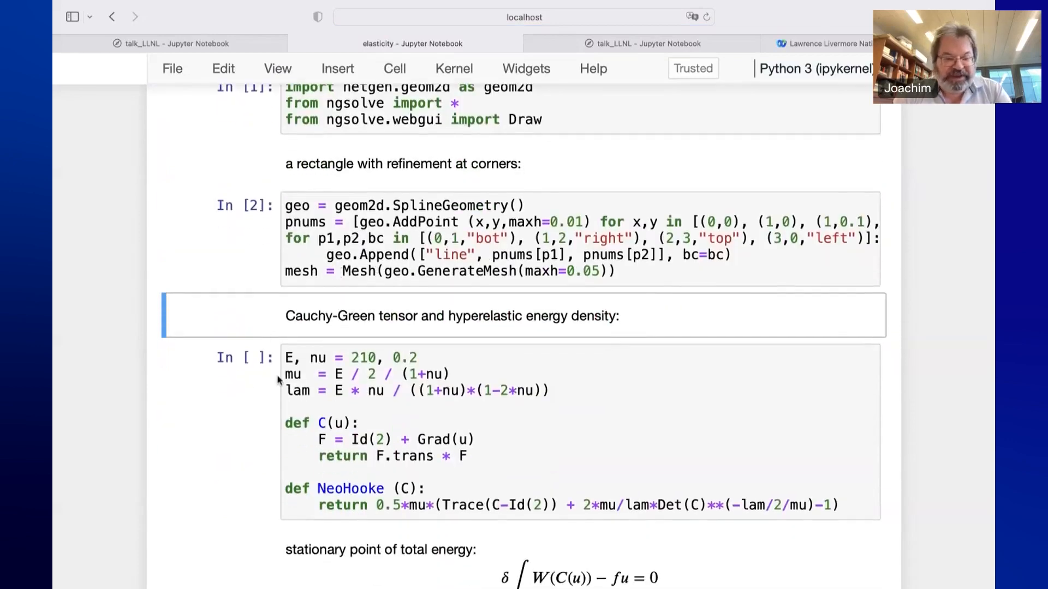
scroll("down", 3)
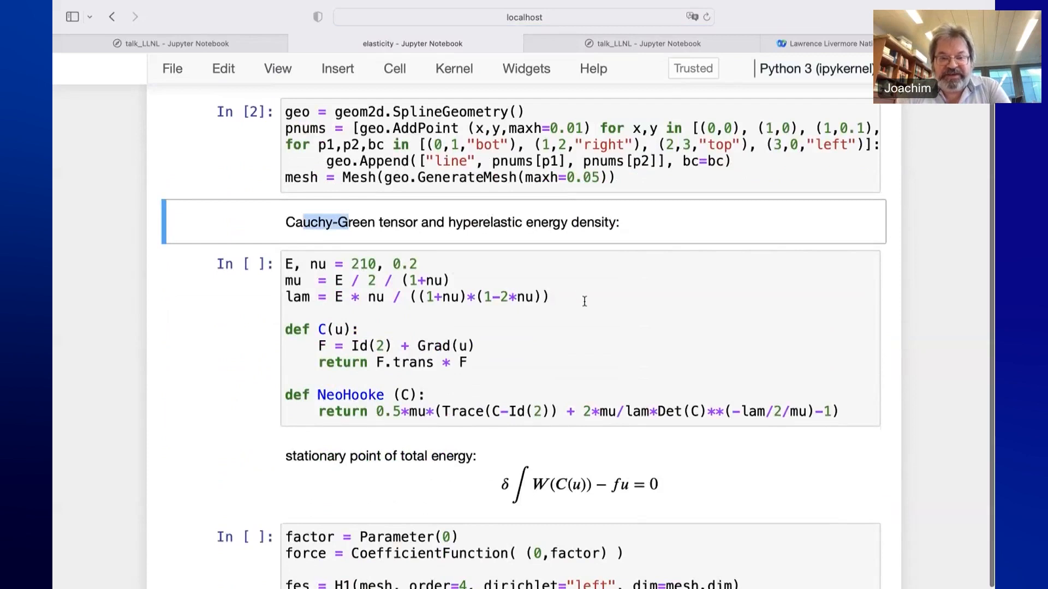
scroll("down", 3)
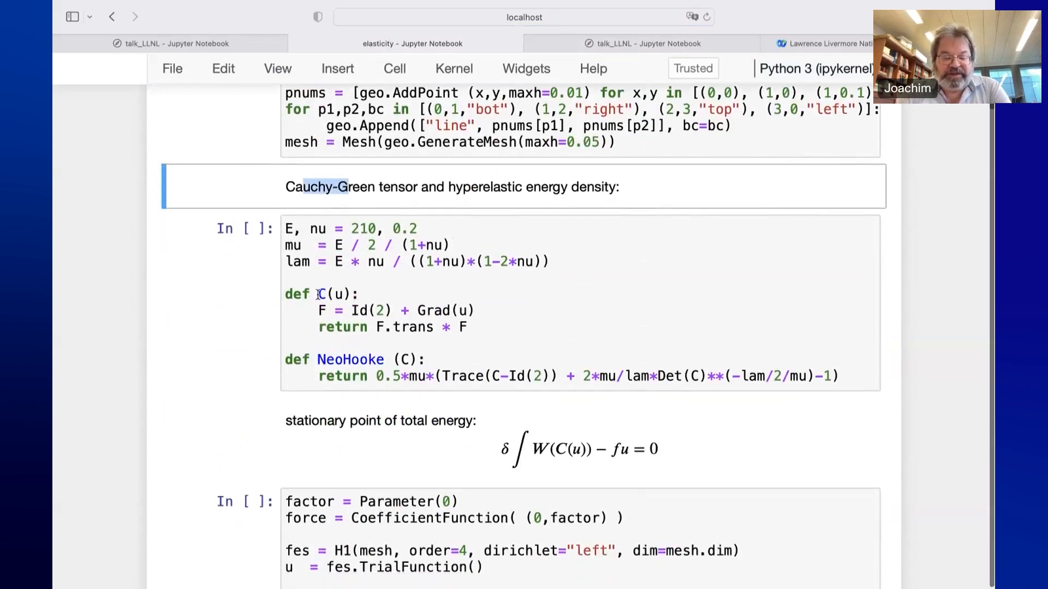
Run the E, nu, Cauchy-Green tensor and NeoHooke energy-density cell
left_click(331, 294)
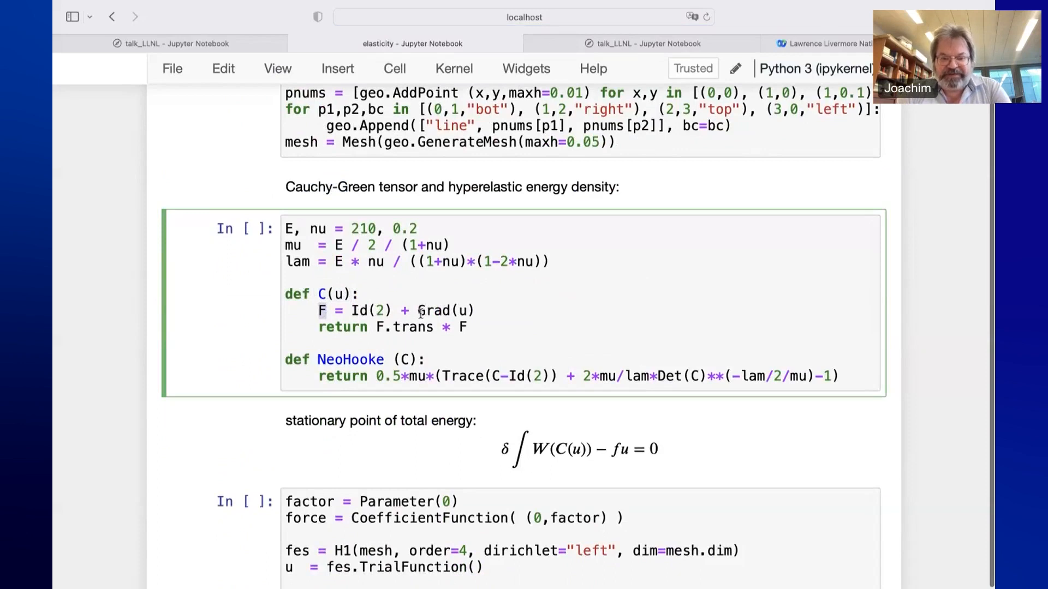
mouse_move(352, 336)
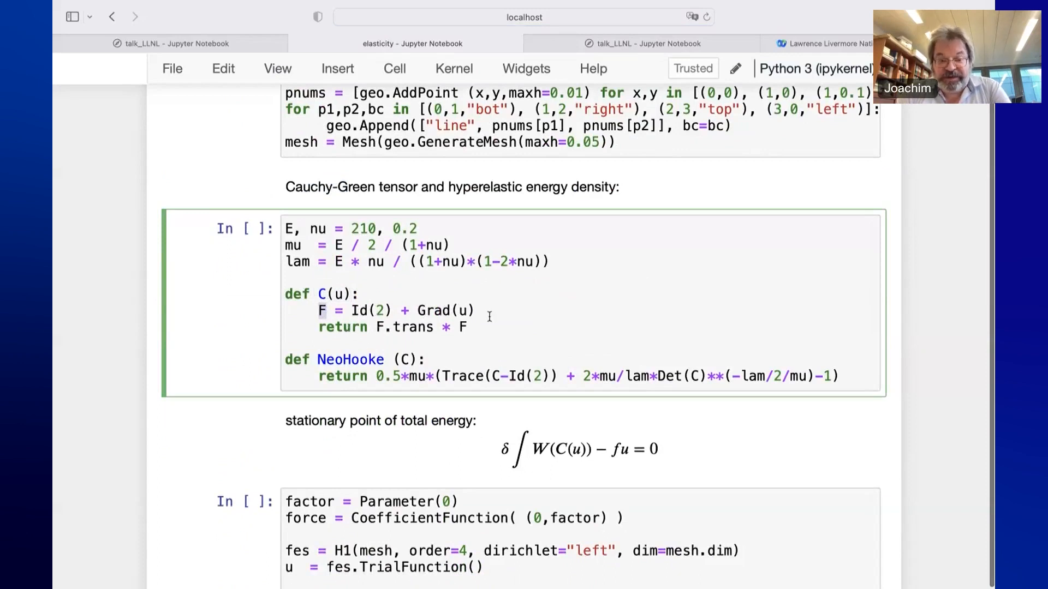
scroll("down", 3)
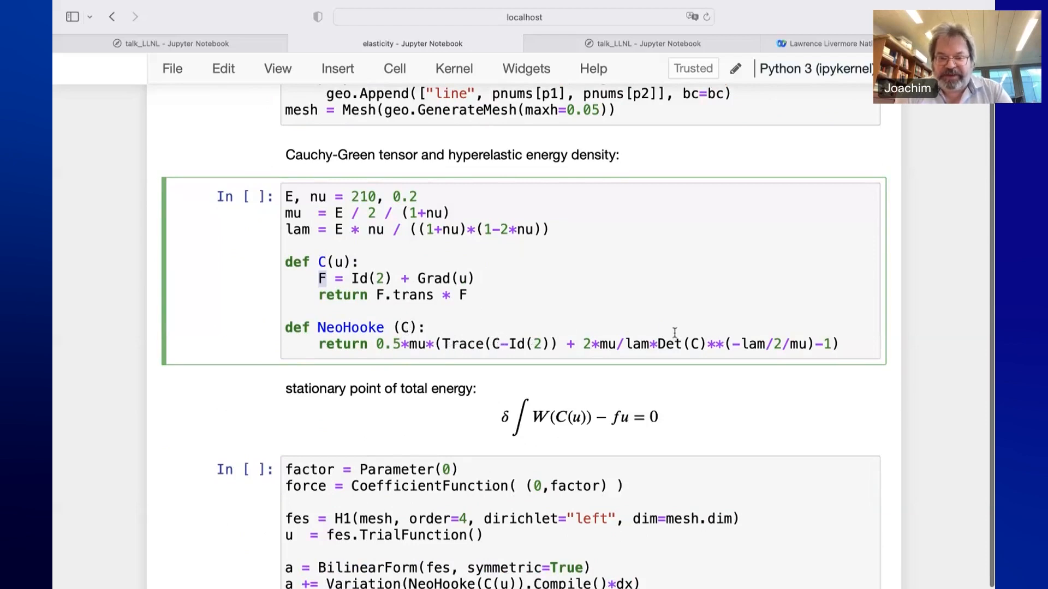
double_click(694, 344)
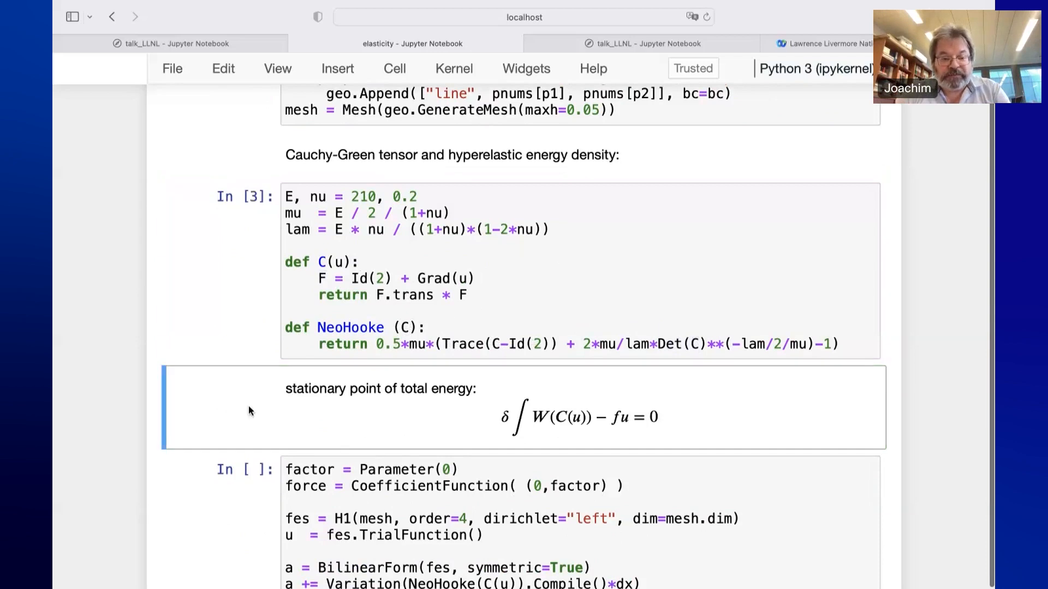
scroll("down", 3)
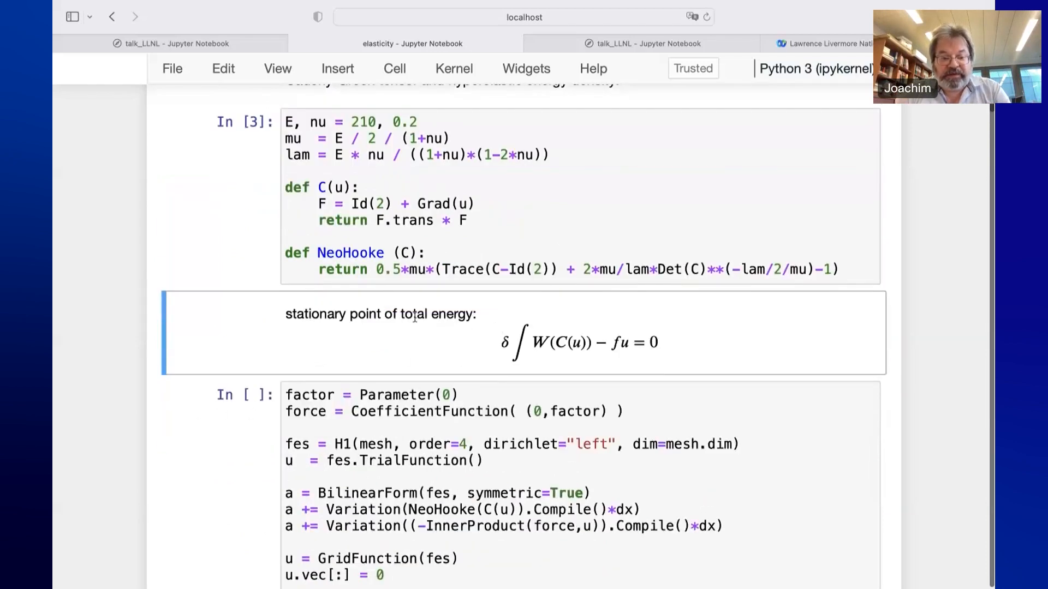
mouse_move(549, 337)
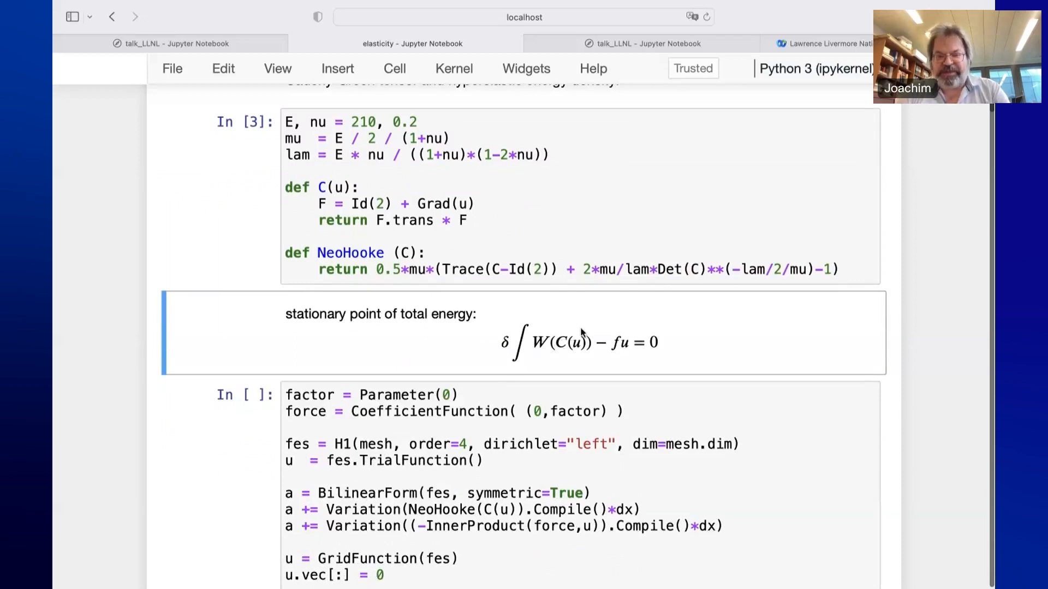
mouse_move(612, 346)
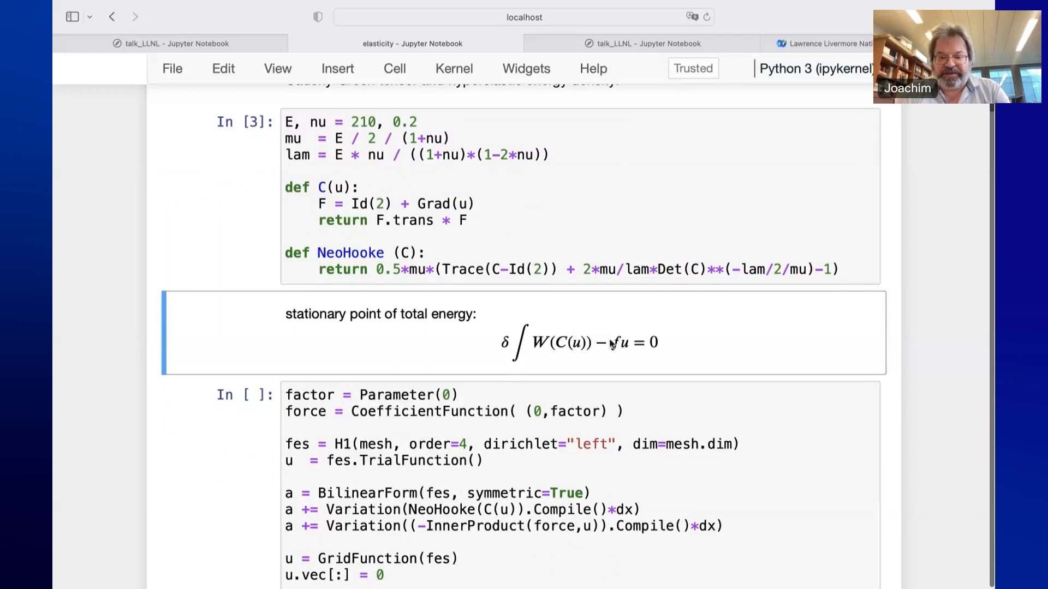
mouse_move(610, 351)
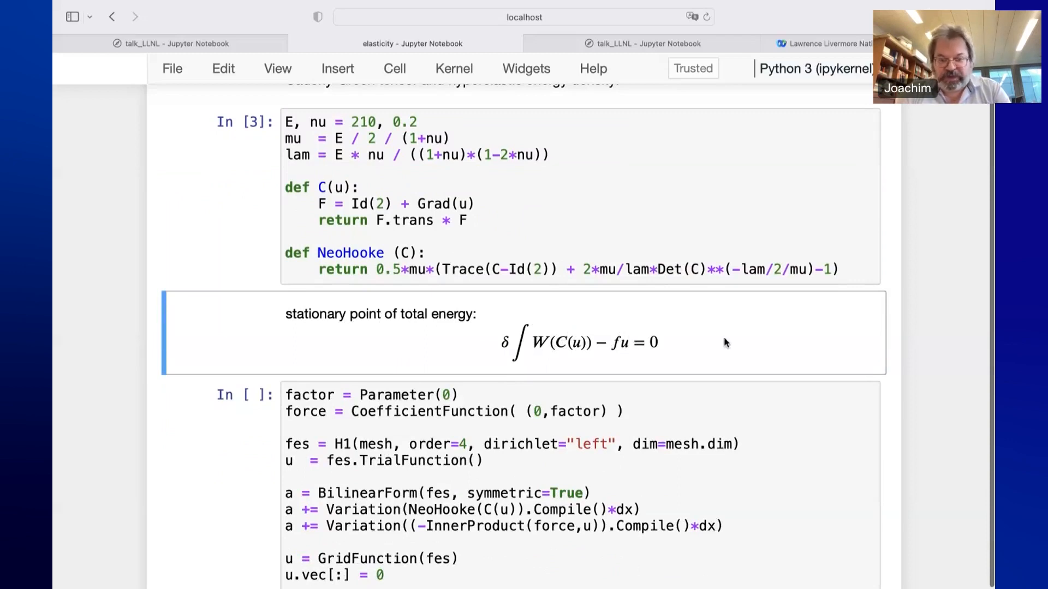
mouse_move(691, 336)
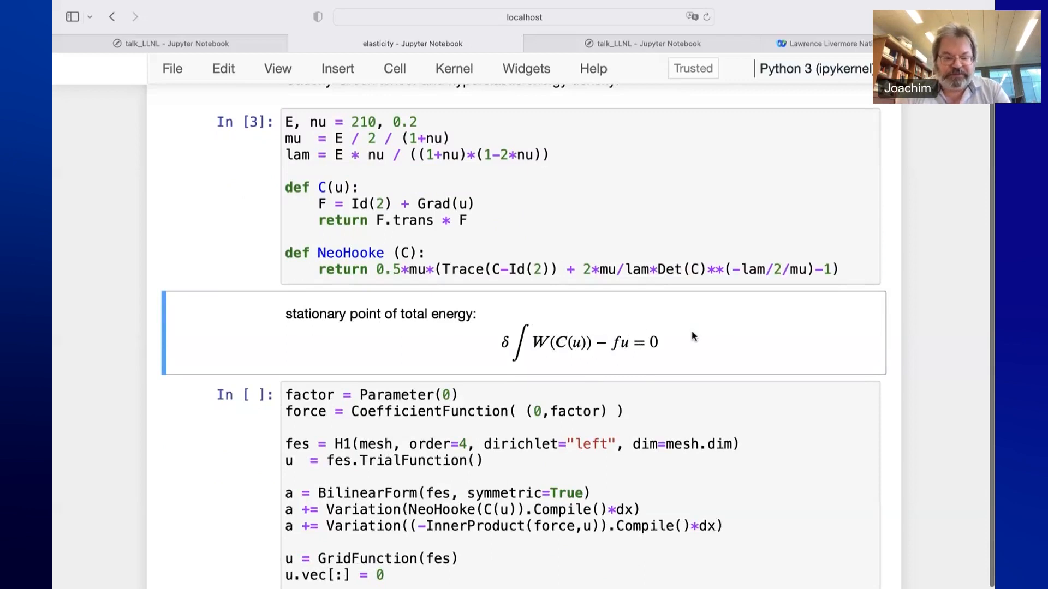
Edit the factor/fes/hyperelastic BilinearForm setup cell
scroll("down", 3)
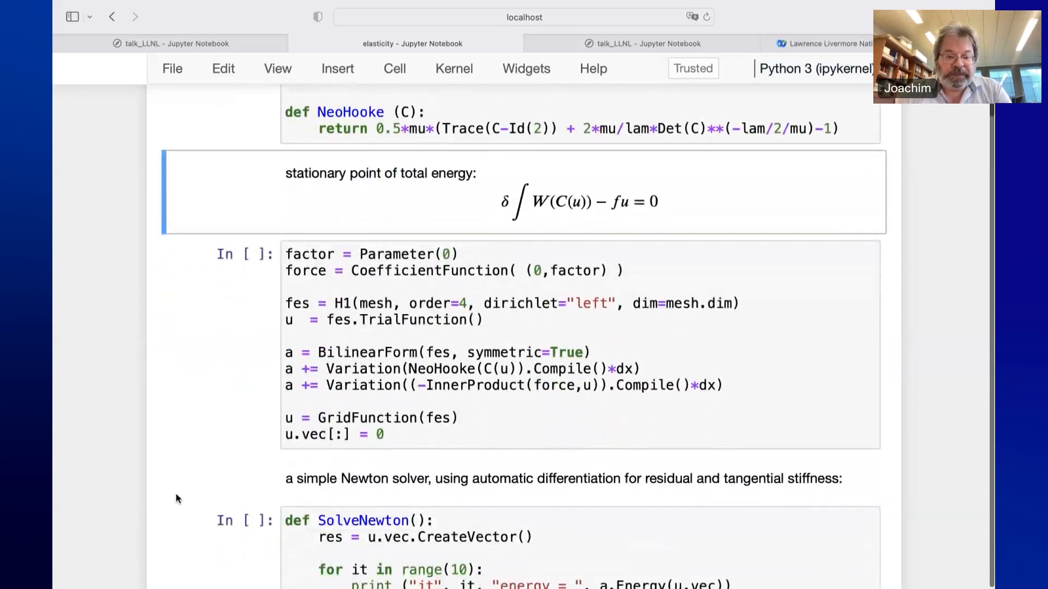
scroll("down", 3)
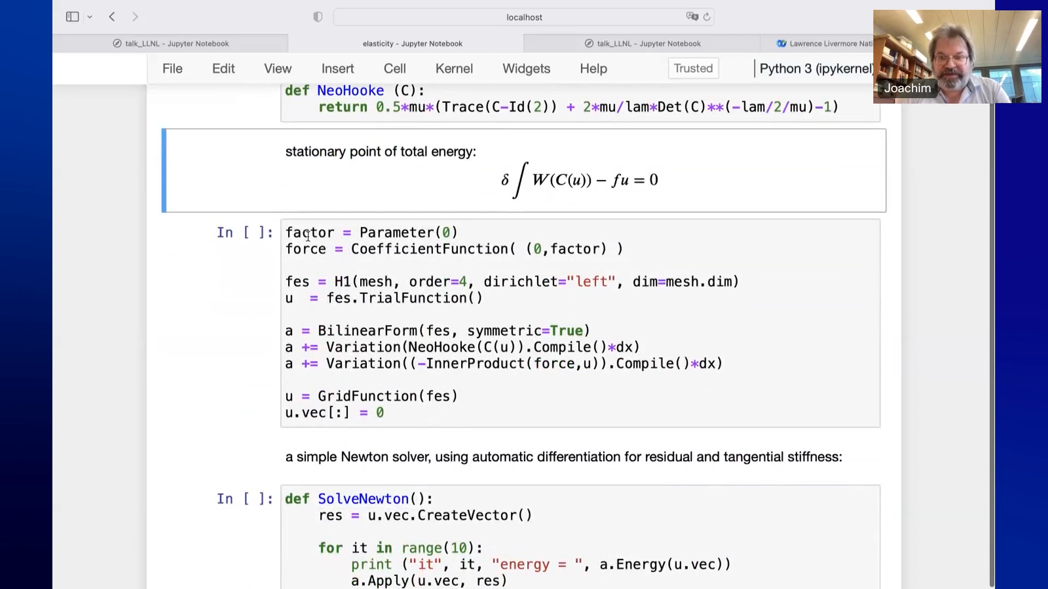
left_click(304, 232)
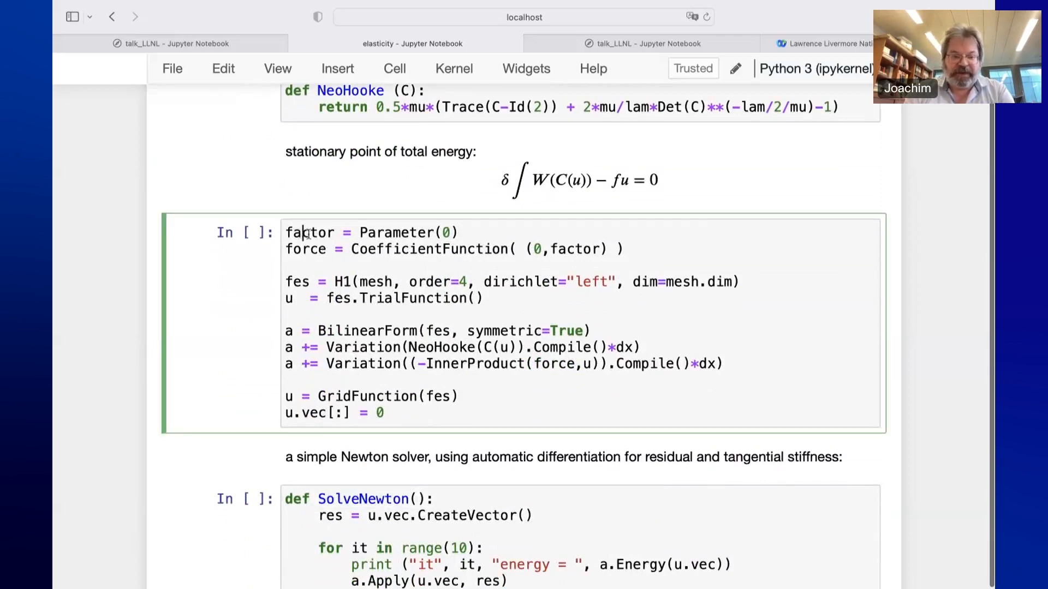
double_click(310, 232)
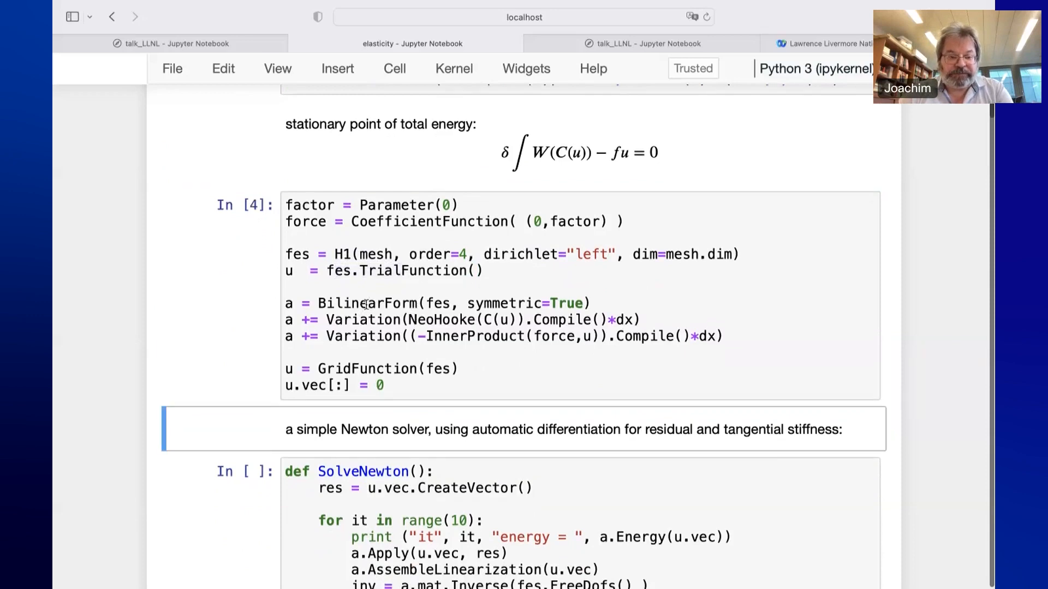
Run the edited force-and-space cell again, reaching execution count 5 above the Newton solver
scroll("down", 3)
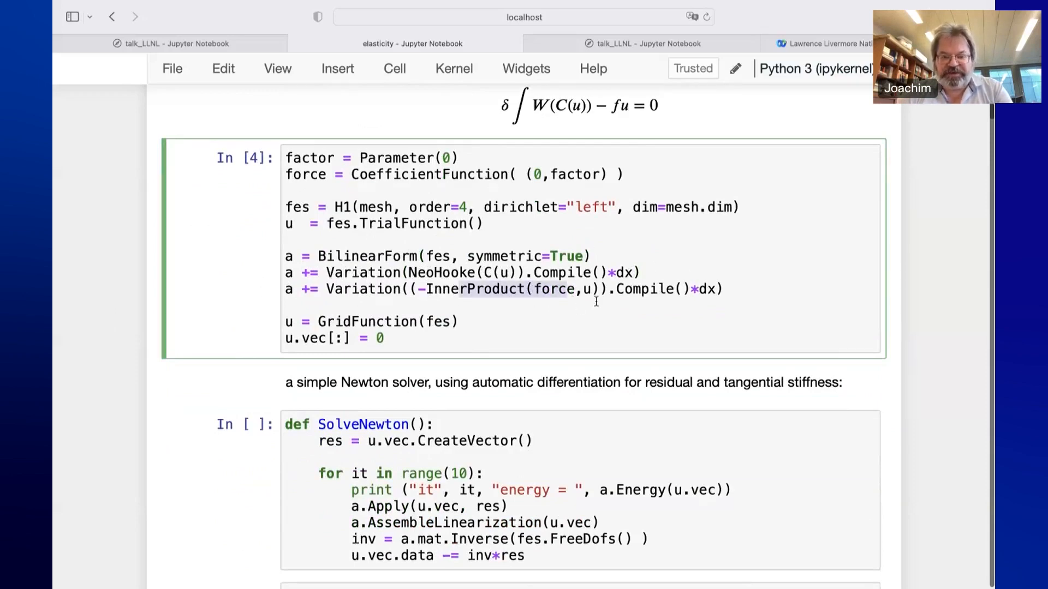
scroll("down", 3)
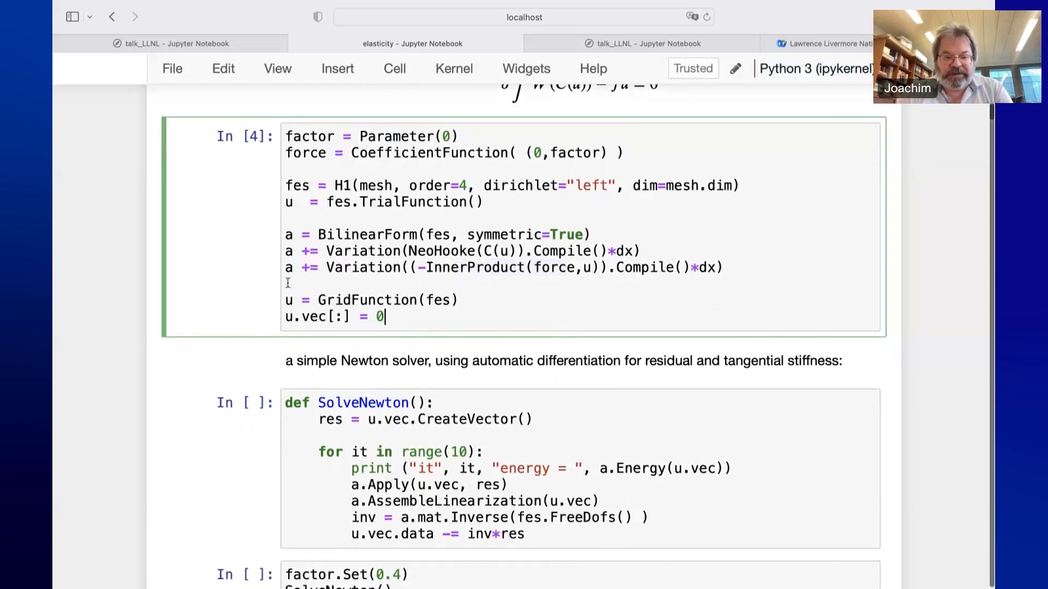
key("Shift+Enter")
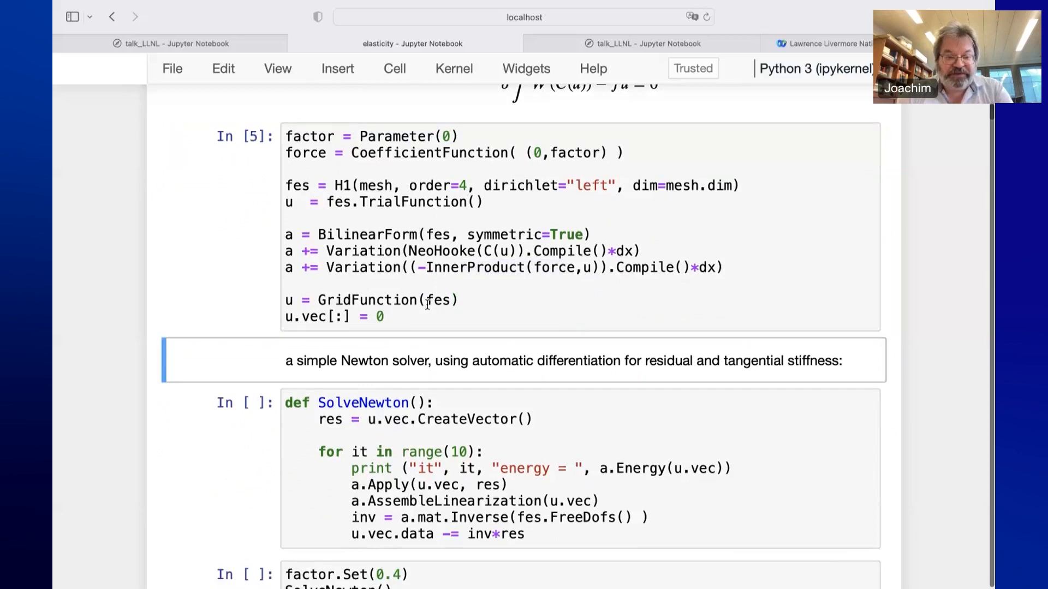
scroll("down", 3)
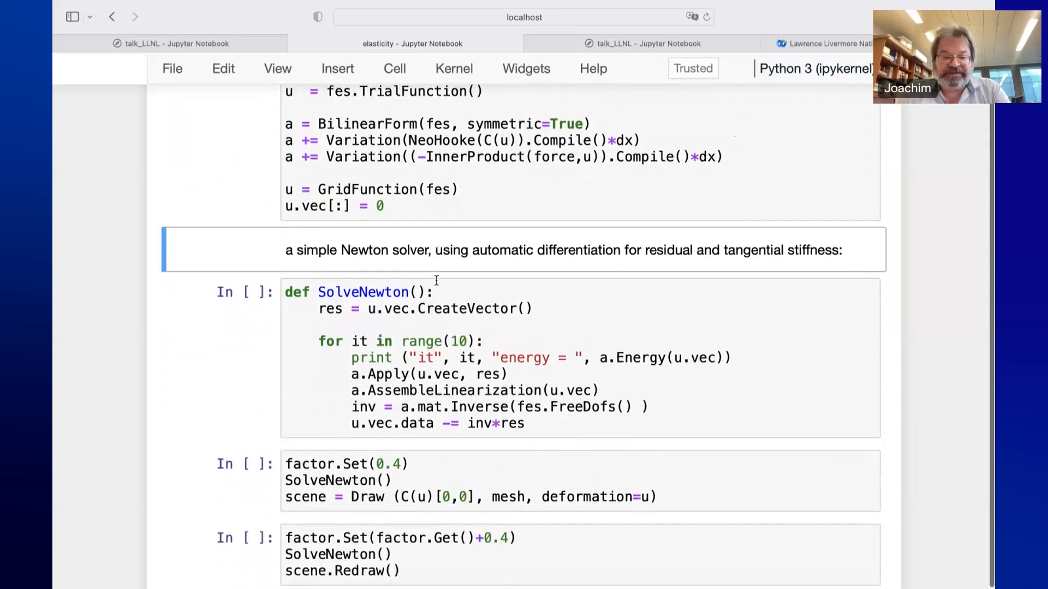
Select the SolveNewton cell and mark u.vec in its linearization call
left_click(324, 354)
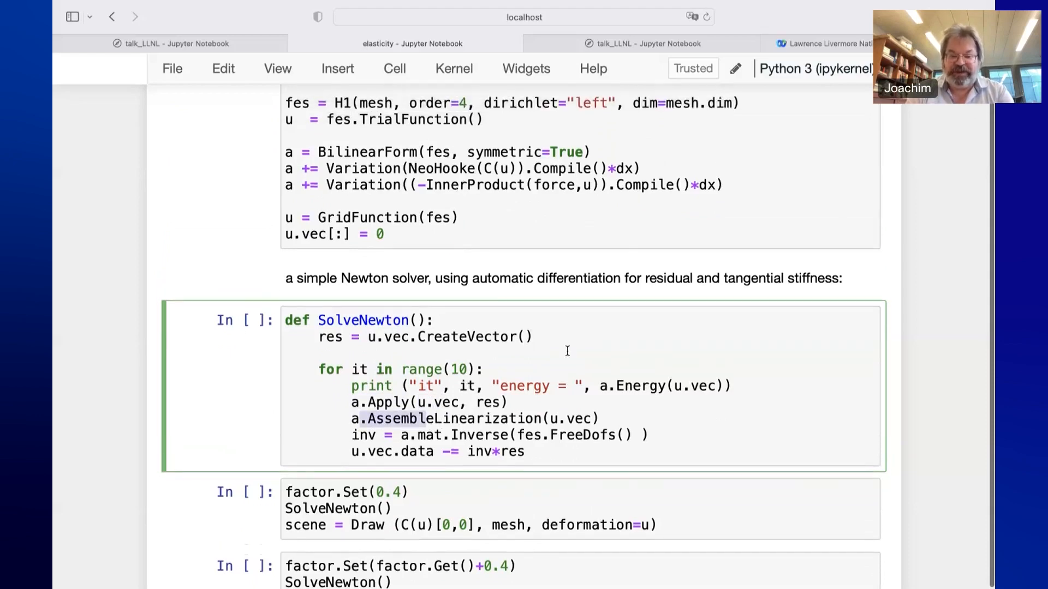
double_click(572, 419)
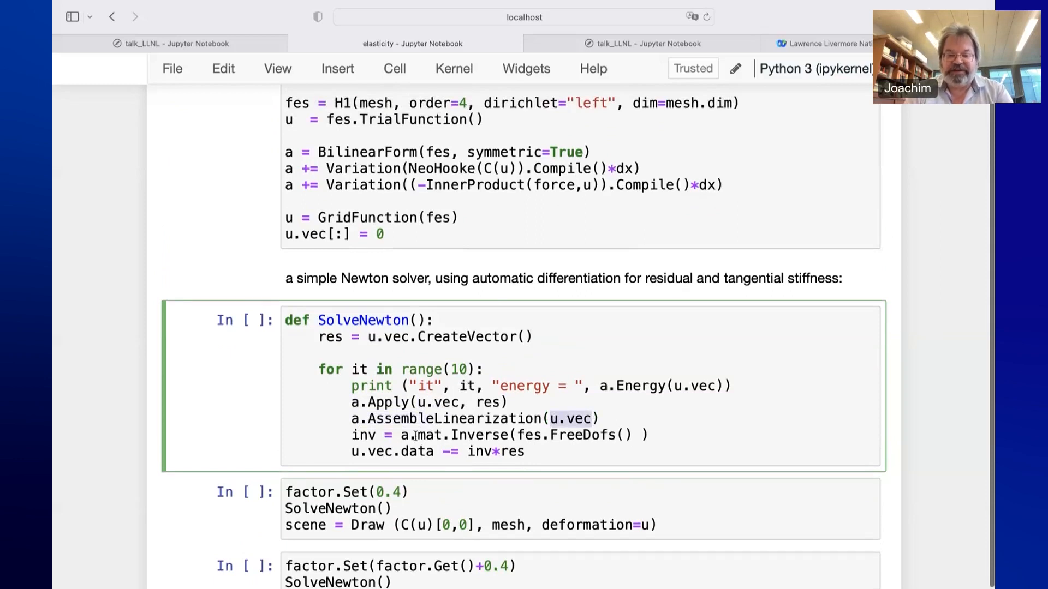
mouse_move(464, 435)
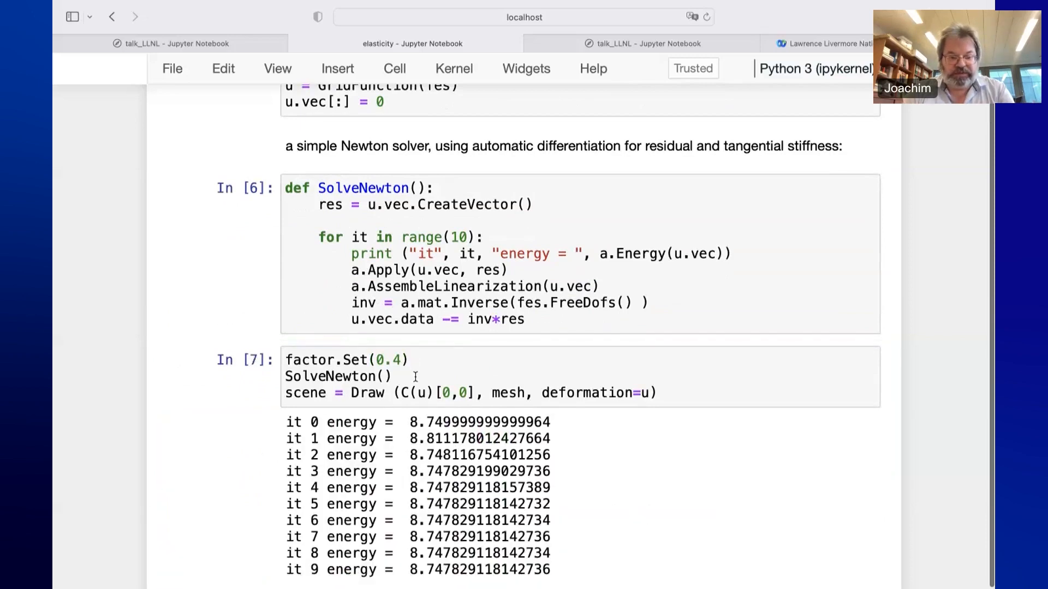
Scroll past the bent-beam plot to the incremented load-step cell and its energy output
scroll("down", 3)
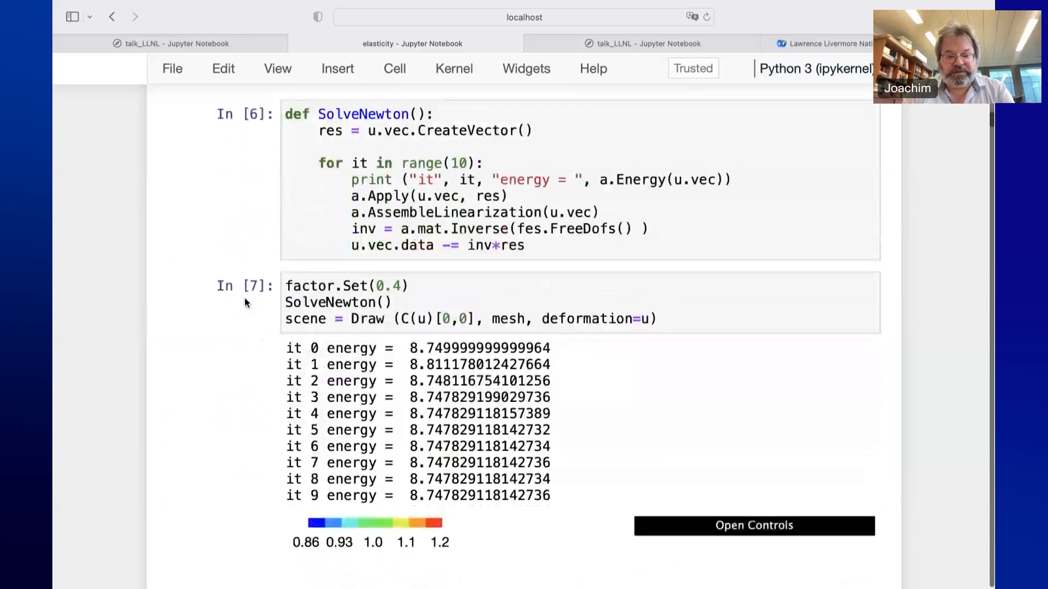
scroll("down", 3)
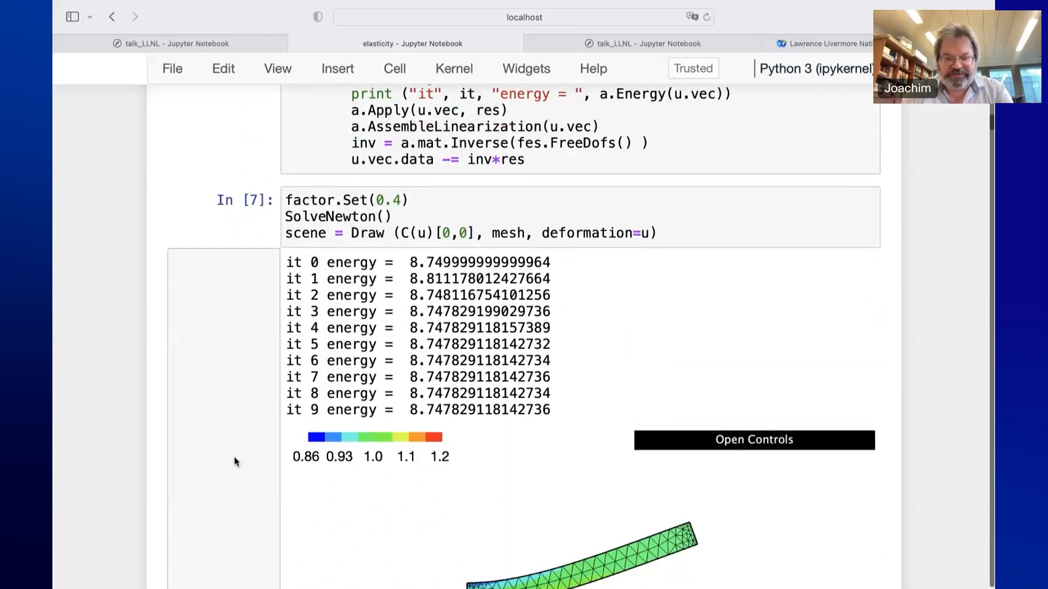
scroll("down", 3)
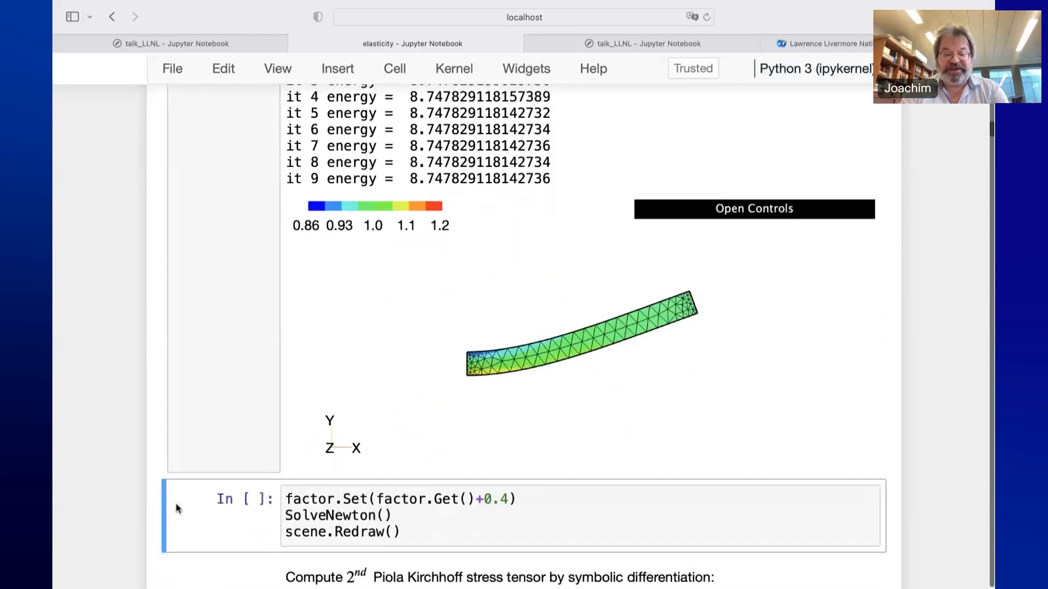
scroll("down", 3)
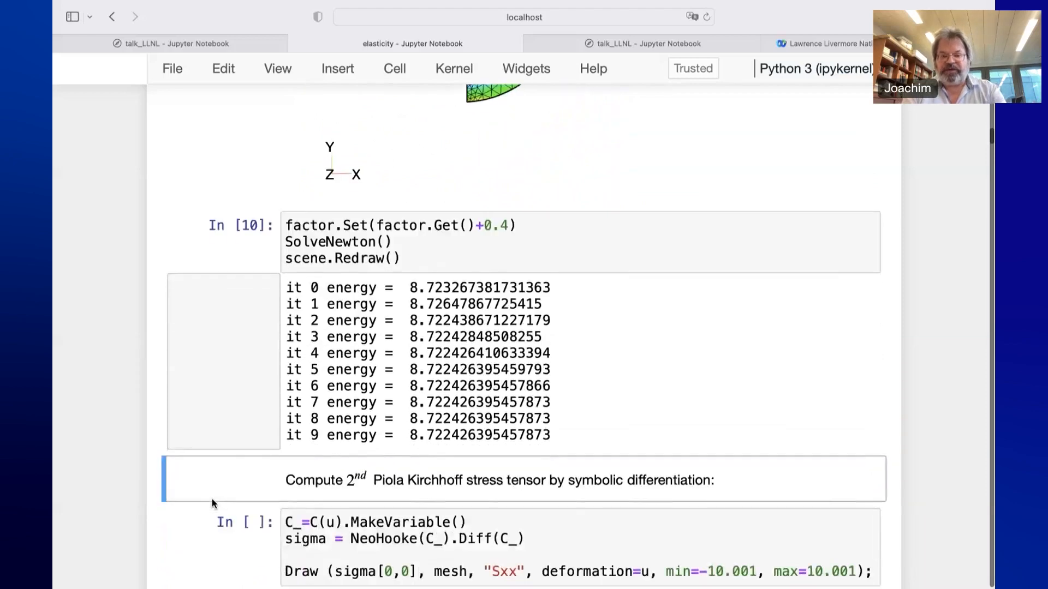
Scroll through the Piola-Kirchhoff stress cell to the beam colored by Sxx from -10 to 10
scroll("down", 3)
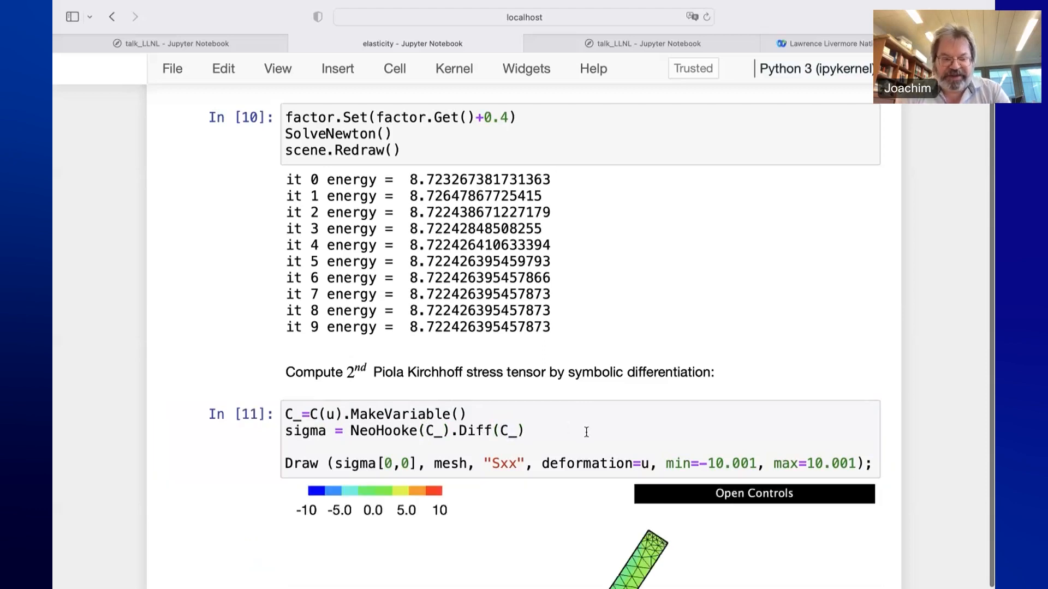
scroll("down", 3)
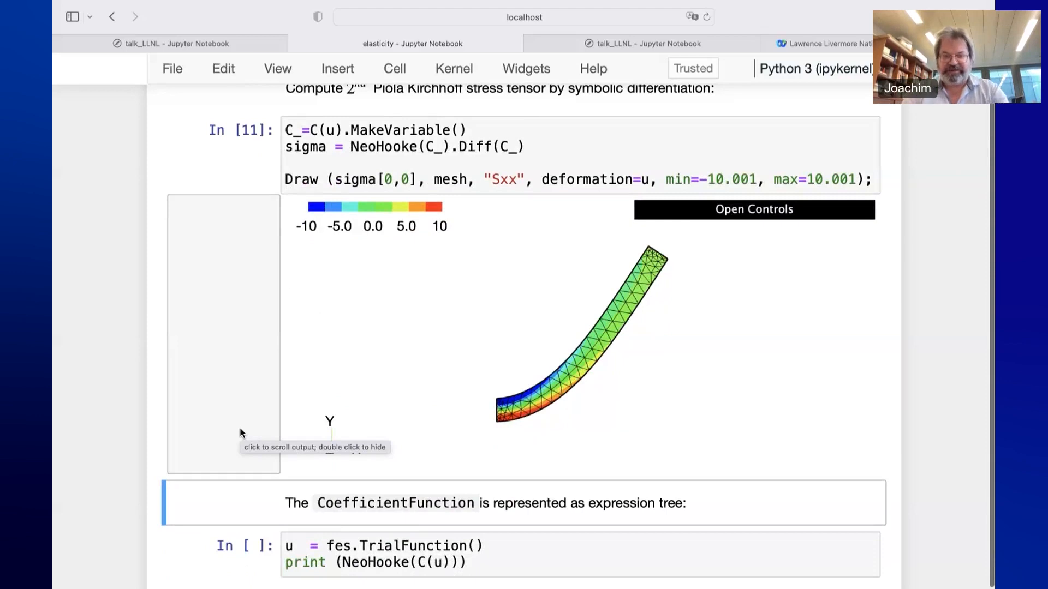
scroll("down", 3)
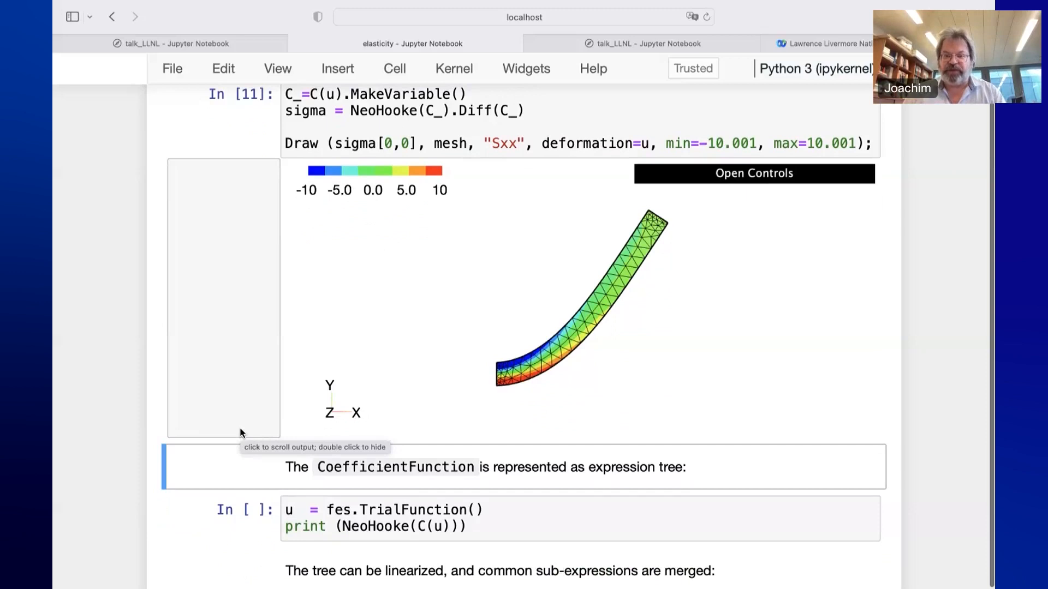
mouse_move(215, 427)
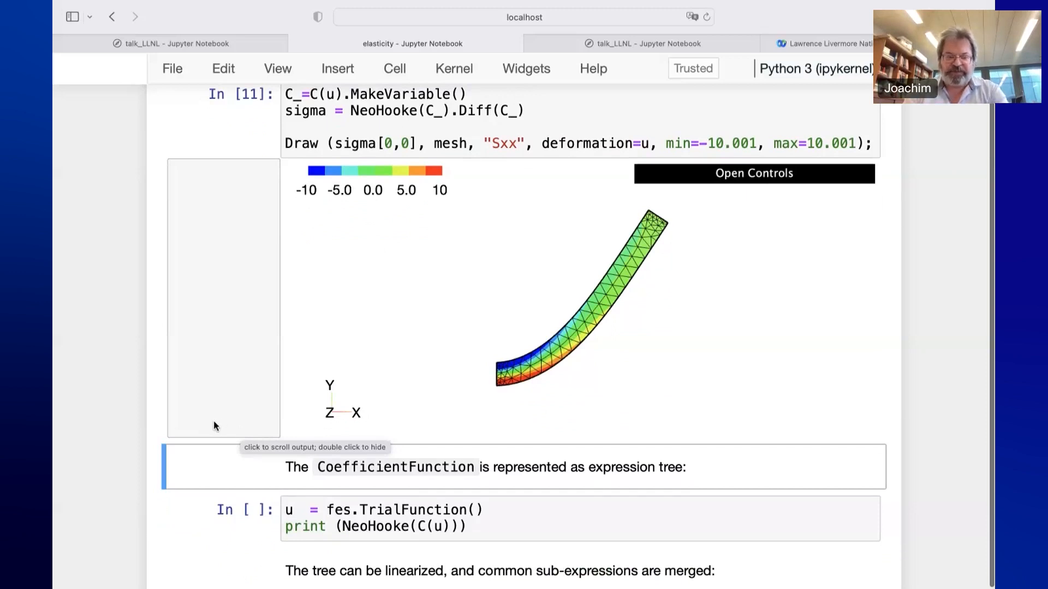
scroll("down", 3)
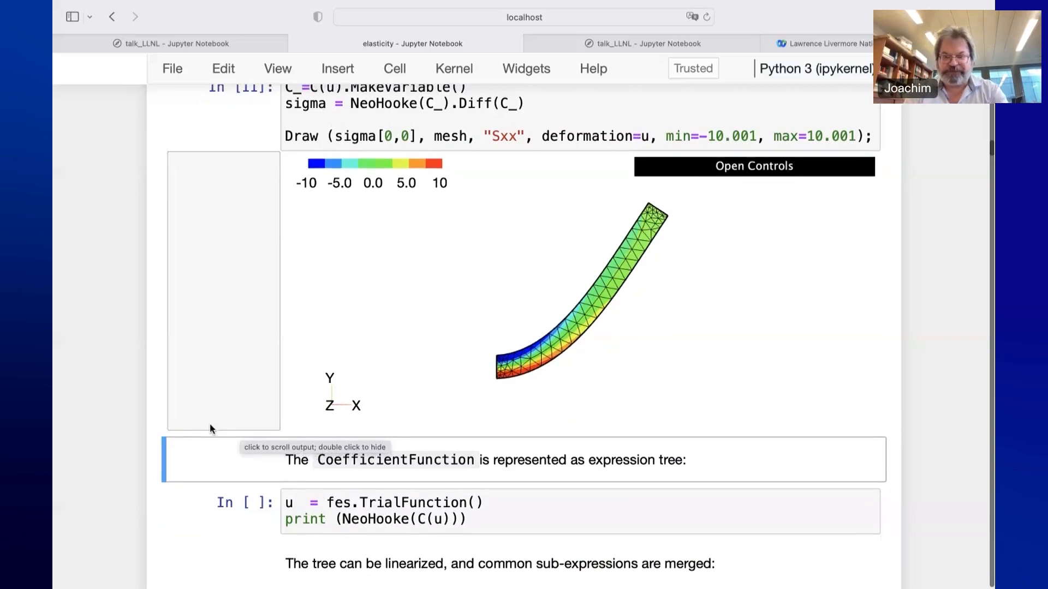
Scroll below the Sxx plot to the expression-tree section with its TrialFunction print cell
scroll("down", 3)
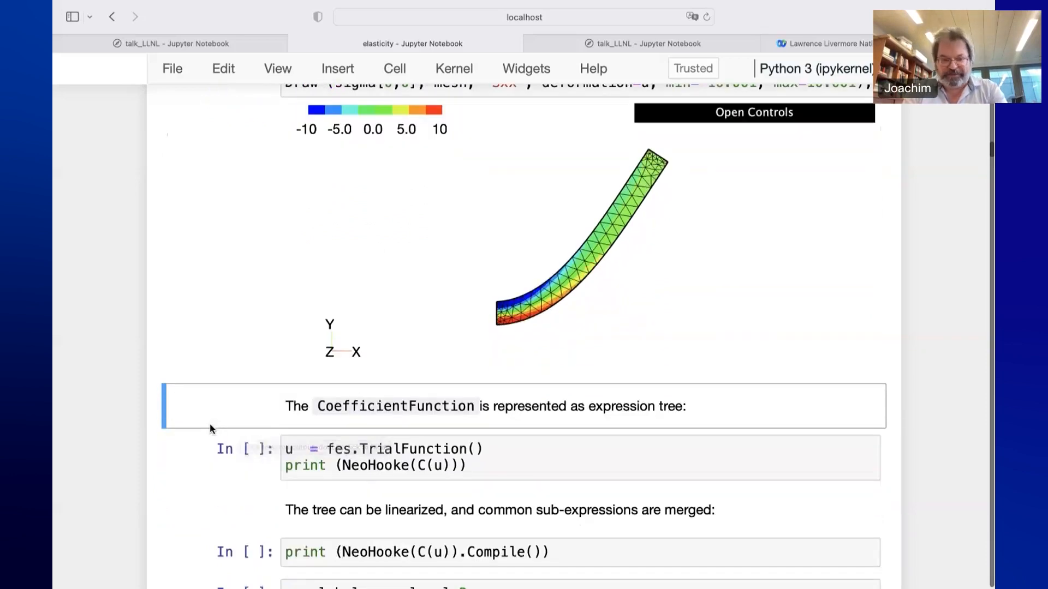
scroll("down", 3)
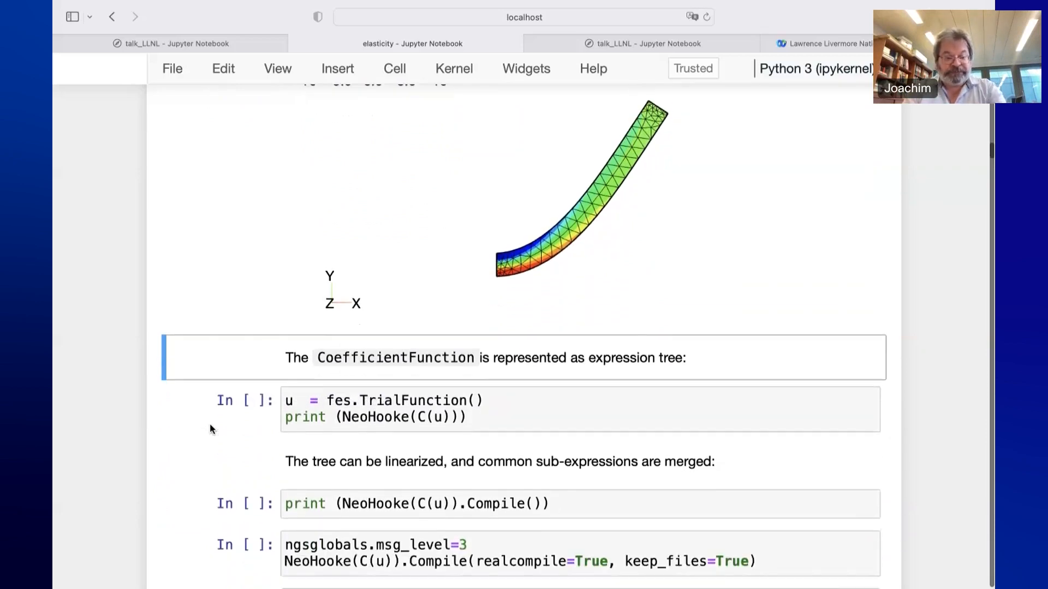
scroll("down", 3)
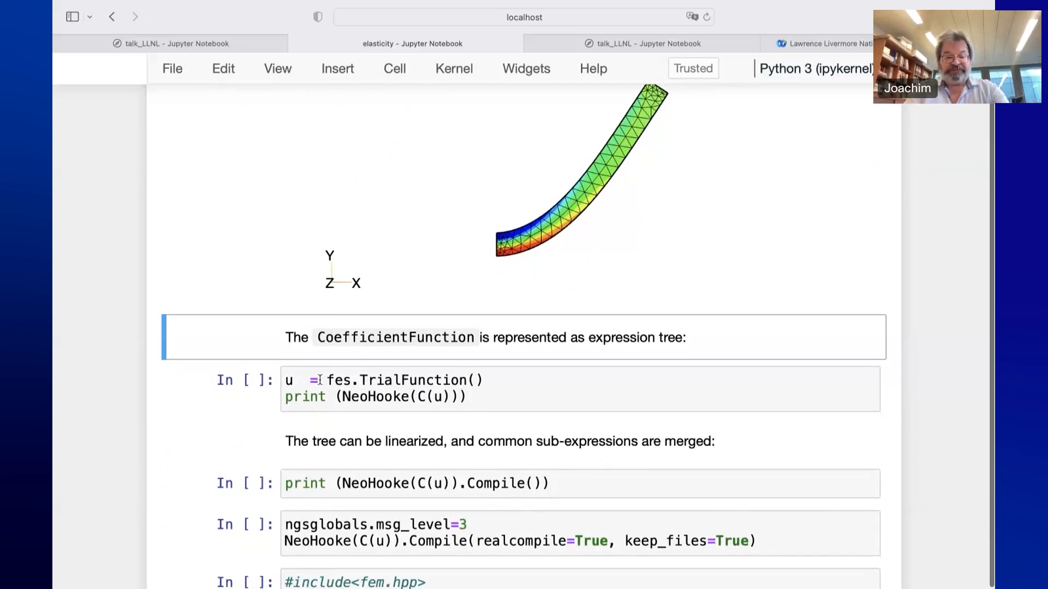
mouse_move(473, 366)
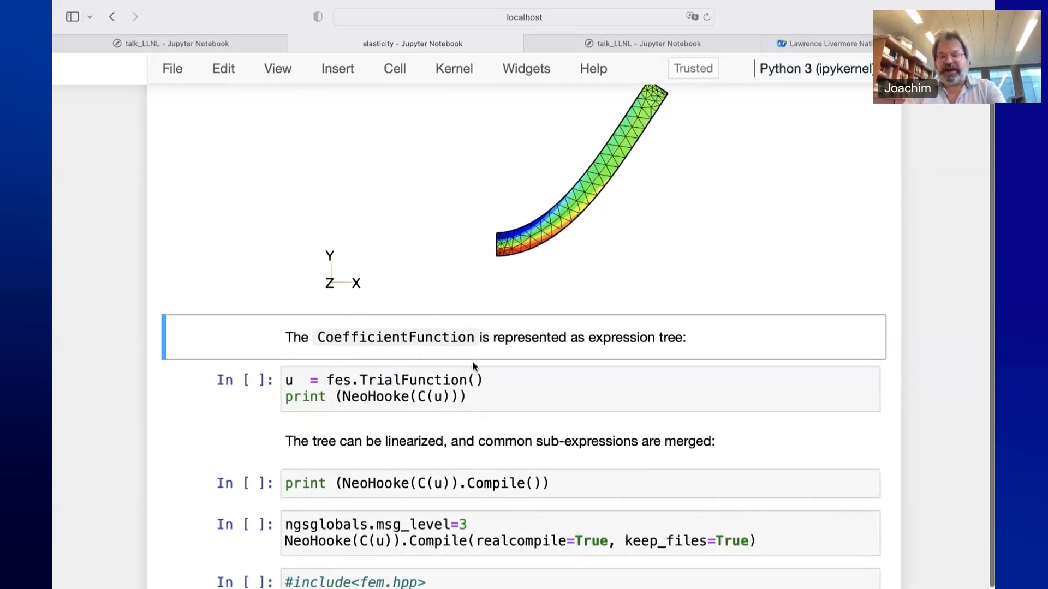
mouse_move(530, 366)
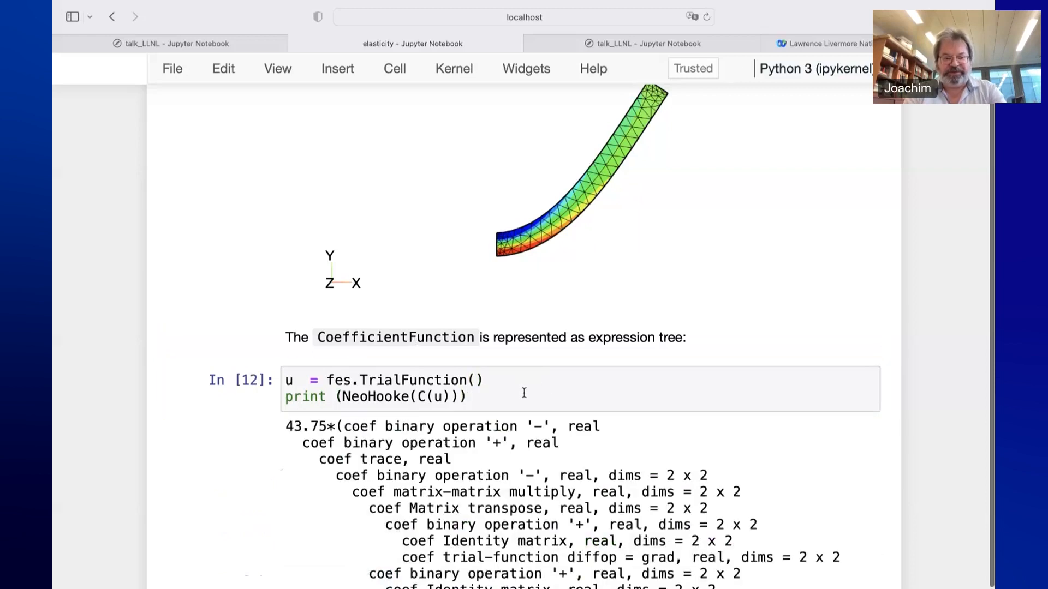
scroll("down", 3)
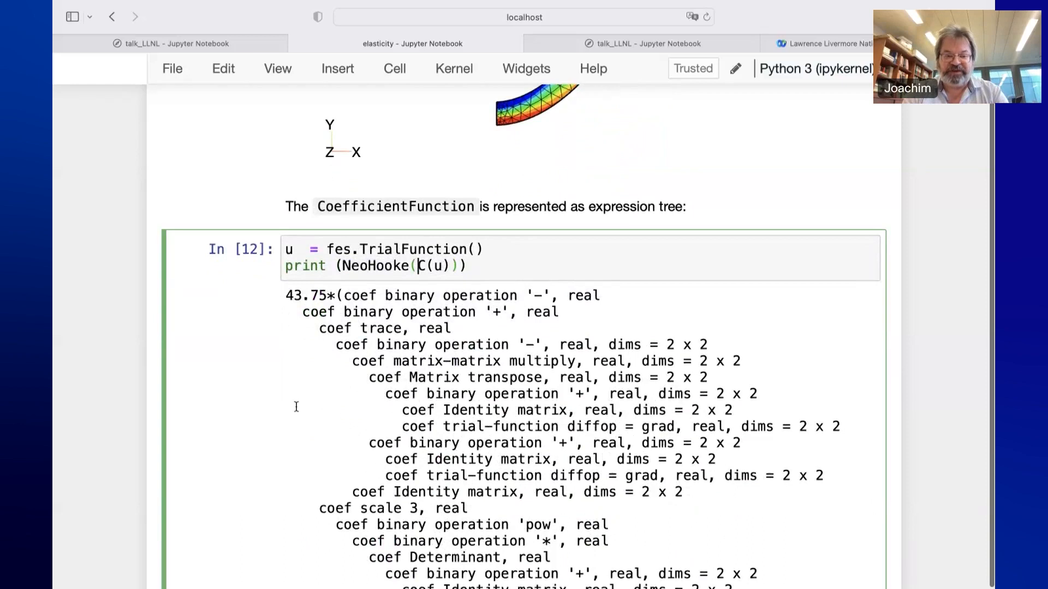
scroll("down", 3)
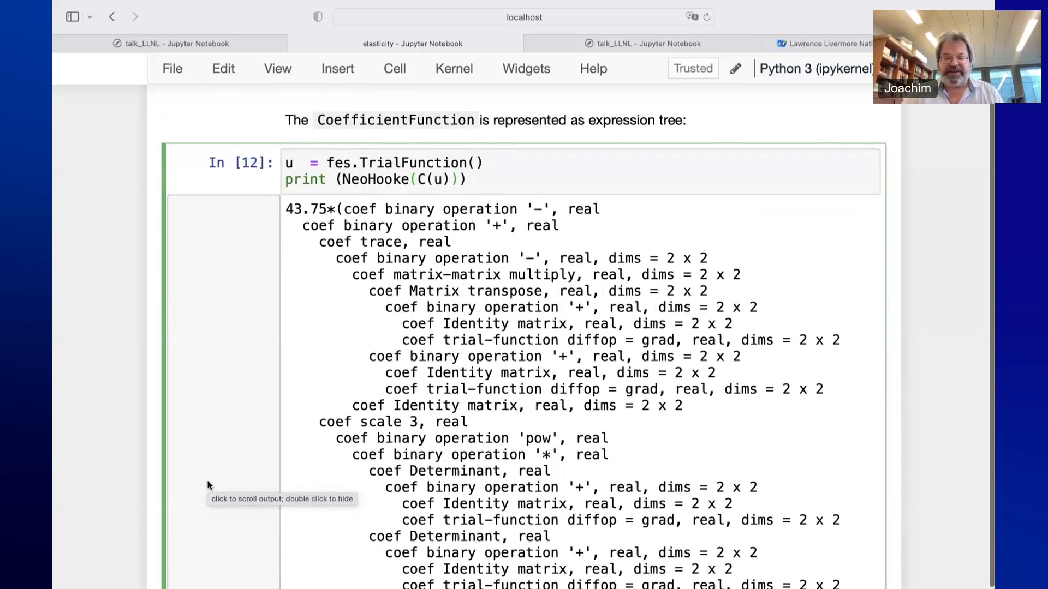
left_click(417, 179)
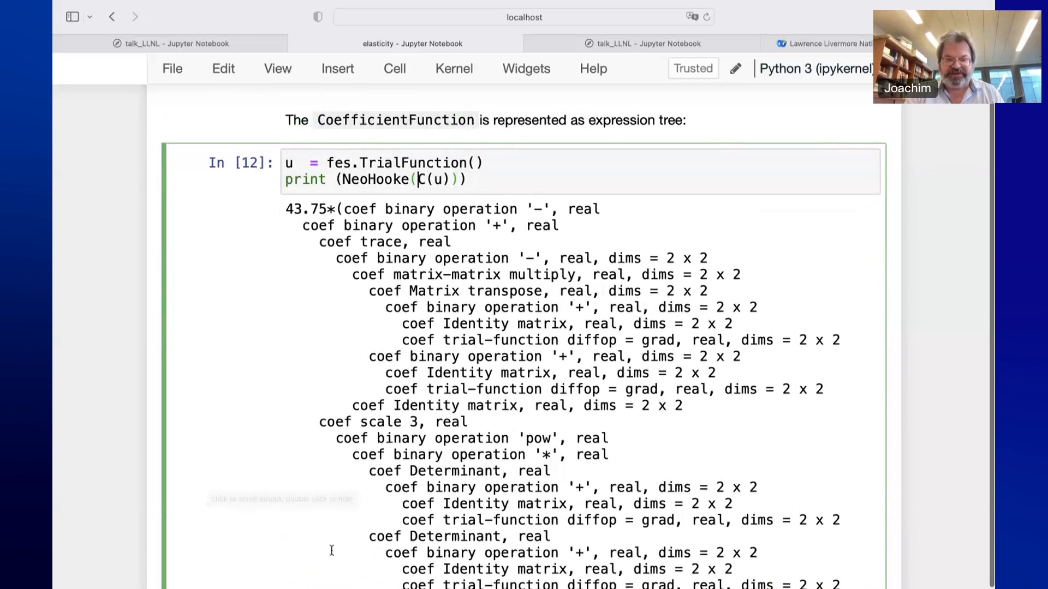
scroll("down", 3)
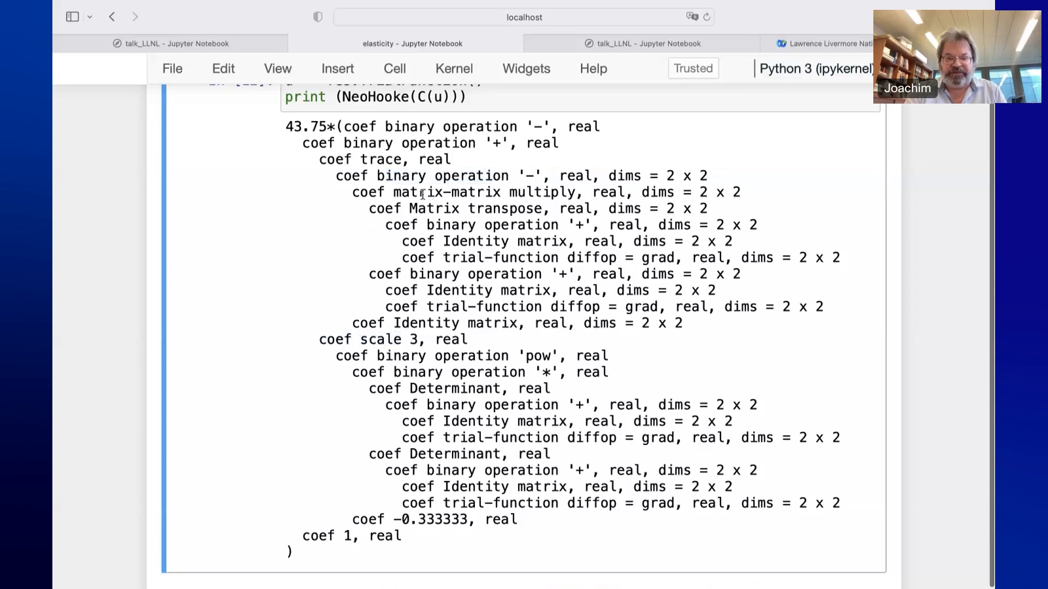
double_click(461, 192)
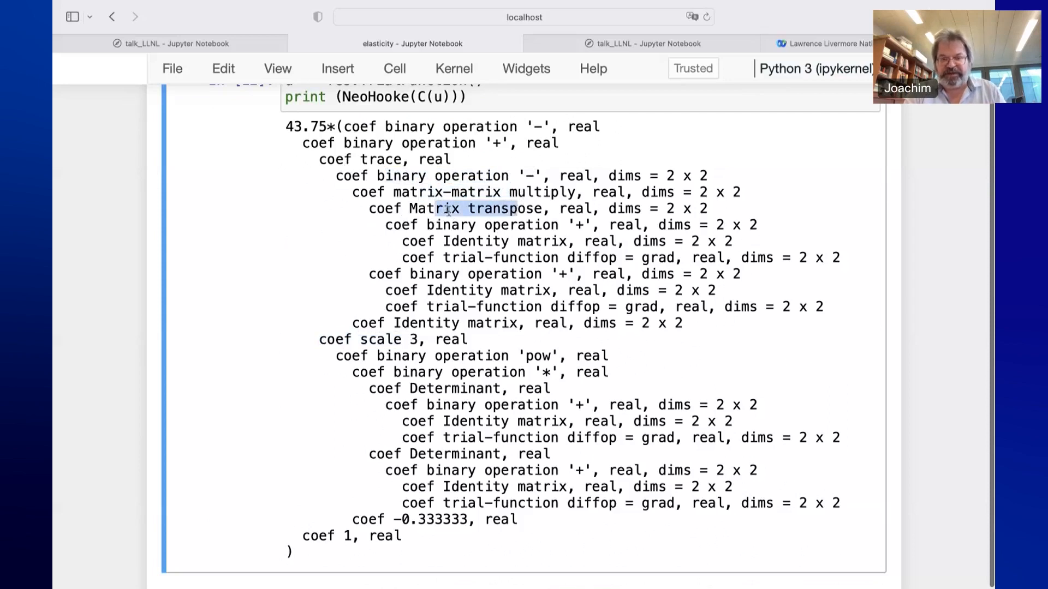
left_click_drag(425, 224, 535, 258)
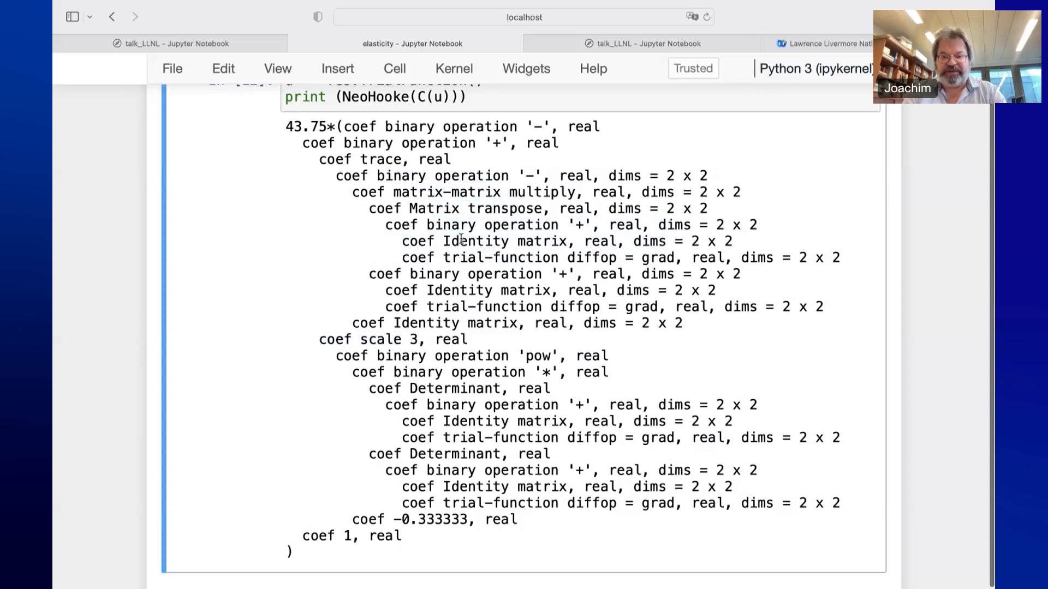
mouse_move(630, 257)
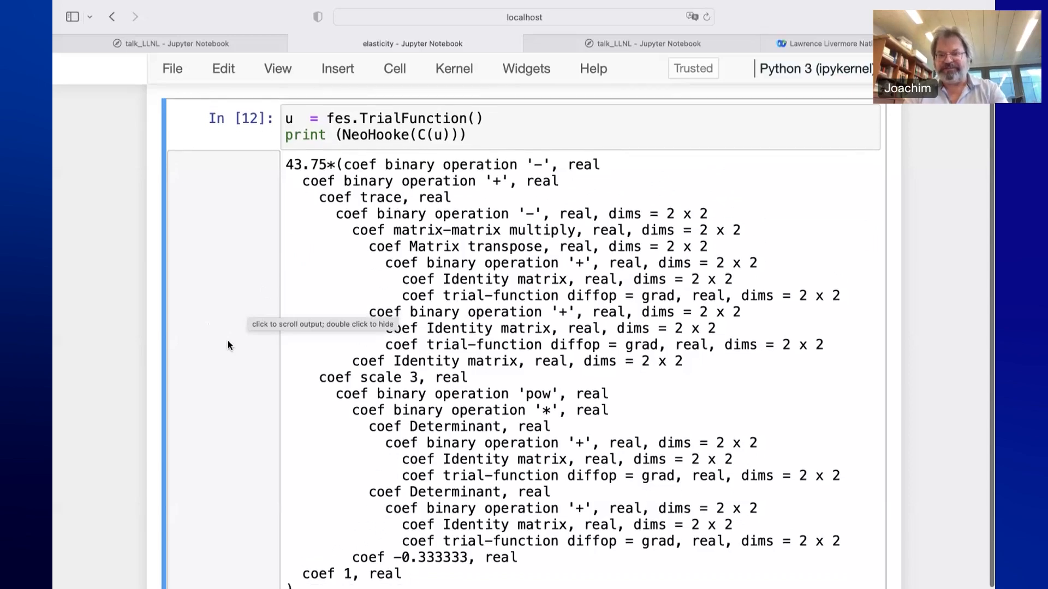
scroll("down", 3)
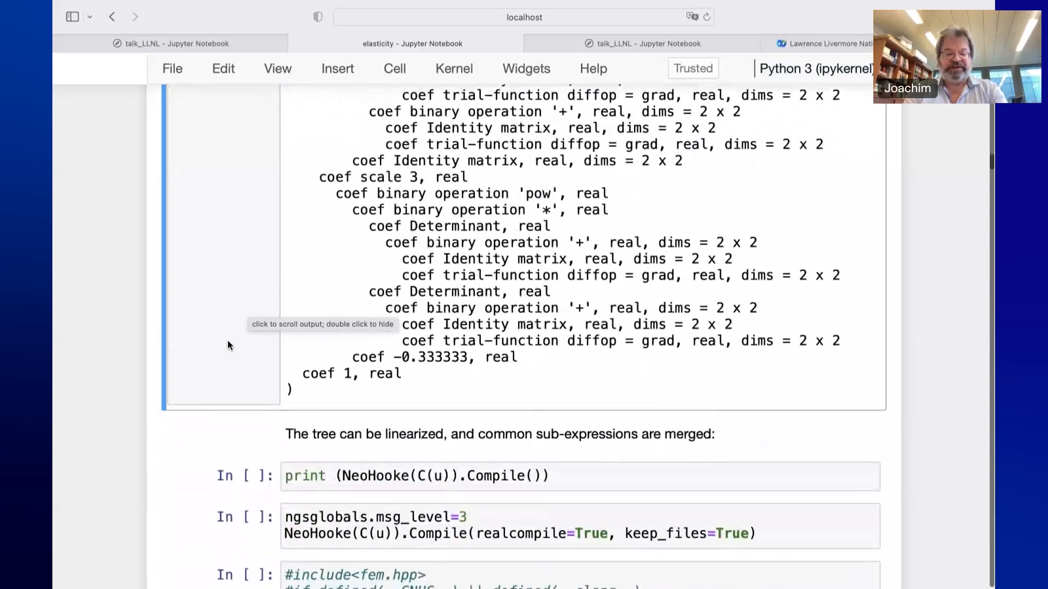
scroll("down", 3)
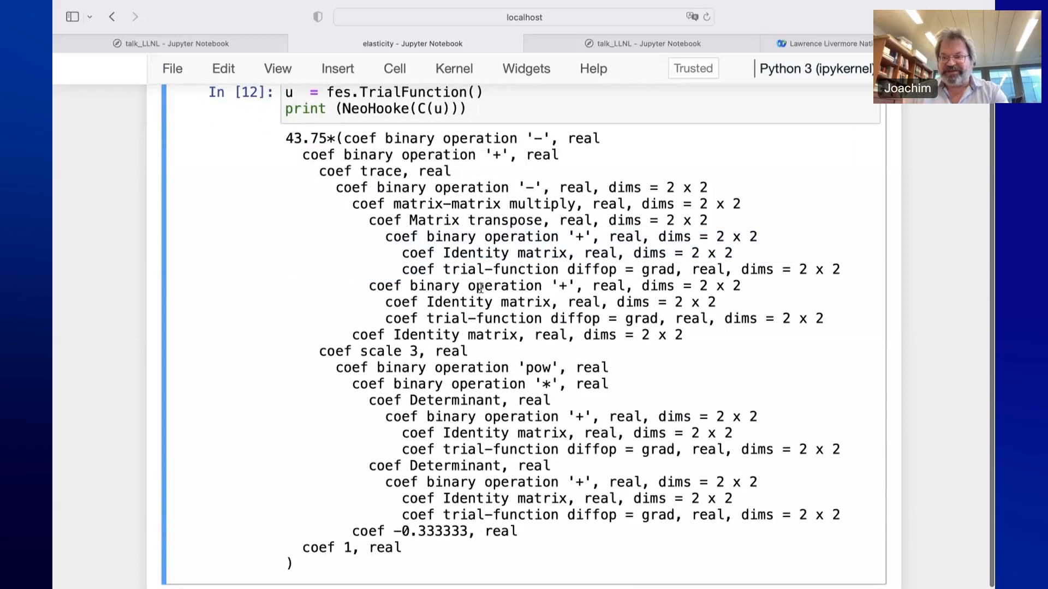
mouse_move(607, 252)
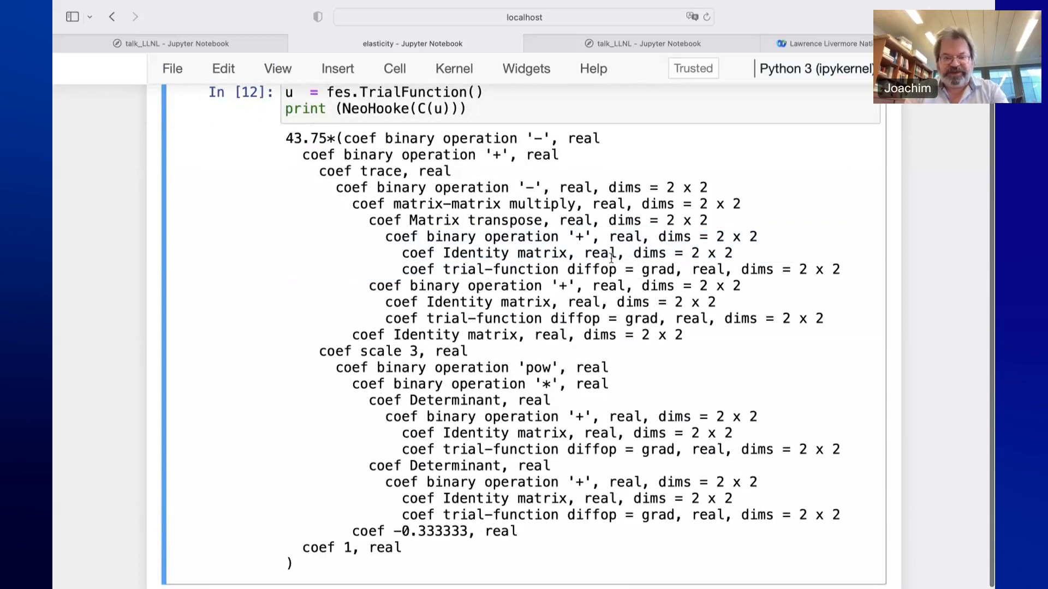
mouse_move(564, 537)
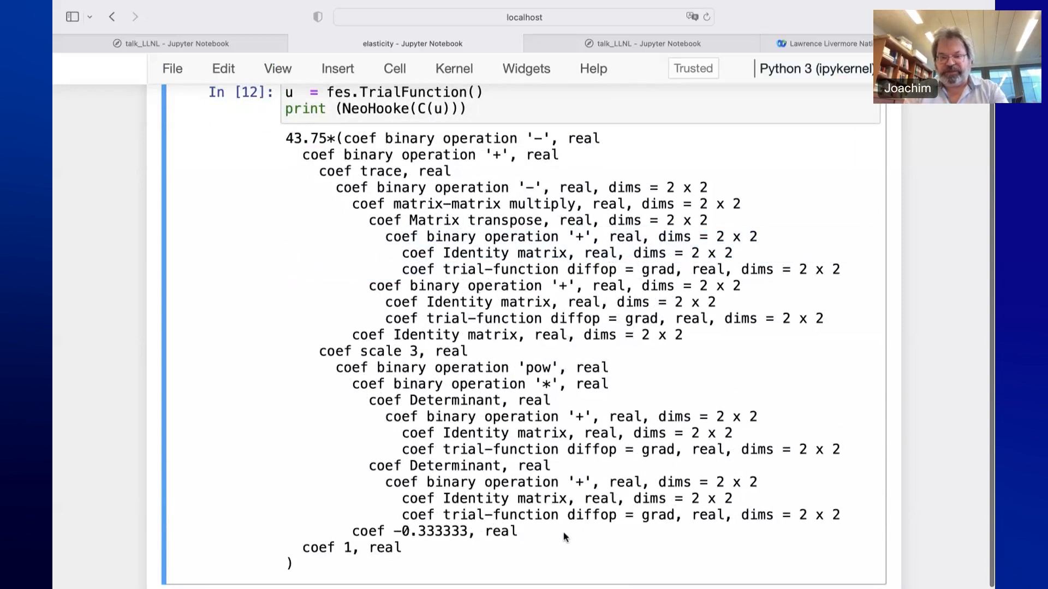
mouse_move(486, 268)
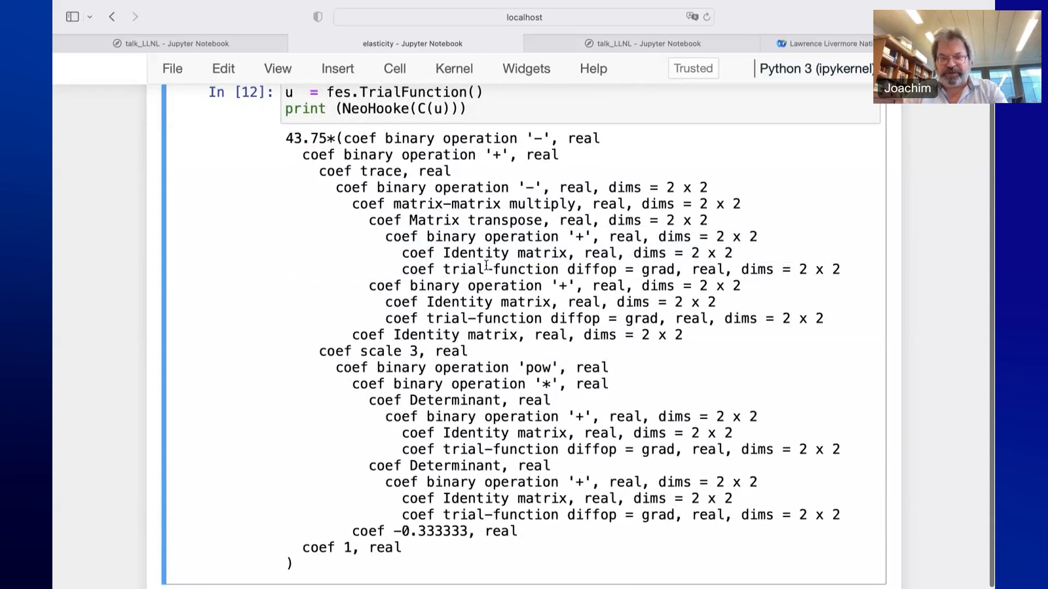
mouse_move(493, 245)
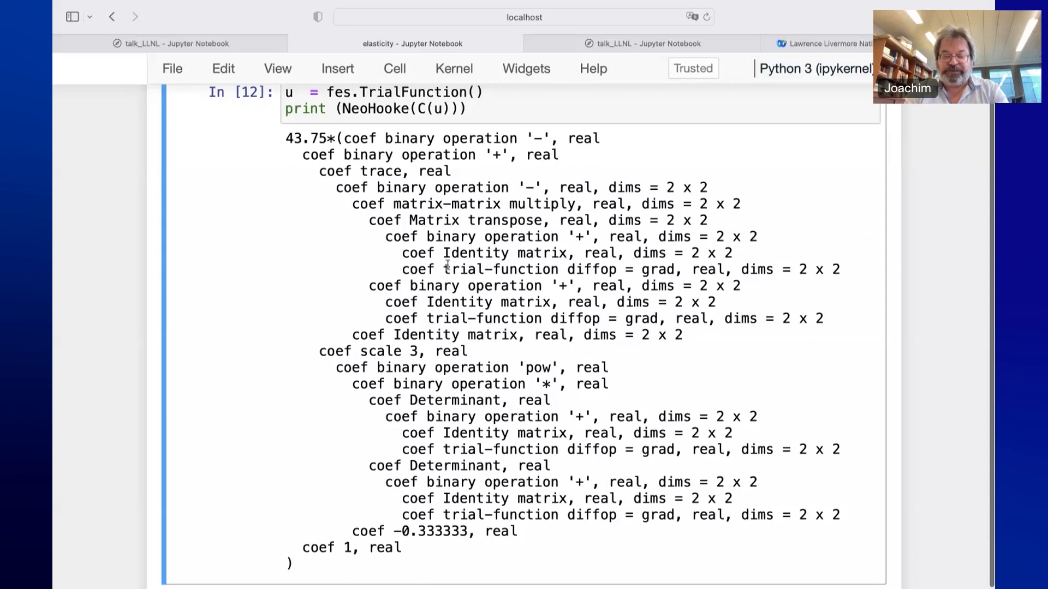
scroll("down", 3)
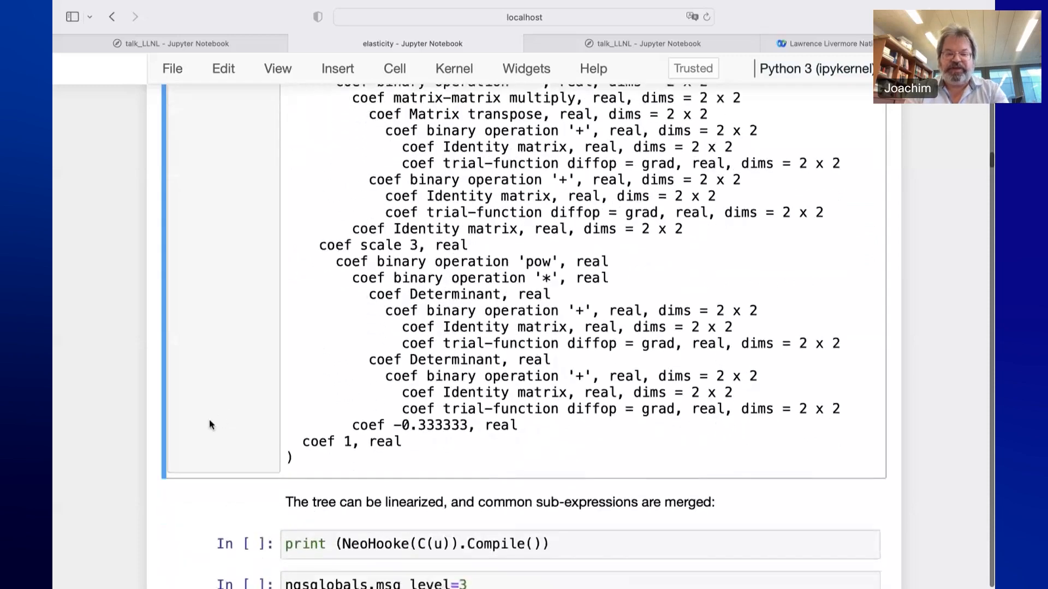
Scroll to the Compiled CF output and highlight Step 2 with its inputs
scroll("down", 3)
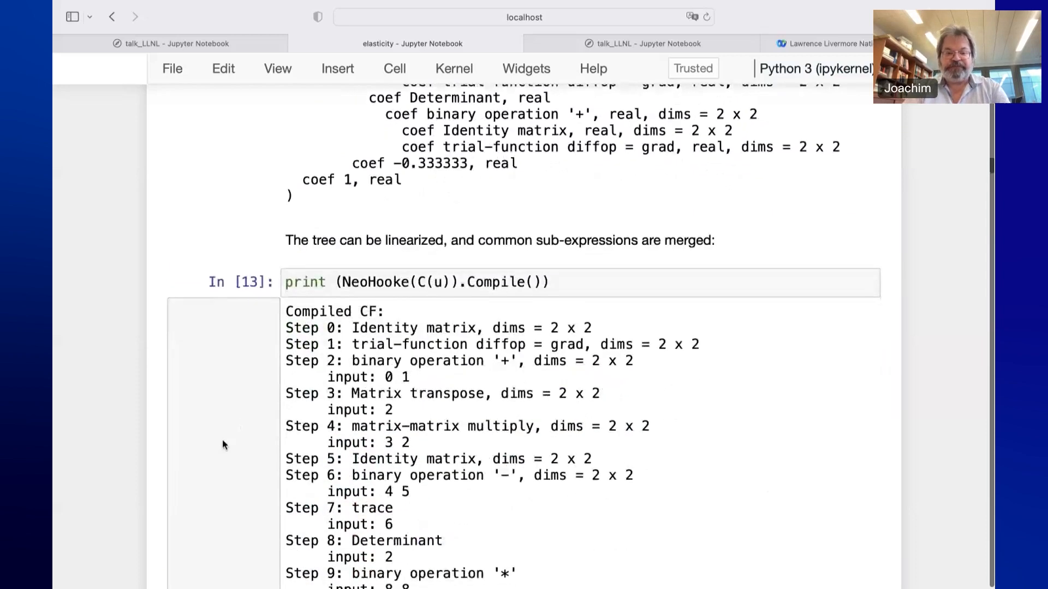
scroll("down", 3)
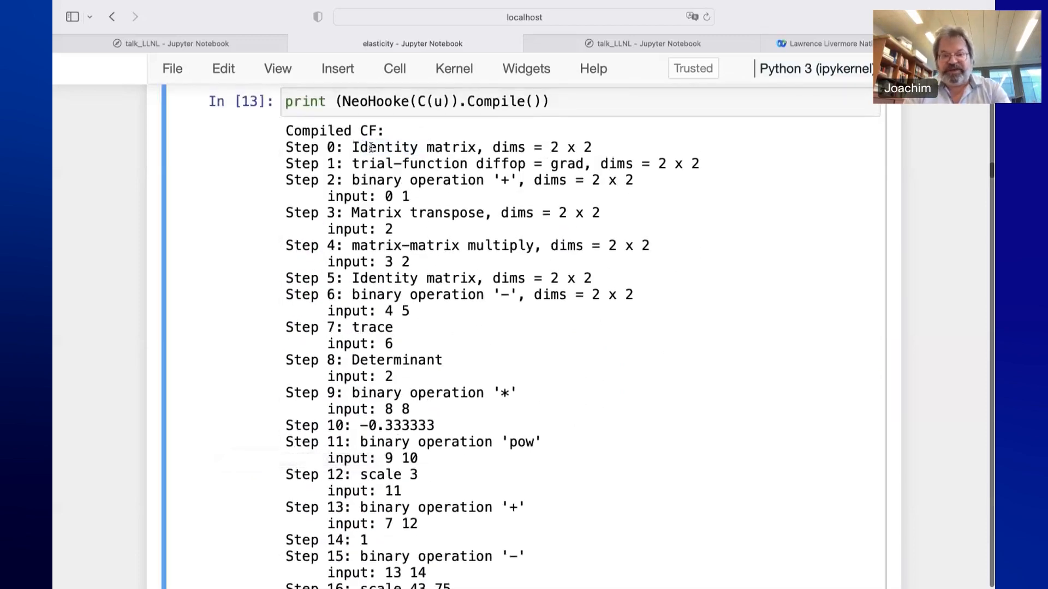
left_click_drag(356, 147, 590, 146)
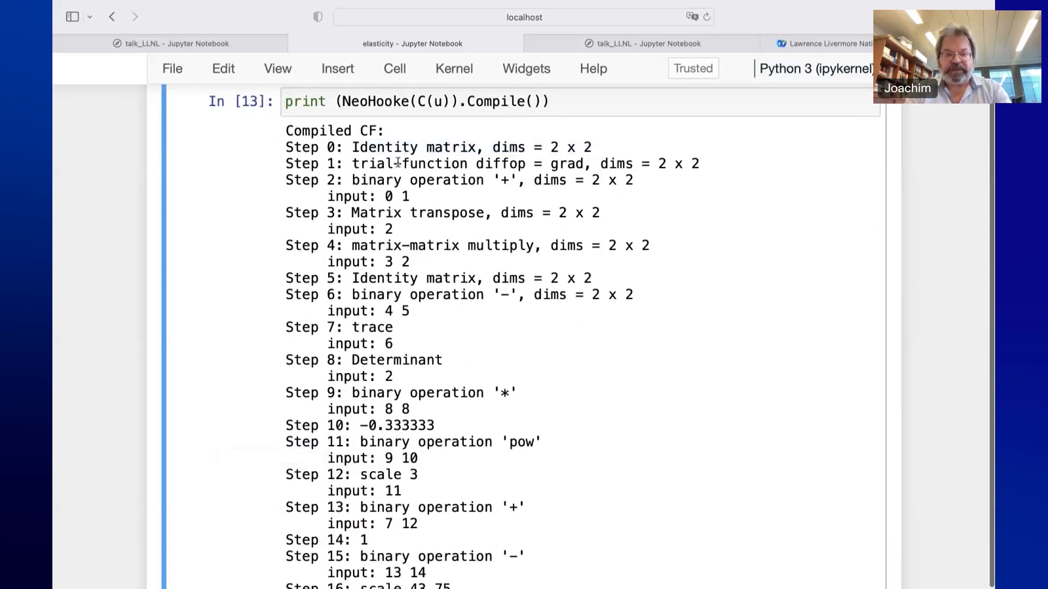
left_click_drag(405, 164, 628, 164)
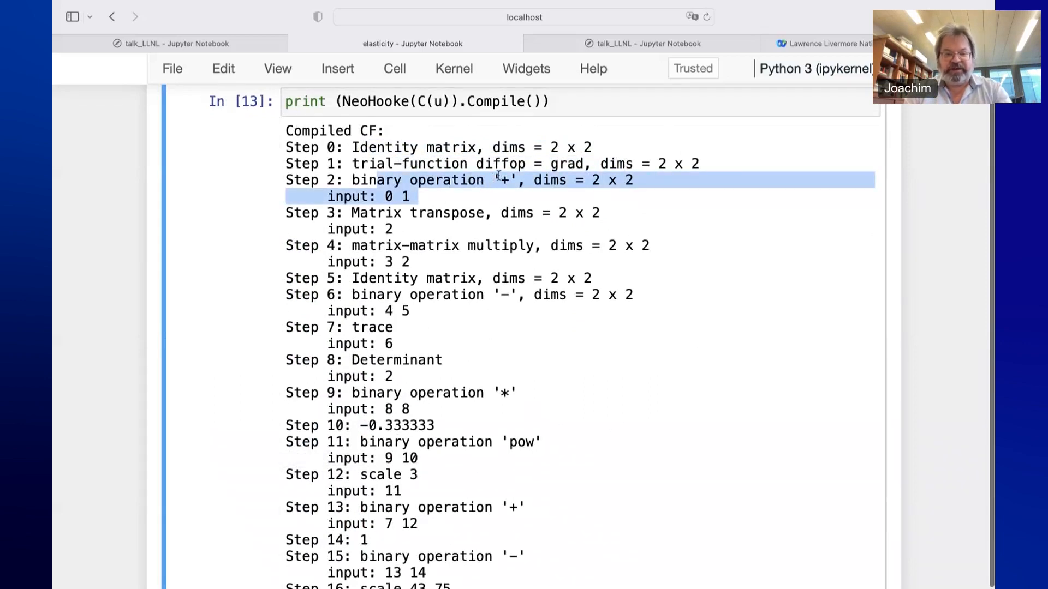
mouse_move(474, 179)
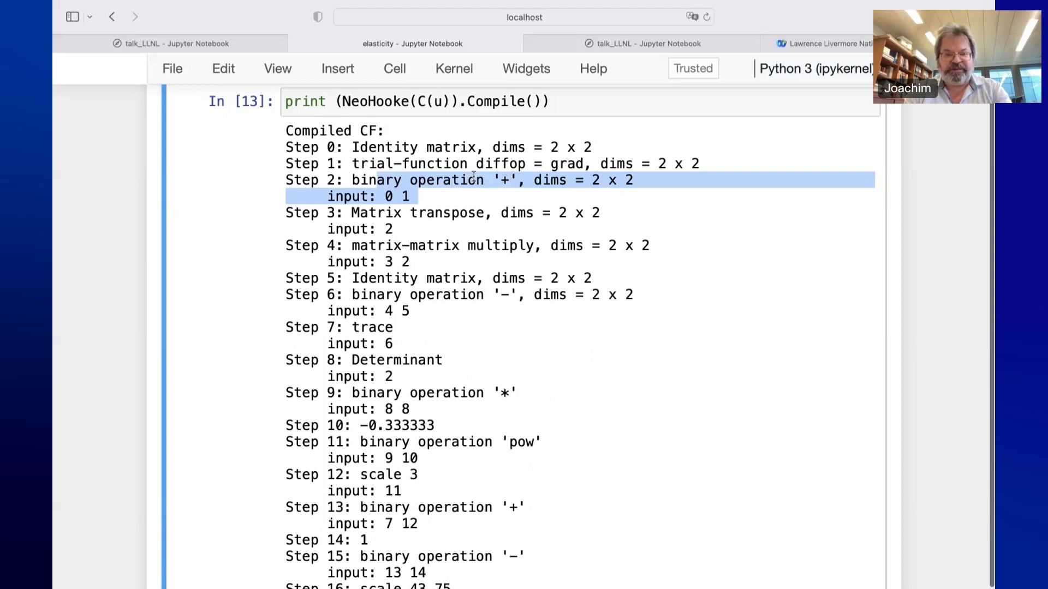
left_click(406, 197)
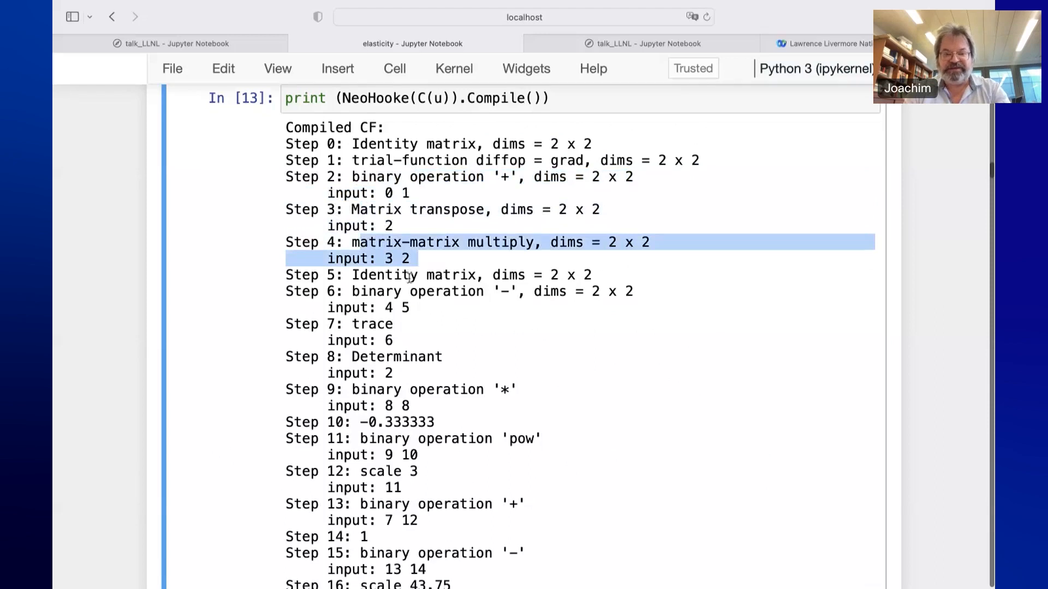
Scroll further through the compiled steps and highlight the word trace in Step 7
scroll("down", 3)
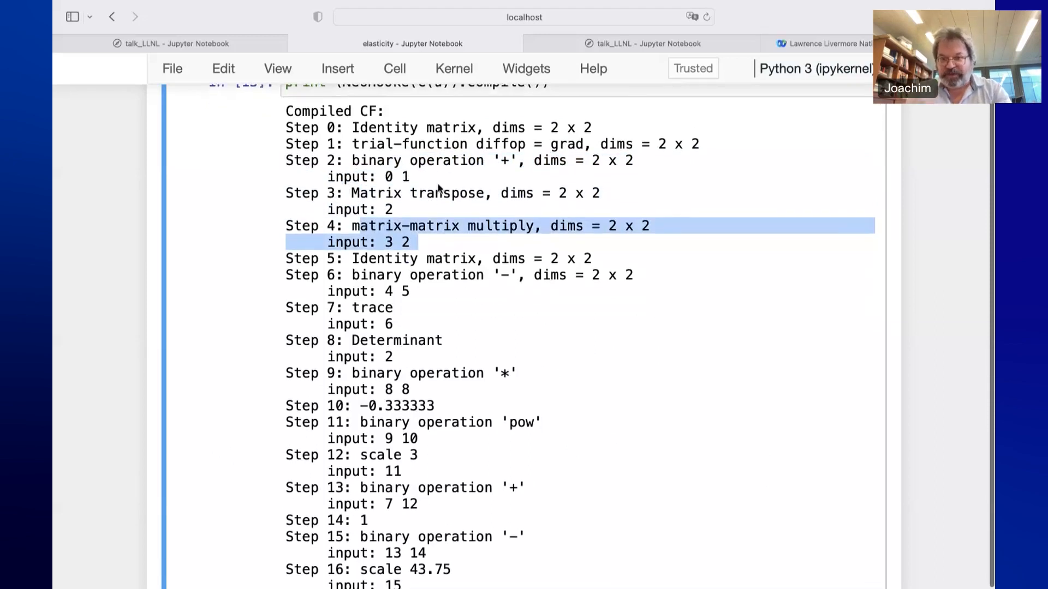
scroll("down", 3)
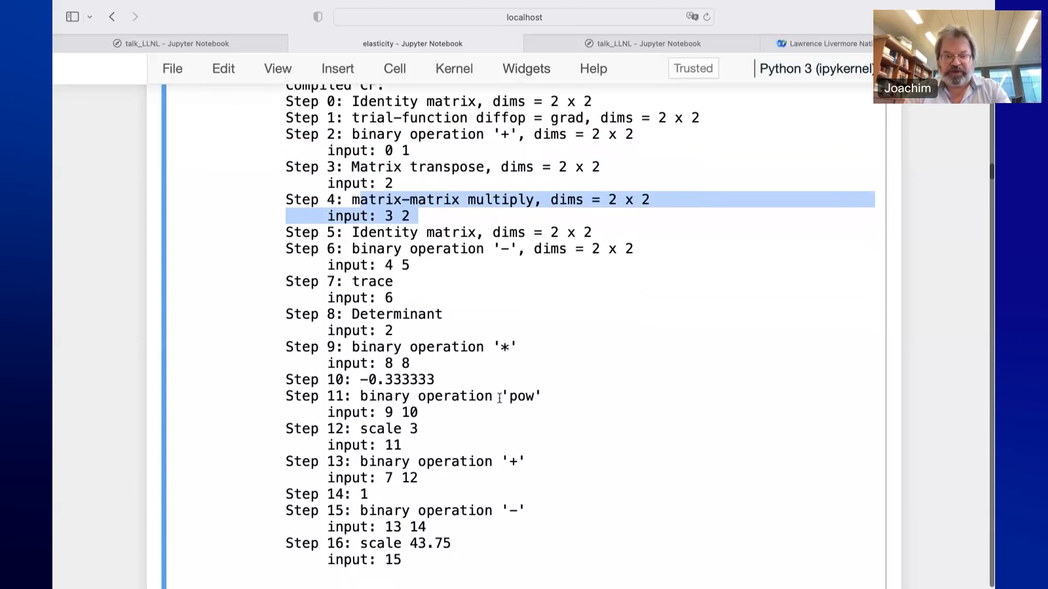
scroll("down", 3)
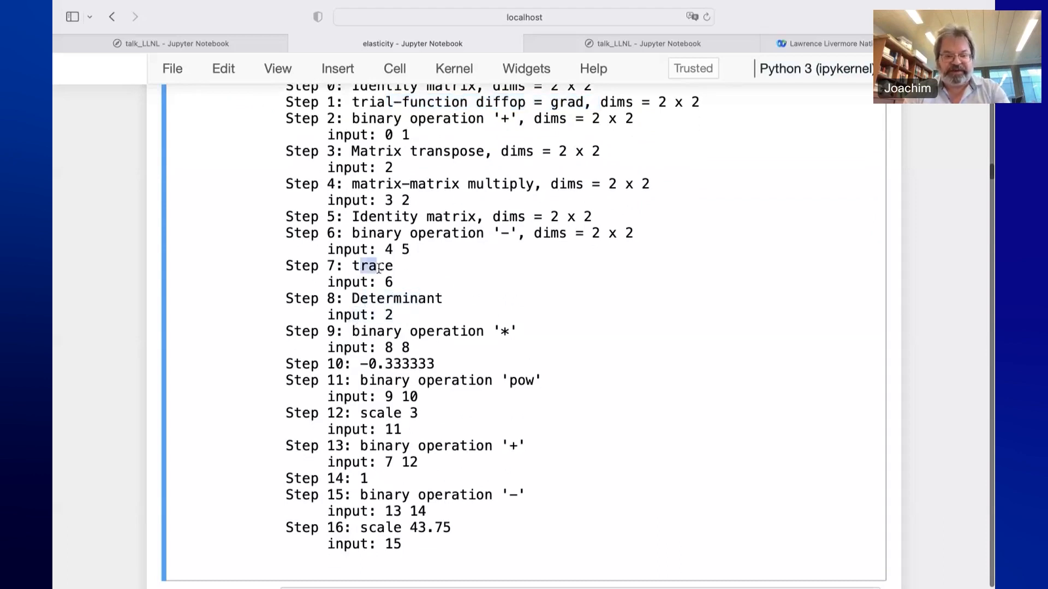
double_click(372, 266)
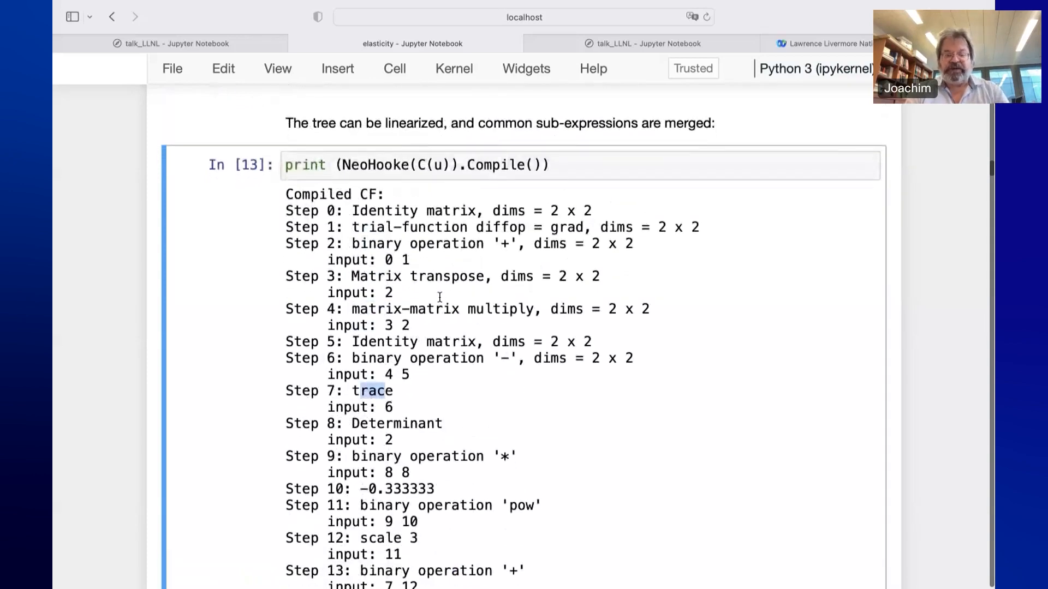
mouse_move(440, 302)
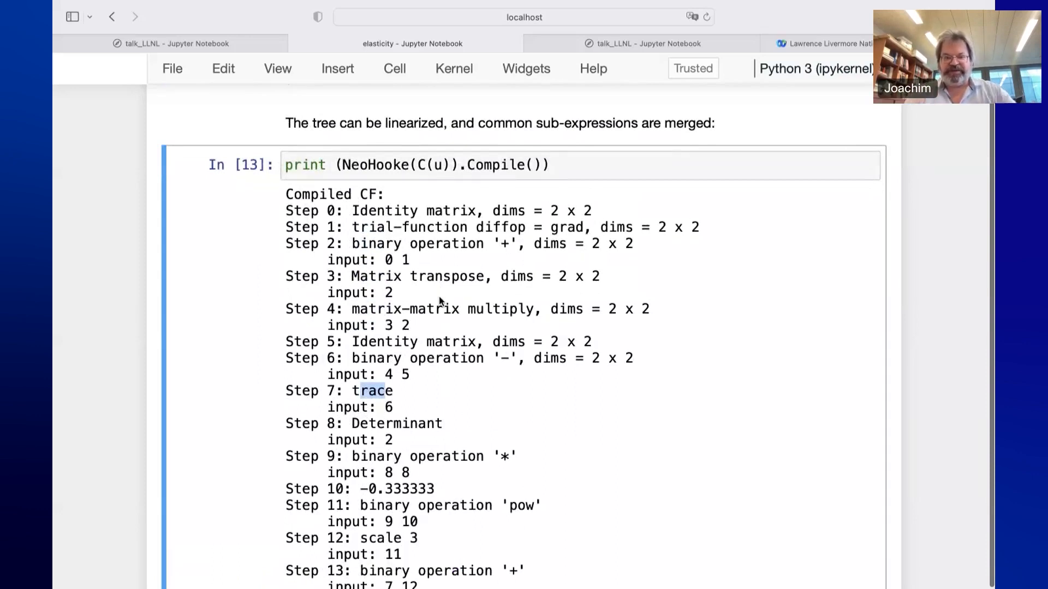
scroll("down", 3)
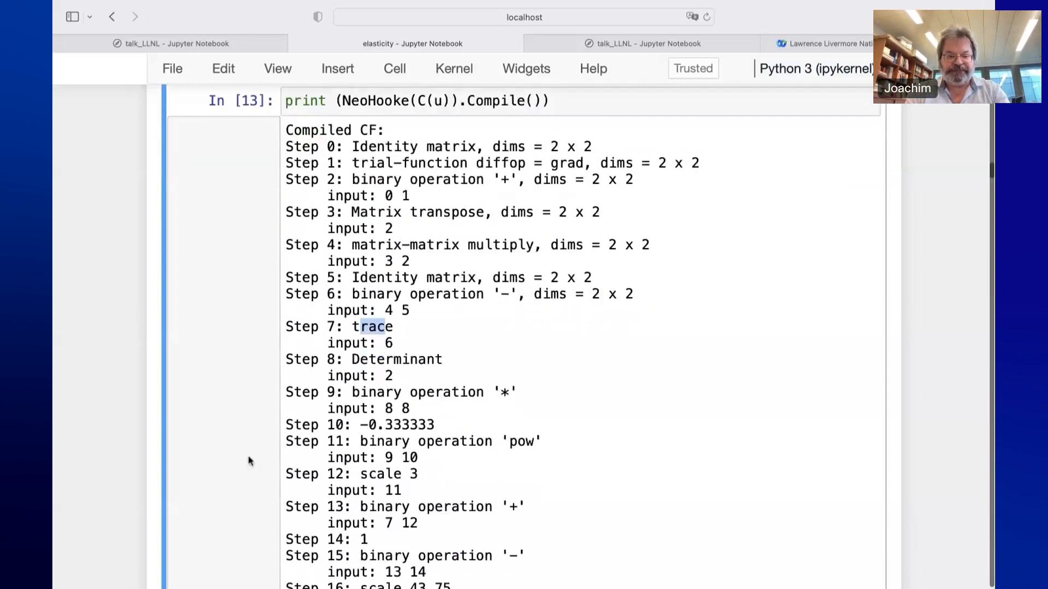
Scroll to the msg_level=3 realcompile/keep_files Compile cell above the generated C++ source
scroll("down", 3)
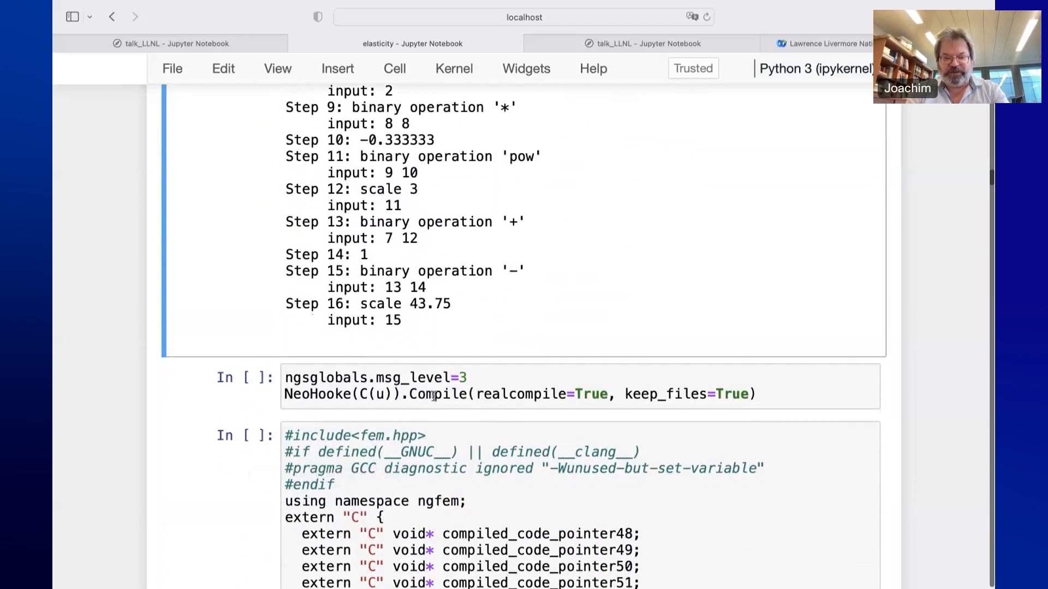
mouse_move(535, 216)
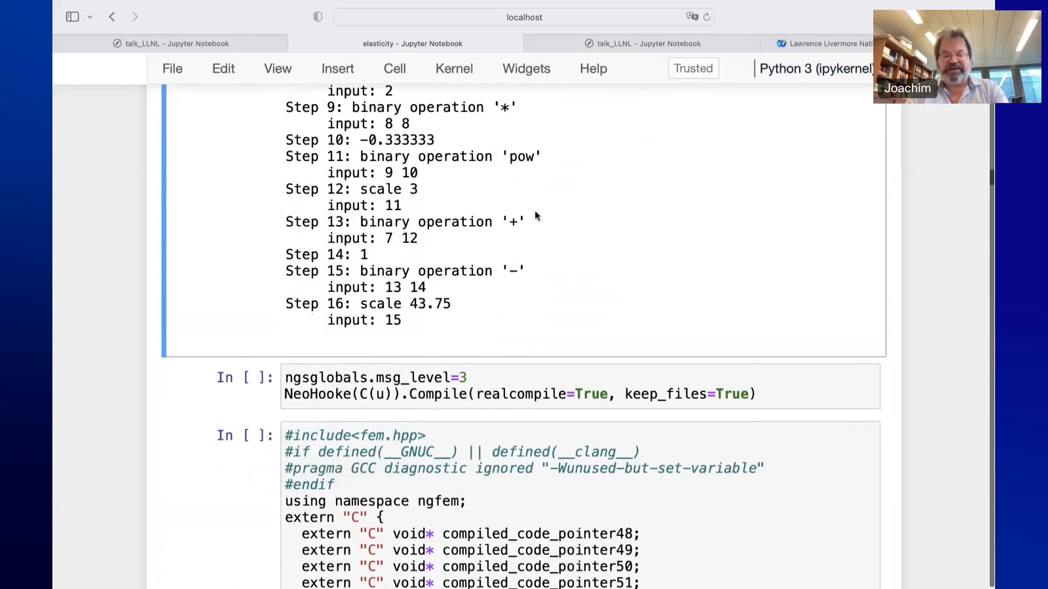
mouse_move(530, 164)
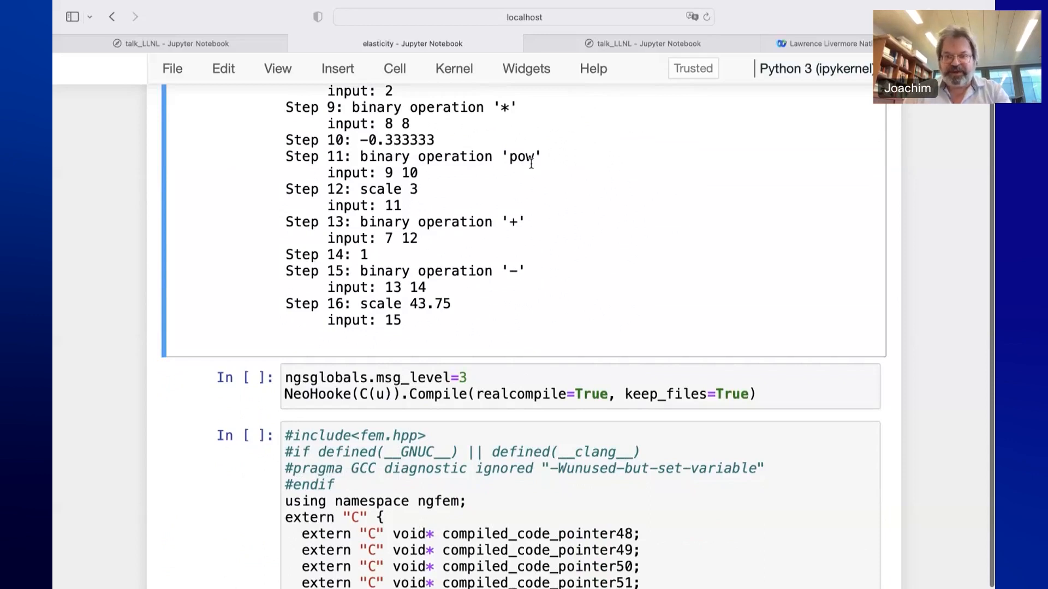
mouse_move(529, 237)
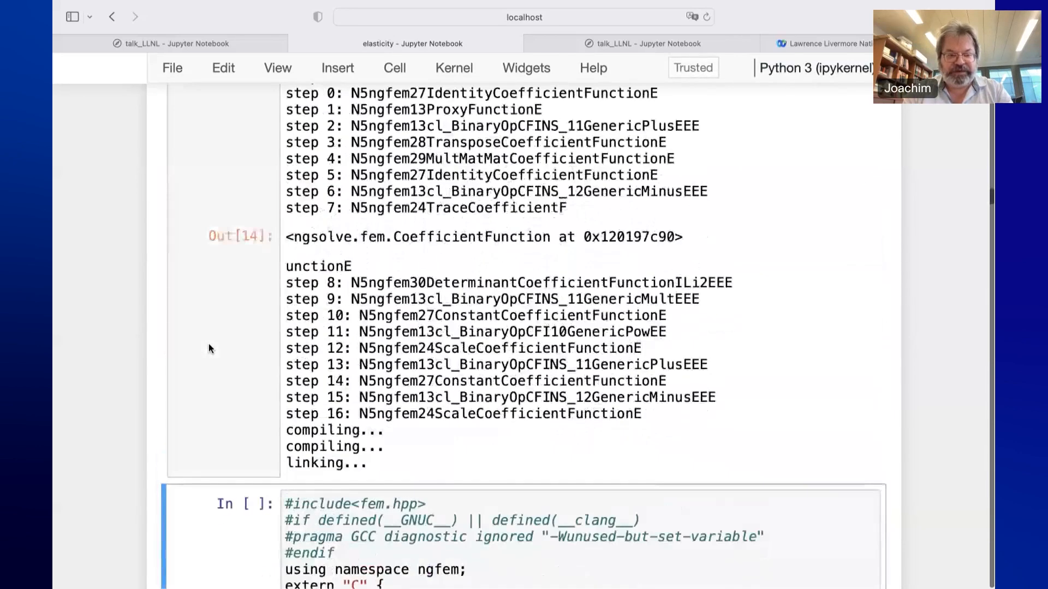
Scroll into the generated C++ source and mark the CompiledEvaluate function signature
scroll("down", 3)
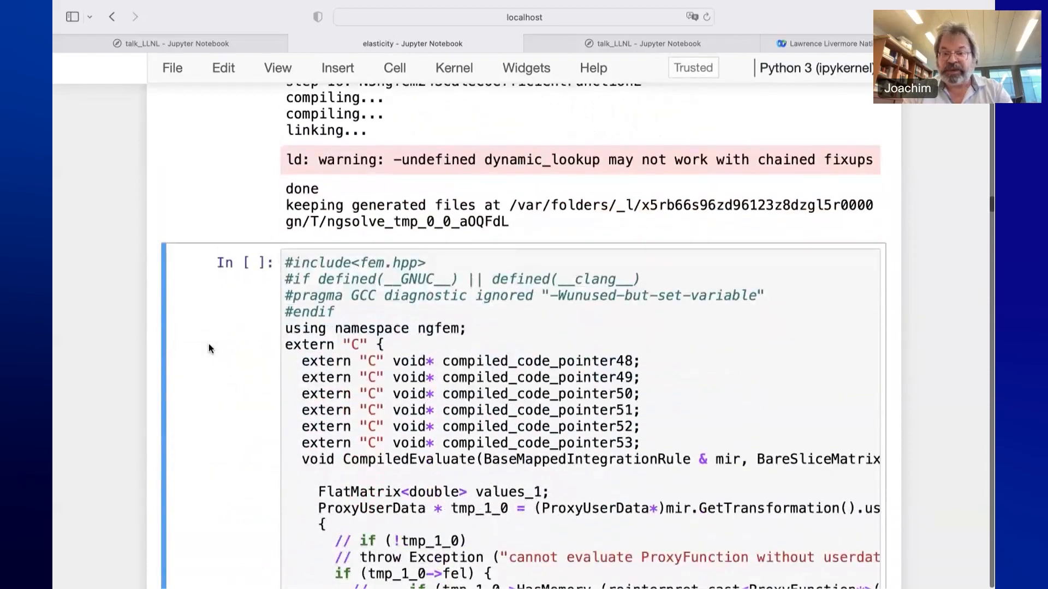
scroll("down", 3)
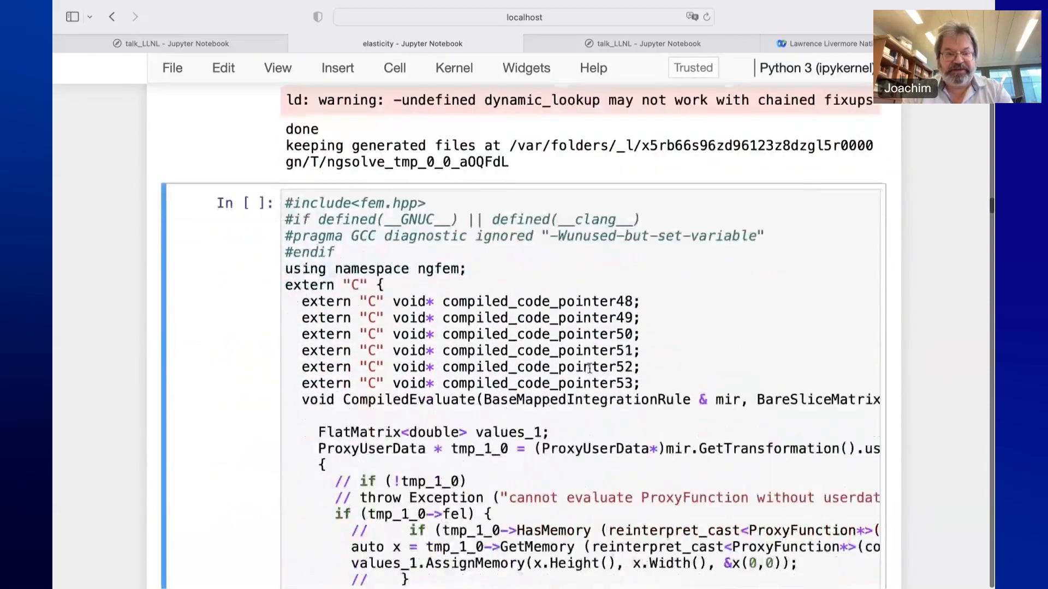
scroll("down", 3)
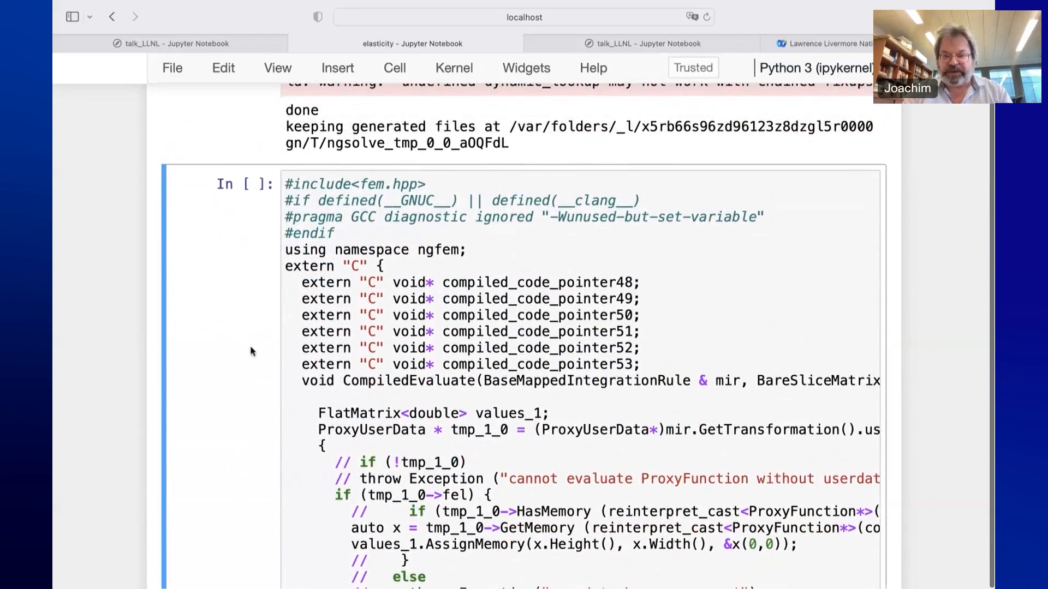
scroll("down", 3)
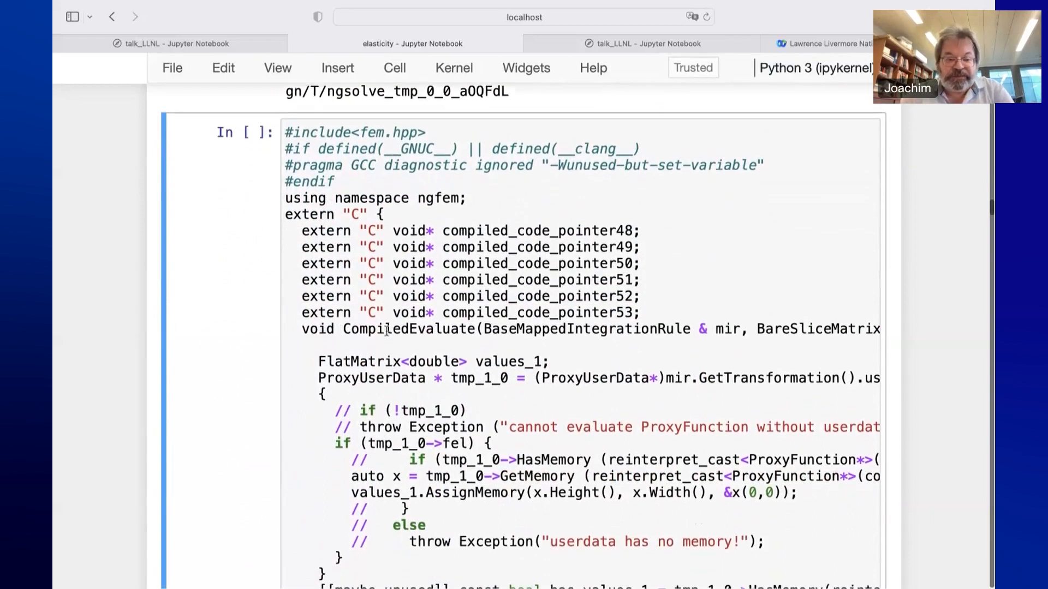
double_click(405, 329)
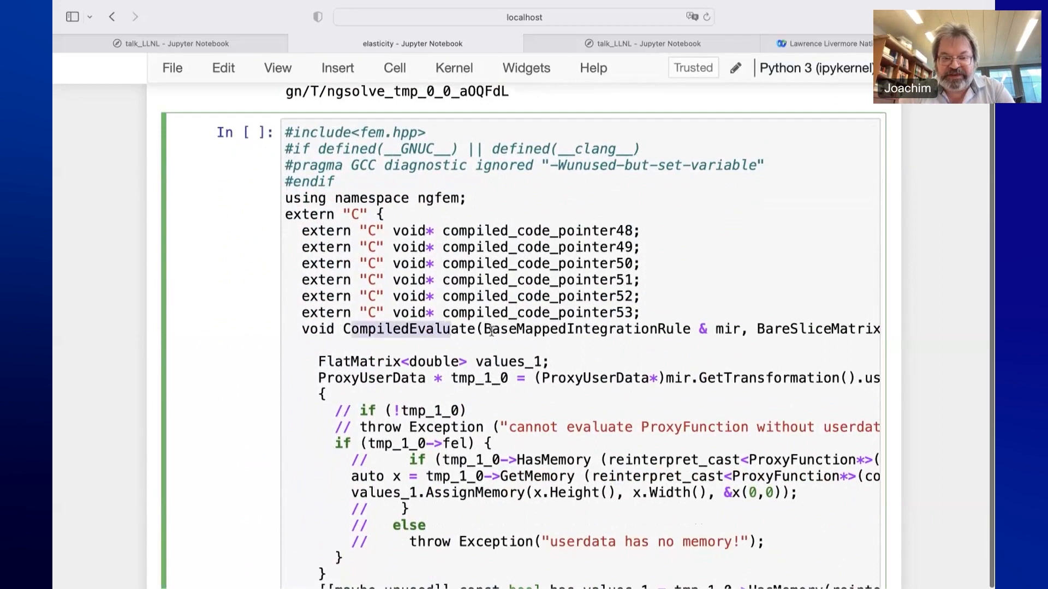
left_click_drag(484, 328, 739, 328)
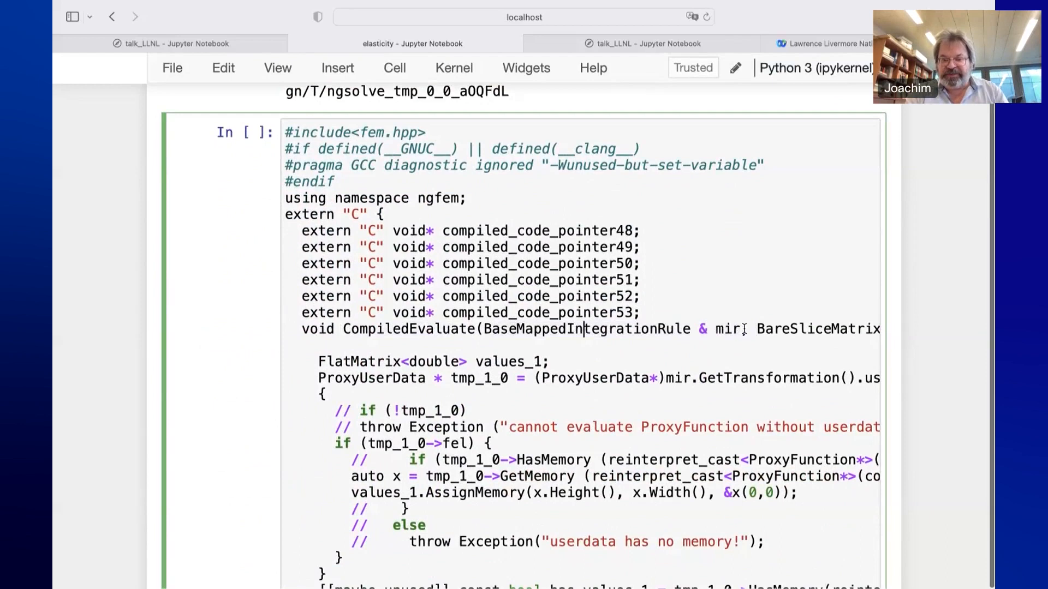
Scroll right and down to the evaluation loop over Range(mir) and its first steps
scroll("right", 3)
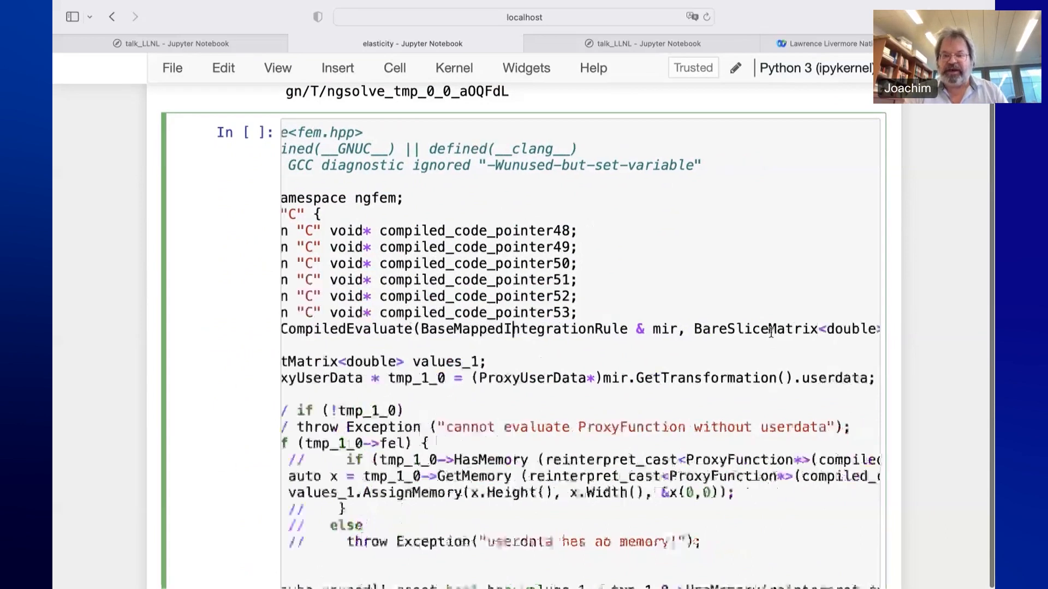
scroll("right", 3)
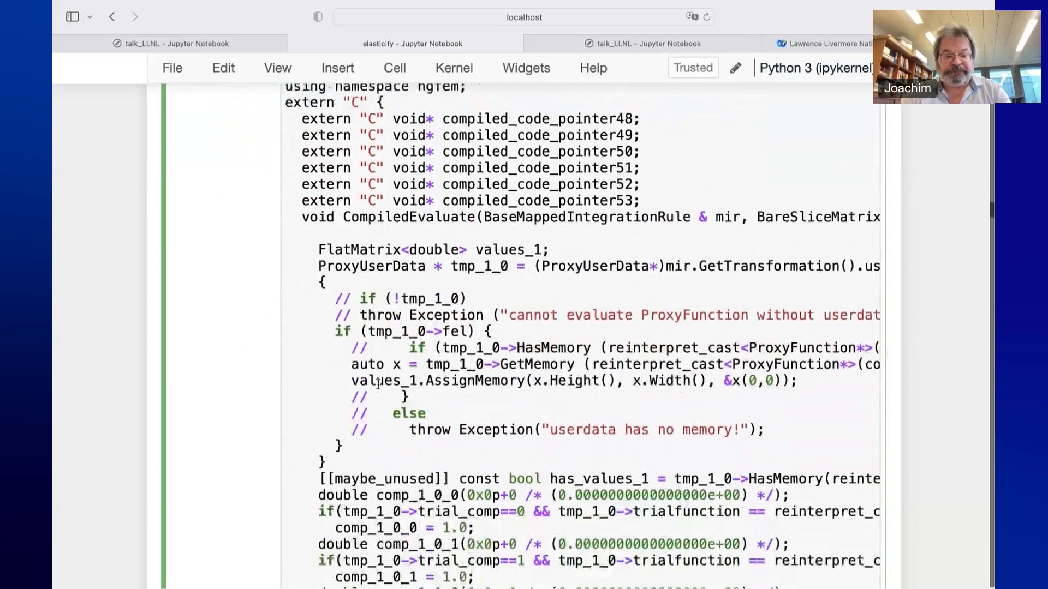
scroll("down", 3)
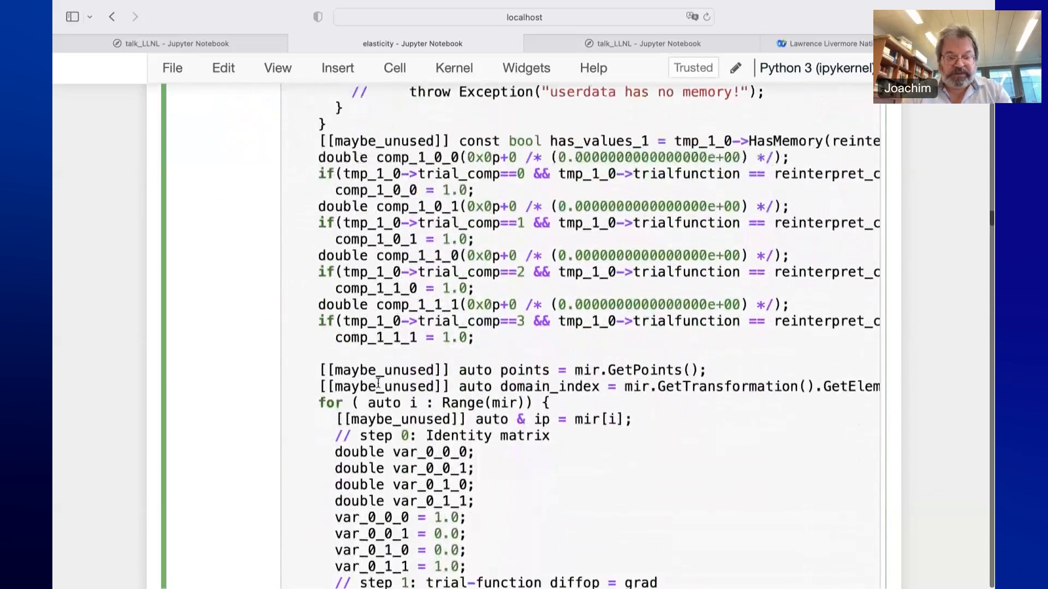
scroll("down", 3)
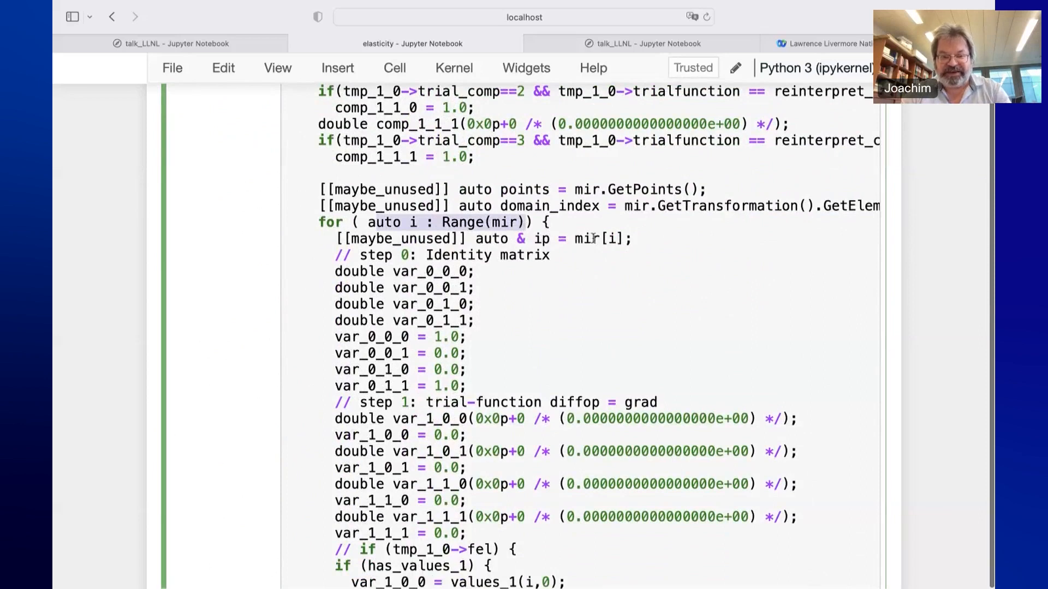
Mark the whole identity-matrix step, then scroll through the transpose and matrix-multiply steps
scroll("down", 3)
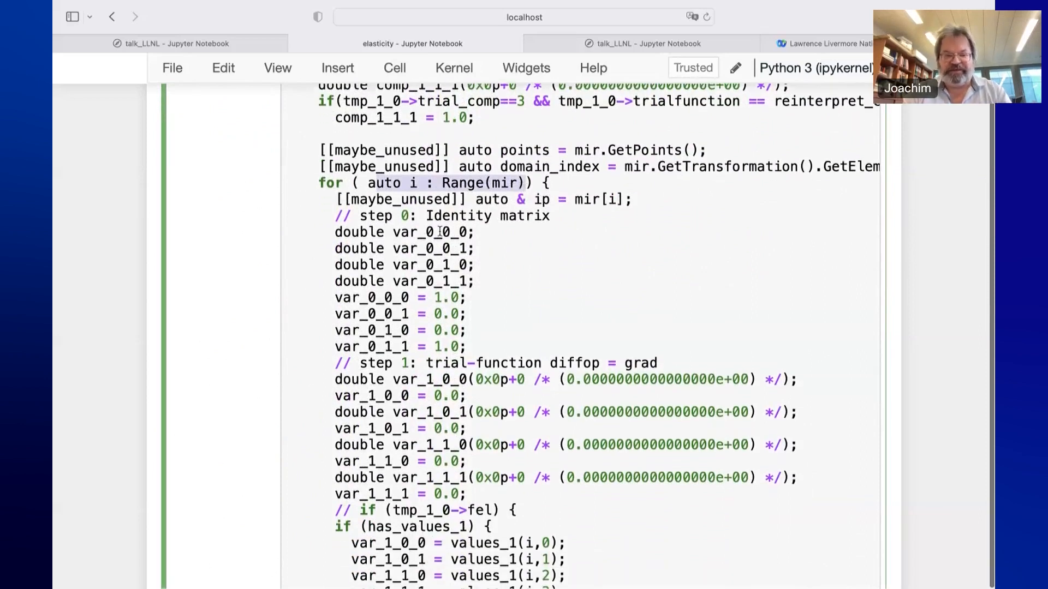
left_click_drag(334, 232, 474, 280)
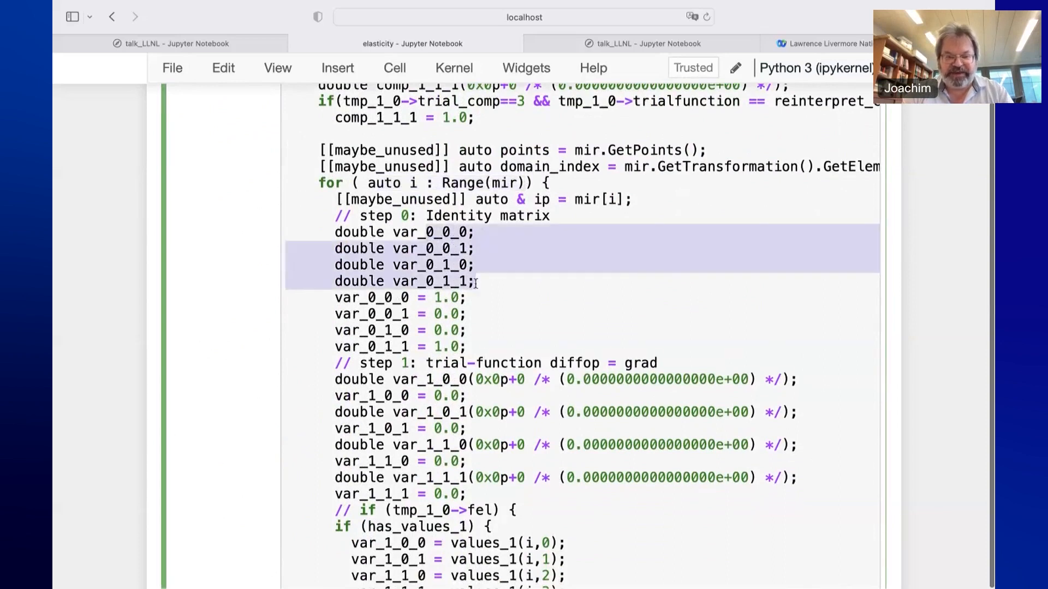
left_click_drag(475, 281, 473, 346)
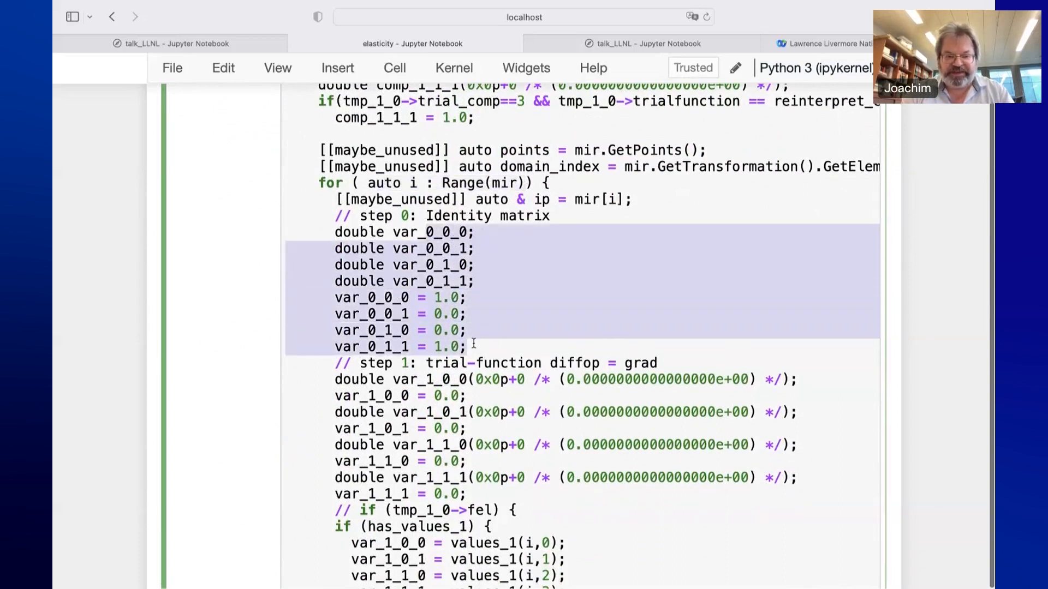
scroll("down", 3)
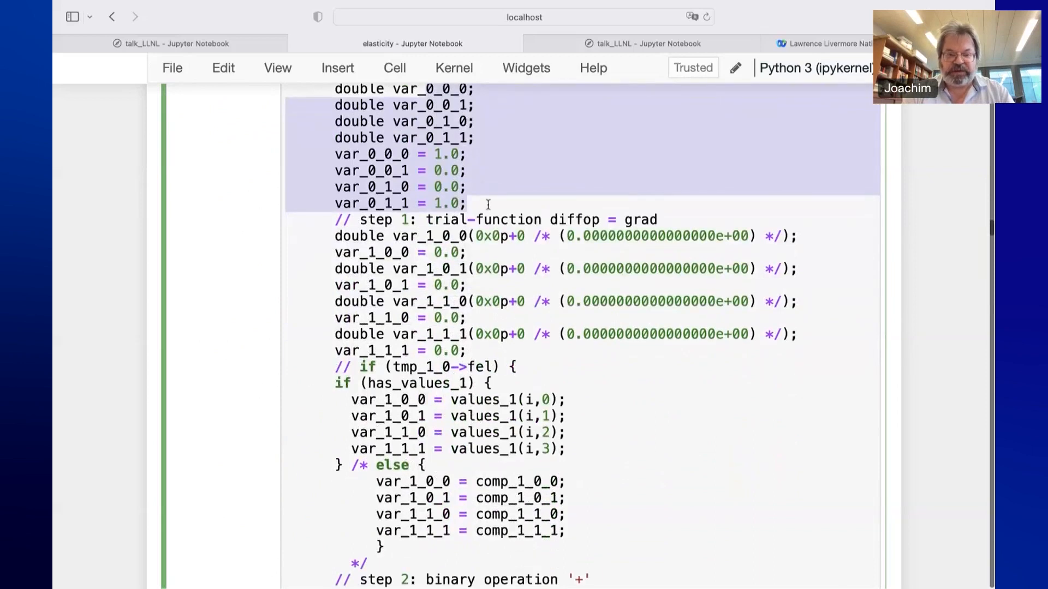
scroll("down", 3)
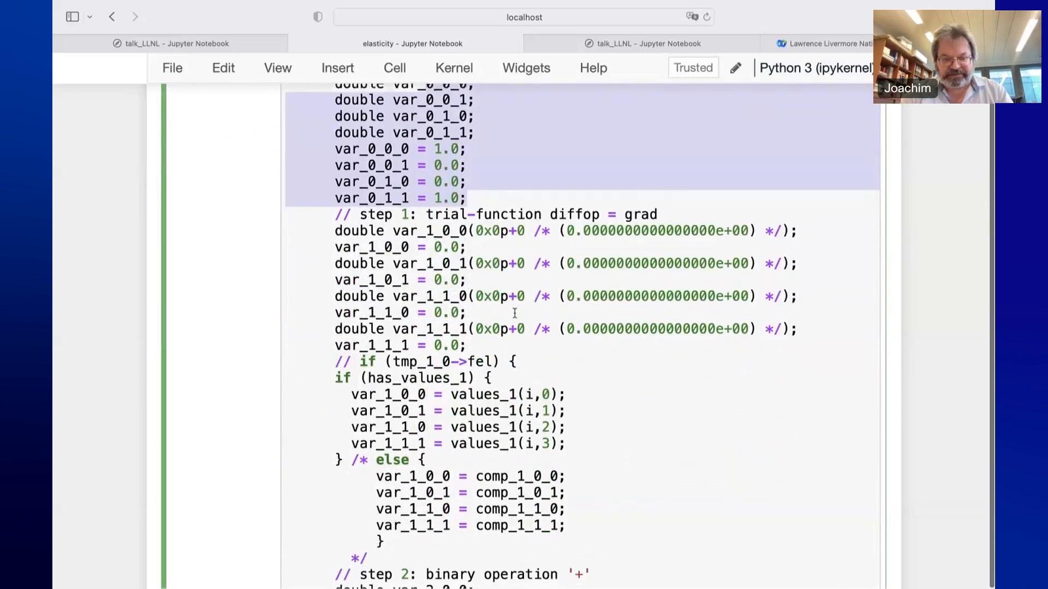
scroll("down", 3)
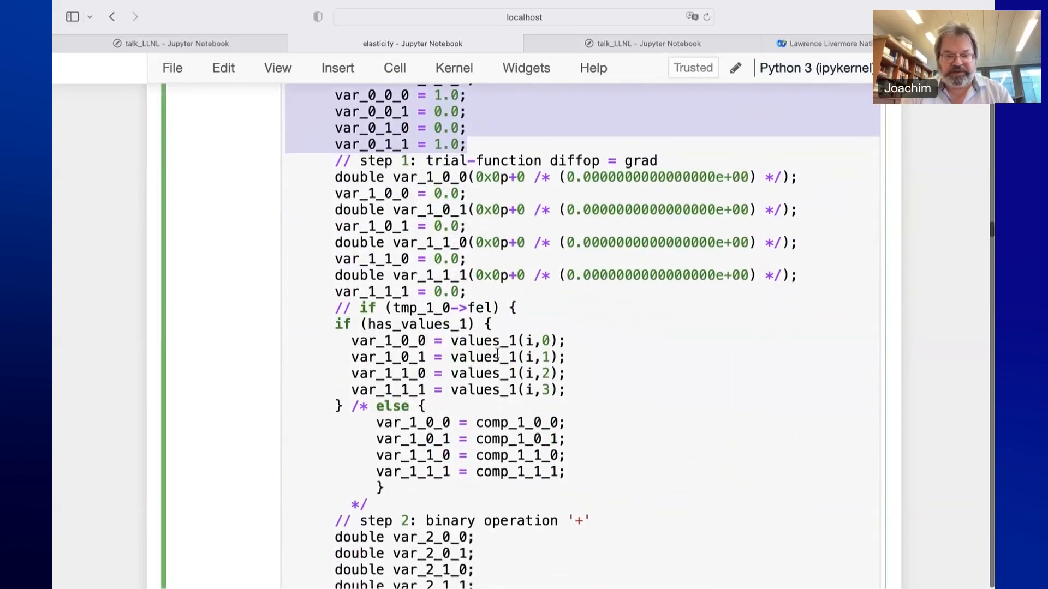
scroll("down", 3)
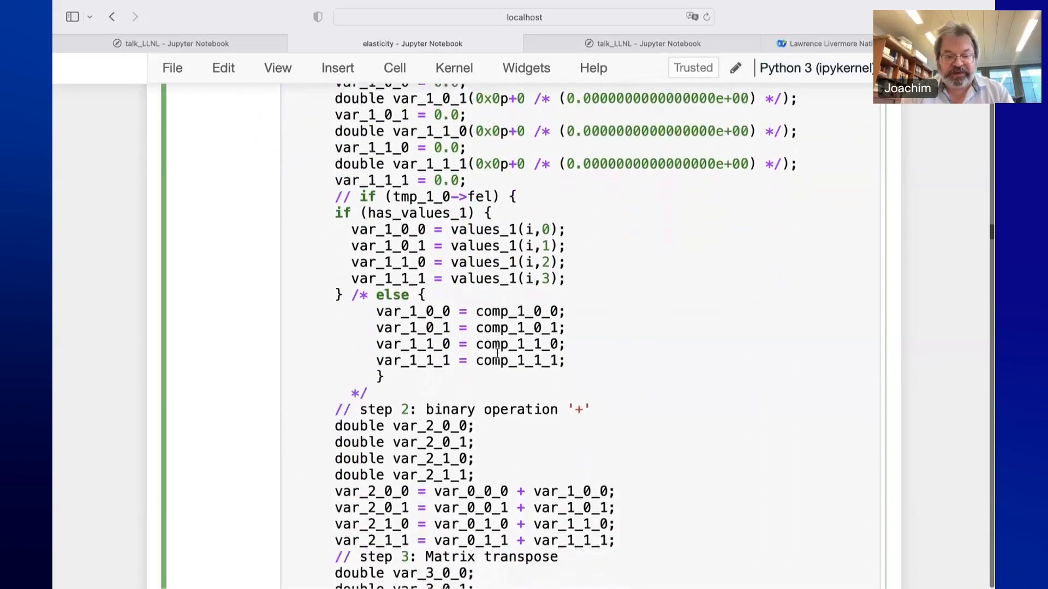
Scroll on through the subtraction, trace, determinant and squaring steps of the generated code
scroll("down", 3)
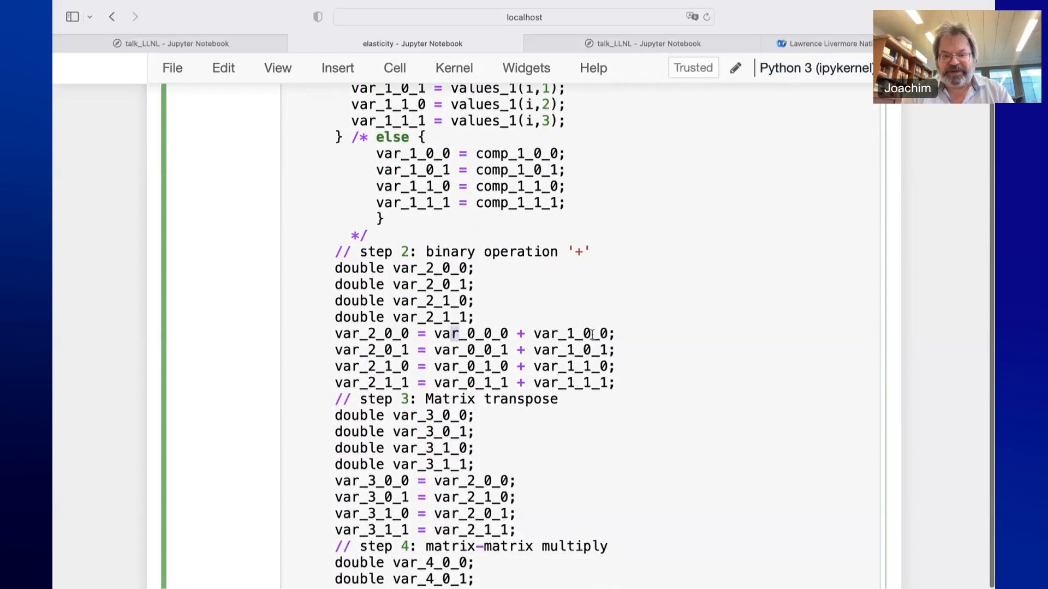
scroll("down", 3)
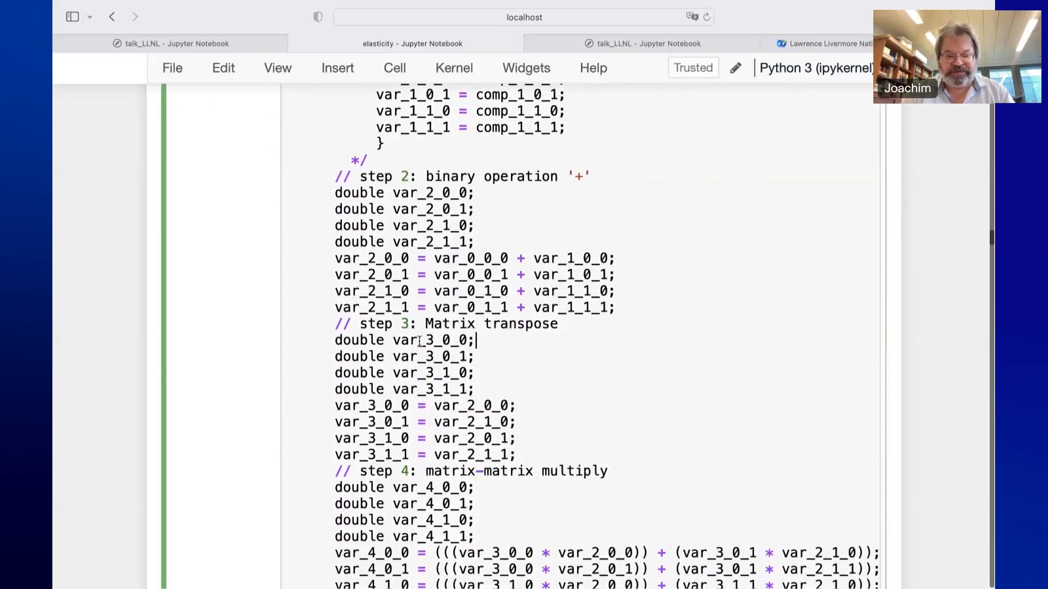
scroll("down", 3)
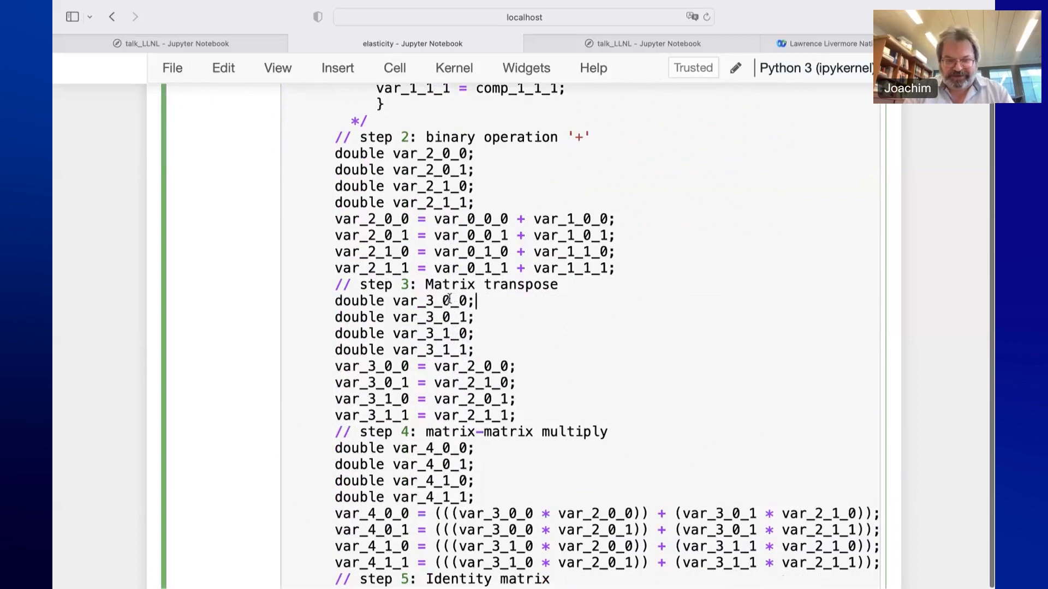
scroll("down", 3)
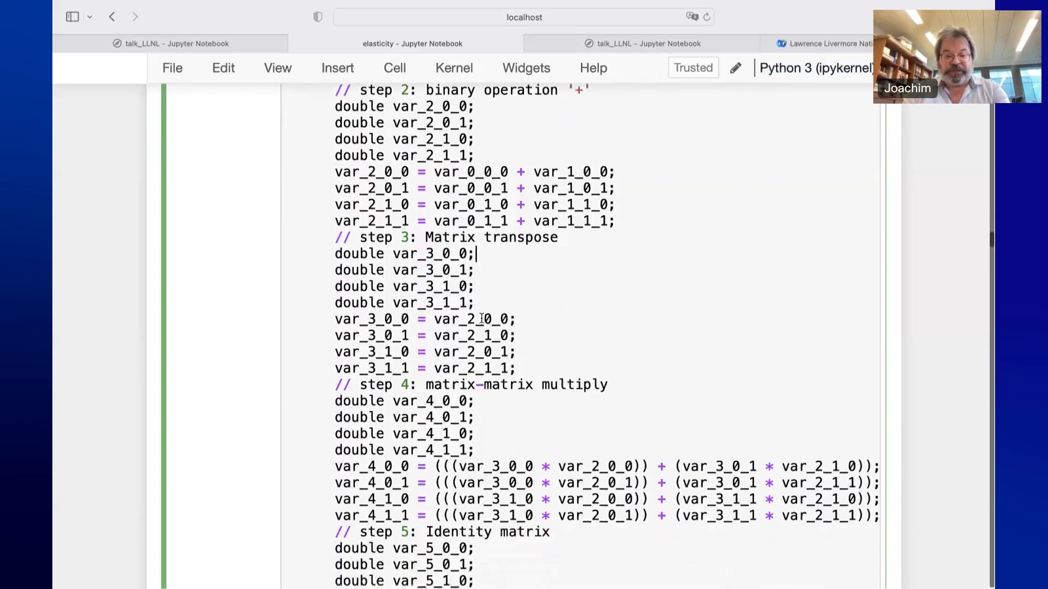
scroll("down", 3)
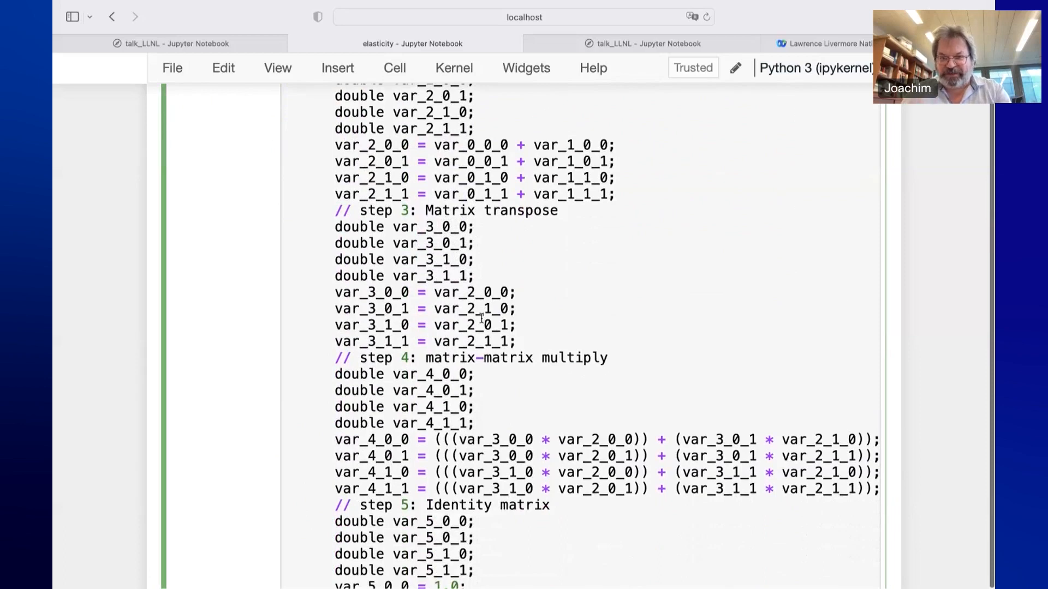
mouse_move(547, 269)
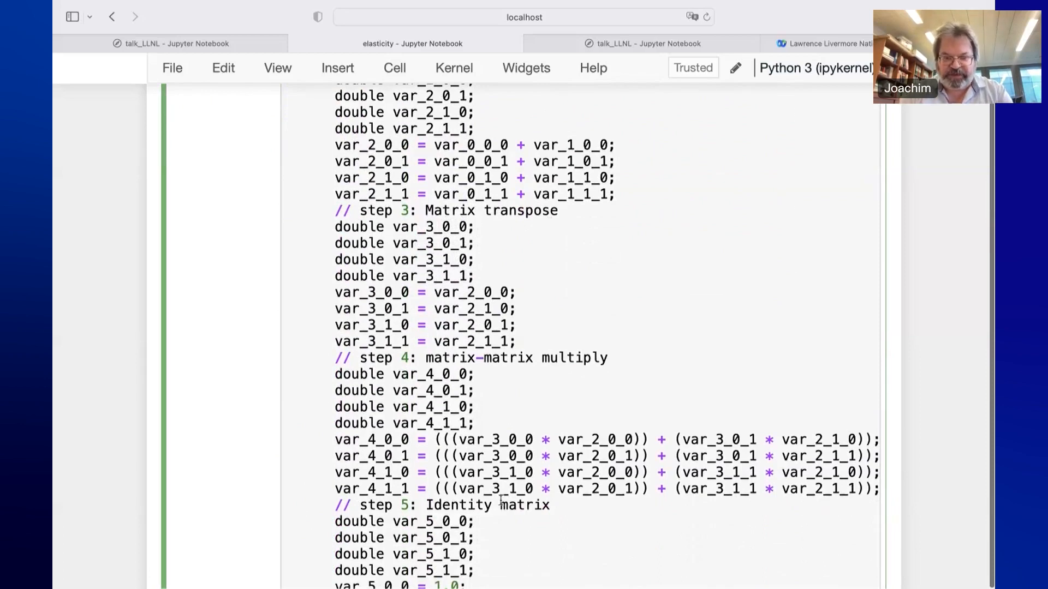
mouse_move(527, 280)
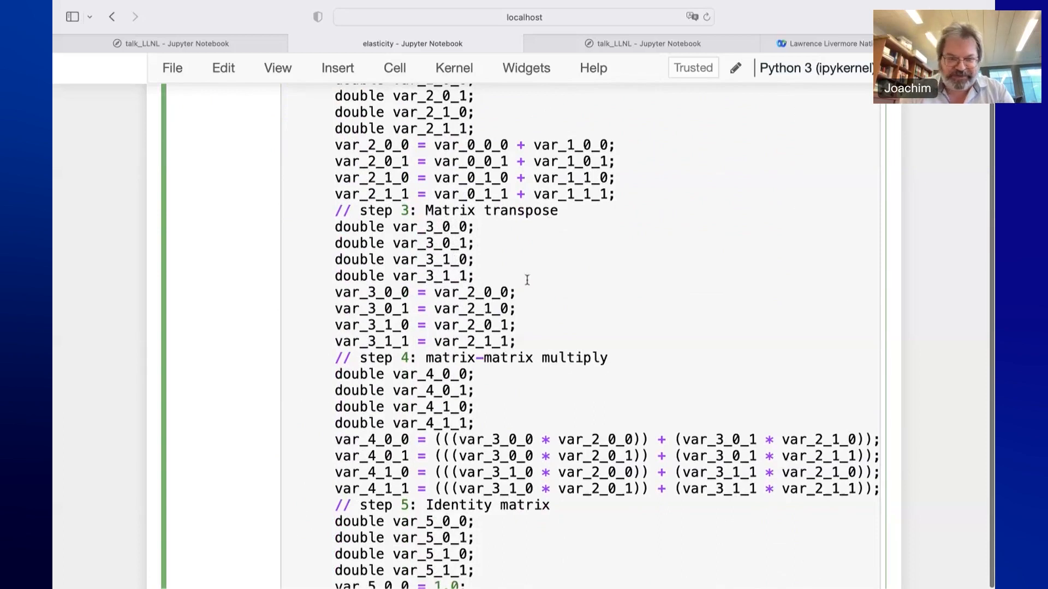
scroll("down", 3)
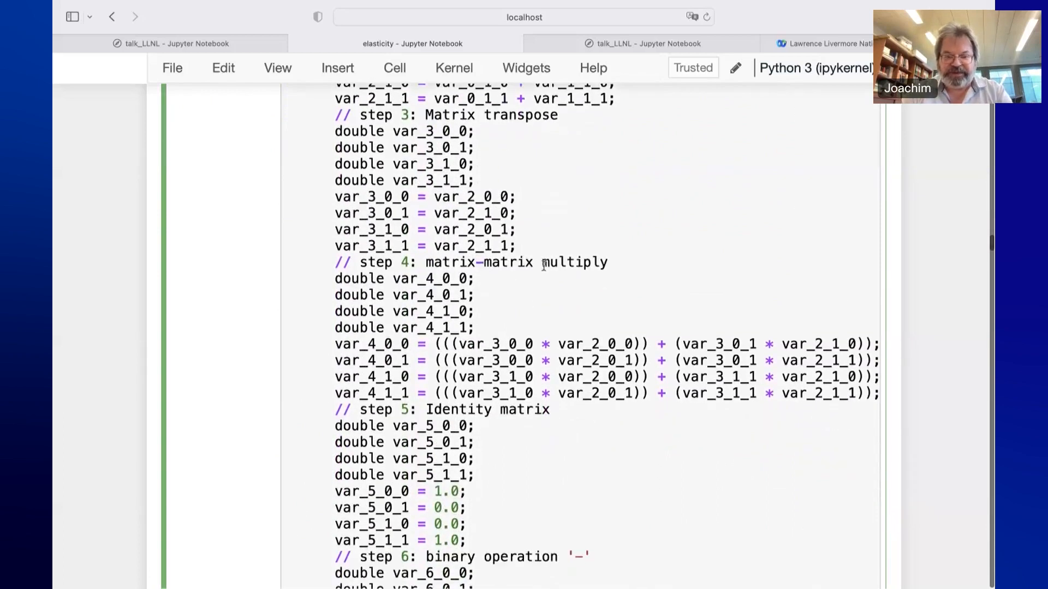
left_click(476, 131)
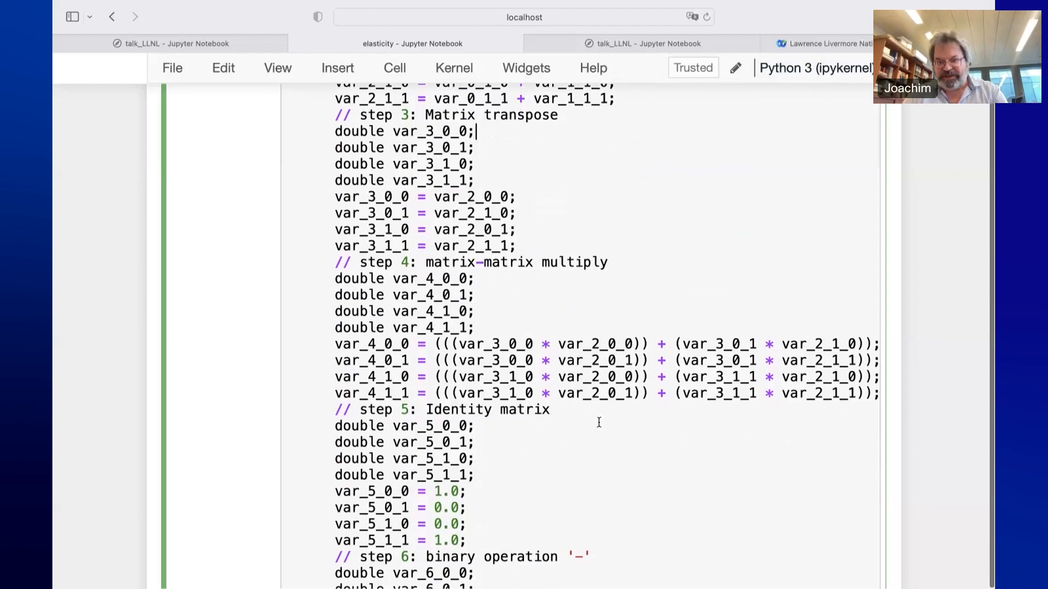
scroll("down", 3)
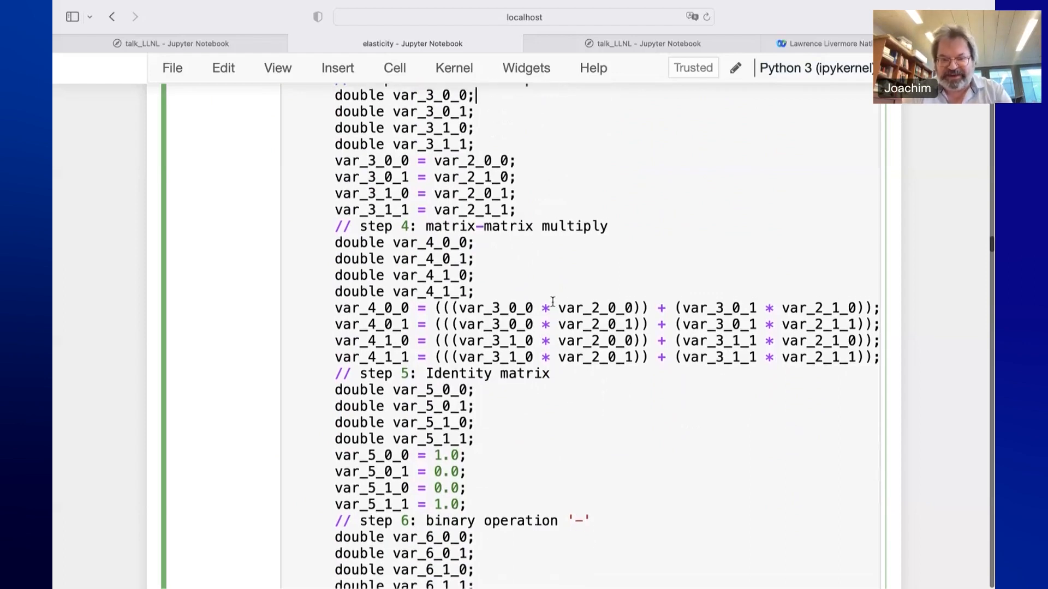
scroll("down", 3)
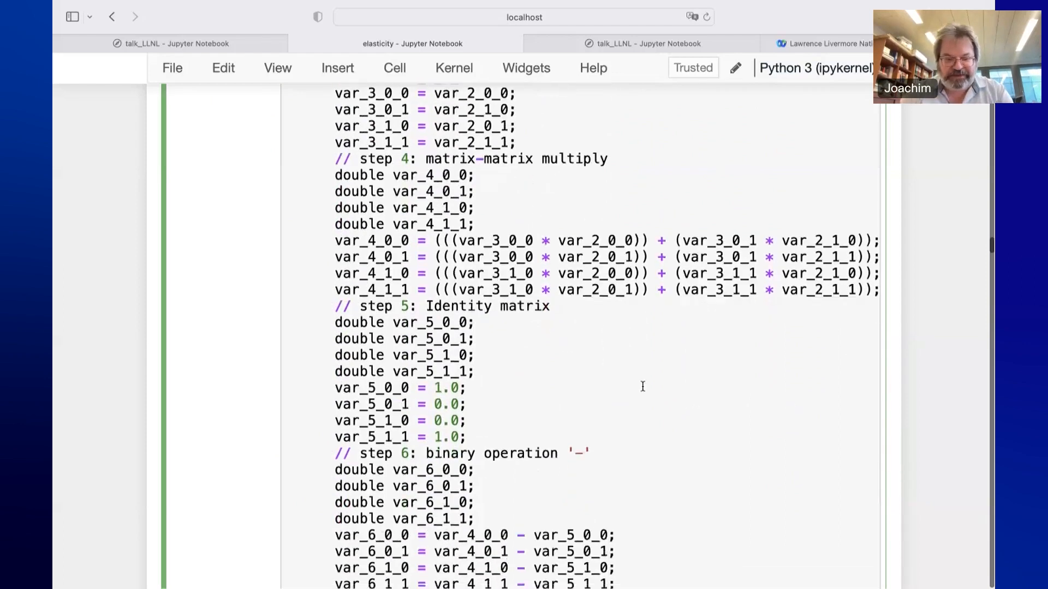
scroll("down", 3)
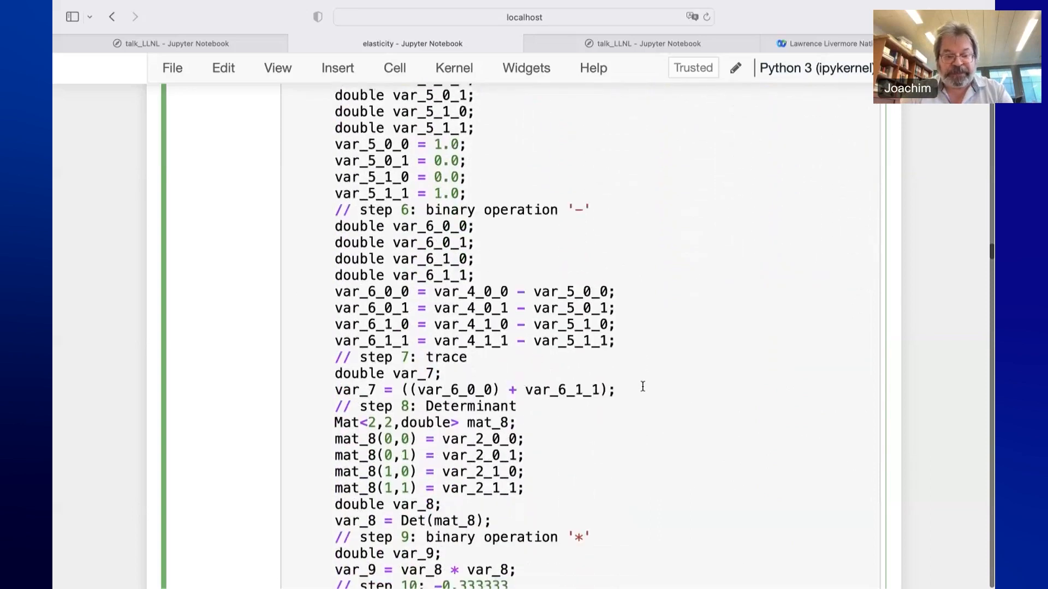
Highlight SIMD in the CompiledEvaluateSIMD signature and scroll through the vectorized function
scroll("down", 3)
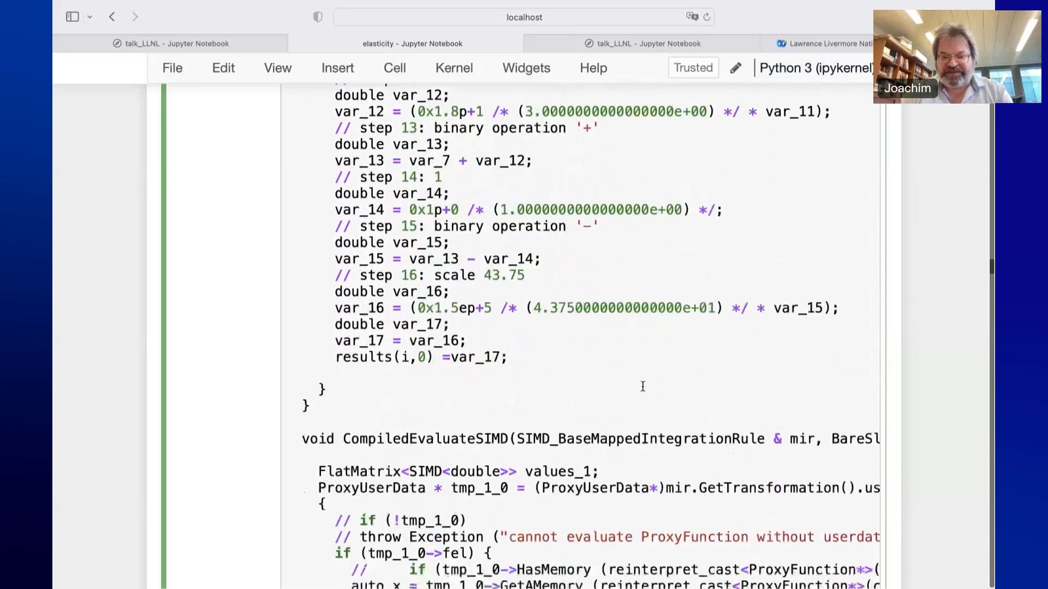
scroll("down", 3)
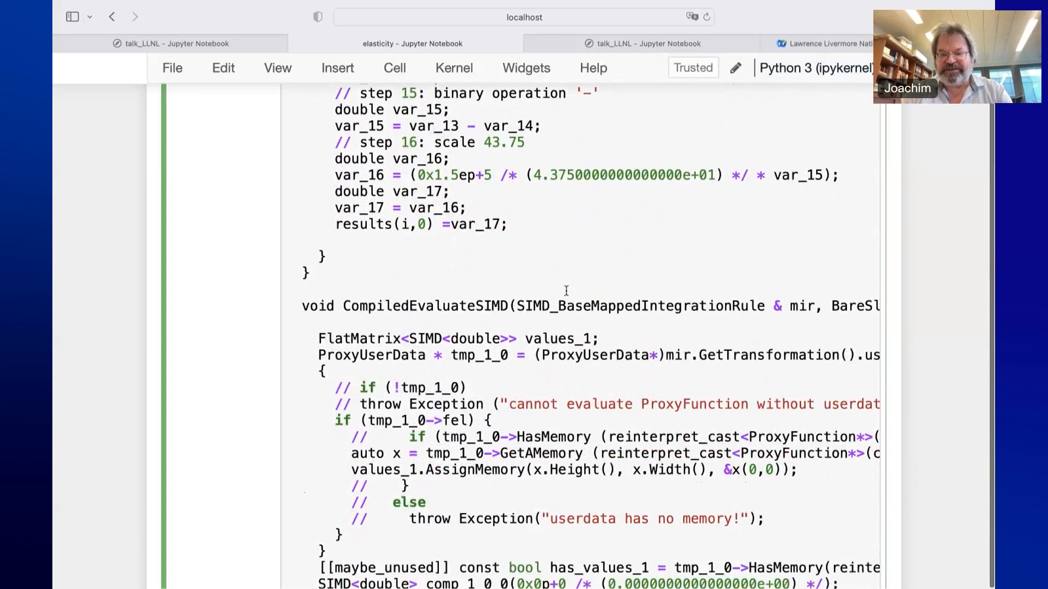
double_click(540, 306)
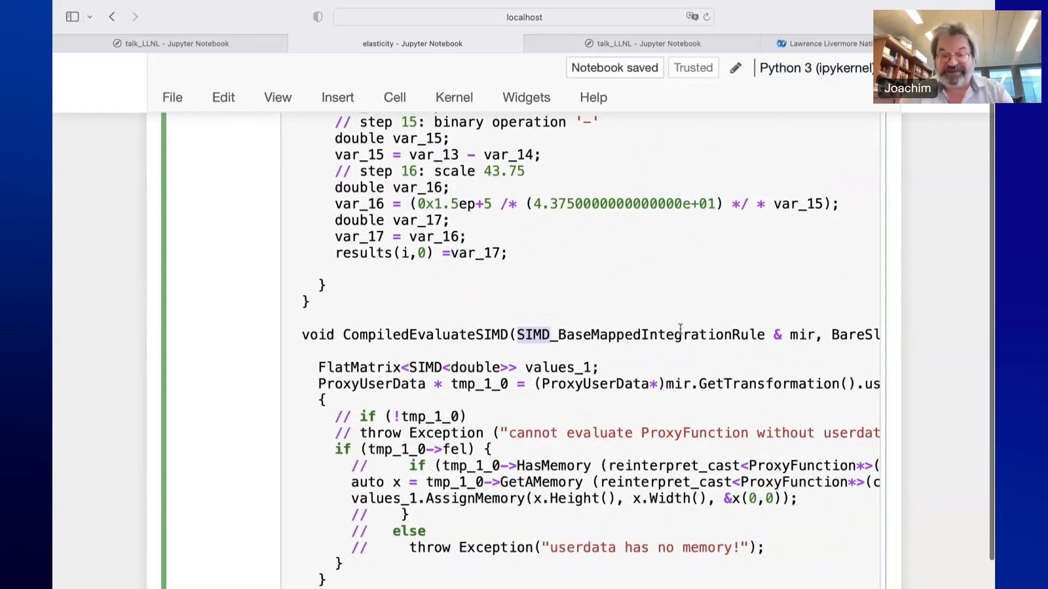
scroll("down", 3)
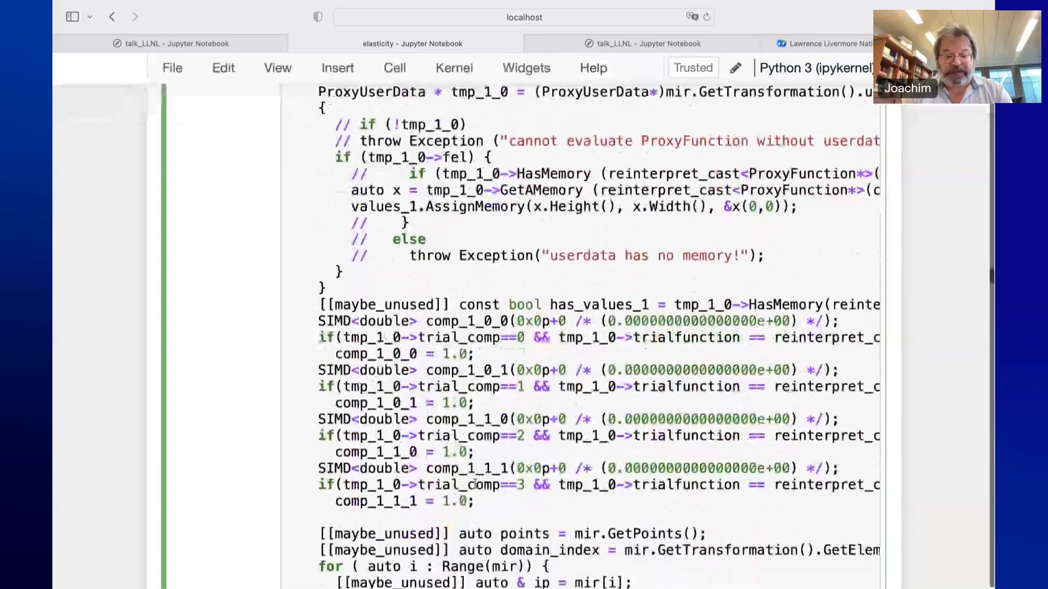
scroll("down", 3)
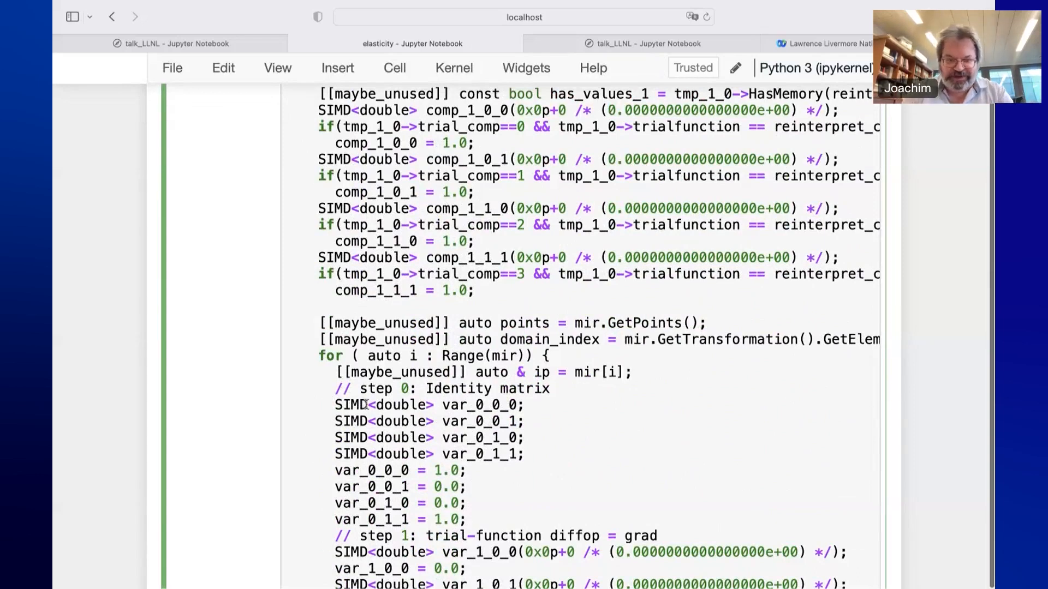
scroll("down", 3)
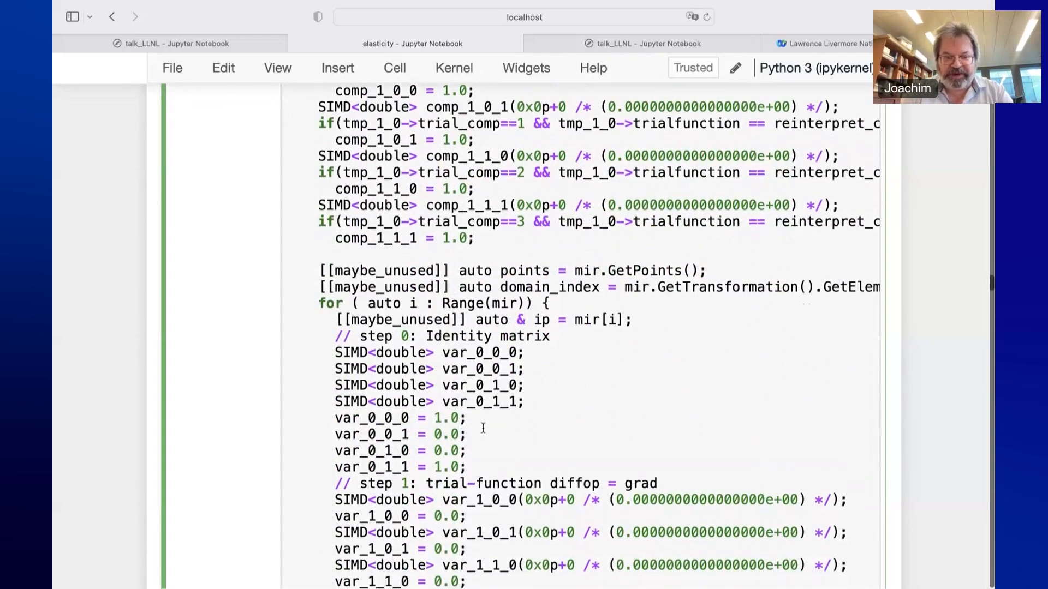
Scroll down to the CompiledEvaluateDeriv function with its AutoDiff variables
scroll("down", 3)
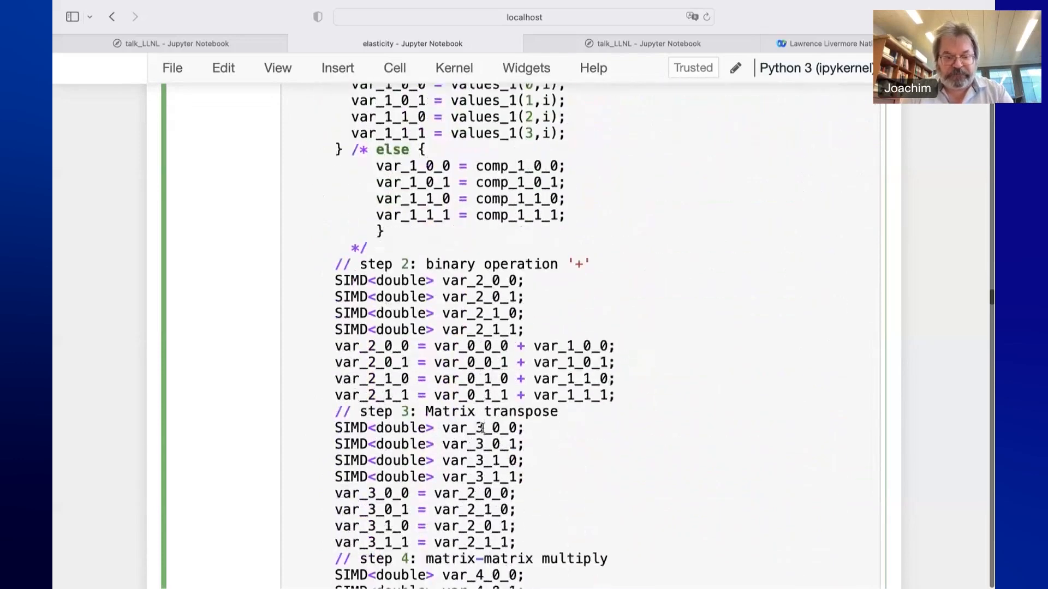
scroll("down", 3)
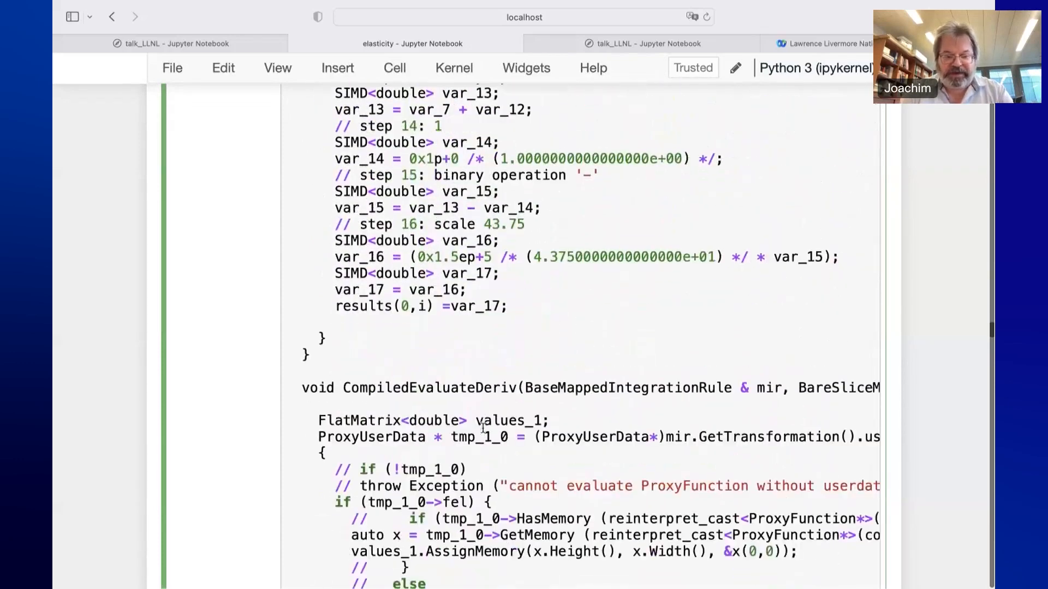
scroll("down", 3)
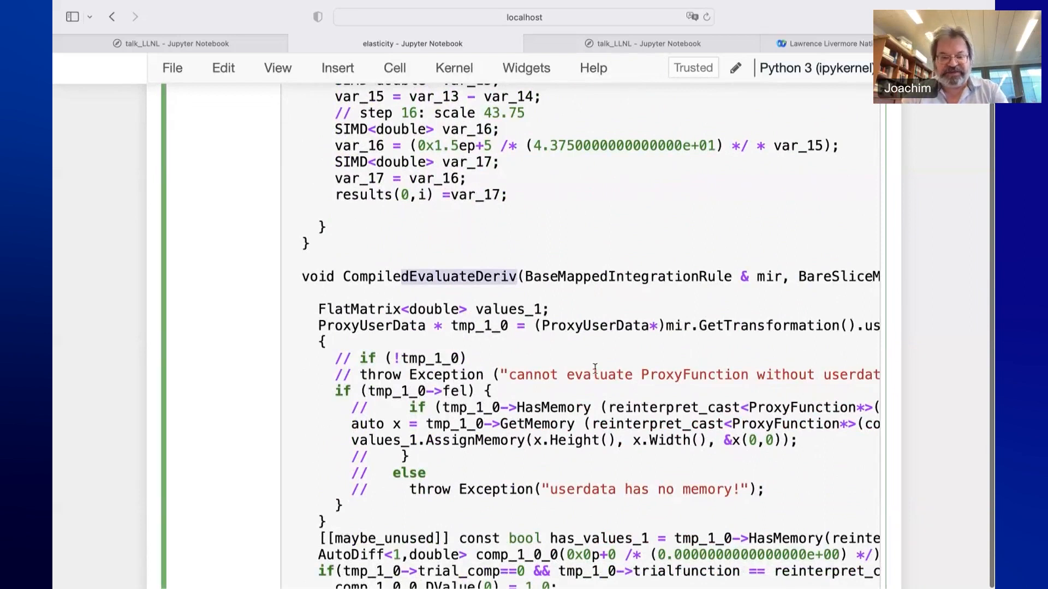
scroll("down", 3)
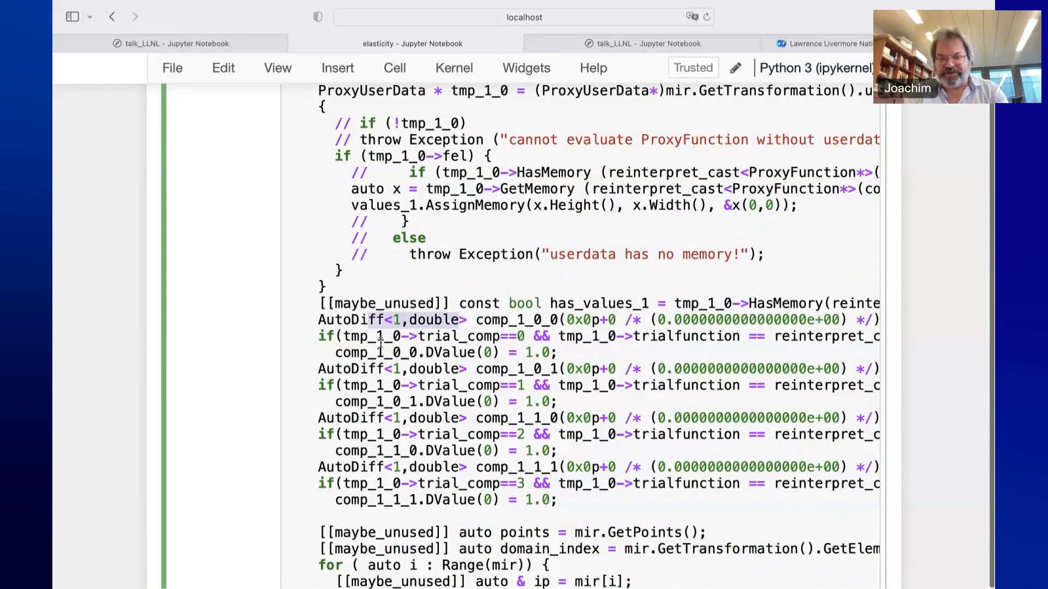
scroll("down", 3)
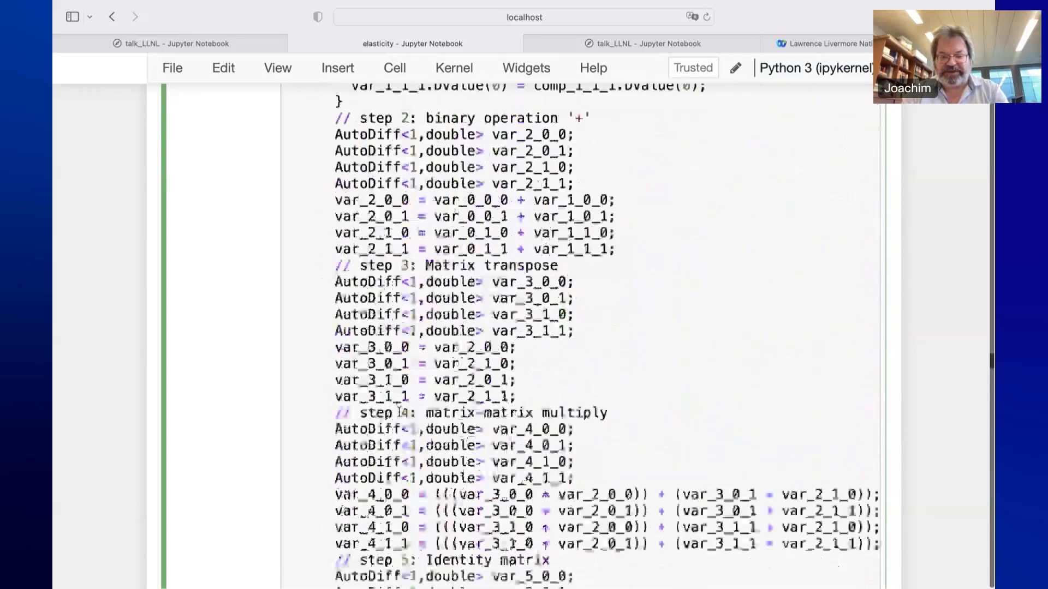
scroll("down", 3)
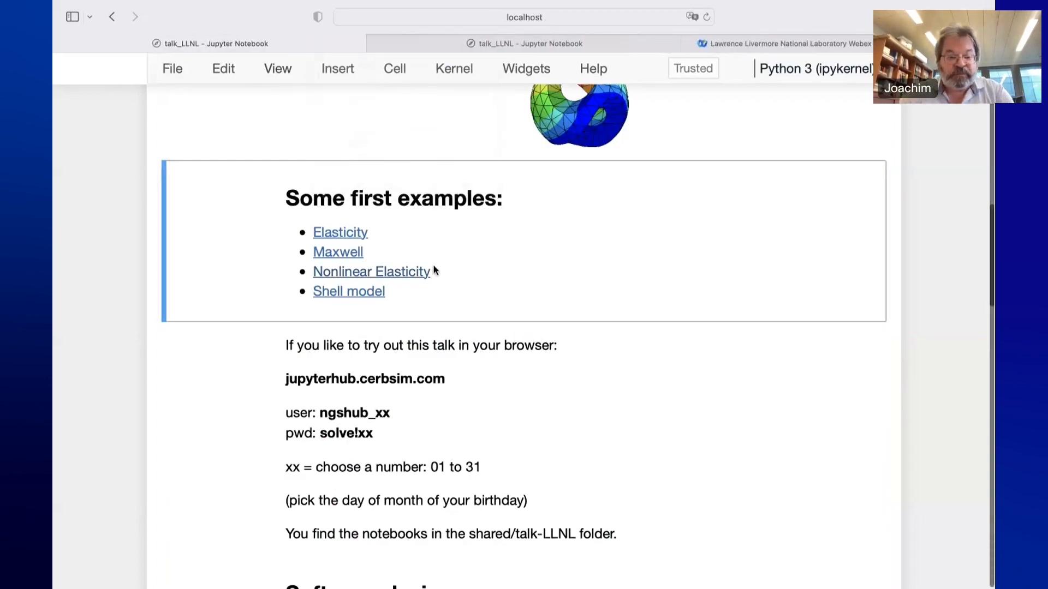
mouse_move(346, 298)
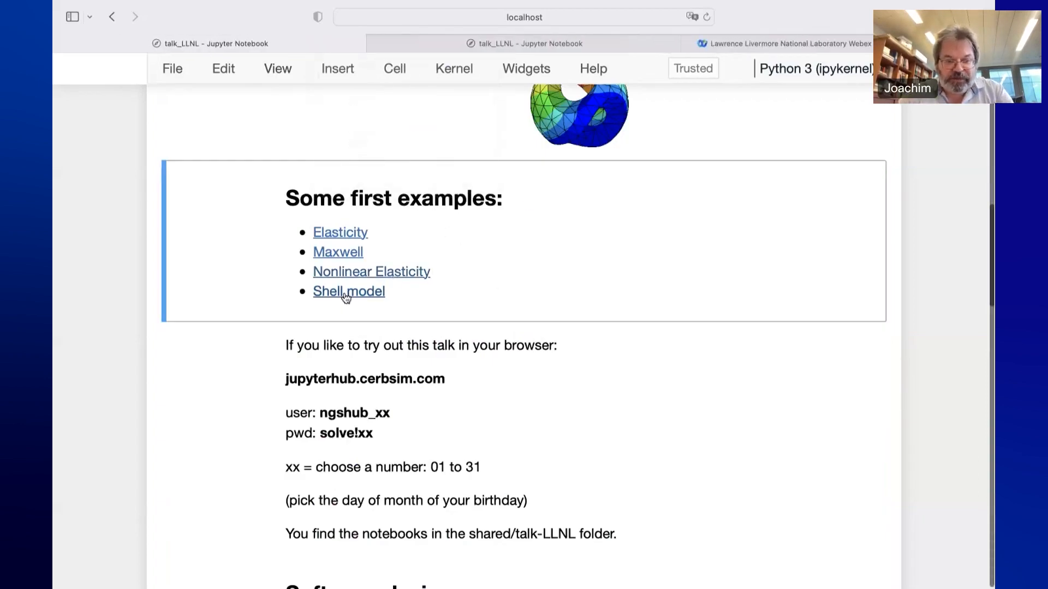
Open the Shell model notebook from the talk's first-examples list
left_click(348, 292)
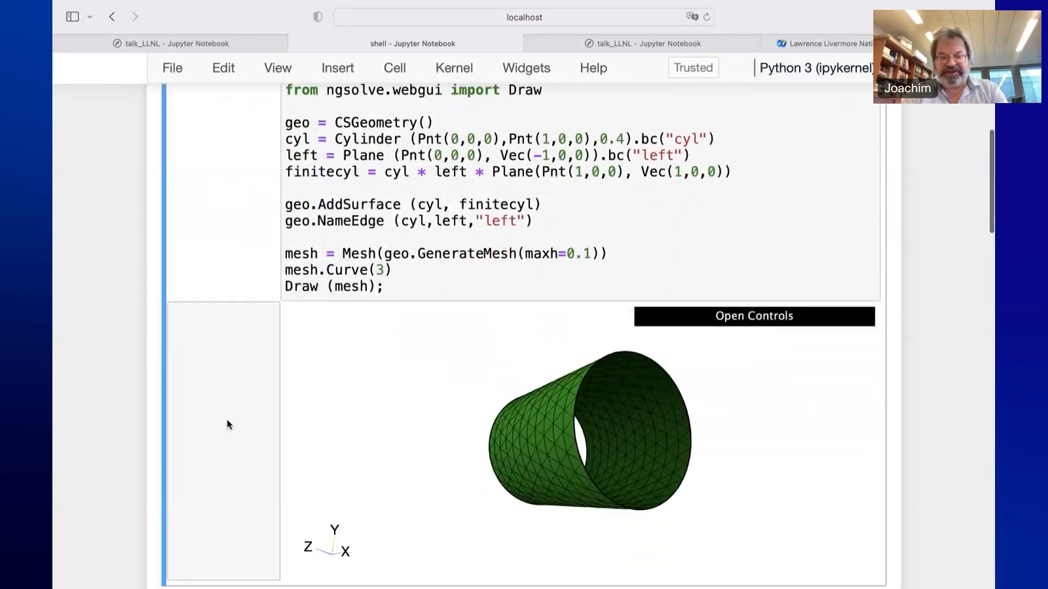
Scroll past the geometry code to the cylinder mesh and the unknown fields (displacement, rotation, bending moments)
scroll("down", 3)
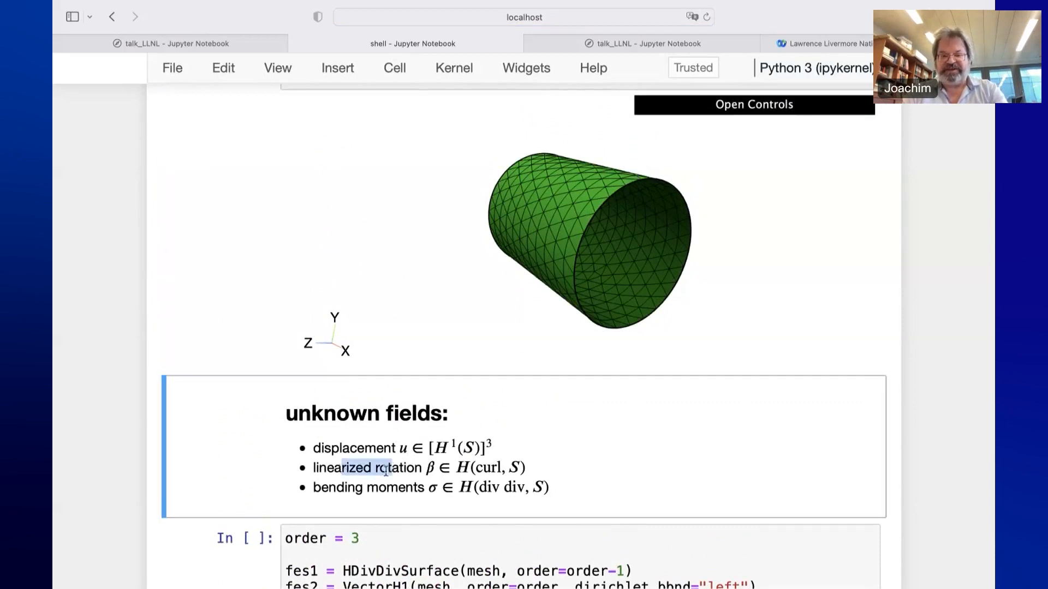
mouse_move(531, 468)
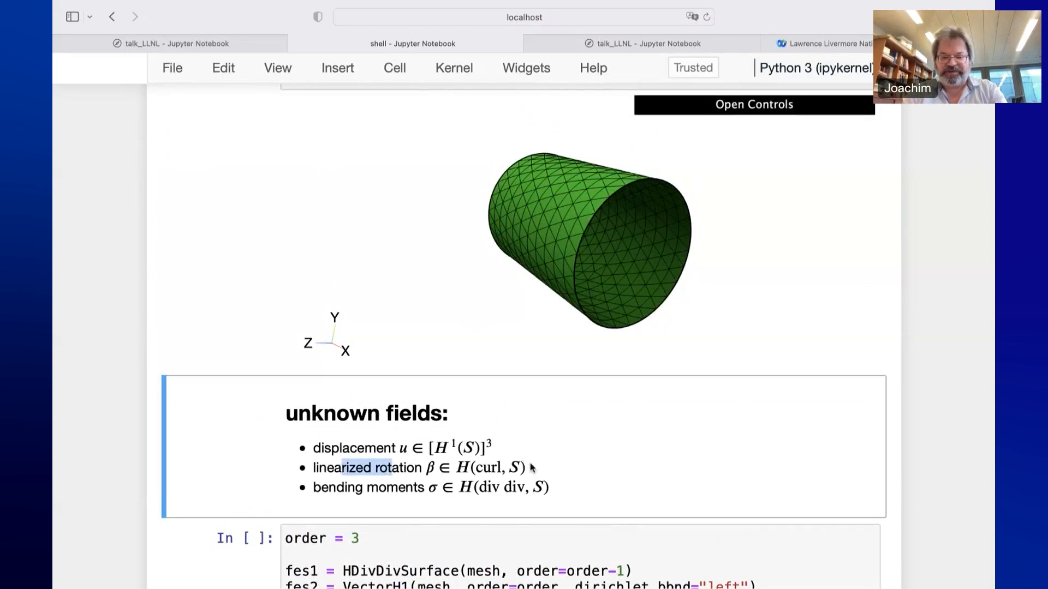
scroll("down", 3)
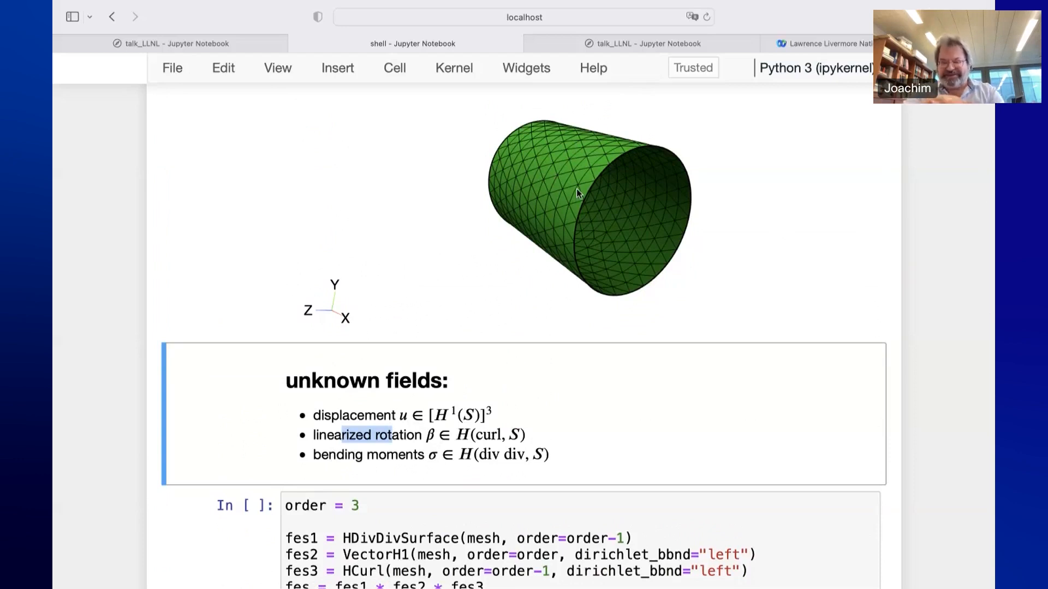
Scroll through the order = 3 space cell with thickness = 0.1 to the membrane, shear and bending energy integrals
scroll("down", 3)
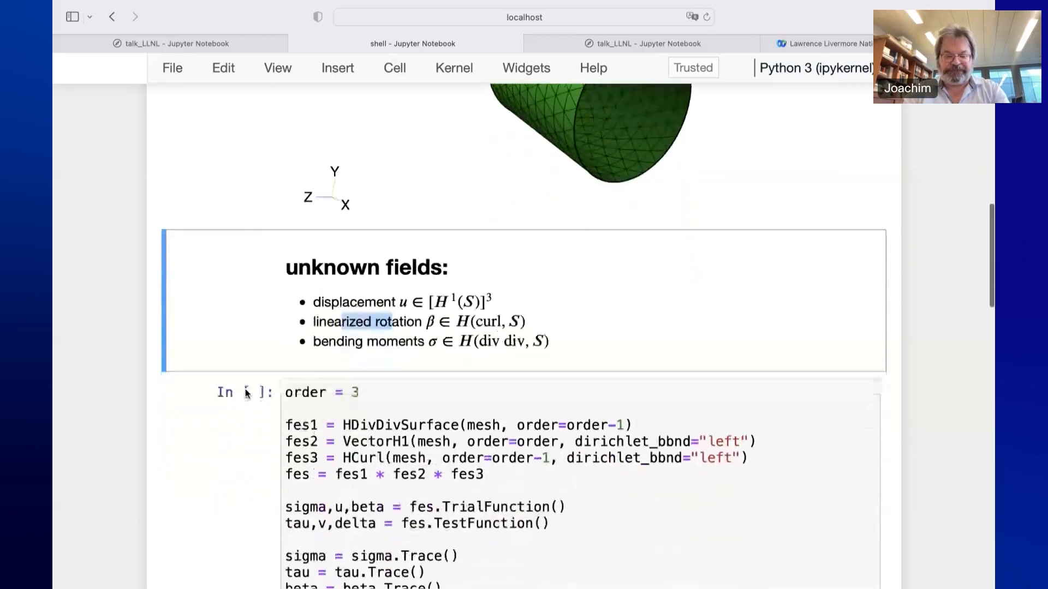
scroll("down", 3)
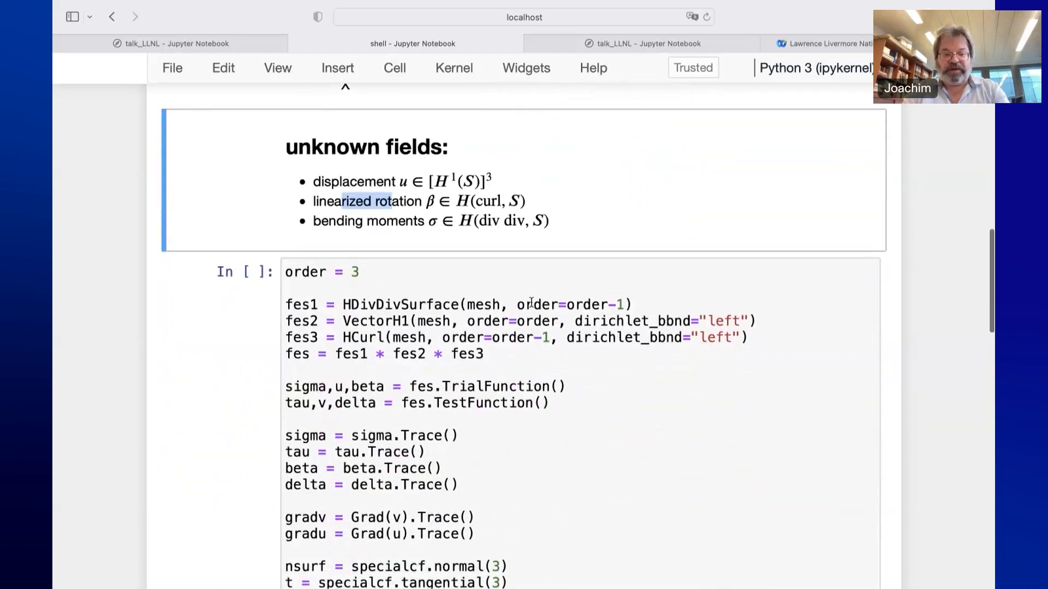
scroll("down", 3)
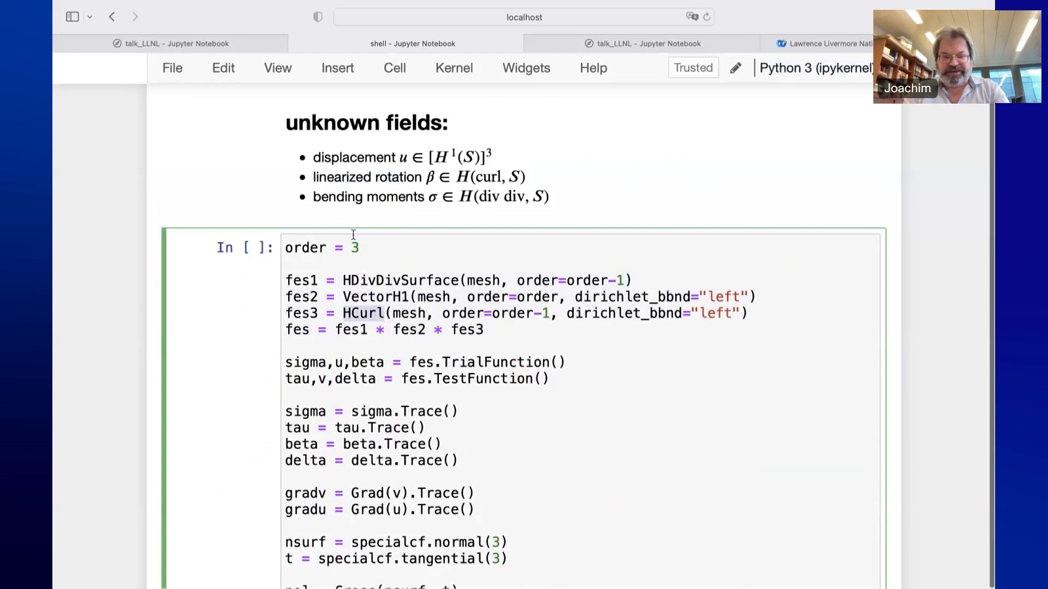
scroll("down", 3)
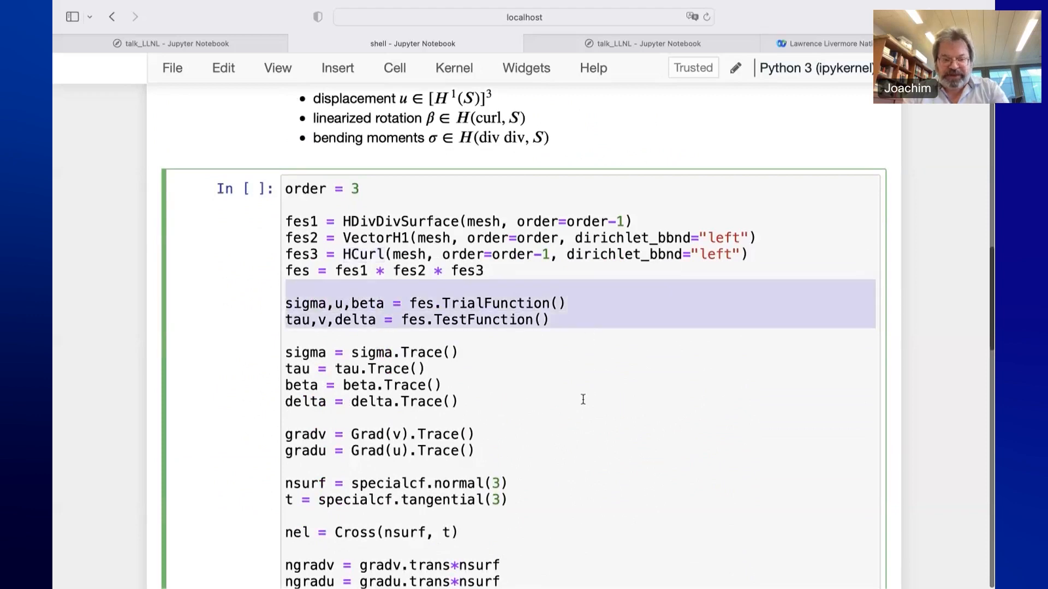
scroll("down", 3)
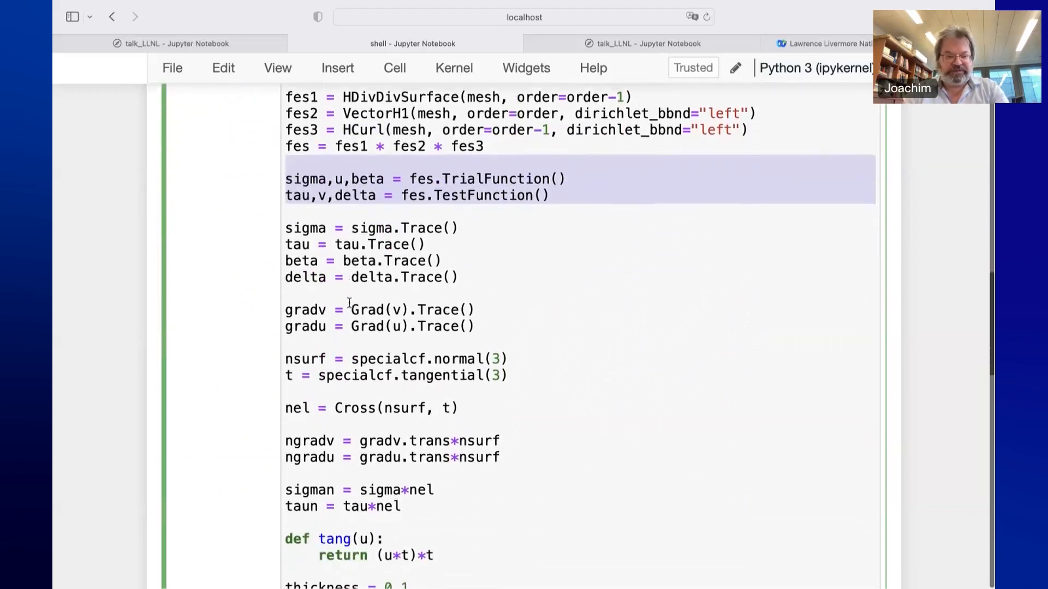
scroll("down", 3)
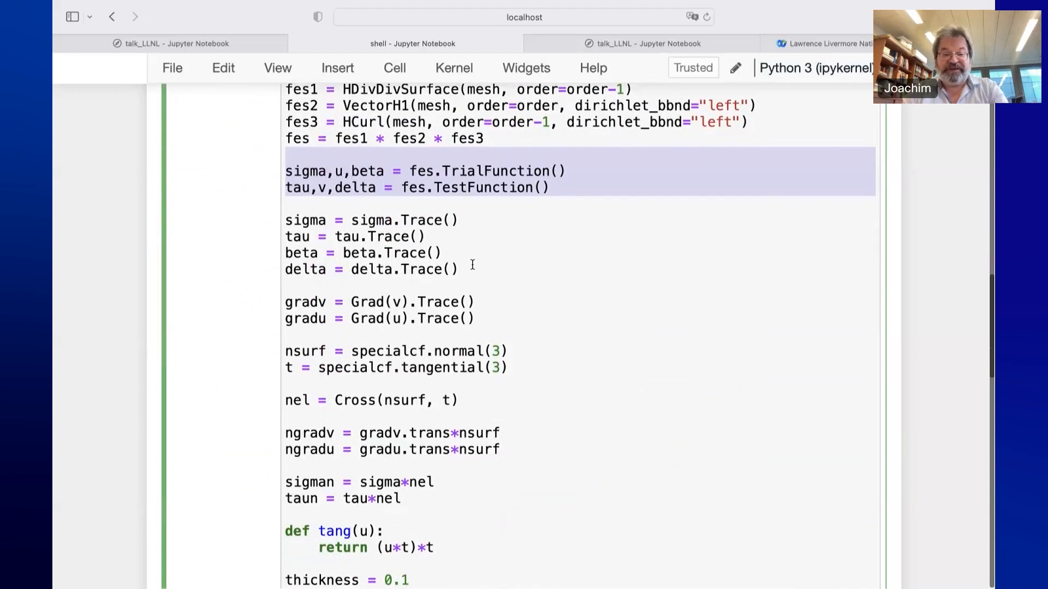
scroll("down", 3)
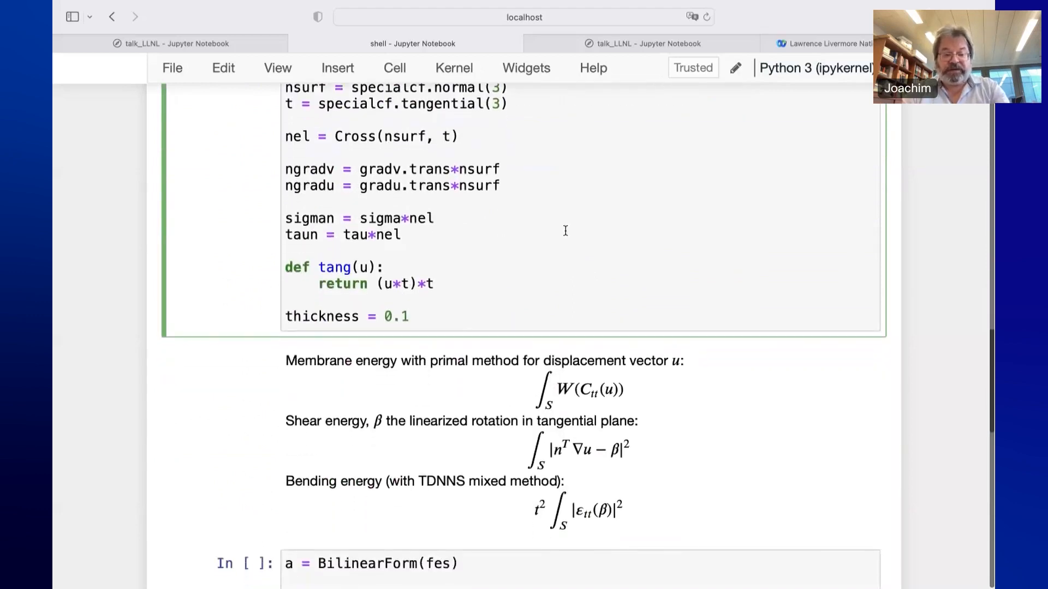
Scroll down from the energy formulas to the BilinearForm code cell
scroll("down", 3)
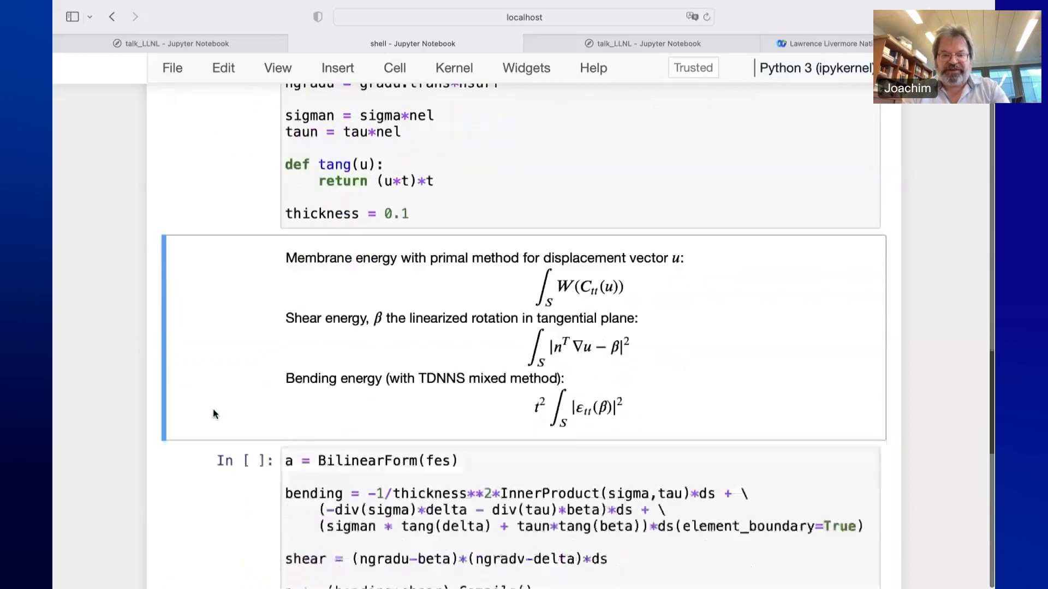
scroll("down", 3)
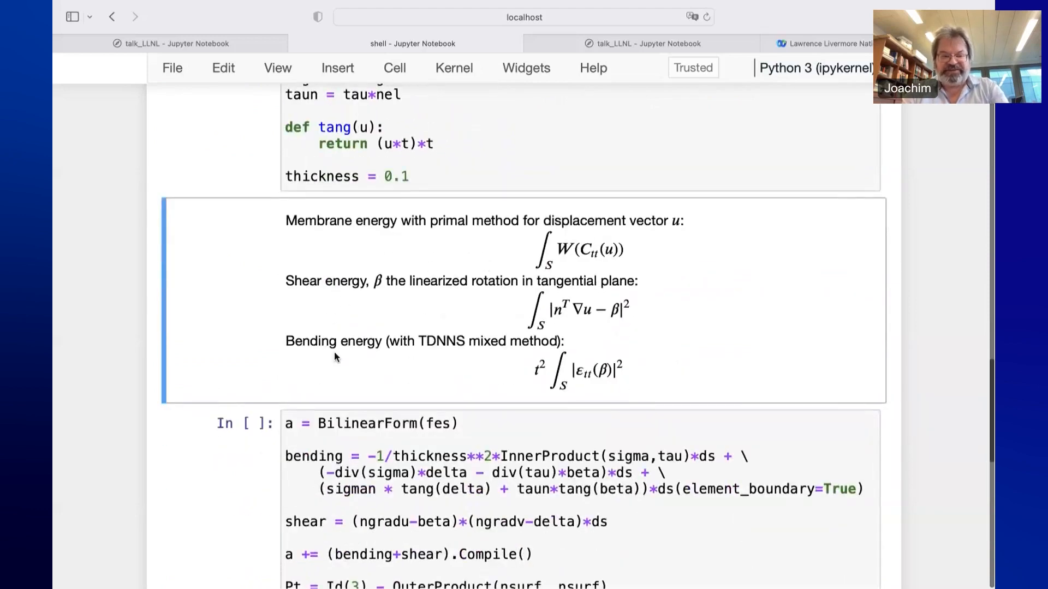
mouse_move(347, 335)
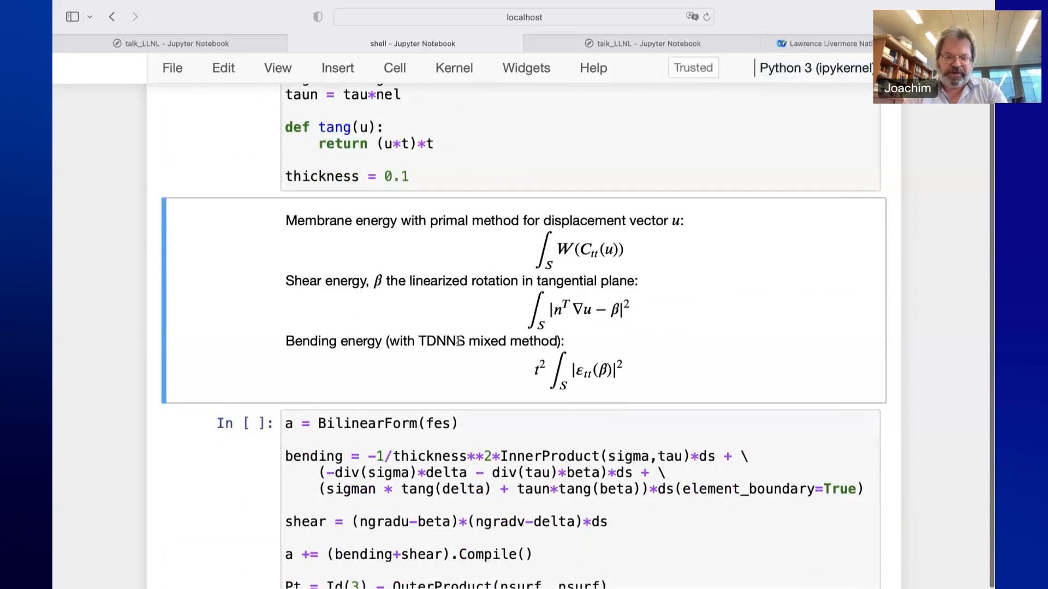
scroll("down", 3)
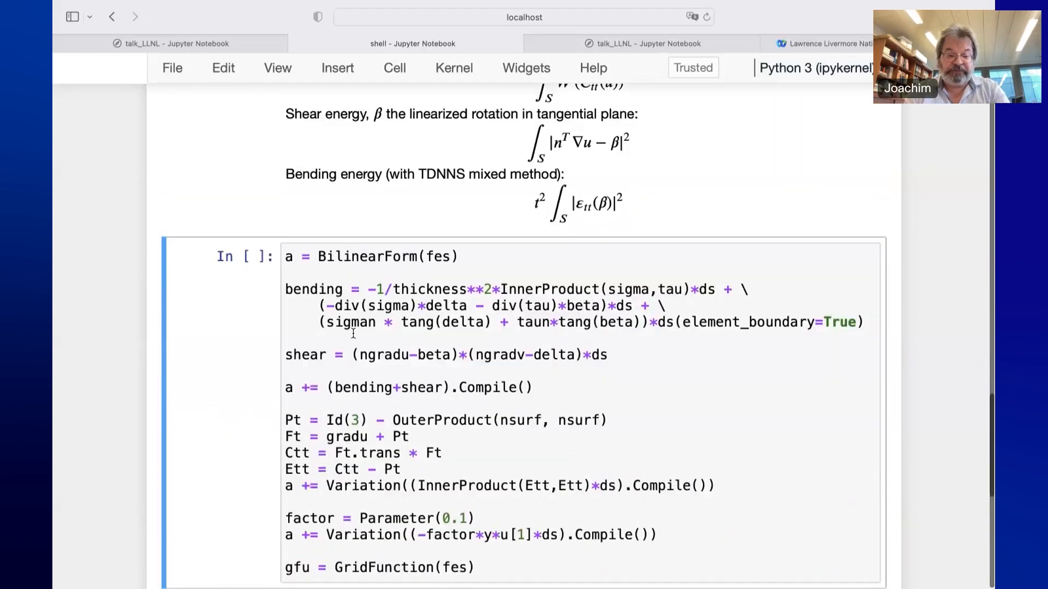
scroll("down", 3)
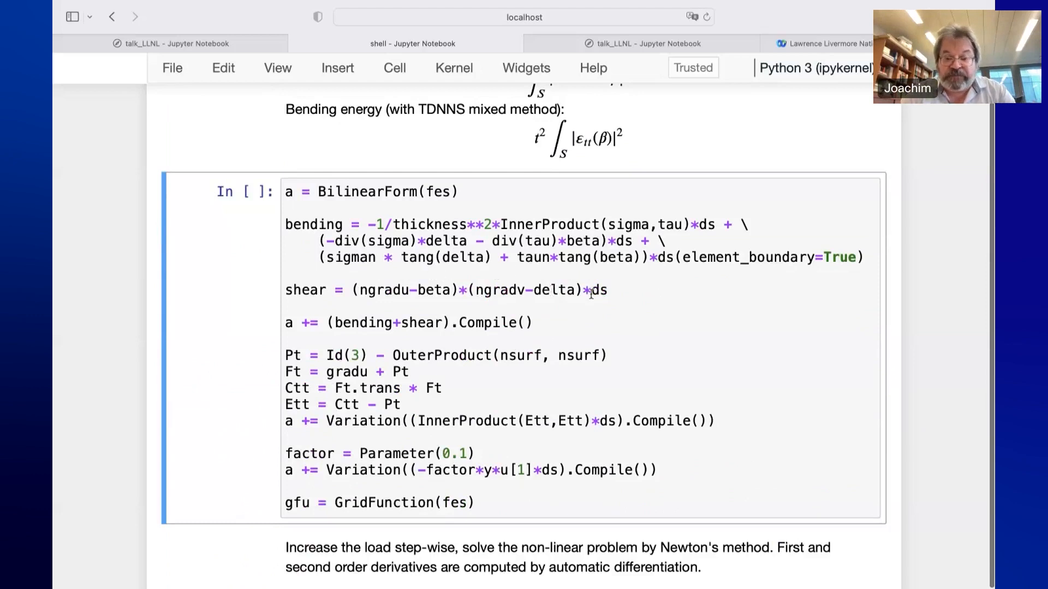
Select the BilinearForm cell, marking its element_boundary argument, and continue to the Newton load-step cell
left_click(664, 257)
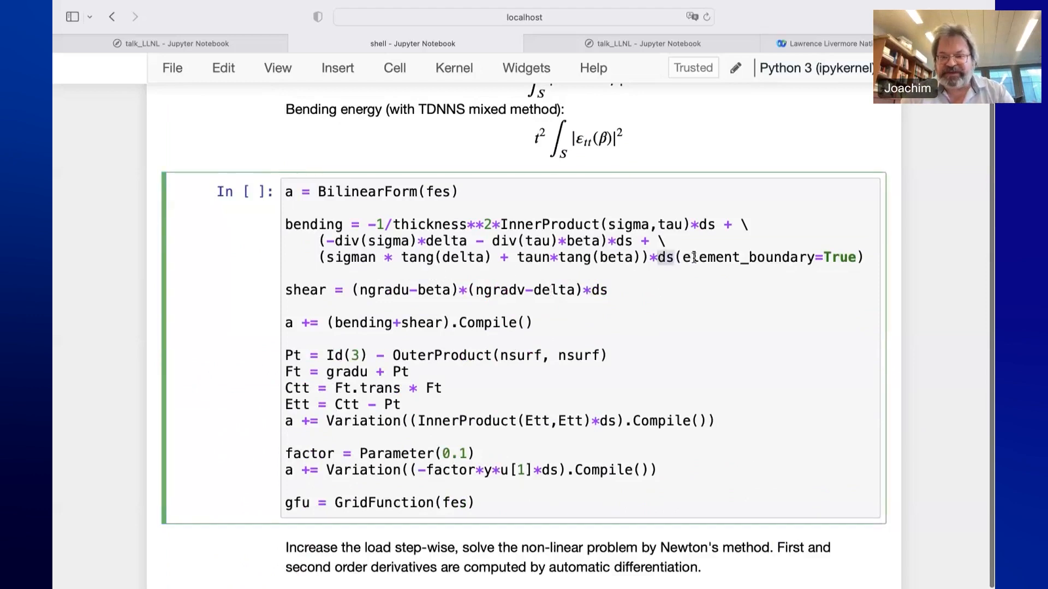
double_click(749, 258)
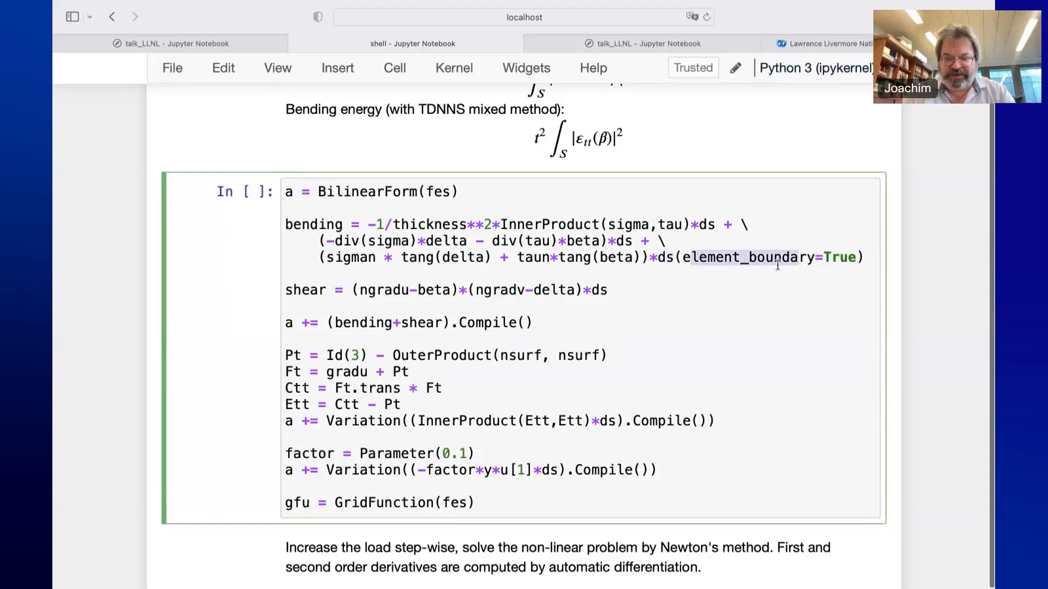
mouse_move(360, 274)
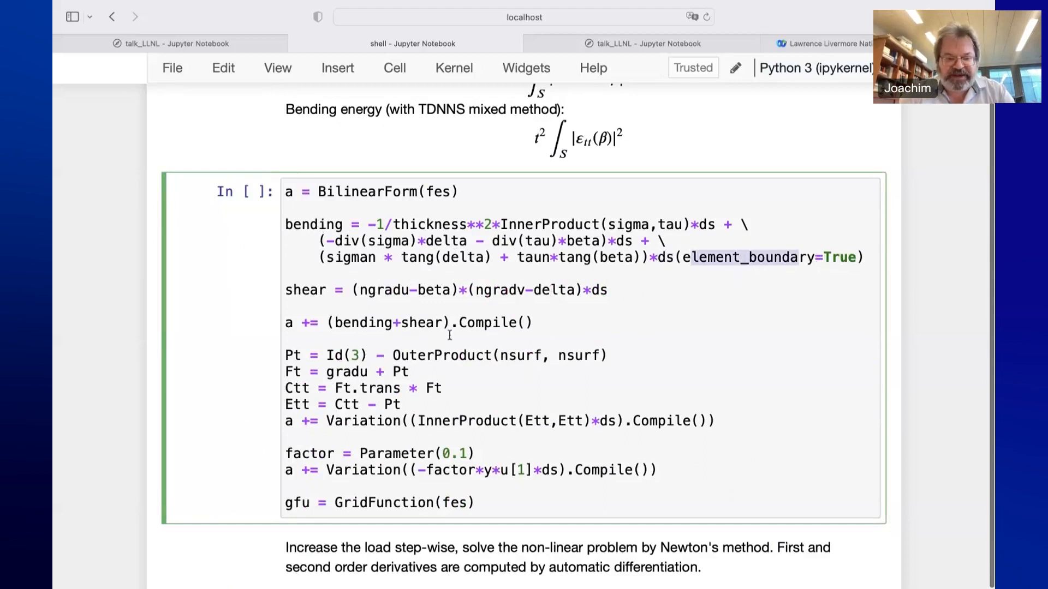
scroll("down", 3)
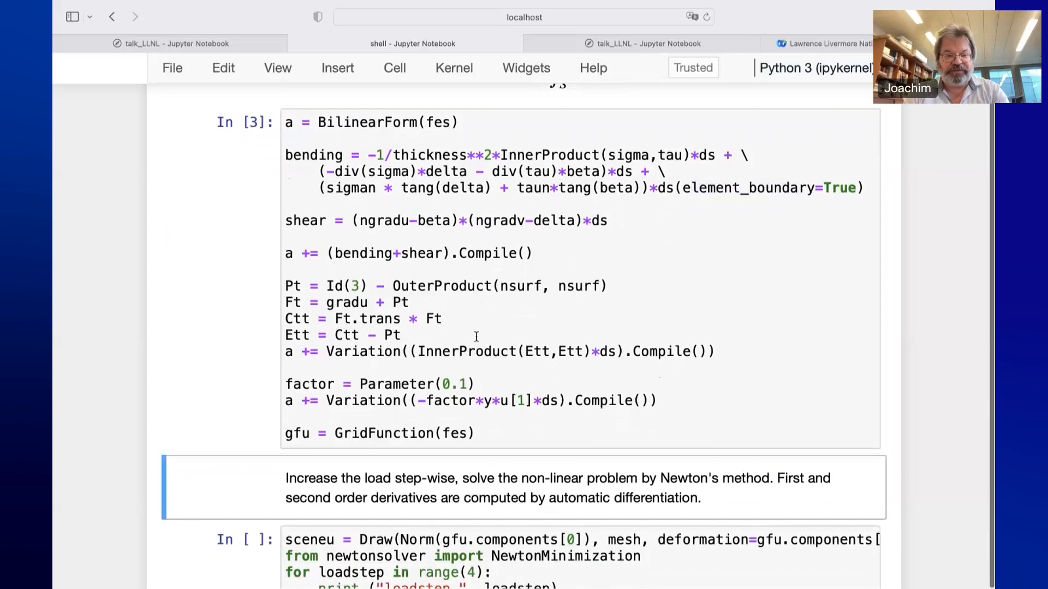
scroll("down", 3)
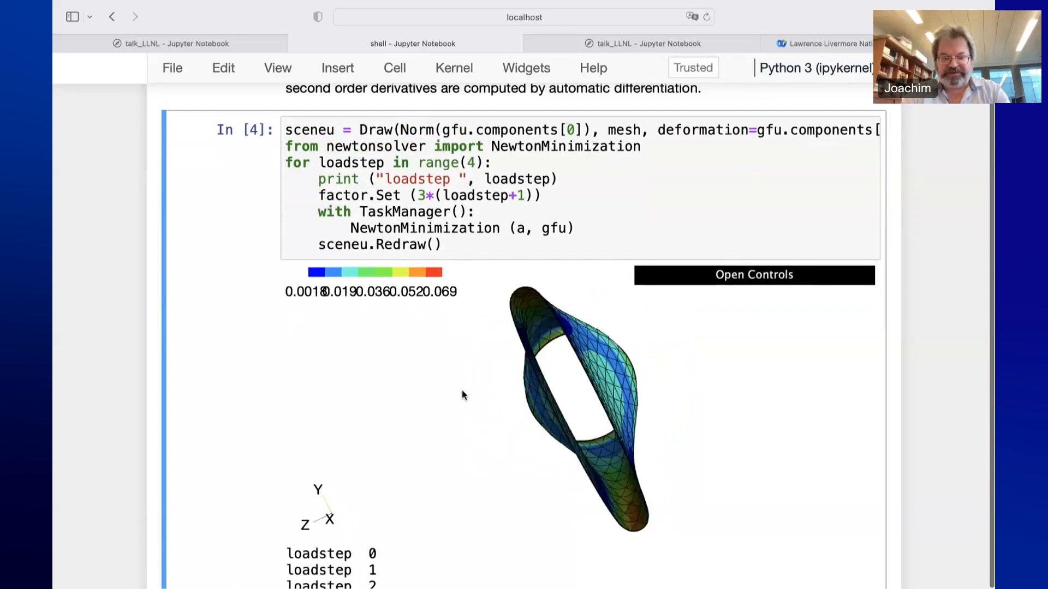
Rotate the deformed cylinder shell in the 3D view to see another side
left_click_drag(464, 394, 518, 431)
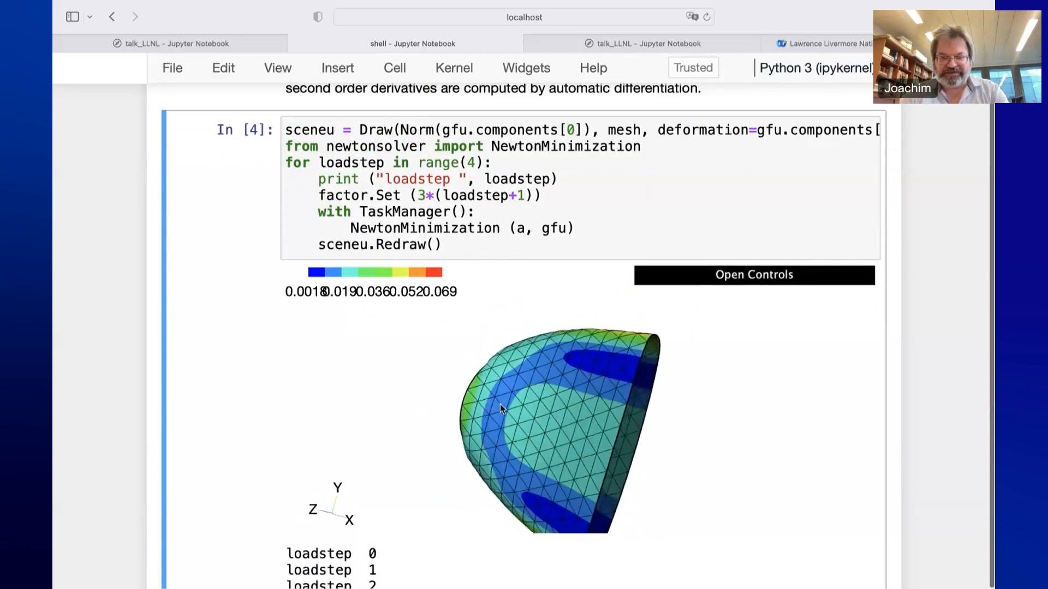
scroll("down", 3)
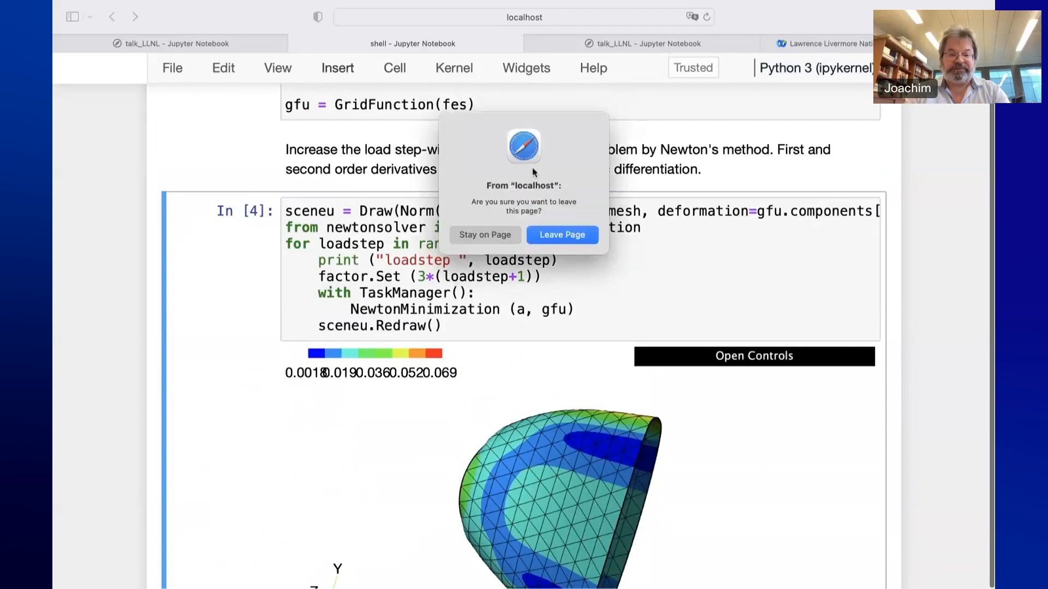
Confirm leaving the shell notebook and scroll the talk notebook to the try-it-in-your-browser note
left_click(562, 234)
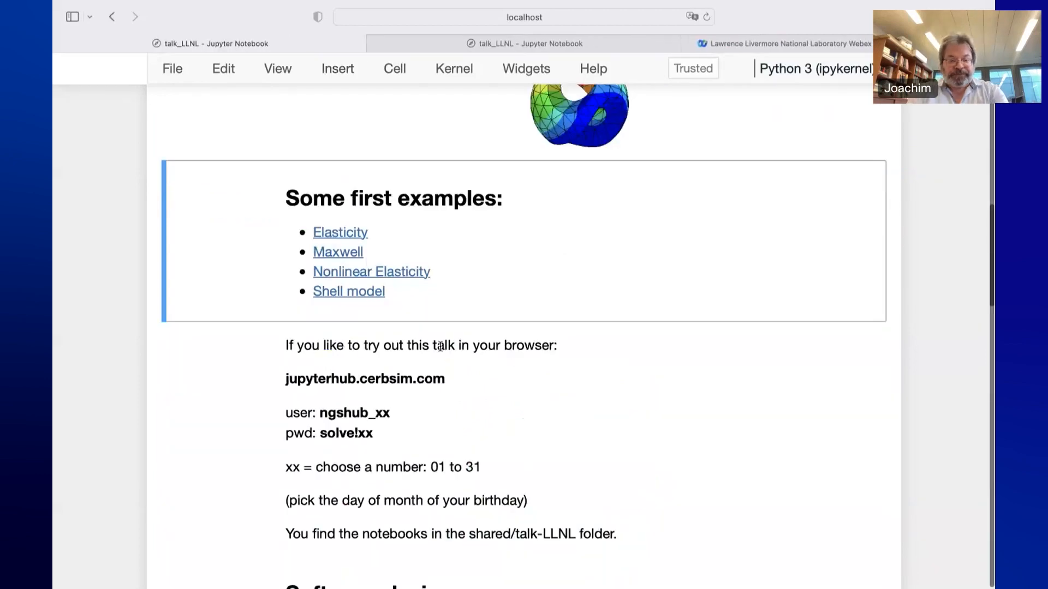
mouse_move(478, 208)
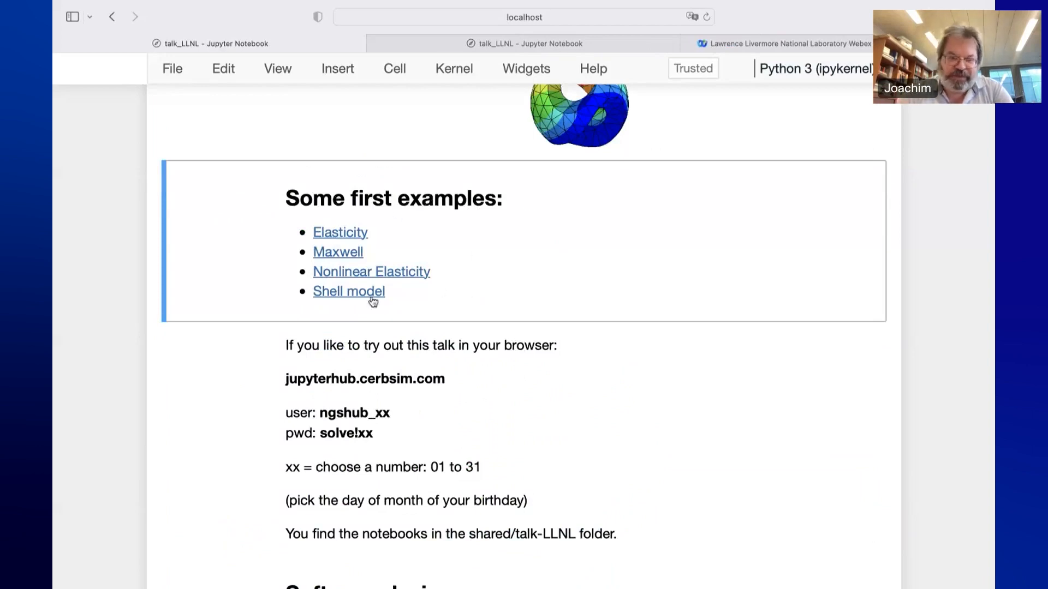
scroll("down", 3)
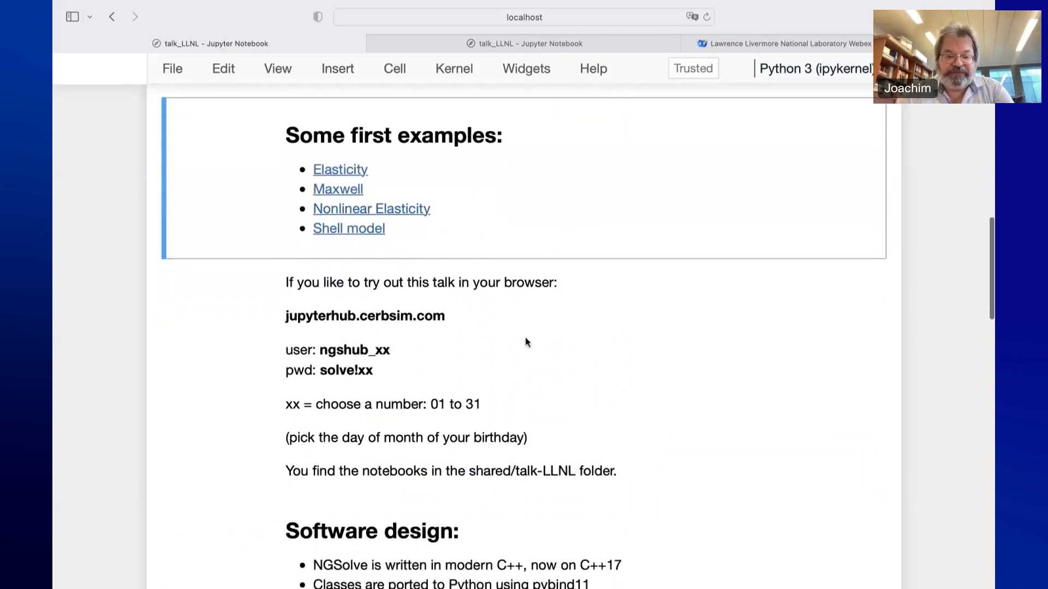
scroll("down", 3)
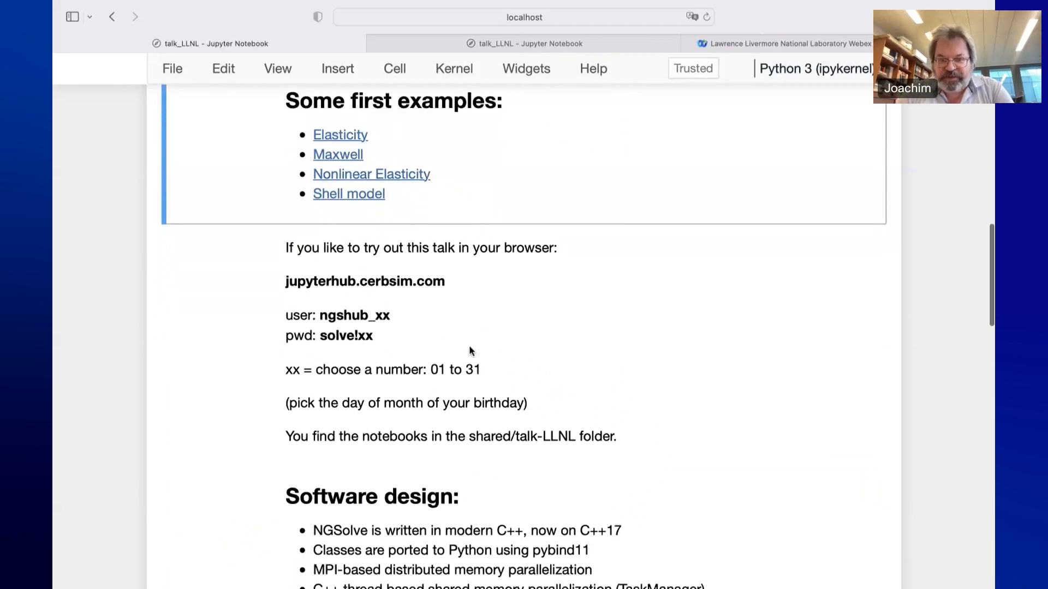
mouse_move(456, 275)
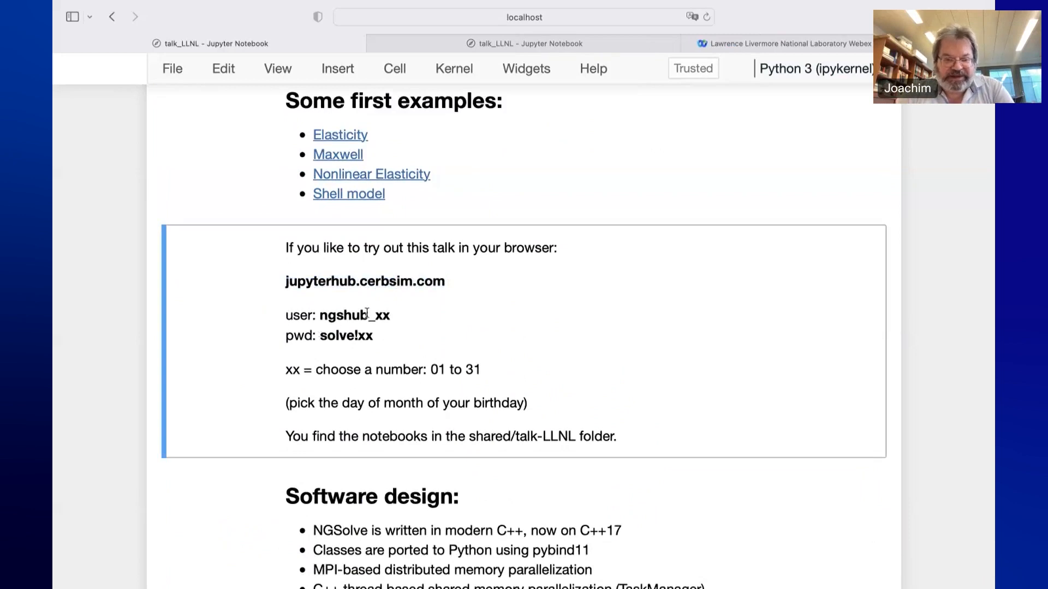
mouse_move(413, 340)
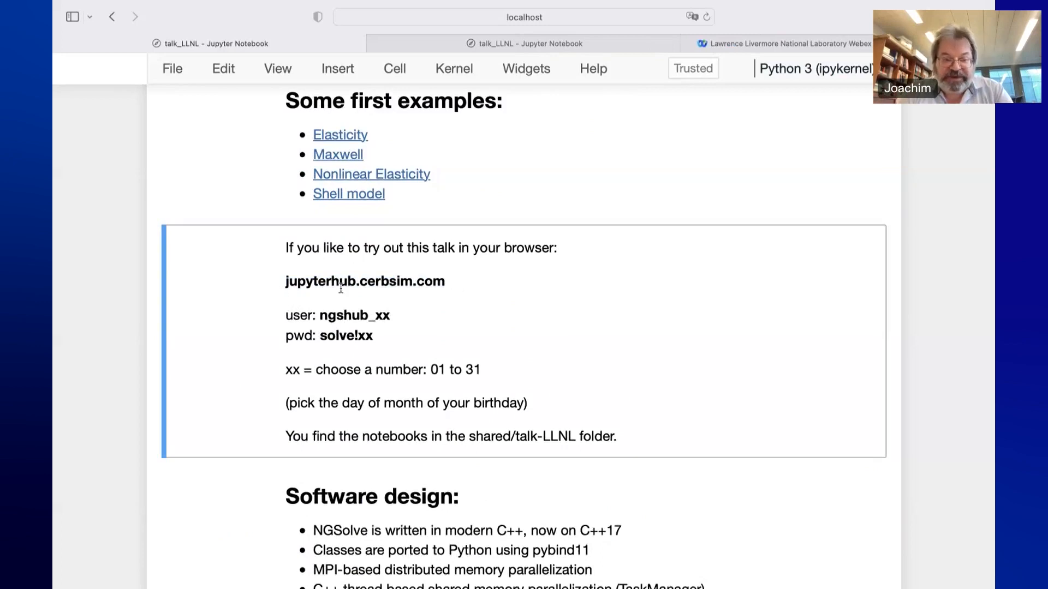
mouse_move(482, 288)
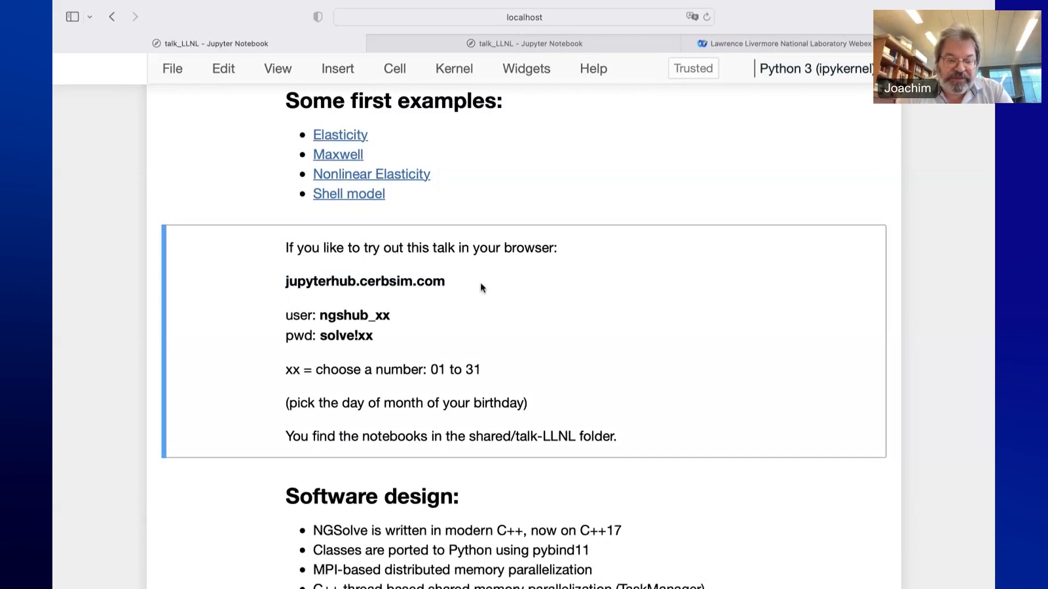
scroll("down", 3)
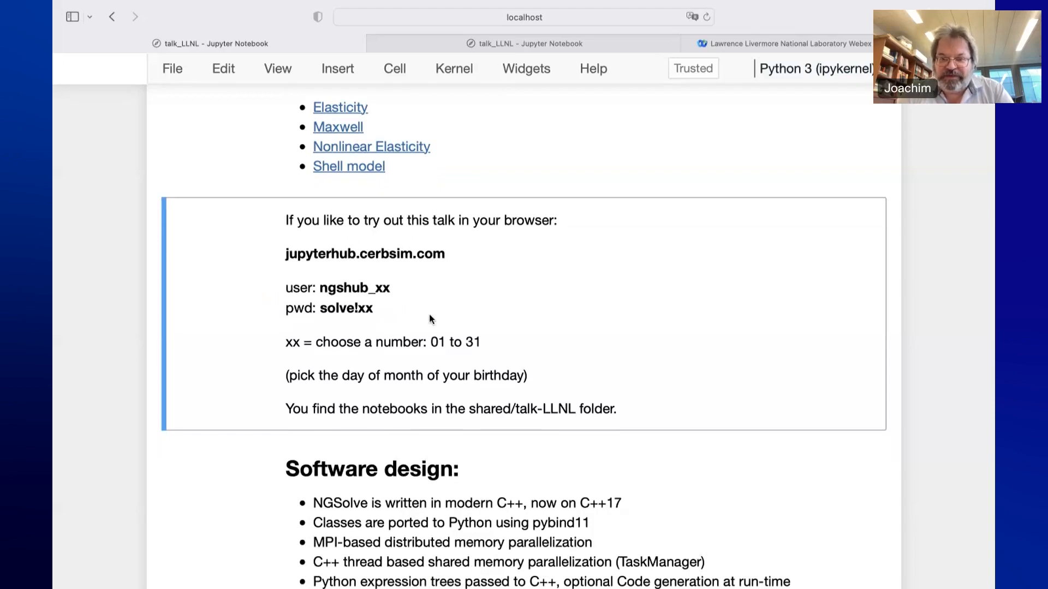
mouse_move(459, 322)
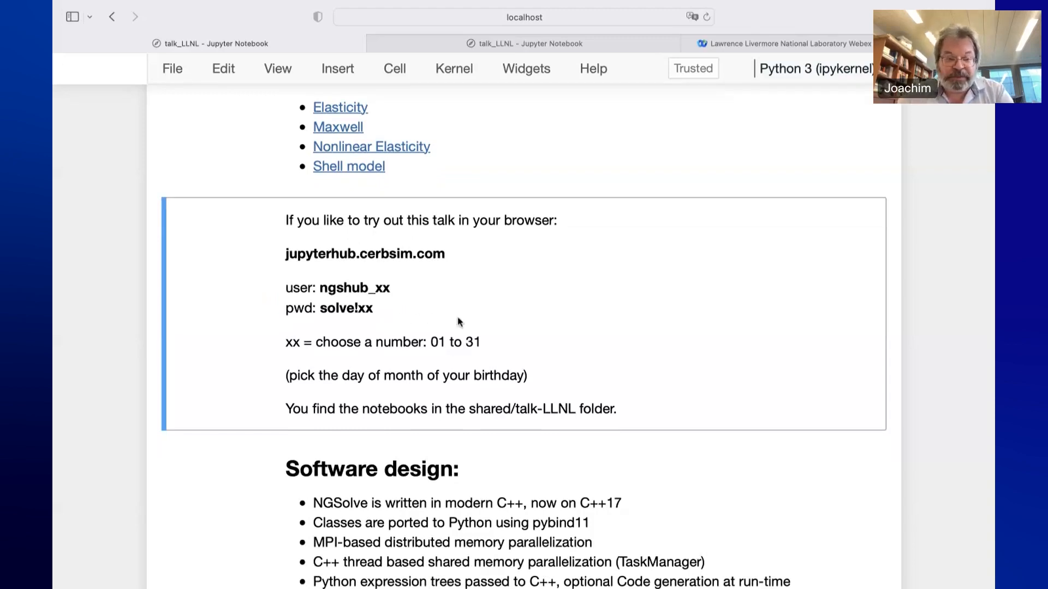
mouse_move(442, 247)
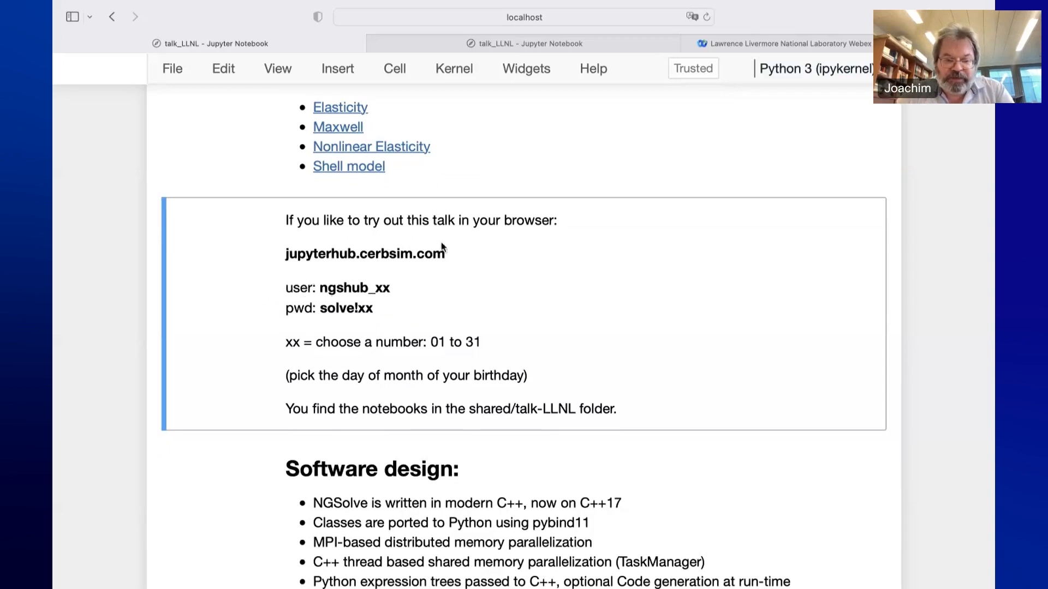
mouse_move(316, 297)
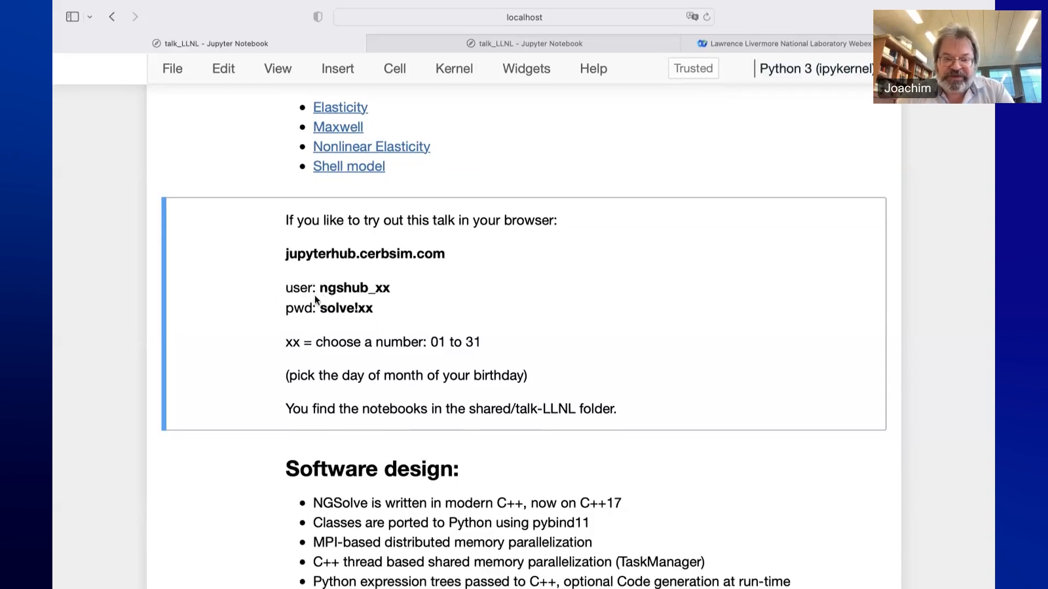
mouse_move(464, 349)
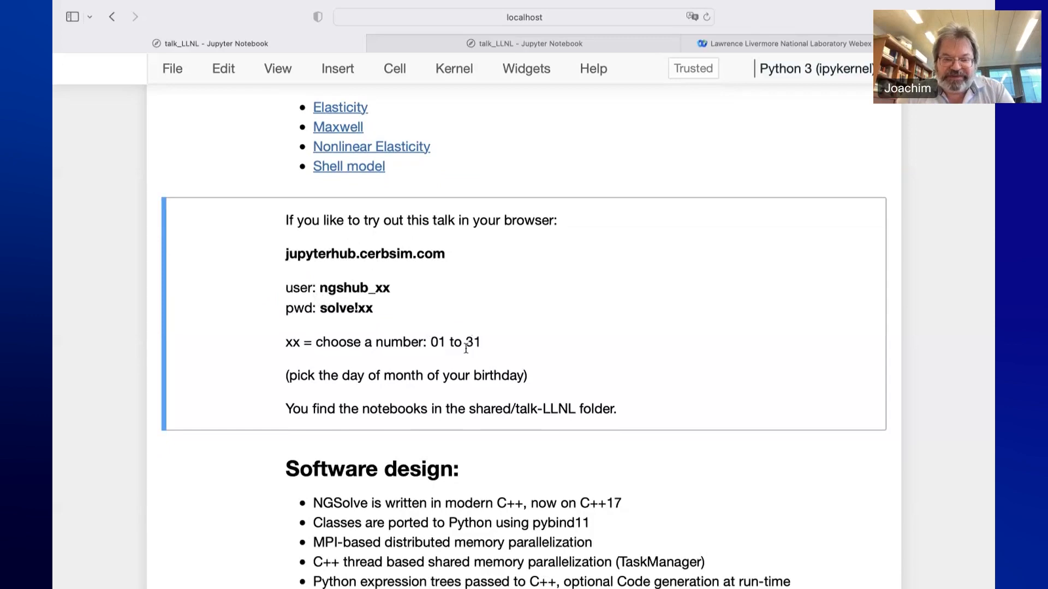
mouse_move(345, 307)
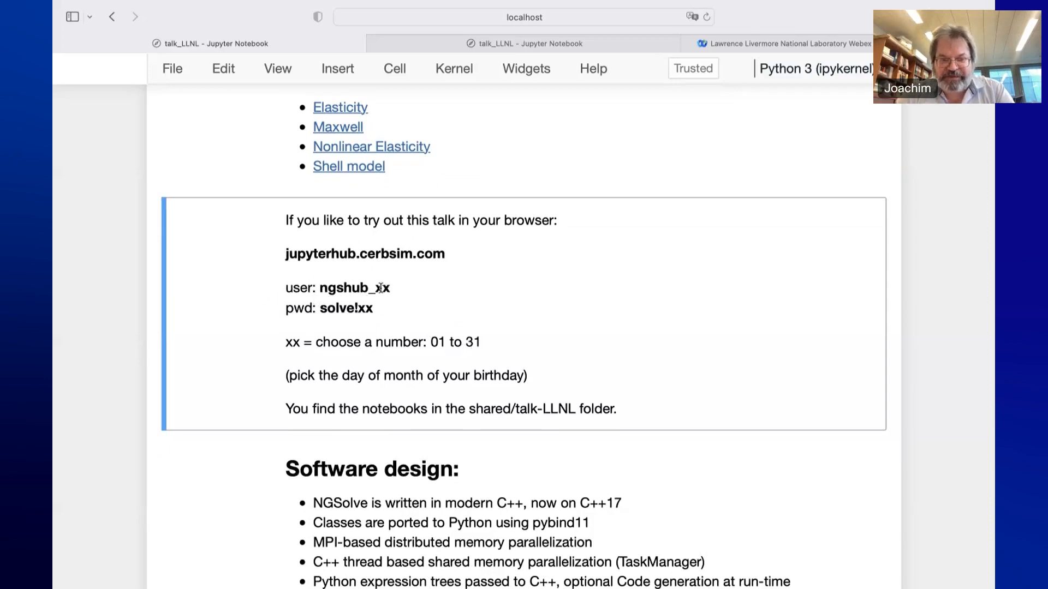
mouse_move(463, 347)
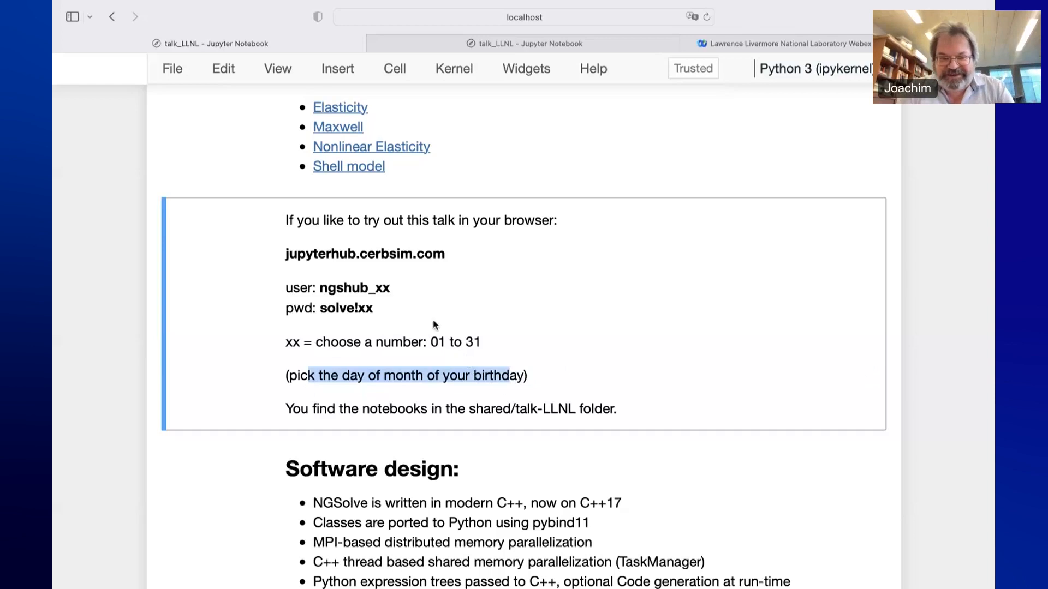
mouse_move(457, 325)
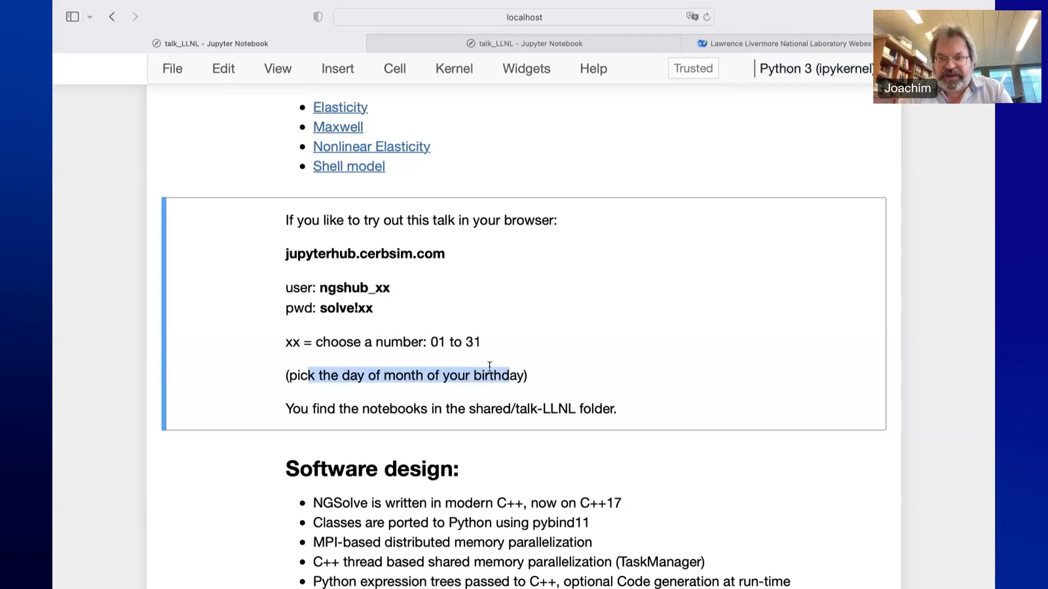
mouse_move(544, 389)
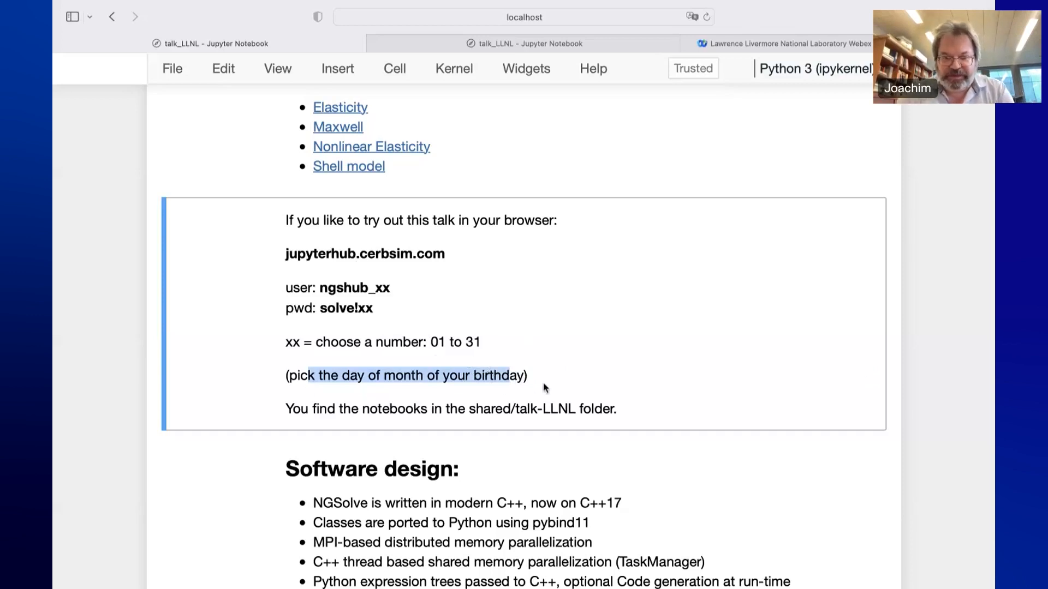
mouse_move(609, 318)
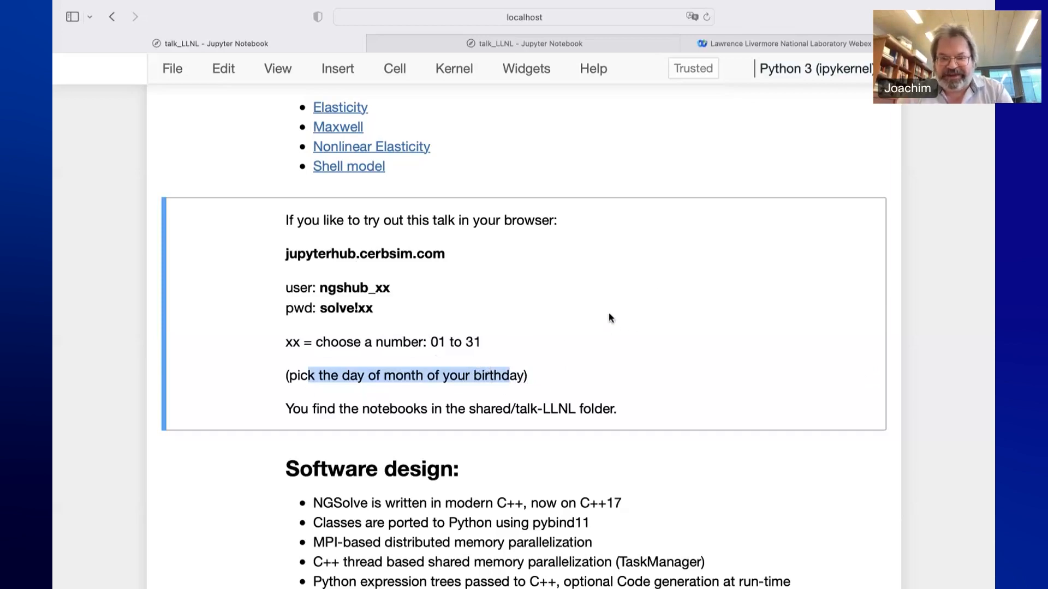
Highlight the shared/talk-LLNL folder path and move down to the Software design and Function spaces sections
scroll("down", 3)
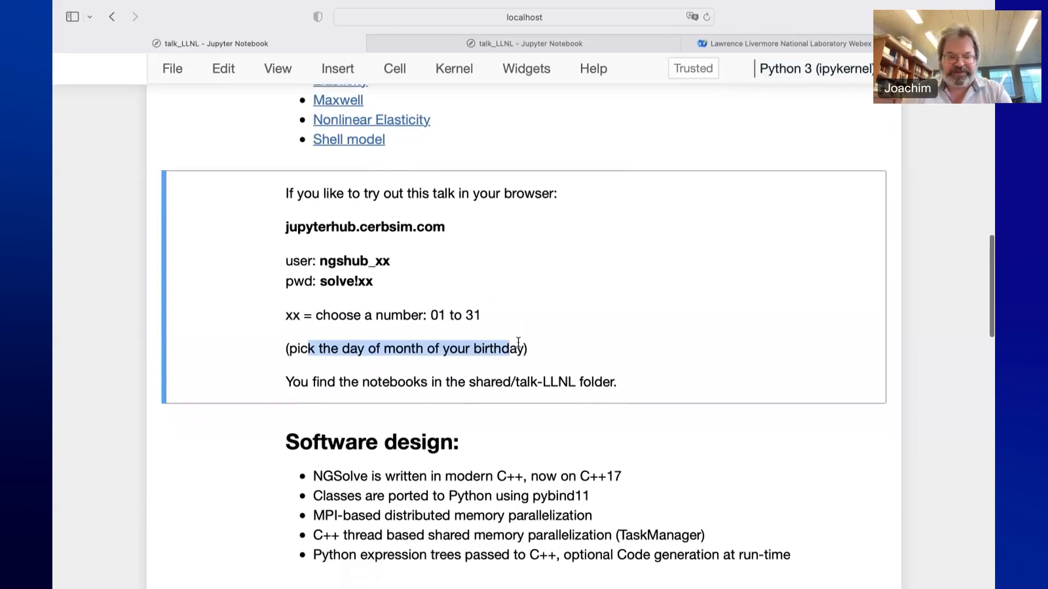
mouse_move(575, 346)
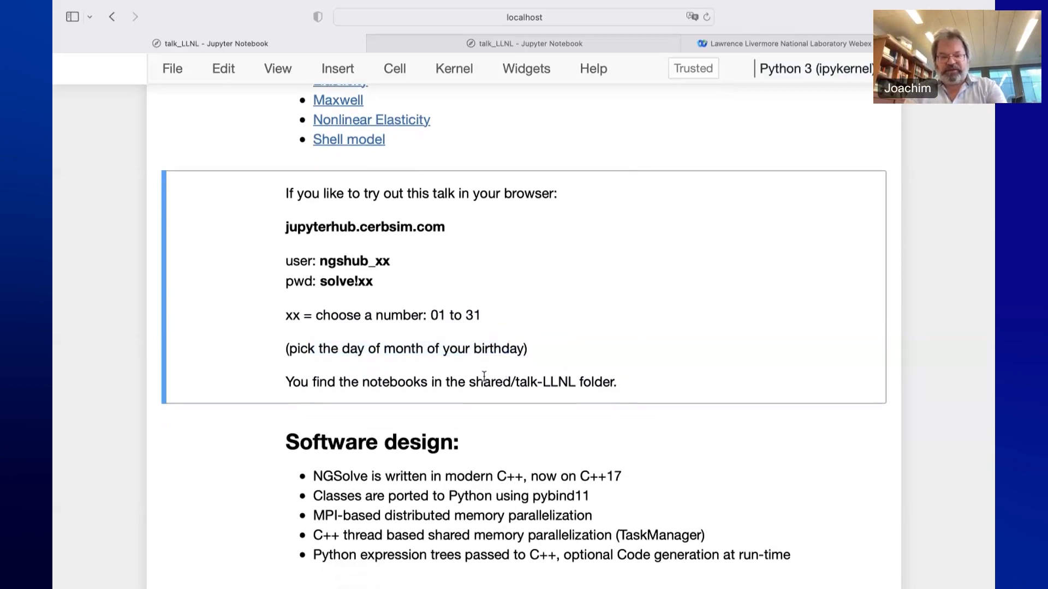
double_click(493, 382)
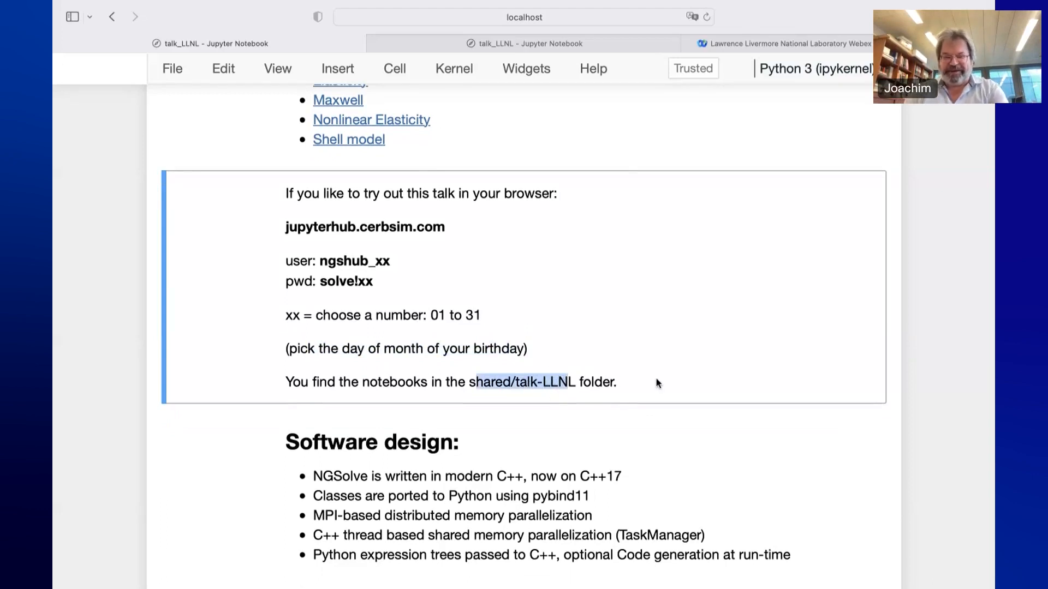
mouse_move(682, 360)
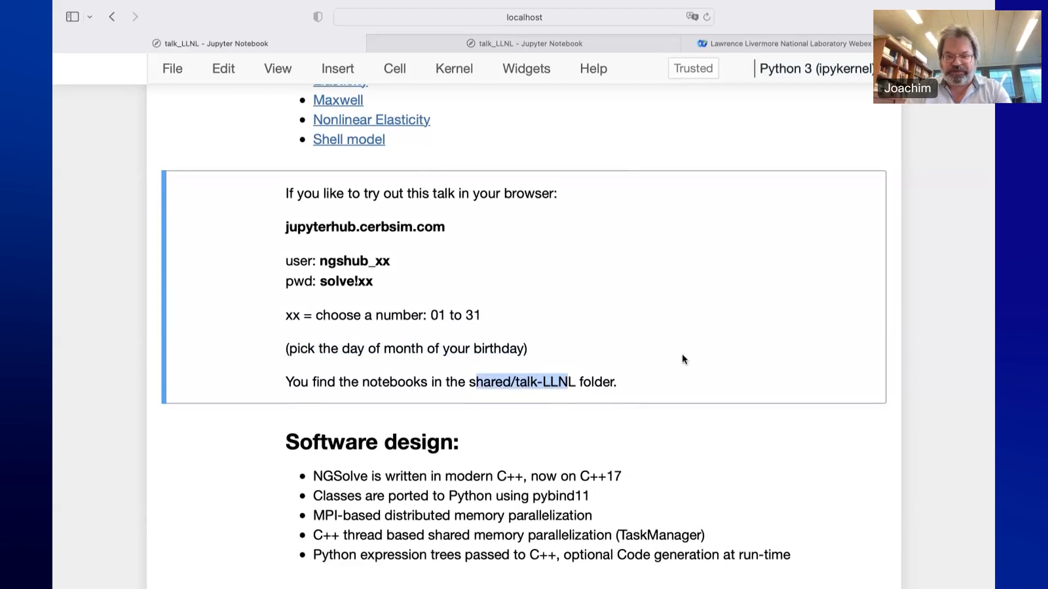
mouse_move(636, 377)
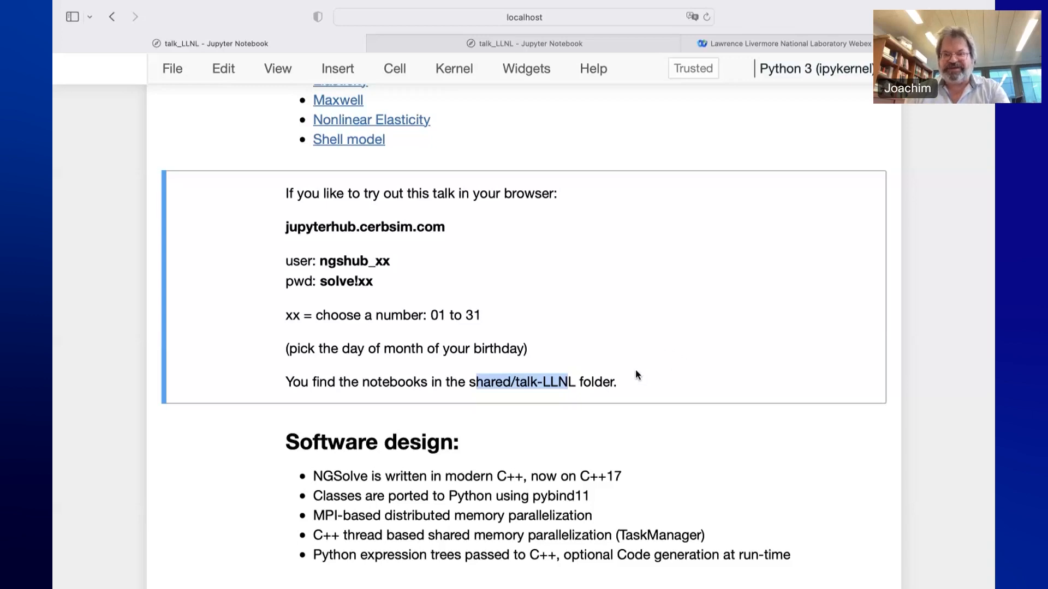
mouse_move(652, 370)
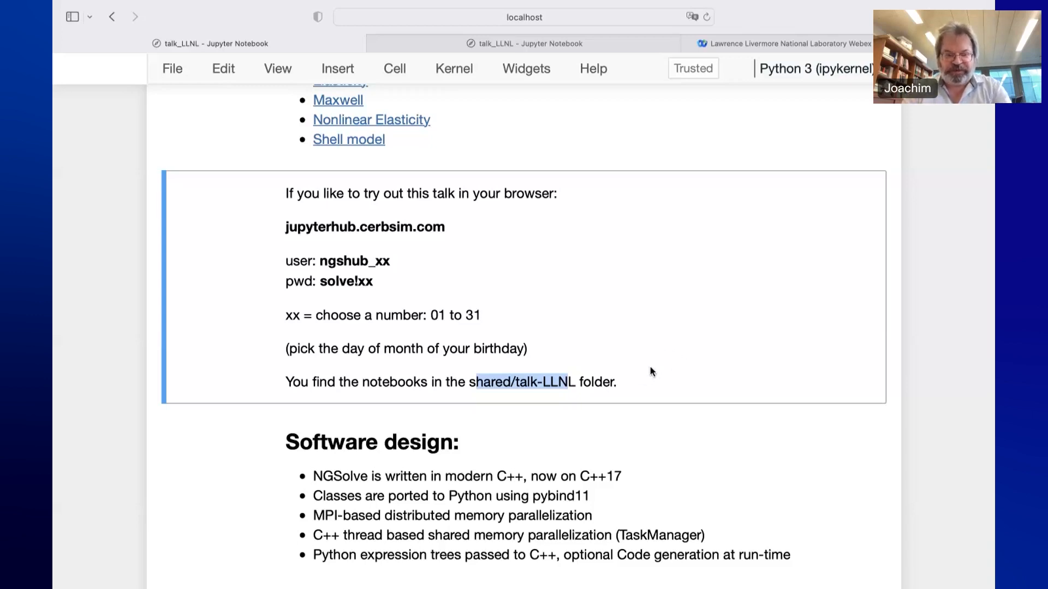
scroll("down", 3)
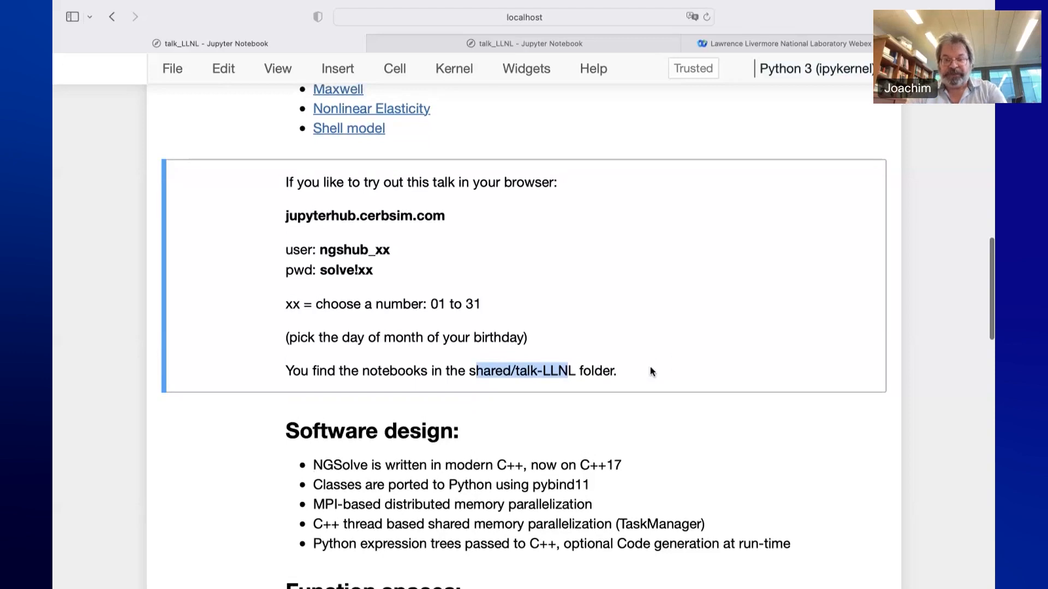
scroll("down", 3)
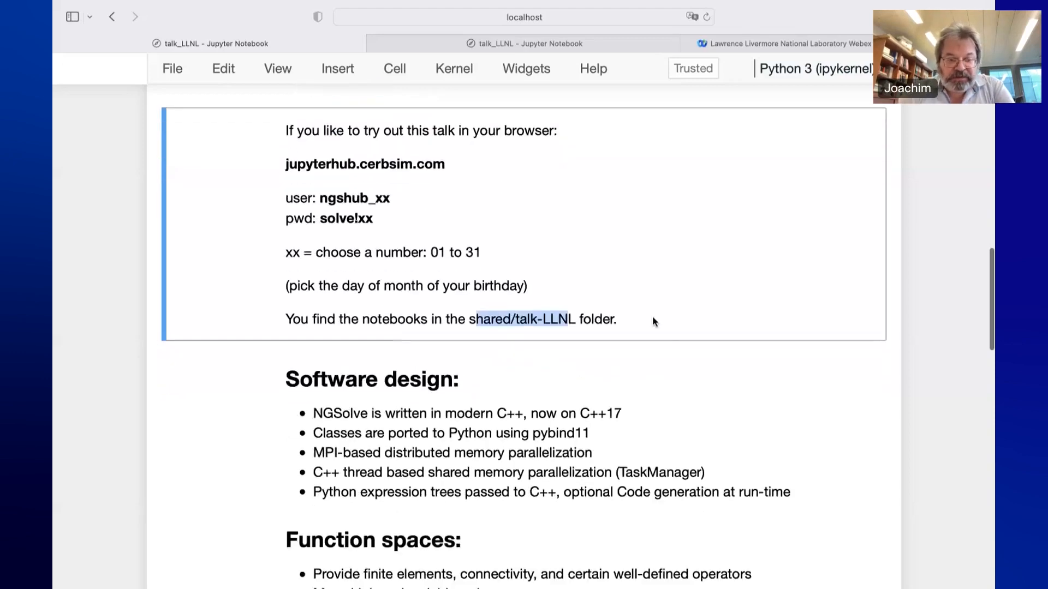
scroll("down", 3)
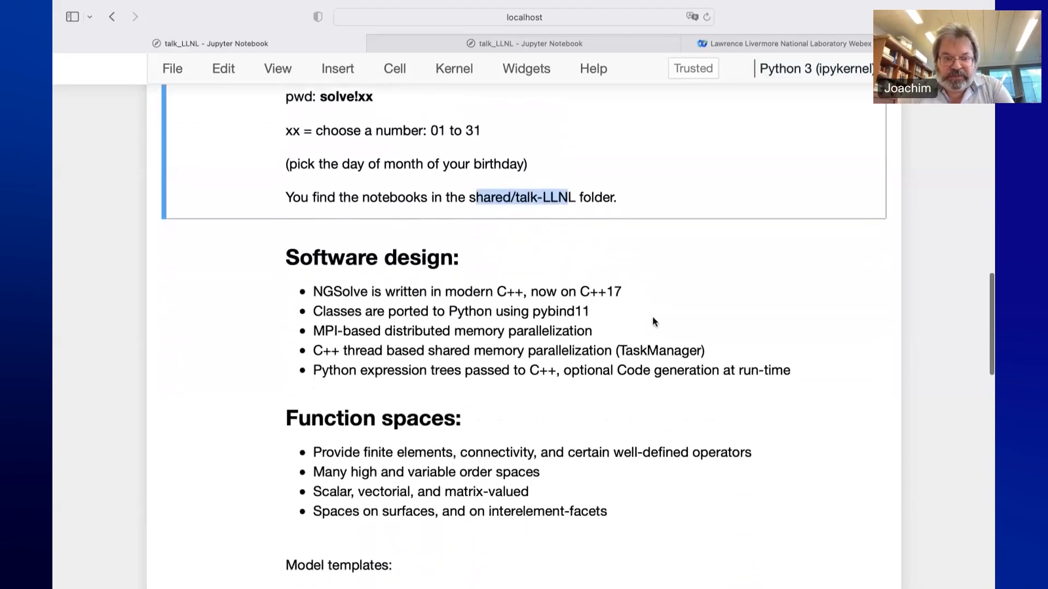
Emphasise words in the Software design list, highlighting pybind11 and then clearing it
scroll("down", 3)
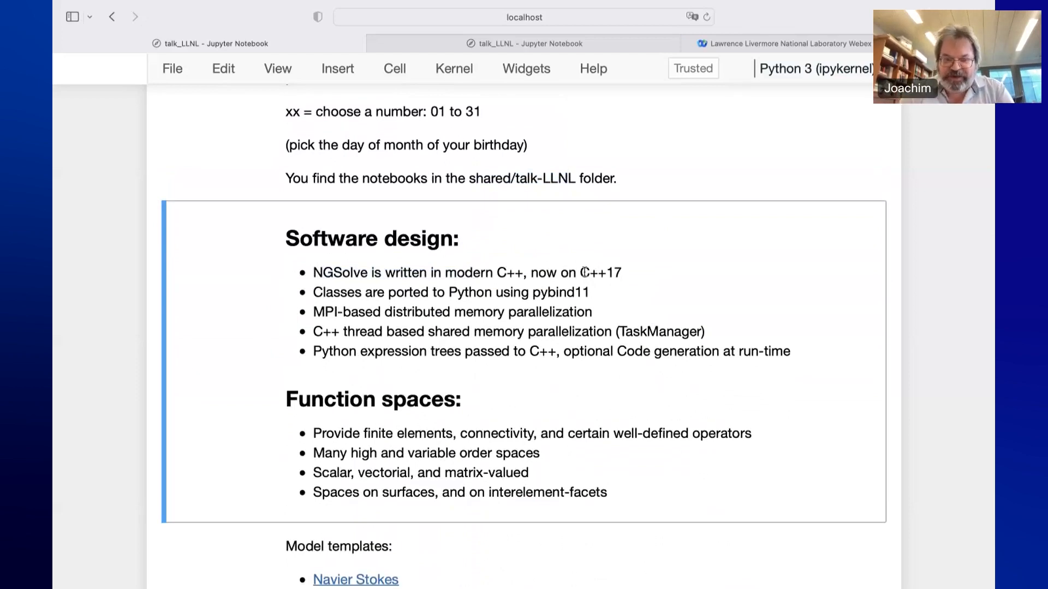
left_click_drag(530, 272, 619, 273)
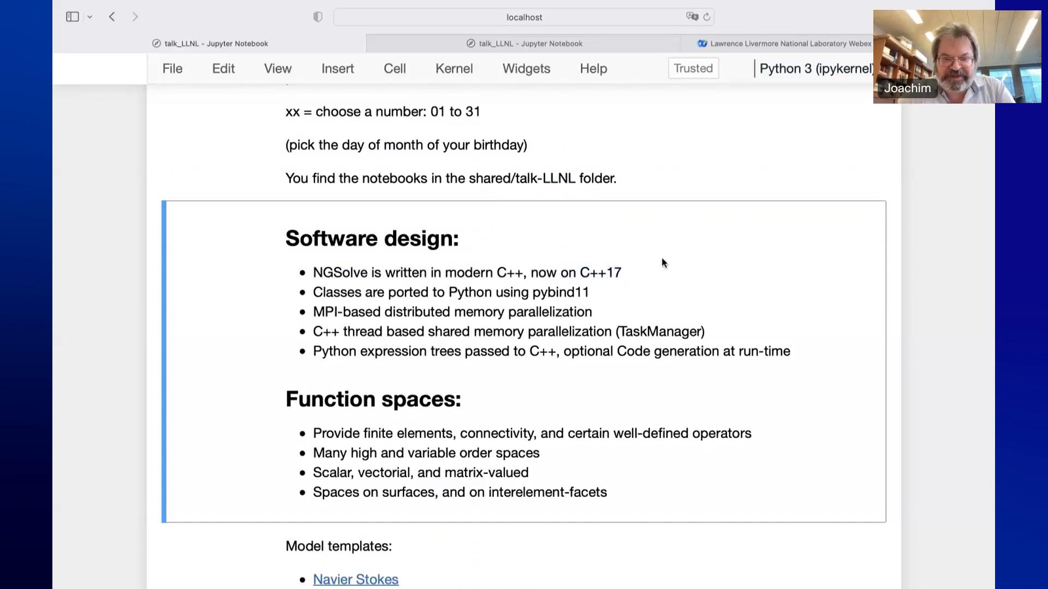
mouse_move(628, 267)
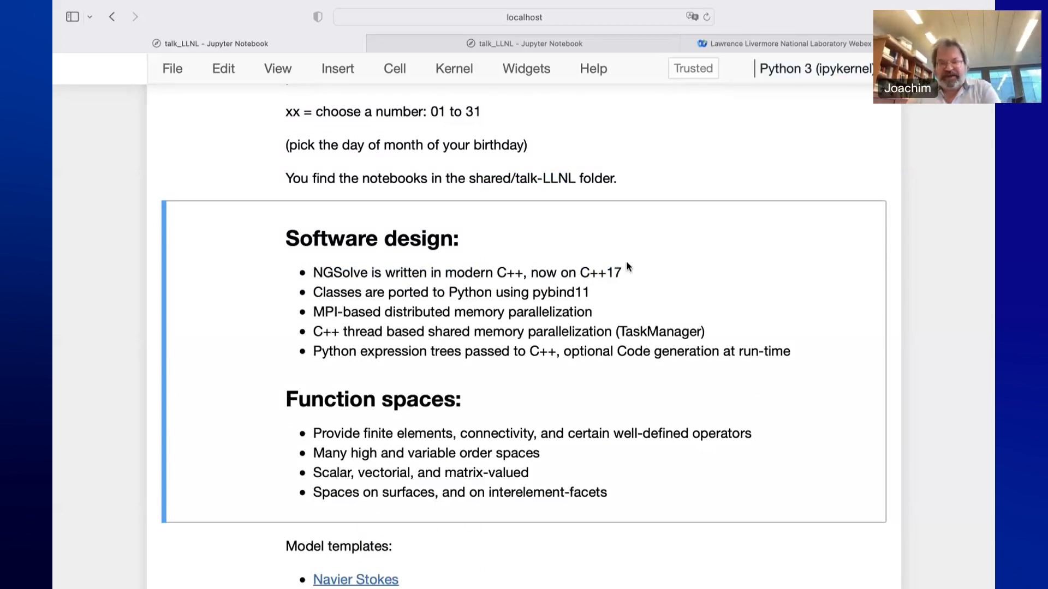
mouse_move(554, 305)
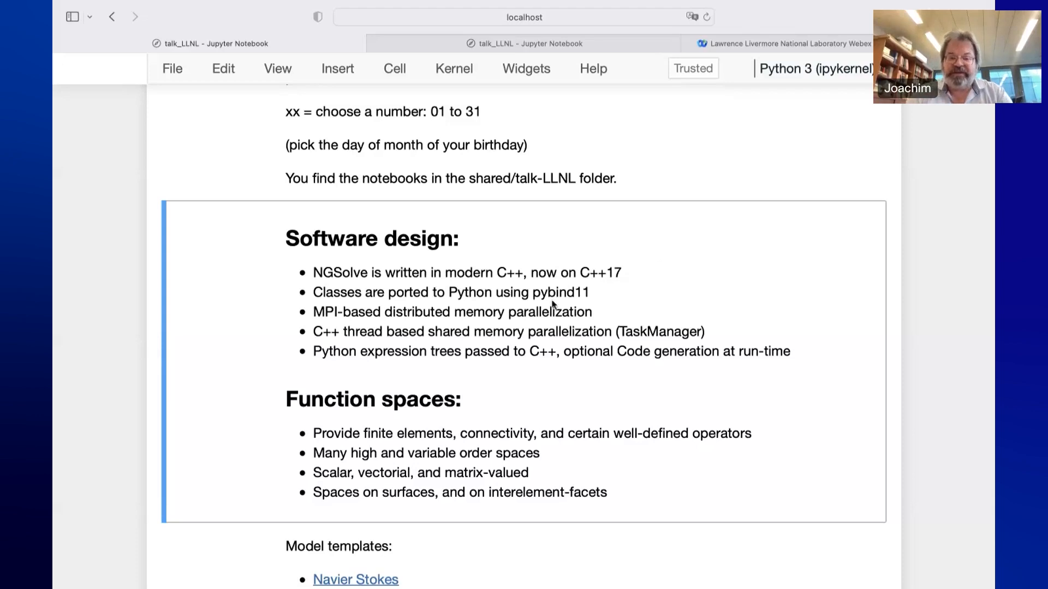
double_click(564, 293)
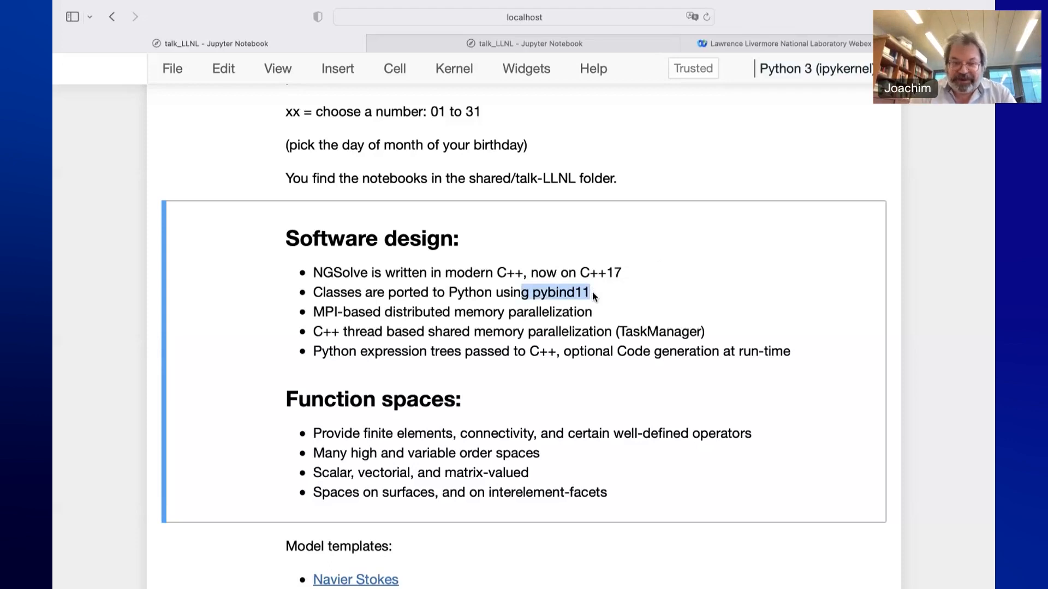
left_click(467, 292)
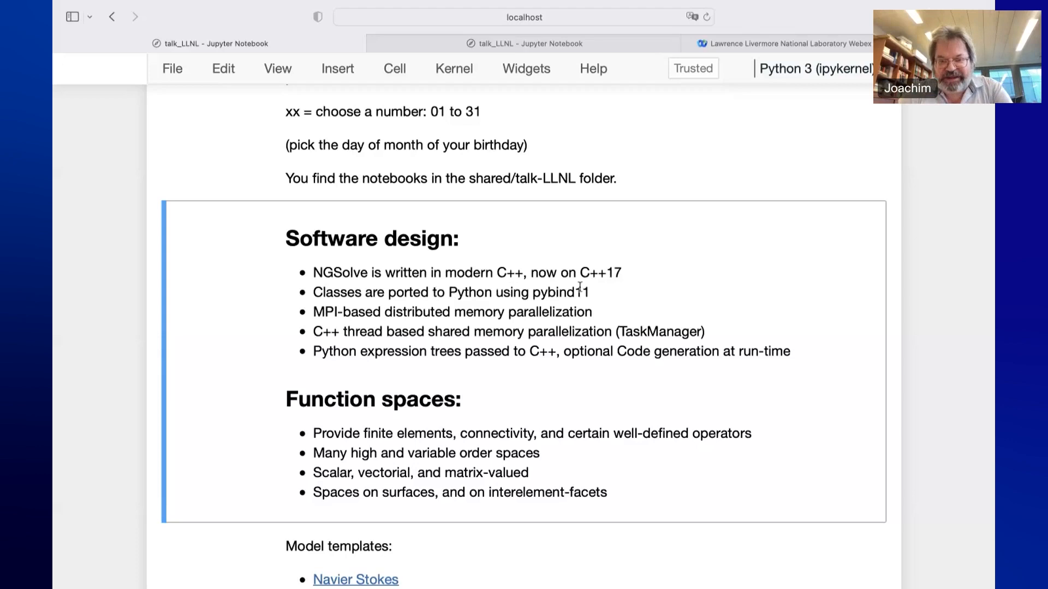
mouse_move(617, 285)
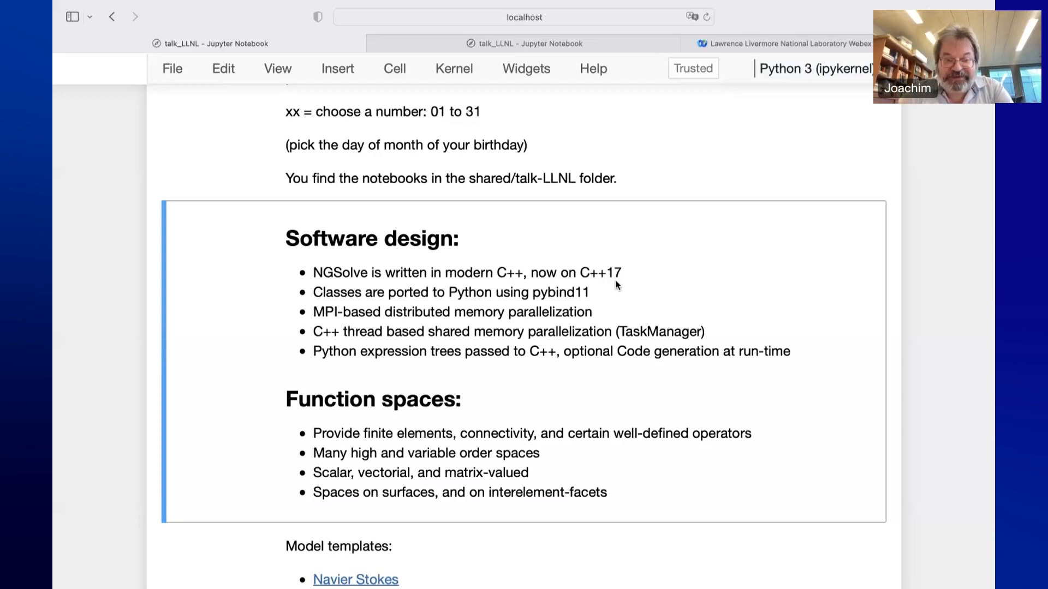
Highlight the Python expression trees phrase and move down to the Model templates links
scroll("down", 3)
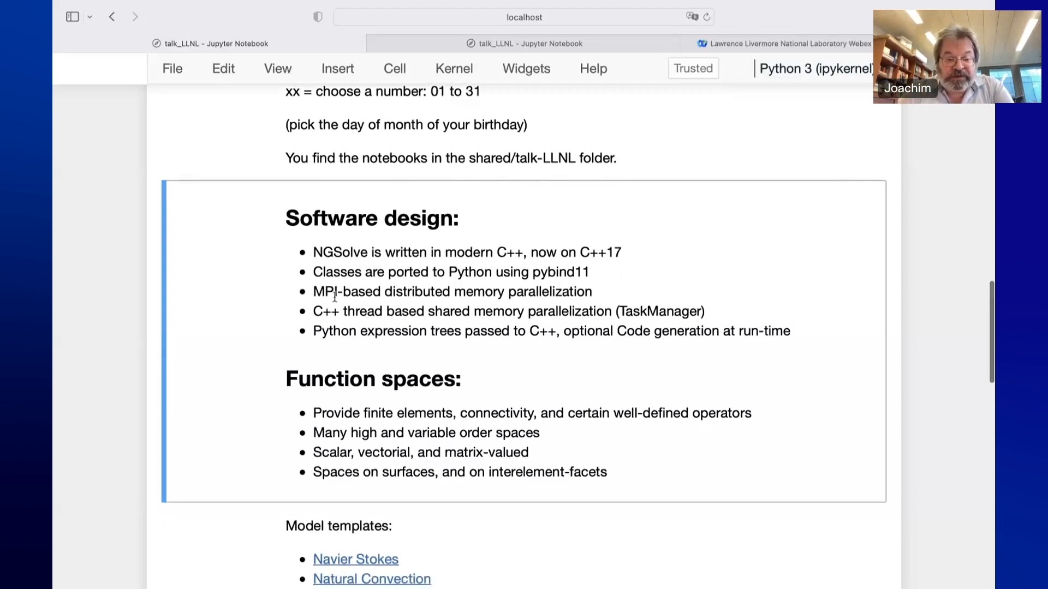
mouse_move(384, 291)
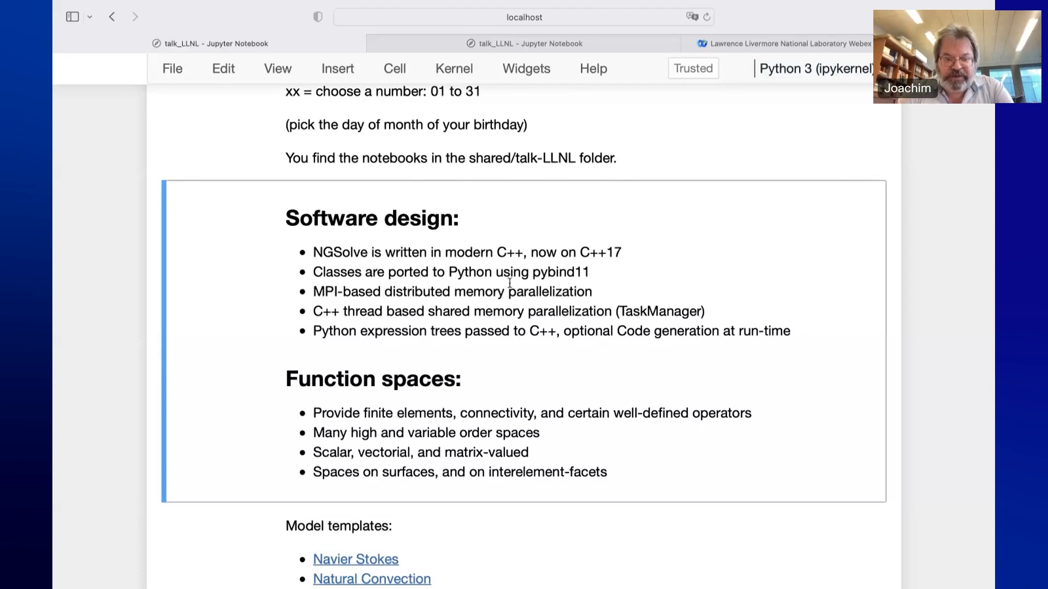
scroll("down", 3)
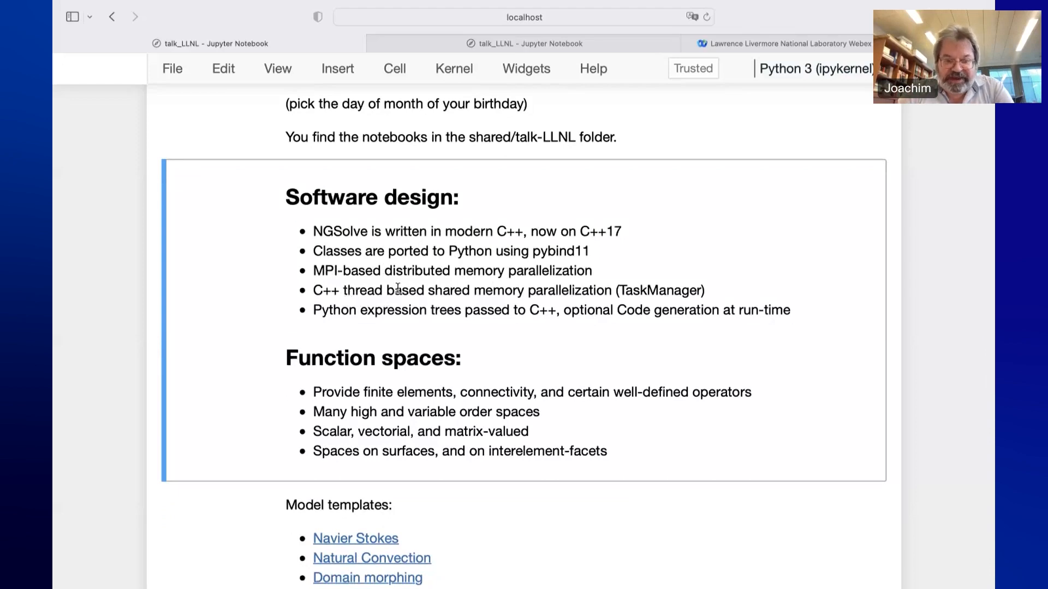
mouse_move(476, 311)
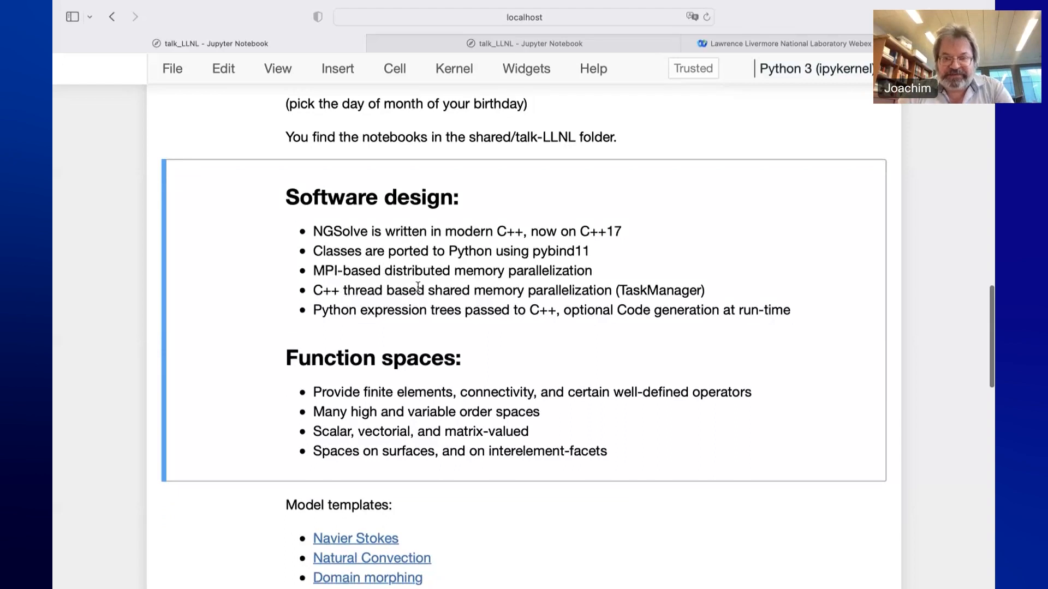
scroll("down", 3)
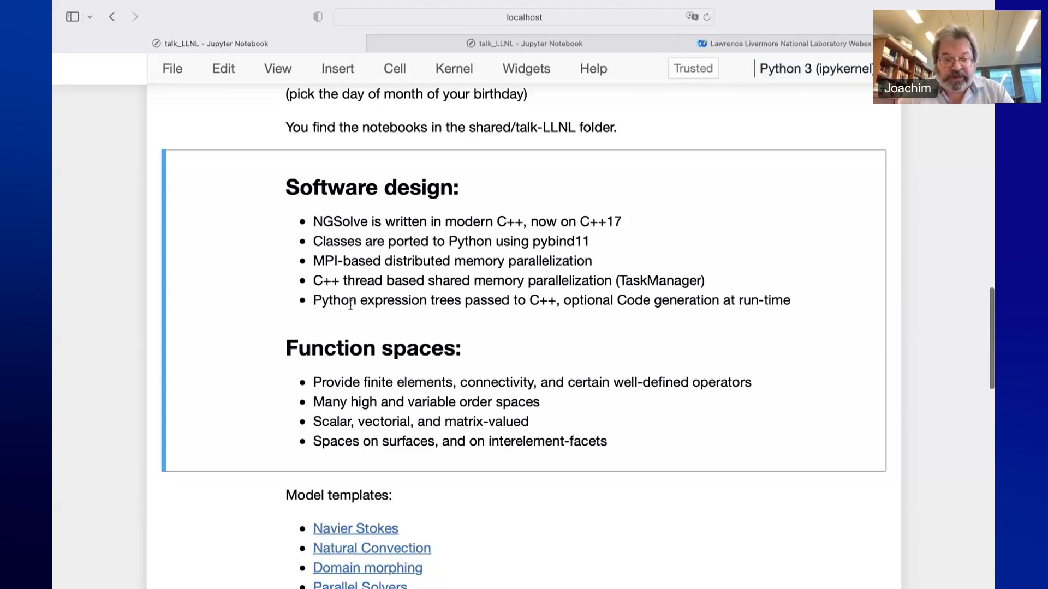
left_click_drag(312, 300, 461, 300)
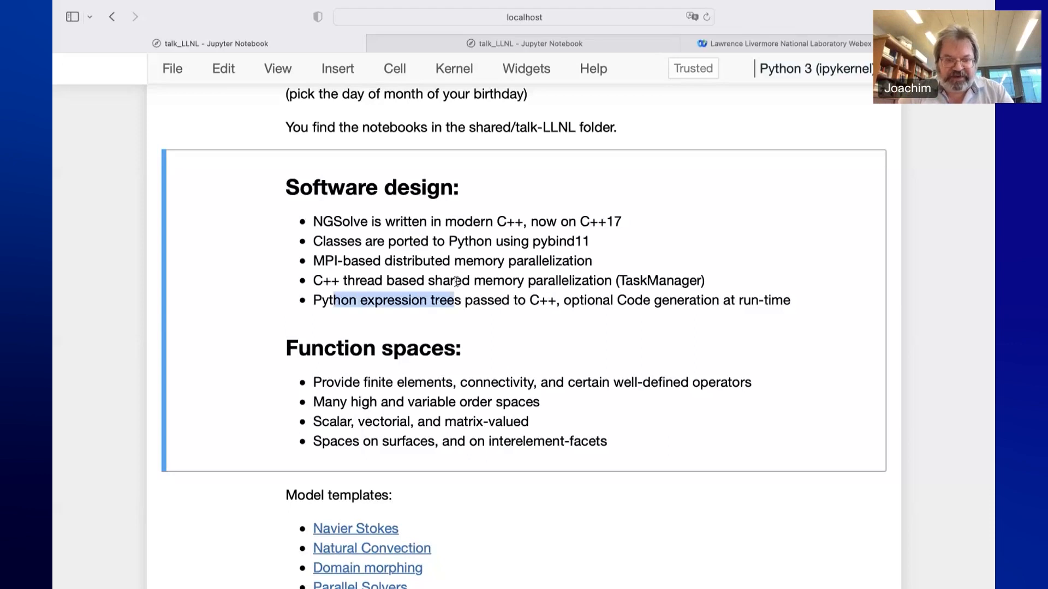
mouse_move(415, 308)
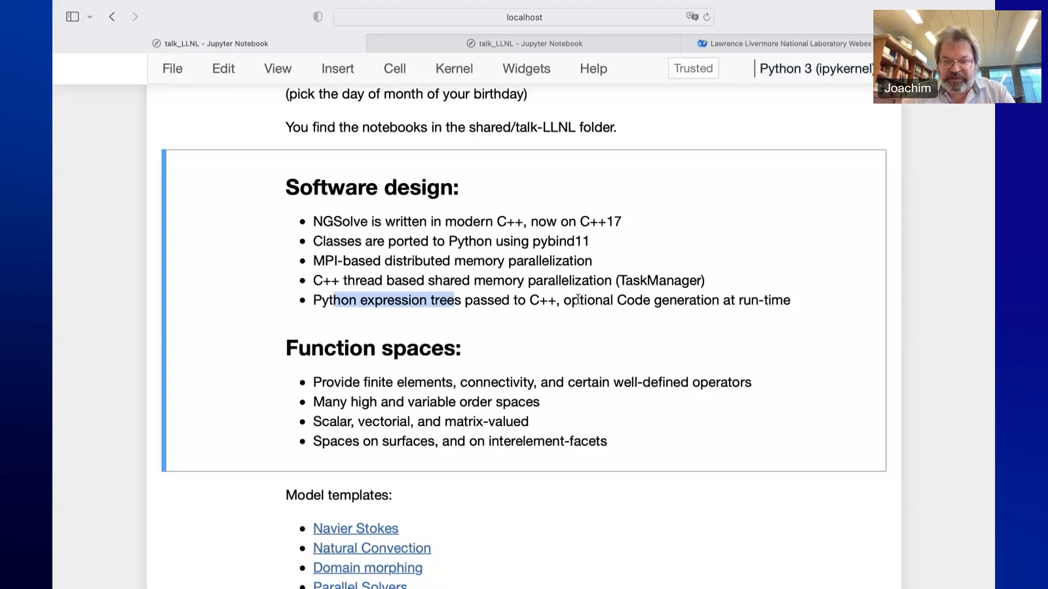
scroll("down", 3)
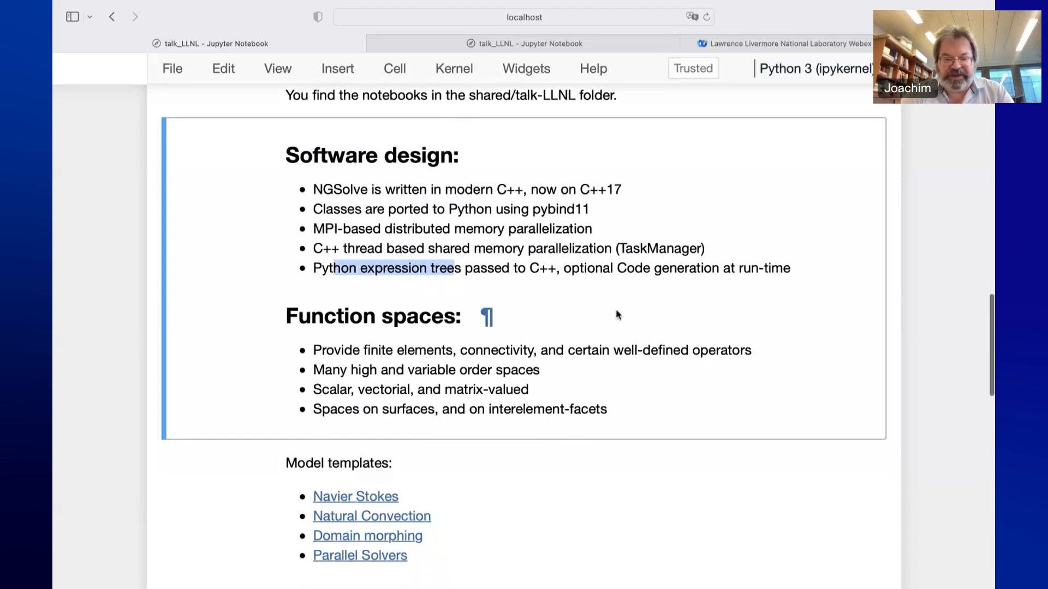
Scroll past the Model templates links to the History section with the 1998–2002 Linz origins bullets
scroll("down", 3)
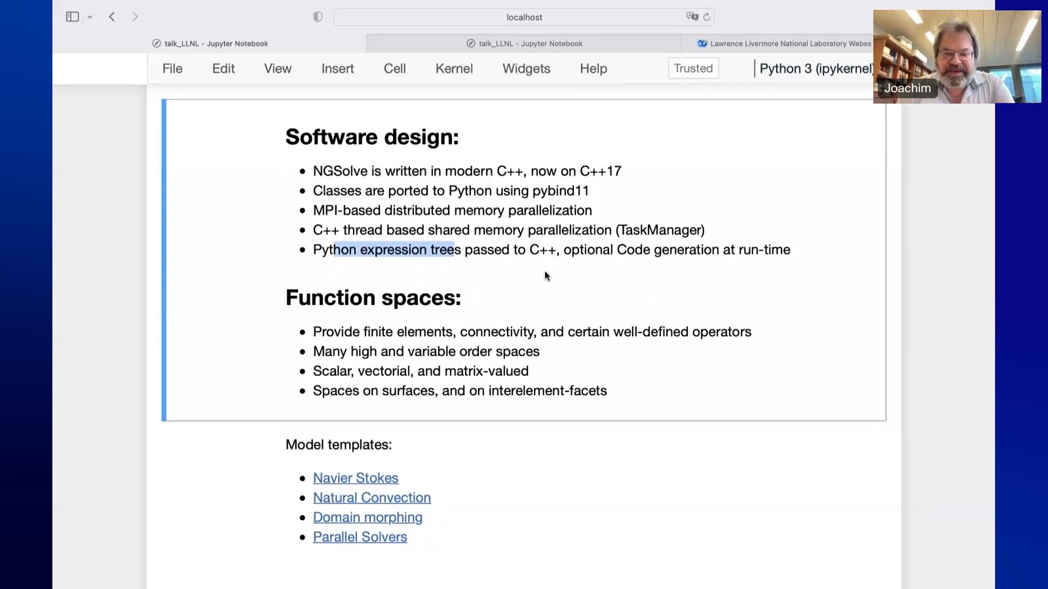
mouse_move(484, 321)
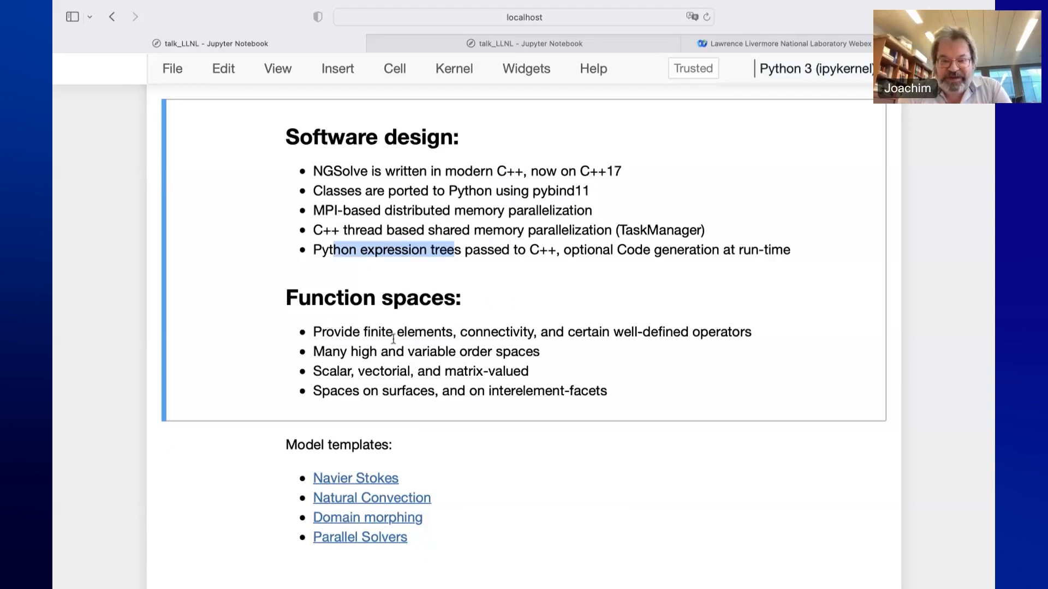
scroll("down", 3)
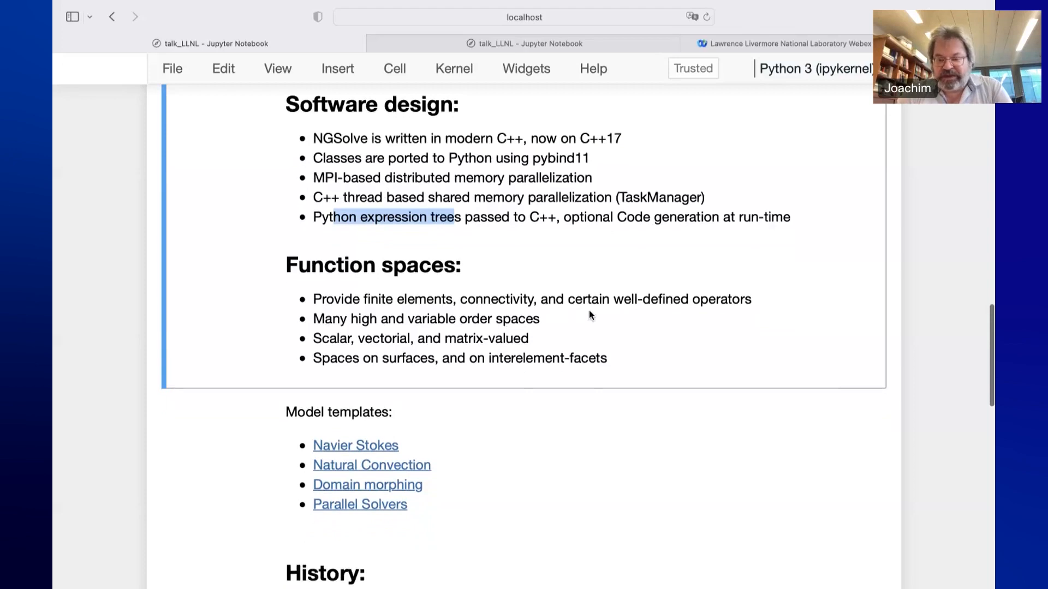
mouse_move(366, 345)
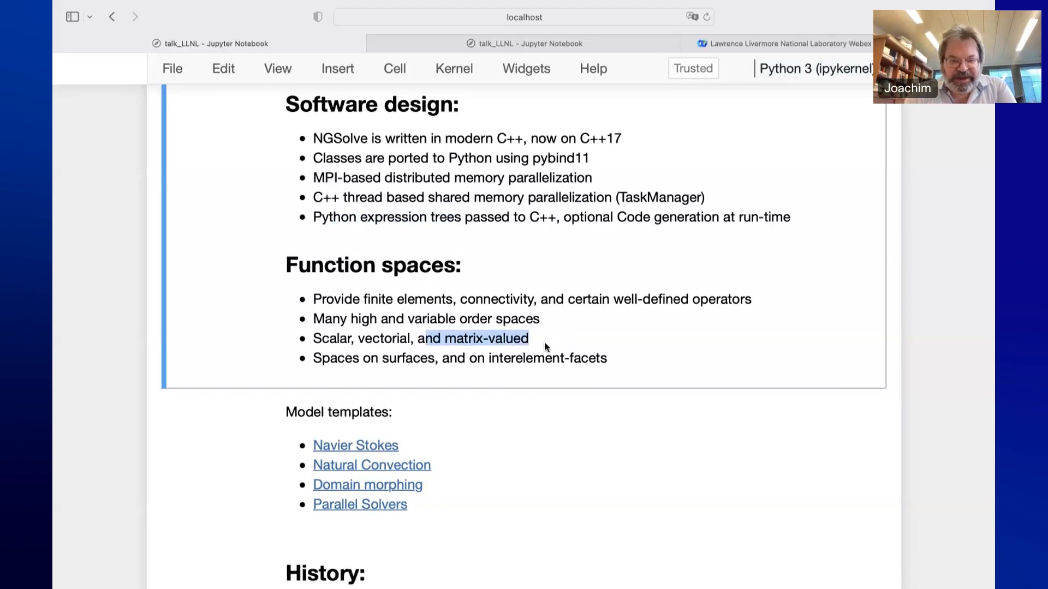
scroll("down", 3)
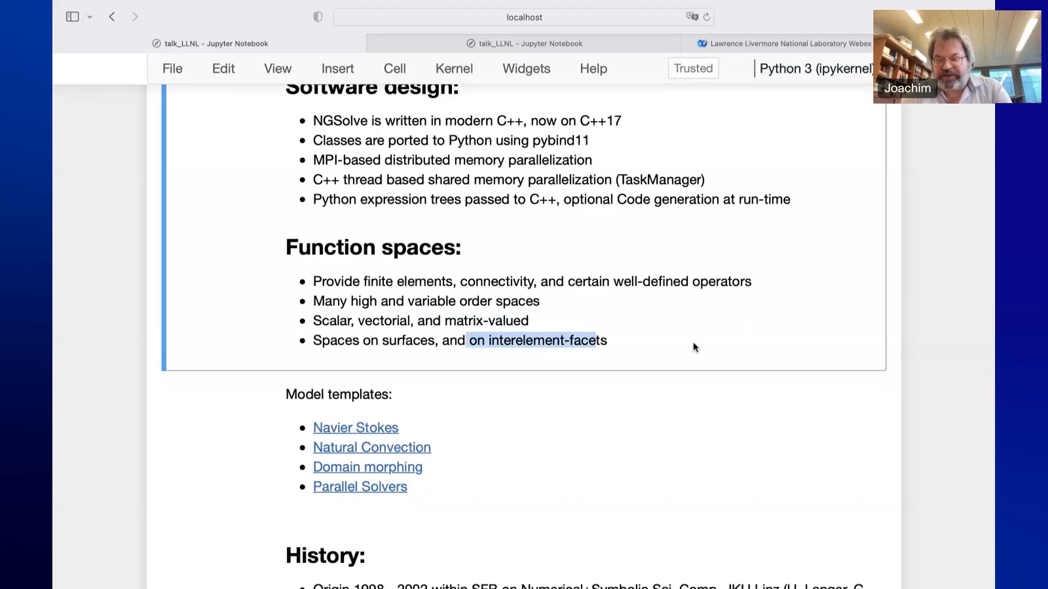
mouse_move(610, 336)
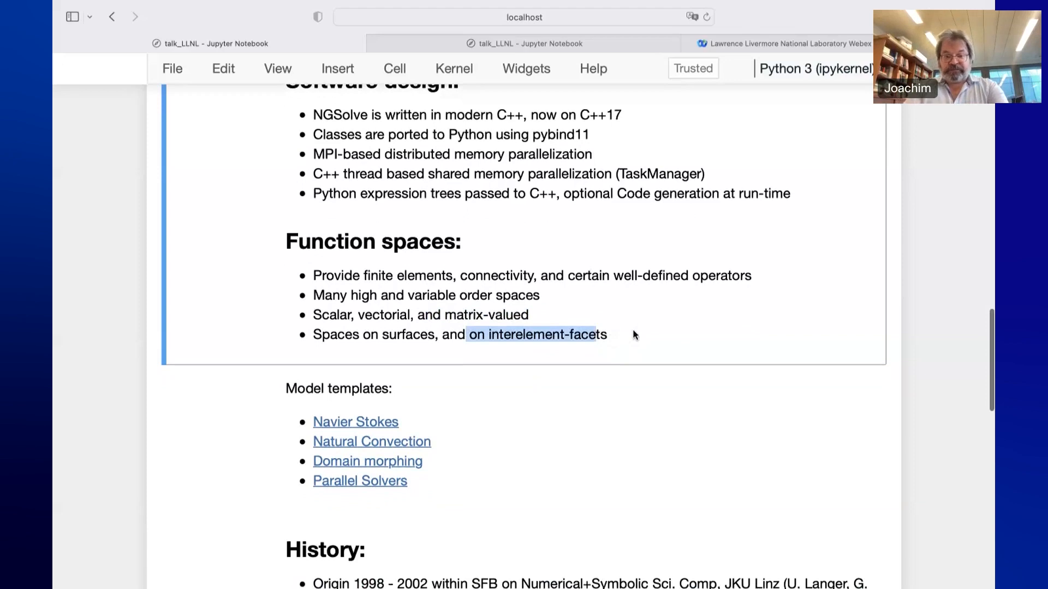
scroll("down", 3)
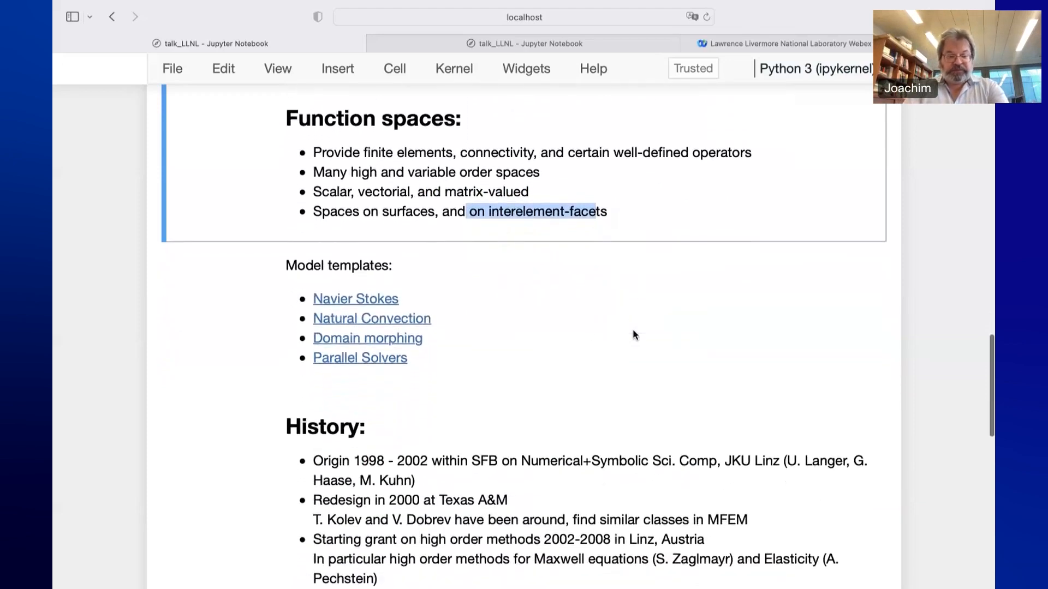
mouse_move(386, 253)
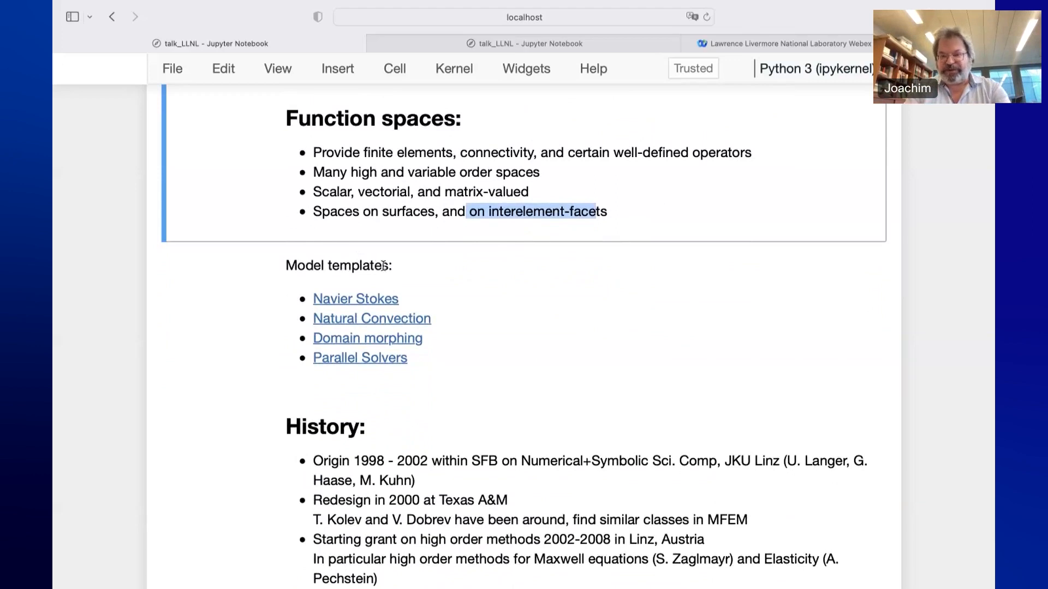
mouse_move(316, 297)
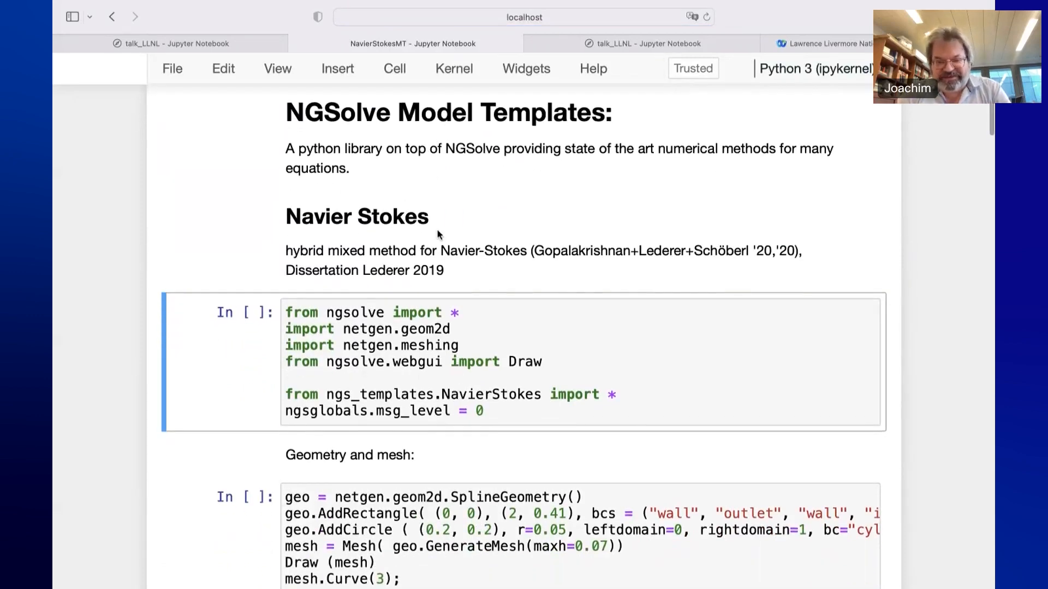
mouse_move(317, 234)
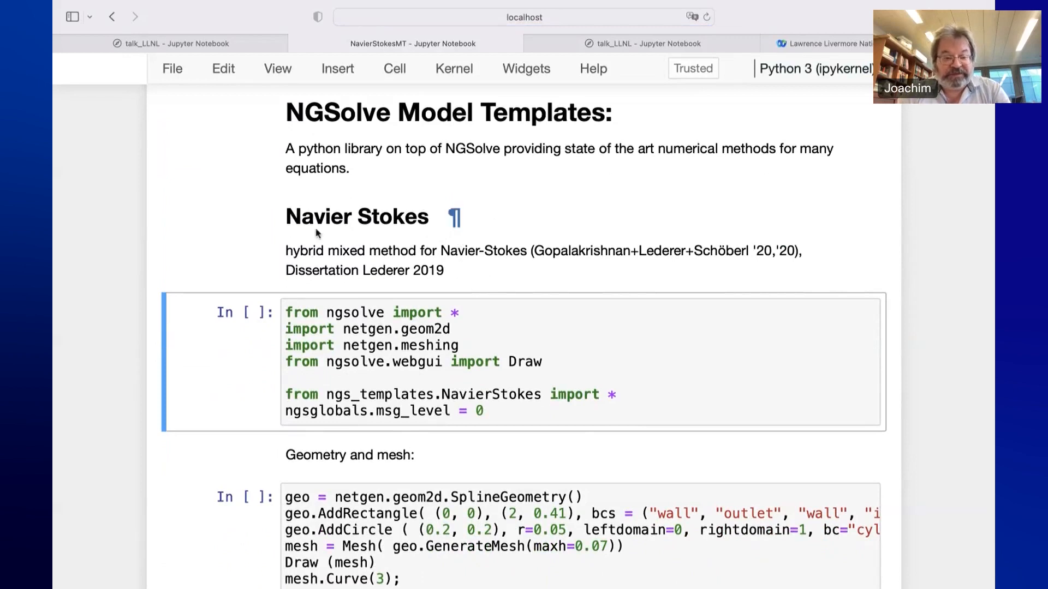
mouse_move(353, 217)
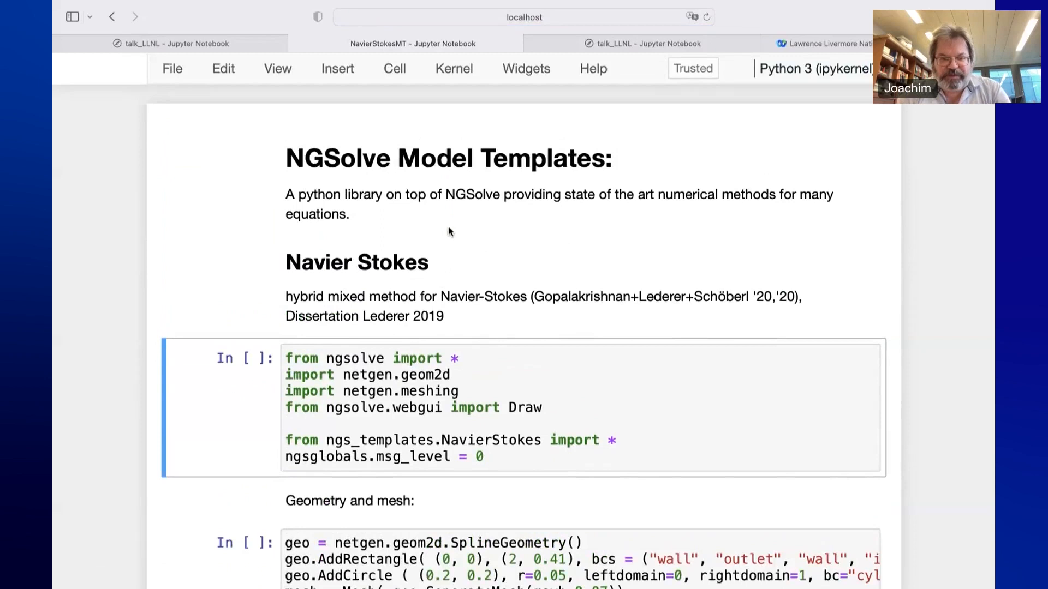
Move through the Navier Stokes template's import and channel mesh cells and select the SolveInitial setup cell
scroll("down", 3)
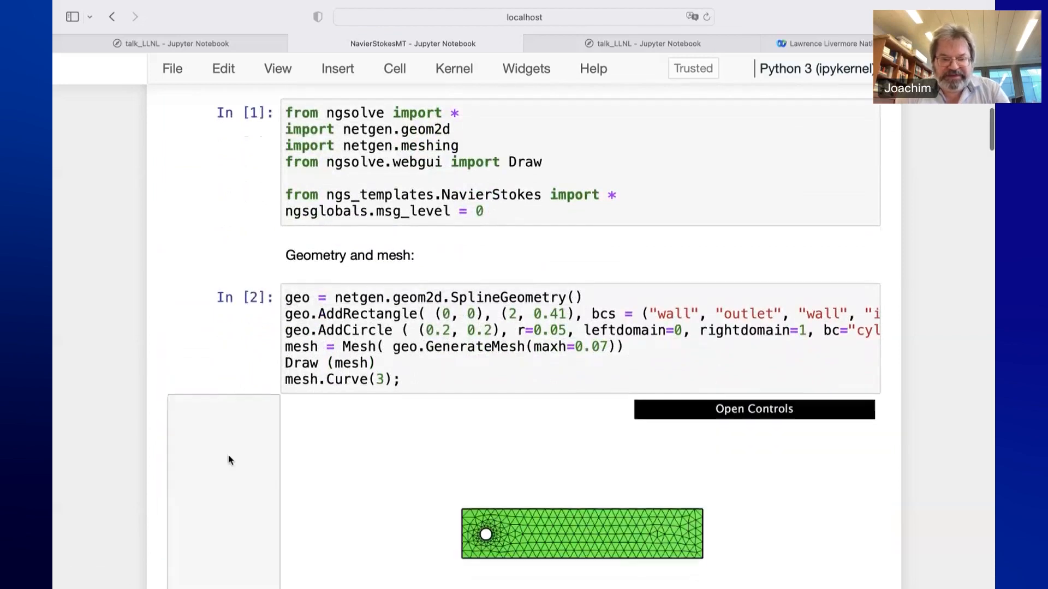
scroll("down", 3)
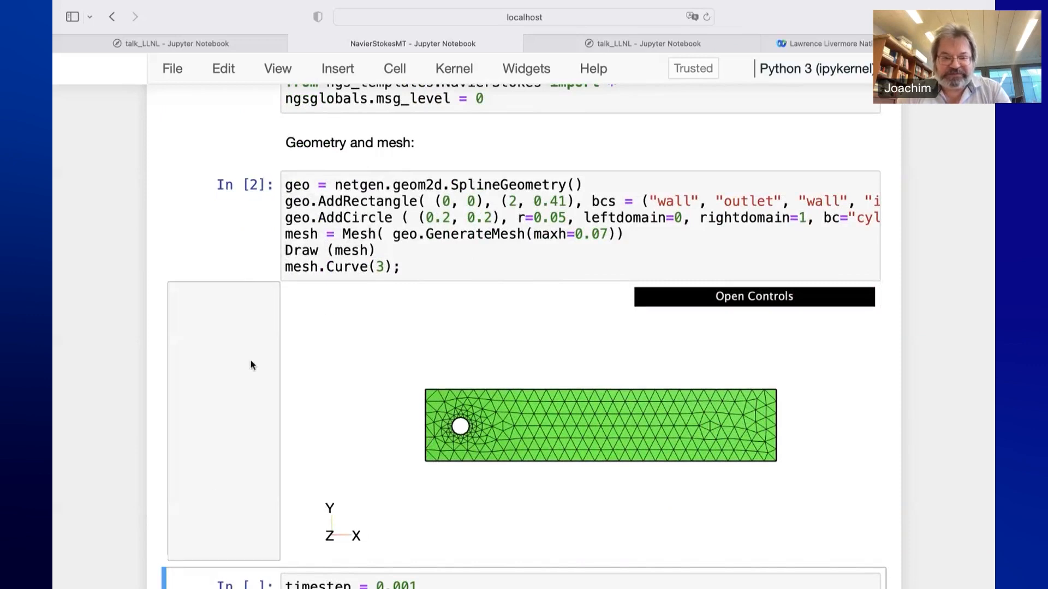
scroll("down", 3)
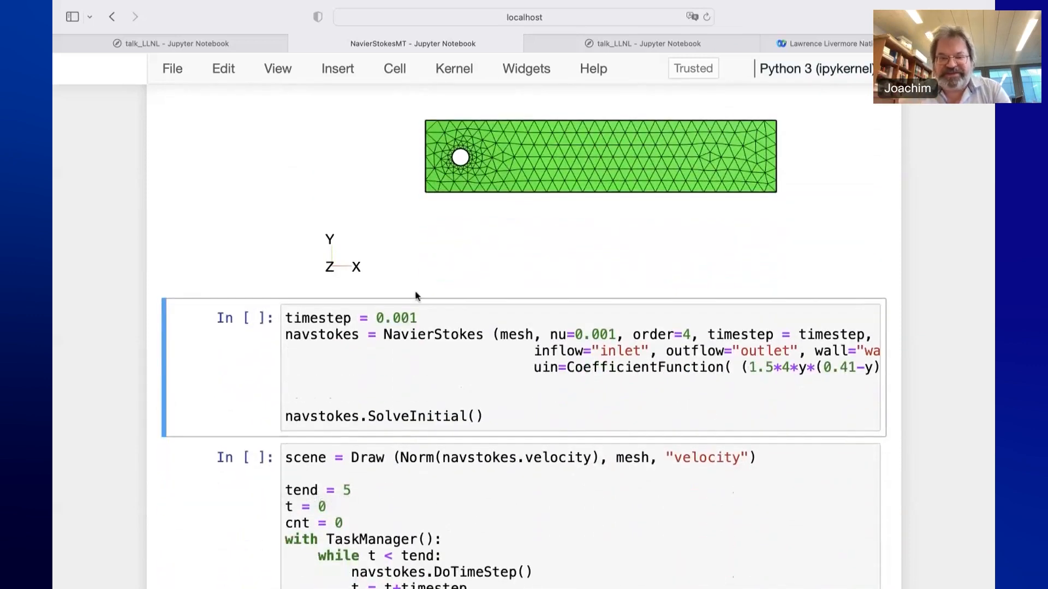
left_click(431, 334)
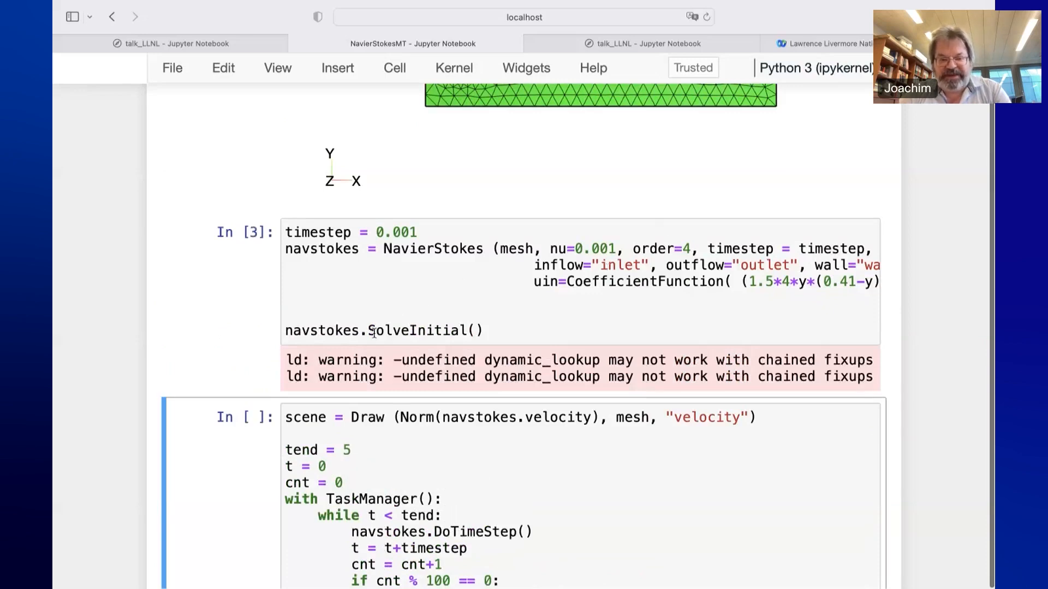
mouse_move(294, 397)
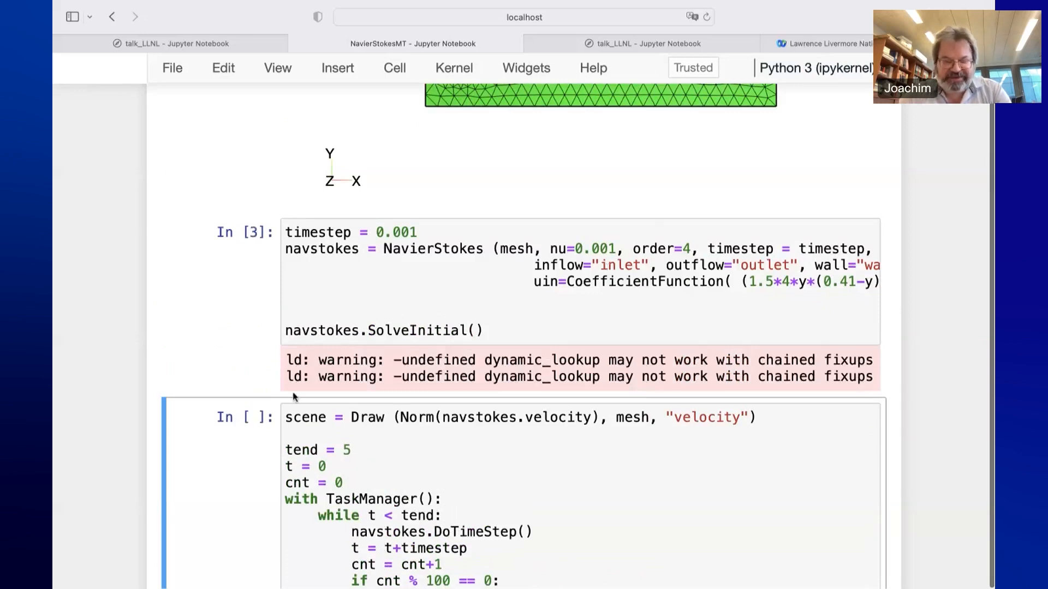
Run the time-stepping cell to draw the velocity field of flow past the cylinder
scroll("down", 3)
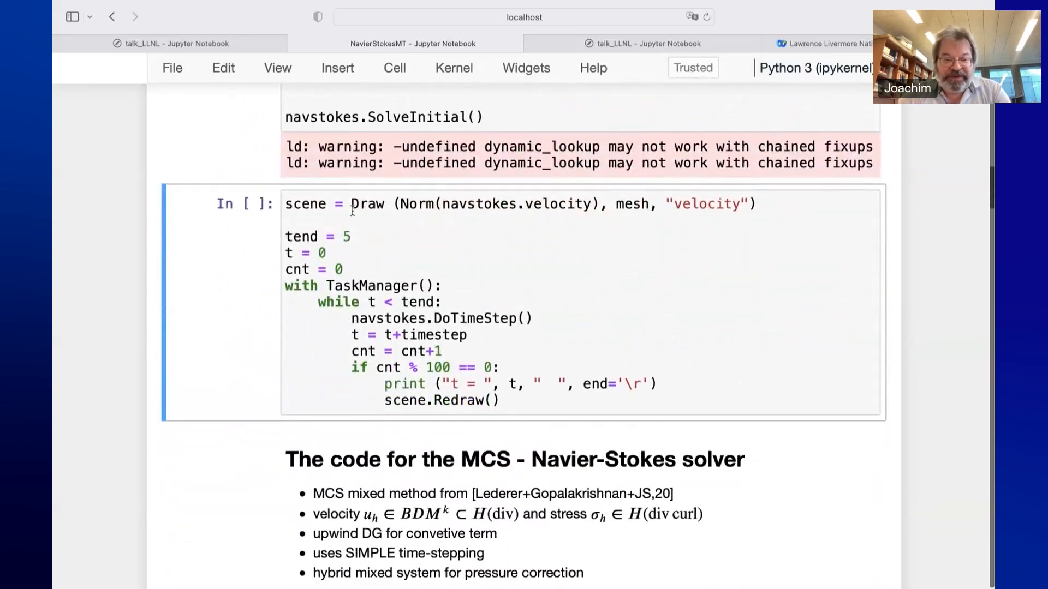
left_click(351, 236)
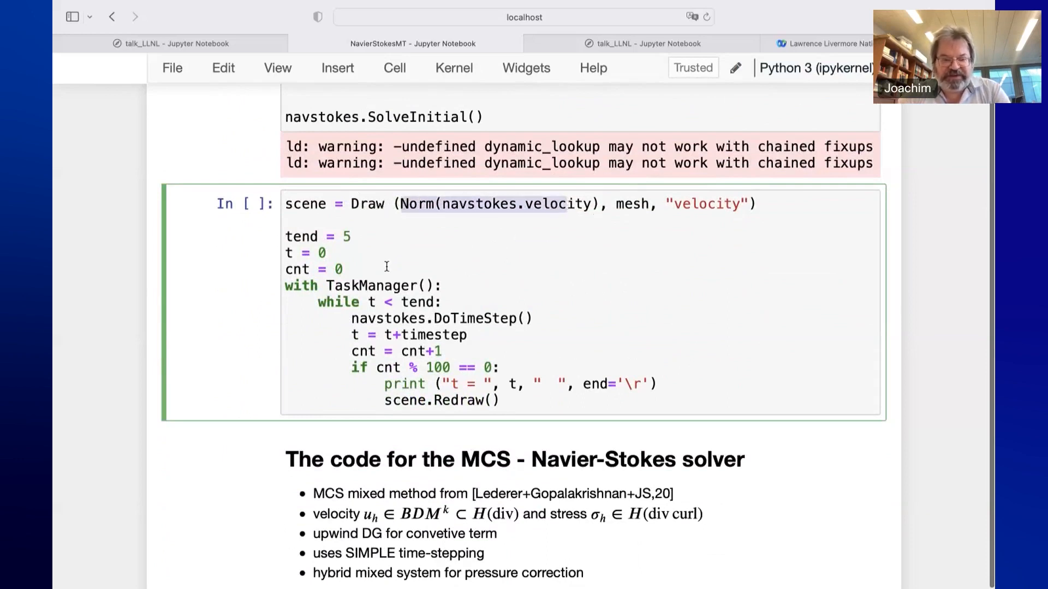
mouse_move(385, 319)
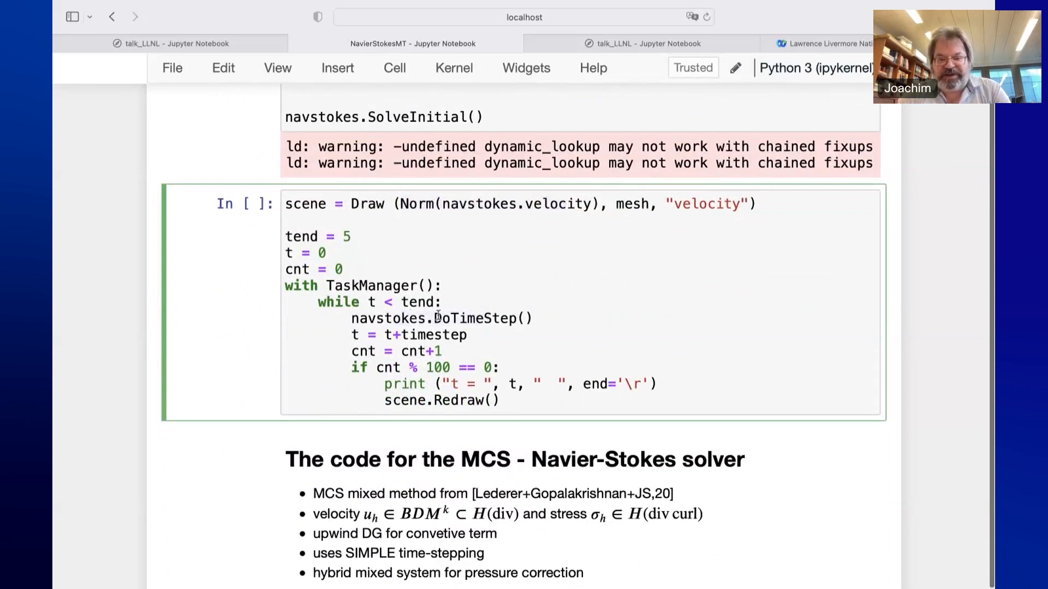
mouse_move(443, 335)
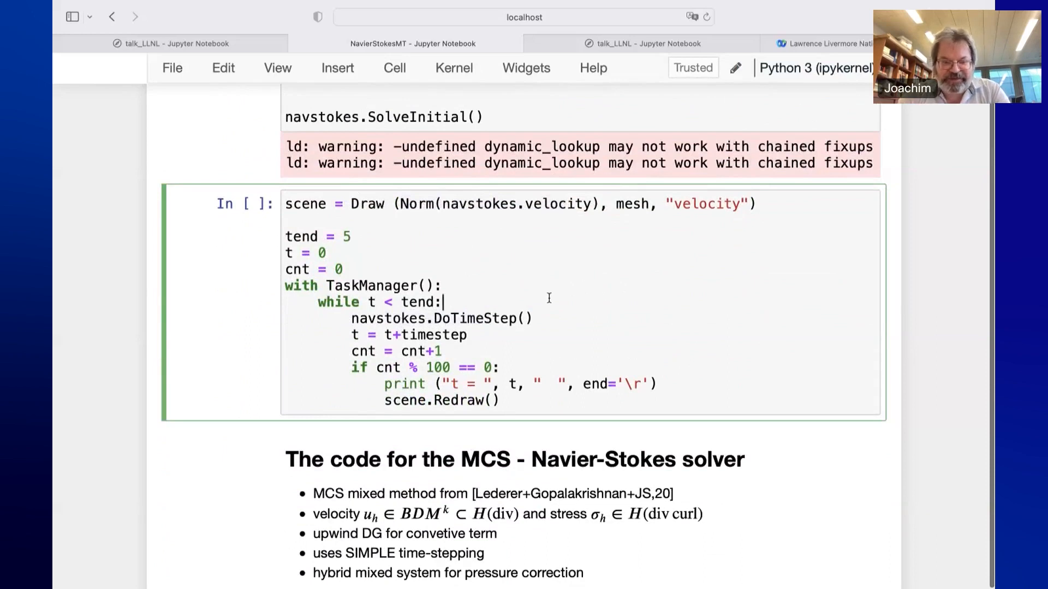
key("Shift+Enter")
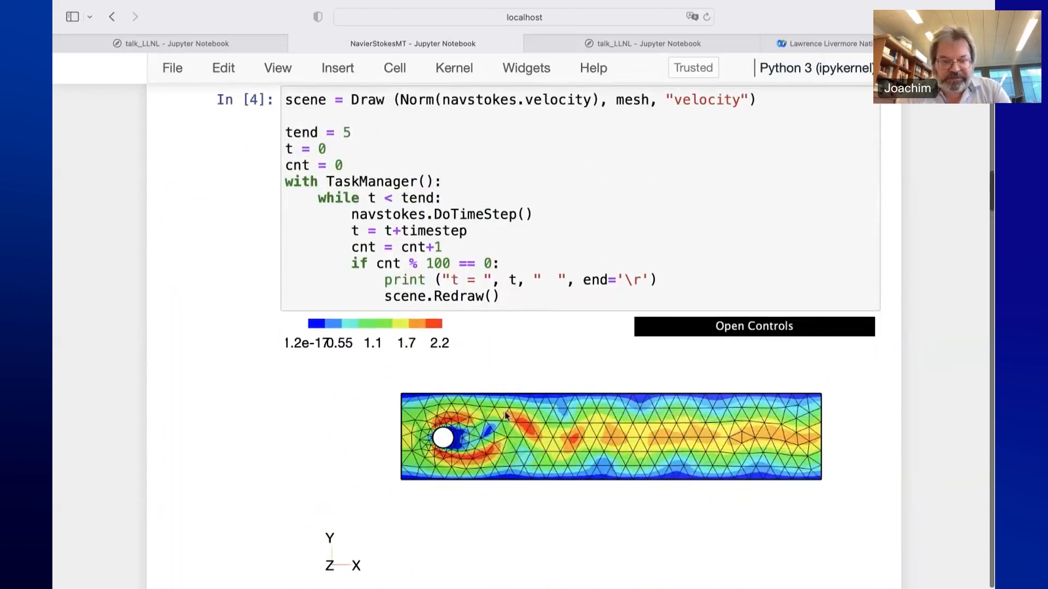
Scroll past the t = 5 velocity plot to the MCS Navier-Stokes solver code section
scroll("down", 3)
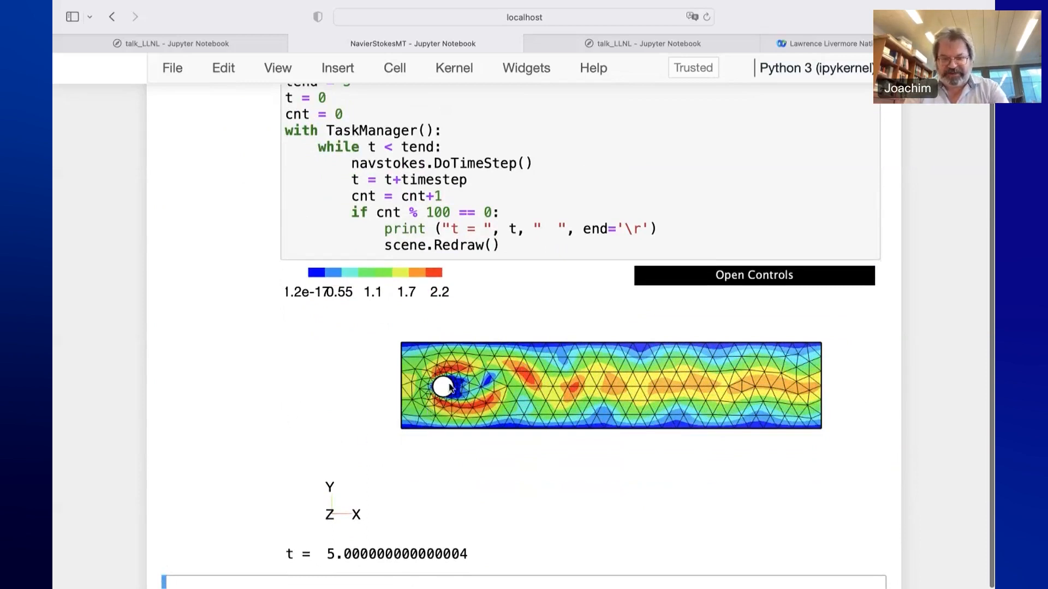
scroll("down", 3)
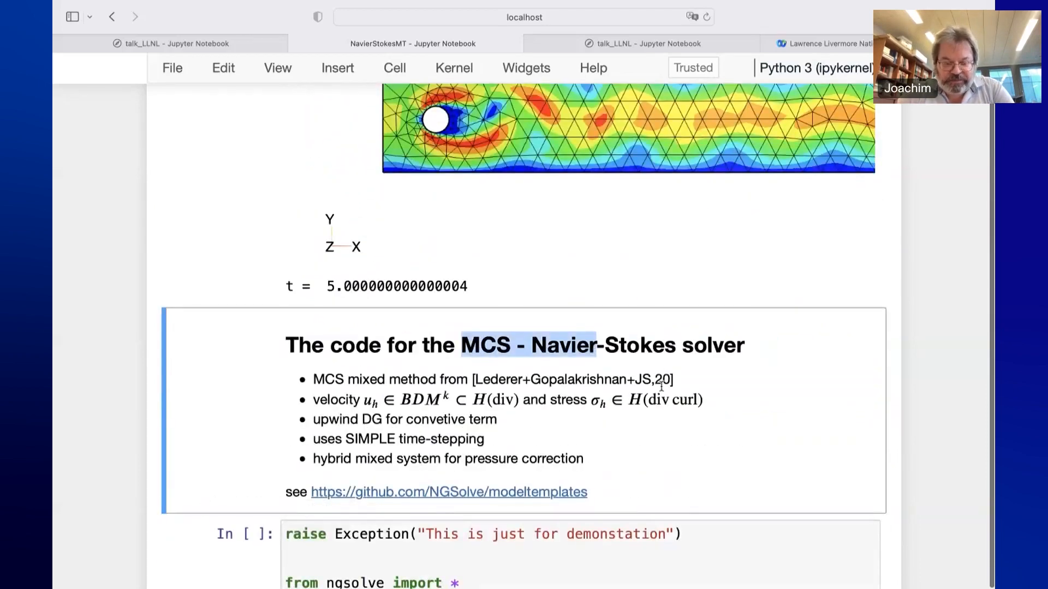
scroll("down", 3)
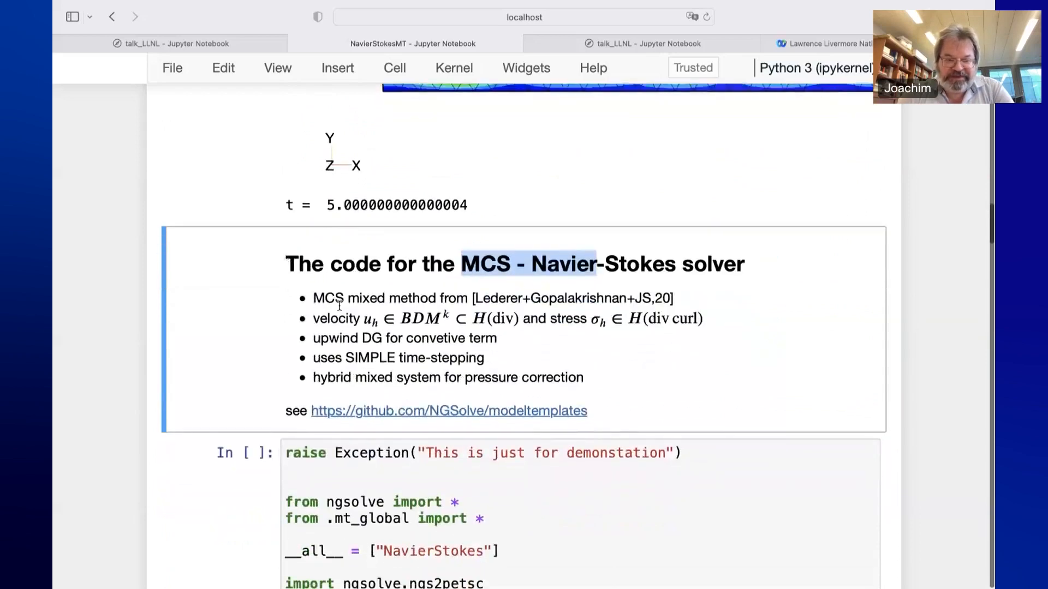
mouse_move(320, 294)
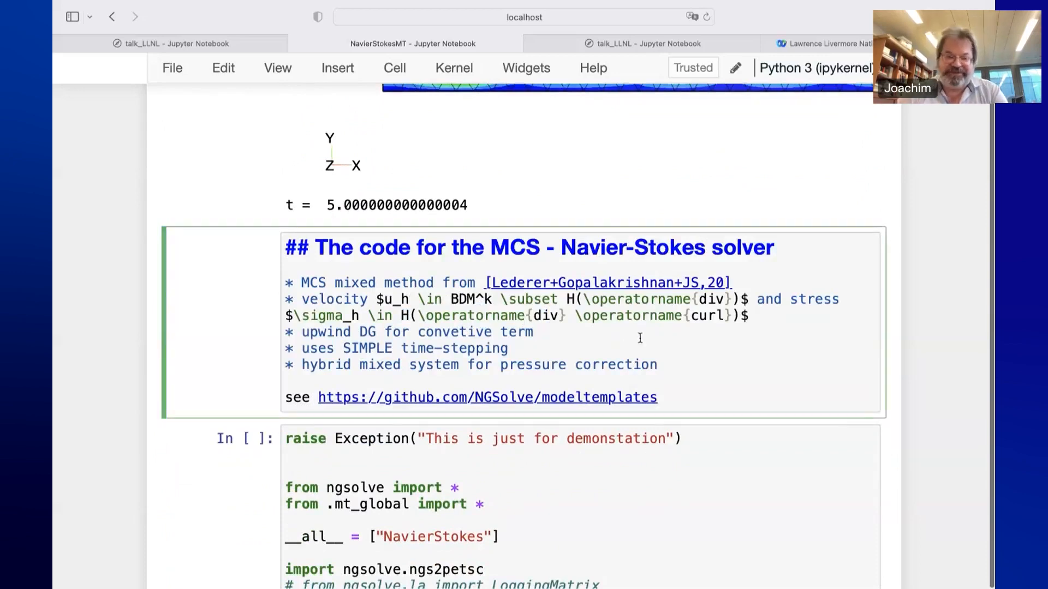
scroll("down", 3)
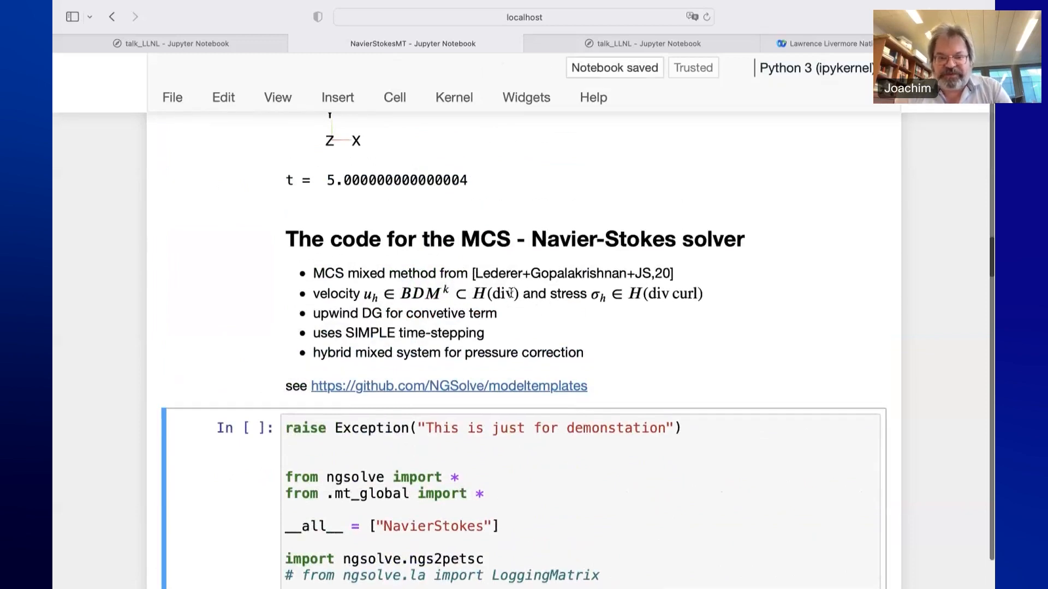
scroll("down", 3)
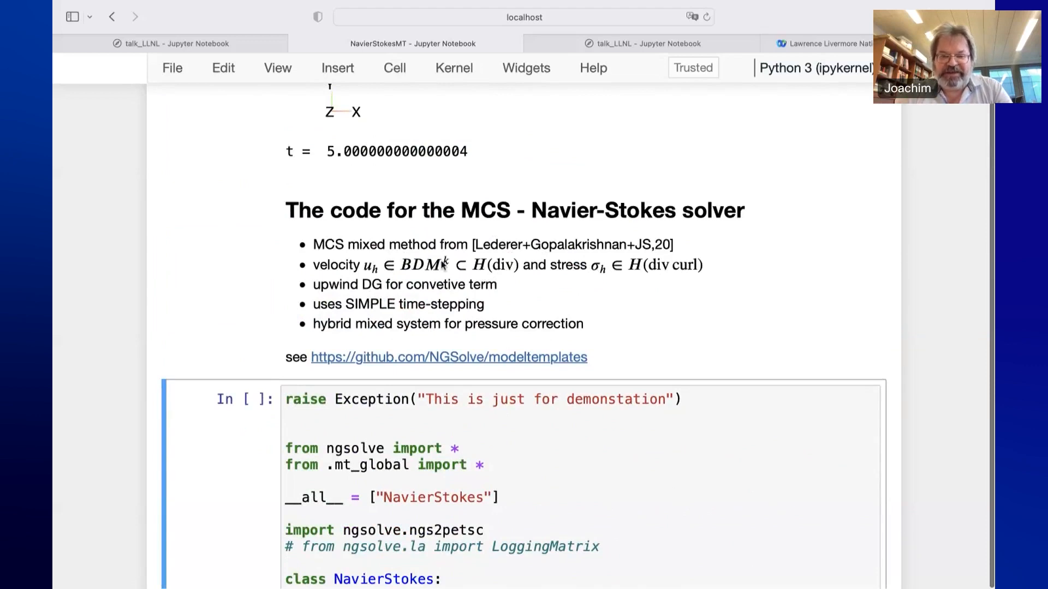
mouse_move(624, 272)
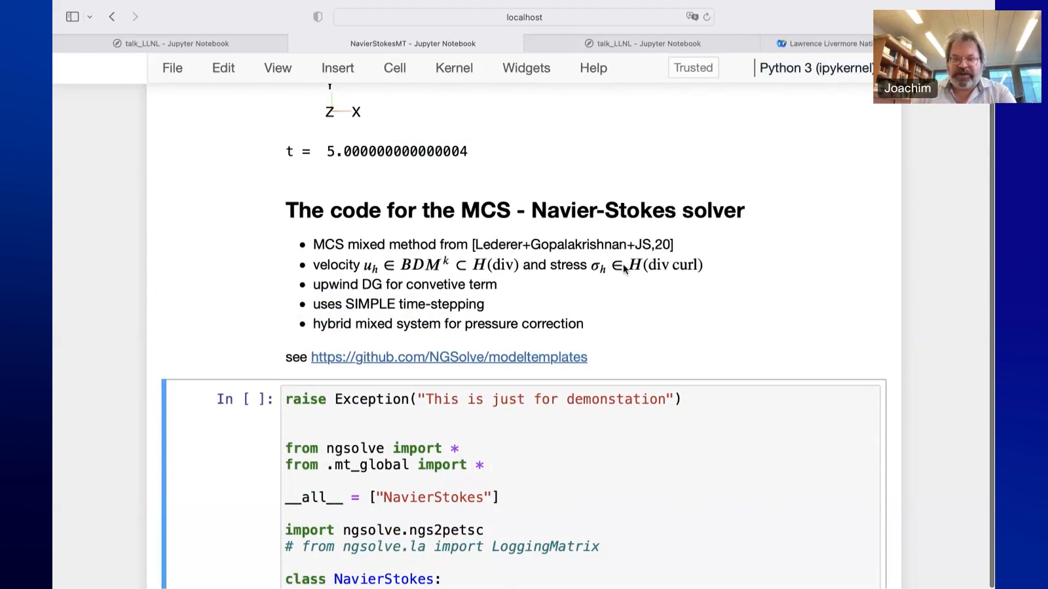
mouse_move(602, 291)
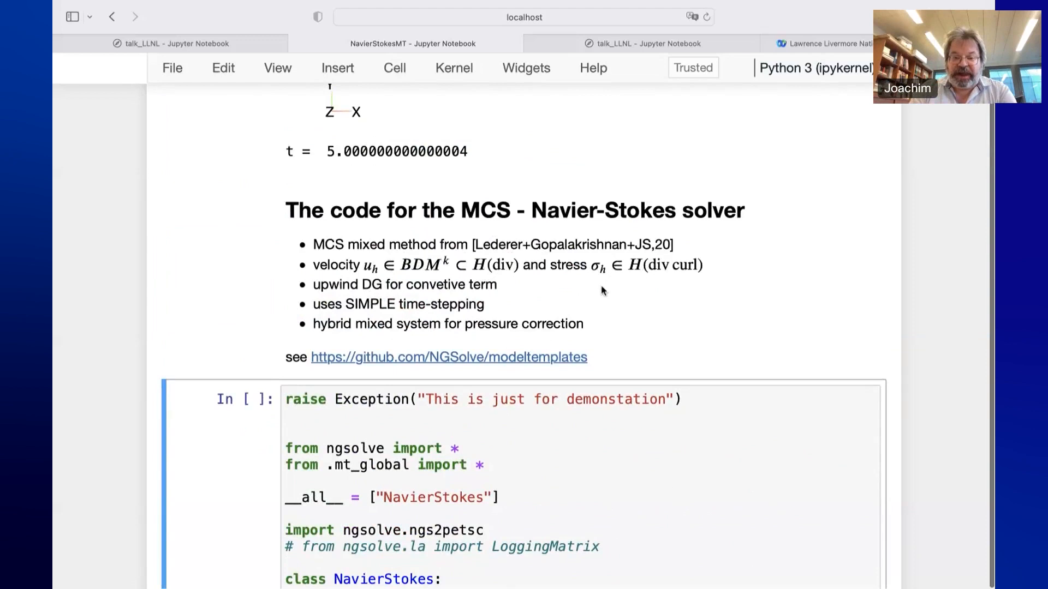
mouse_move(637, 266)
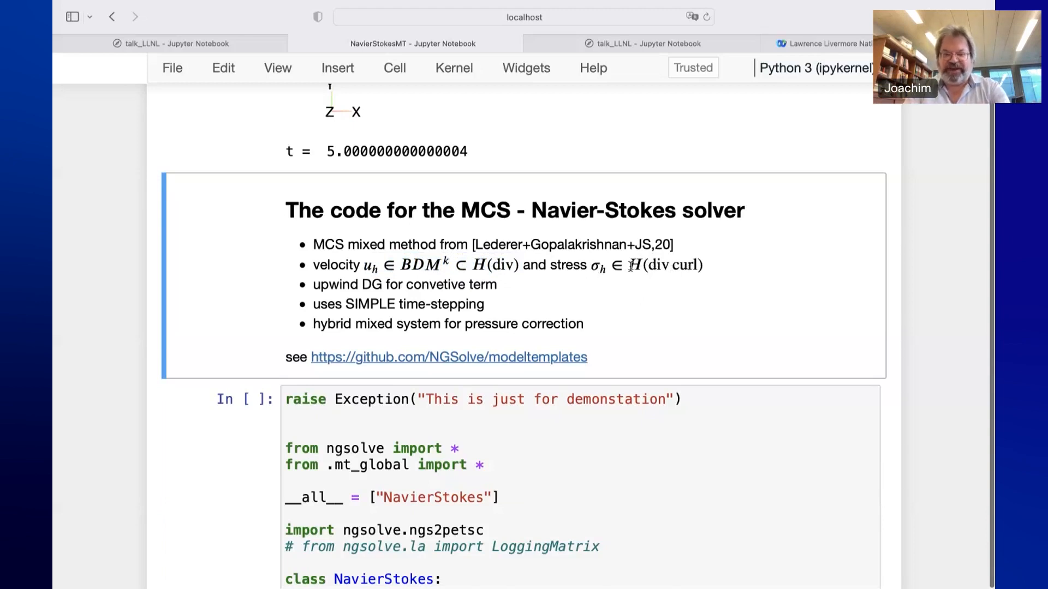
mouse_move(567, 293)
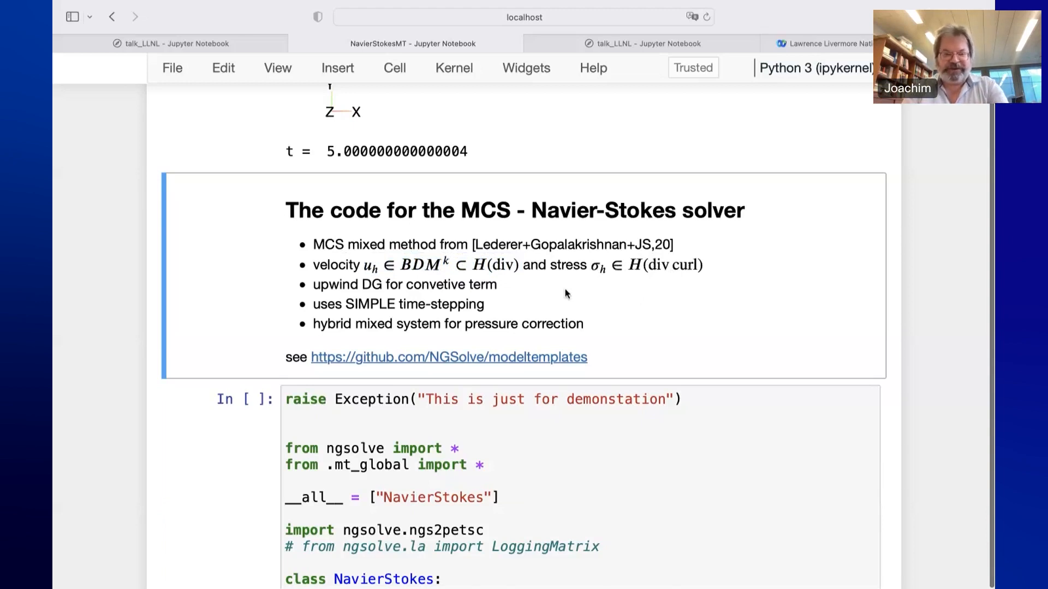
mouse_move(706, 275)
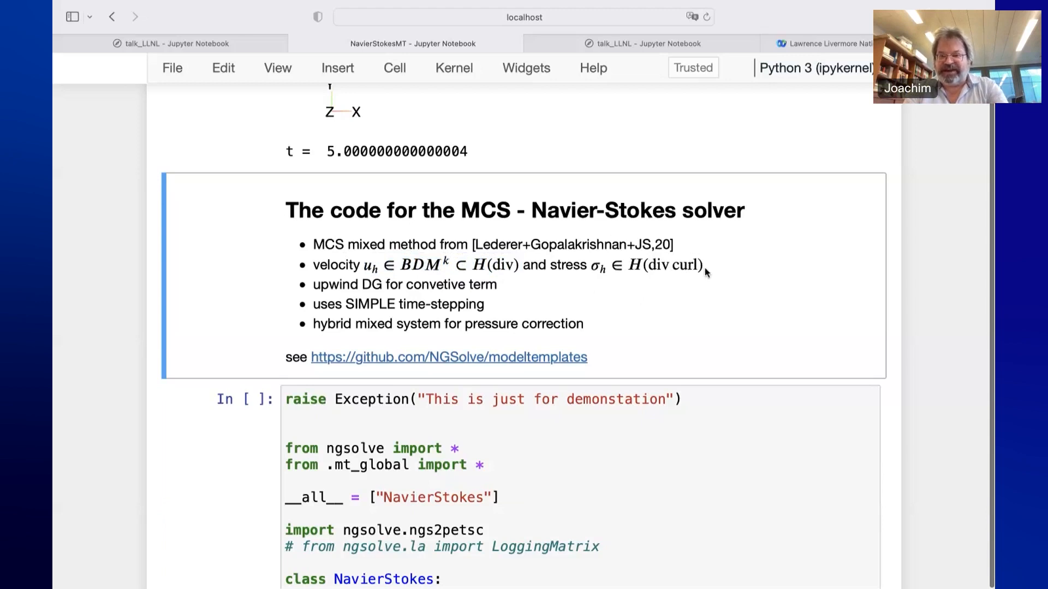
mouse_move(724, 267)
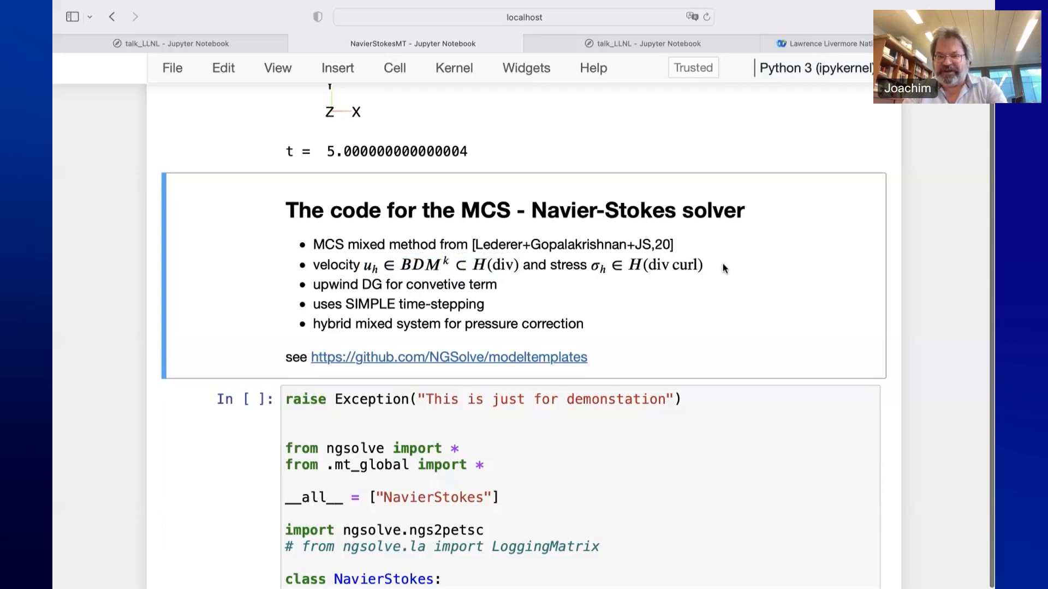
mouse_move(736, 272)
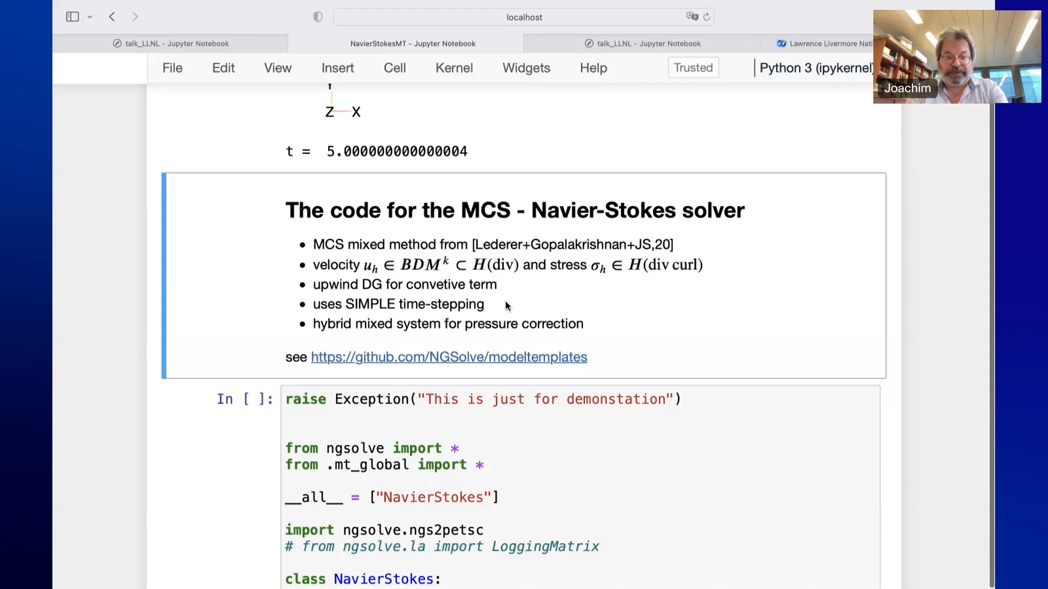
scroll("down", 3)
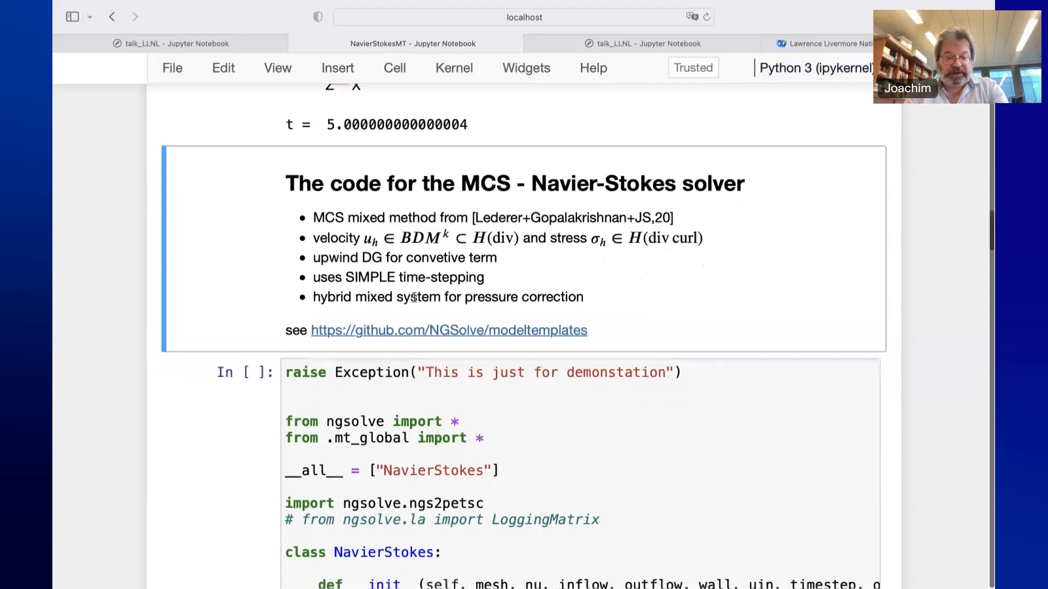
scroll("down", 3)
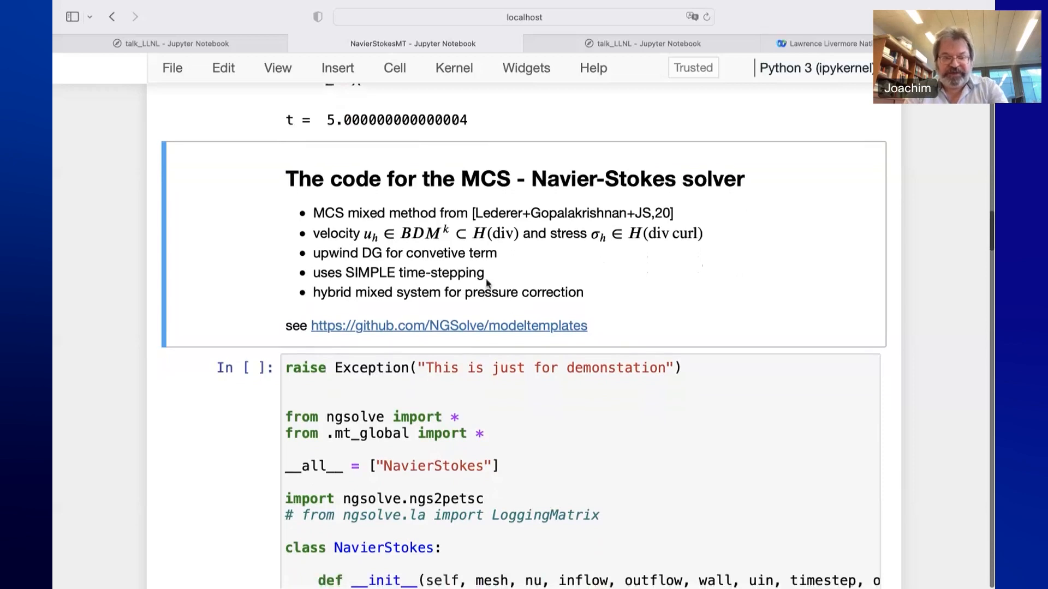
Scroll to the constructor's HDiv, TangentialFacetFESpace and product space X definitions
scroll("down", 3)
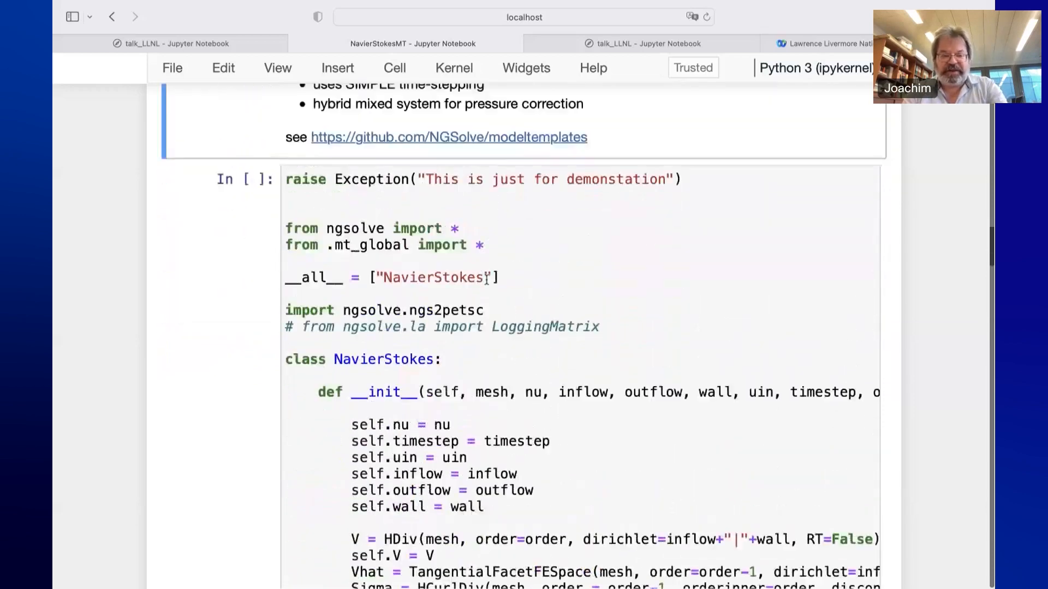
scroll("down", 3)
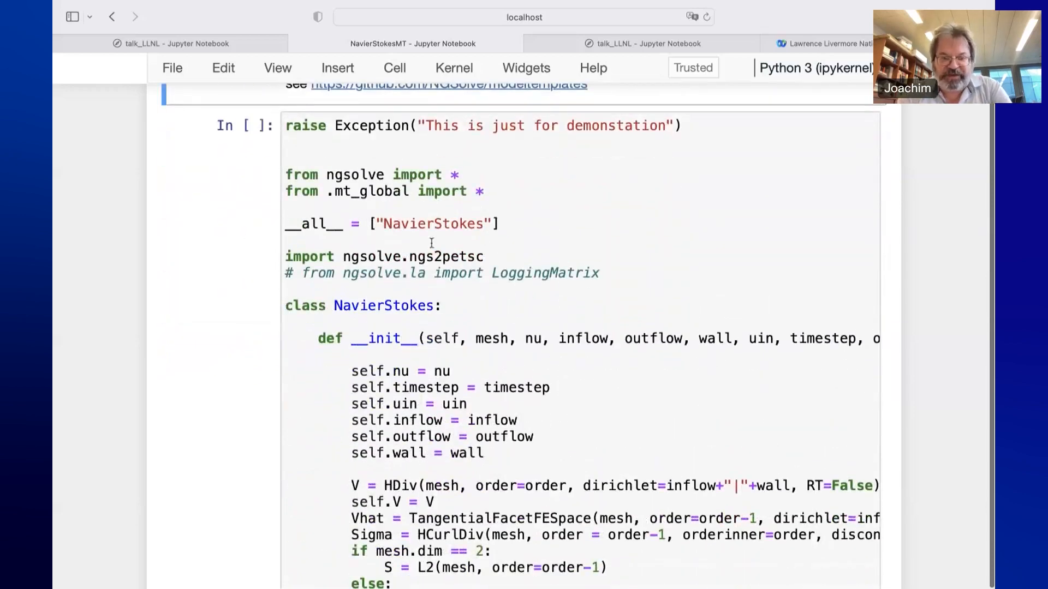
scroll("down", 3)
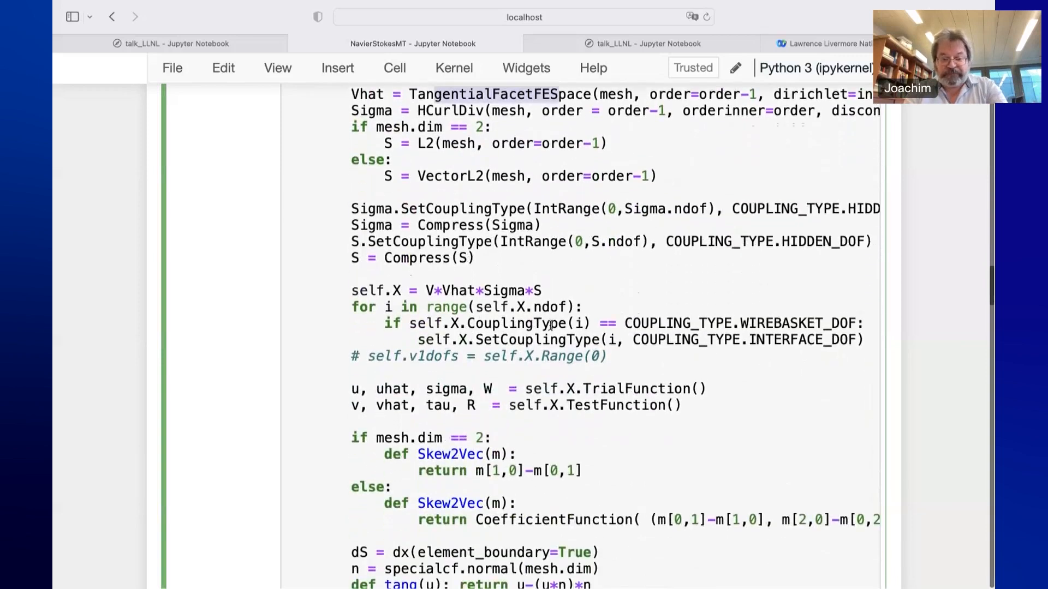
Scroll to the Stokes bilinear form and clear the highlight on the stokesA formula
scroll("down", 3)
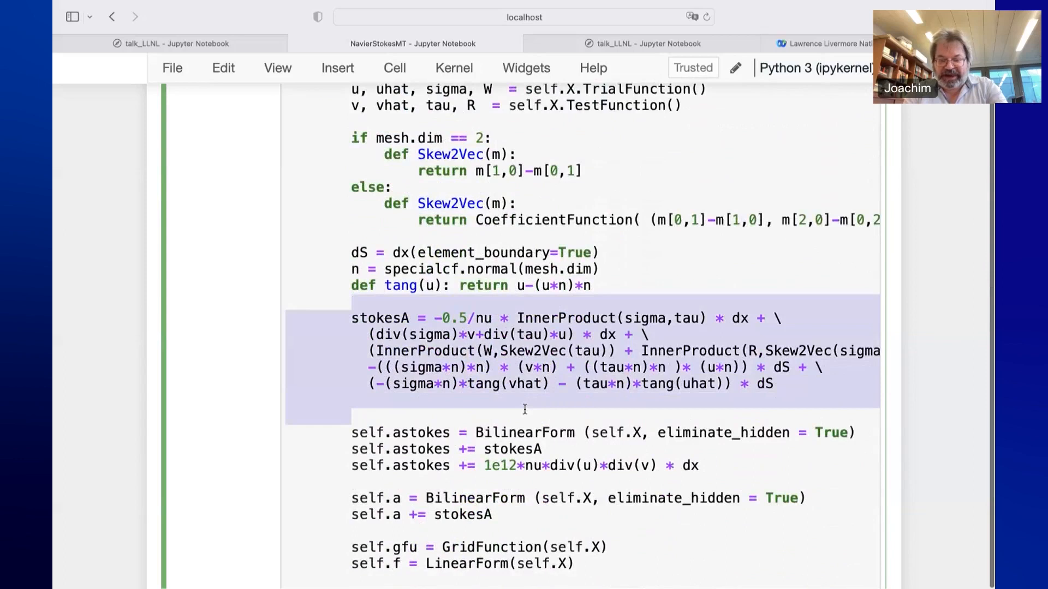
scroll("down", 3)
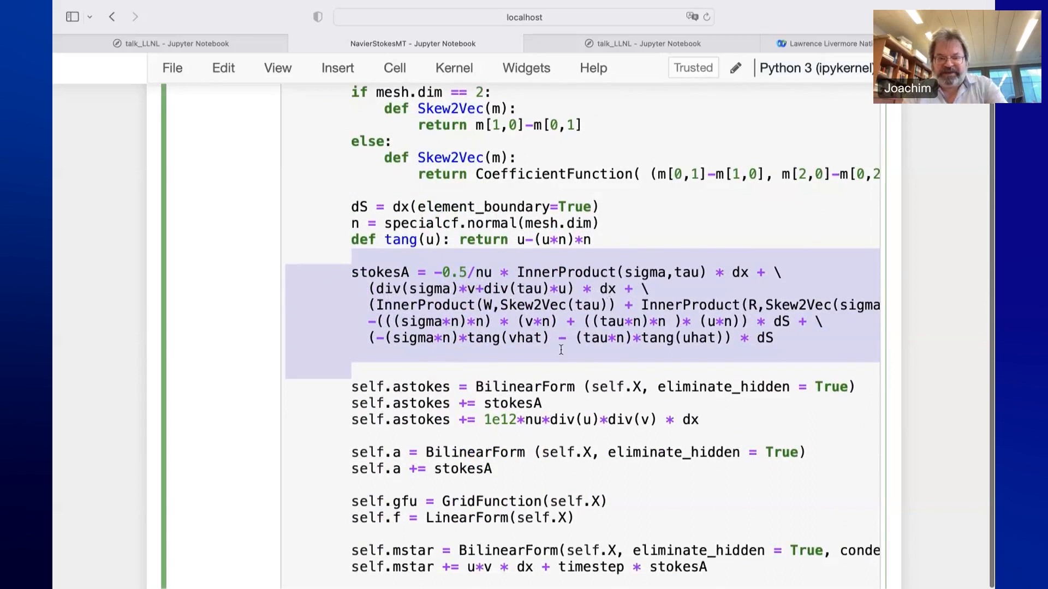
scroll("down", 3)
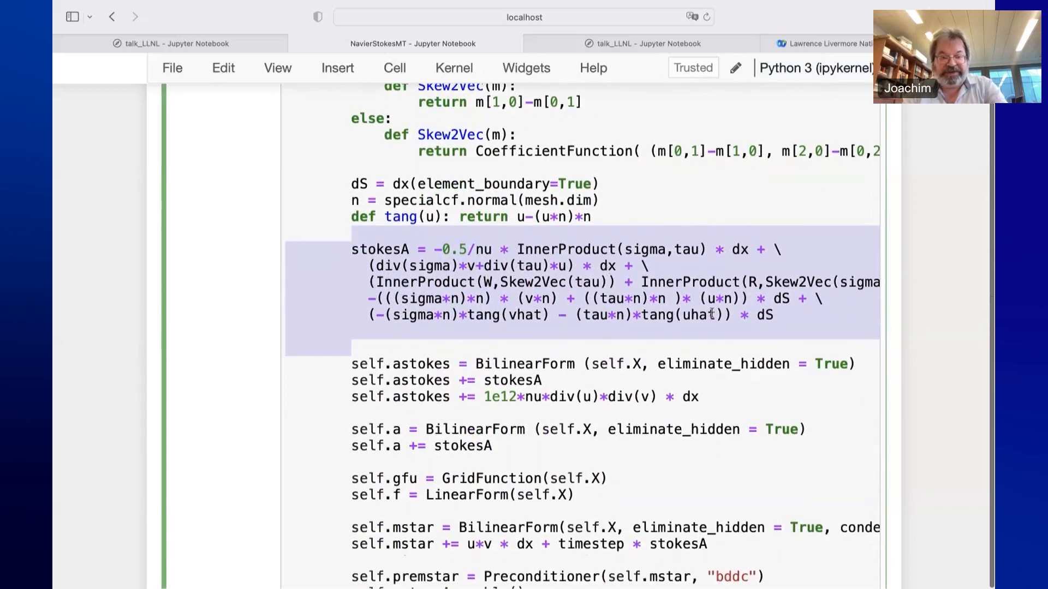
left_click(577, 248)
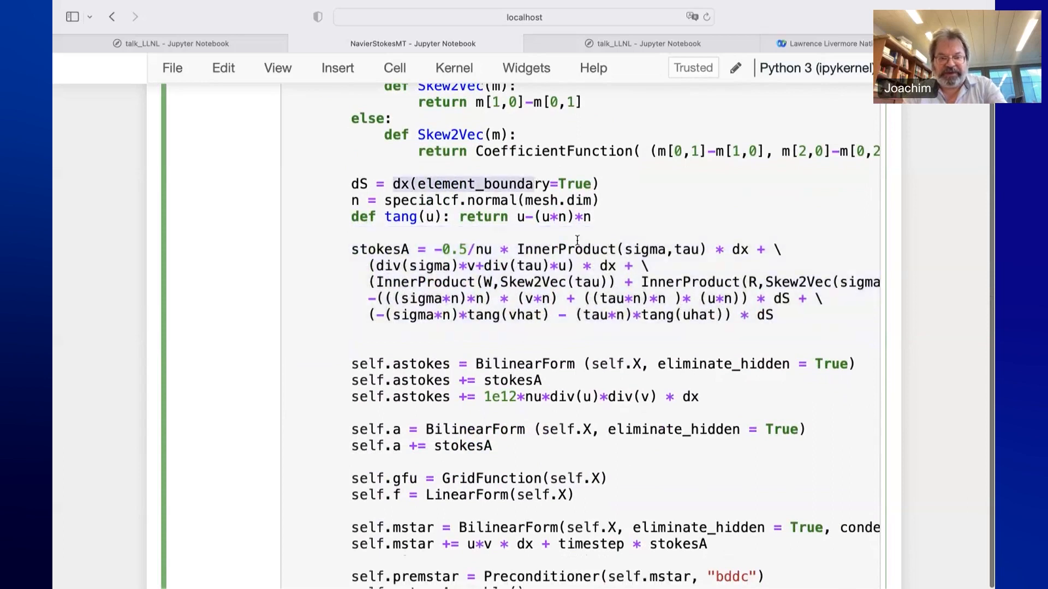
Scroll past the BDDC-preconditioned CG solver to the convective-term code
scroll("down", 3)
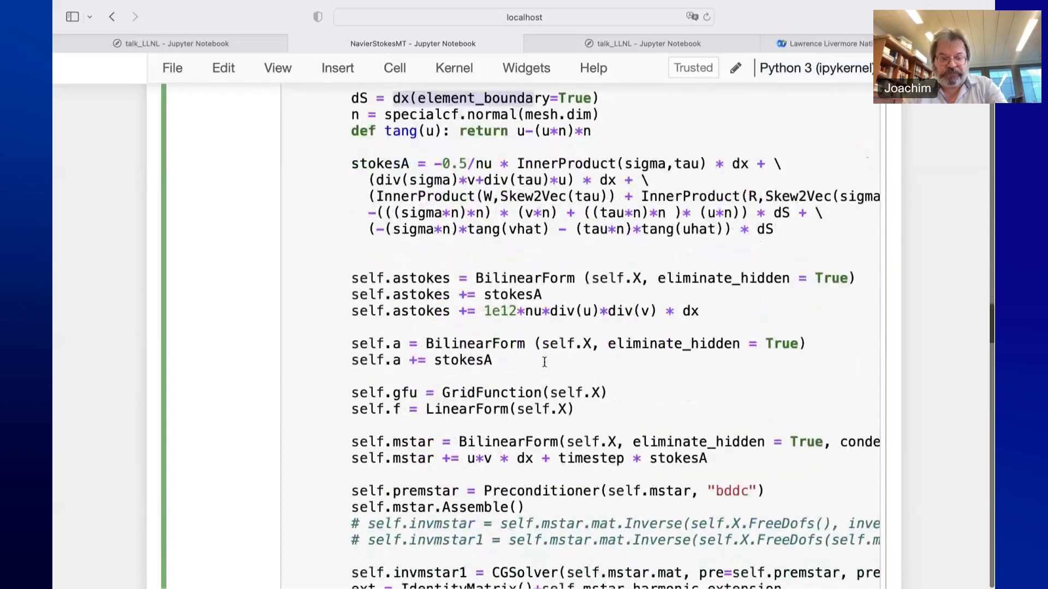
scroll("down", 3)
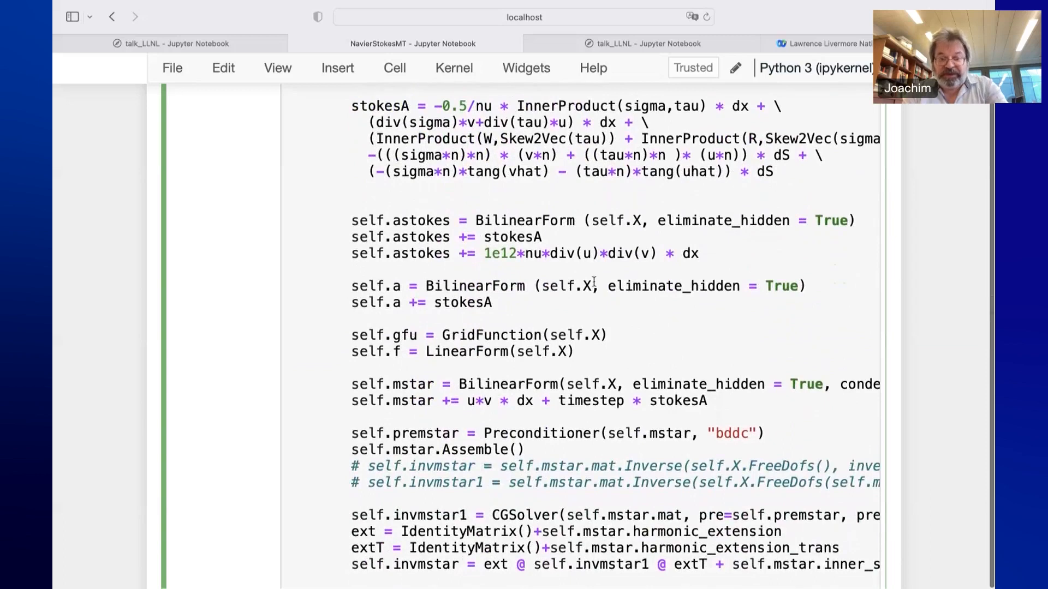
scroll("down", 3)
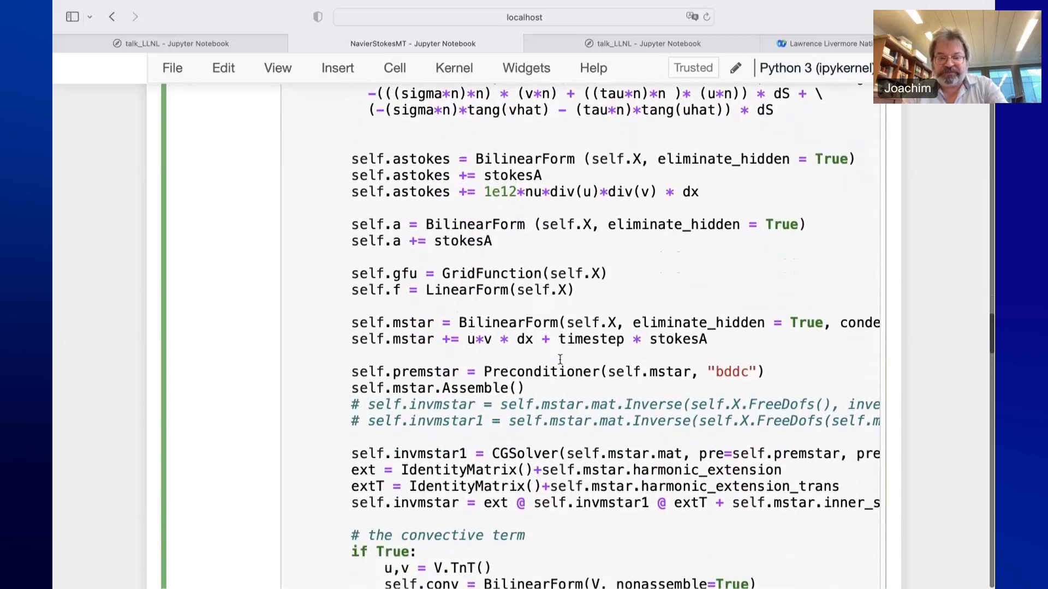
scroll("down", 3)
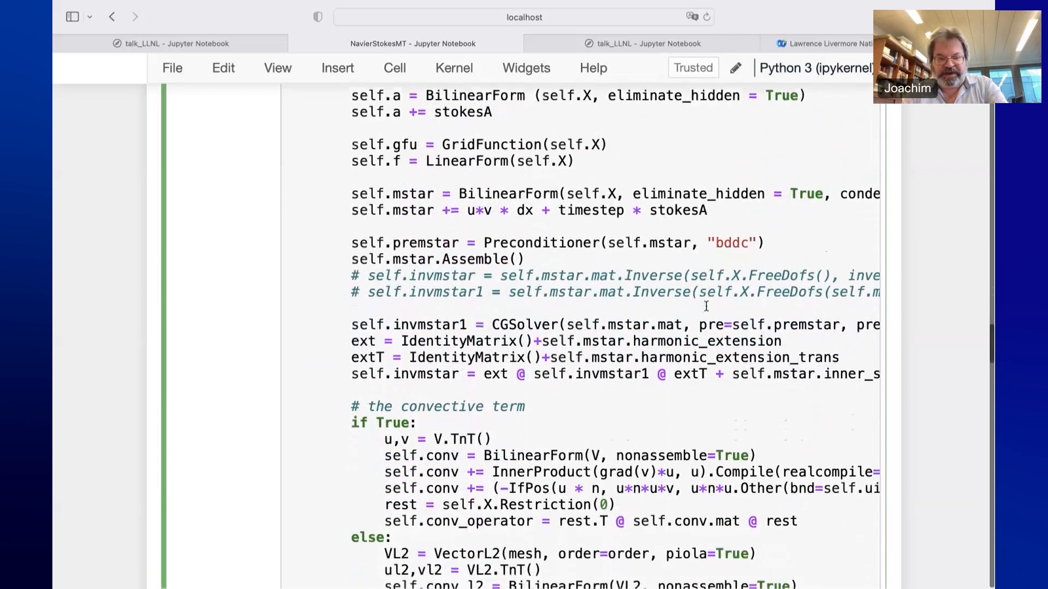
Scroll through the pressure-projection setup with HDiv, L2 and facet spaces
scroll("down", 3)
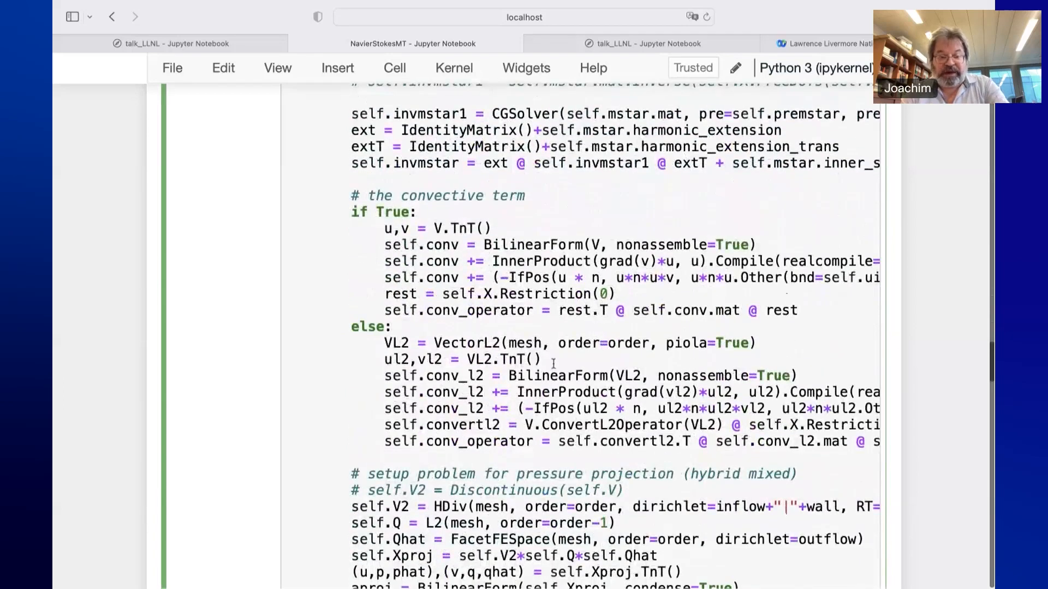
scroll("down", 3)
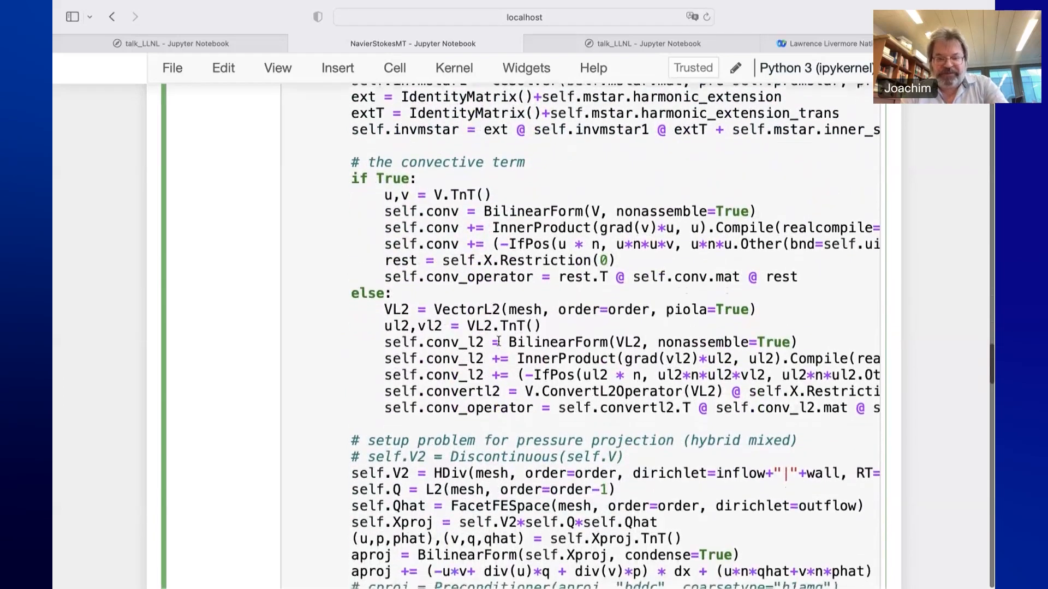
scroll("down", 3)
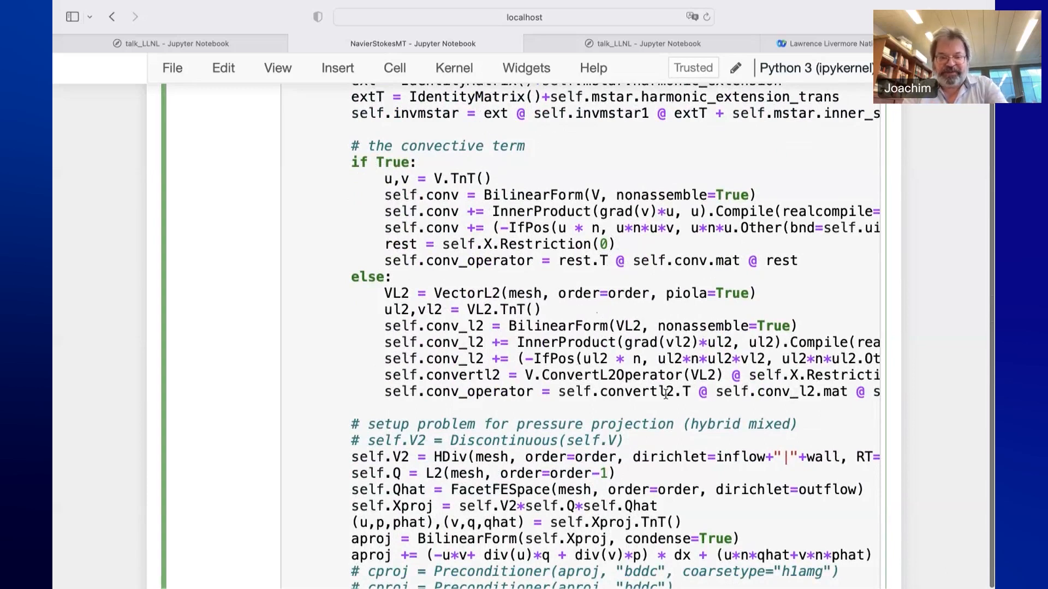
scroll("down", 3)
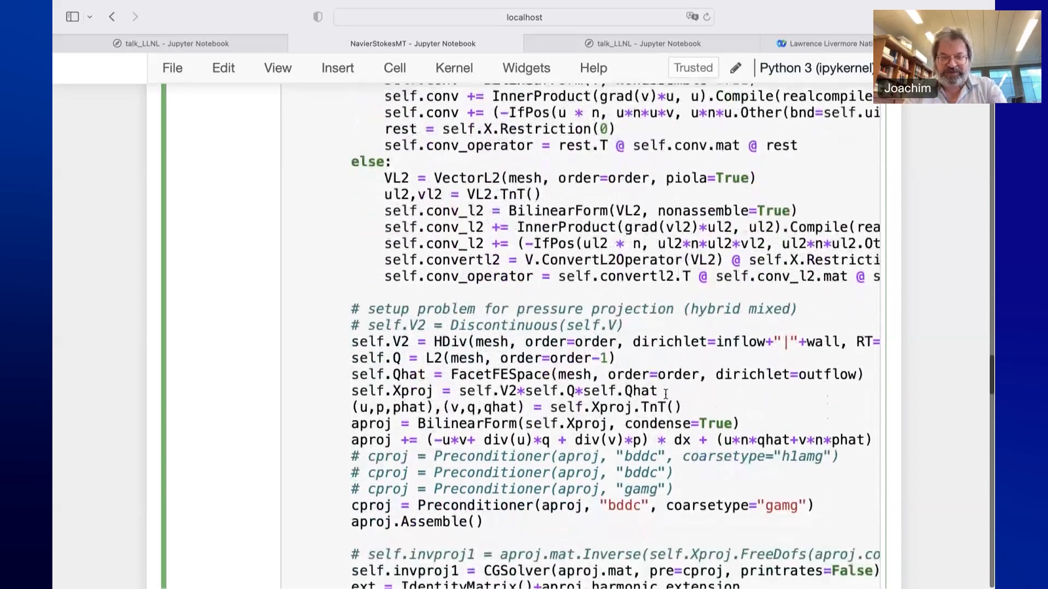
scroll("down", 3)
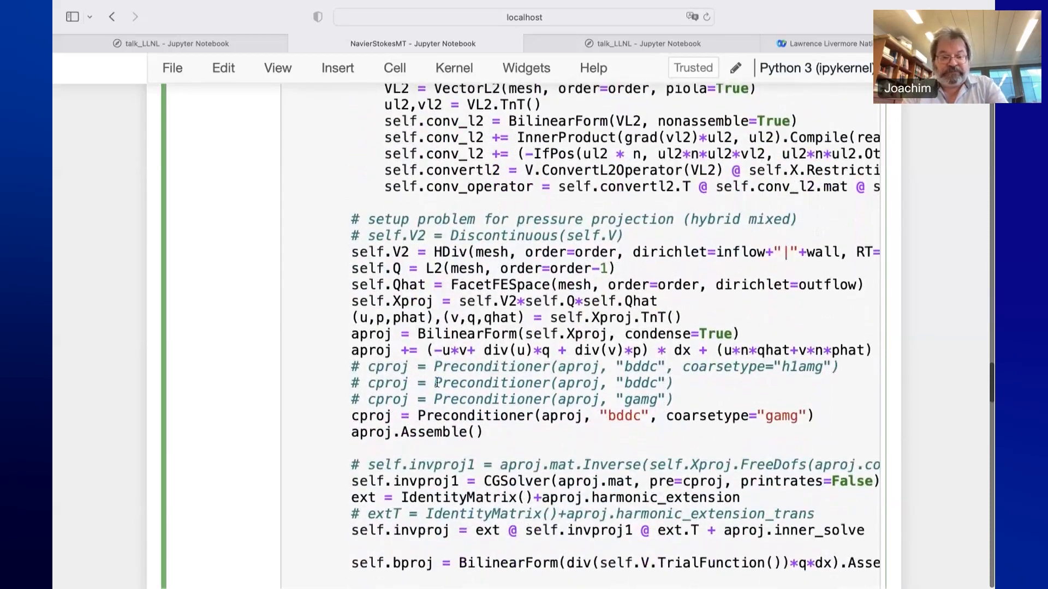
scroll("down", 3)
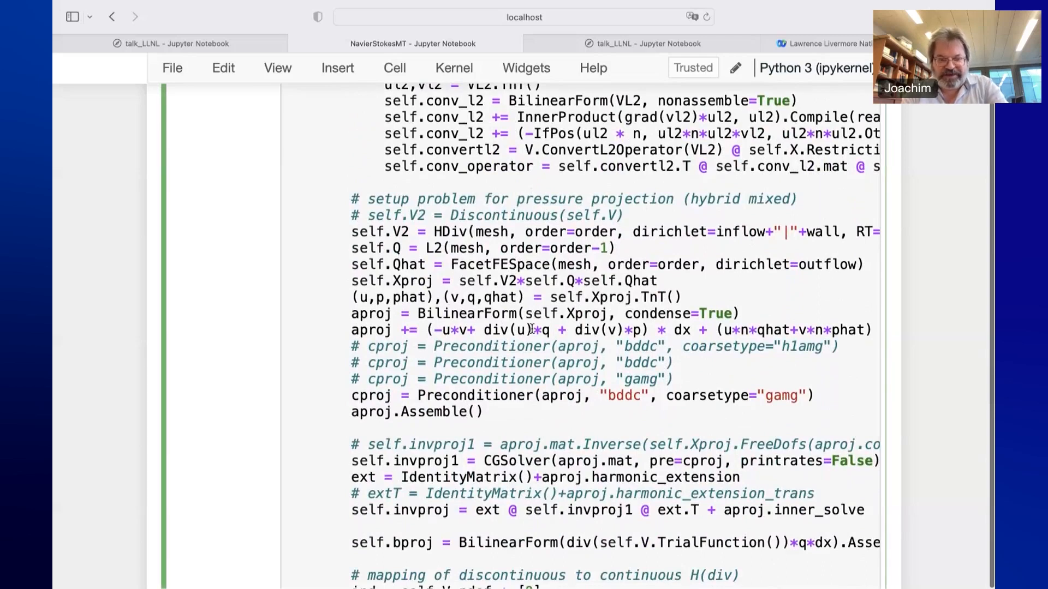
Reach the DoTimeStep and Project methods, highlighting a block of the code
scroll("down", 3)
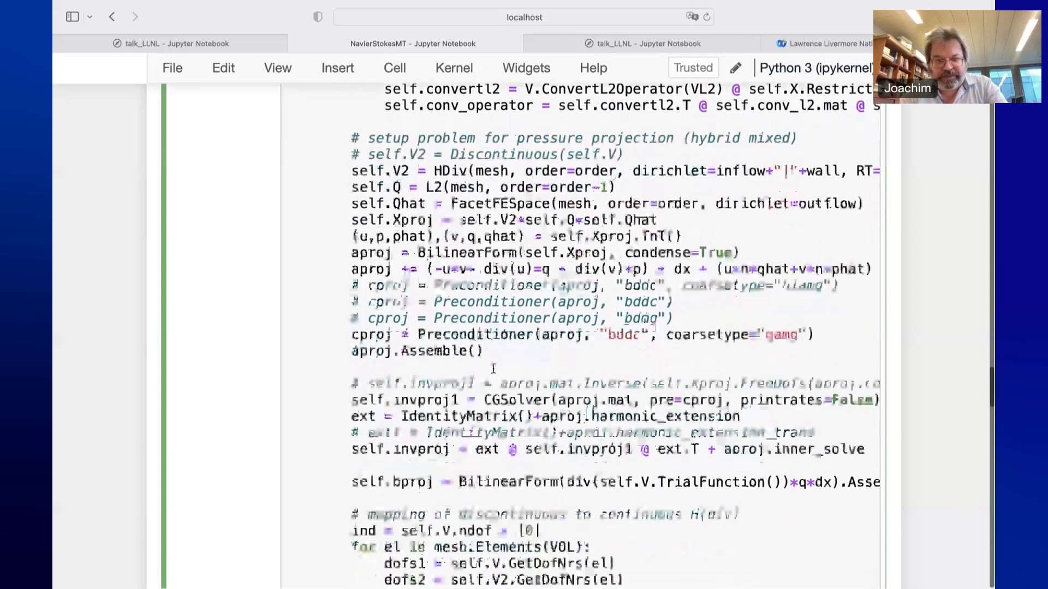
scroll("down", 3)
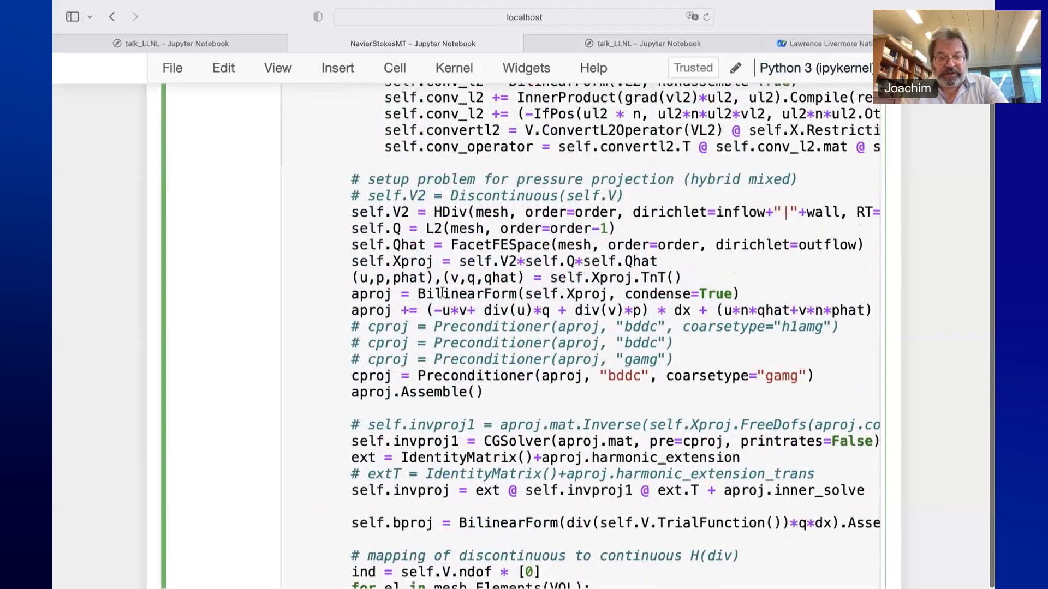
left_click_drag(441, 294, 528, 408)
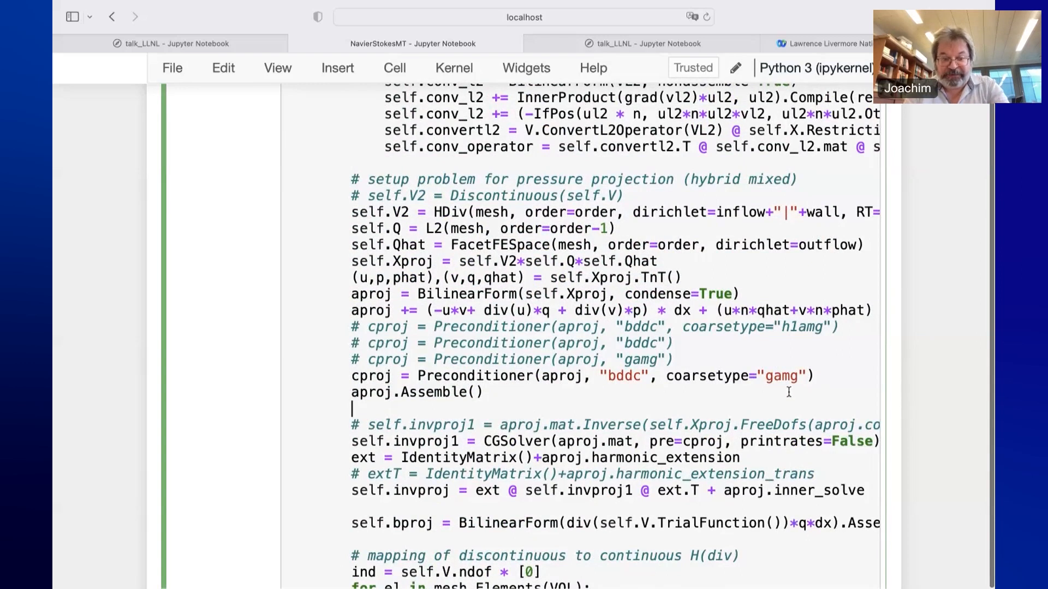
scroll("down", 3)
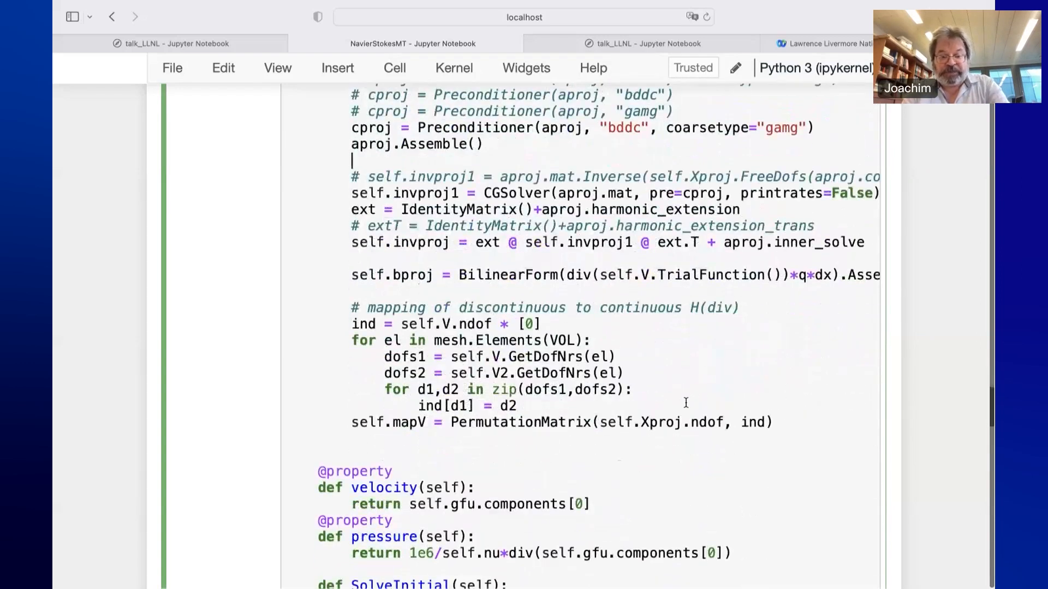
scroll("down", 3)
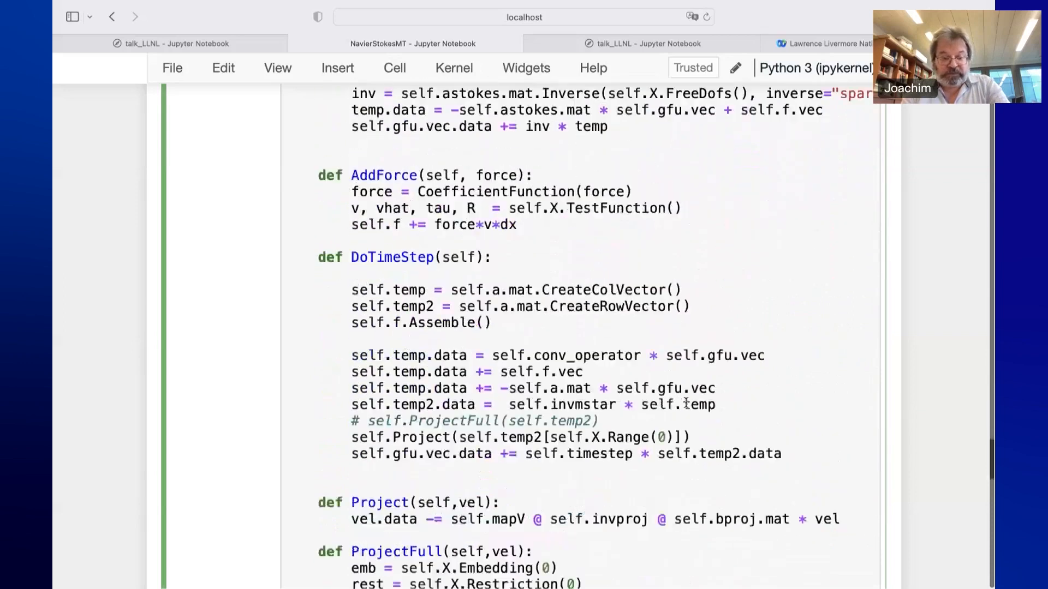
Scroll below the code to the 'Our first flying plane' and heart model flow images
scroll("down", 3)
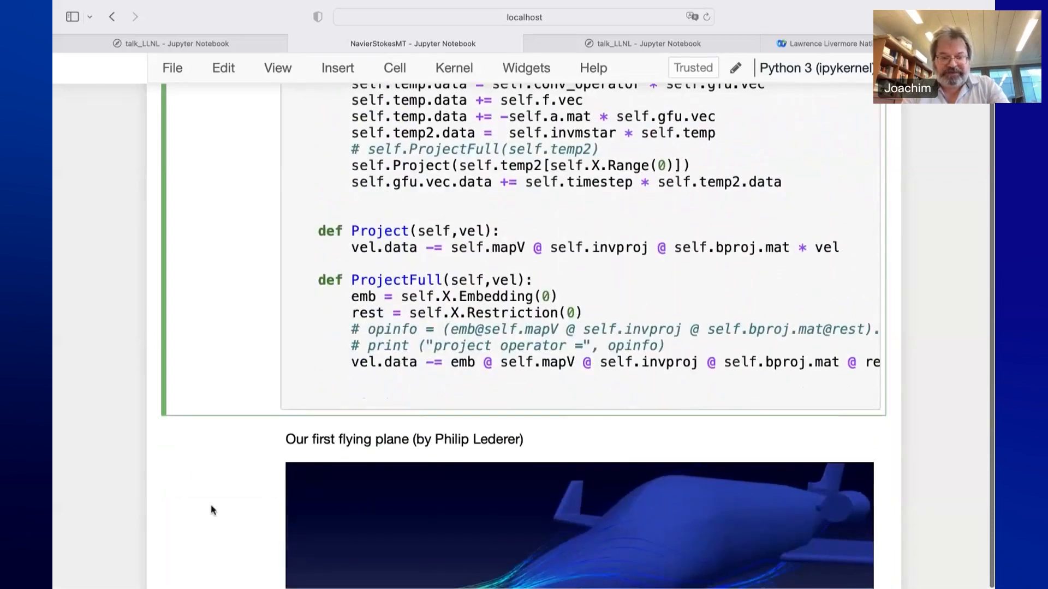
scroll("down", 3)
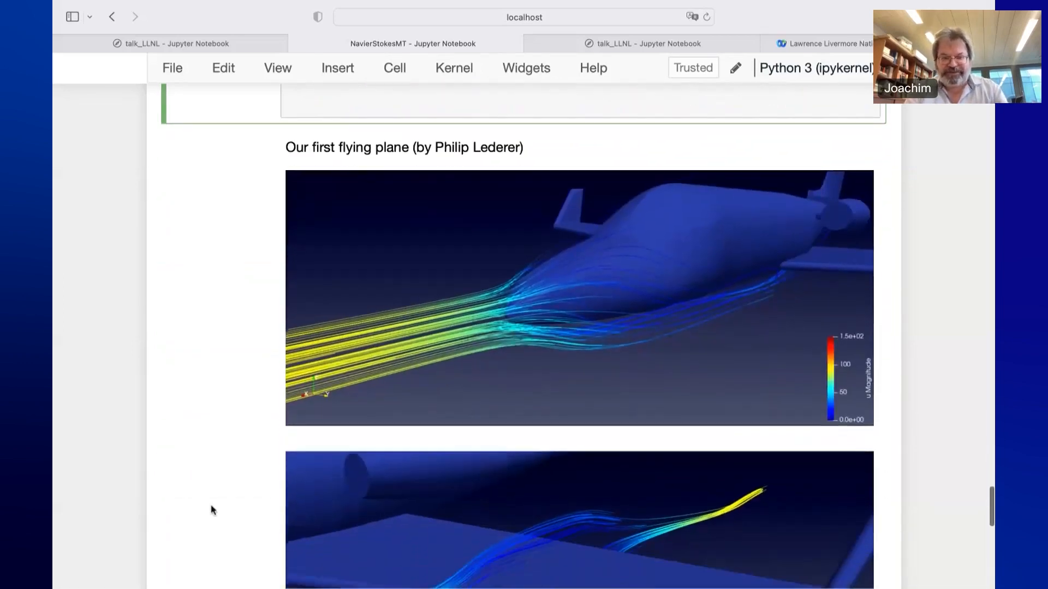
scroll("down", 3)
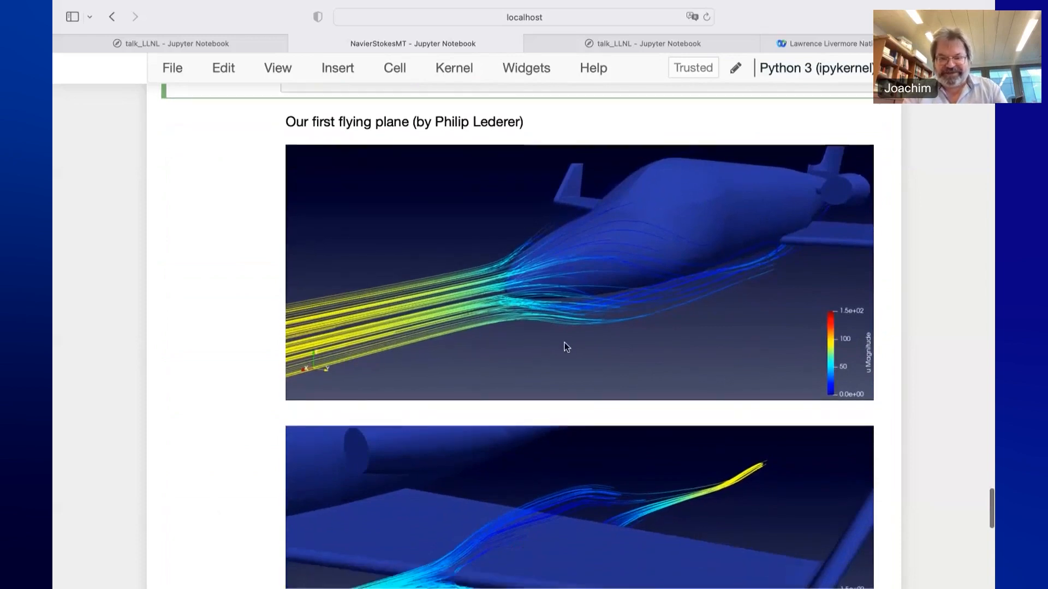
scroll("down", 3)
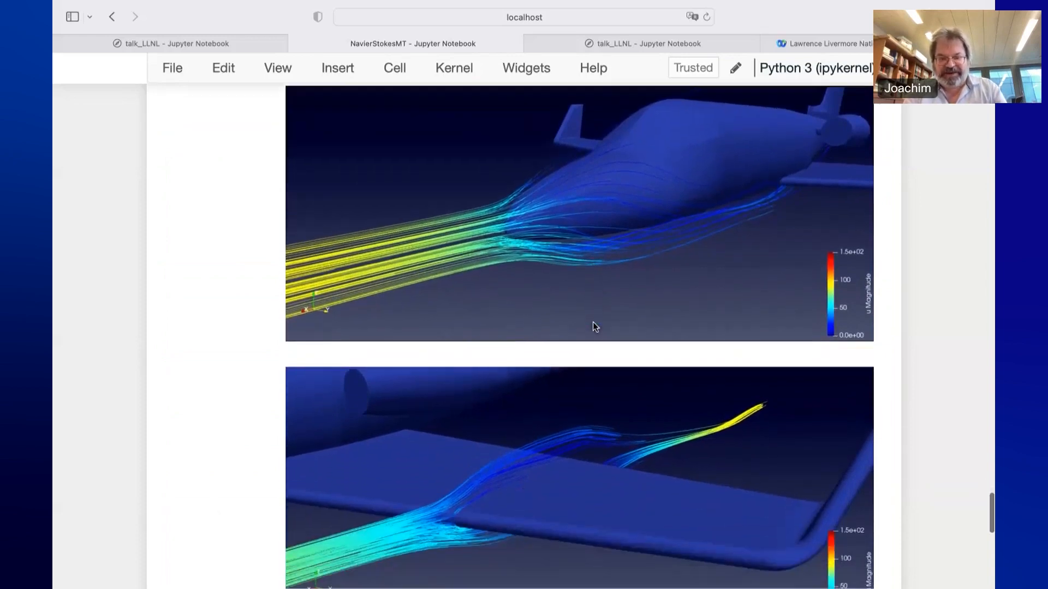
scroll("down", 3)
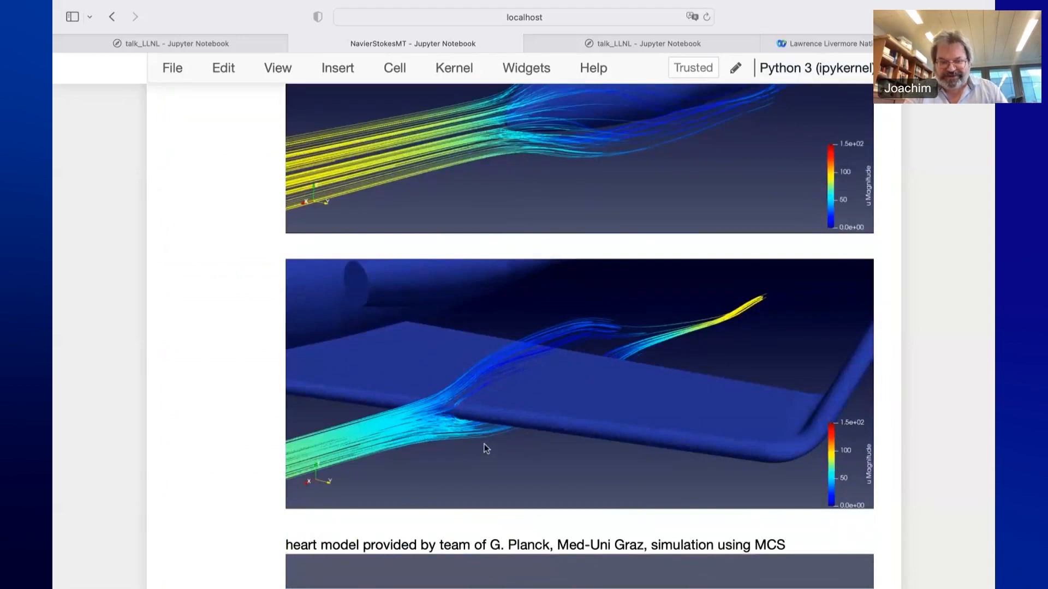
scroll("down", 3)
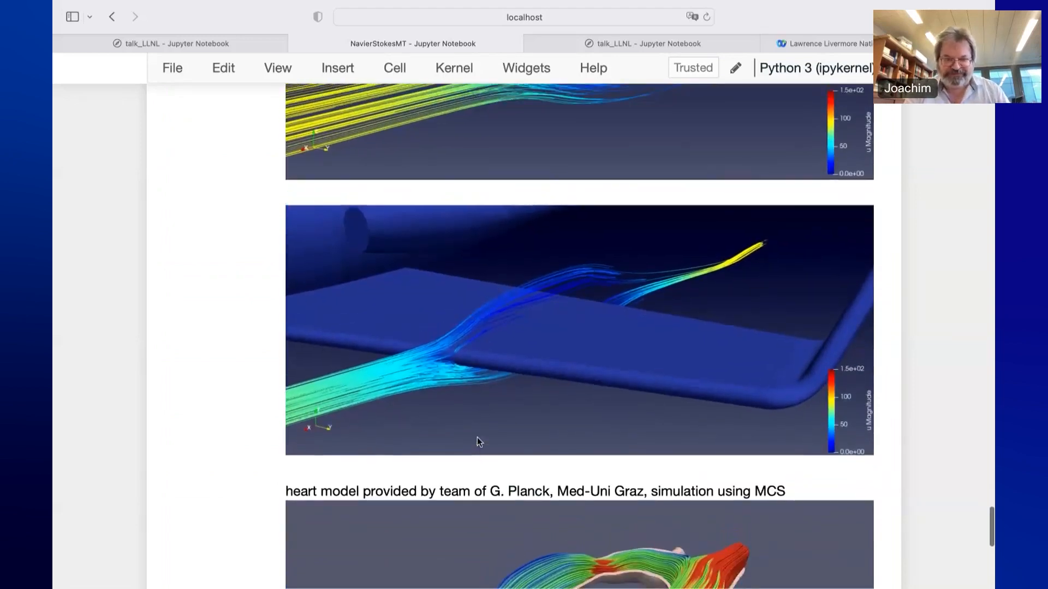
scroll("down", 3)
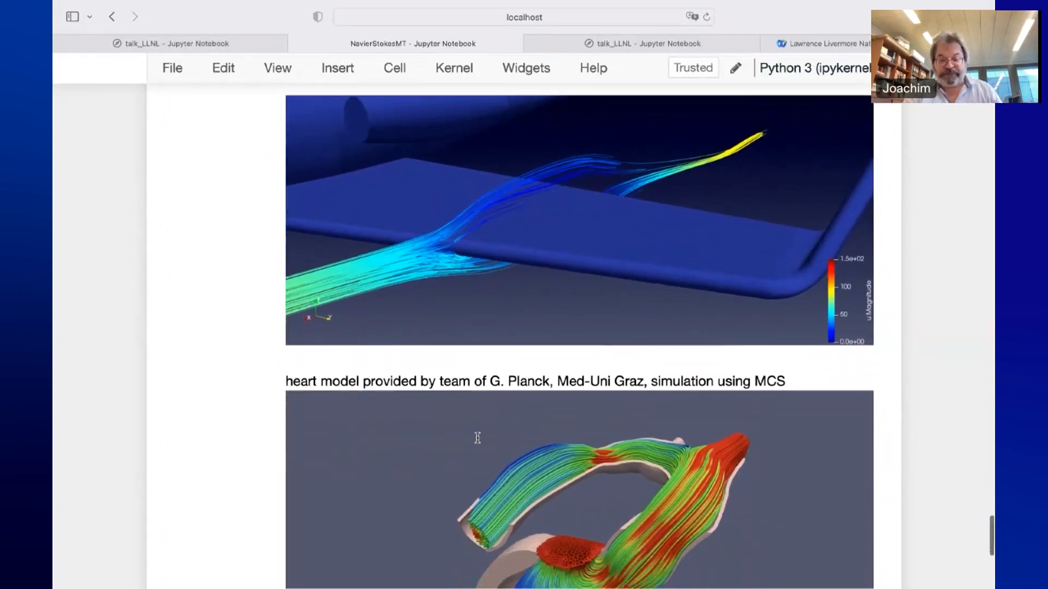
scroll("down", 3)
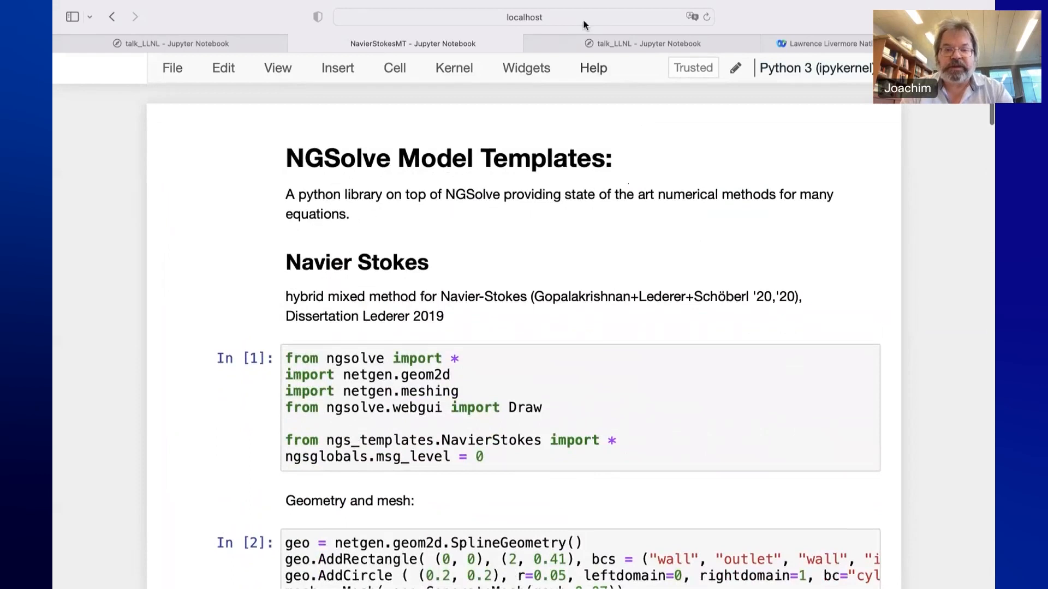
mouse_move(291, 45)
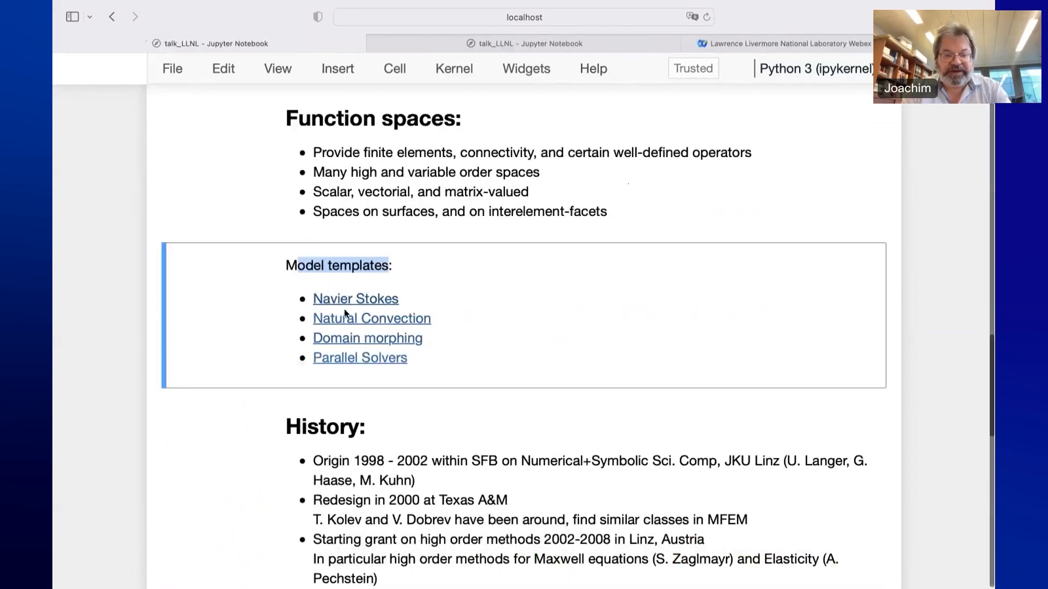
Open the Natural Convection notebook from the Model templates links
left_click(371, 319)
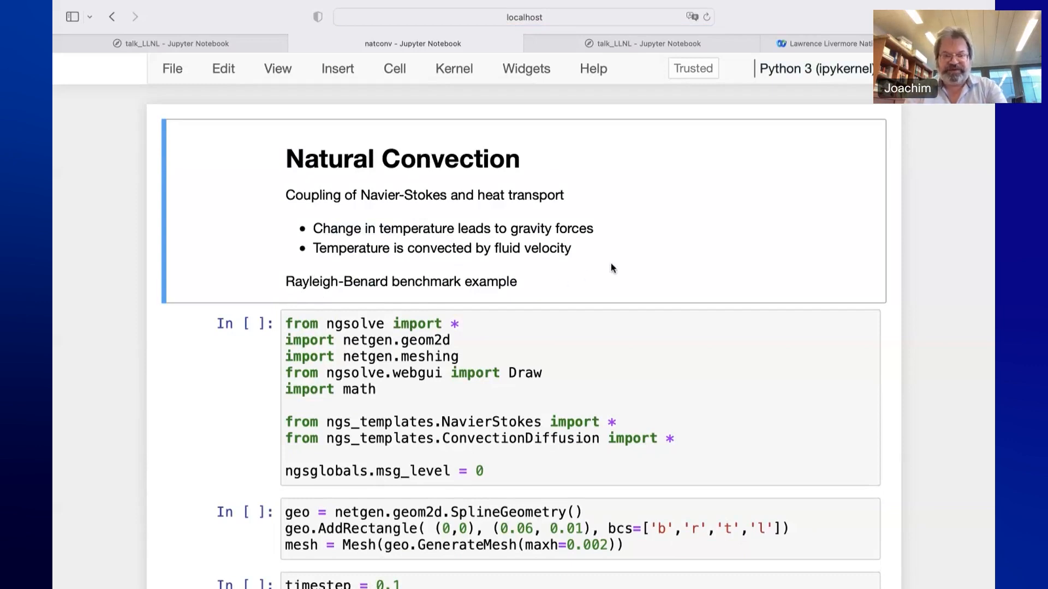
mouse_move(637, 250)
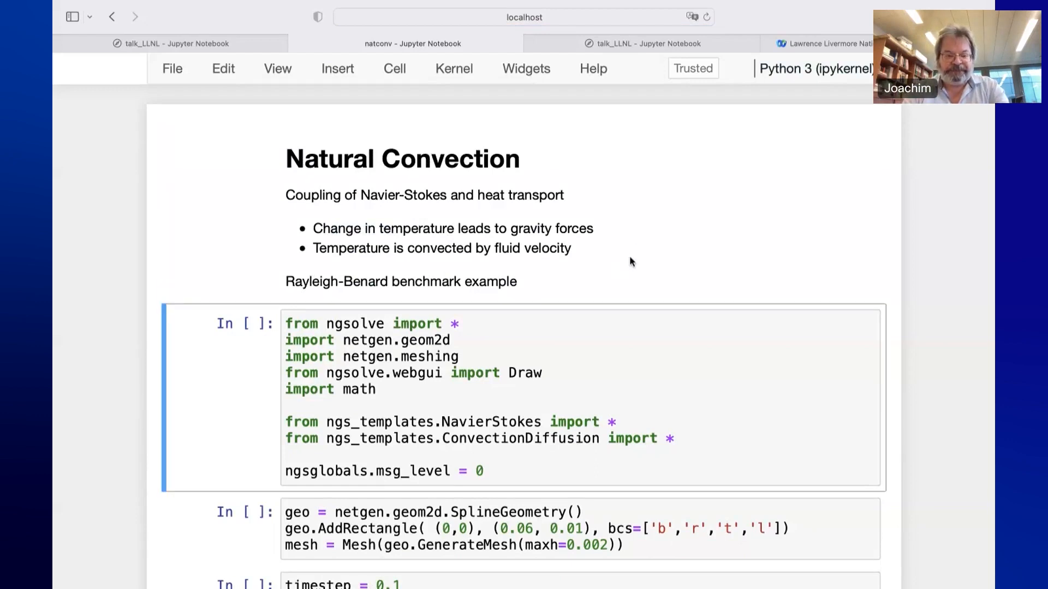
Review and run the Navier-Stokes and convection-diffusion setup cell, In [3]
scroll("down", 3)
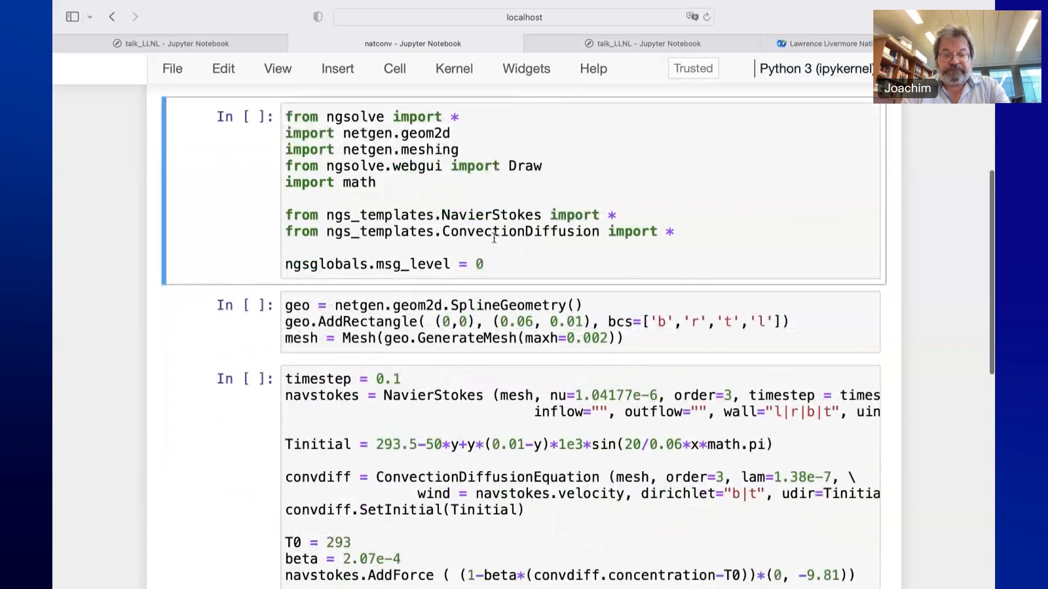
double_click(488, 231)
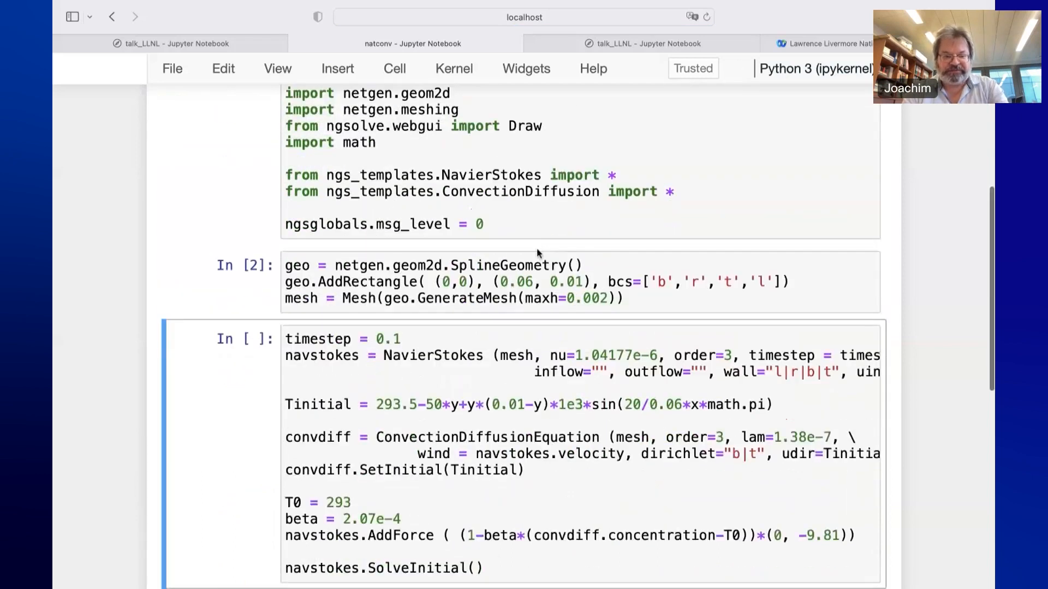
scroll("down", 3)
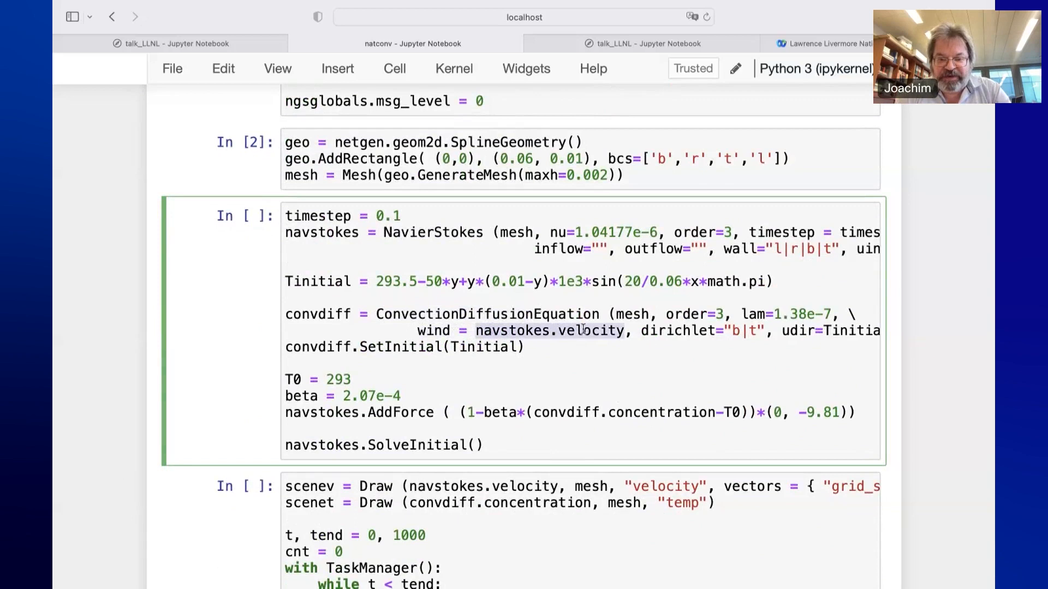
mouse_move(563, 326)
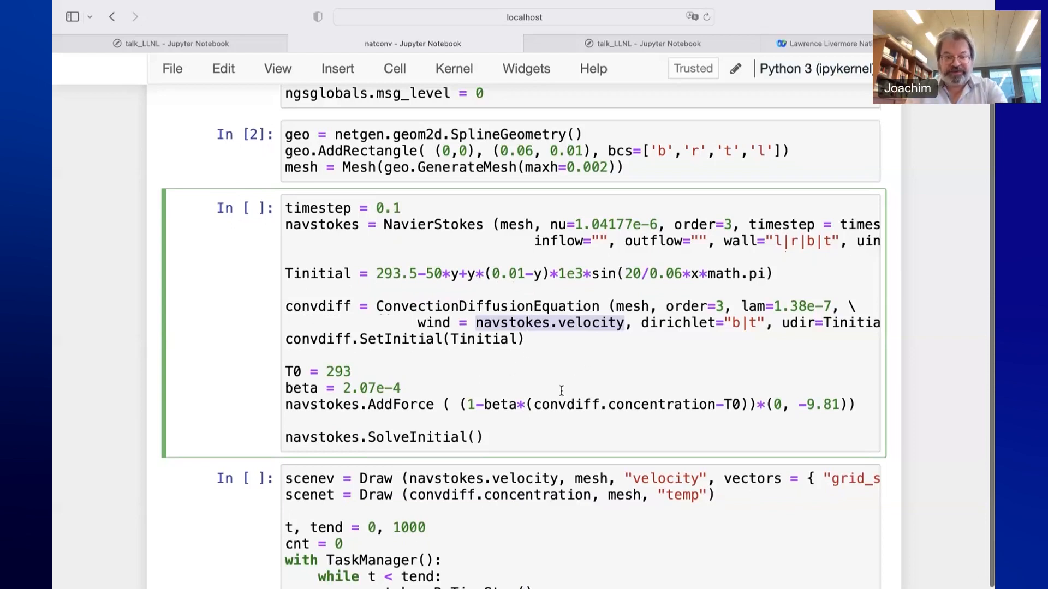
scroll("down", 3)
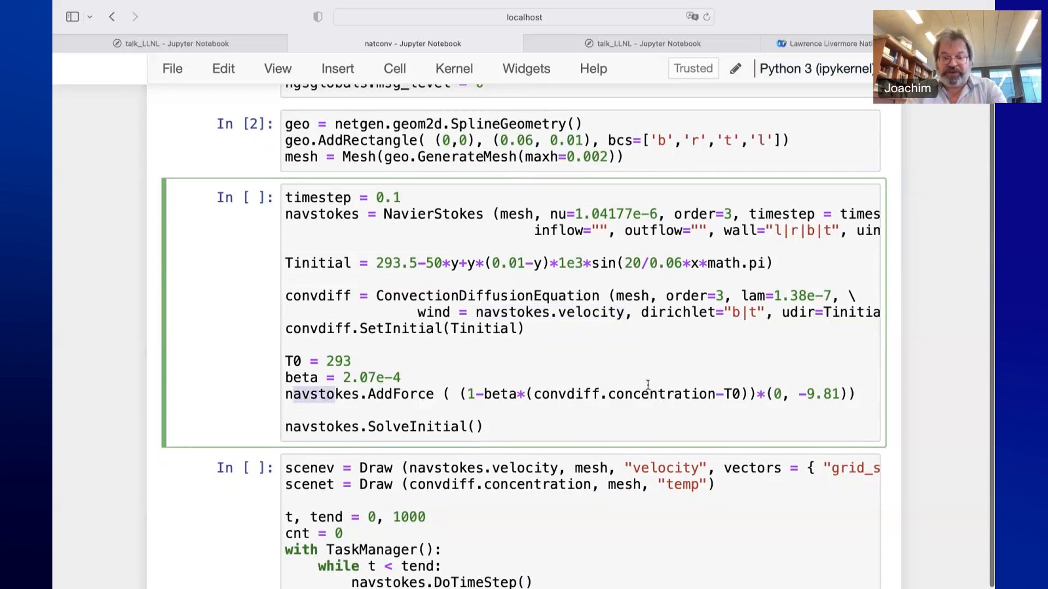
mouse_move(574, 410)
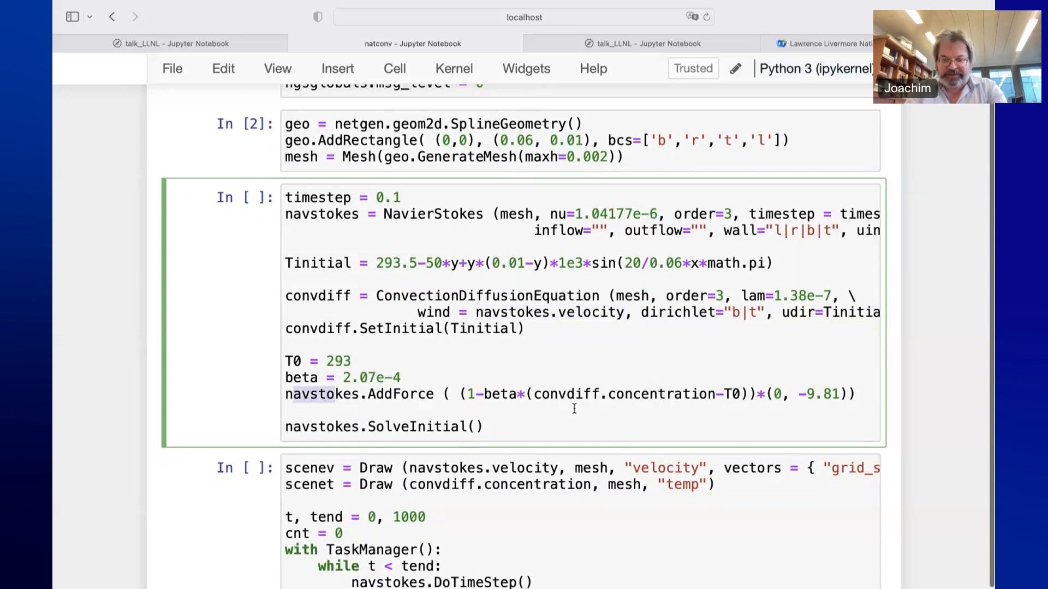
mouse_move(610, 371)
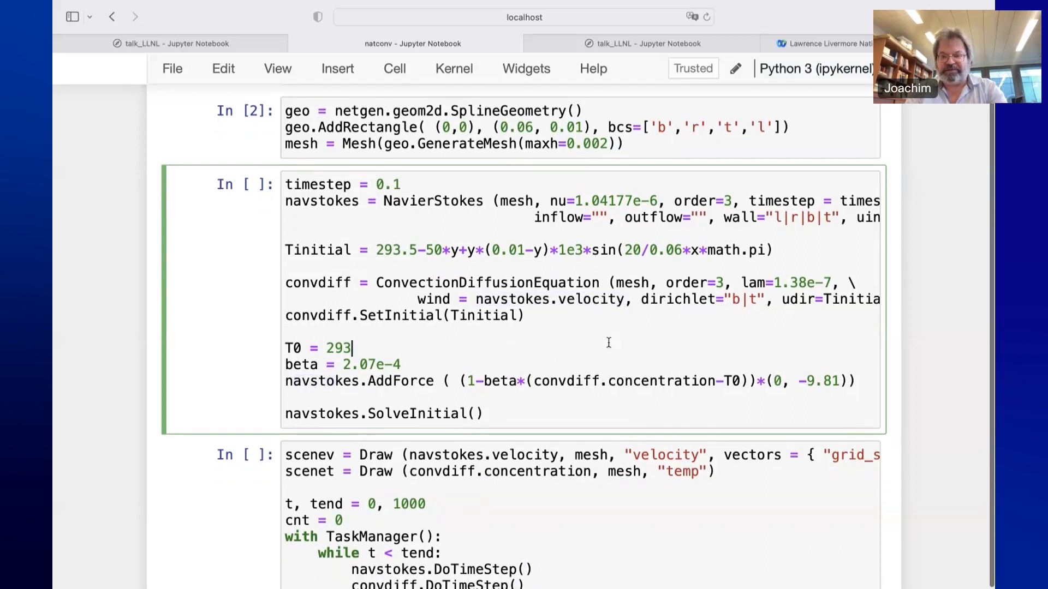
mouse_move(631, 234)
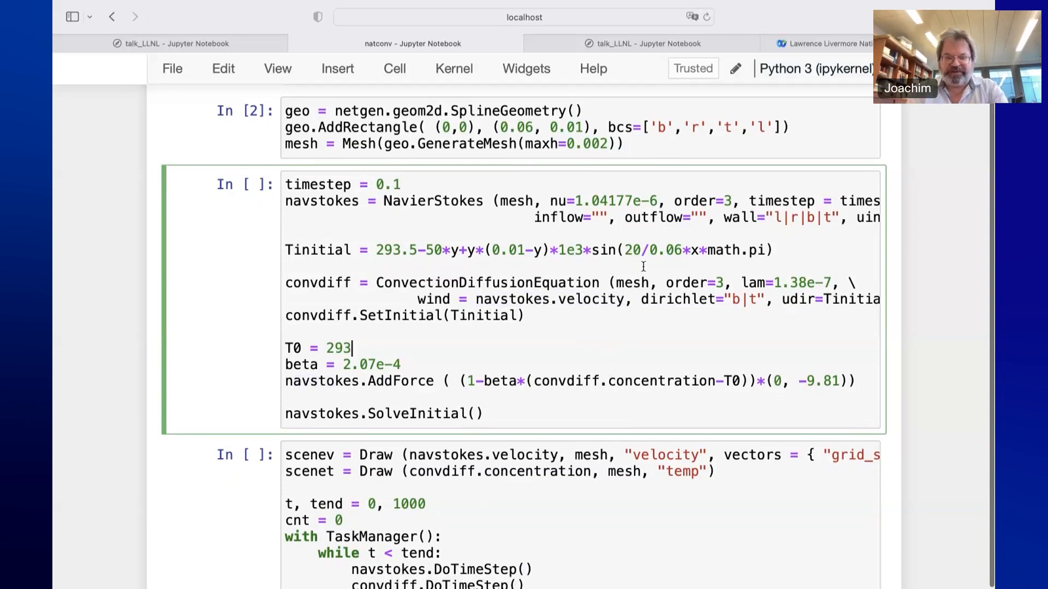
scroll("down", 3)
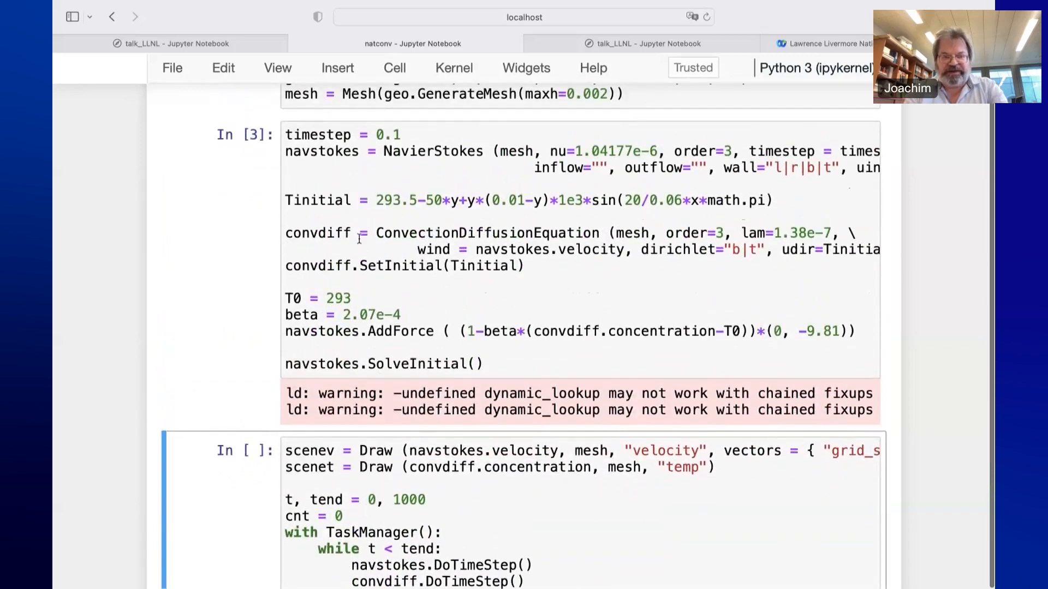
Run the time-stepping cell to t = 1000, drawing velocity and temperature plots
scroll("down", 3)
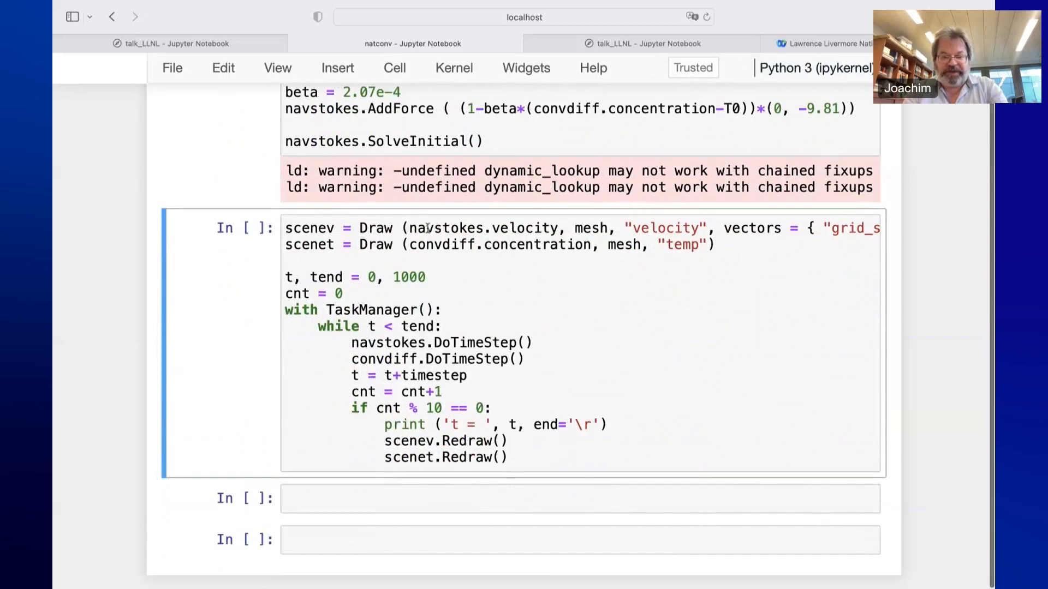
left_click(435, 229)
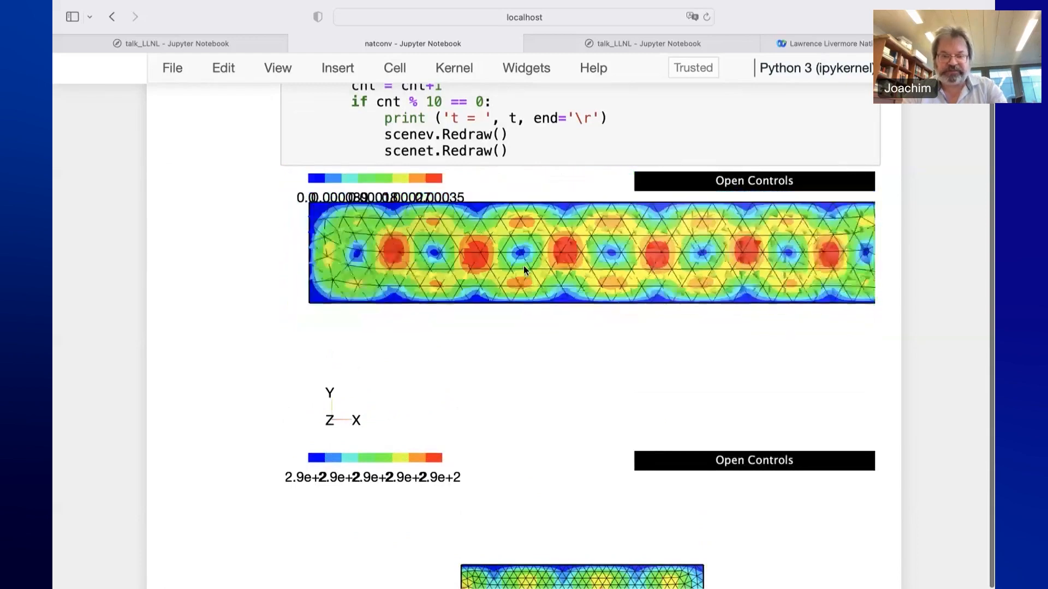
scroll("down", 3)
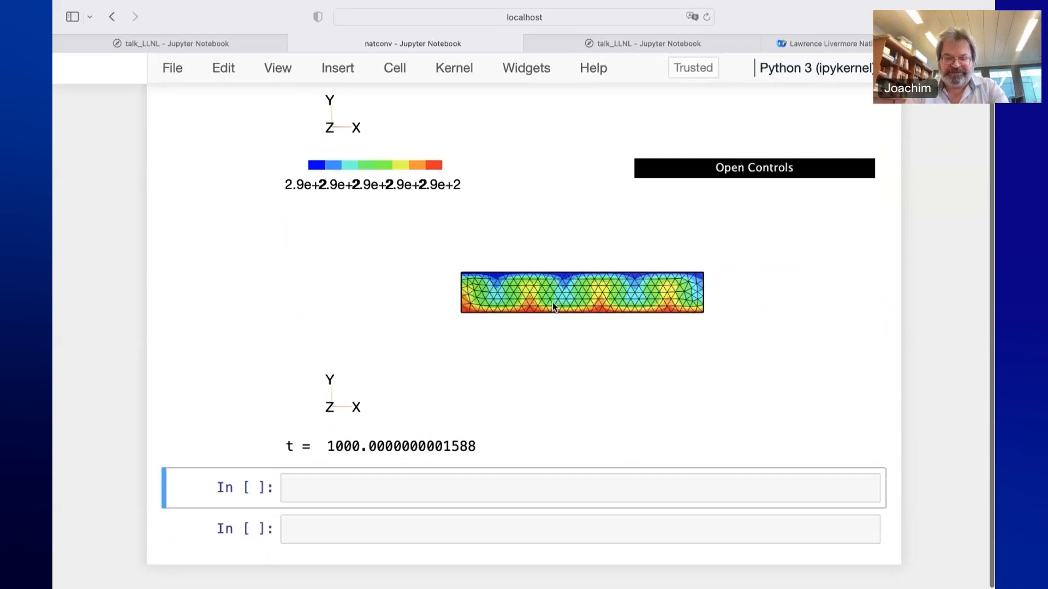
mouse_move(566, 280)
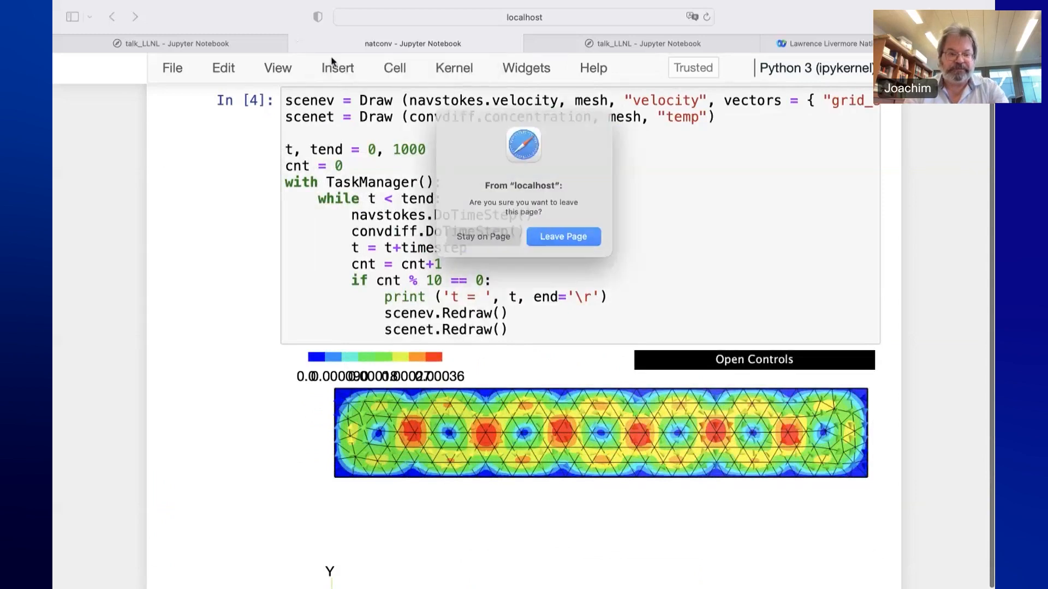
Confirm leaving the natural convection notebook via Leave Page
left_click(563, 236)
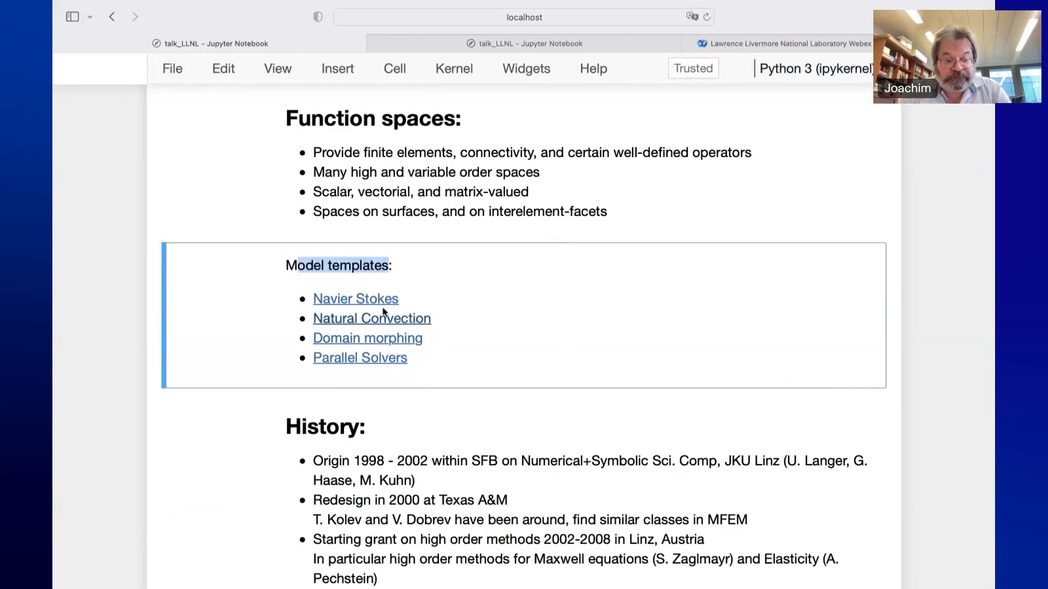
mouse_move(350, 344)
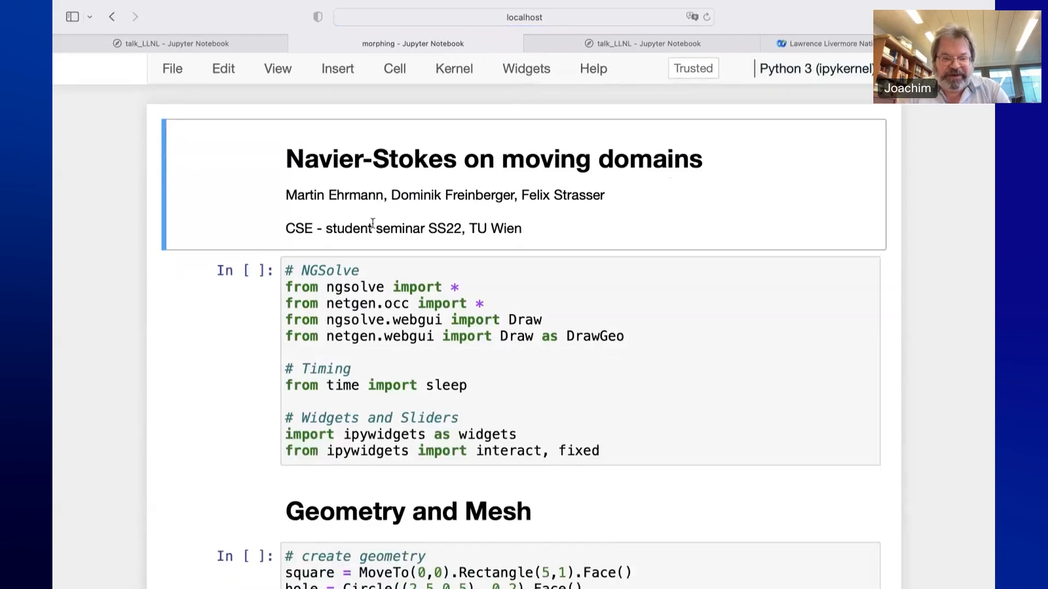
mouse_move(626, 207)
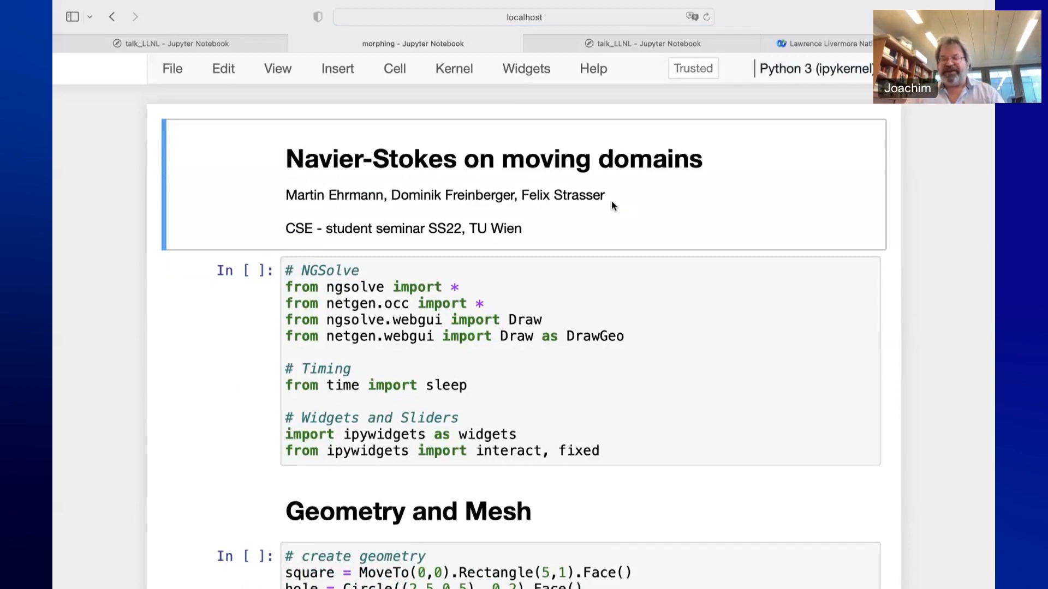
mouse_move(625, 213)
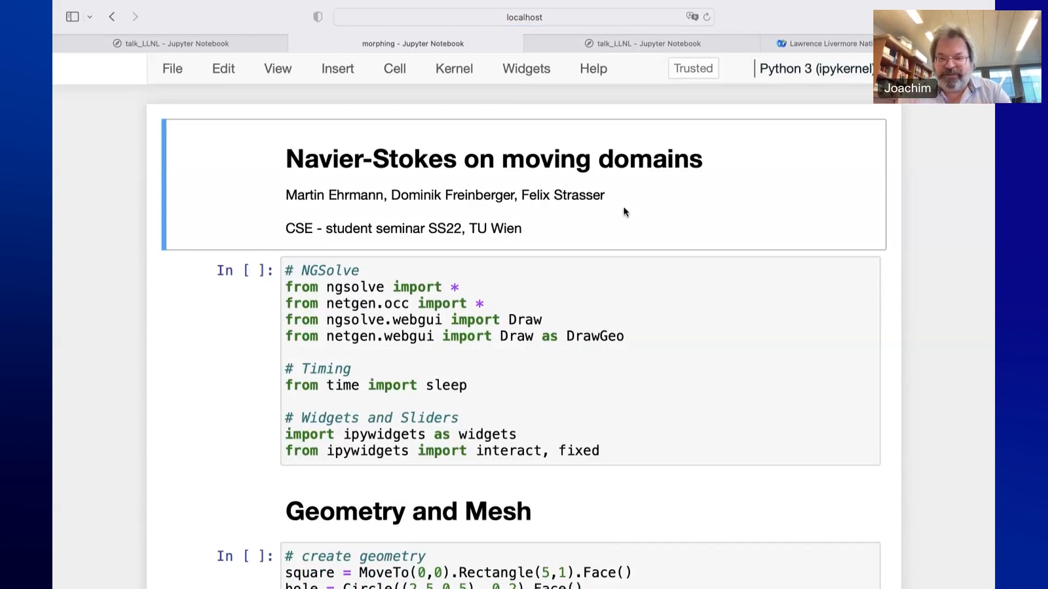
mouse_move(634, 212)
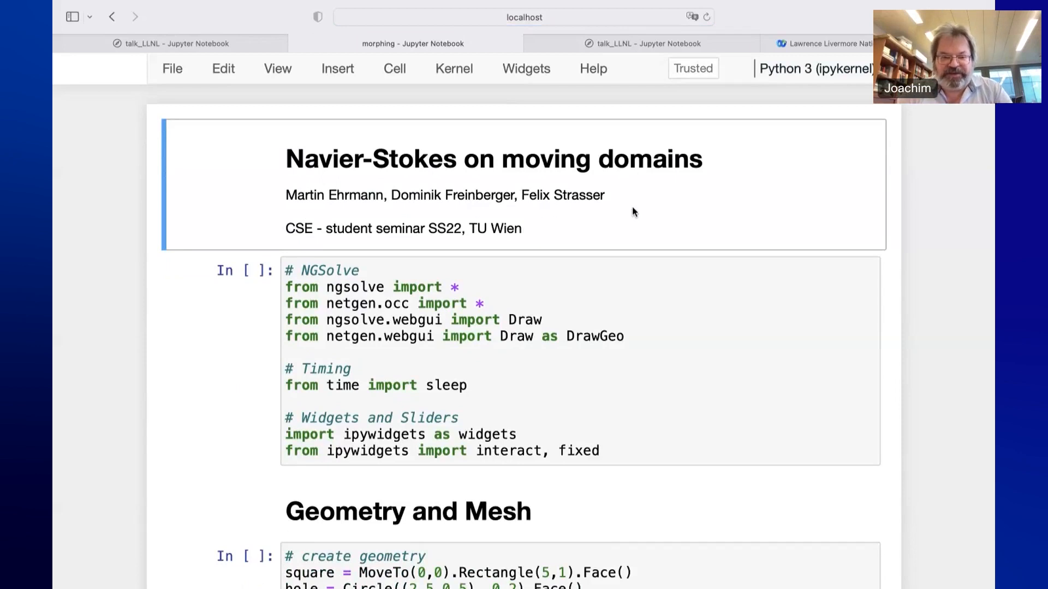
Run the moving-domains cells and scroll to the deformation sliders and cylinder flow plot
key("Shift+Enter")
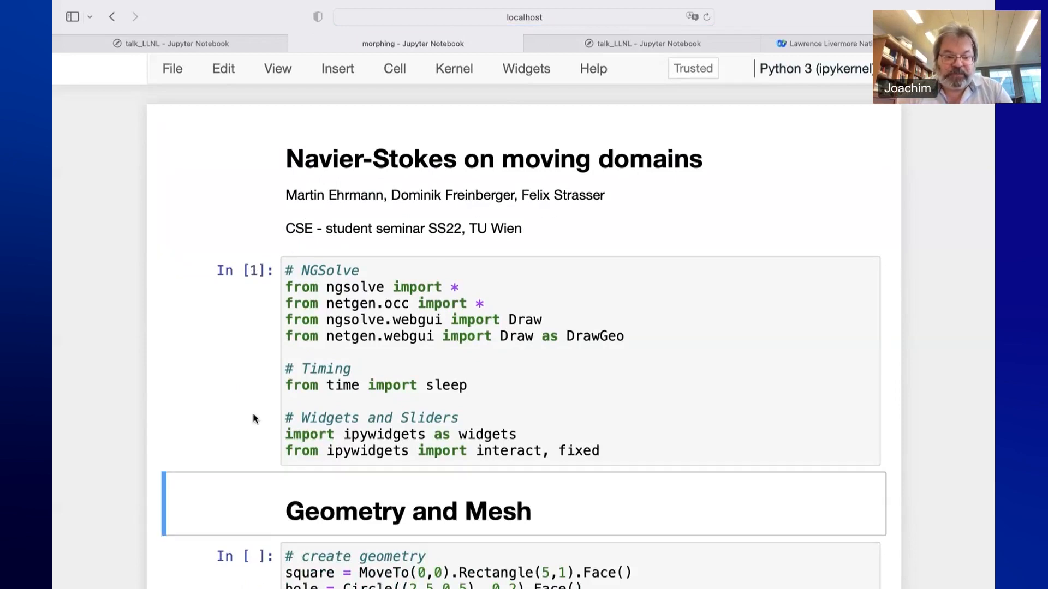
scroll("down", 3)
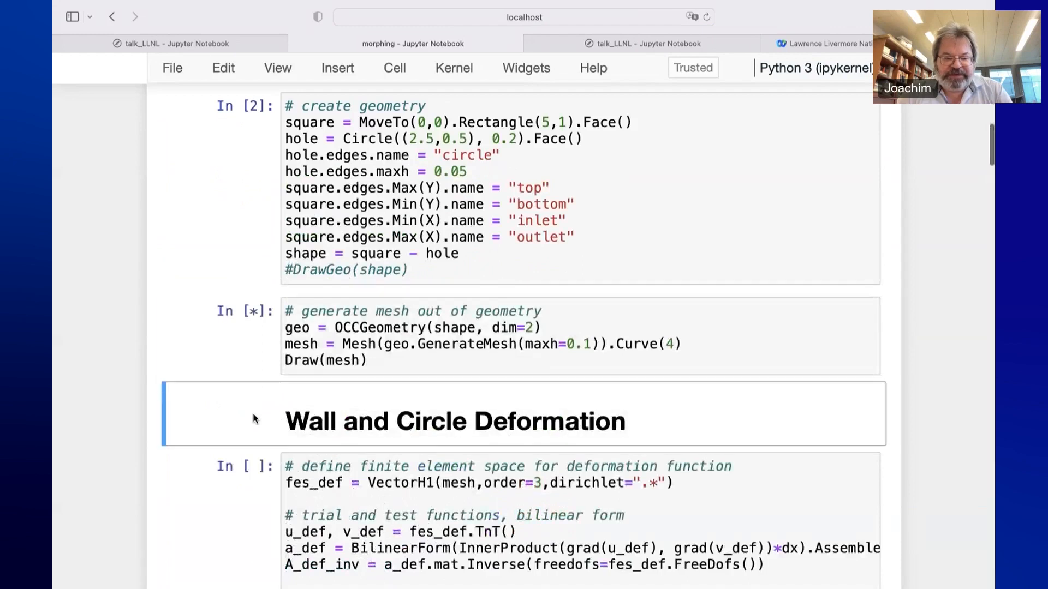
scroll("down", 3)
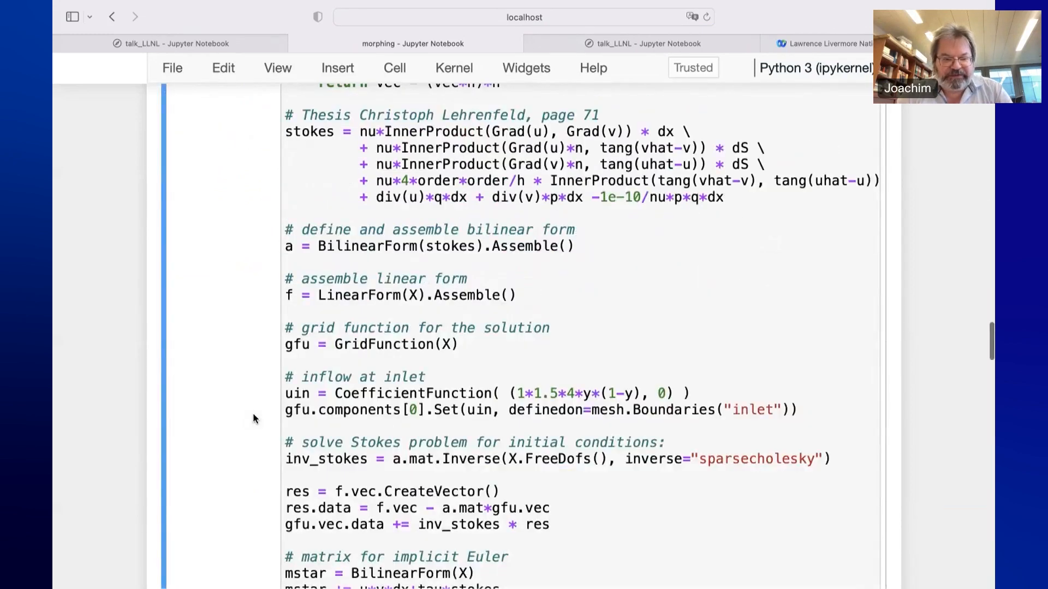
scroll("down", 3)
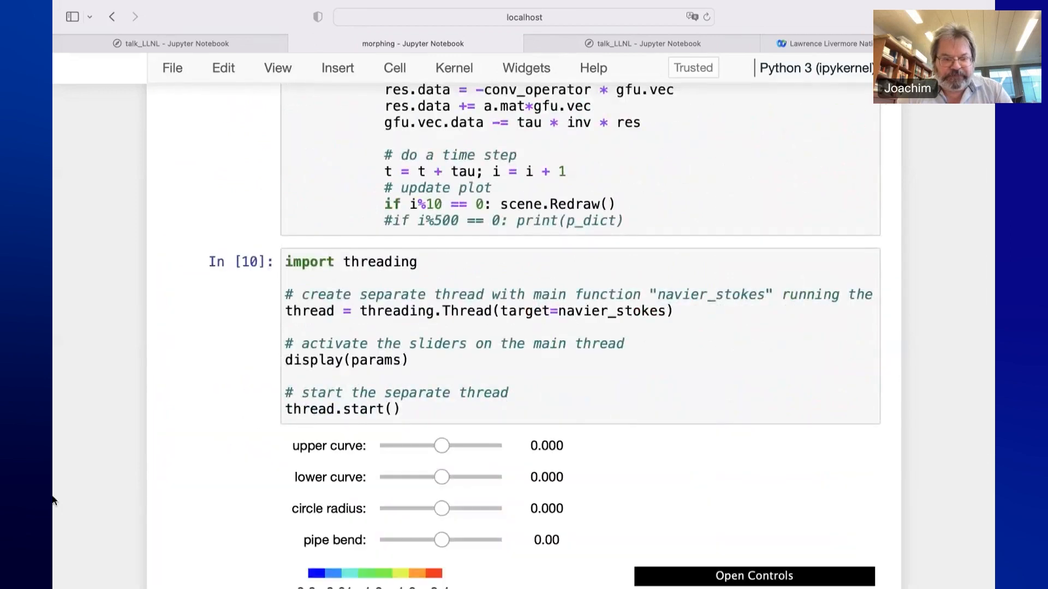
scroll("down", 3)
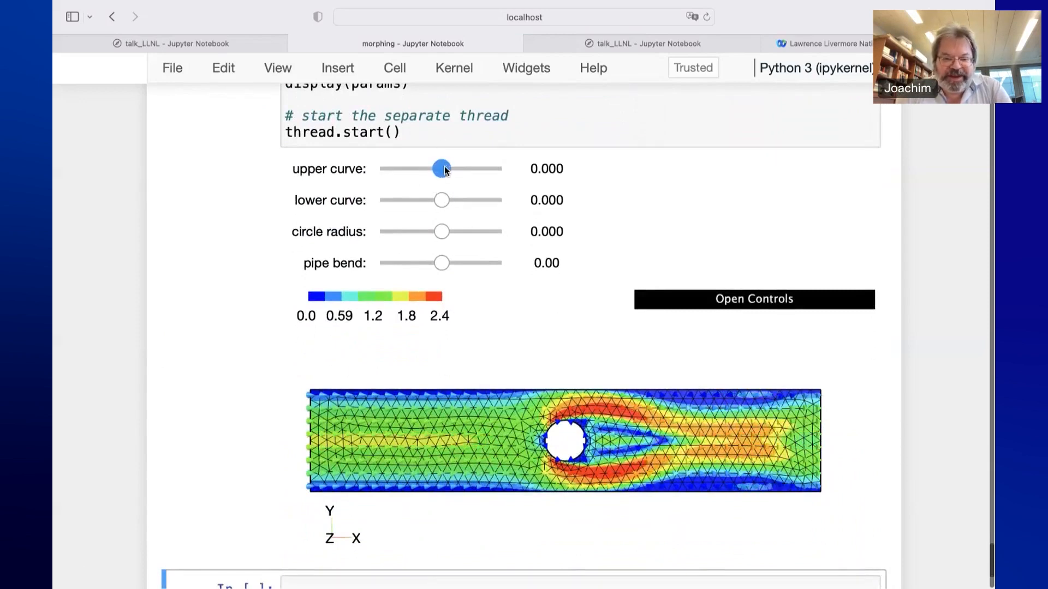
Try upper curve values -0.003, 0.007 and 0.008, then return it to -0.001
left_click_drag(442, 169, 432, 168)
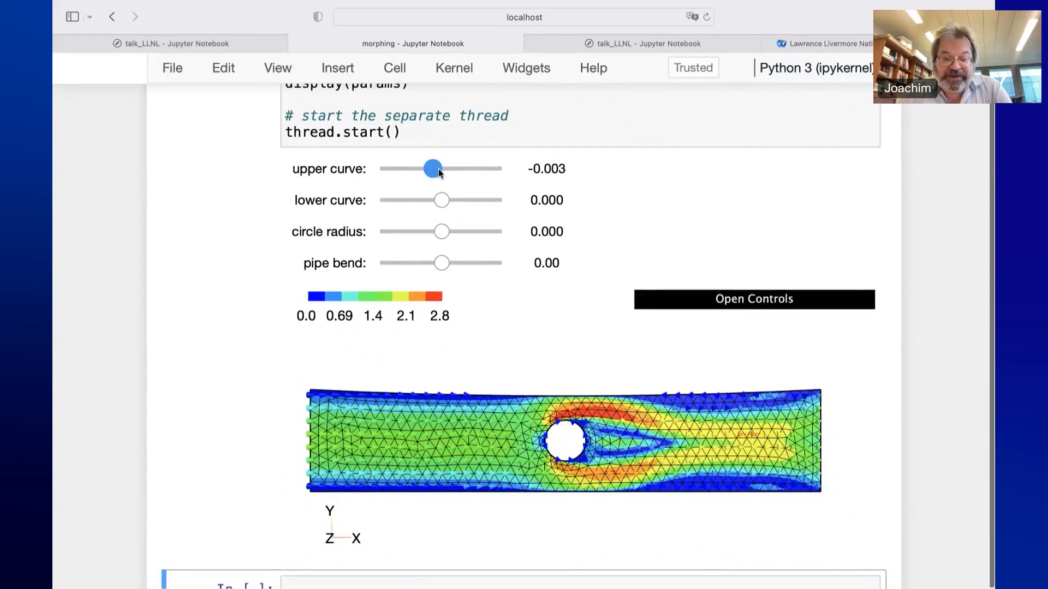
left_click_drag(433, 168, 464, 169)
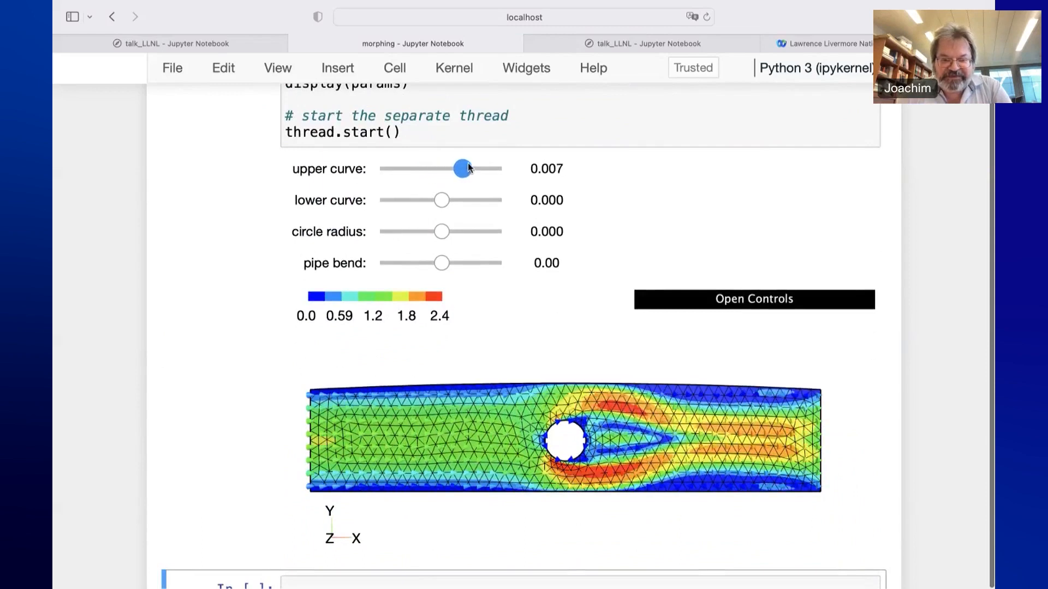
left_click_drag(461, 169, 465, 168)
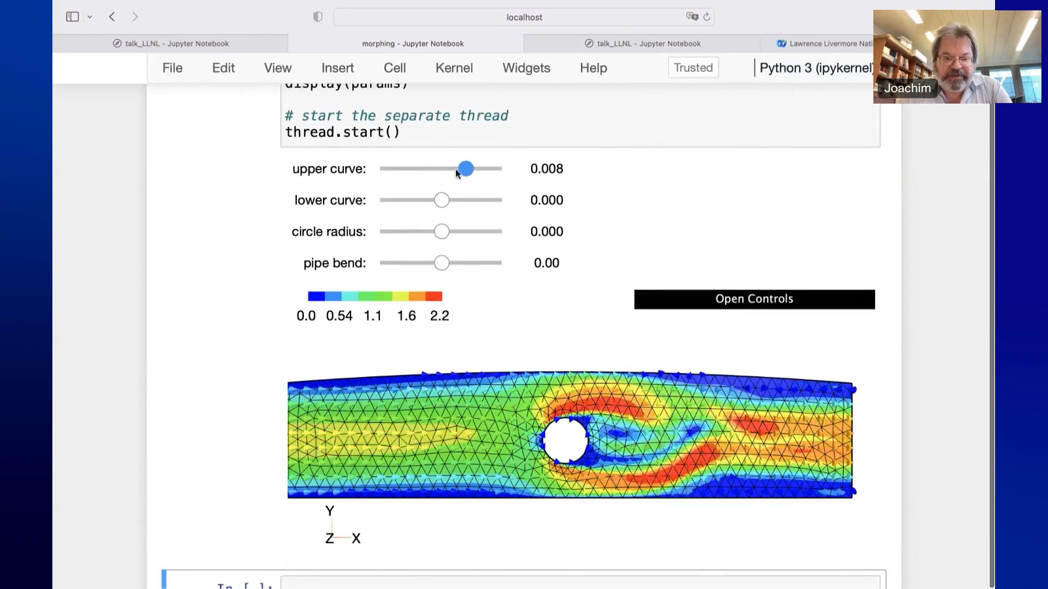
left_click_drag(465, 169, 443, 169)
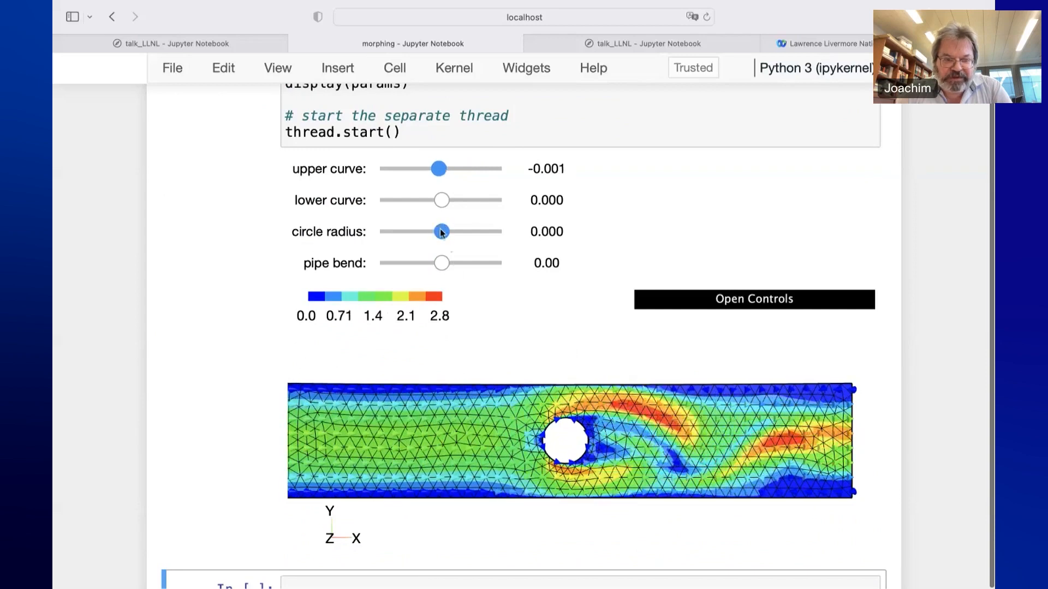
Shrink the obstacle radius by 0.016 and bend the pipe up to 0.66
left_click_drag(441, 232, 432, 232)
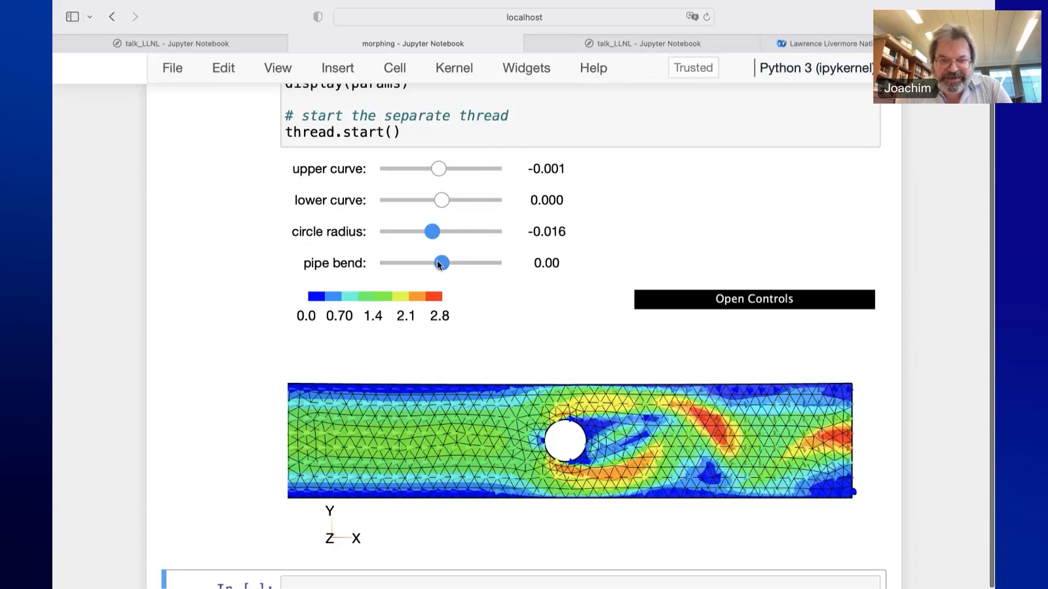
left_click_drag(440, 262, 459, 261)
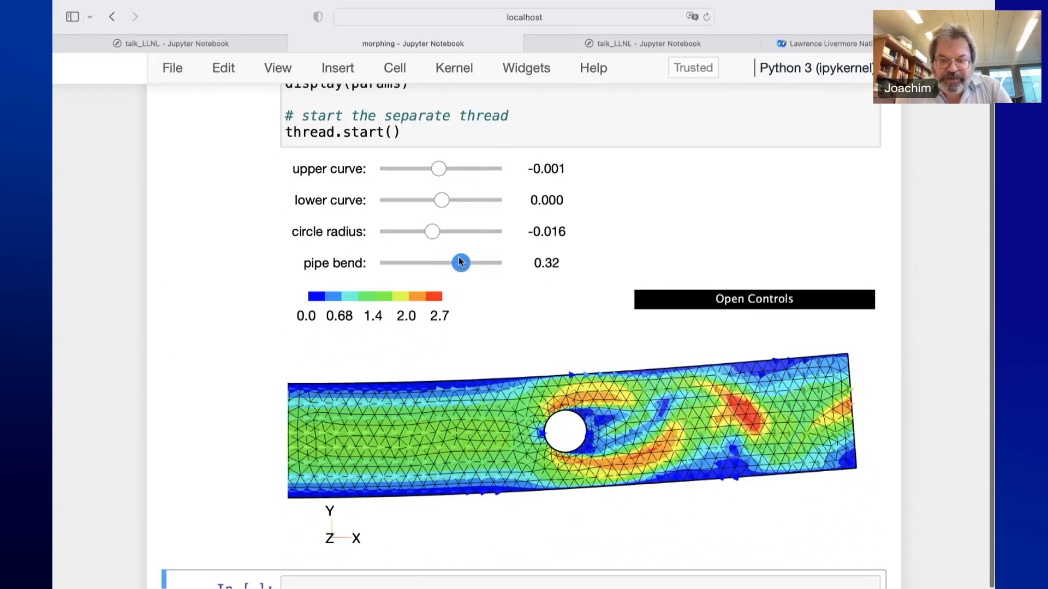
left_click_drag(459, 263, 483, 263)
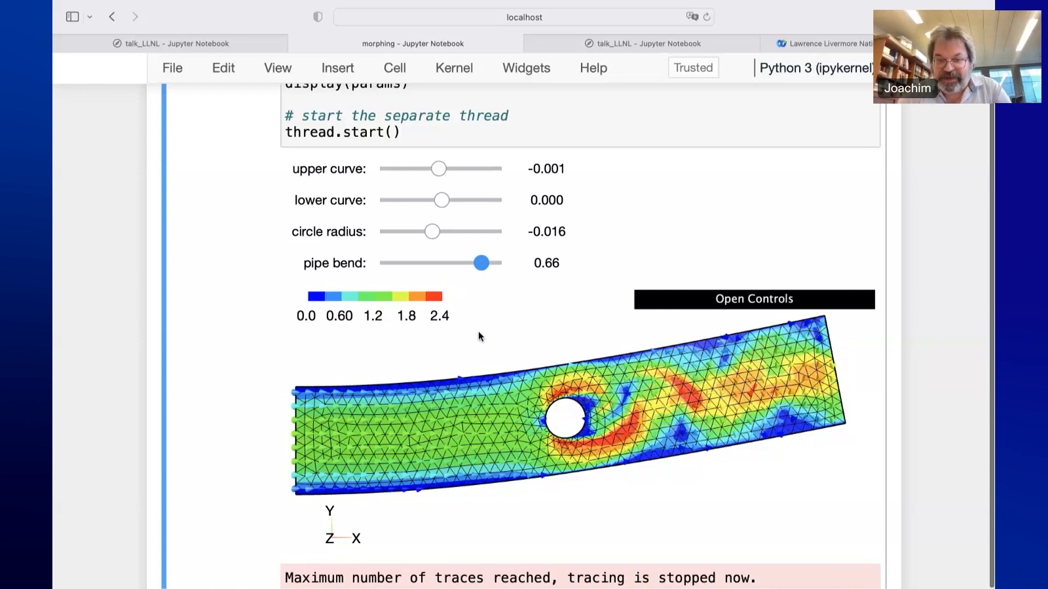
Lower the upper curve parameter to -0.020 so the top wall morphs
left_click_drag(440, 200, 440, 200)
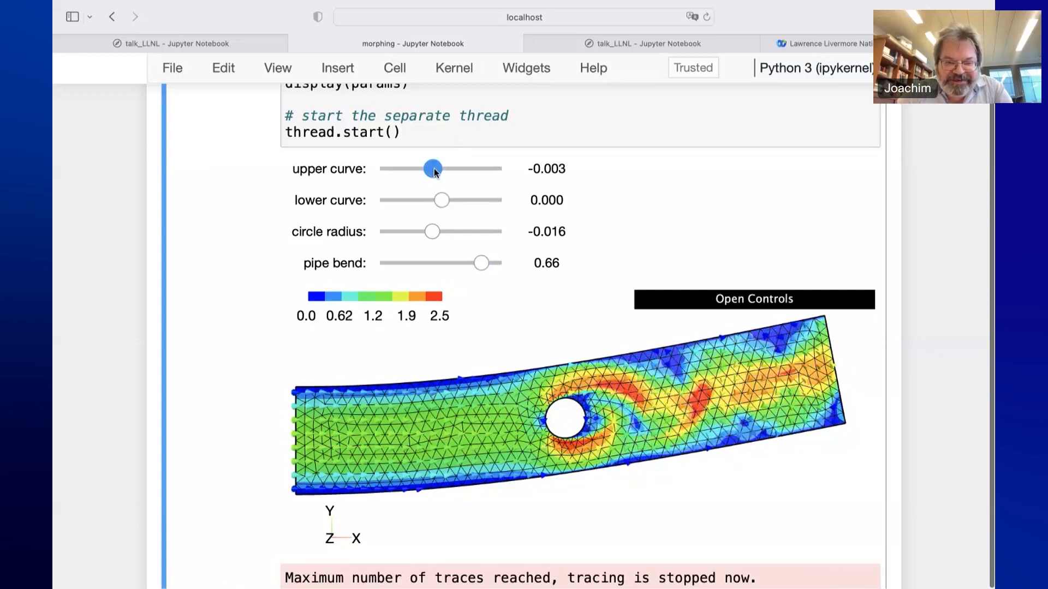
left_click_drag(431, 168, 410, 169)
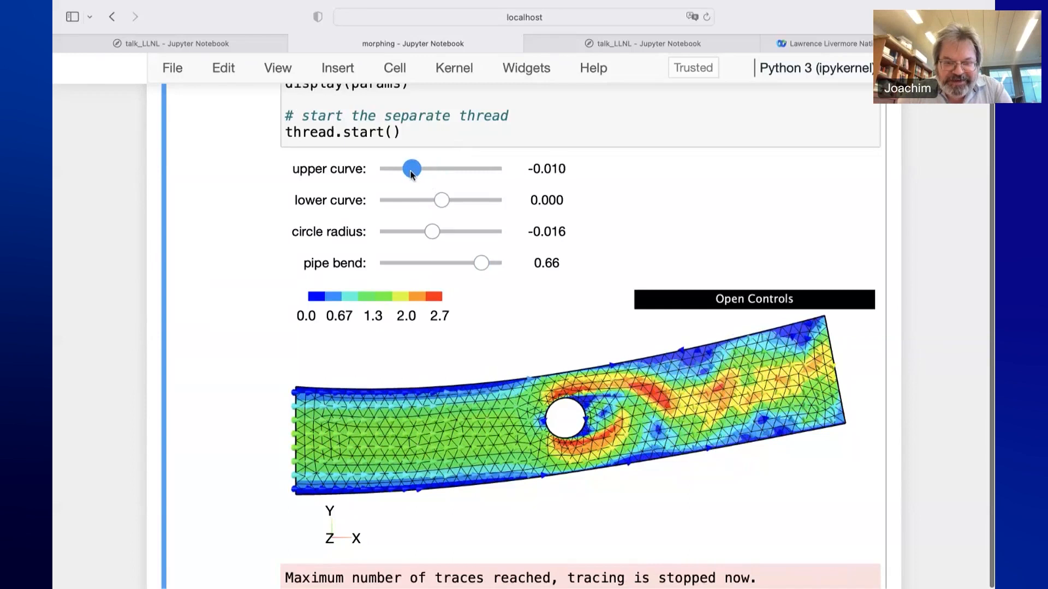
left_click_drag(411, 169, 380, 169)
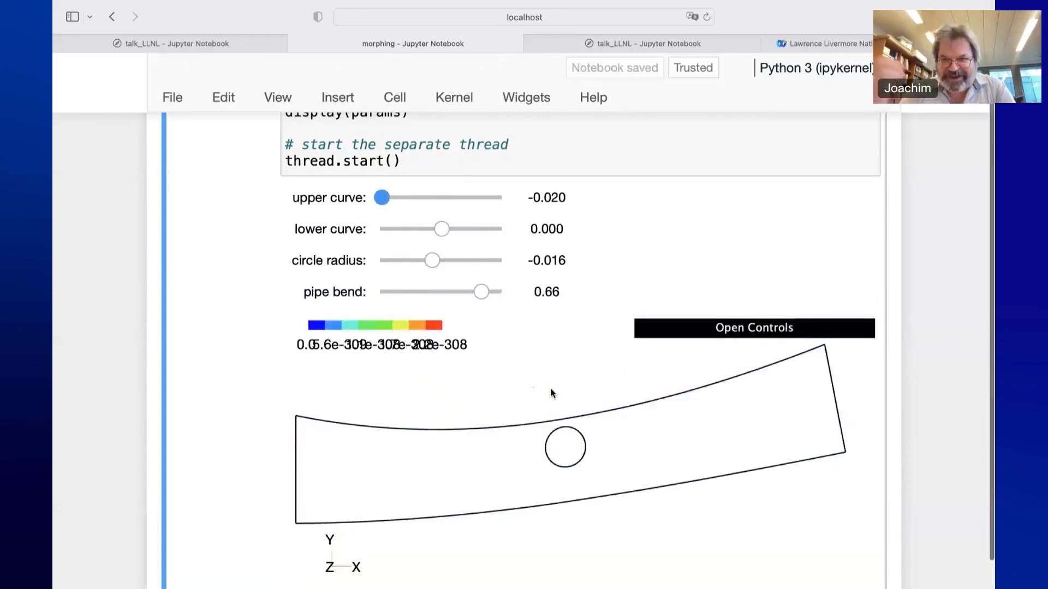
Open the 'Parallel Solvers' template, the 'Solving Stokes, in parallel' notebook, from the Model templates list
scroll("down", 3)
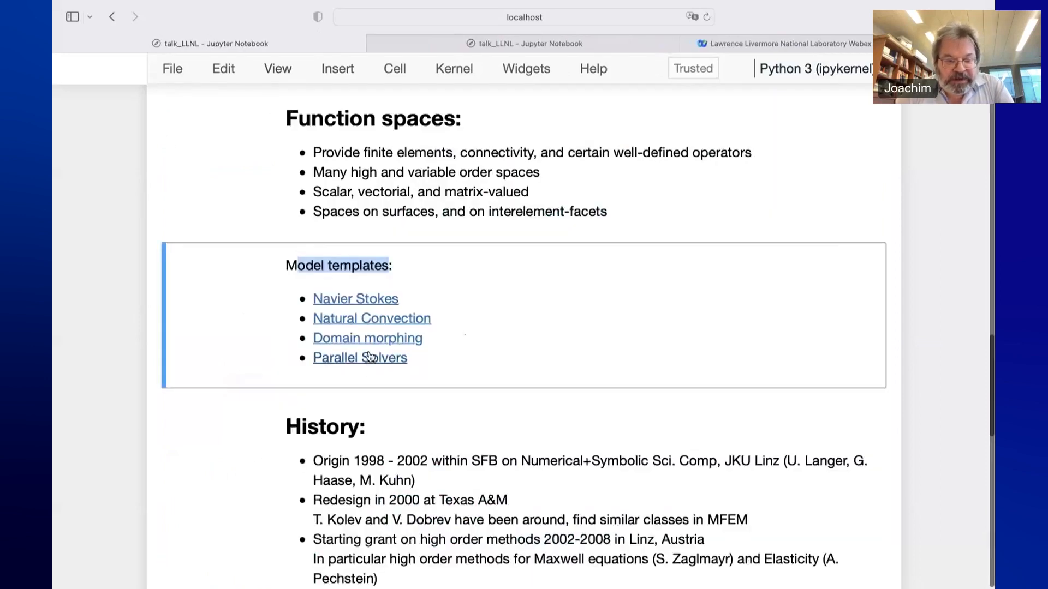
mouse_move(365, 361)
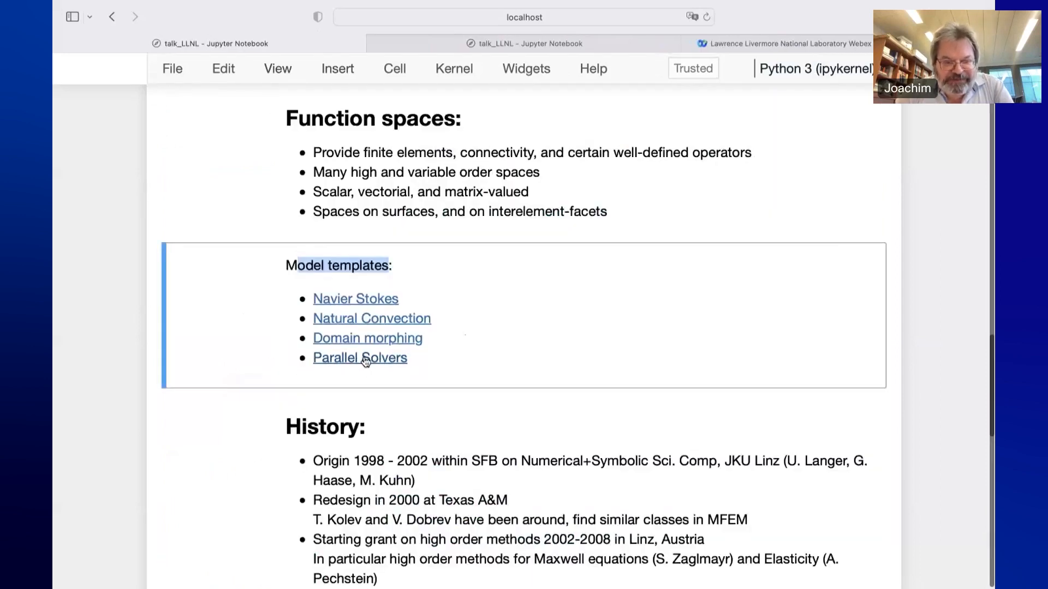
left_click(360, 358)
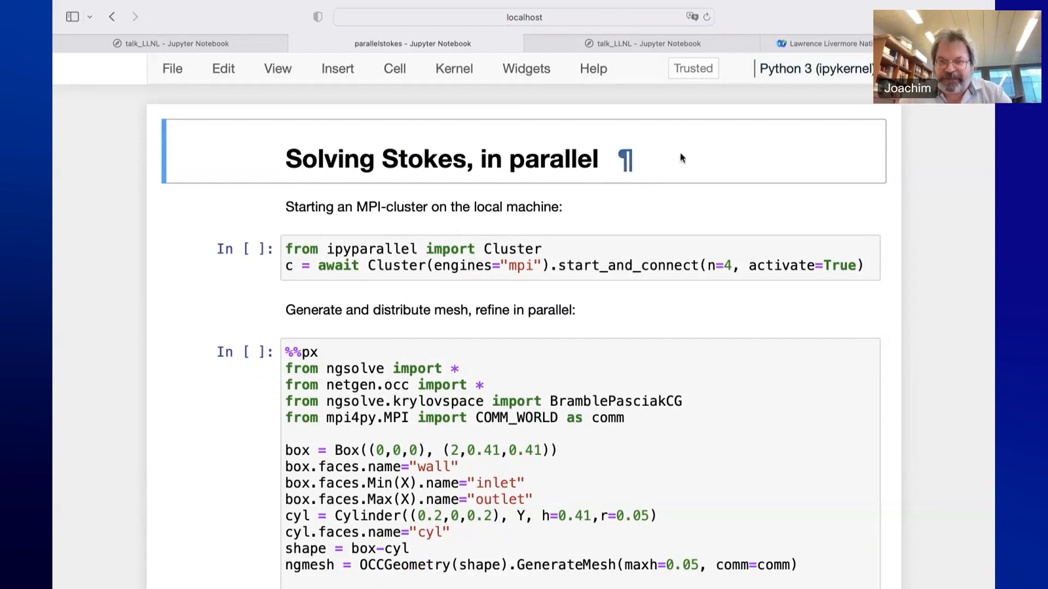
mouse_move(666, 159)
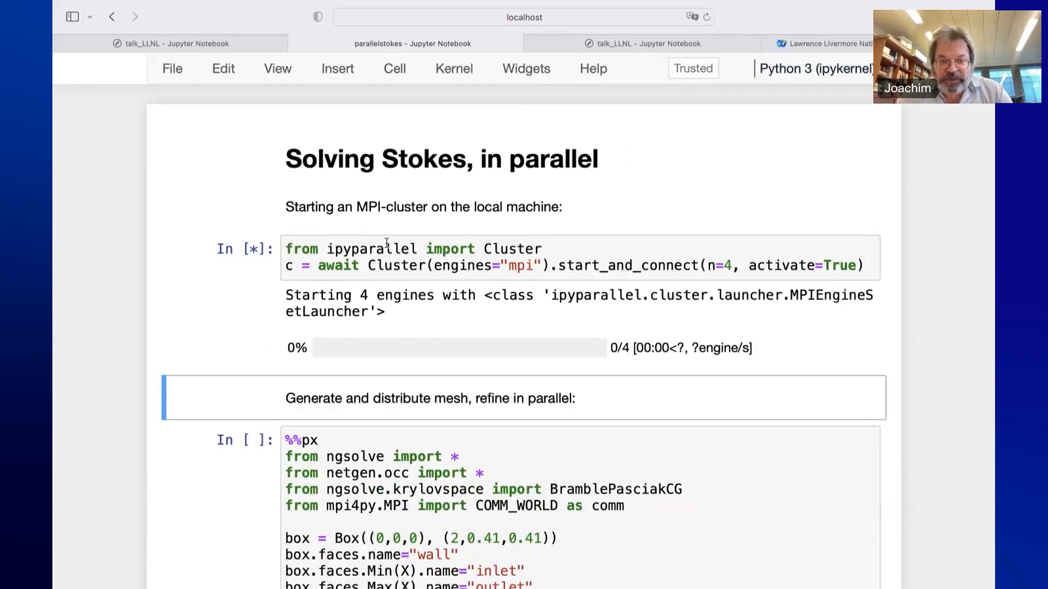
mouse_move(704, 264)
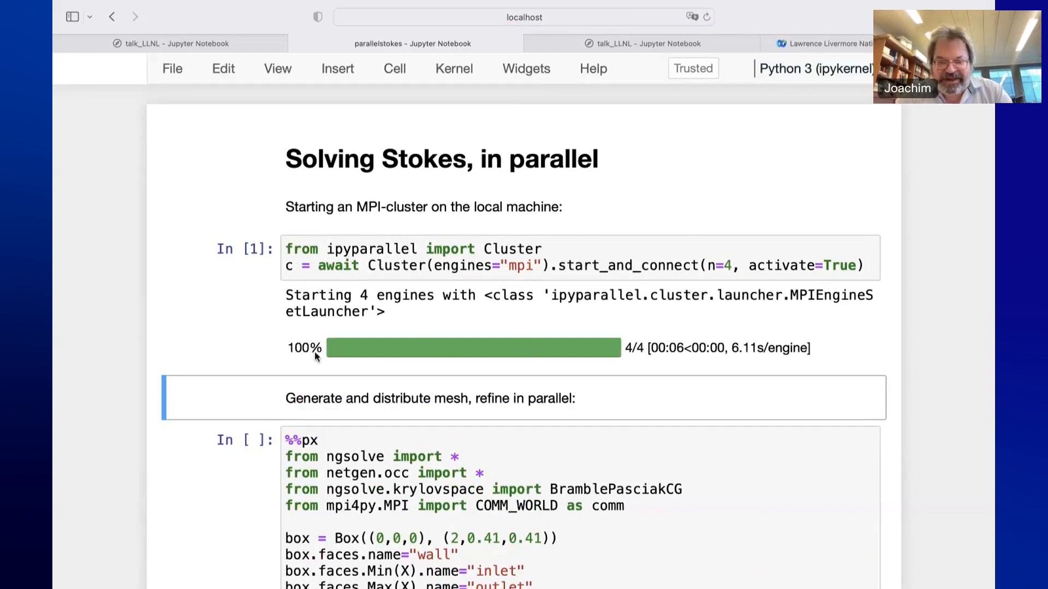
Scroll past the ipyparallel cluster cell as its 4 MPI engines start up
scroll("down", 3)
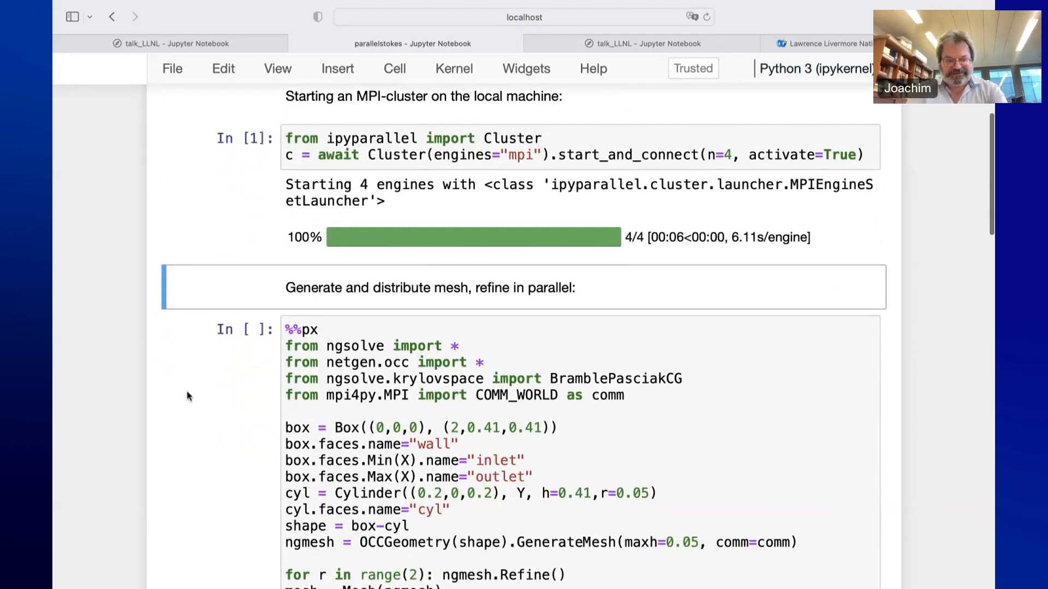
scroll("down", 3)
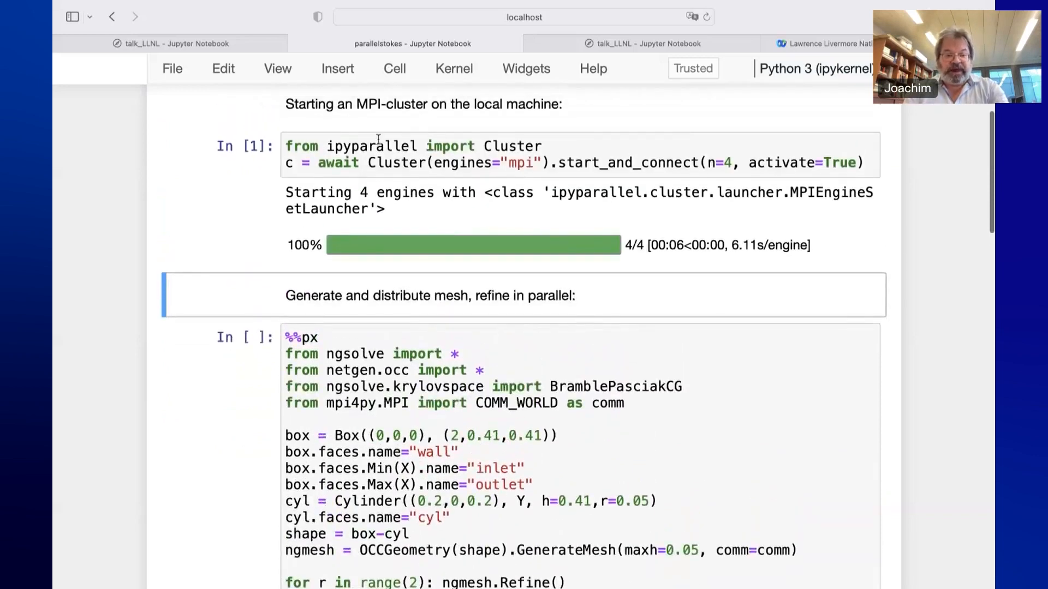
mouse_move(219, 465)
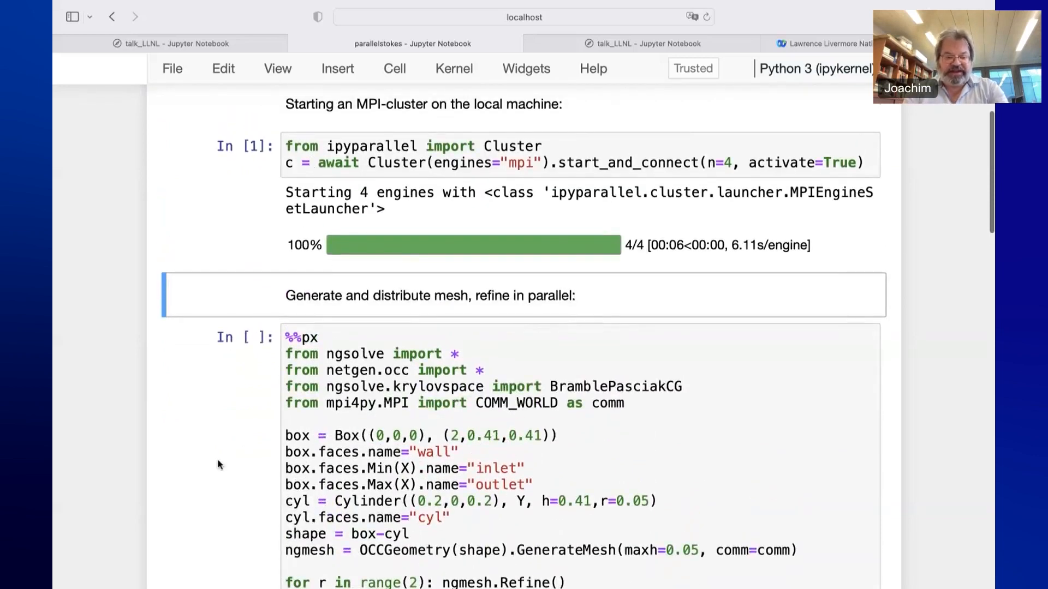
Run the %%px mesh-generation cell and follow each MPI process's printed element count
scroll("down", 3)
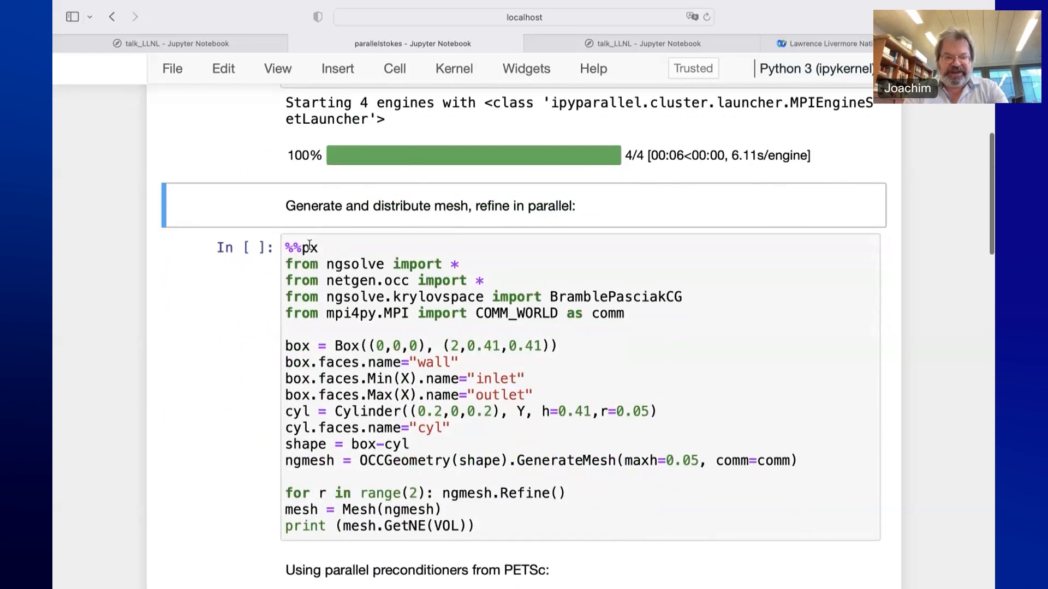
left_click(311, 247)
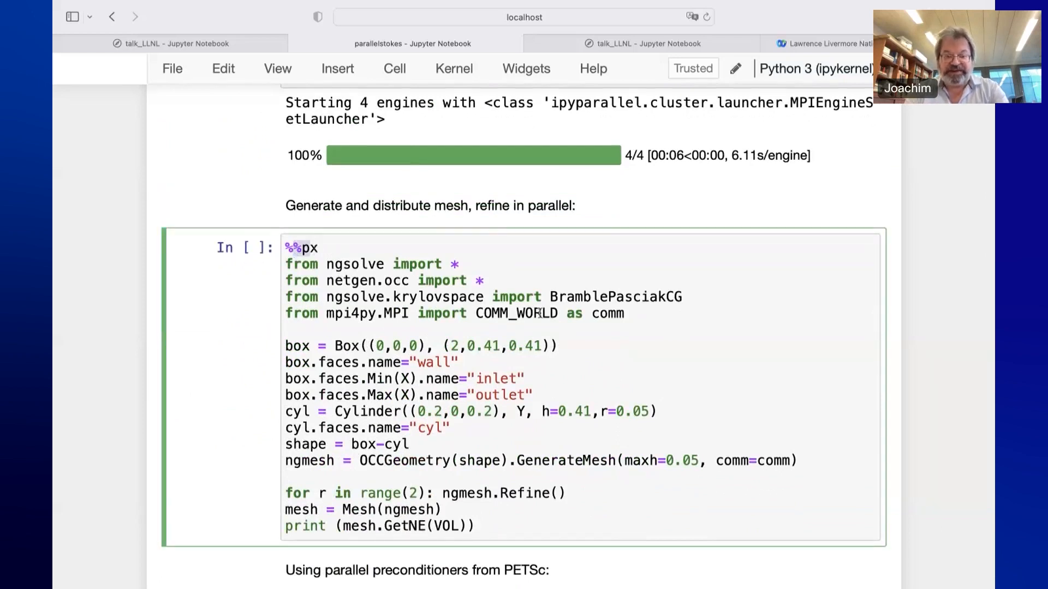
scroll("down", 3)
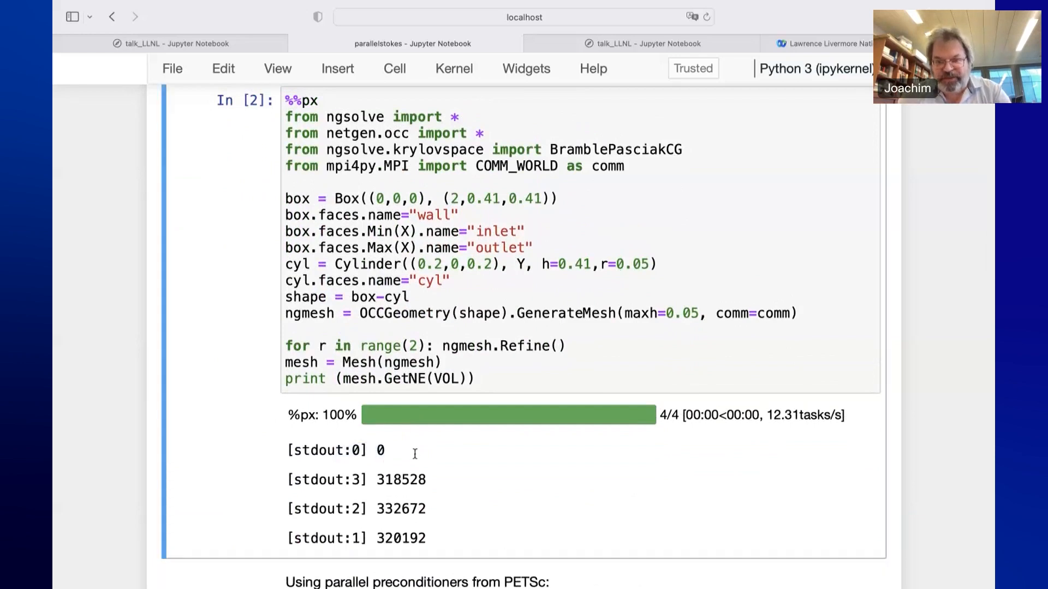
scroll("down", 3)
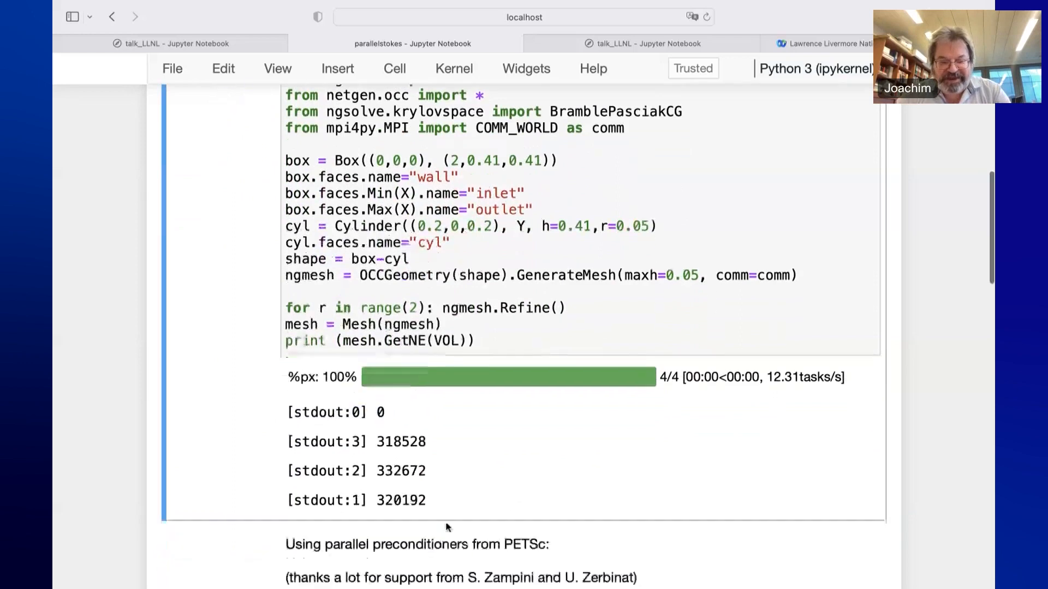
scroll("down", 3)
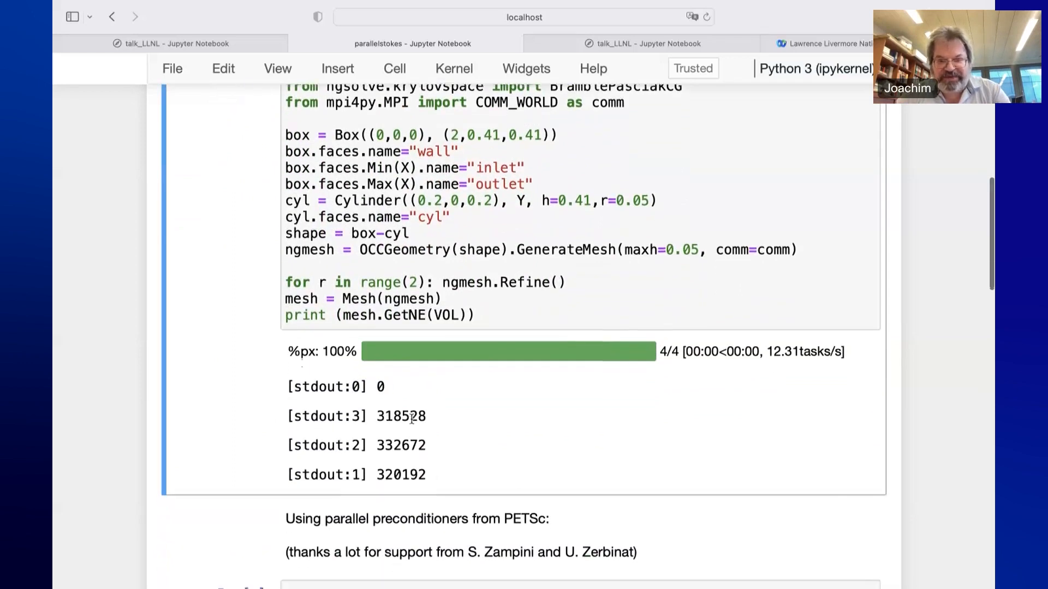
scroll("down", 3)
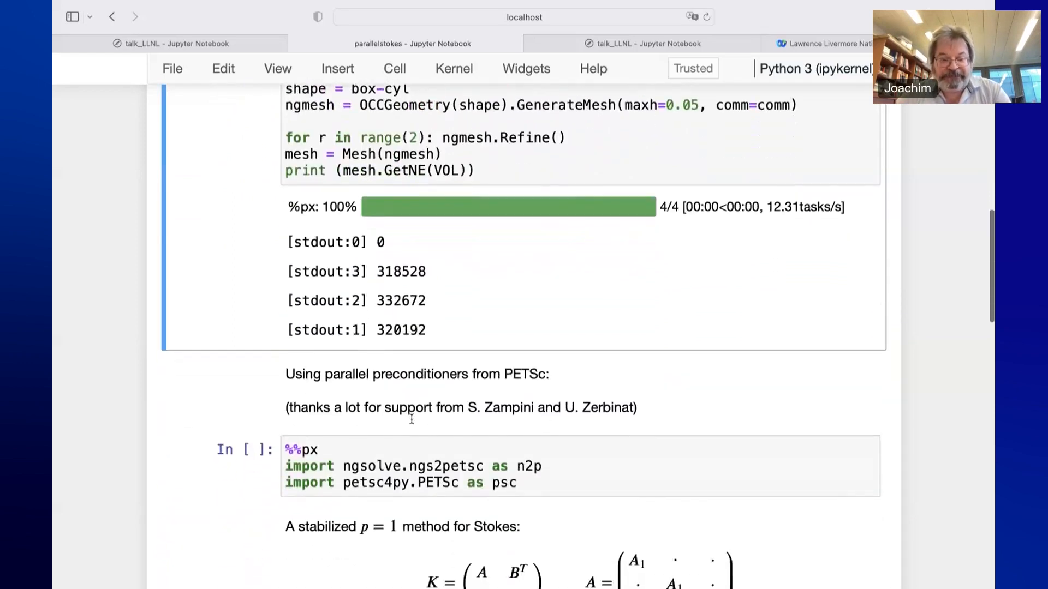
scroll("down", 3)
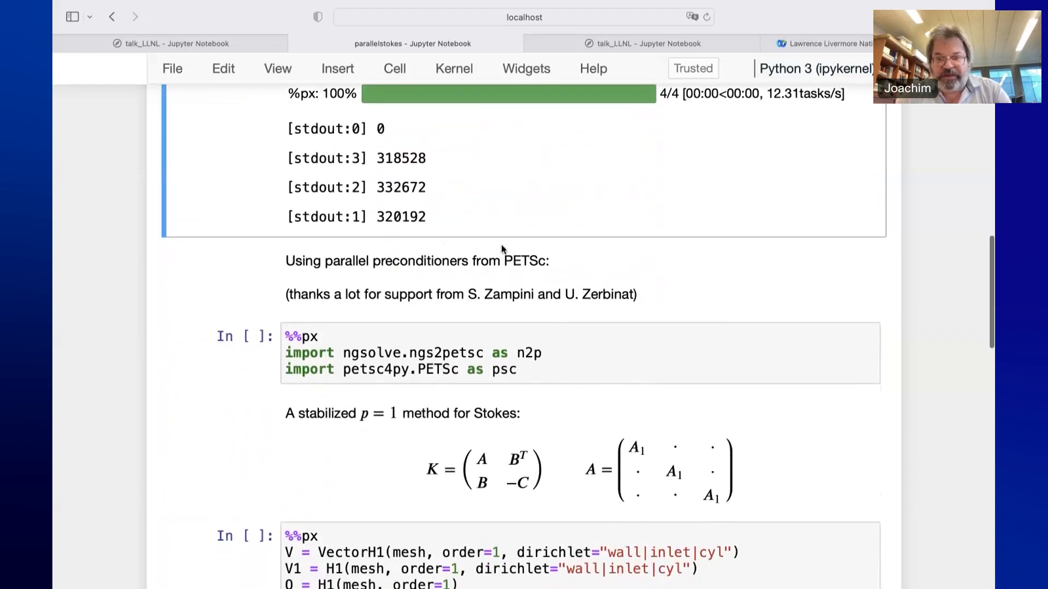
mouse_move(505, 266)
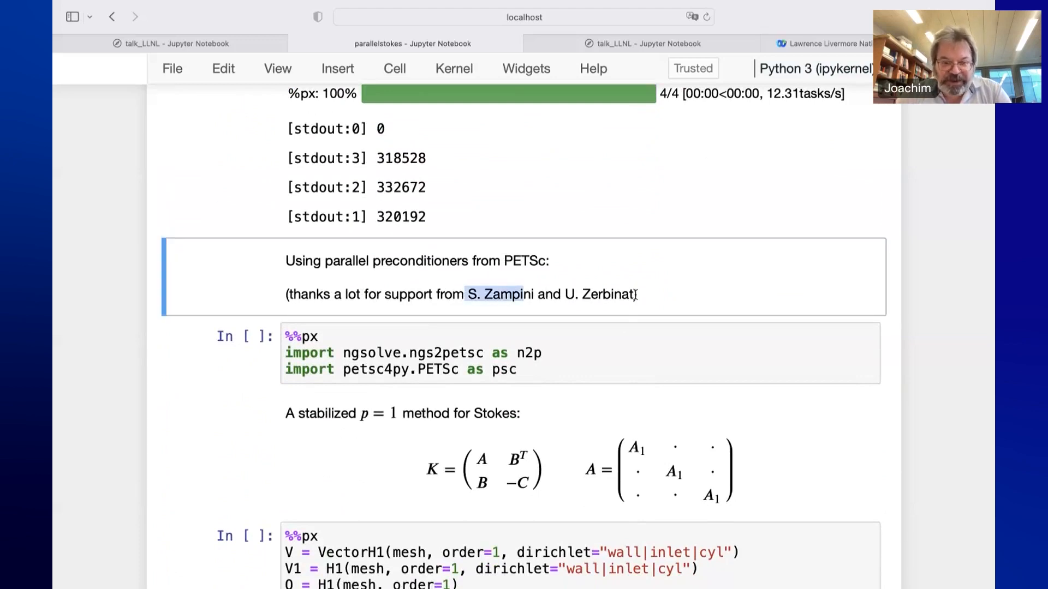
Run the %%px ngs2petsc and petsc4py import cell, In [3], on all engines
scroll("down", 3)
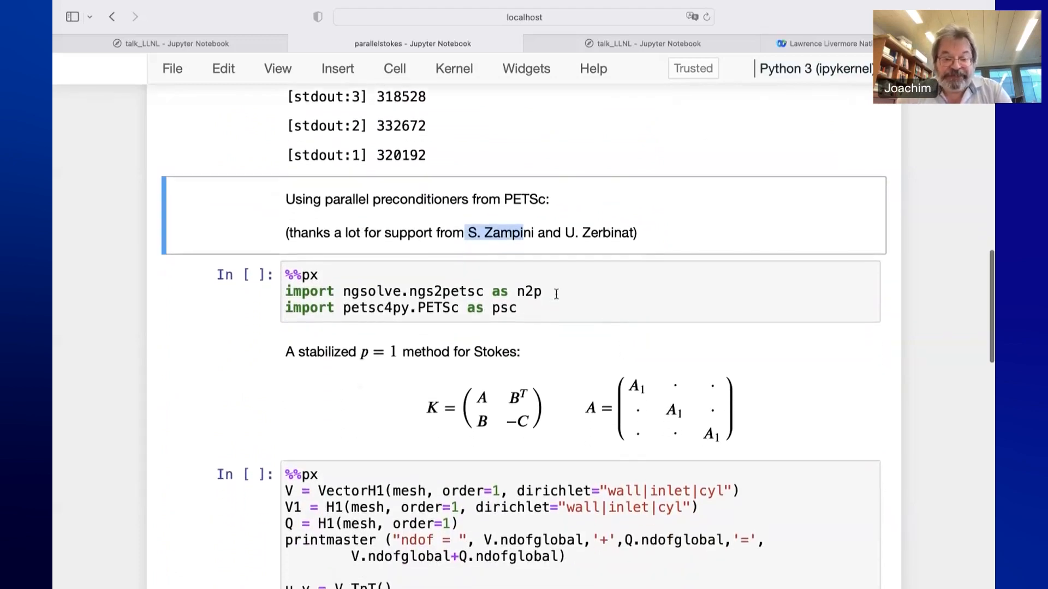
left_click(412, 291)
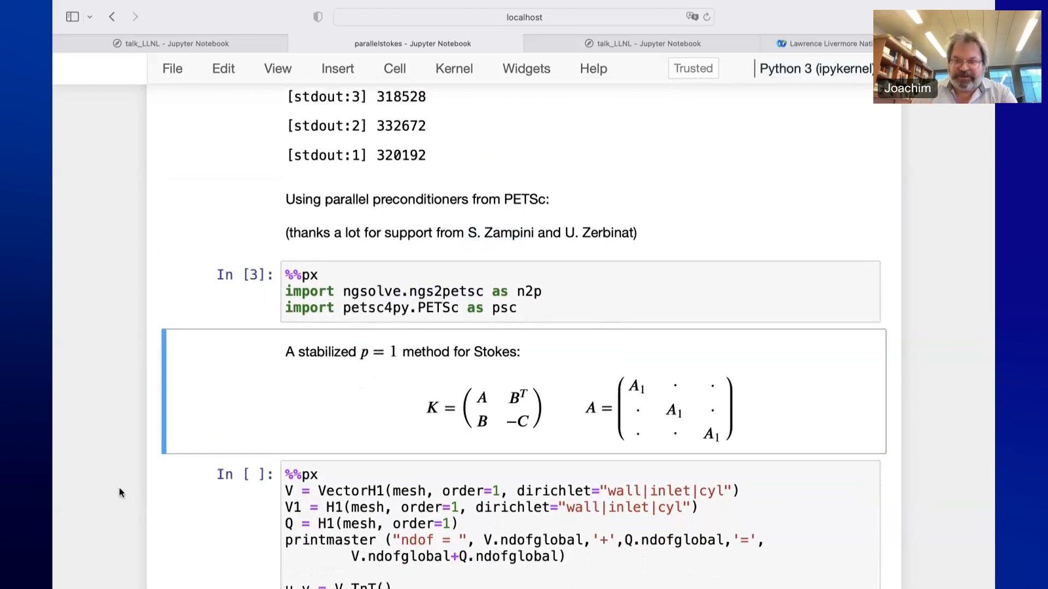
mouse_move(85, 482)
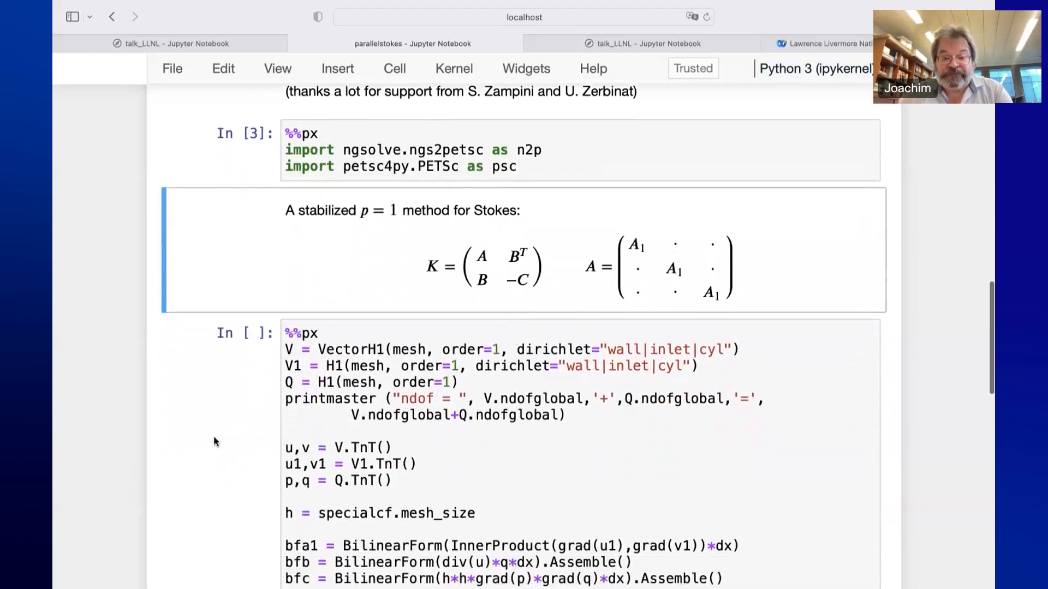
scroll("down", 3)
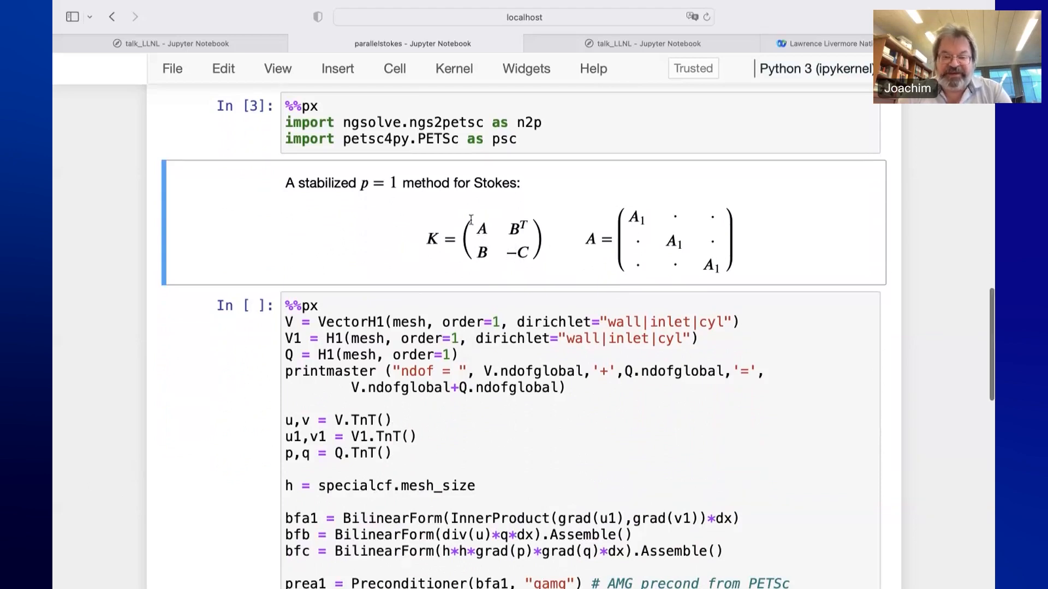
mouse_move(494, 247)
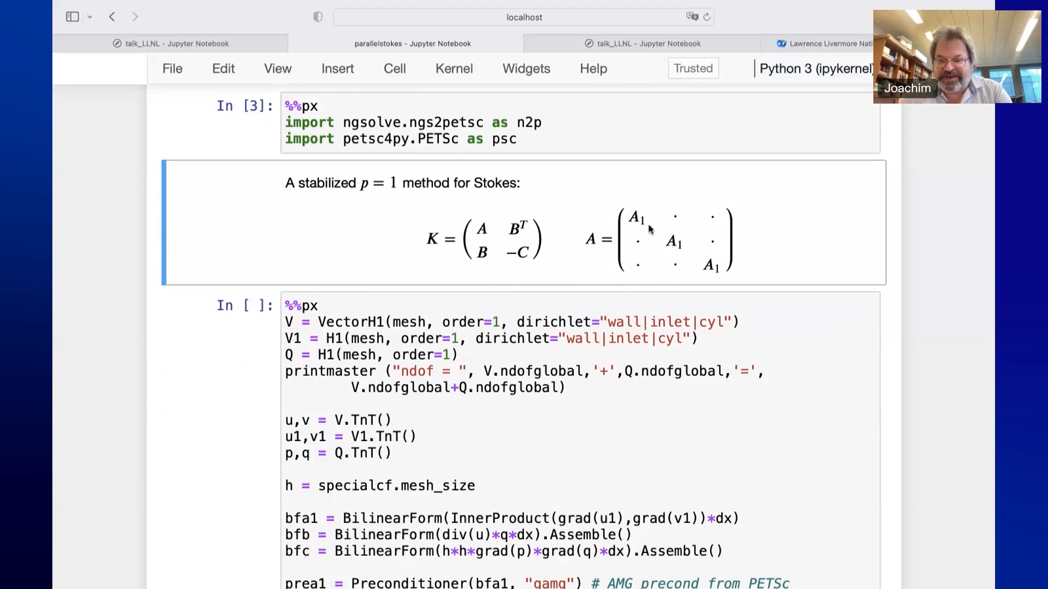
mouse_move(713, 278)
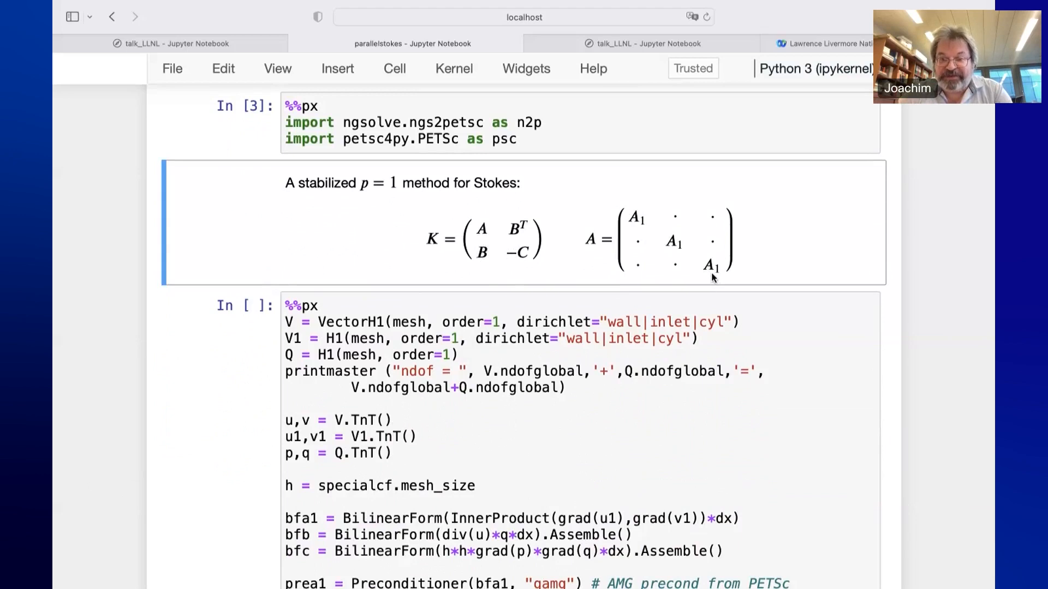
scroll("down", 3)
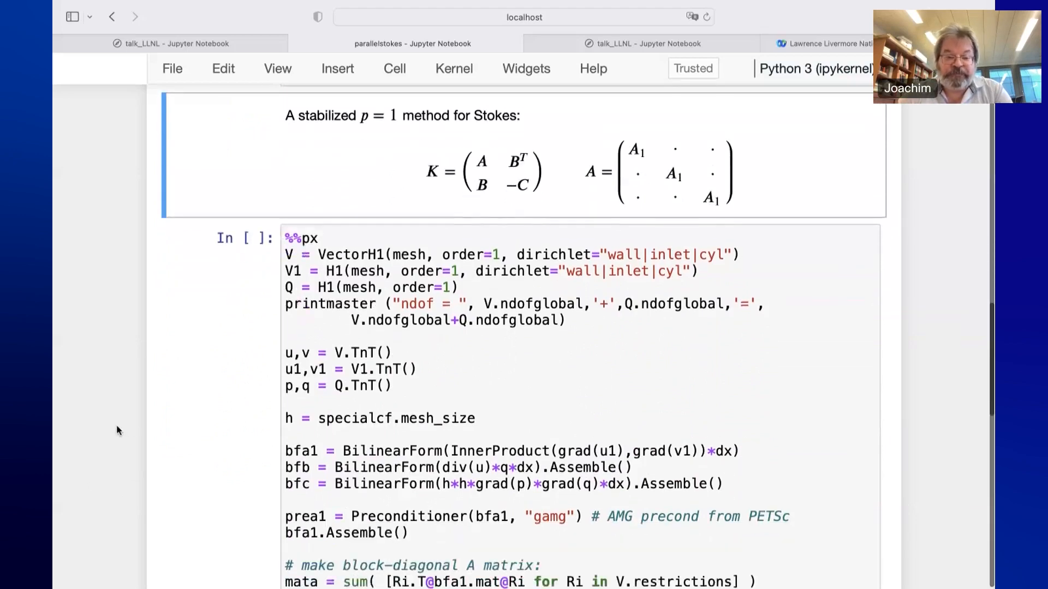
scroll("down", 3)
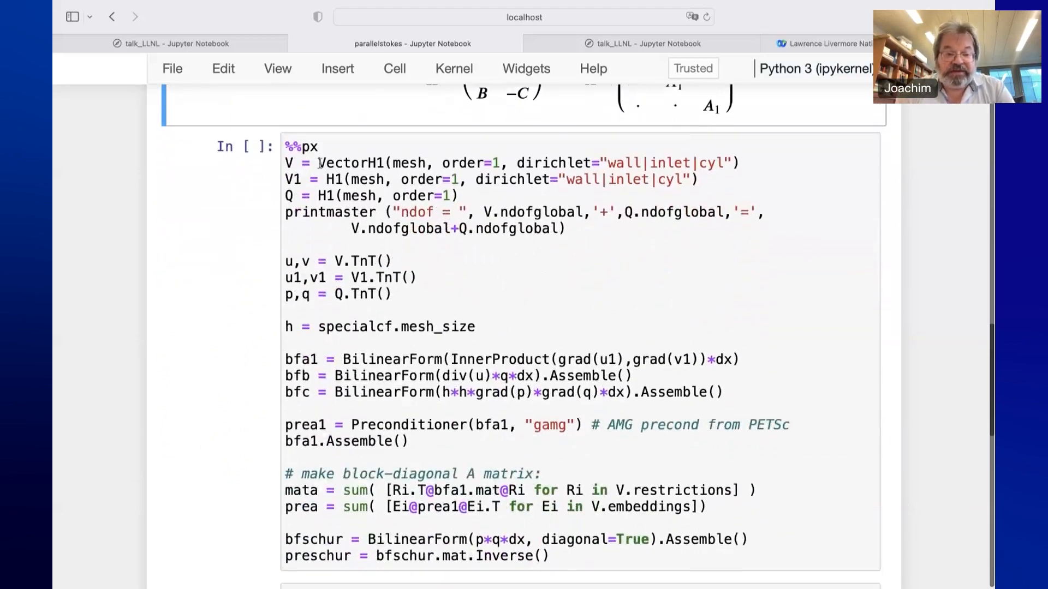
scroll("down", 3)
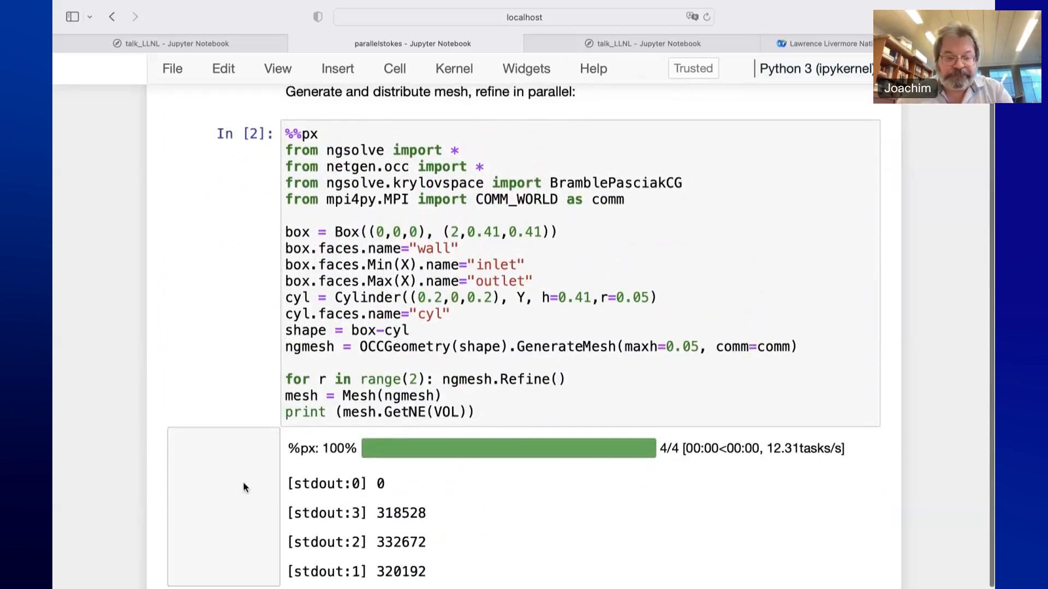
Follow the Stokes setup cell, ndof = 710264, highlighting the gamg preconditioner name
scroll("down", 3)
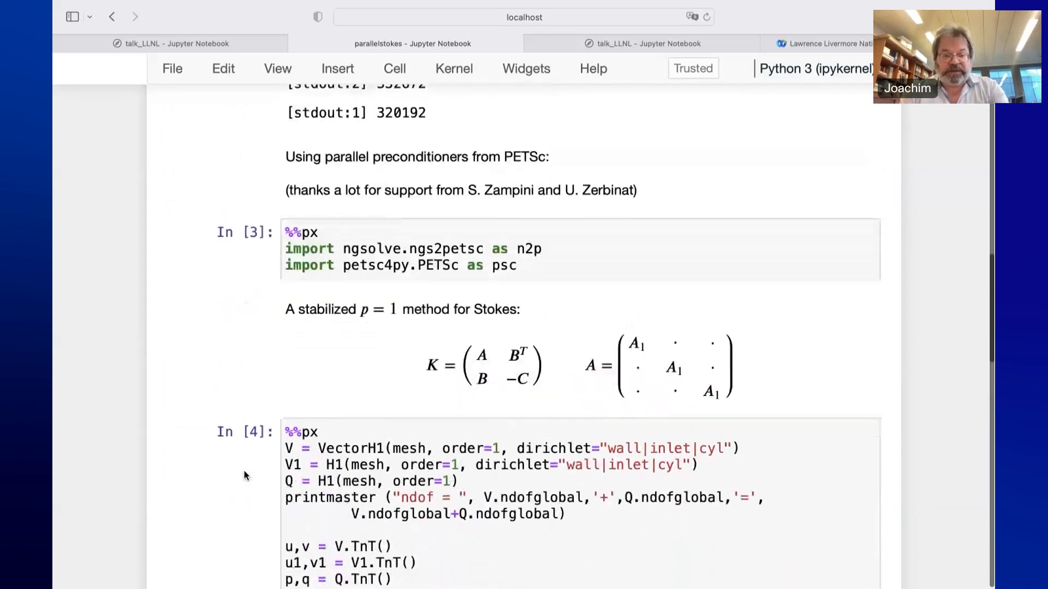
scroll("down", 3)
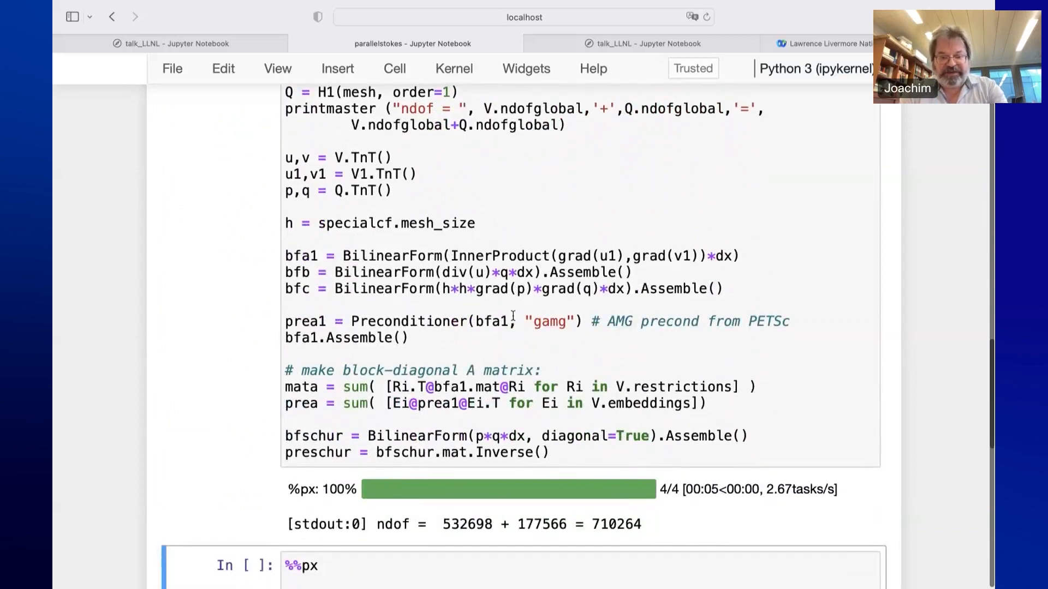
double_click(549, 322)
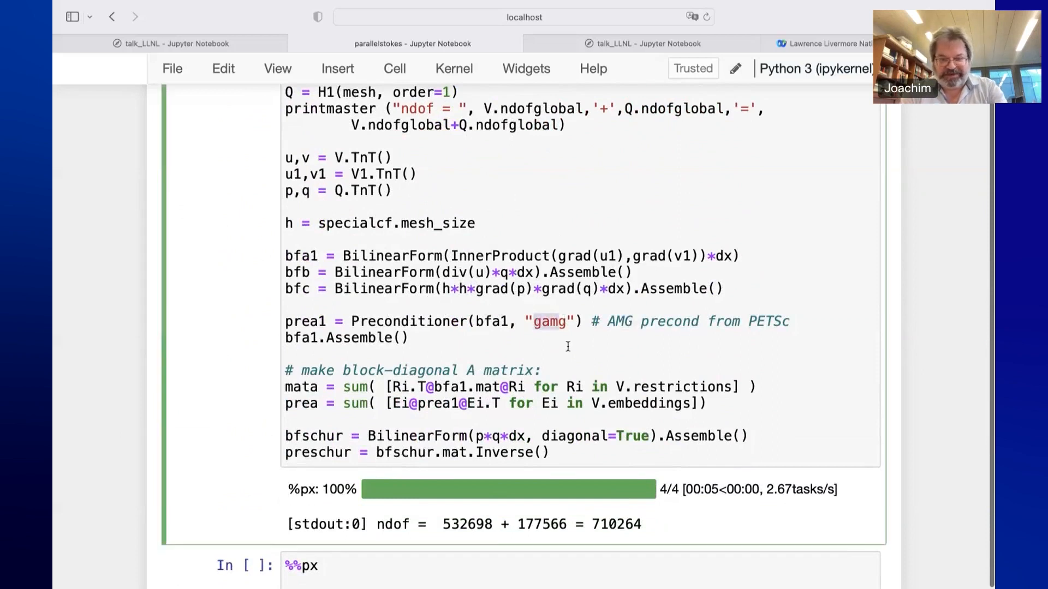
scroll("down", 3)
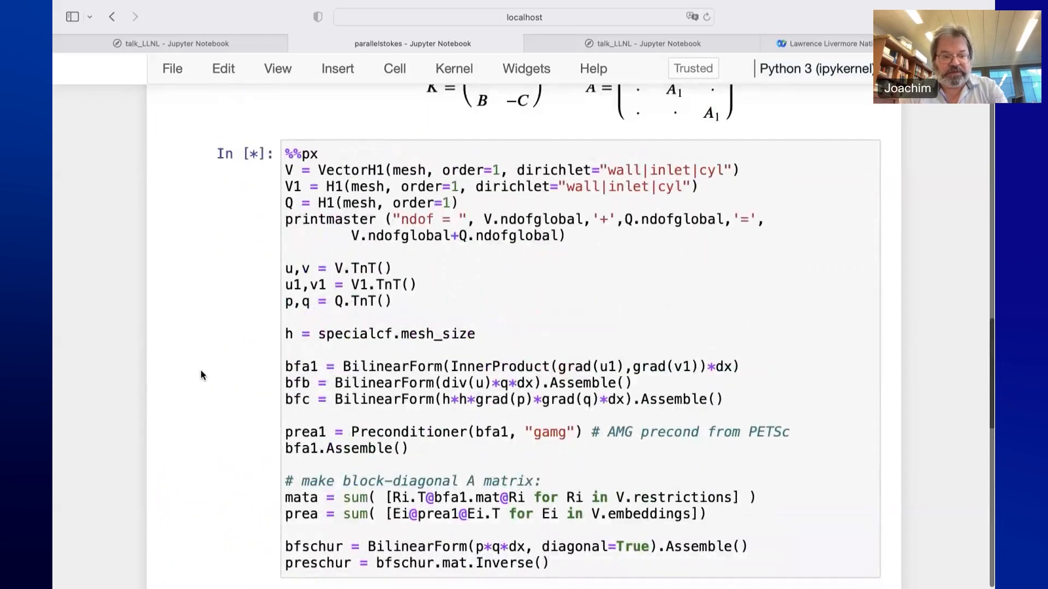
scroll("up", 3)
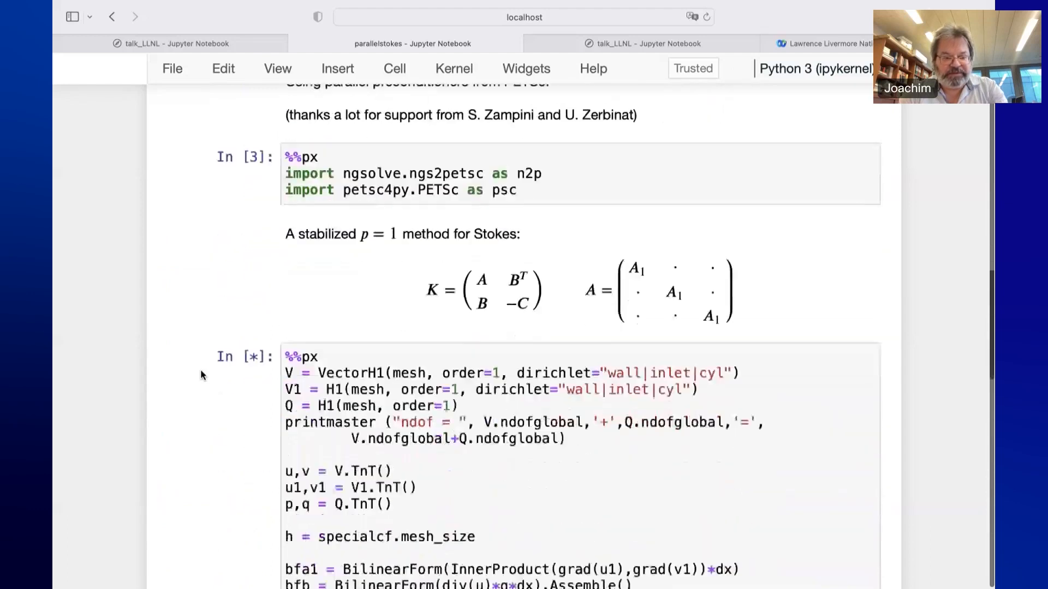
Scroll on past the BramblePasciakCG solve finishing at iteration 207 down to the Draw cells
scroll("down", 3)
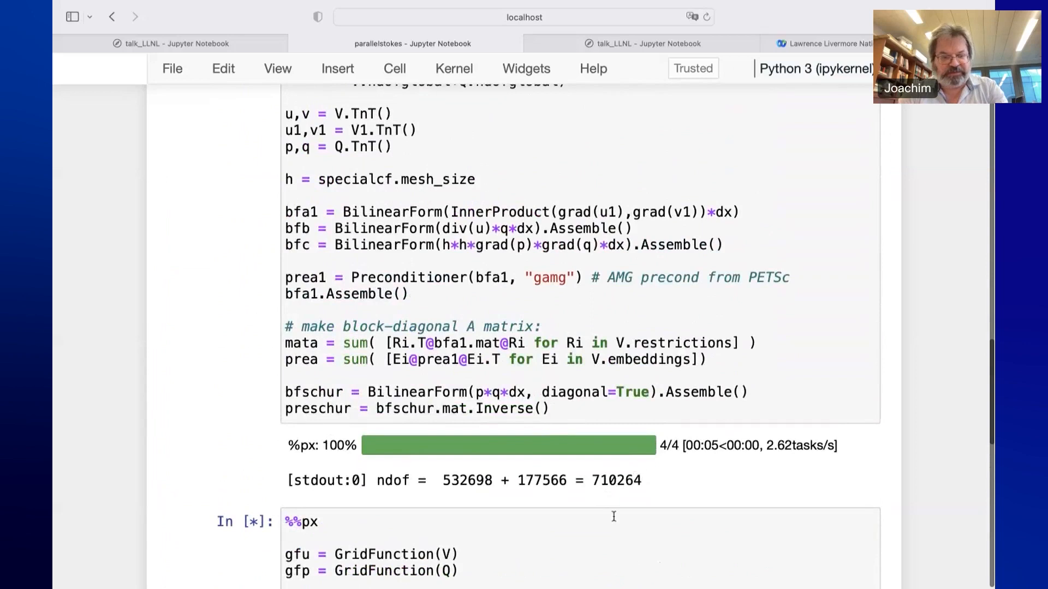
scroll("down", 3)
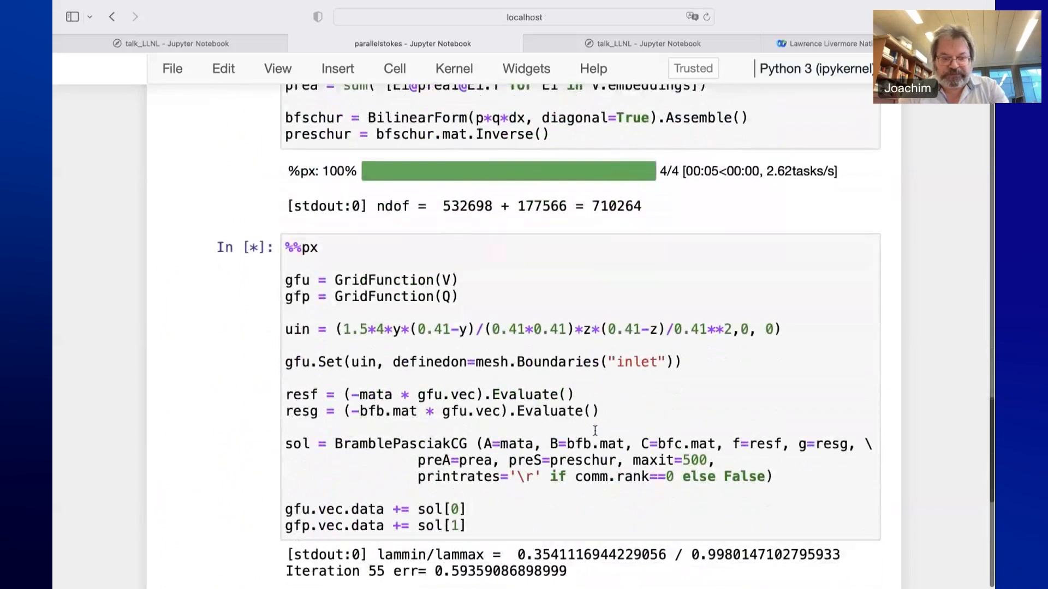
scroll("down", 3)
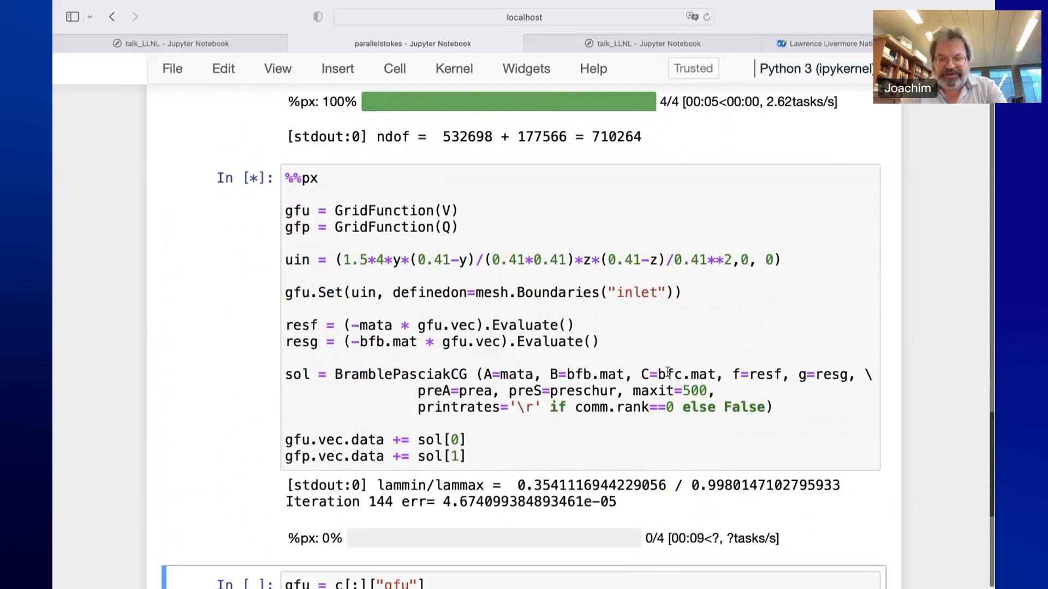
scroll("down", 3)
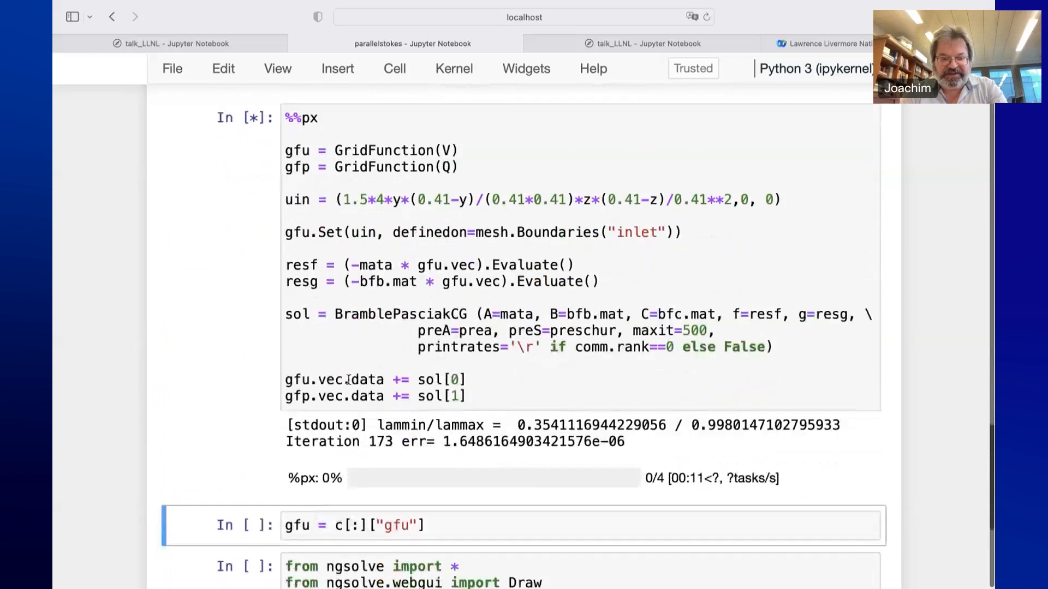
scroll("down", 3)
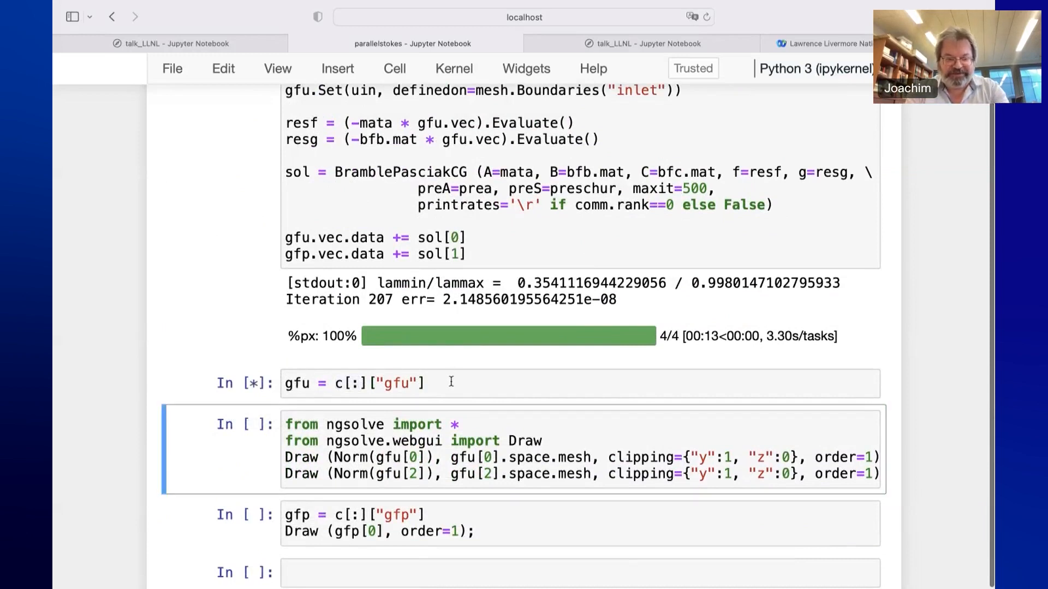
Run the Draw(Norm(gfu...)) cell and rotate the velocity-magnitude plot to an oblique channel view
scroll("down", 3)
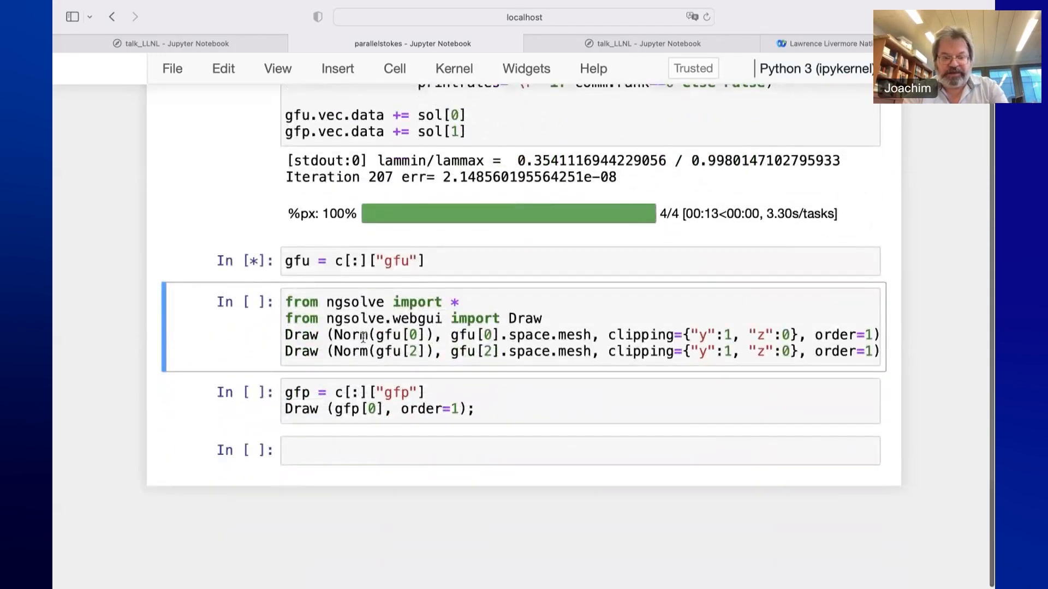
left_click(409, 335)
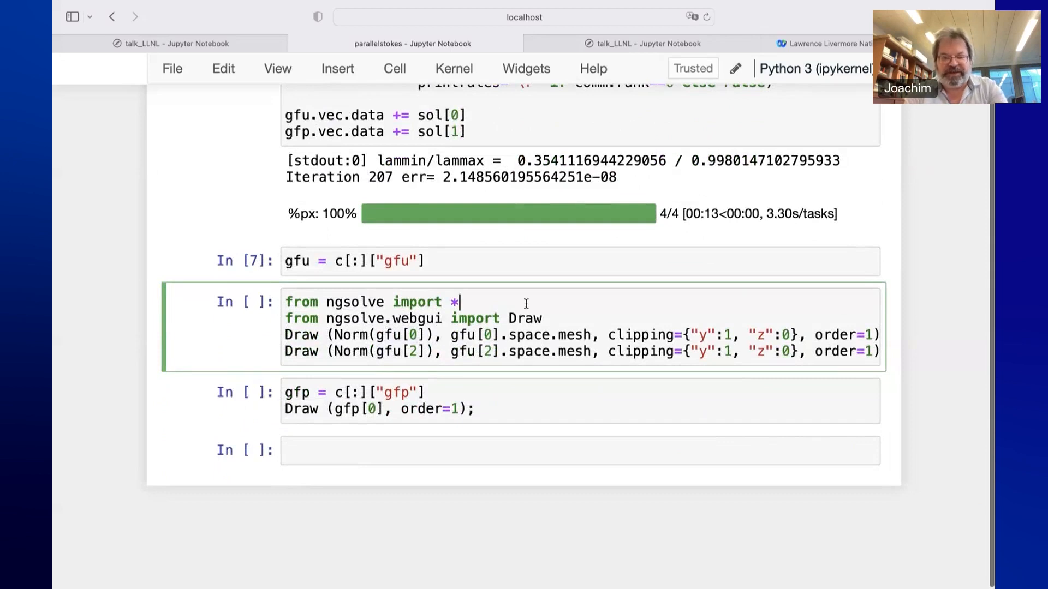
key("Shift+Enter")
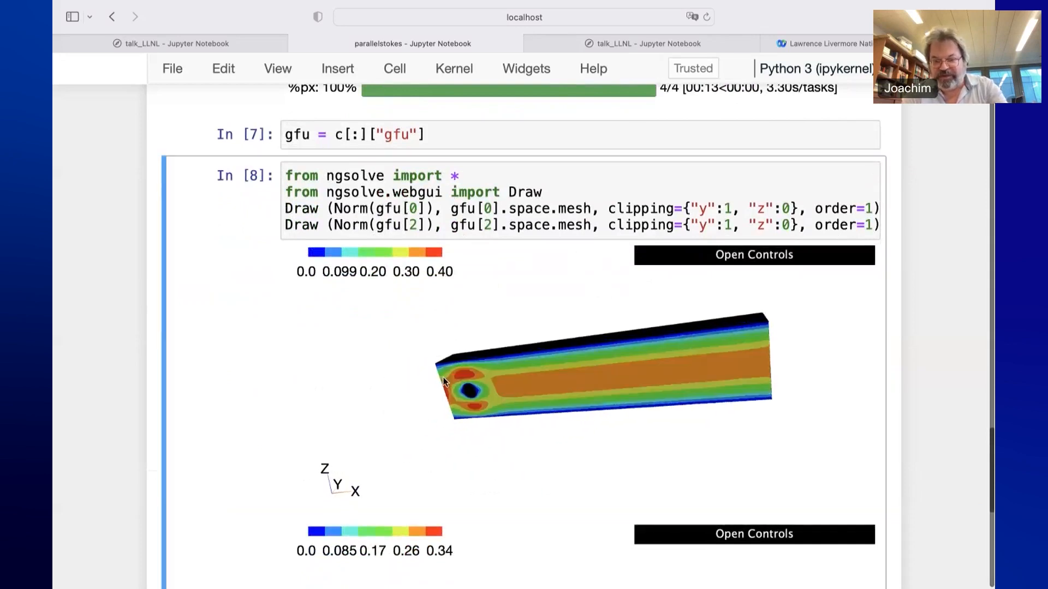
left_click_drag(601, 367, 528, 394)
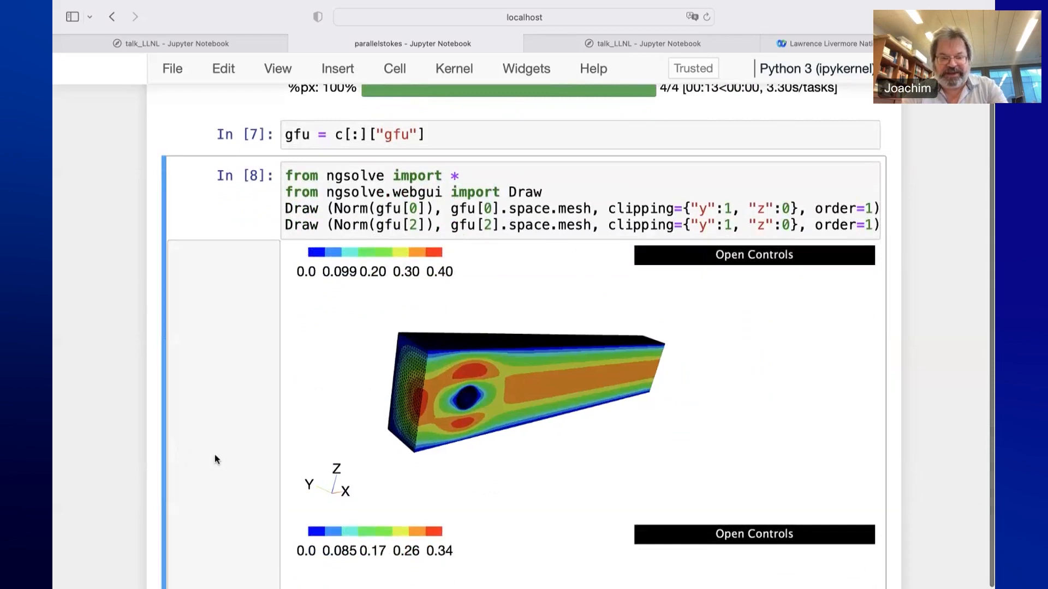
Run the gfp Draw cell, In [9], rendering the pressure field below it
scroll("down", 3)
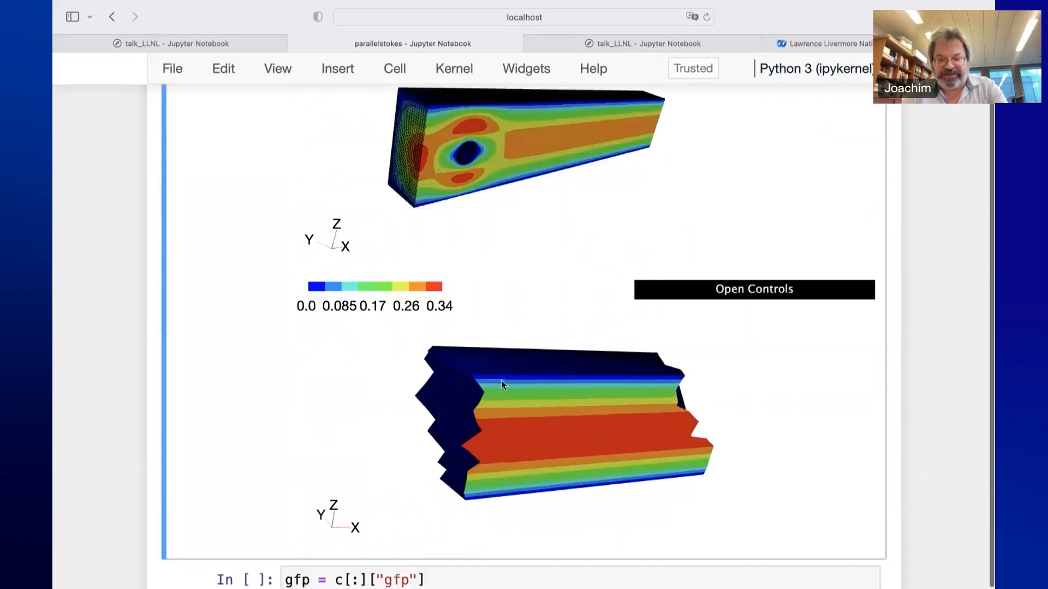
mouse_move(360, 429)
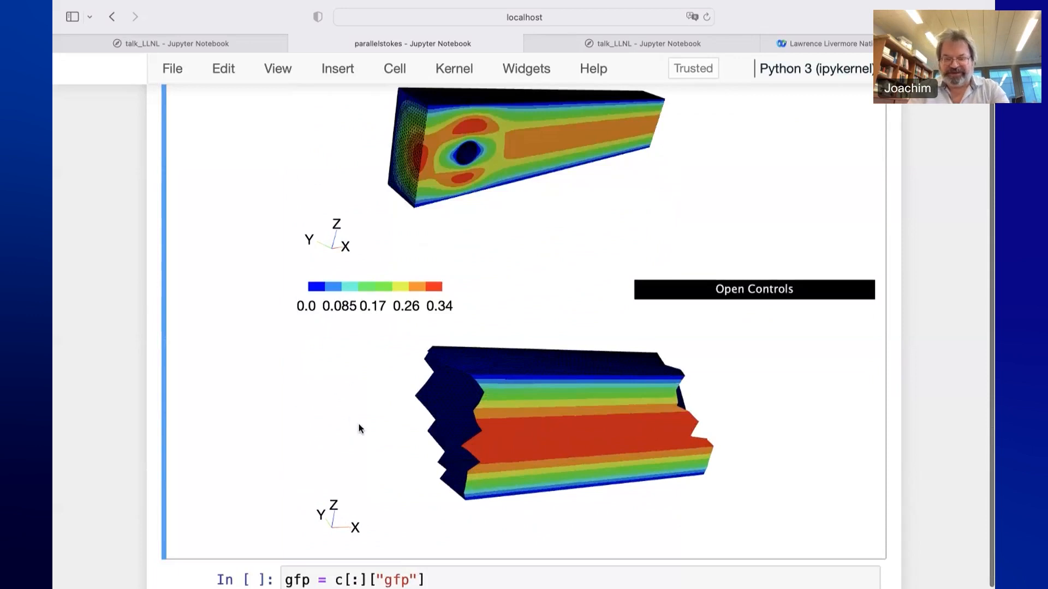
scroll("down", 3)
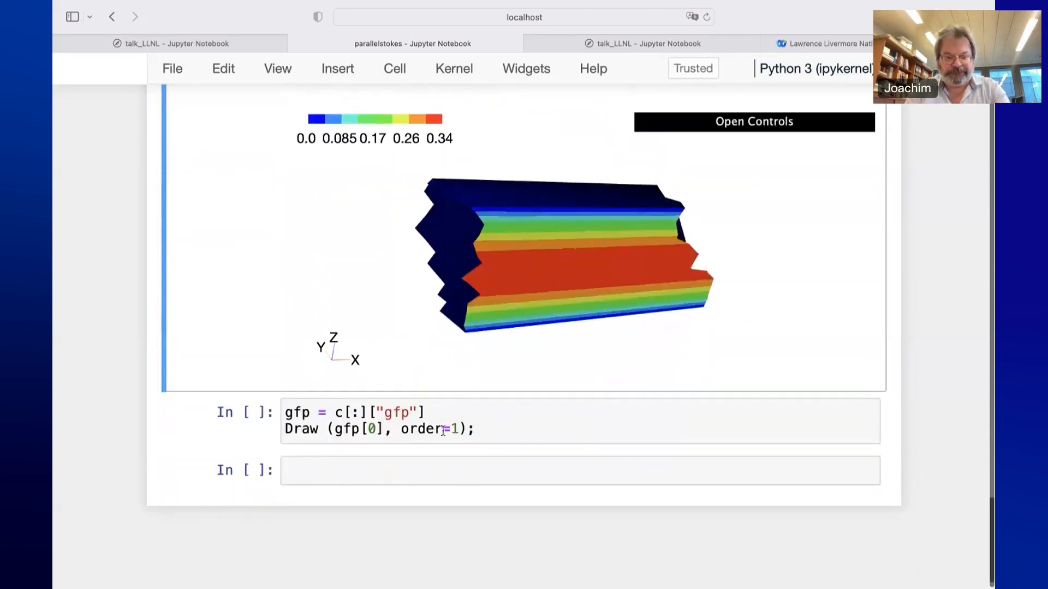
key("Shift+Enter")
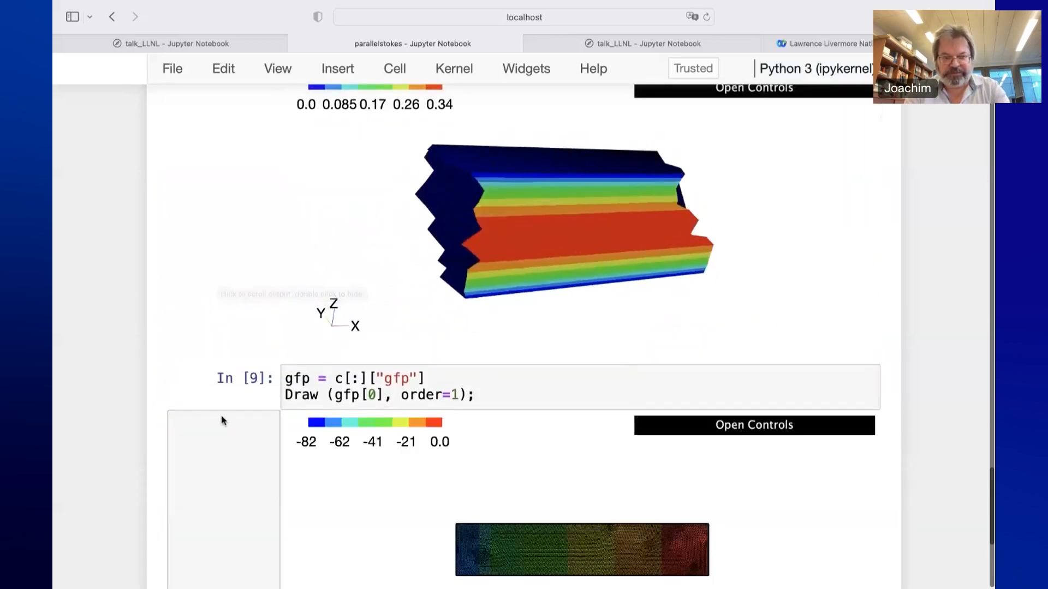
scroll("down", 3)
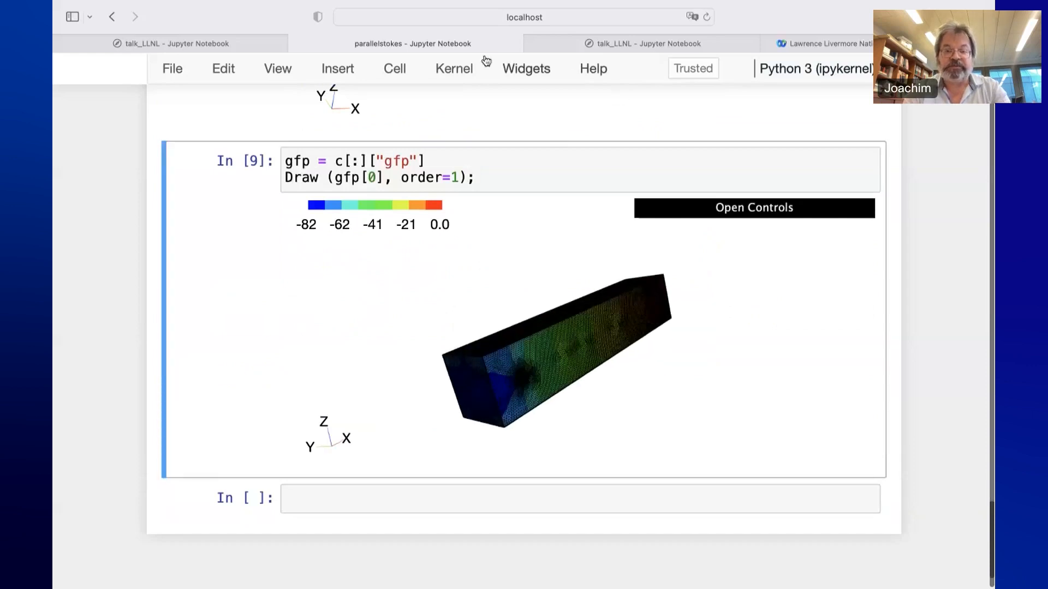
Back in the talk_LLNL notebook, scroll to the History section and highlight the 2000 redesign collaborators line
left_click(639, 43)
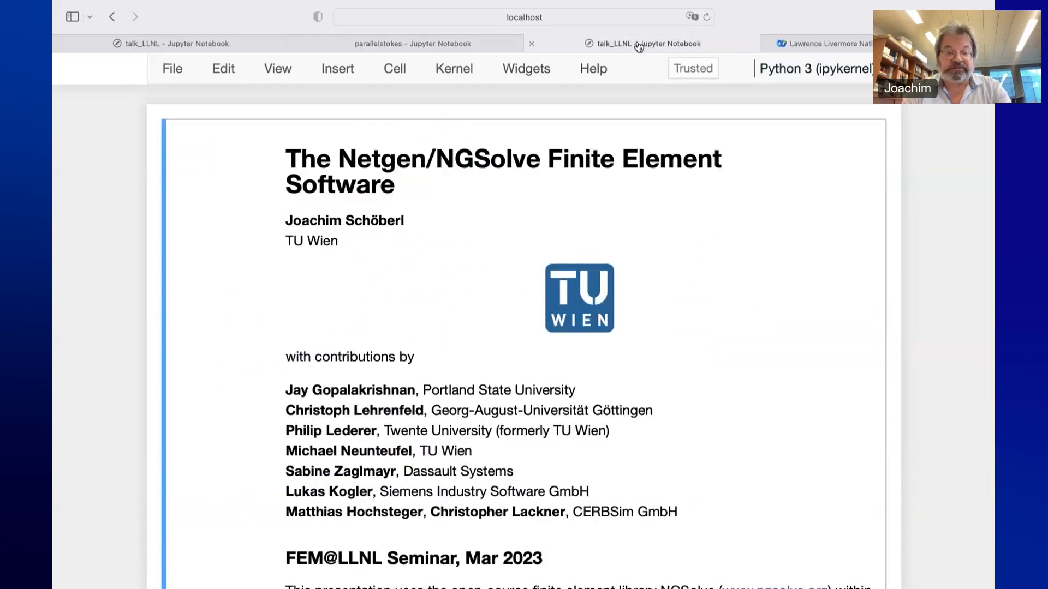
scroll("down", 3)
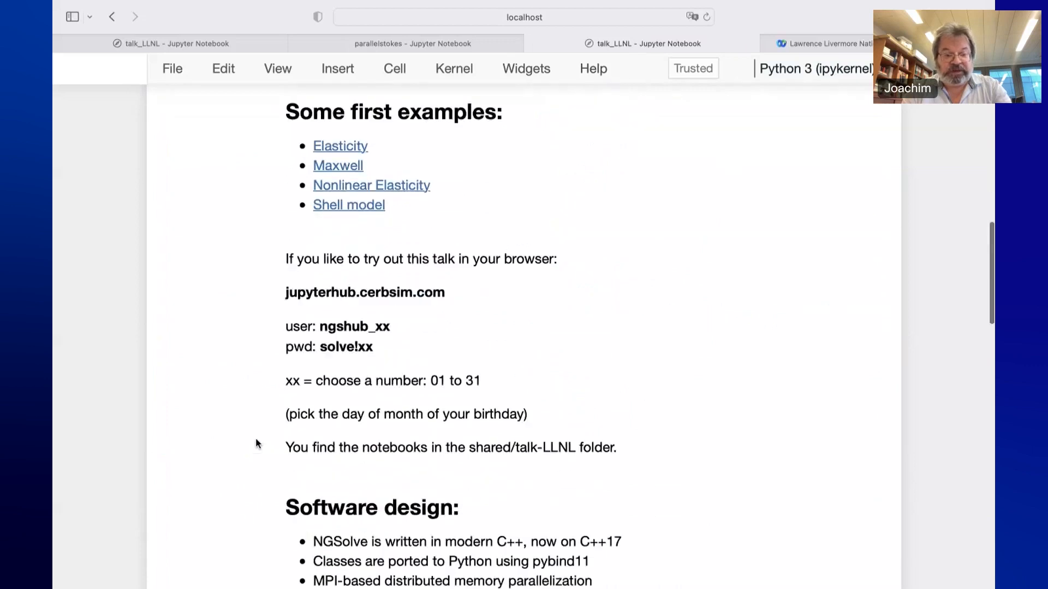
scroll("down", 3)
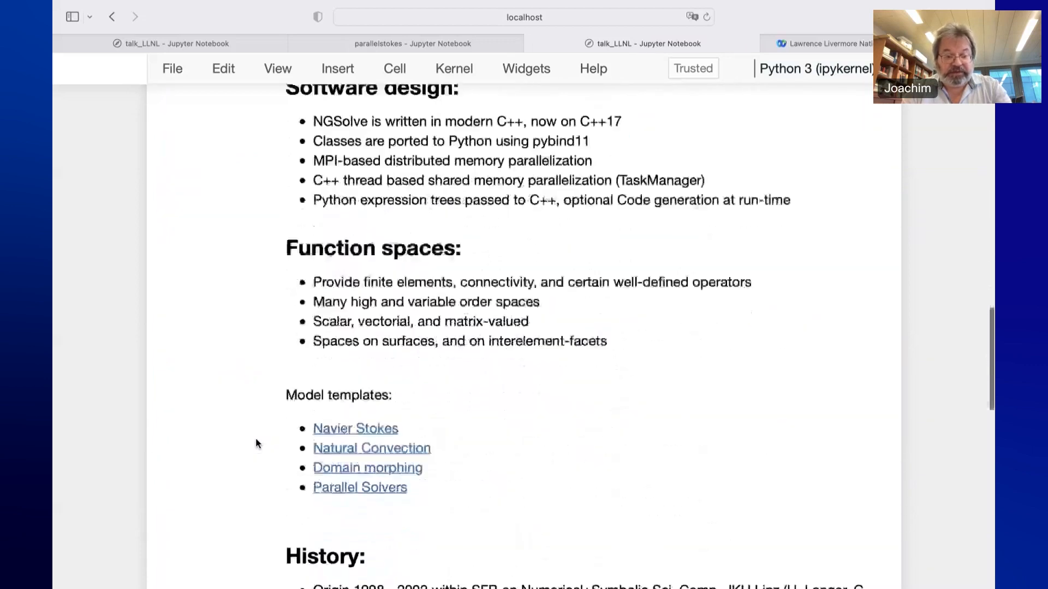
scroll("down", 3)
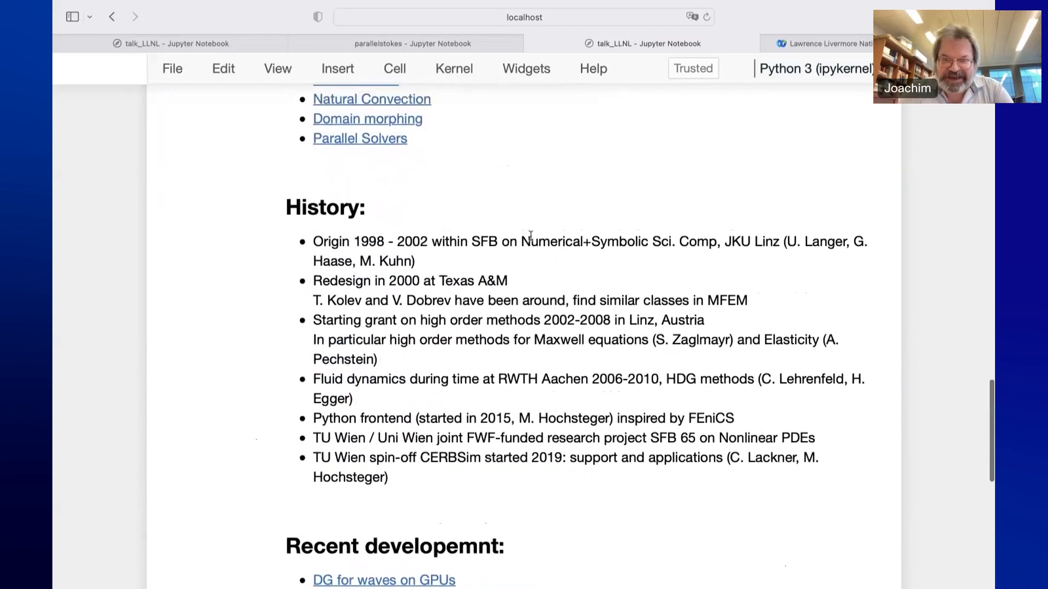
mouse_move(423, 266)
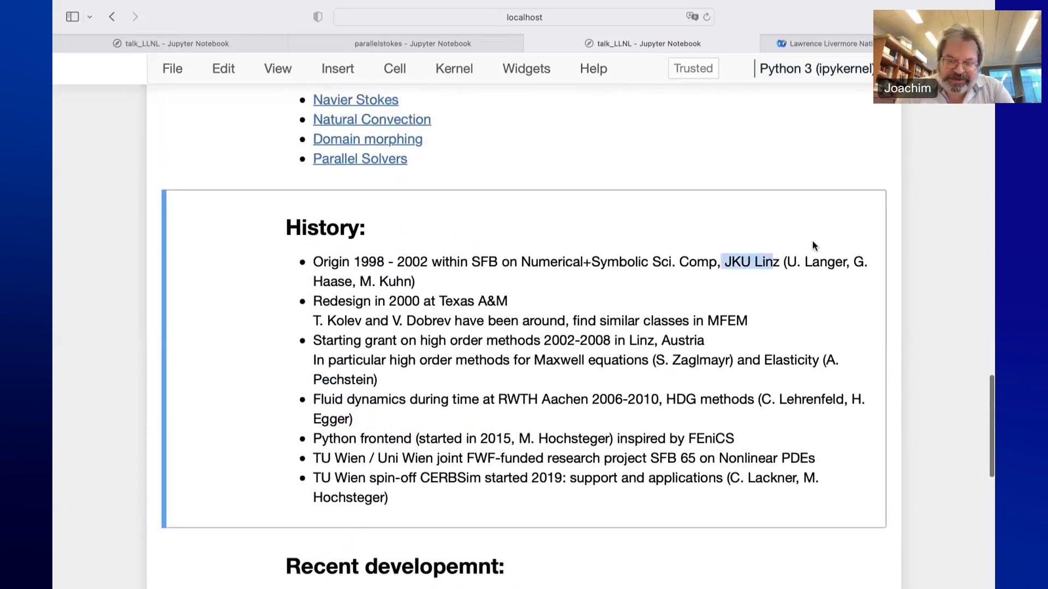
scroll("down", 3)
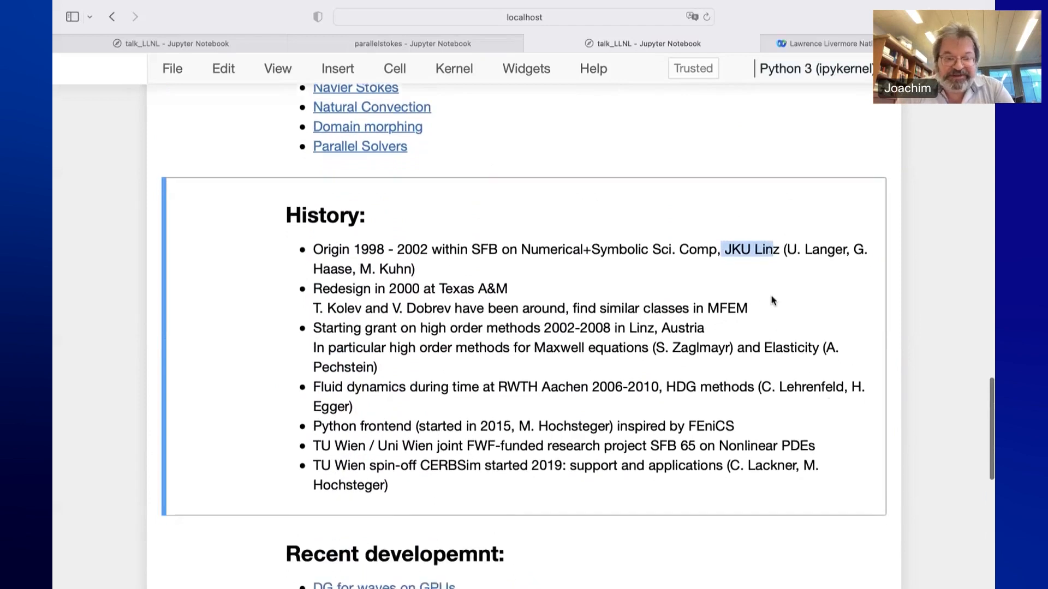
scroll("down", 3)
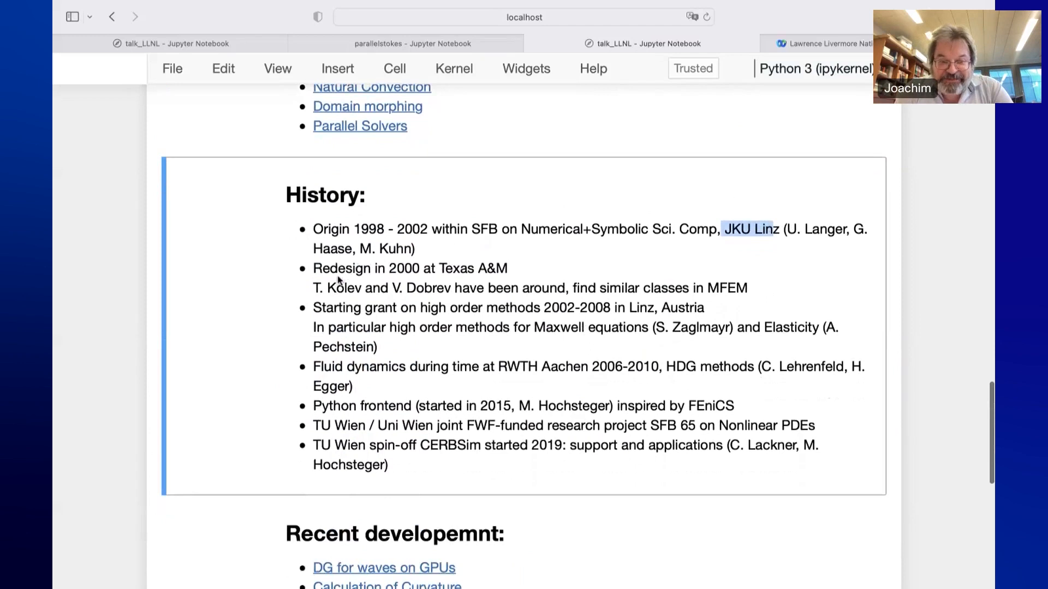
left_click_drag(313, 289, 481, 288)
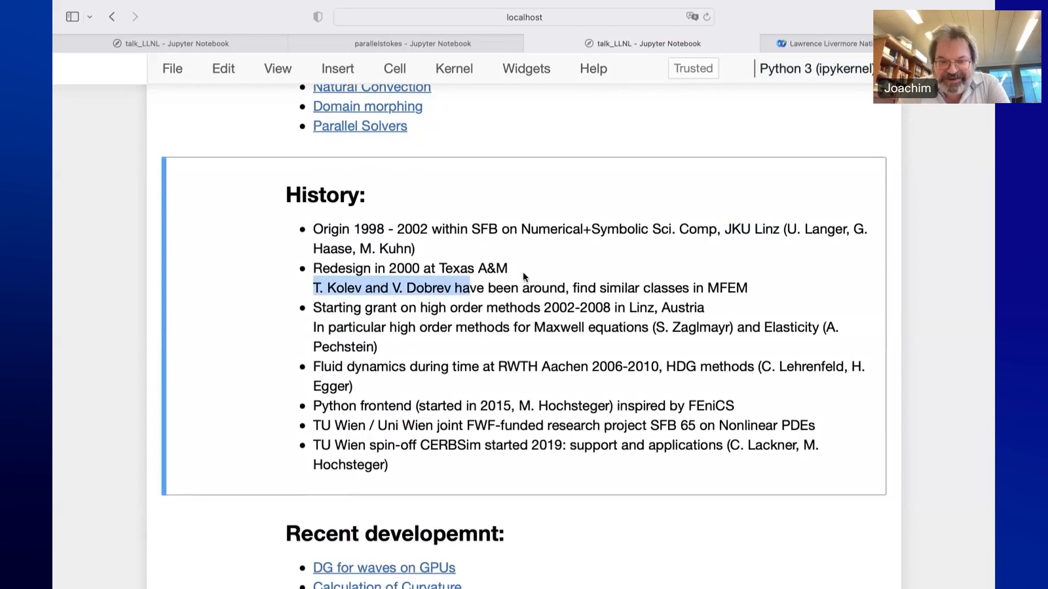
mouse_move(536, 276)
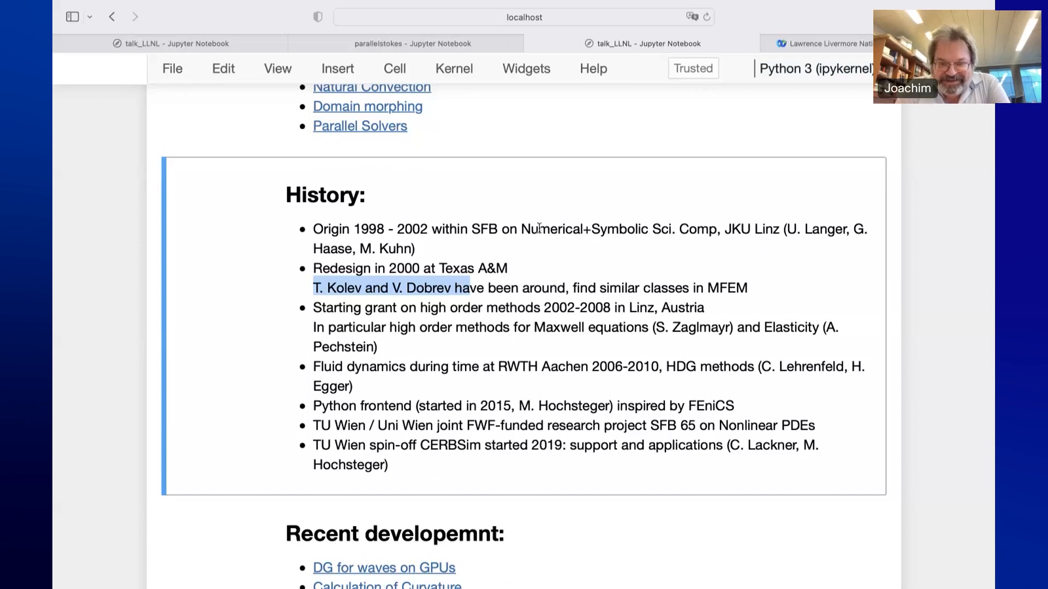
mouse_move(586, 275)
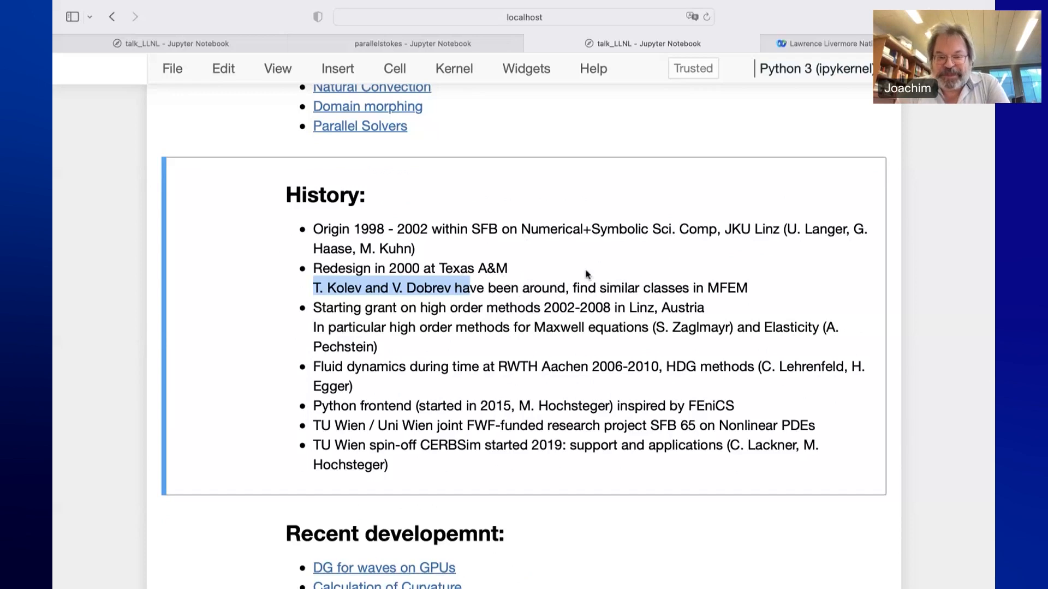
scroll("down", 3)
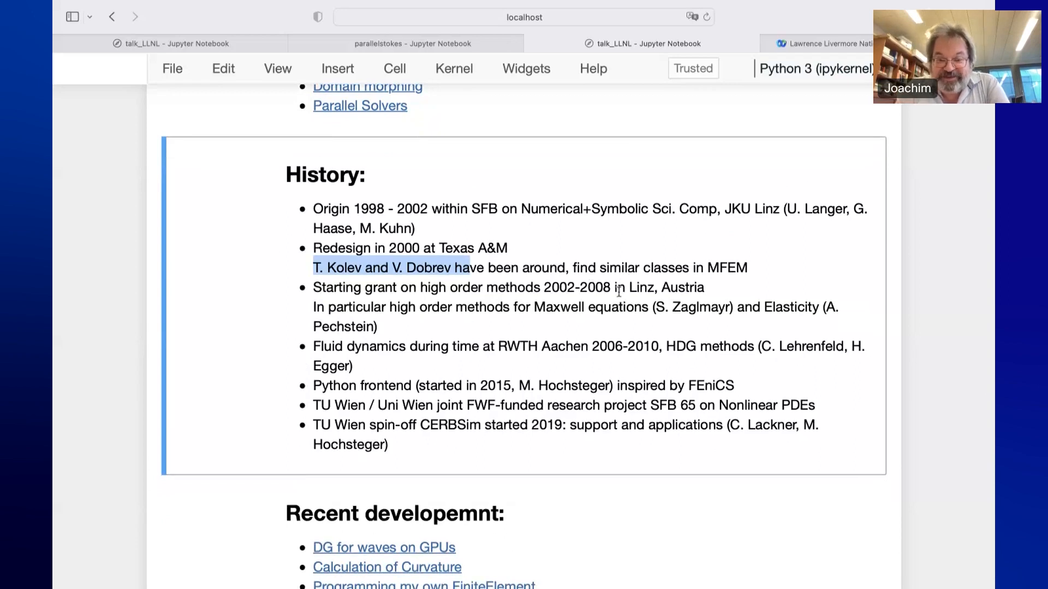
mouse_move(522, 264)
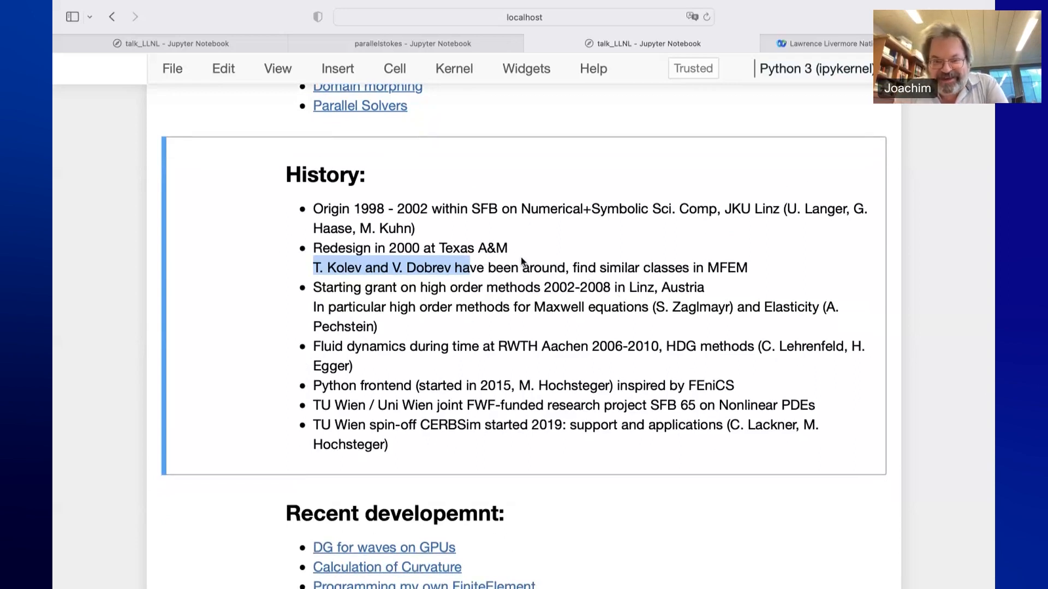
mouse_move(669, 265)
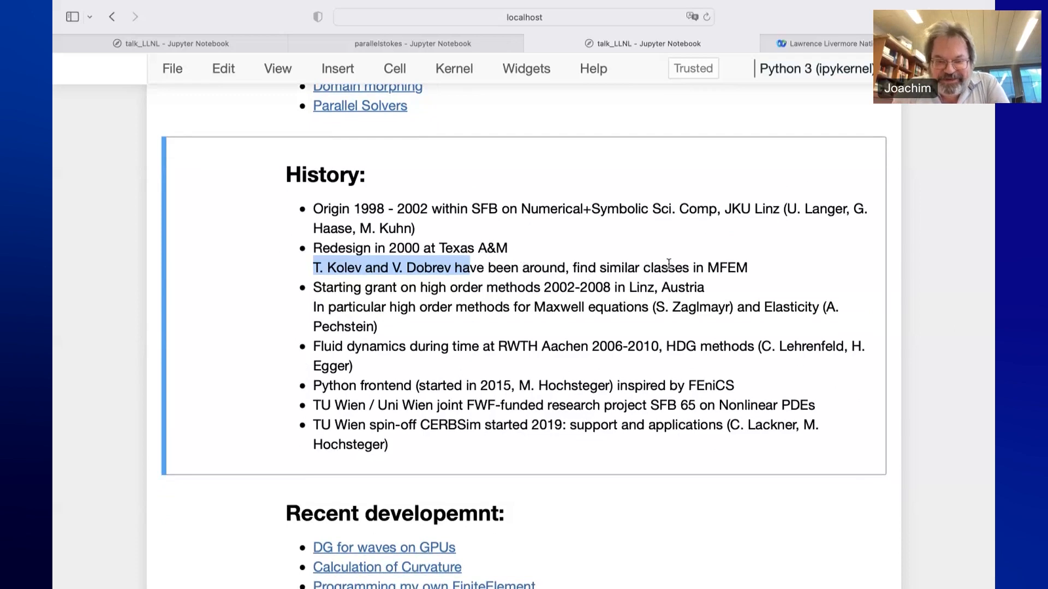
scroll("down", 3)
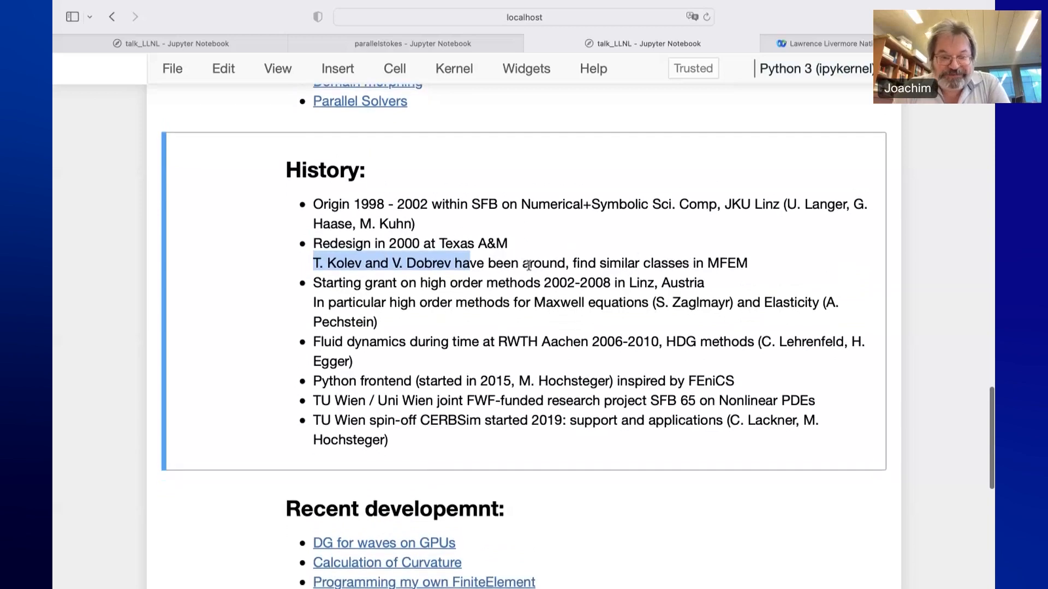
scroll("down", 3)
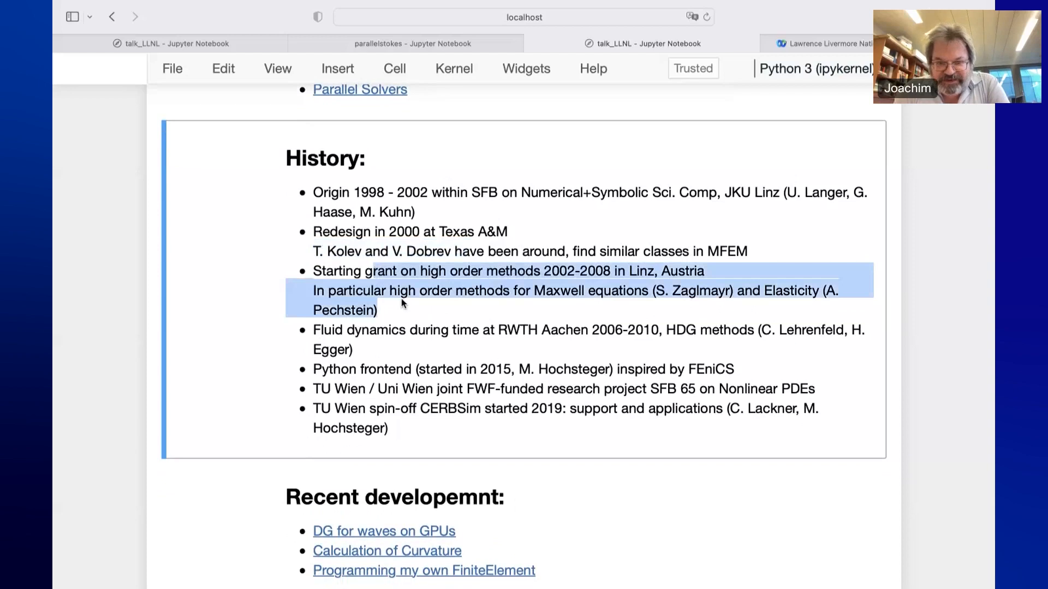
mouse_move(438, 283)
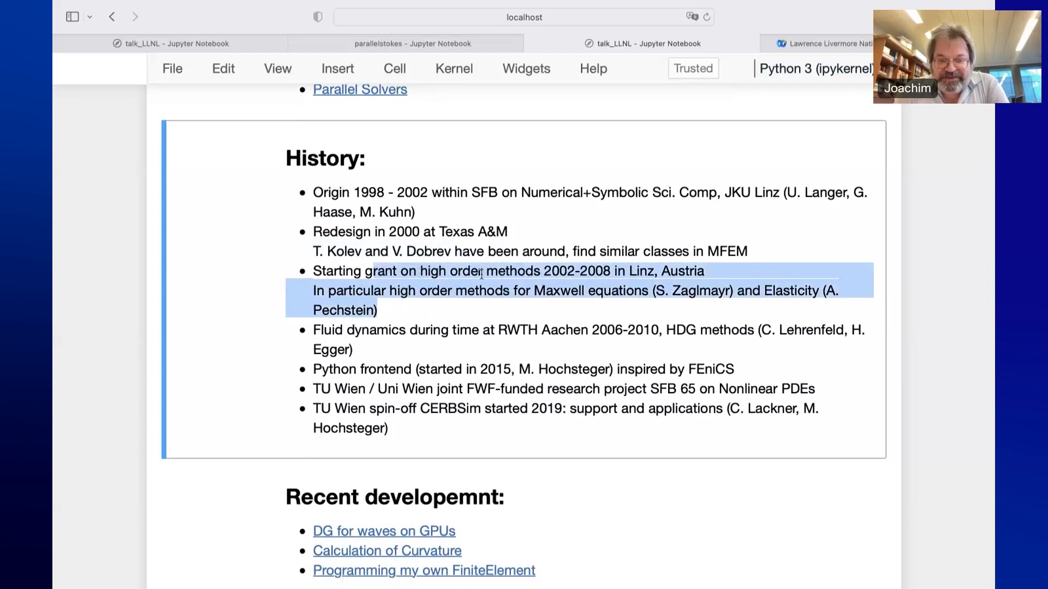
scroll("down", 3)
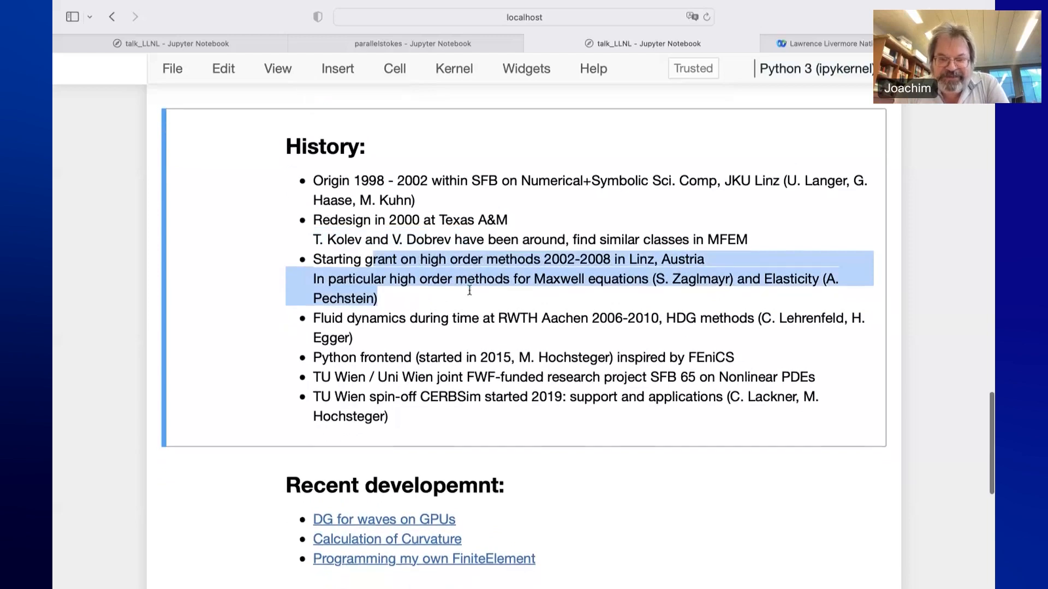
scroll("down", 3)
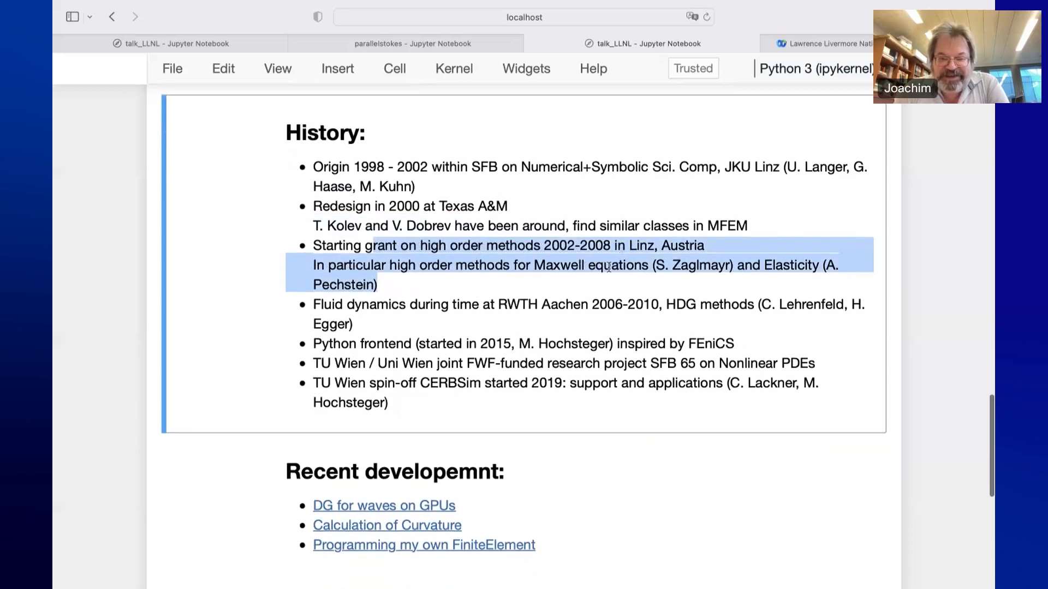
left_click(724, 267)
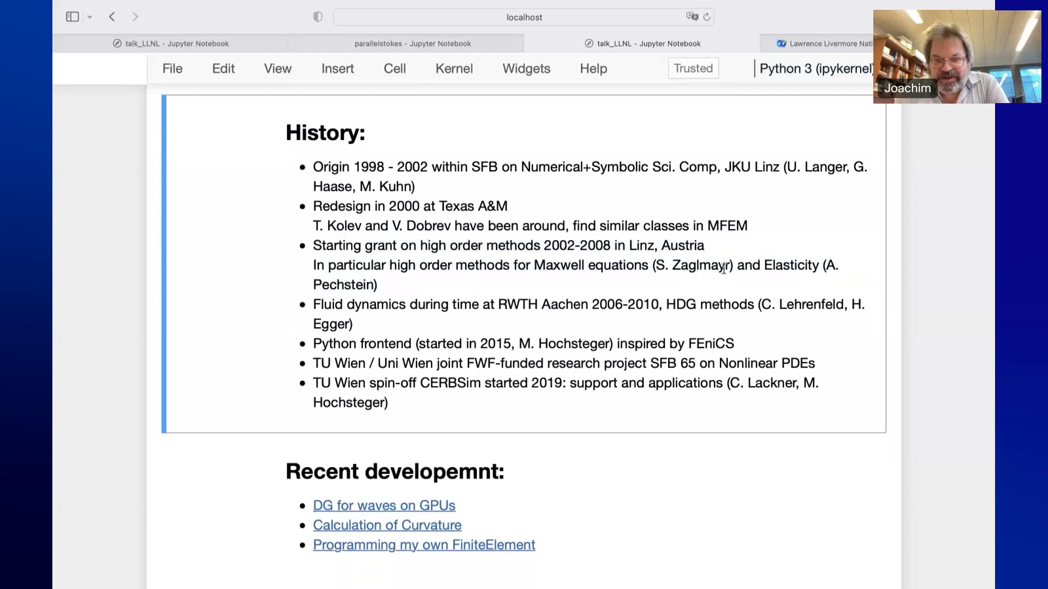
double_click(792, 265)
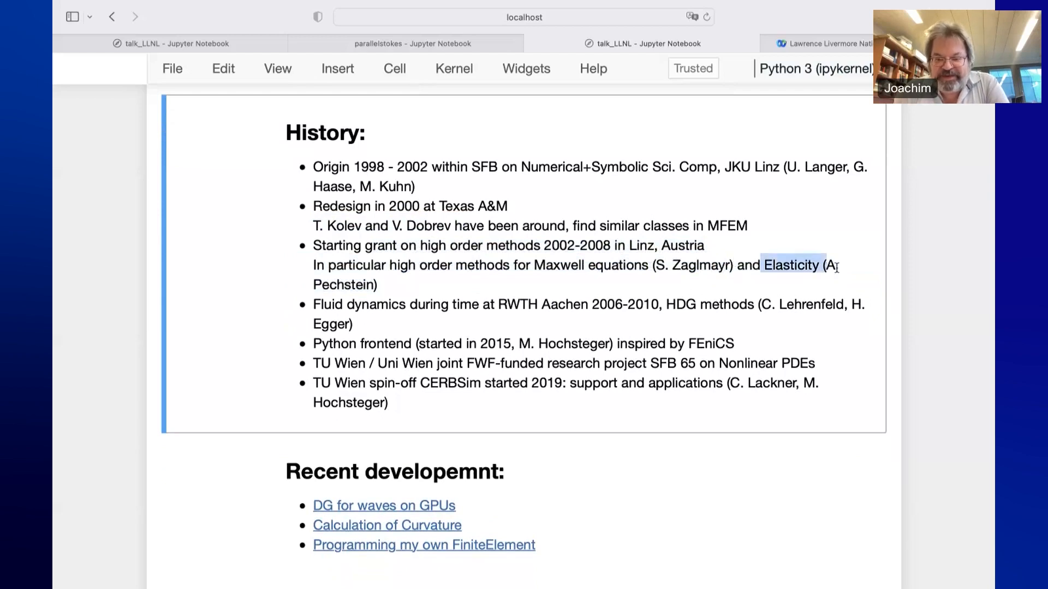
scroll("down", 3)
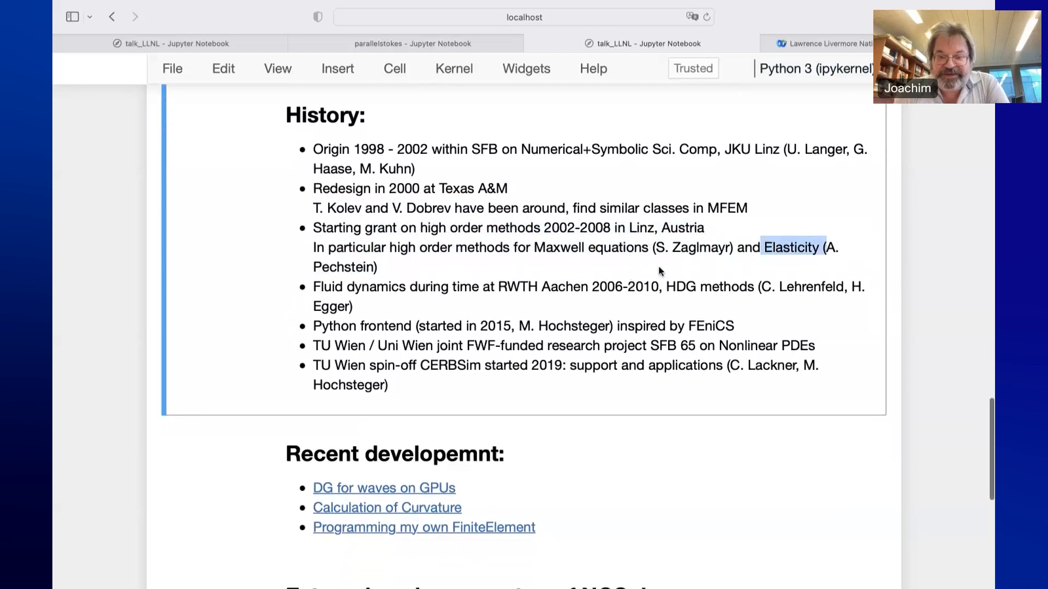
scroll("down", 3)
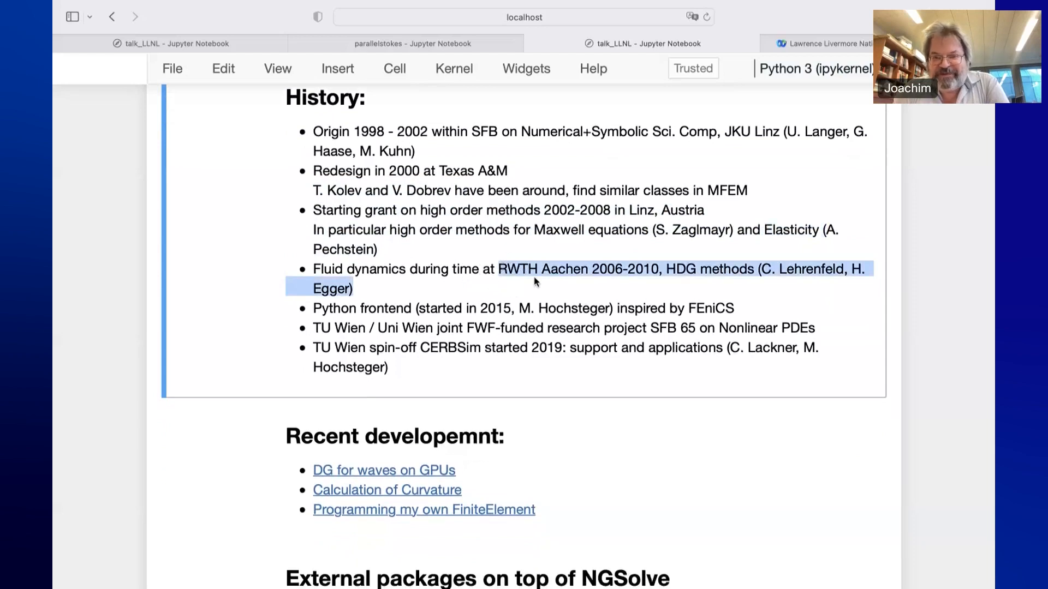
scroll("down", 3)
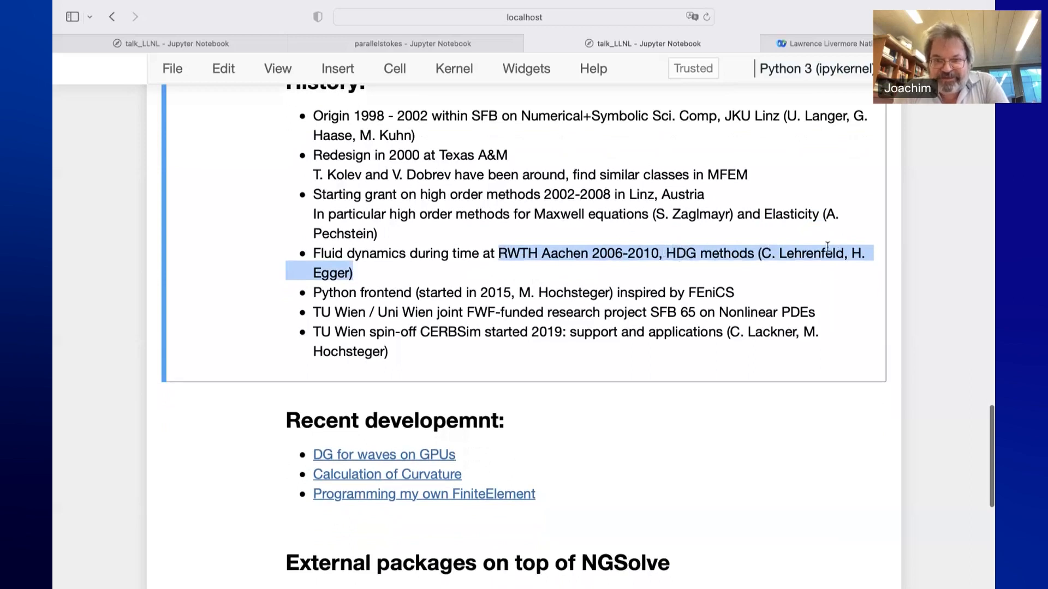
scroll("down", 3)
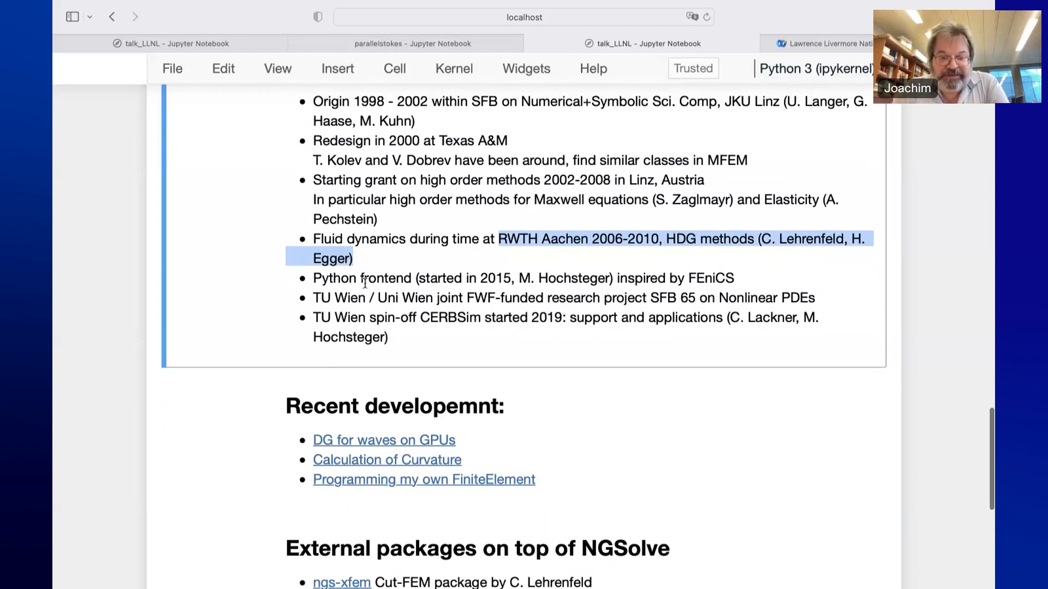
scroll("down", 3)
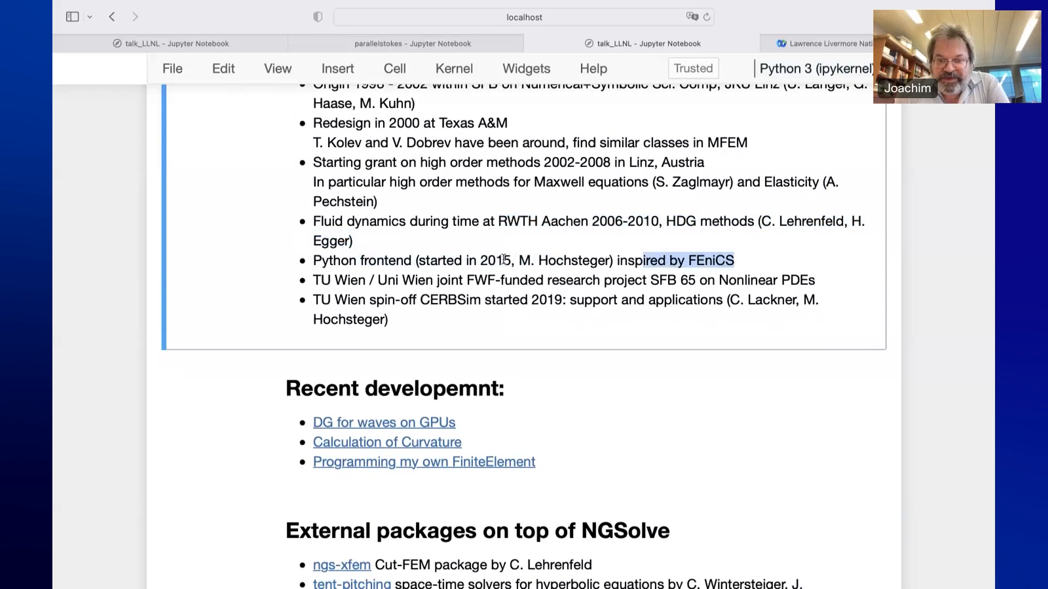
mouse_move(565, 258)
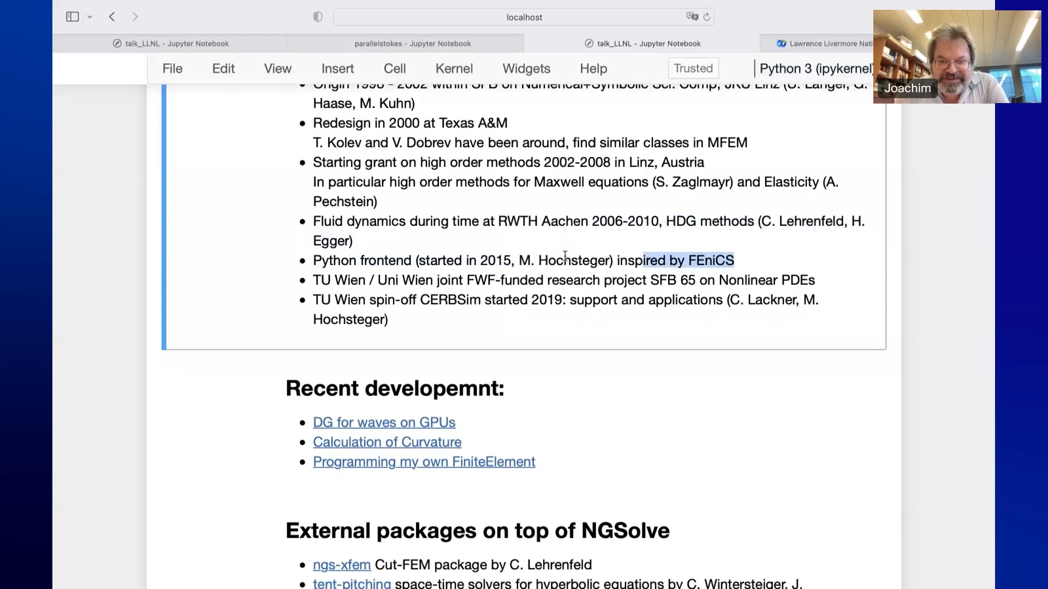
scroll("down", 3)
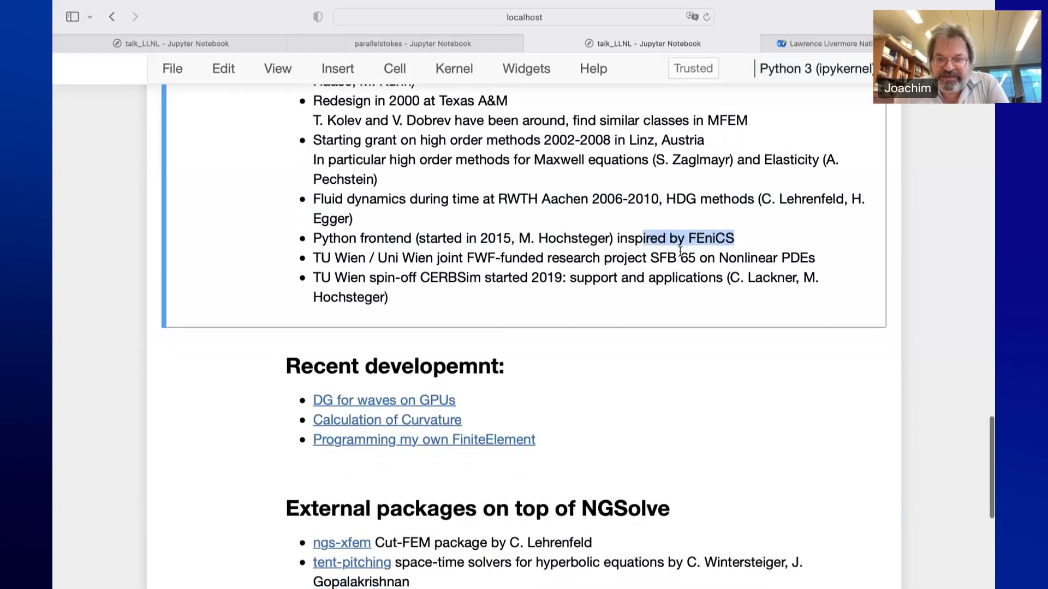
Scroll from the 2019 CERBSim spin-off line down to the Recent development and External packages sections
scroll("down", 3)
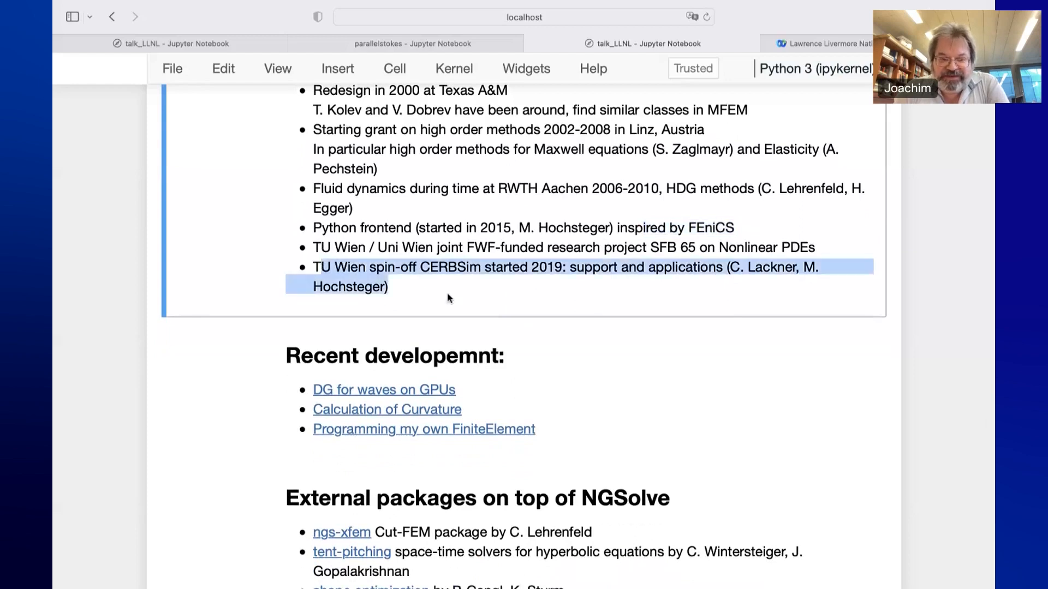
mouse_move(422, 275)
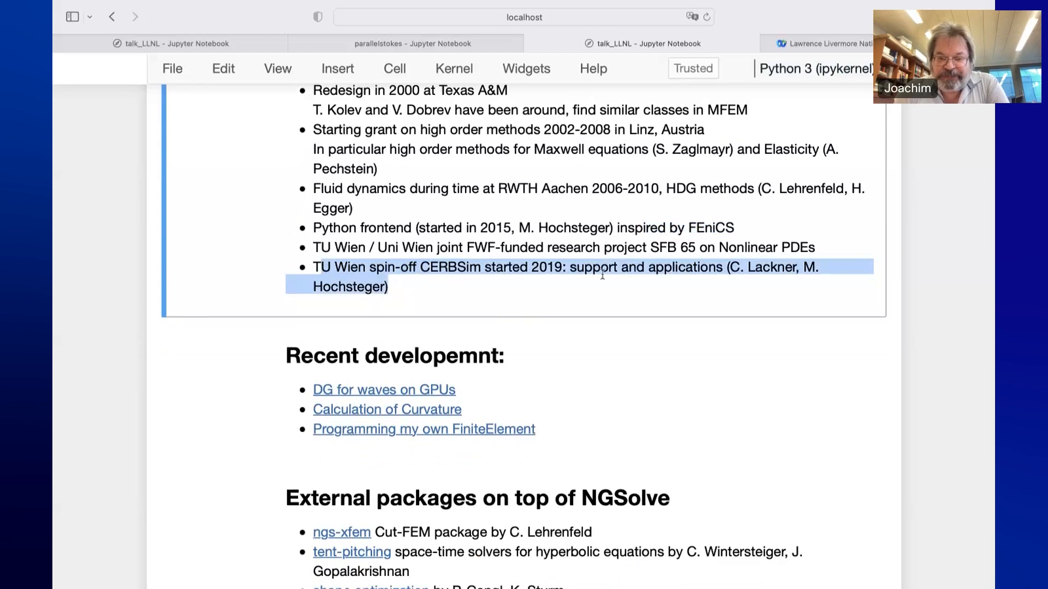
mouse_move(422, 304)
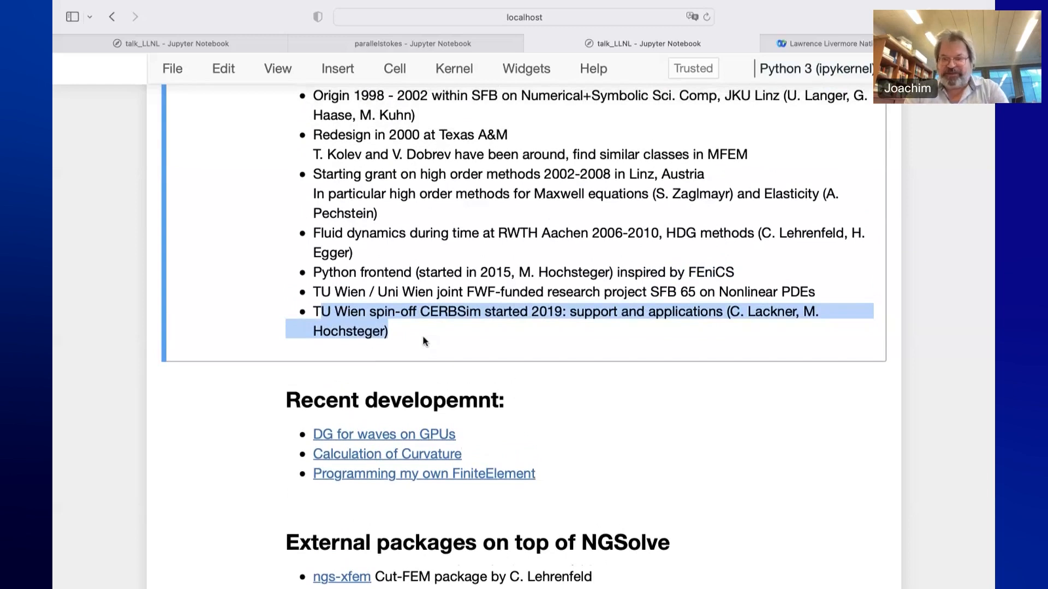
left_click(588, 311)
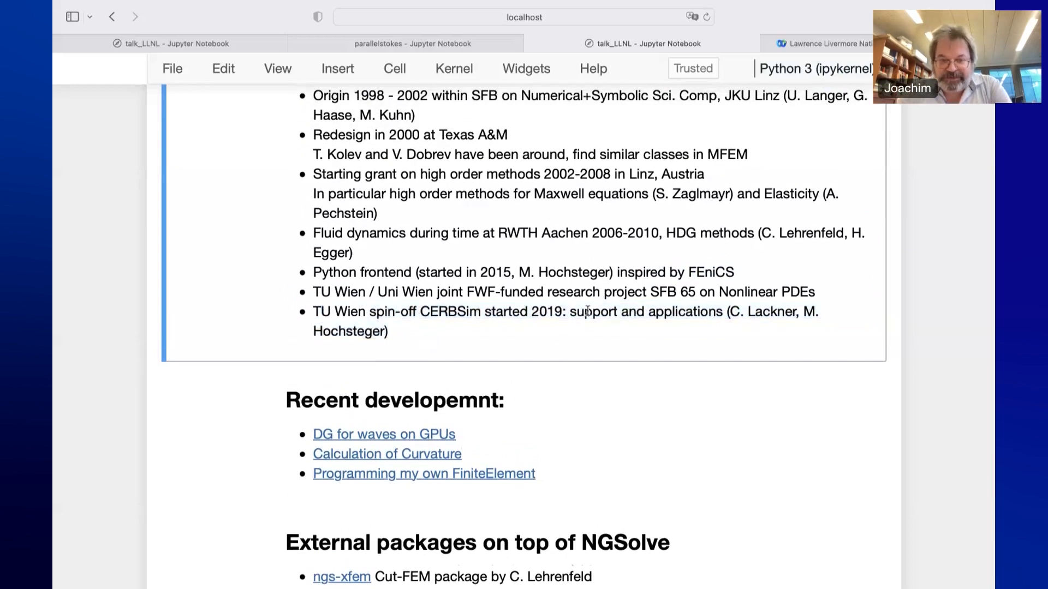
mouse_move(604, 306)
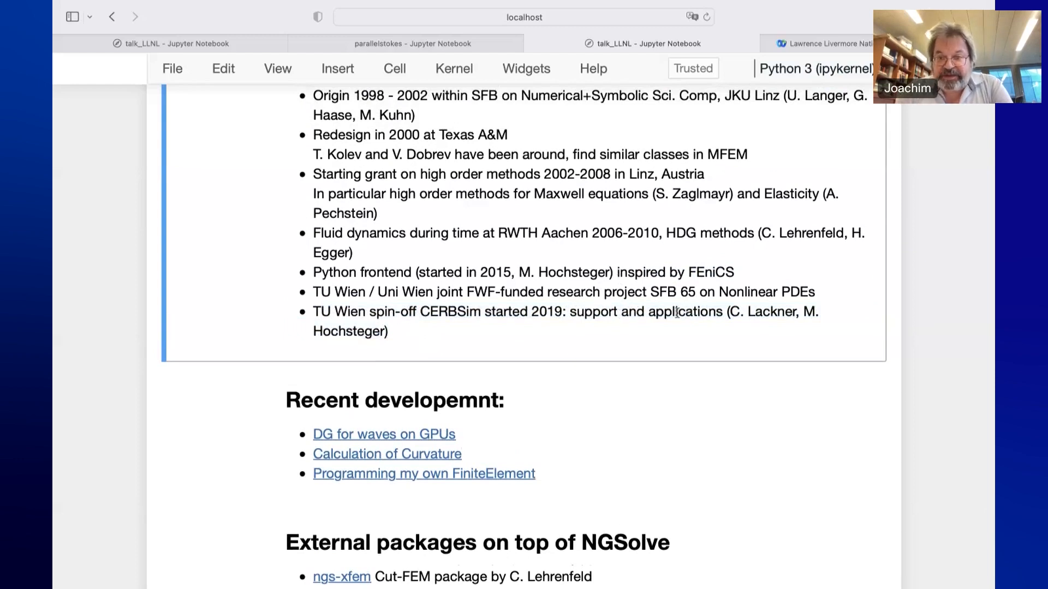
scroll("down", 3)
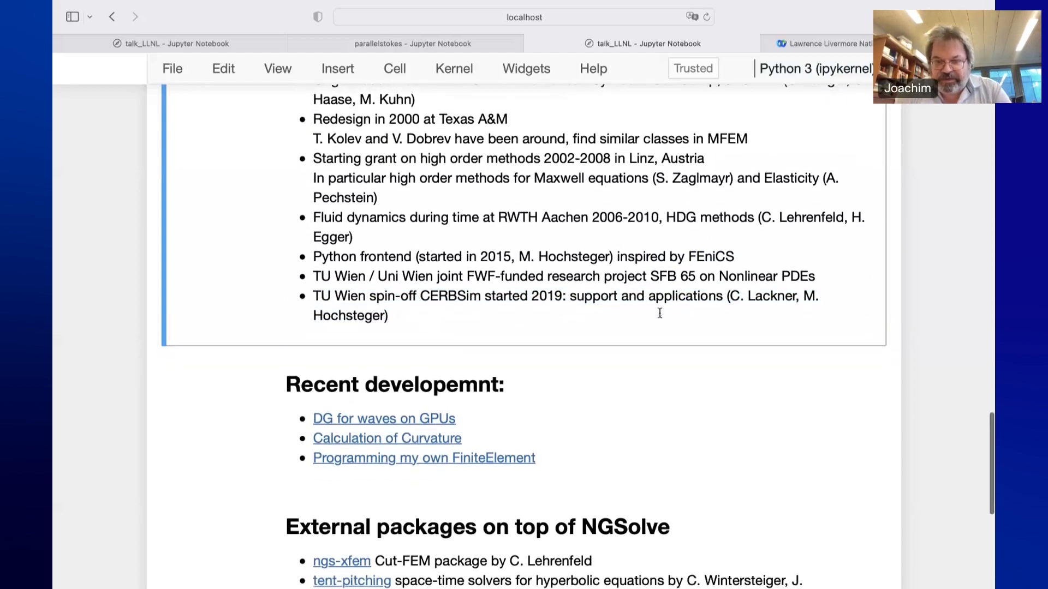
scroll("down", 3)
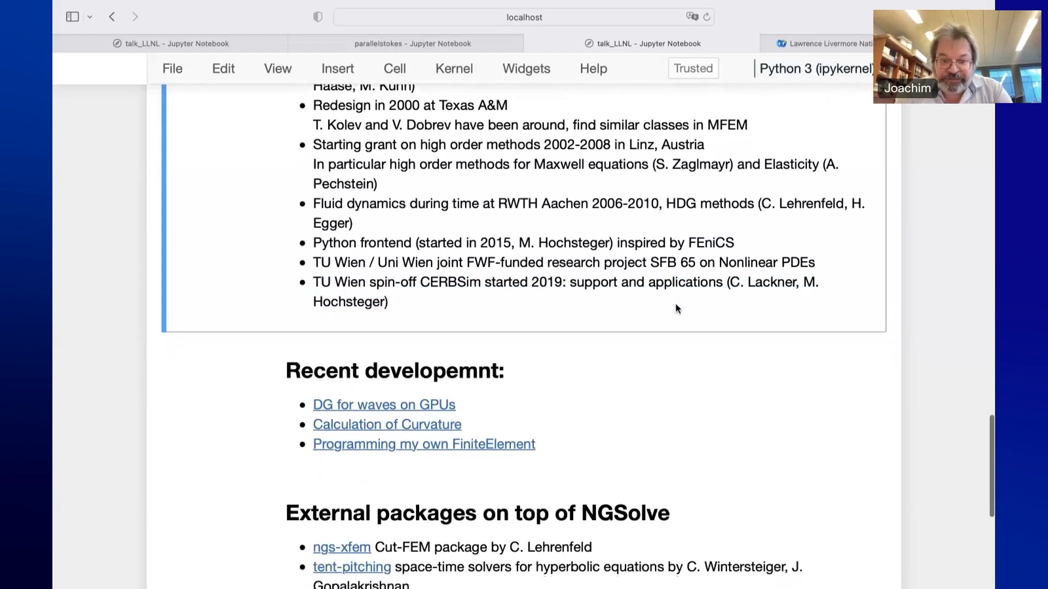
scroll("down", 3)
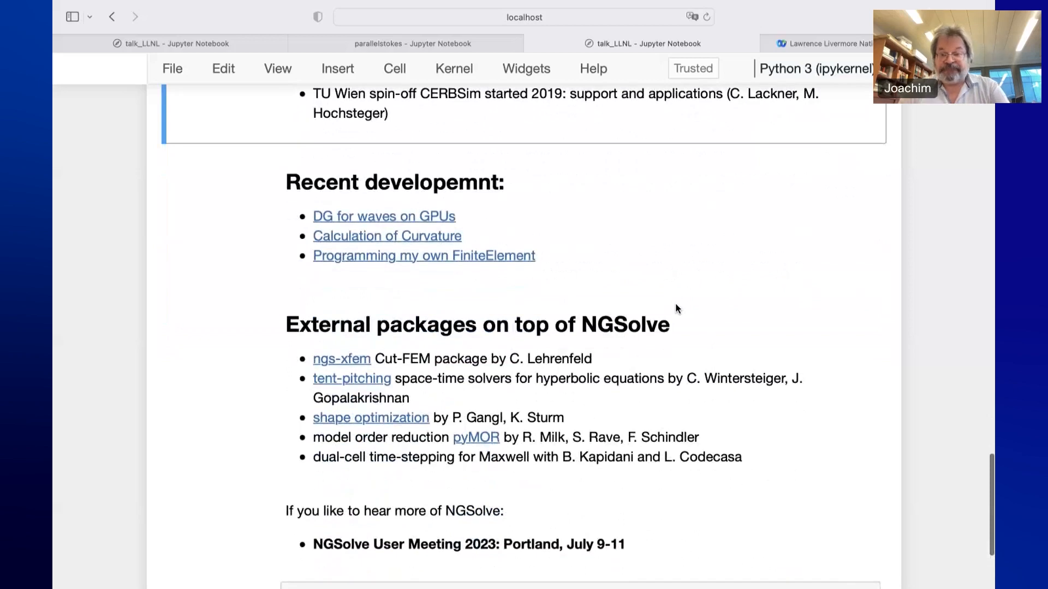
mouse_move(597, 364)
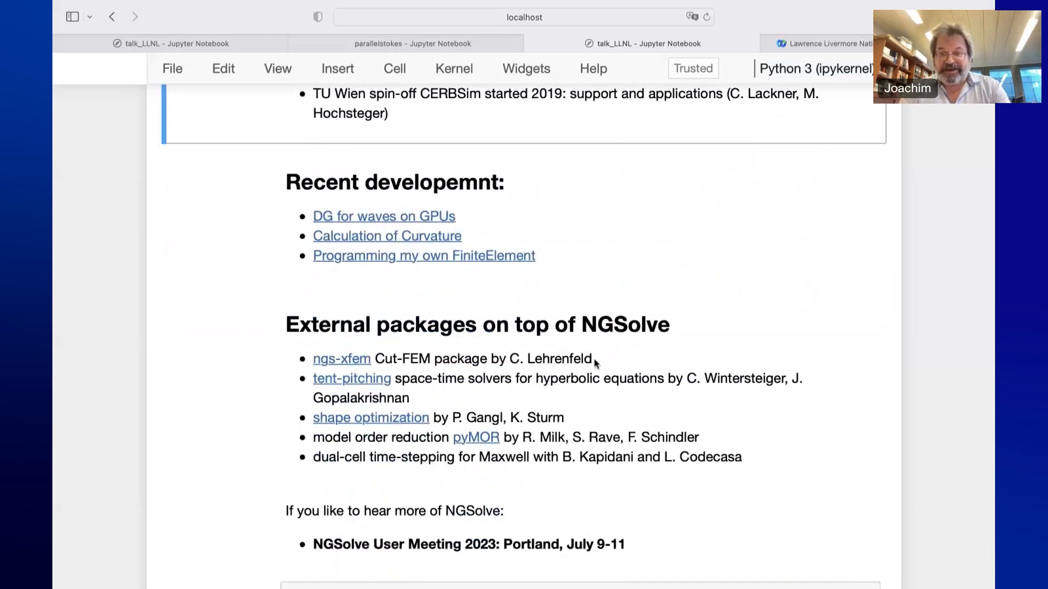
mouse_move(627, 371)
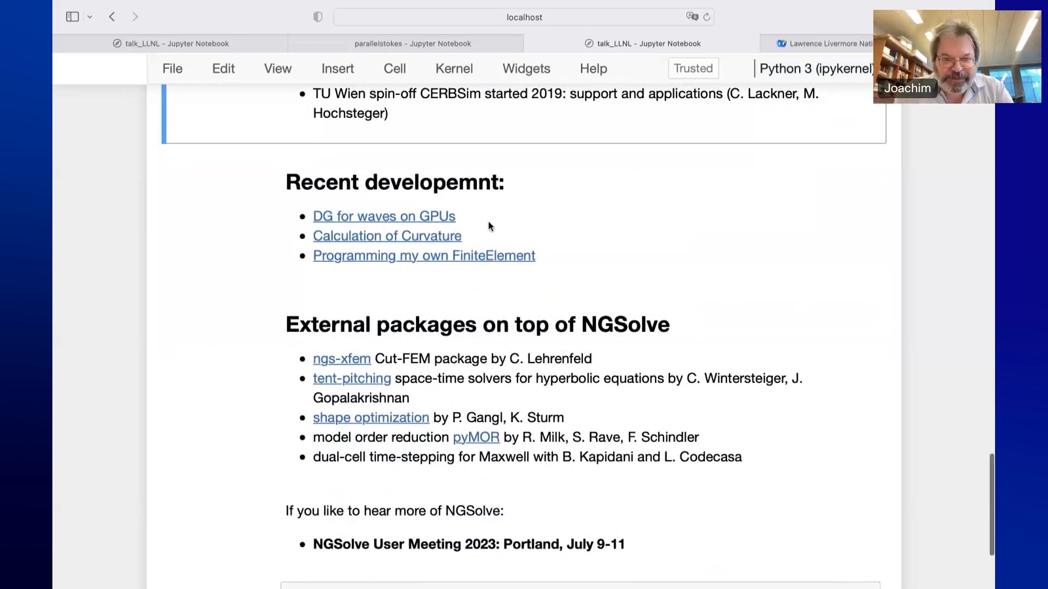
mouse_move(565, 253)
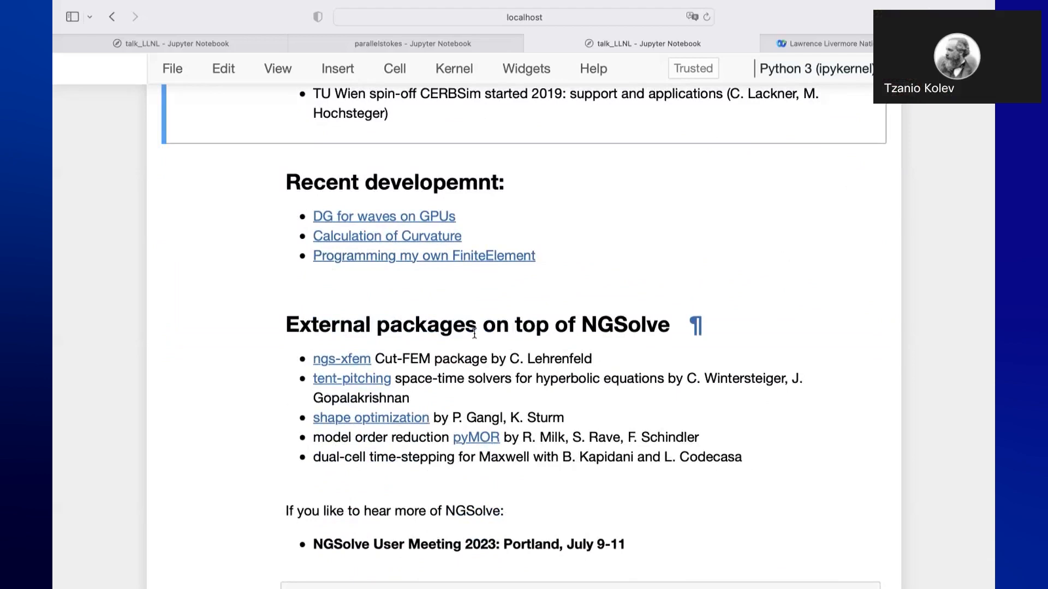
mouse_move(425, 316)
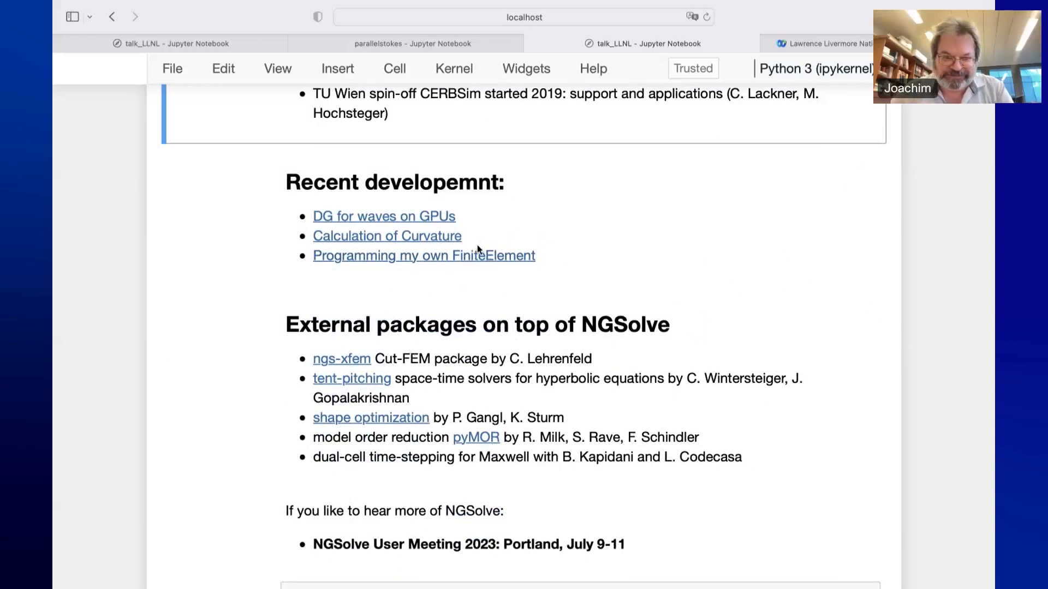
mouse_move(345, 169)
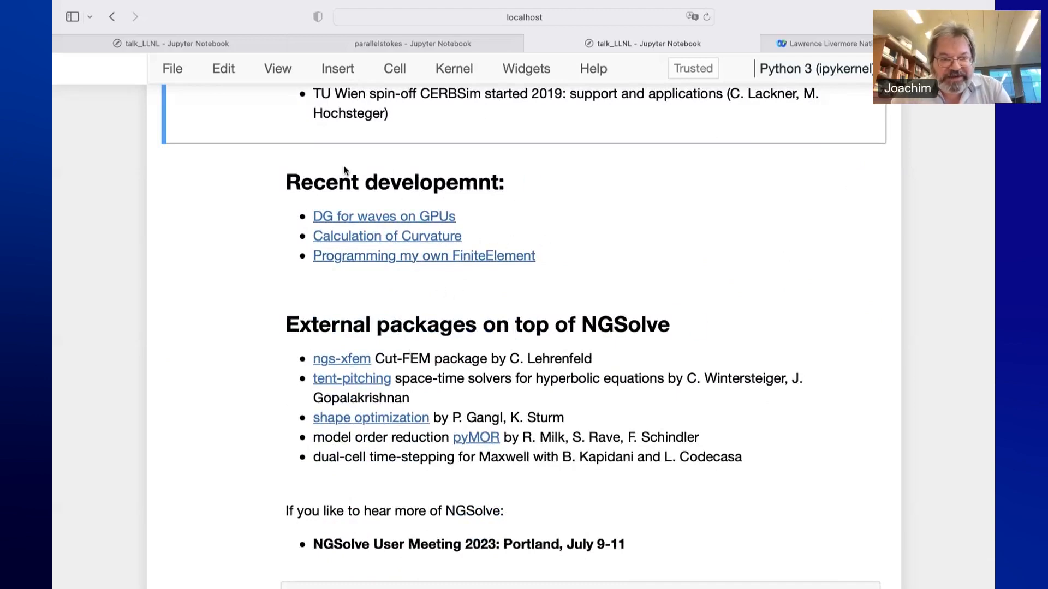
mouse_move(342, 222)
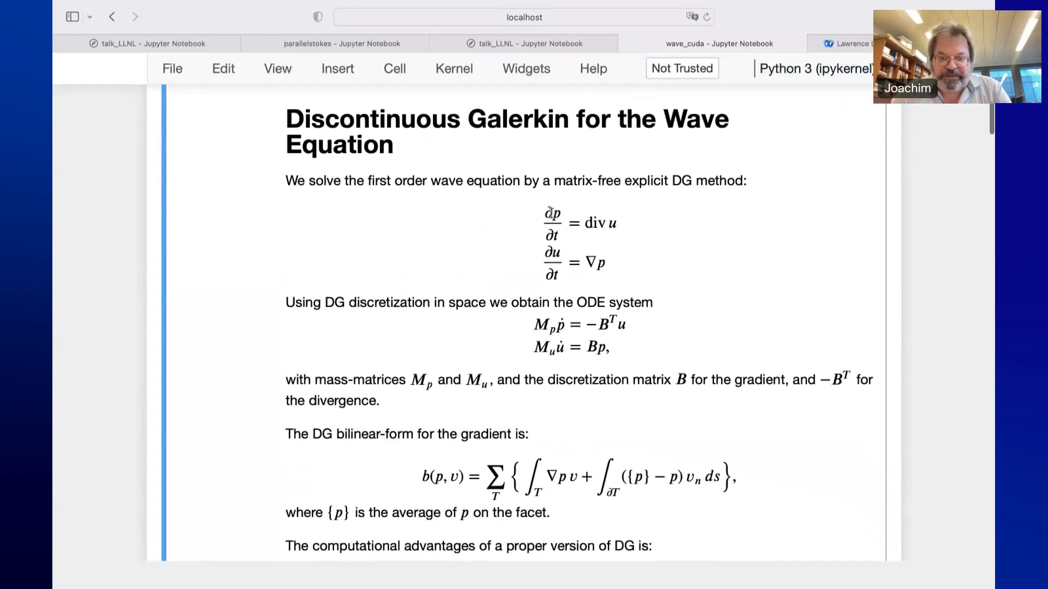
mouse_move(644, 225)
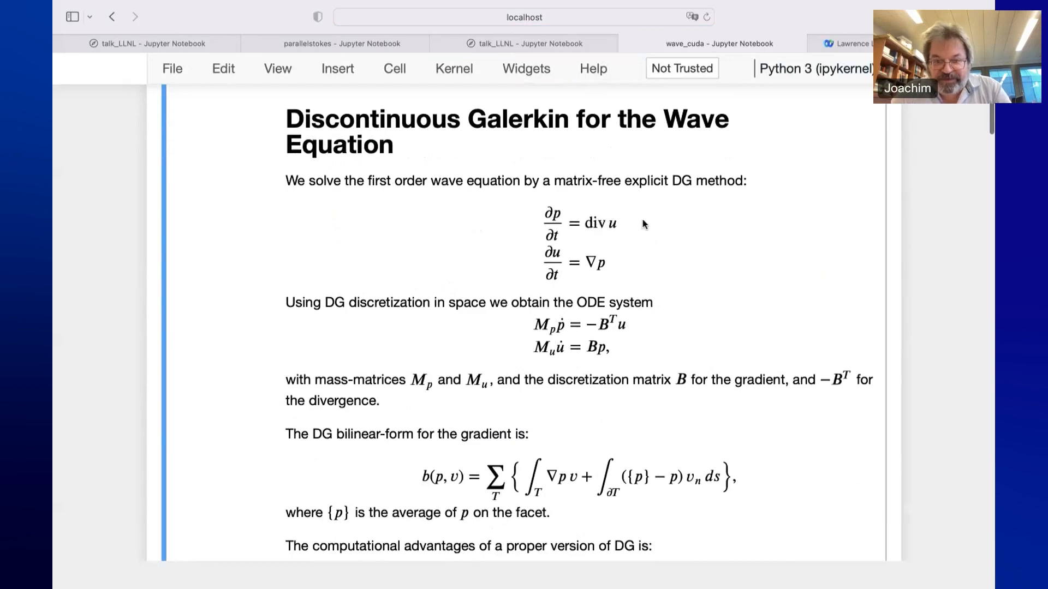
Scroll through the wave_cuda DG wave-equation formulation to the NGSolve import and box-minus-sphere mesh cell
scroll("down", 3)
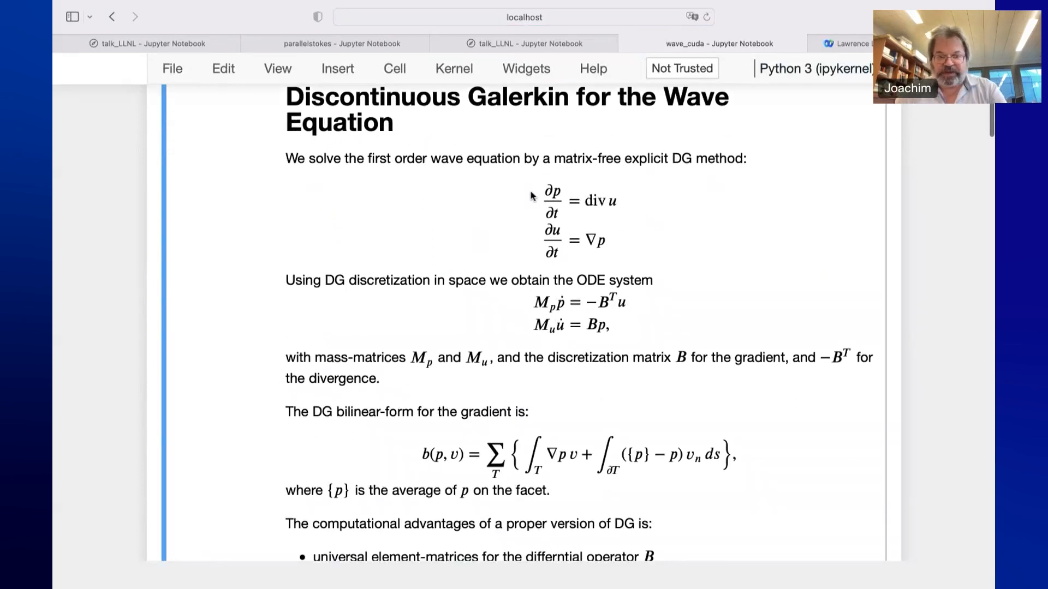
mouse_move(552, 298)
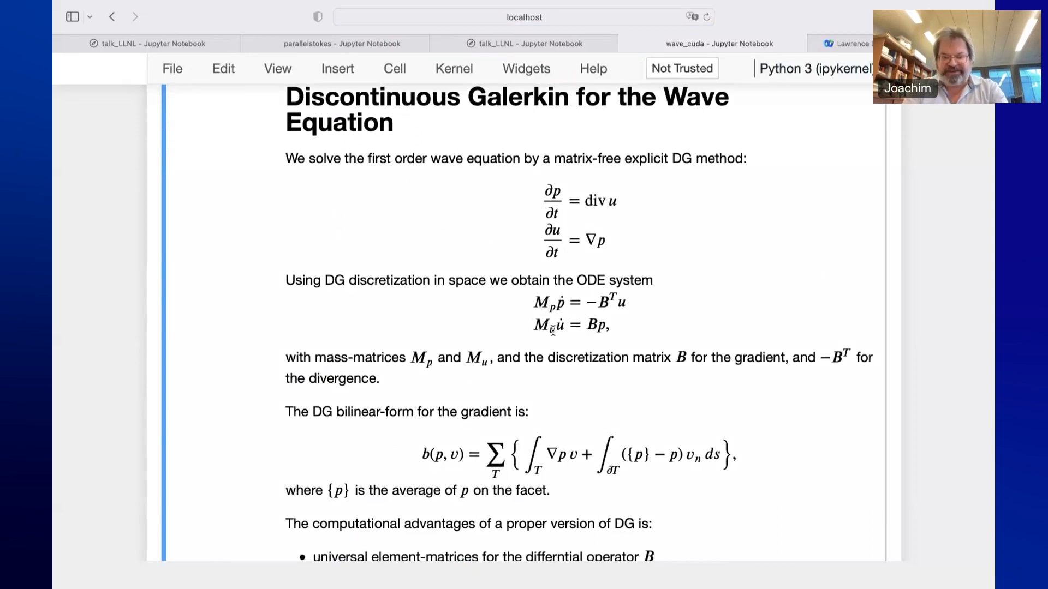
mouse_move(594, 308)
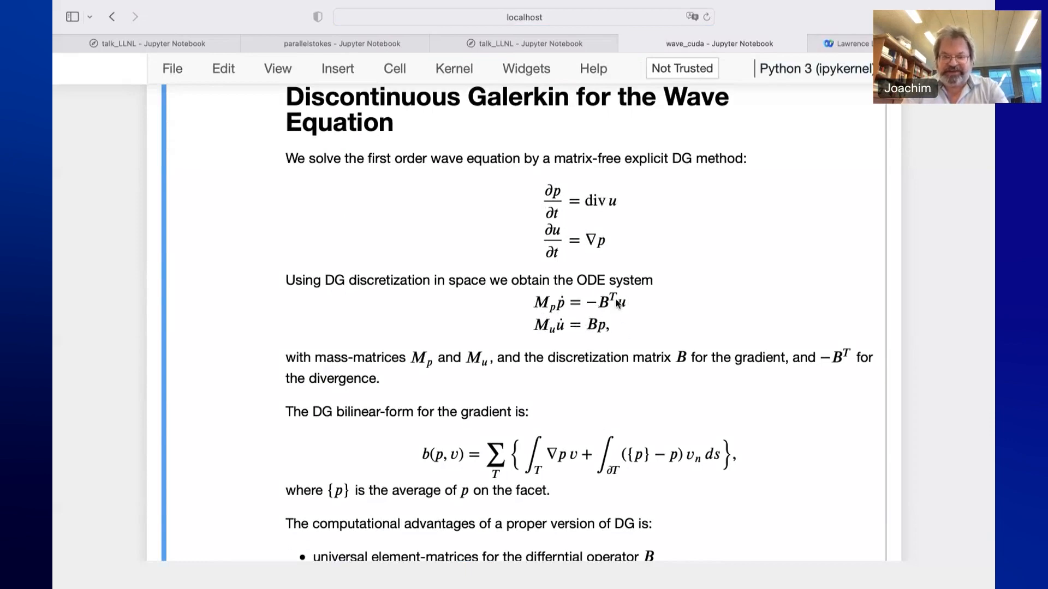
scroll("down", 3)
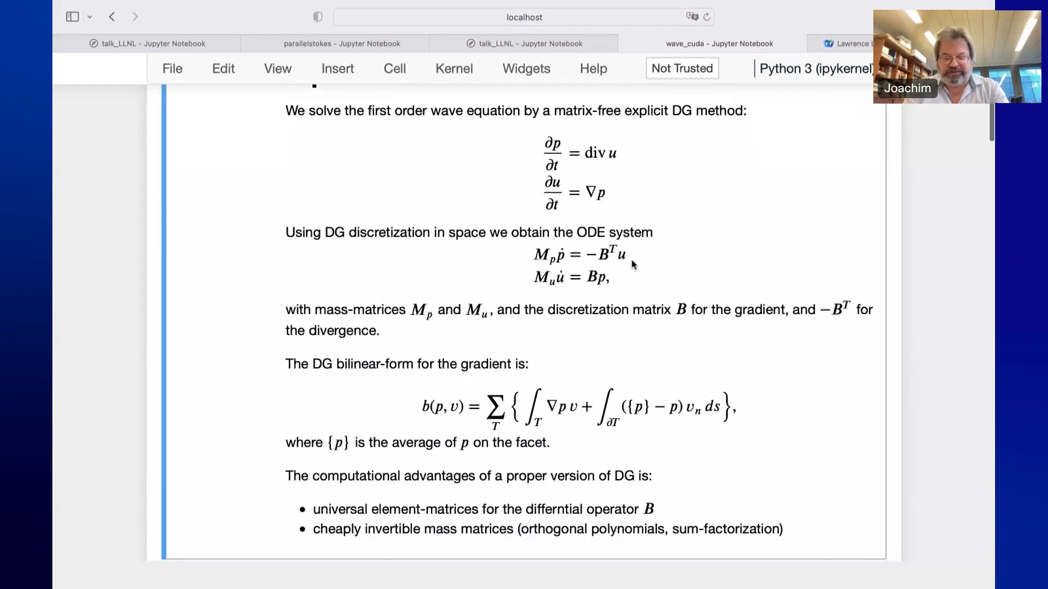
scroll("down", 3)
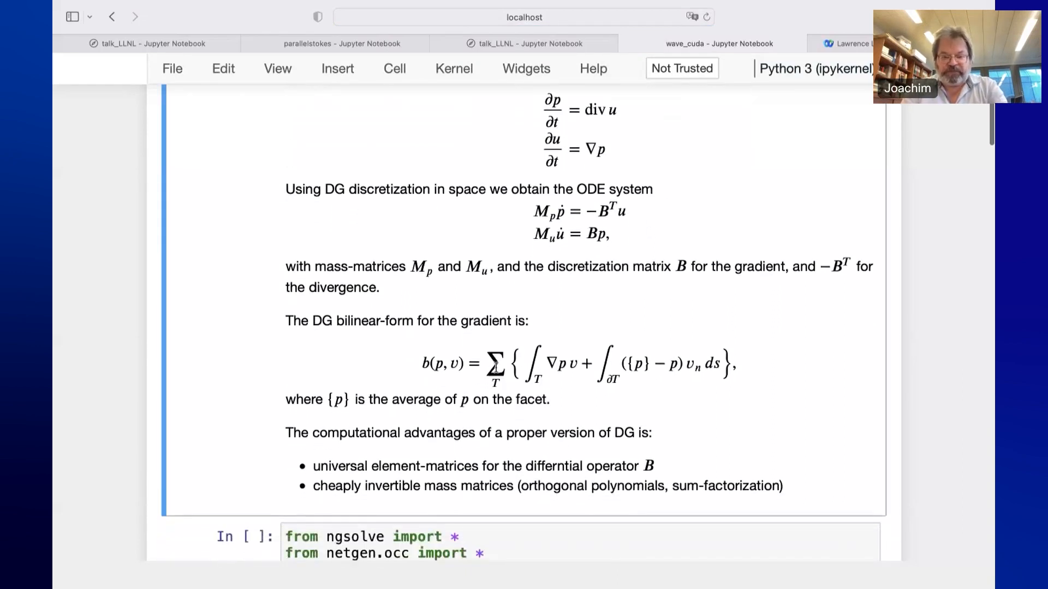
scroll("down", 3)
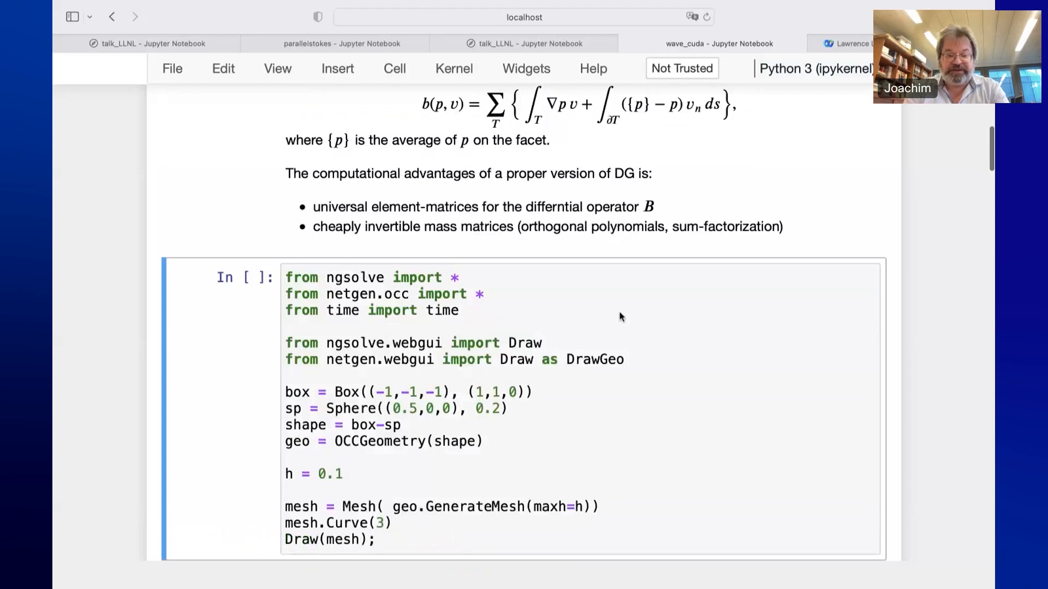
scroll("up", 3)
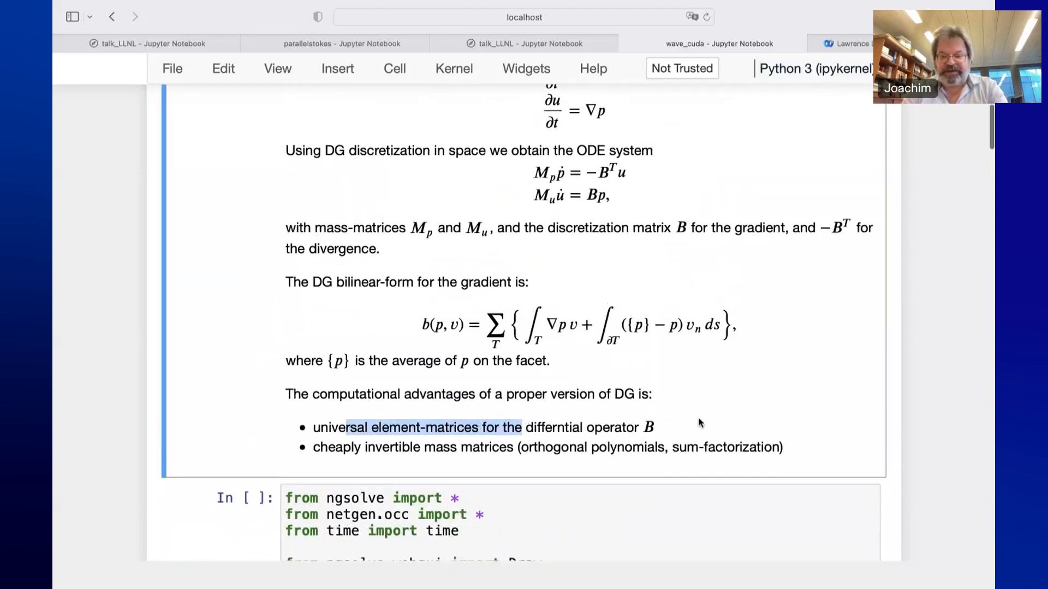
mouse_move(381, 464)
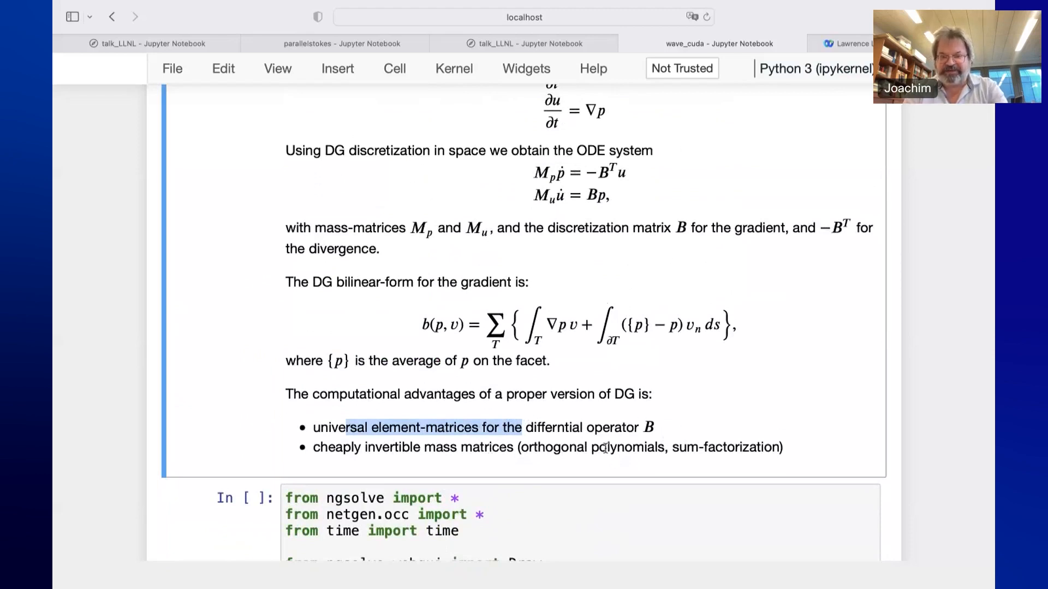
mouse_move(692, 457)
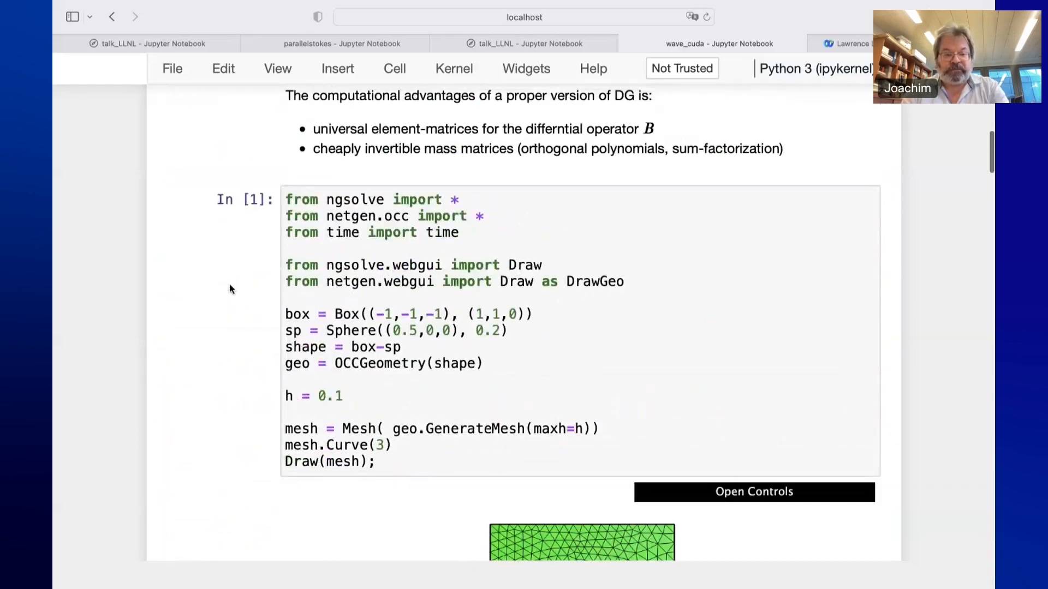
Orbit the green box mesh to show its spherical hole, then bring the fes_p/fes_u space cell into view
scroll("down", 3)
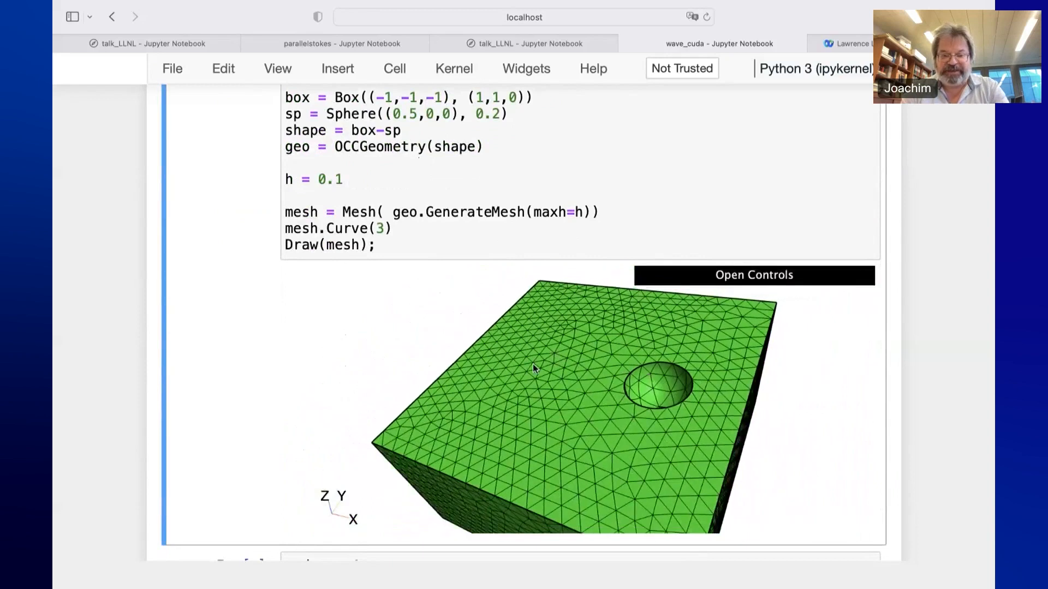
left_click_drag(535, 367, 562, 358)
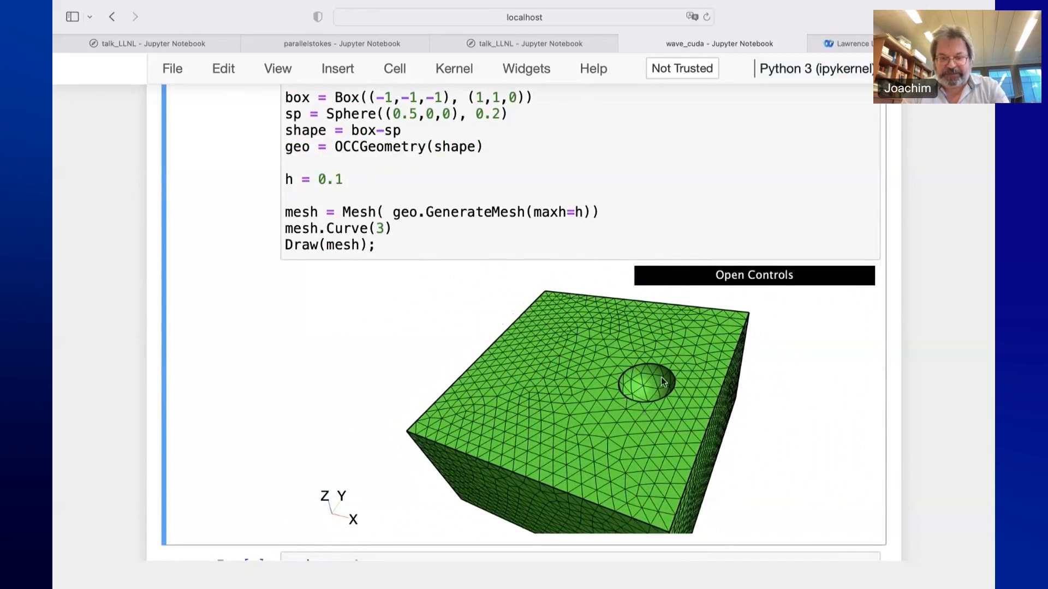
scroll("down", 3)
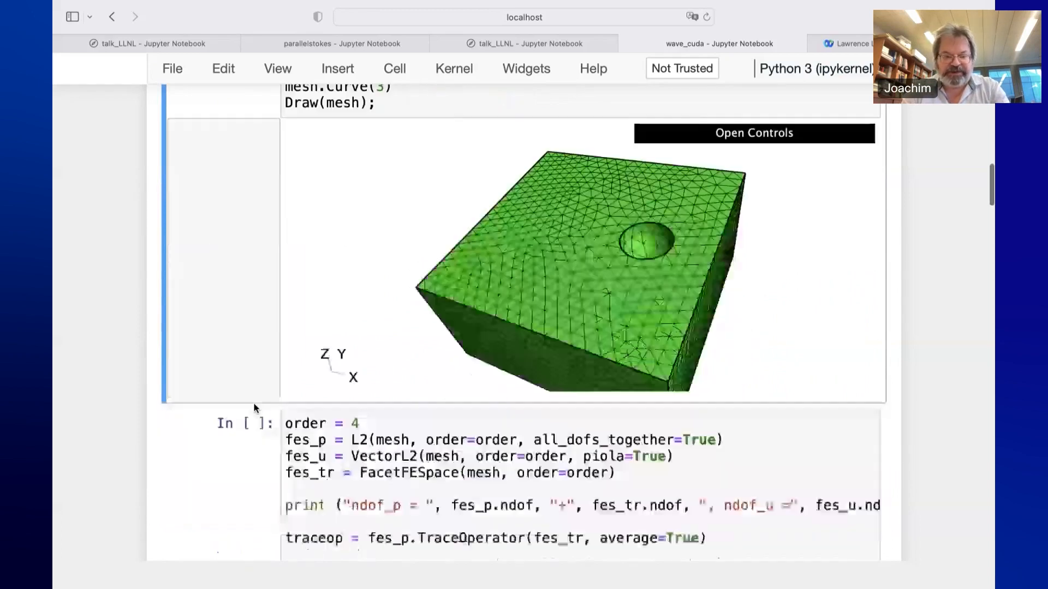
scroll("down", 3)
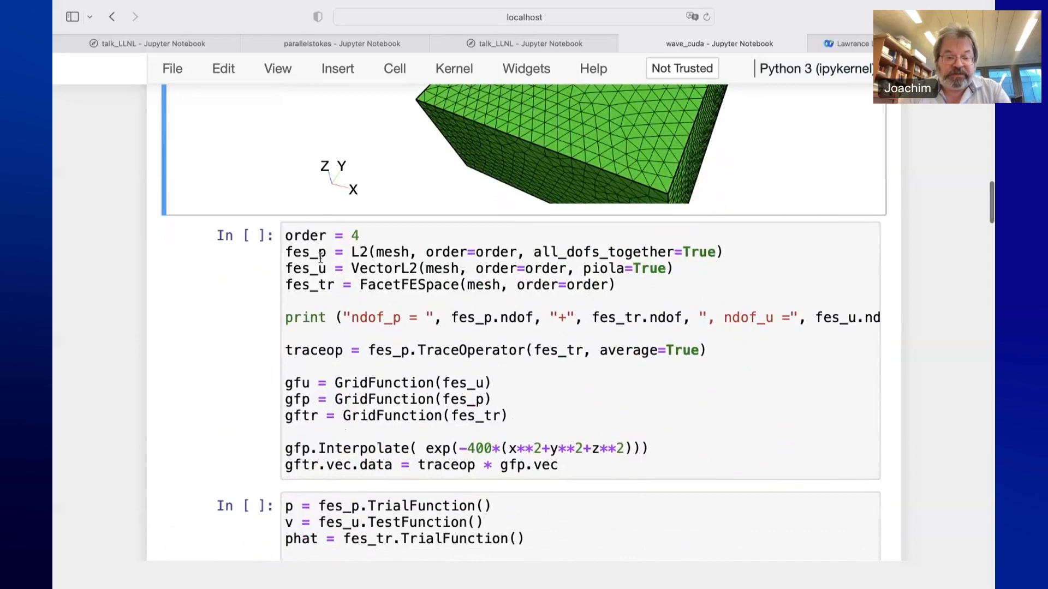
Run the finite element space cell, printing ndof_p = 650405 + 585960 and ndof_u = 1951215
left_click(432, 252)
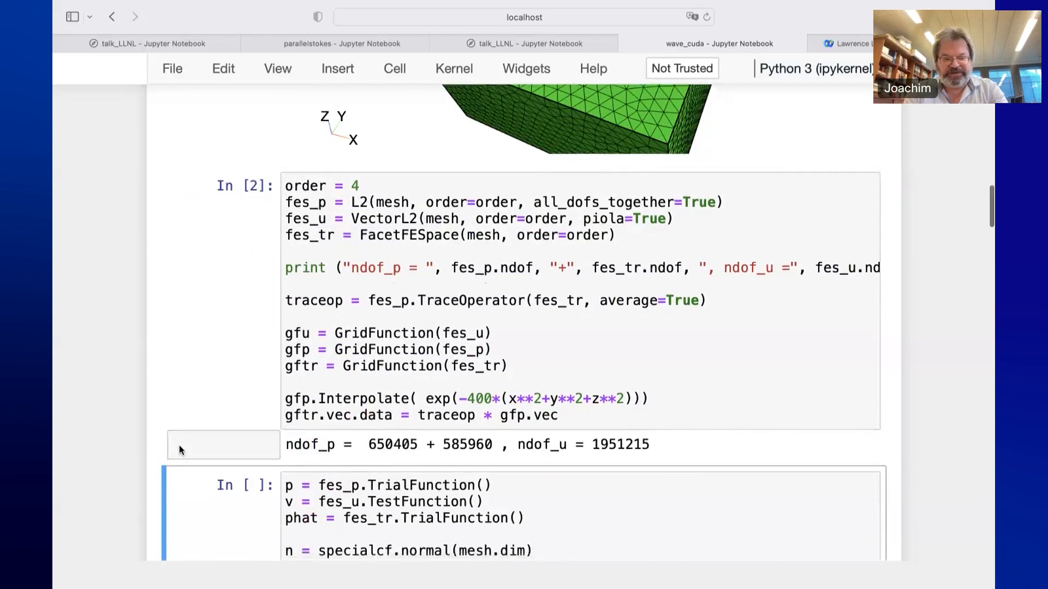
scroll("down", 3)
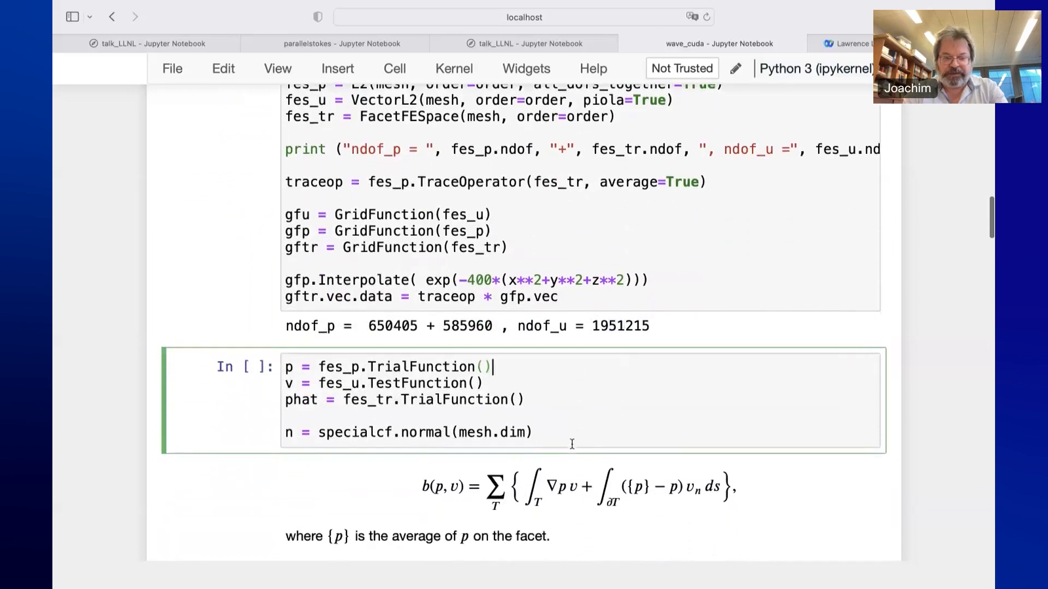
Run the TrialFunction, BilinearForm assembly and mass-inverse cells through In [5]
scroll("down", 3)
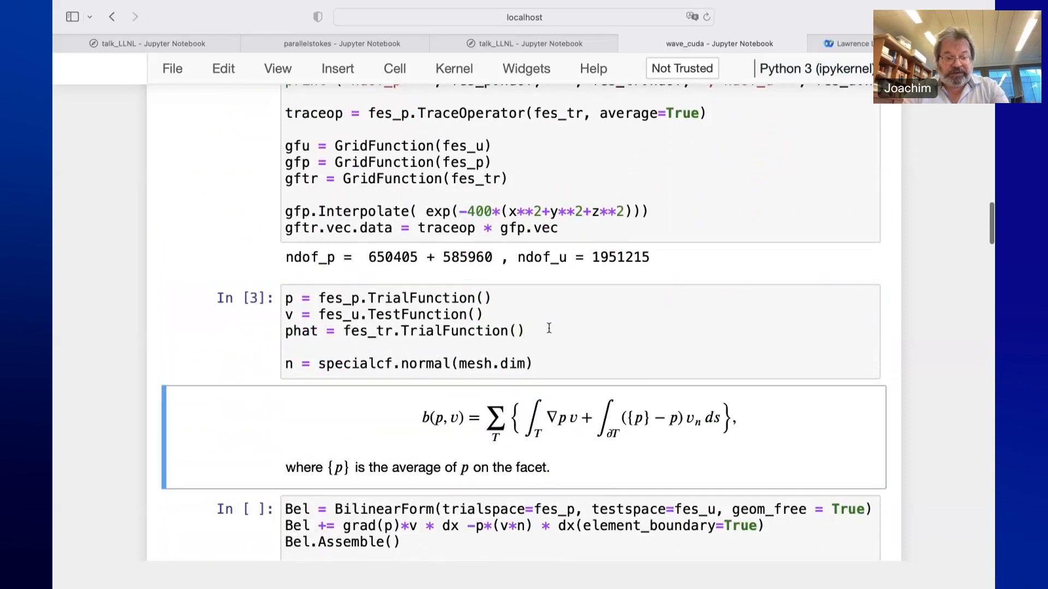
scroll("down", 3)
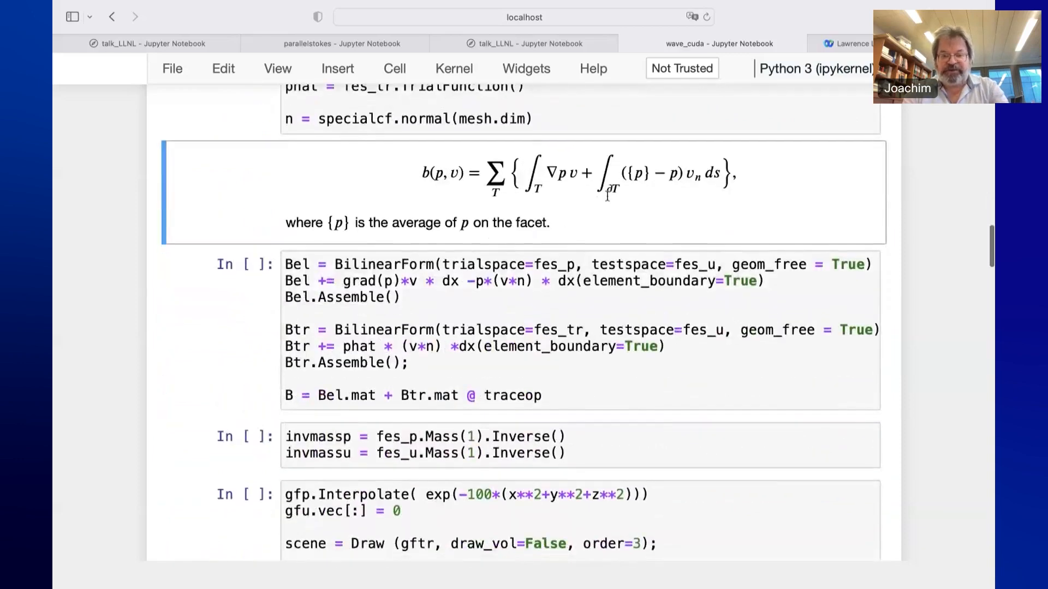
mouse_move(563, 174)
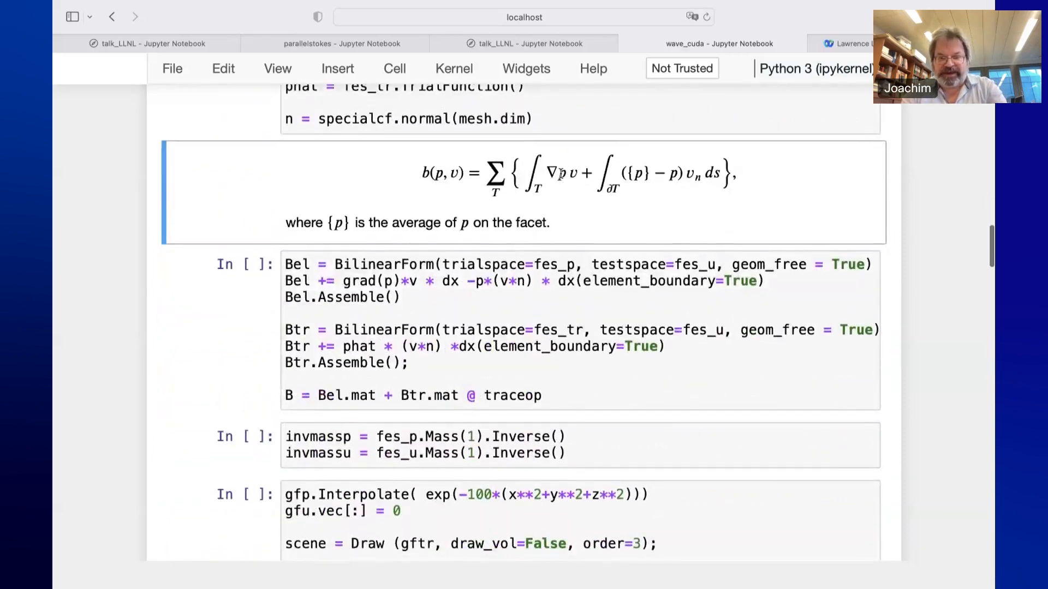
mouse_move(645, 184)
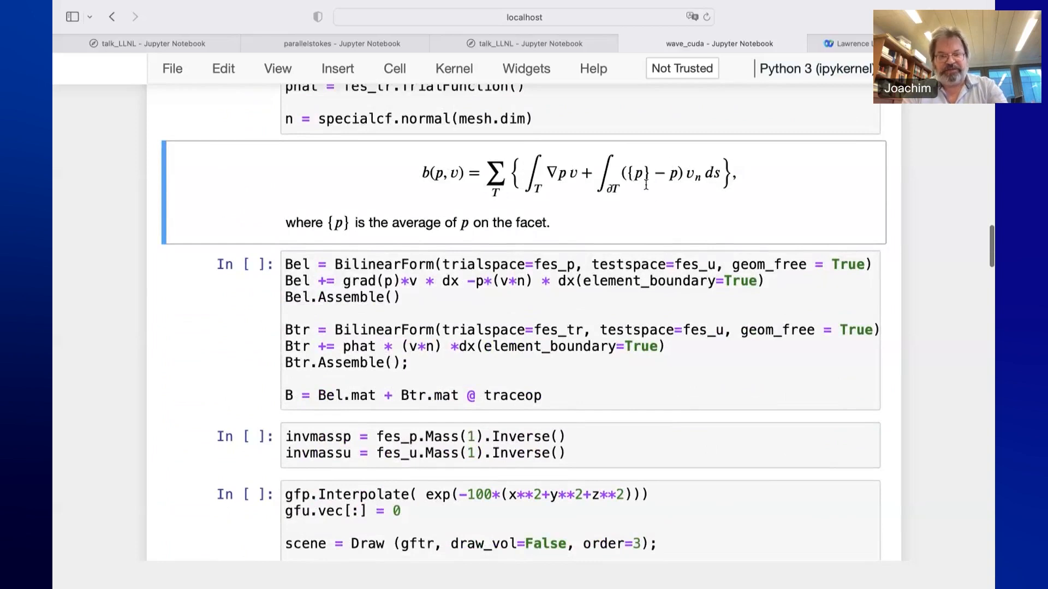
mouse_move(671, 179)
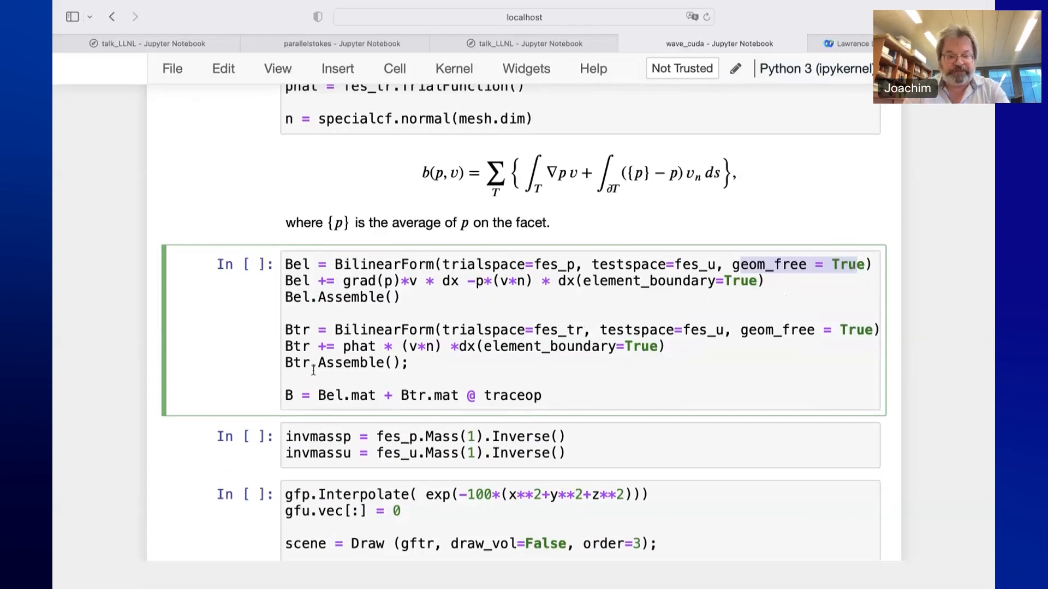
key("Shift+Enter")
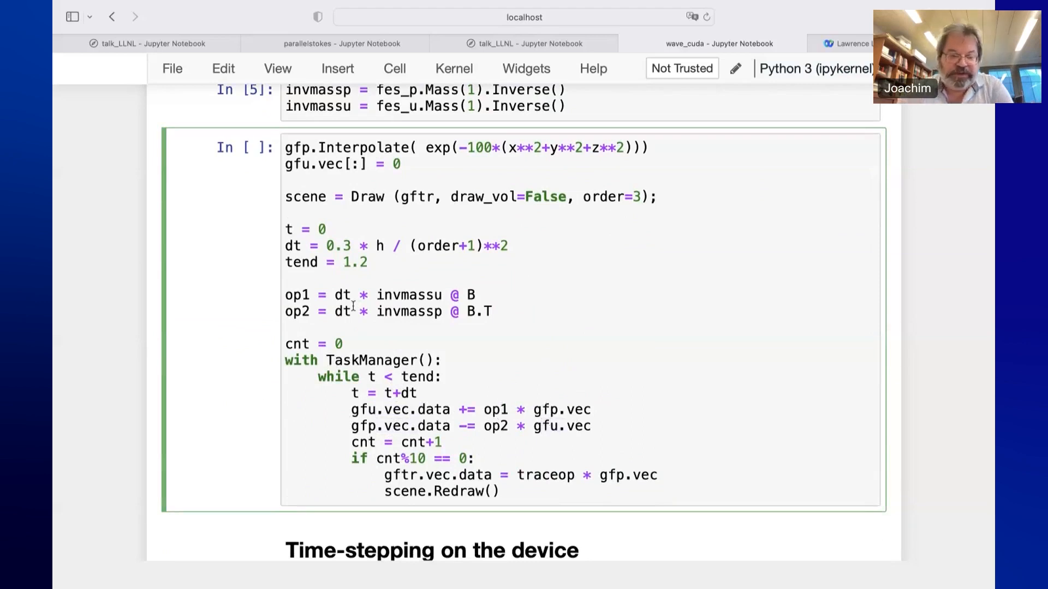
Run the CPU time-stepping loop animating the wave ring, then interrupt the kernel mid-run
double_click(408, 294)
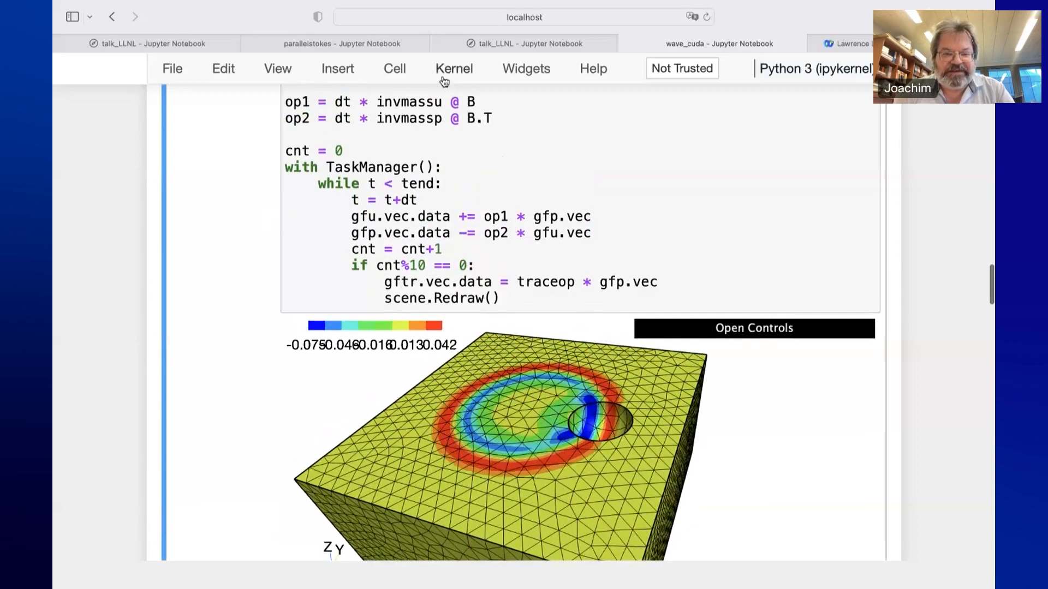
left_click(454, 69)
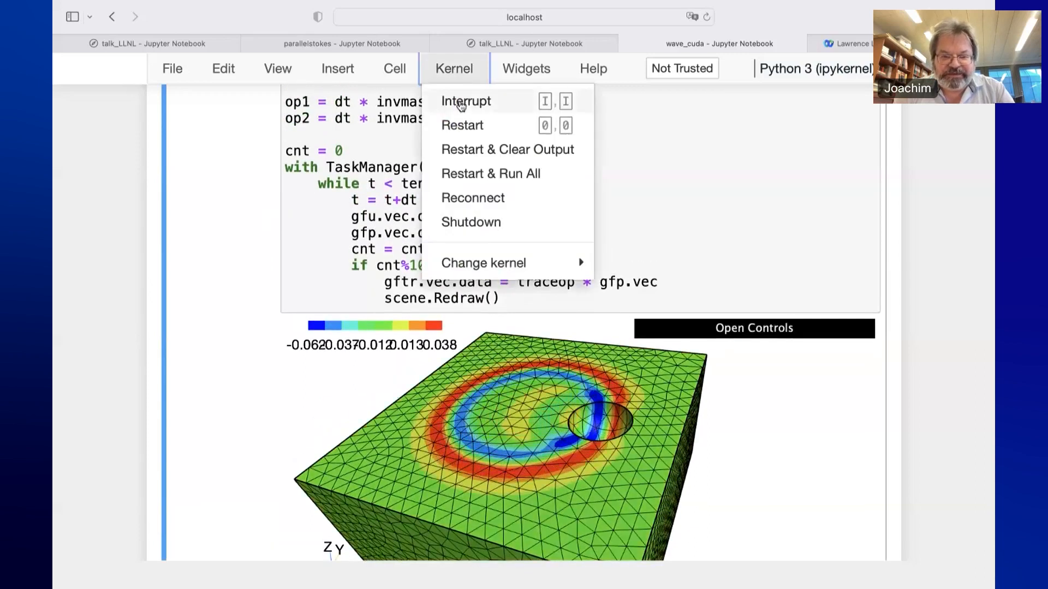
left_click(466, 101)
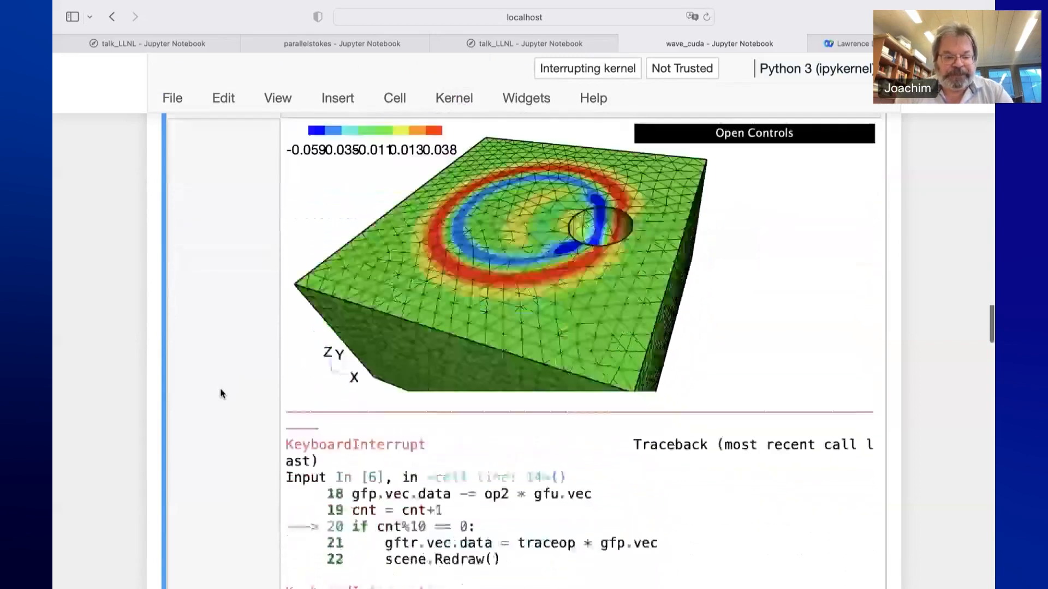
scroll("down", 3)
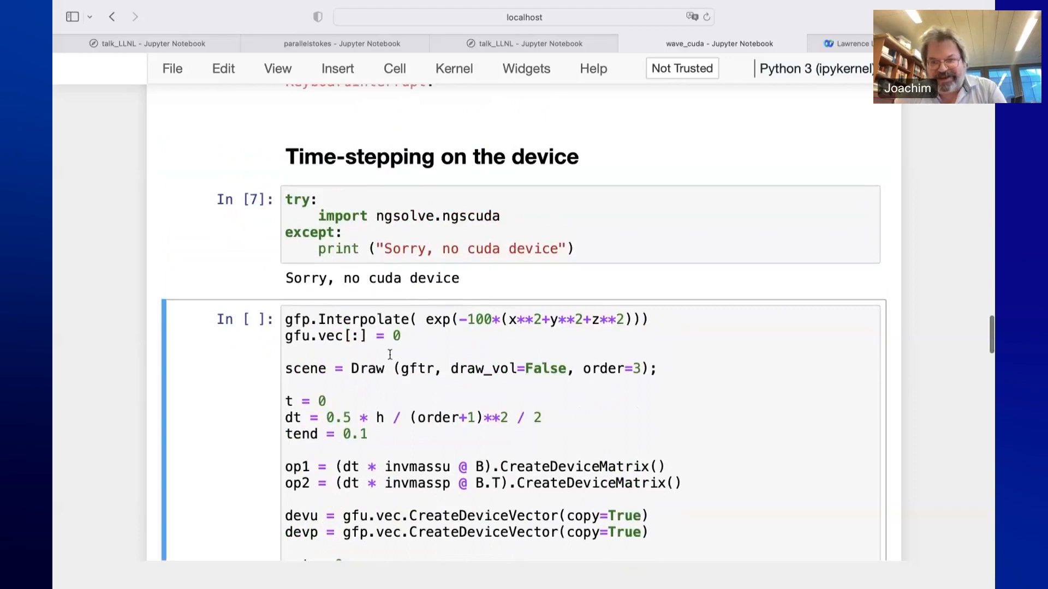
Scroll through the ngscuda import reporting no cuda device and the device time-stepping cell to op1's operator tree
scroll("down", 3)
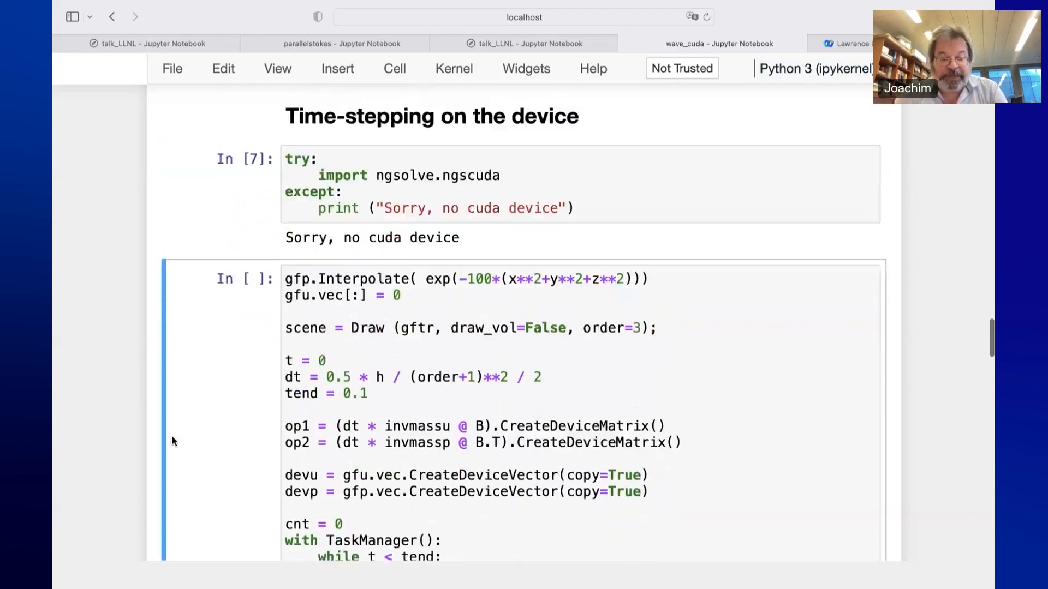
scroll("down", 3)
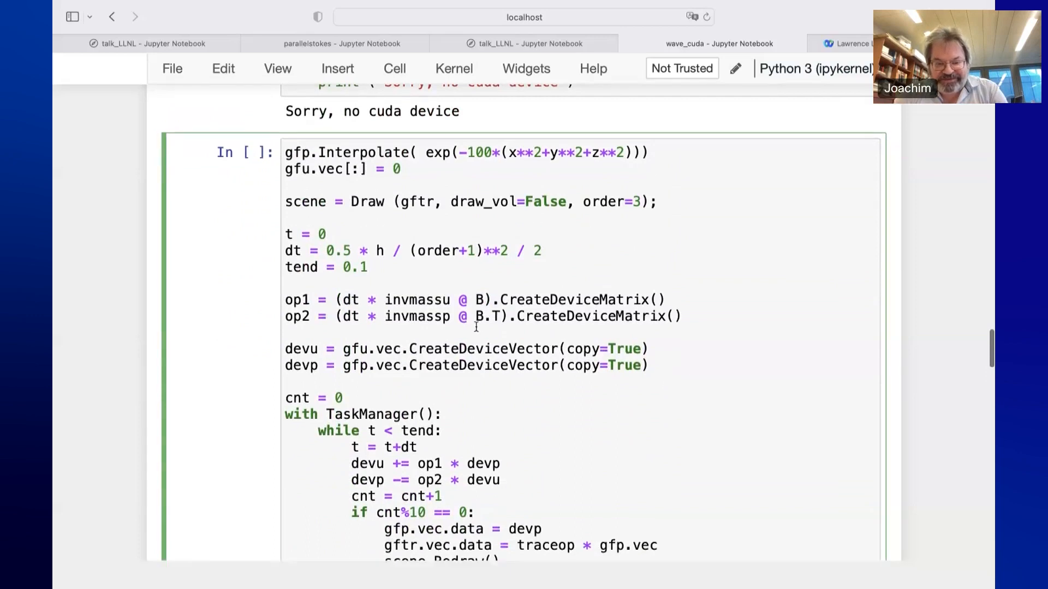
mouse_move(468, 328)
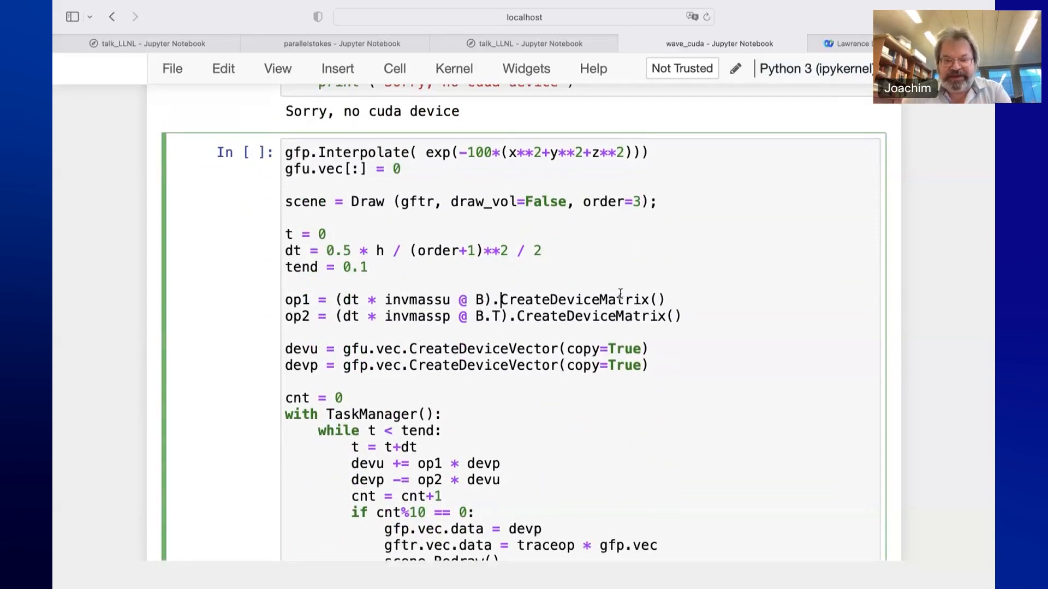
scroll("down", 3)
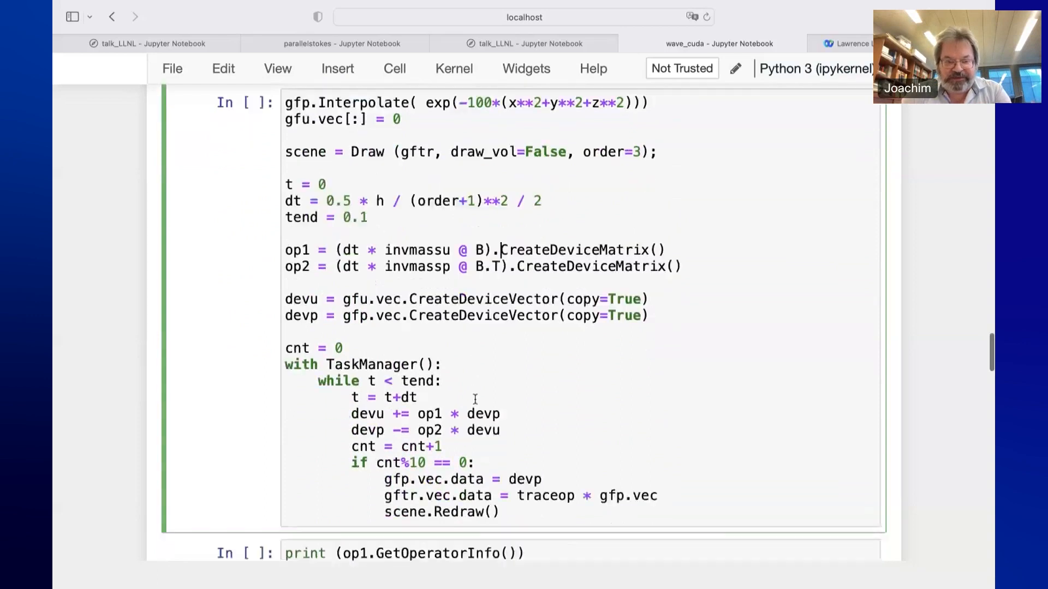
scroll("down", 3)
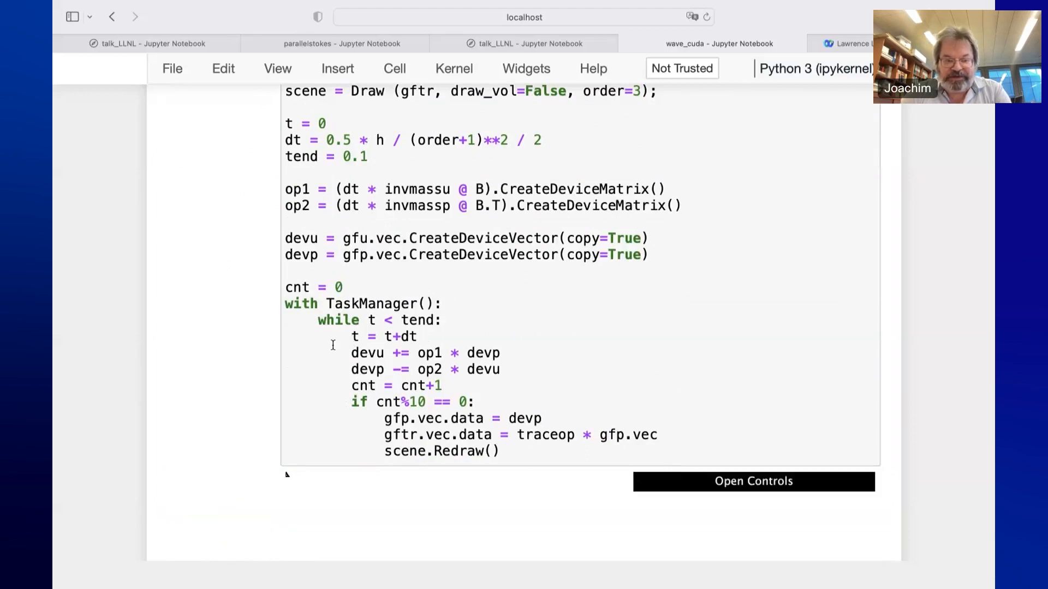
scroll("down", 3)
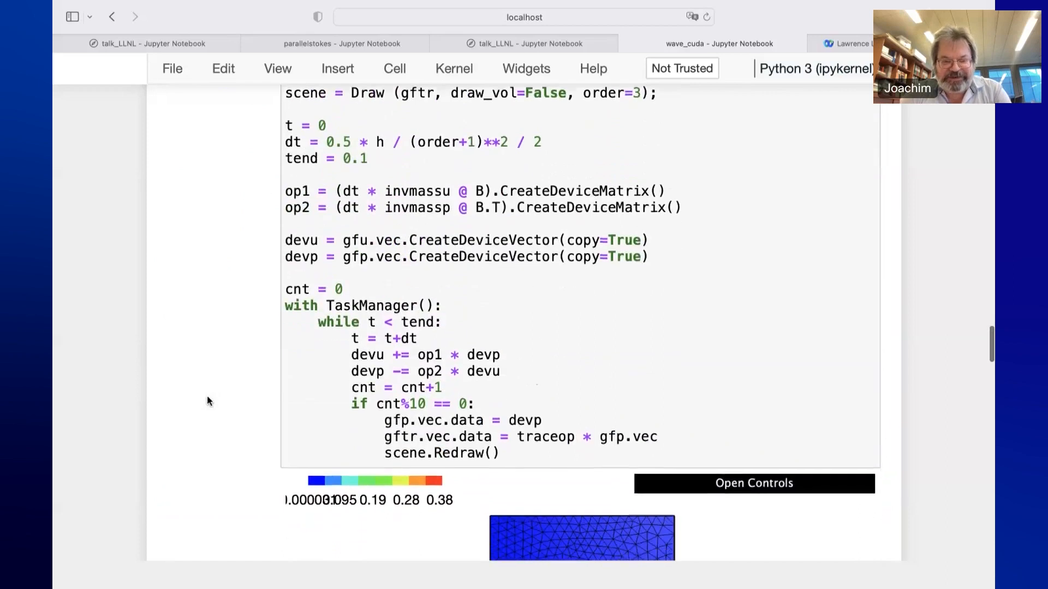
scroll("down", 3)
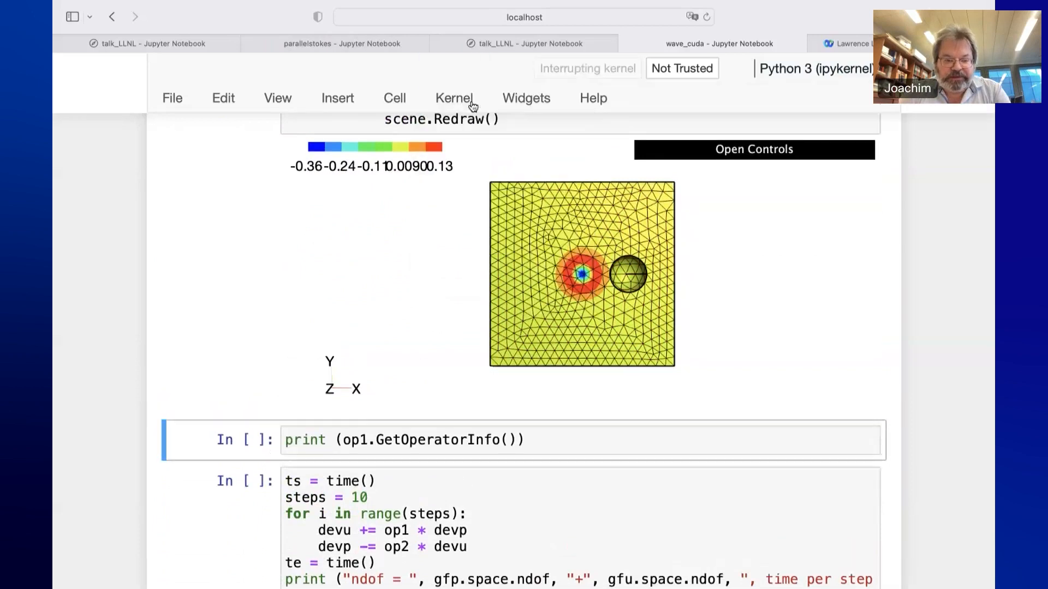
scroll("down", 3)
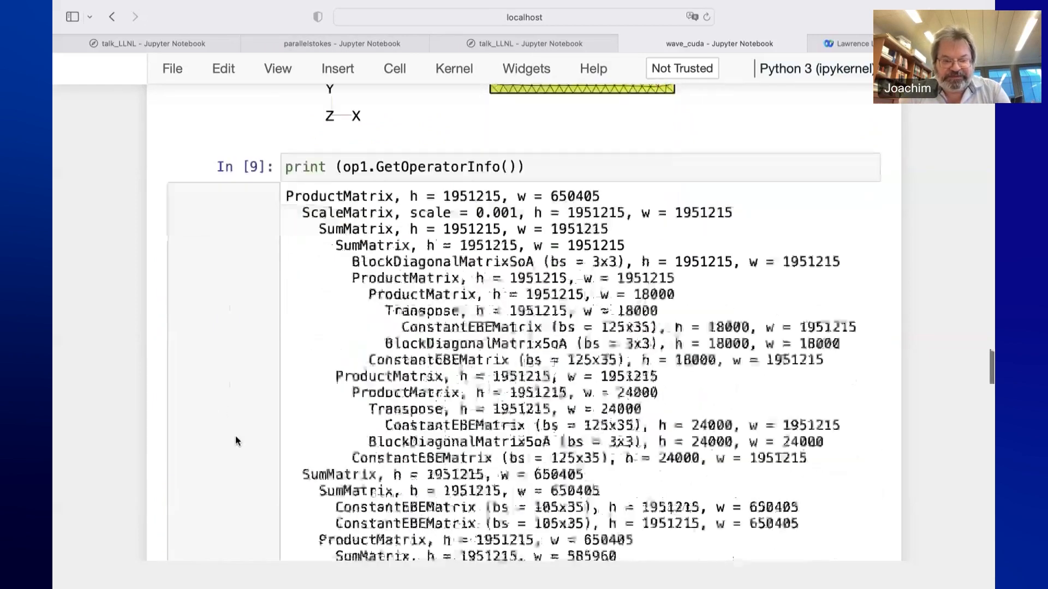
Review the op1 GetOperatorInfo printout, highlighting the 3x3 block size
scroll("down", 3)
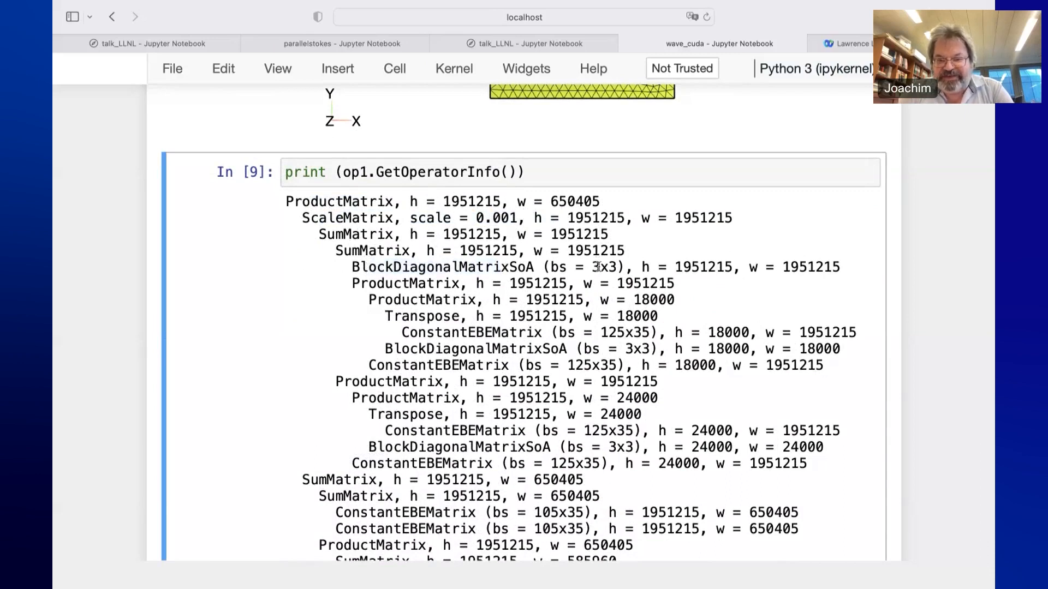
double_click(603, 266)
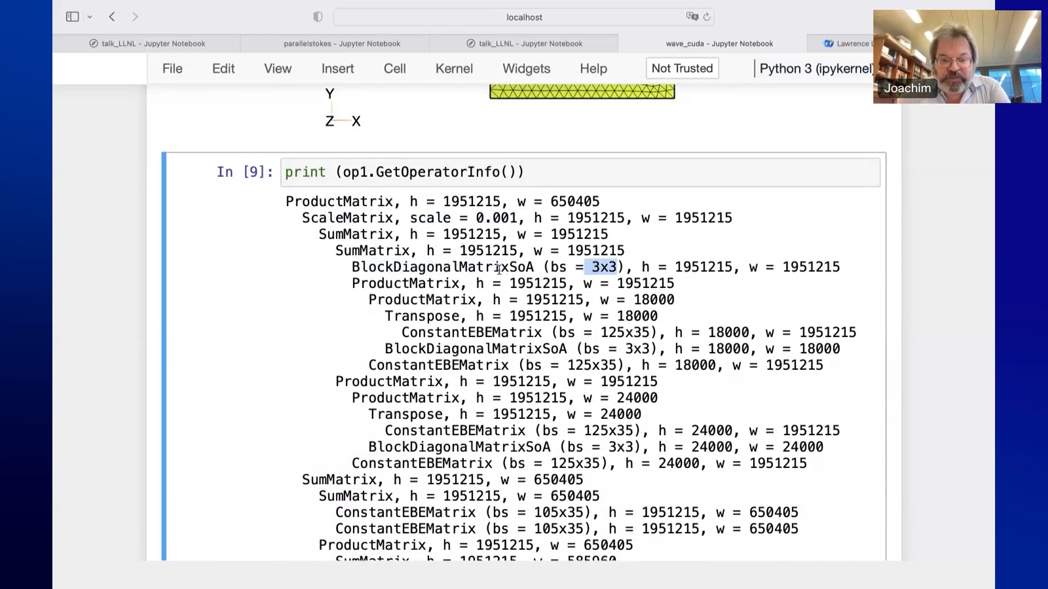
scroll("down", 3)
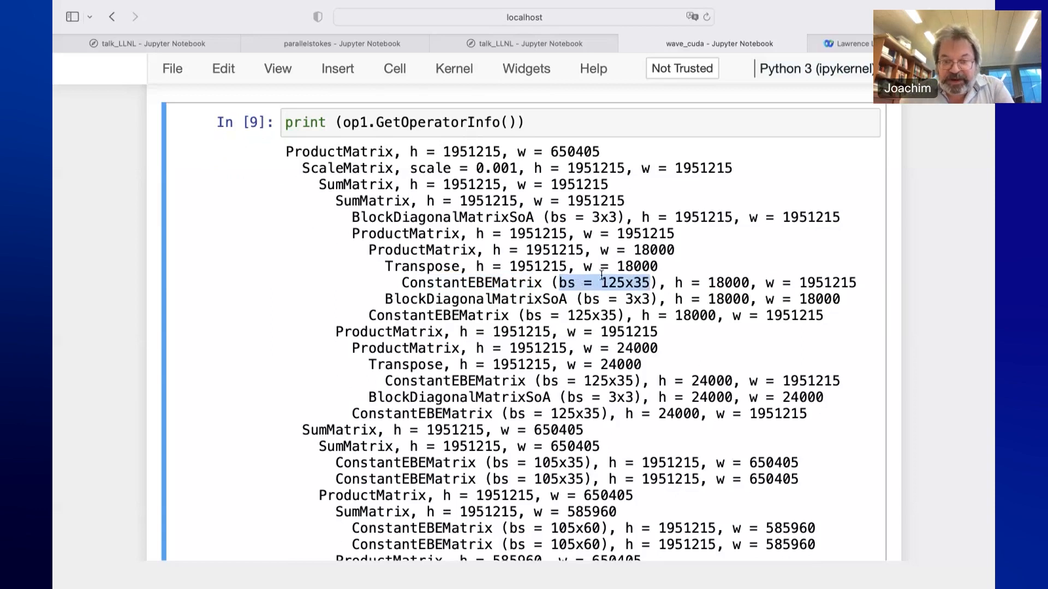
scroll("down", 3)
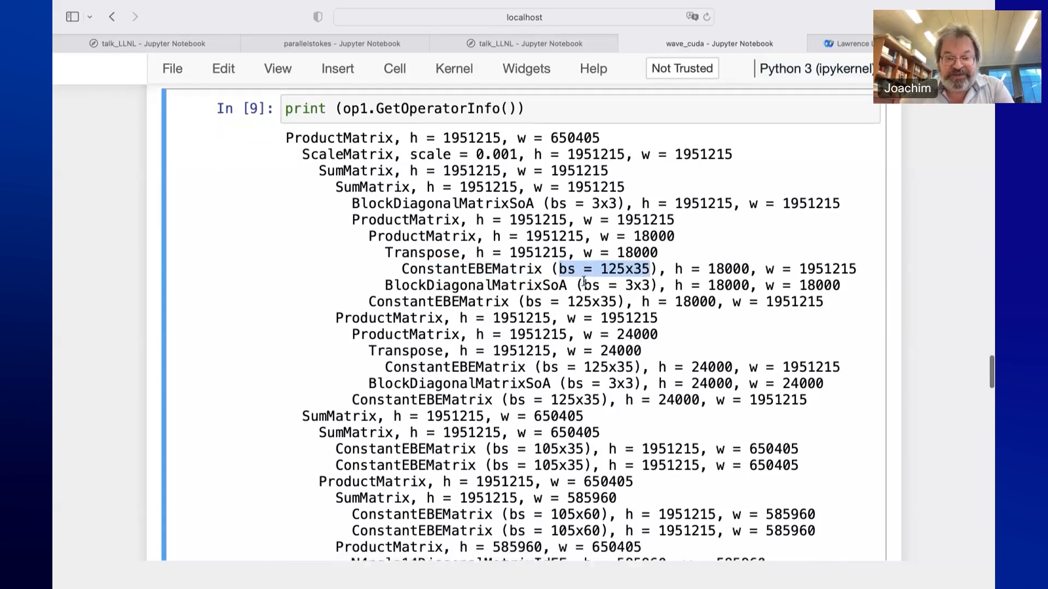
scroll("down", 3)
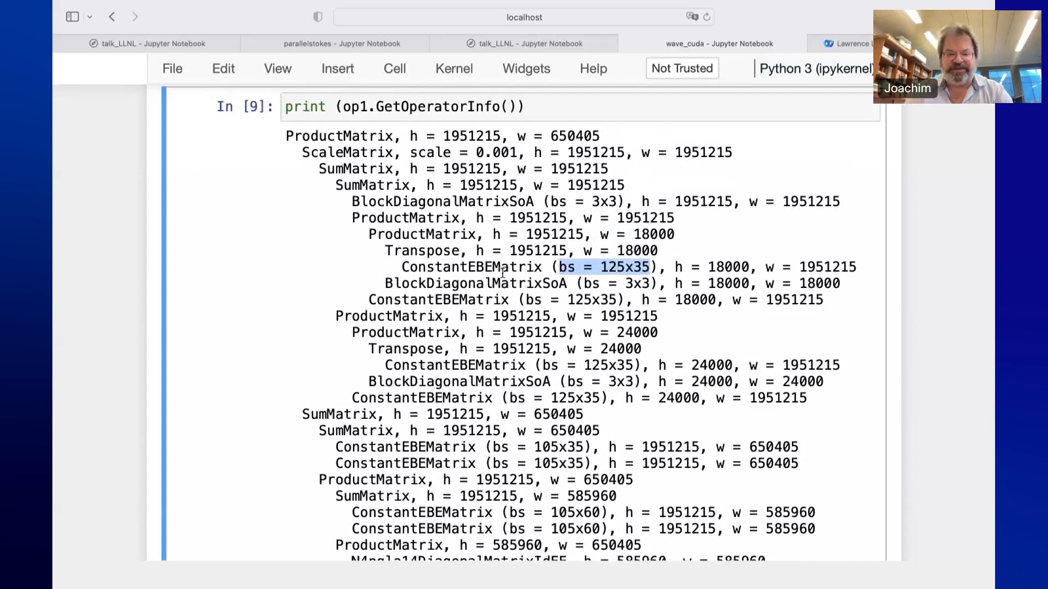
Reach the timing cell showing 0.053 s per step versus 0.0024 s on the A-100, highlighting both
scroll("down", 3)
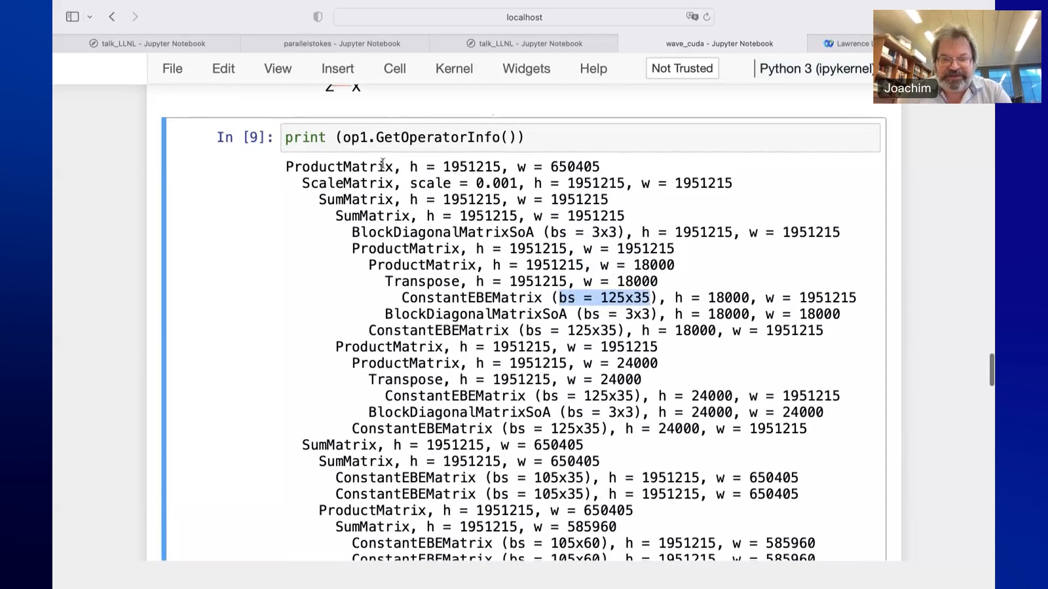
scroll("down", 3)
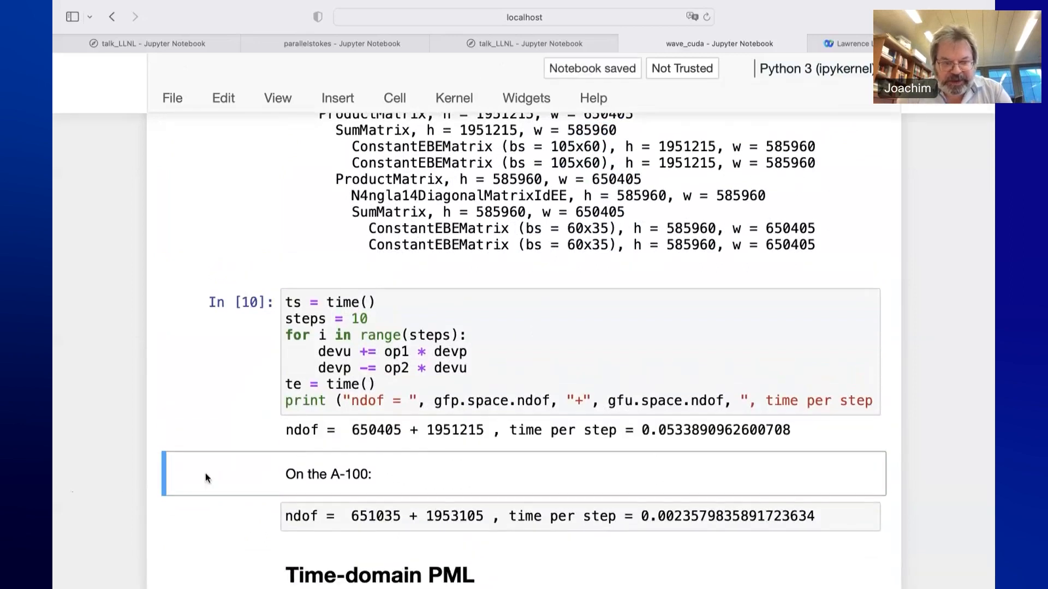
scroll("down", 3)
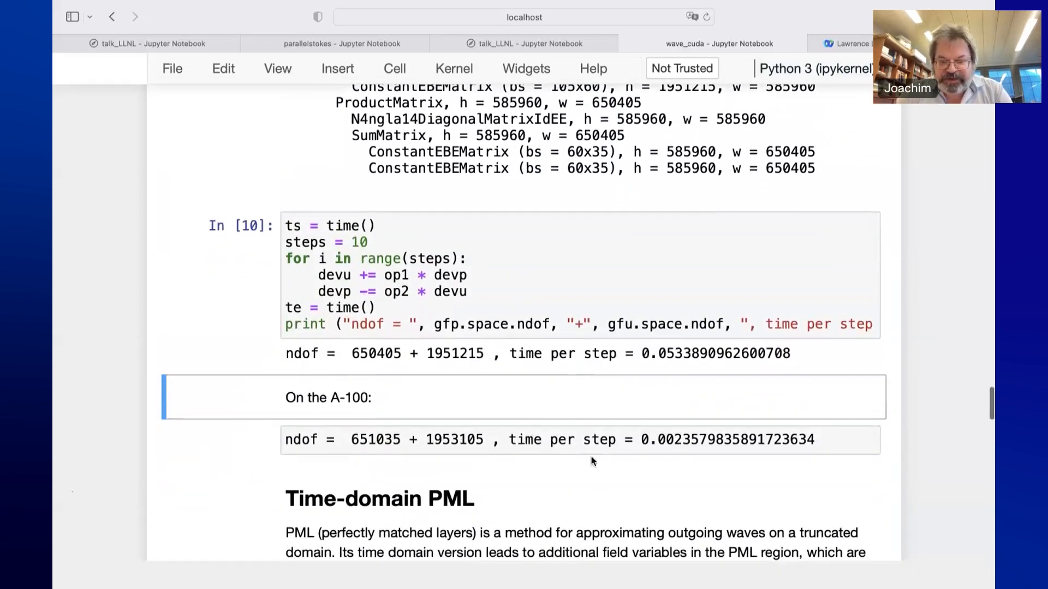
double_click(689, 353)
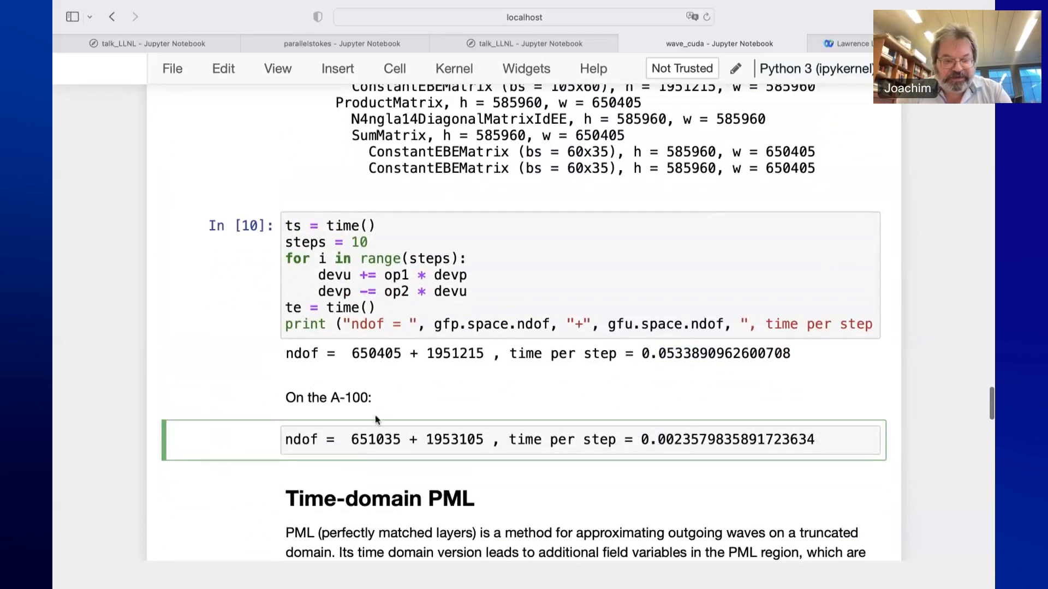
double_click(343, 398)
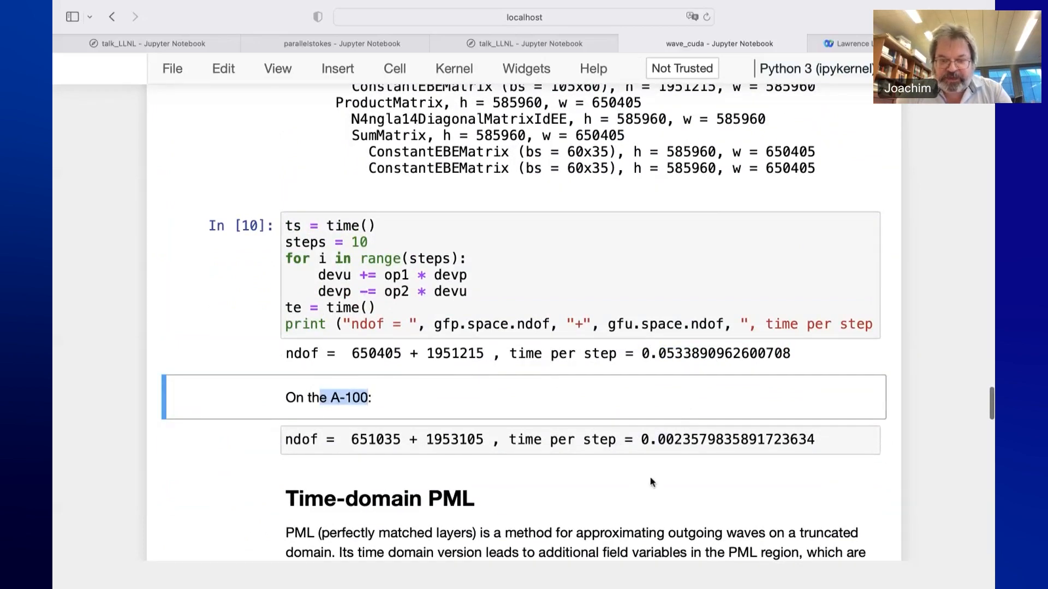
scroll("down", 3)
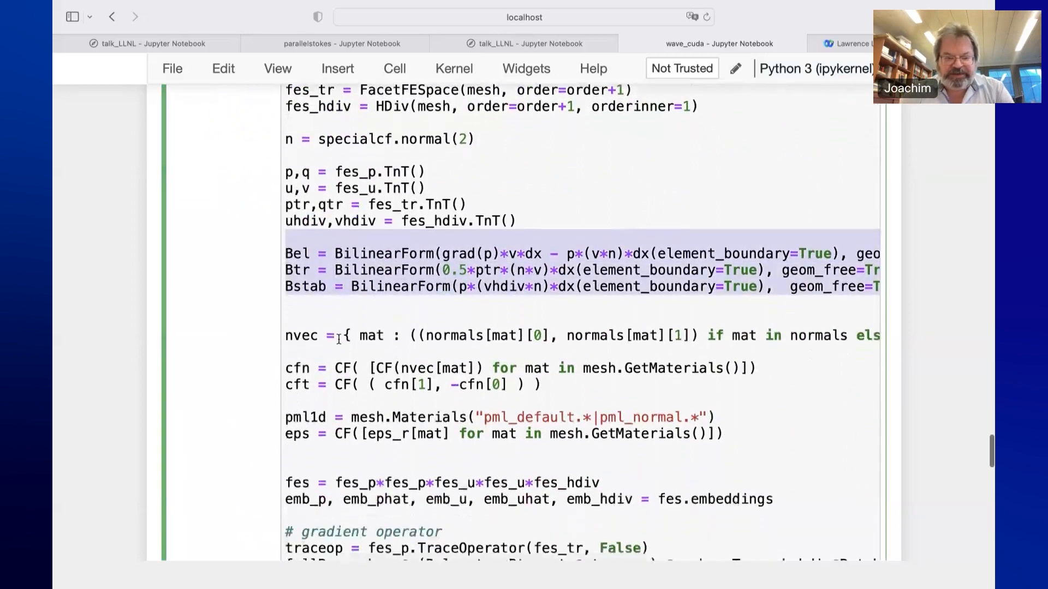
Scroll through the time-domain PML cell past the bilinear forms to the sigma = 10 damping matrices, source term and Envelope
scroll("down", 3)
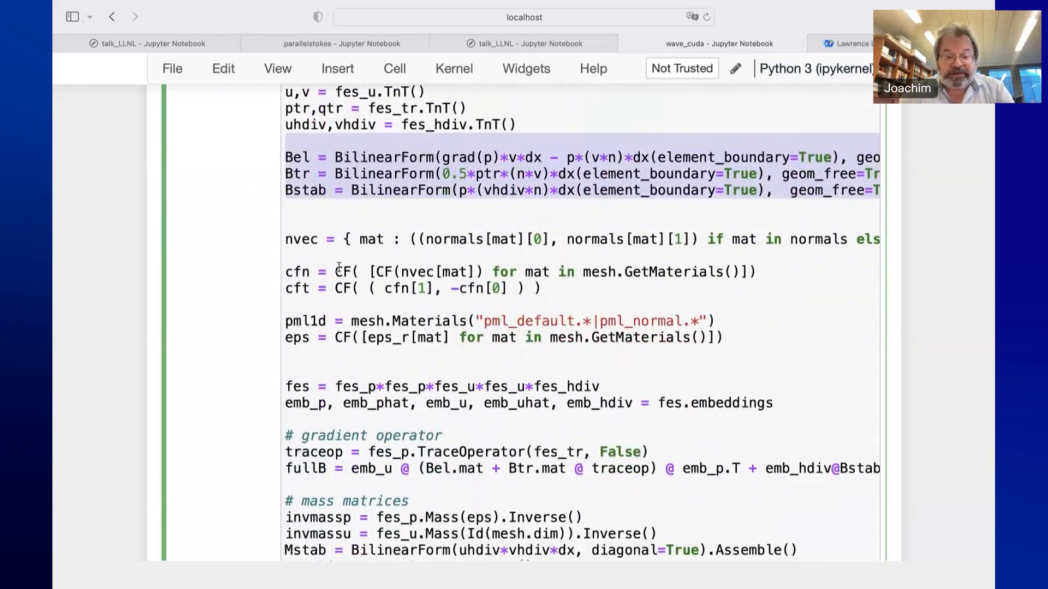
scroll("down", 3)
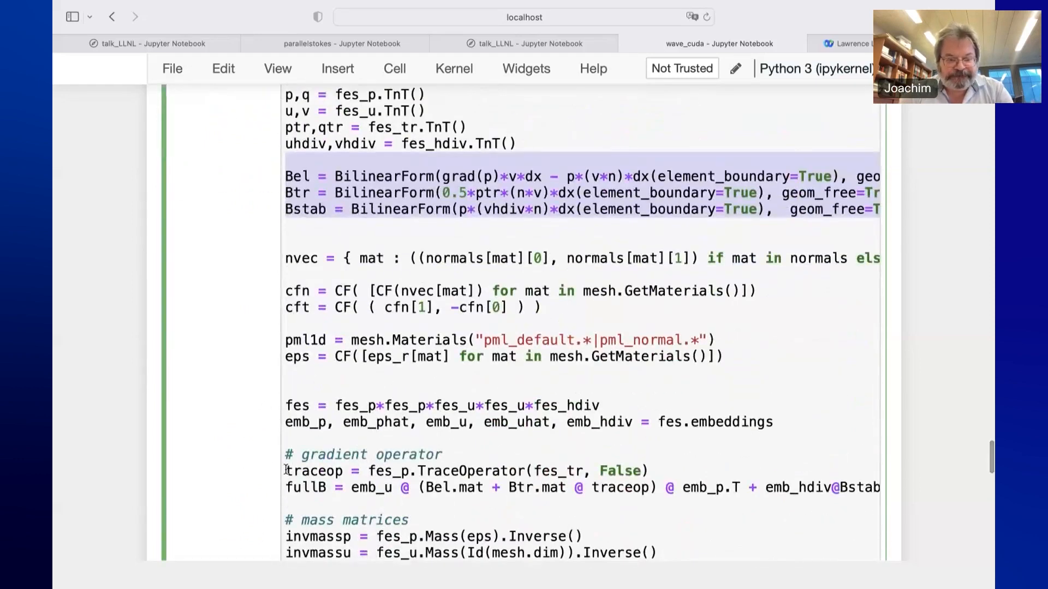
scroll("down", 3)
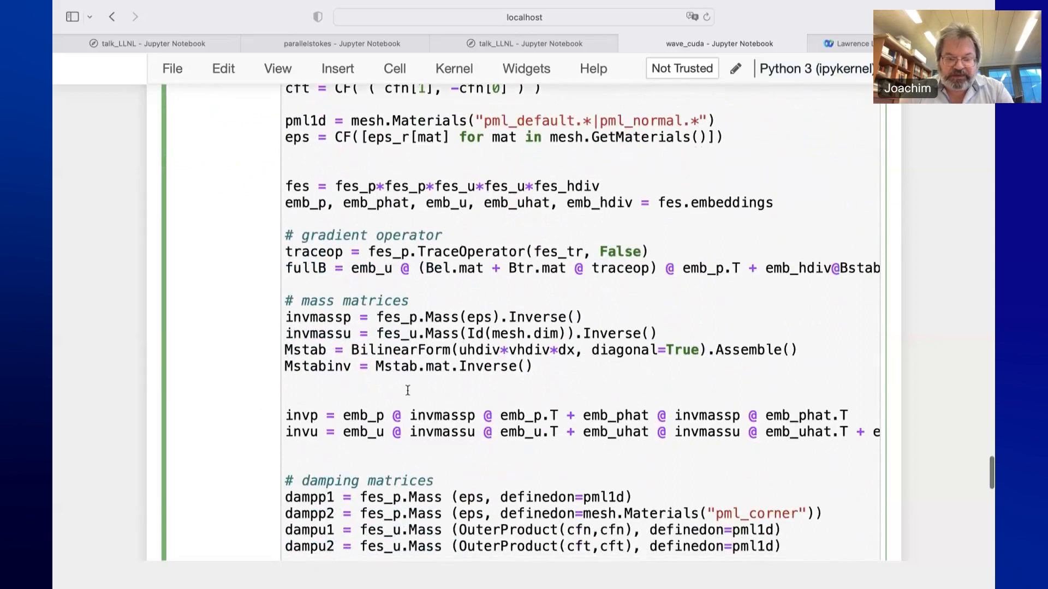
scroll("down", 3)
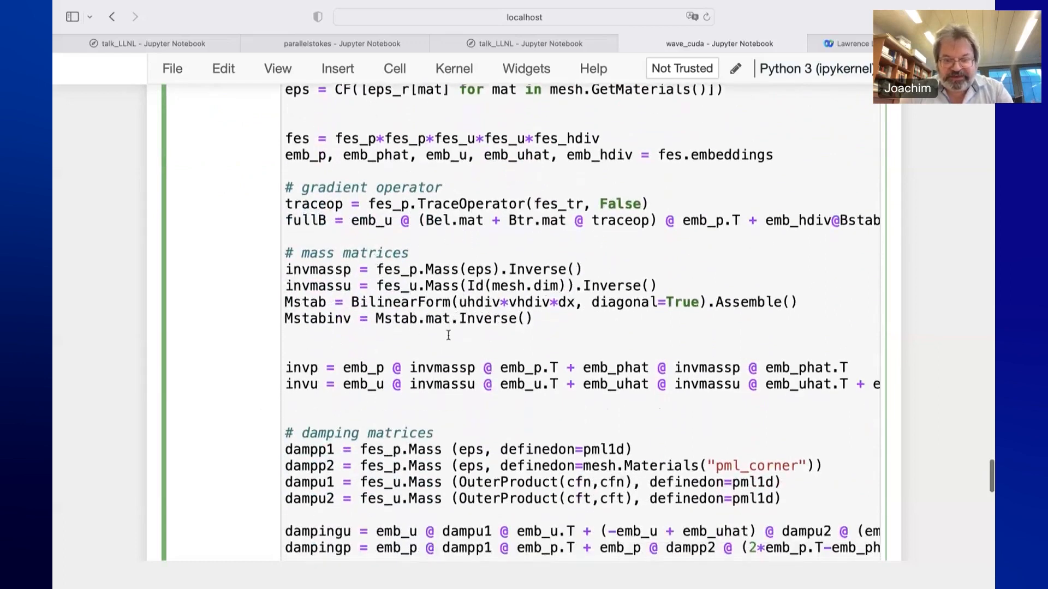
scroll("down", 3)
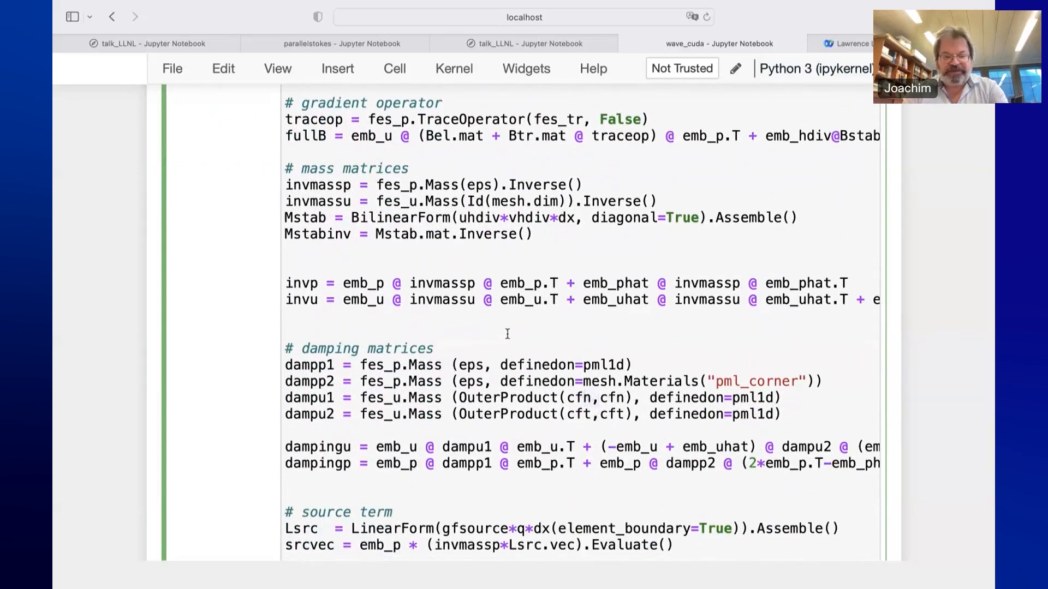
scroll("down", 3)
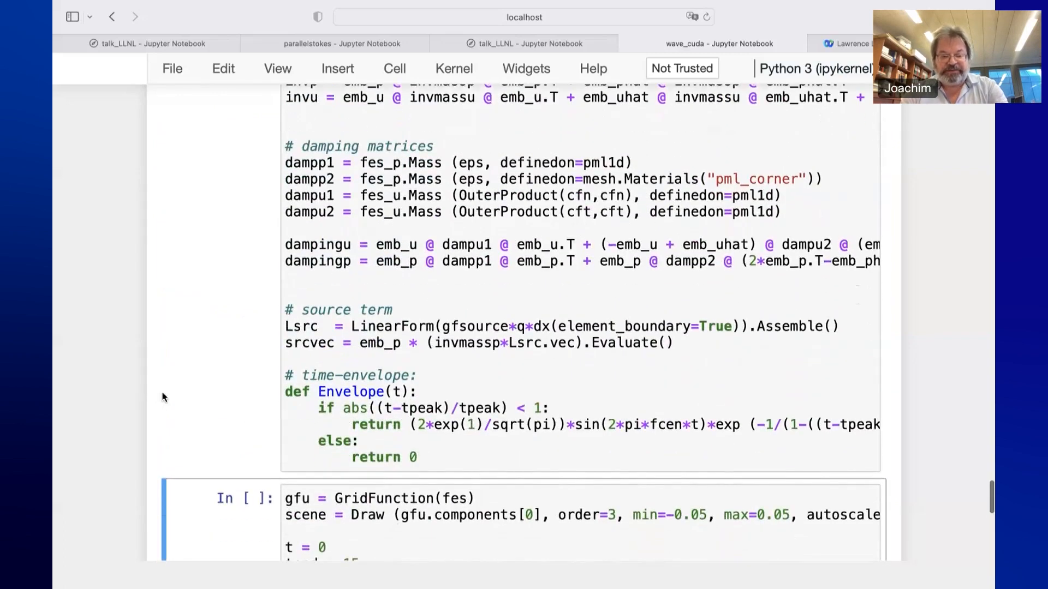
scroll("down", 3)
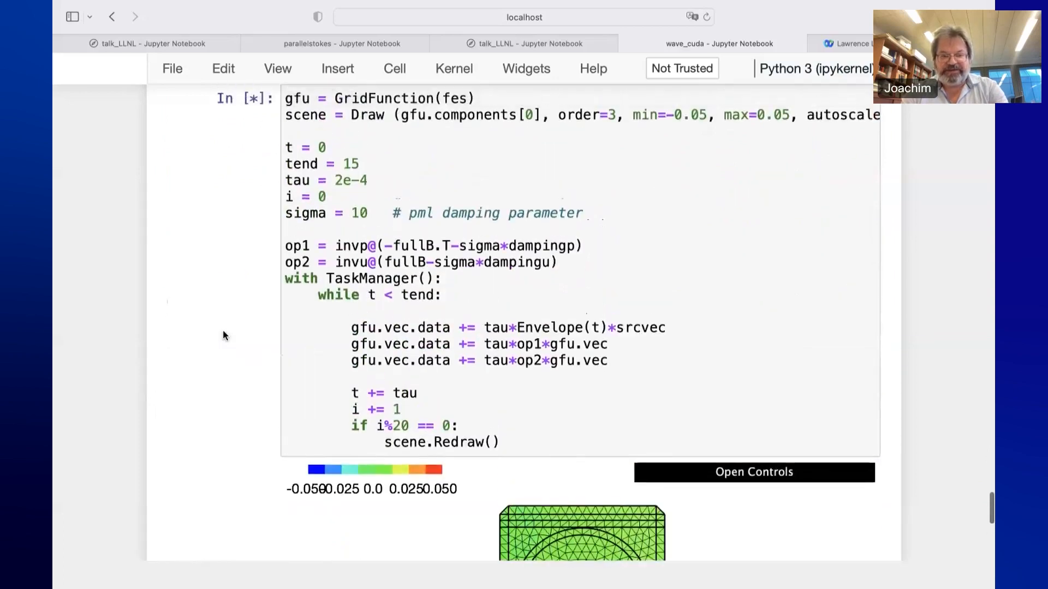
Watch the PML time-stepping run as the wave pulse travels along the ring and is absorbed at the boundary layer
scroll("down", 3)
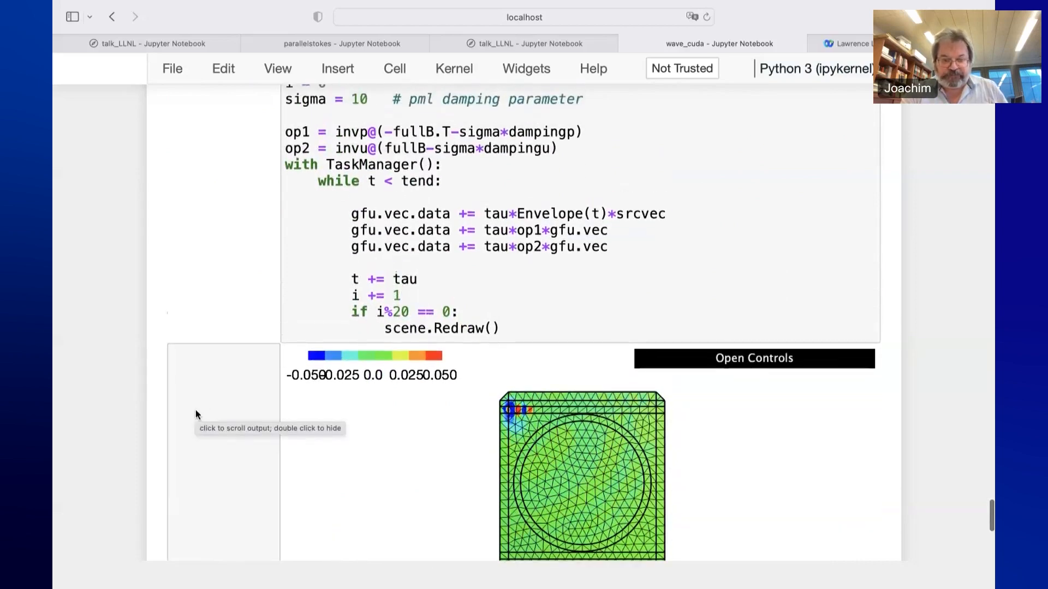
scroll("down", 3)
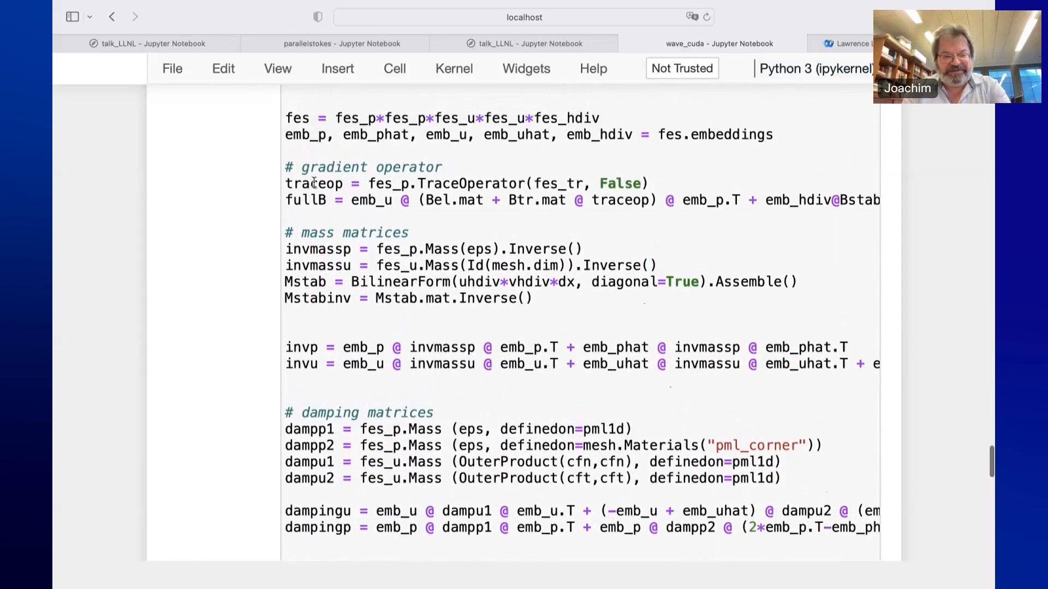
scroll("down", 3)
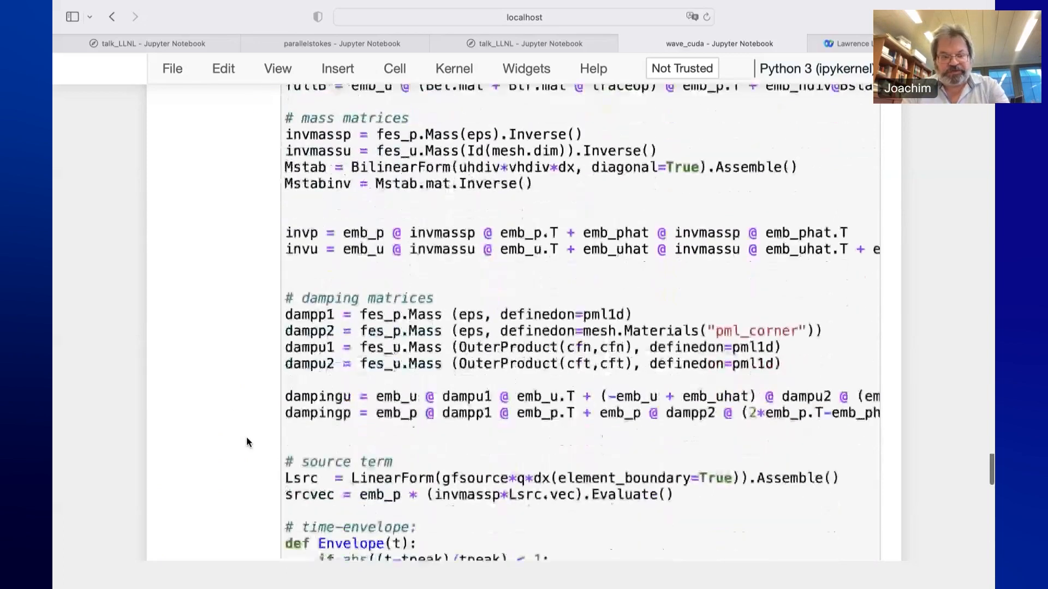
scroll("down", 3)
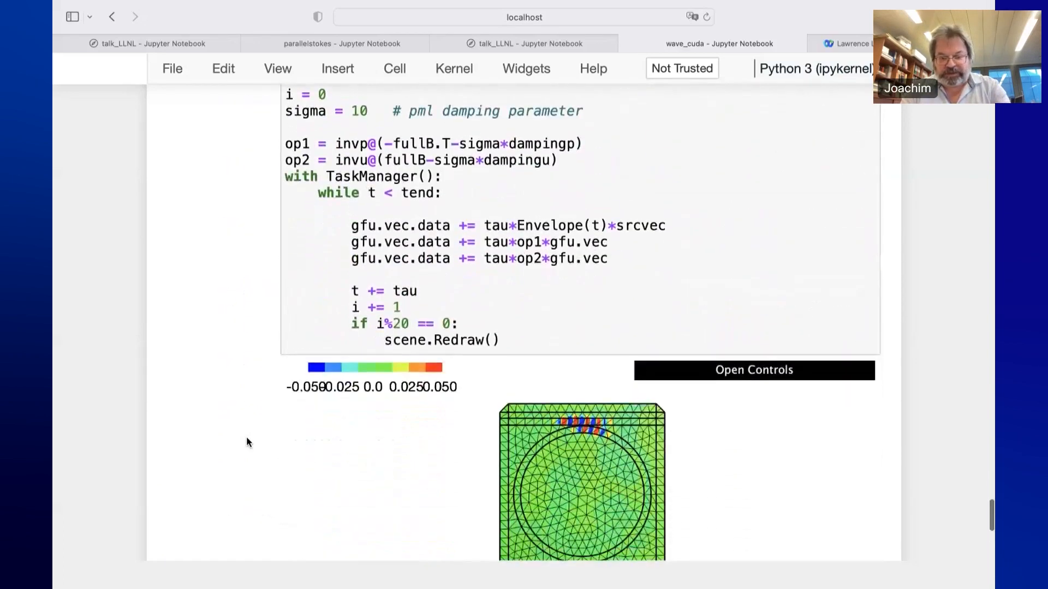
scroll("down", 3)
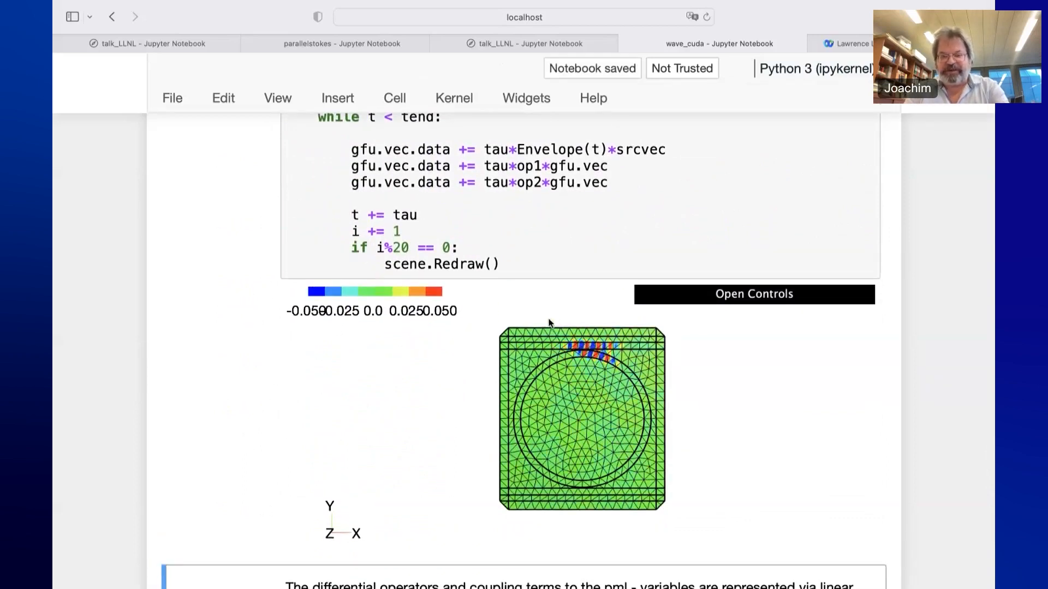
scroll("down", 3)
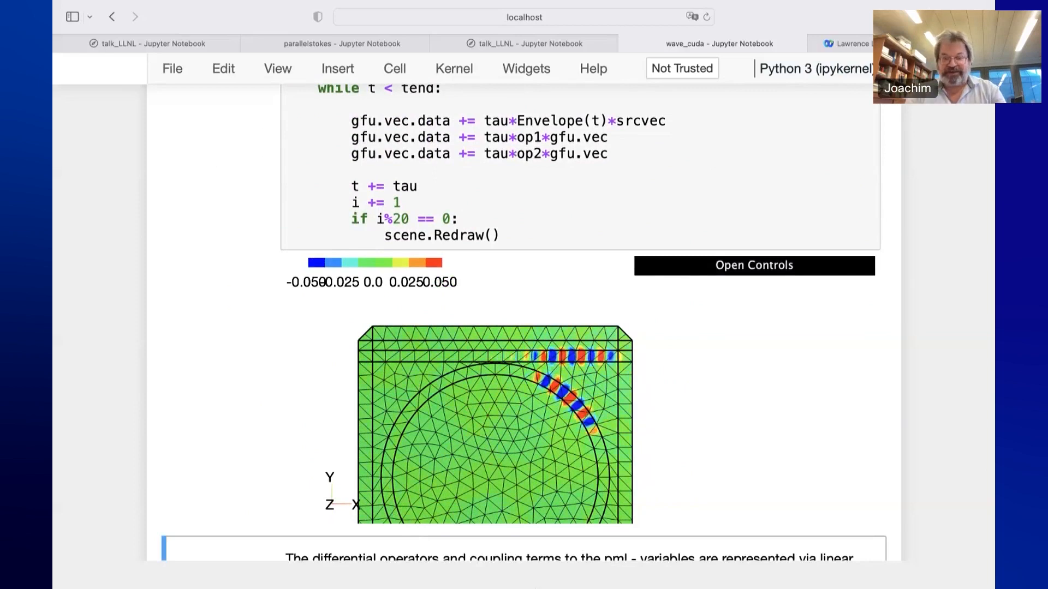
scroll("down", 3)
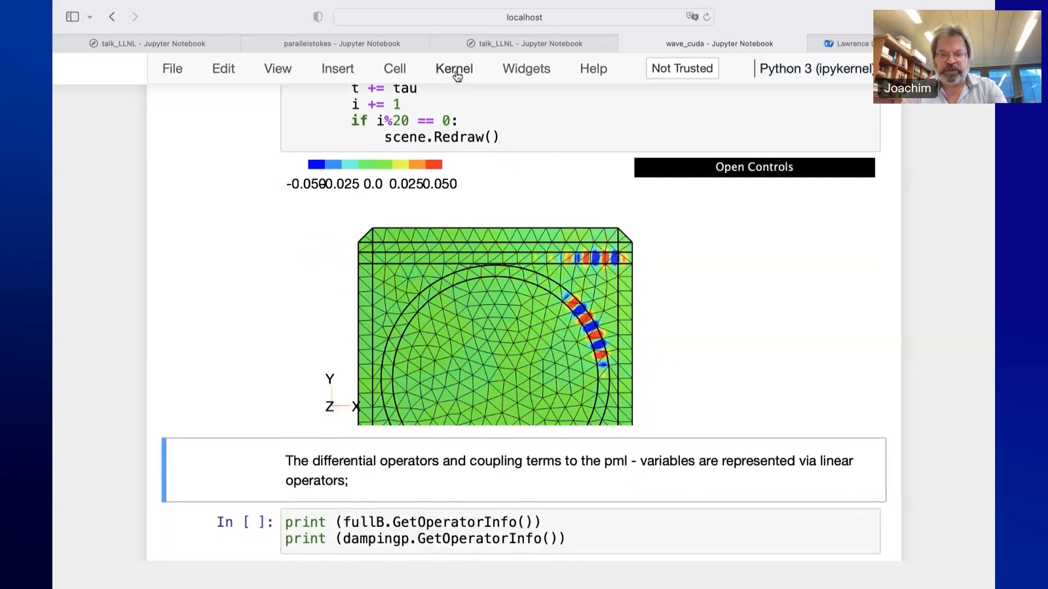
Interrupt the PML run and scroll to the printed fullB, dampingp and op1 operator trees
left_click(454, 69)
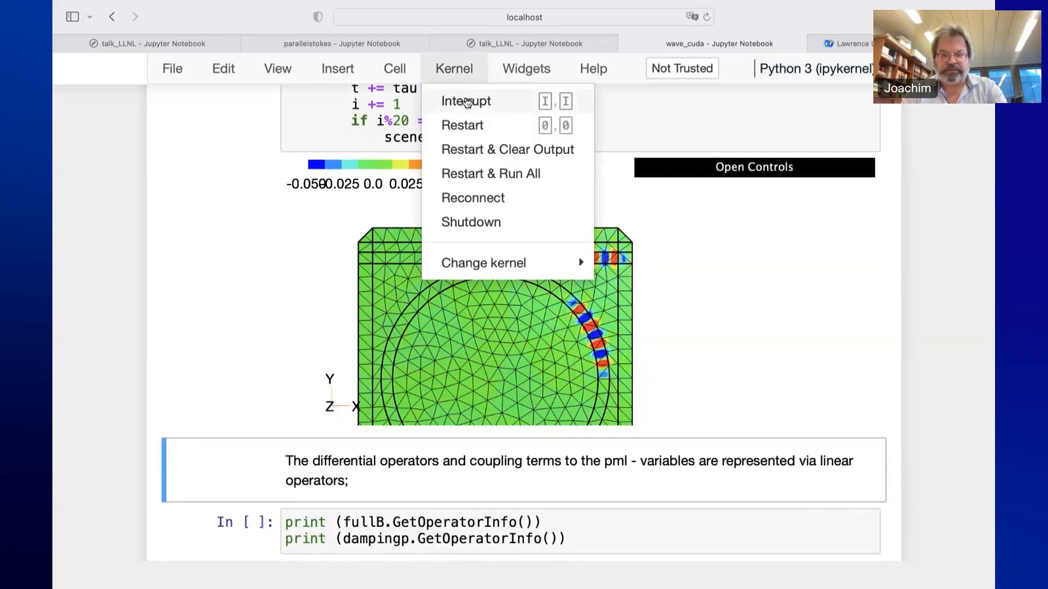
left_click(465, 101)
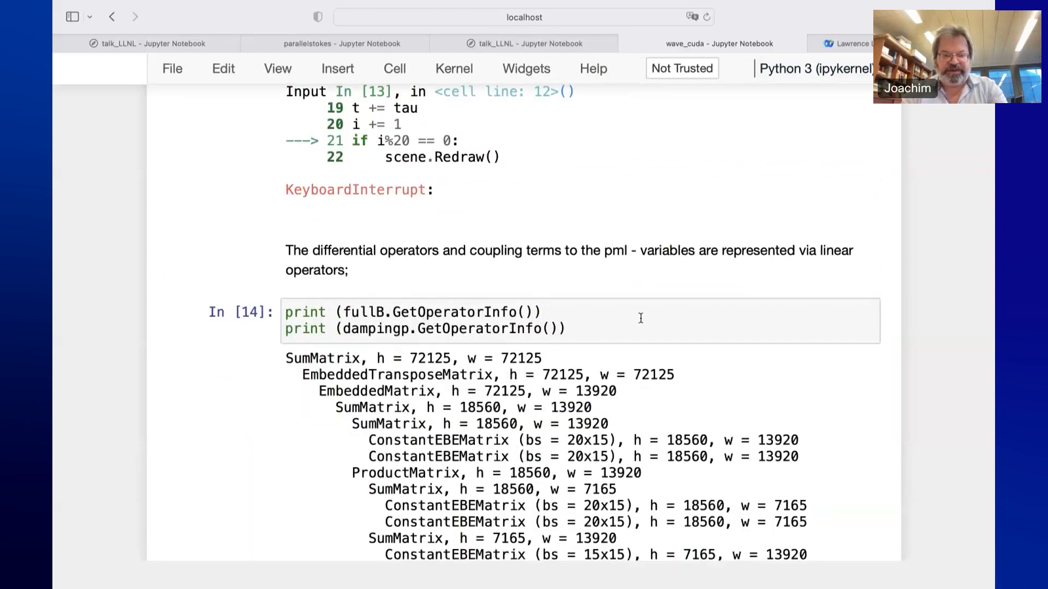
scroll("down", 3)
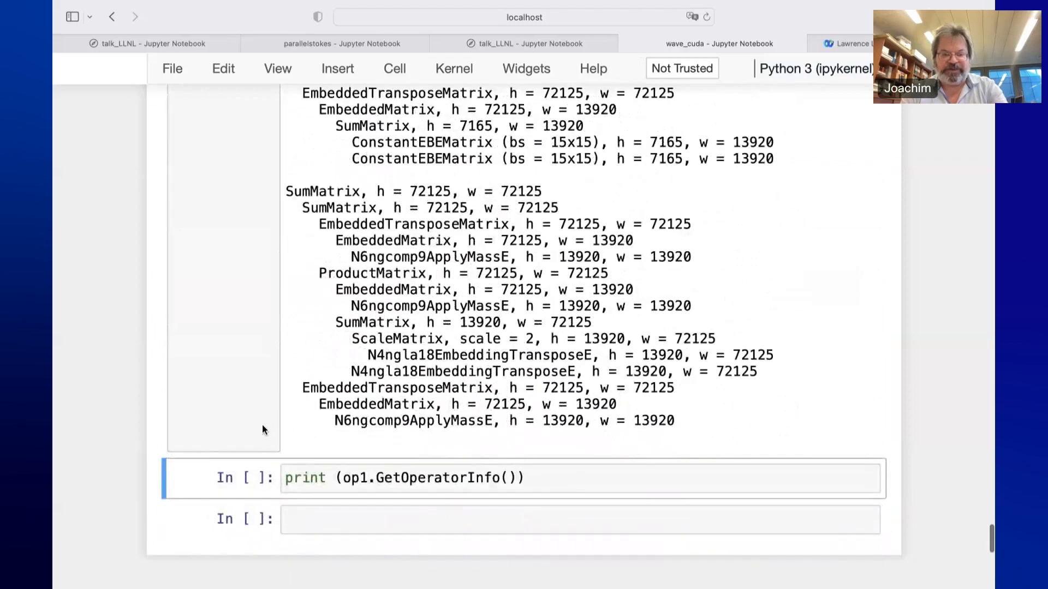
scroll("down", 3)
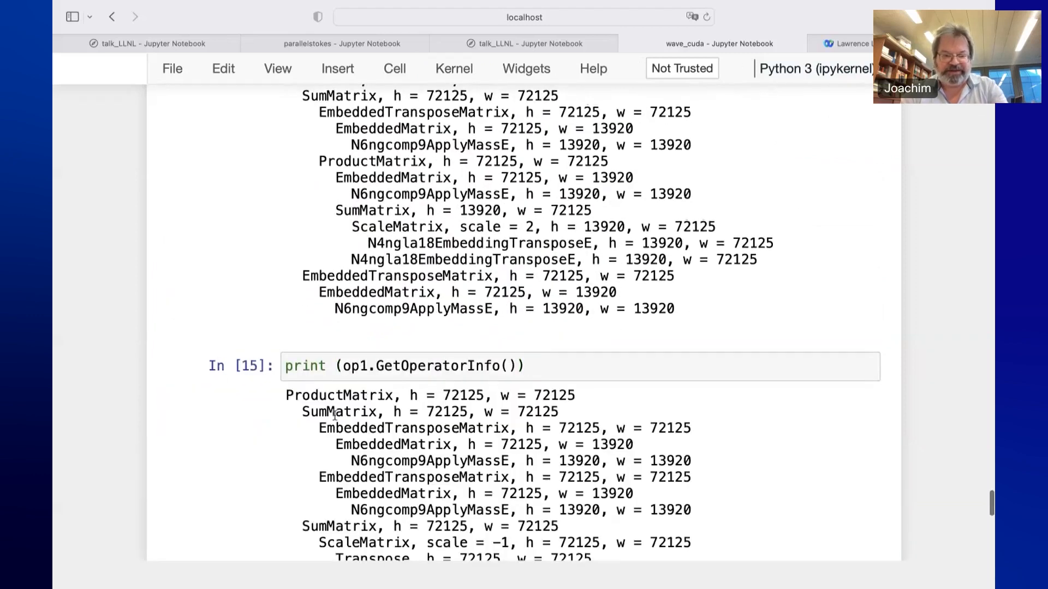
scroll("down", 3)
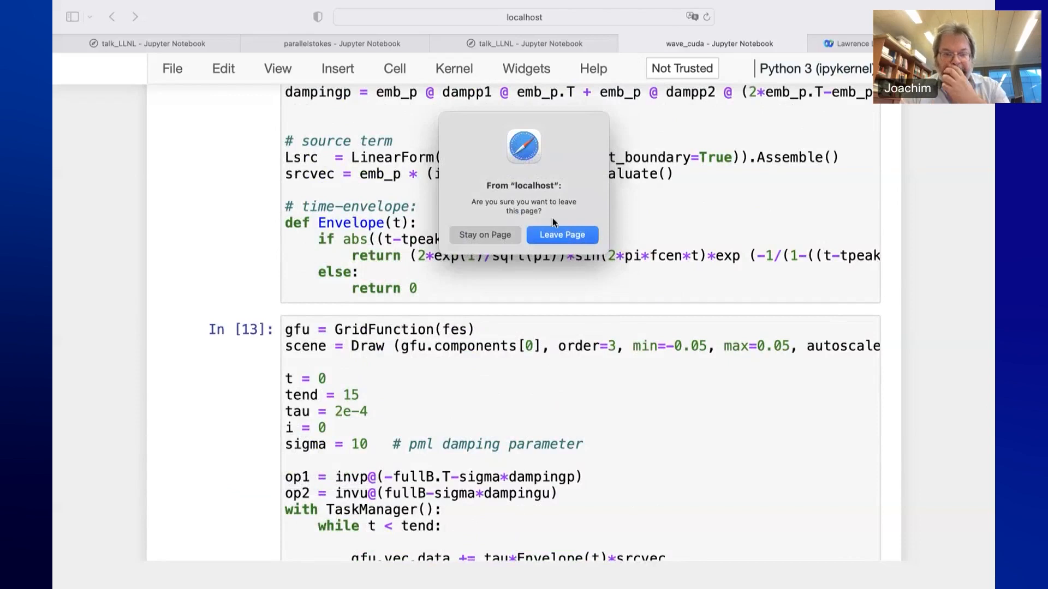
Leave the wave_cuda page and open the 'Programming my own FiniteElement' highorder notebook
left_click(562, 235)
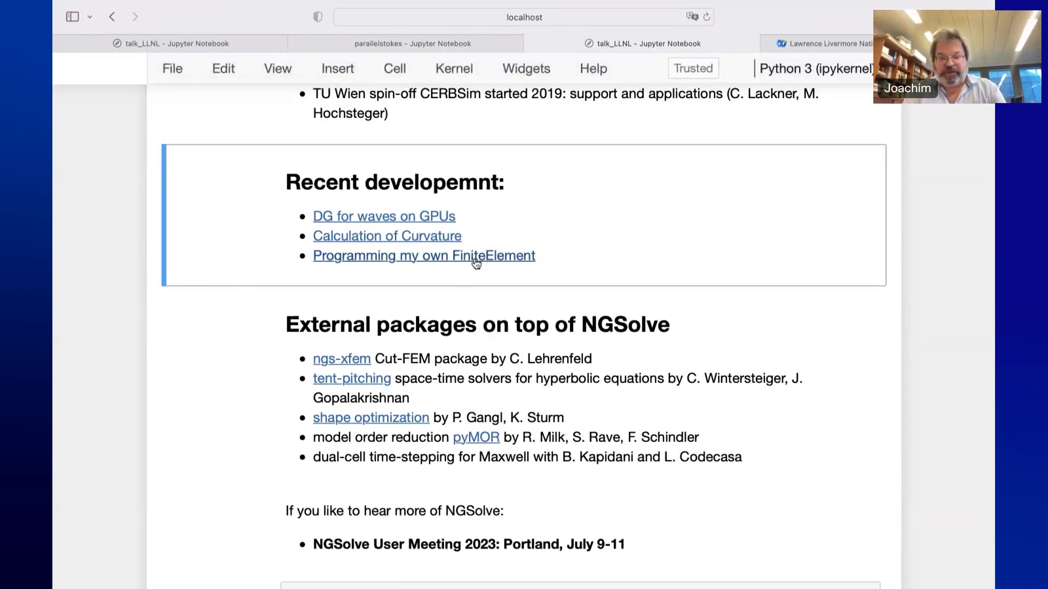
left_click(423, 256)
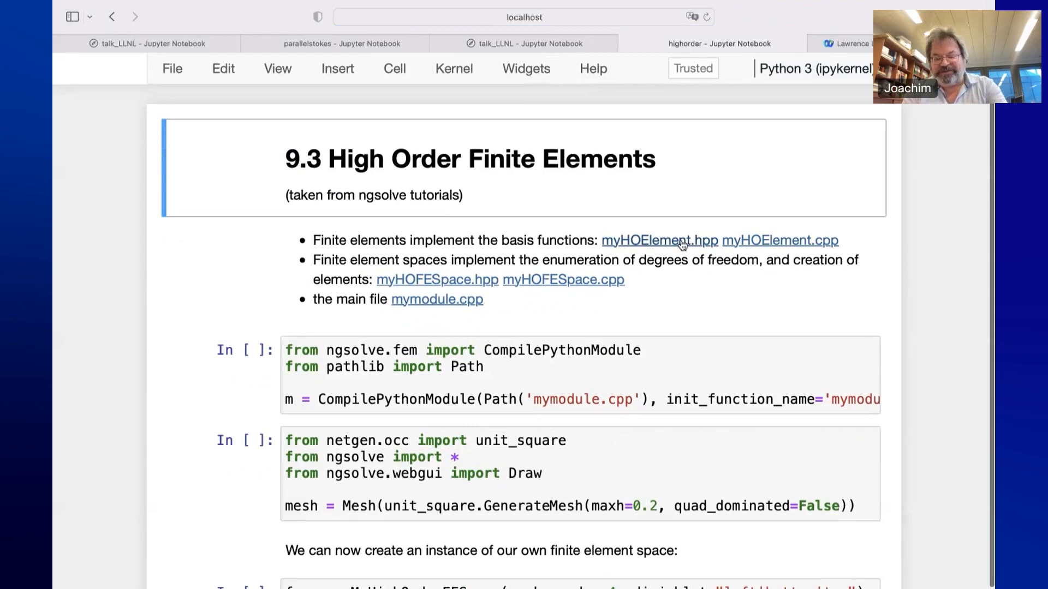
left_click(658, 240)
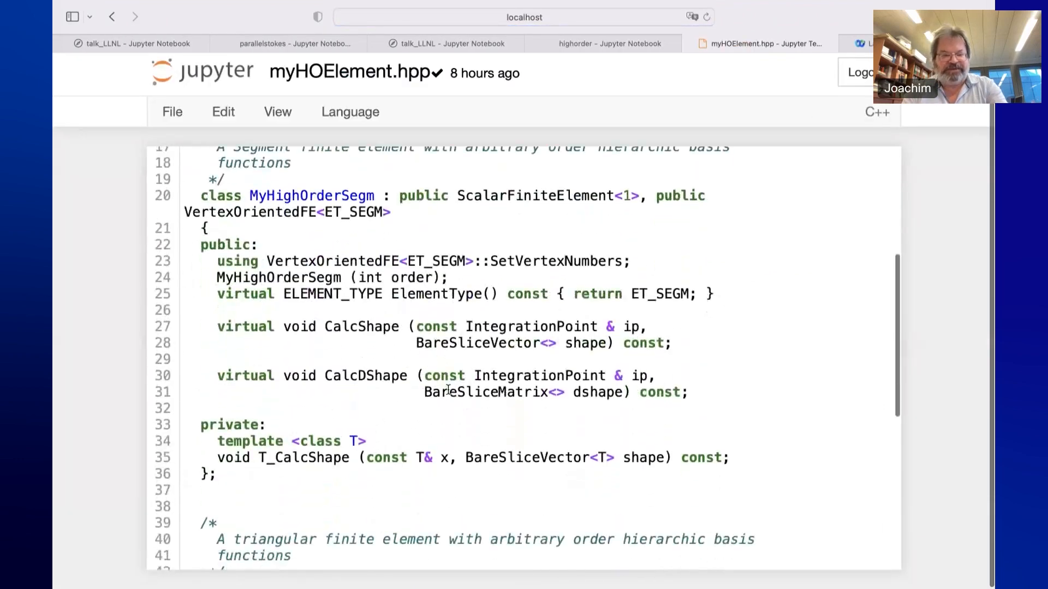
scroll("down", 3)
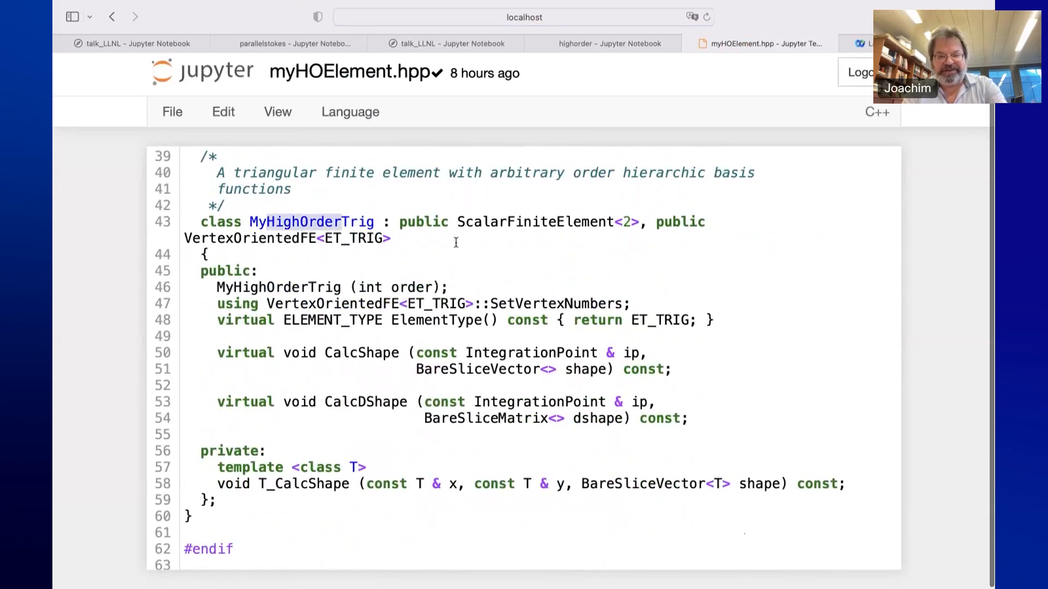
mouse_move(549, 235)
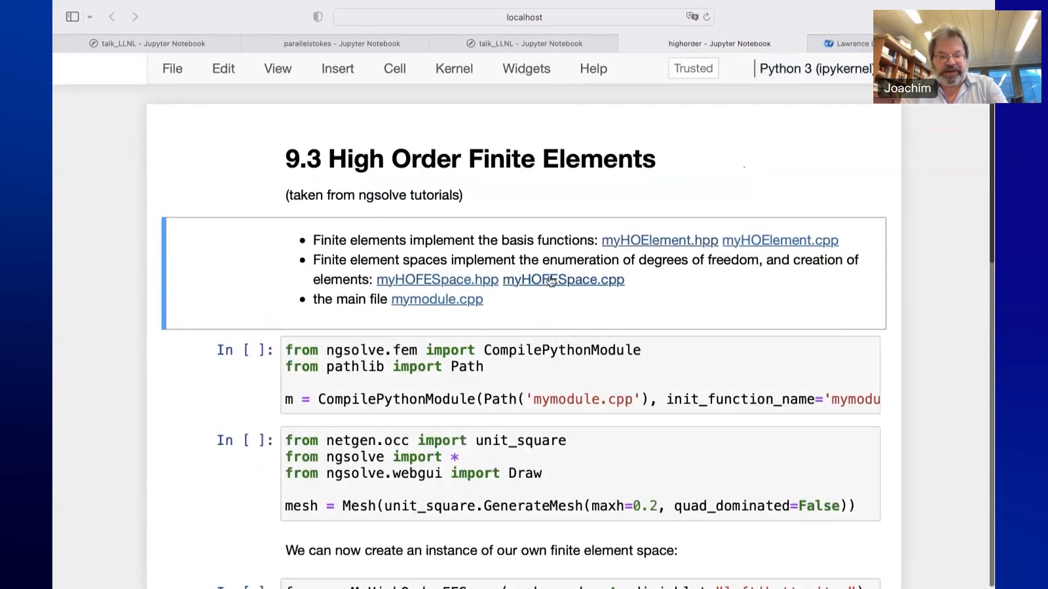
left_click(436, 280)
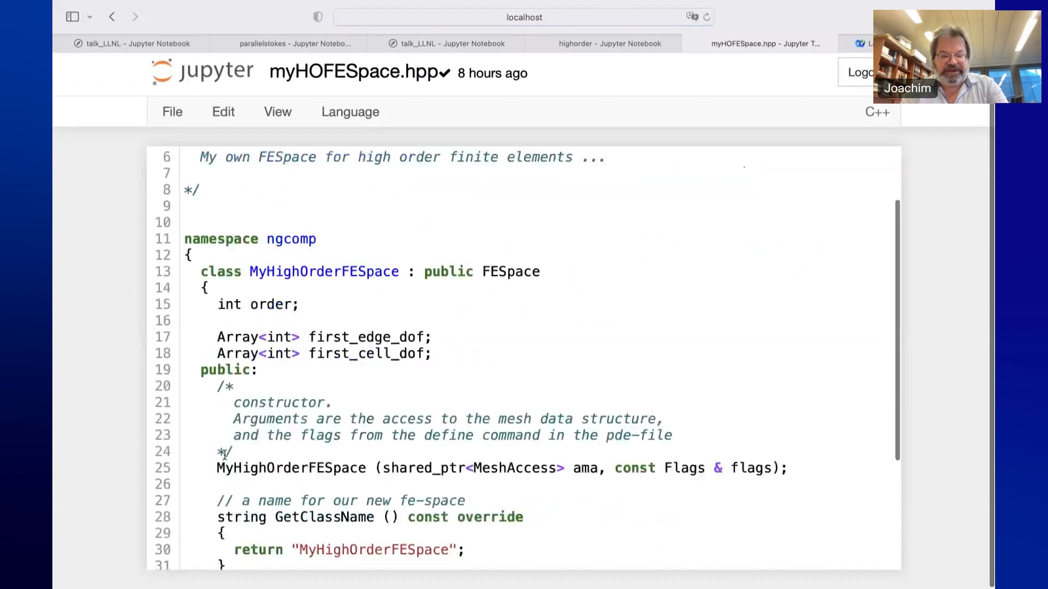
scroll("down", 3)
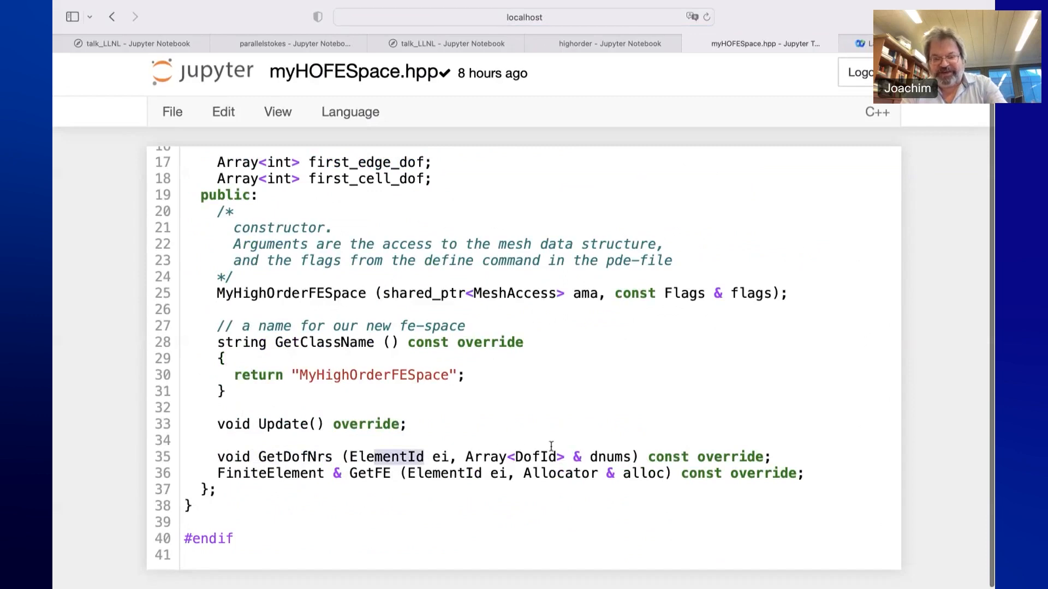
mouse_move(355, 485)
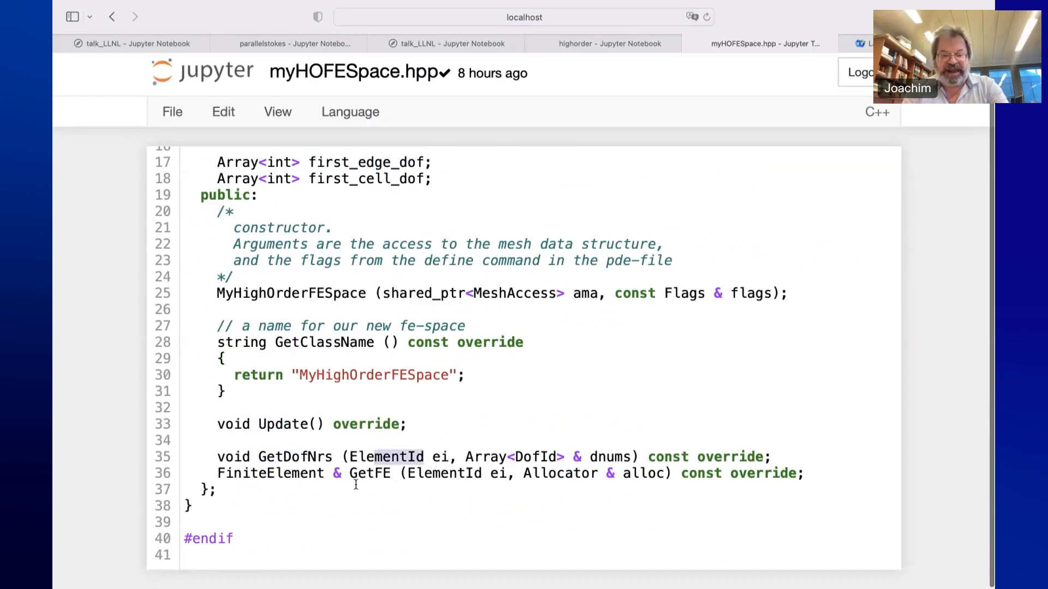
double_click(368, 473)
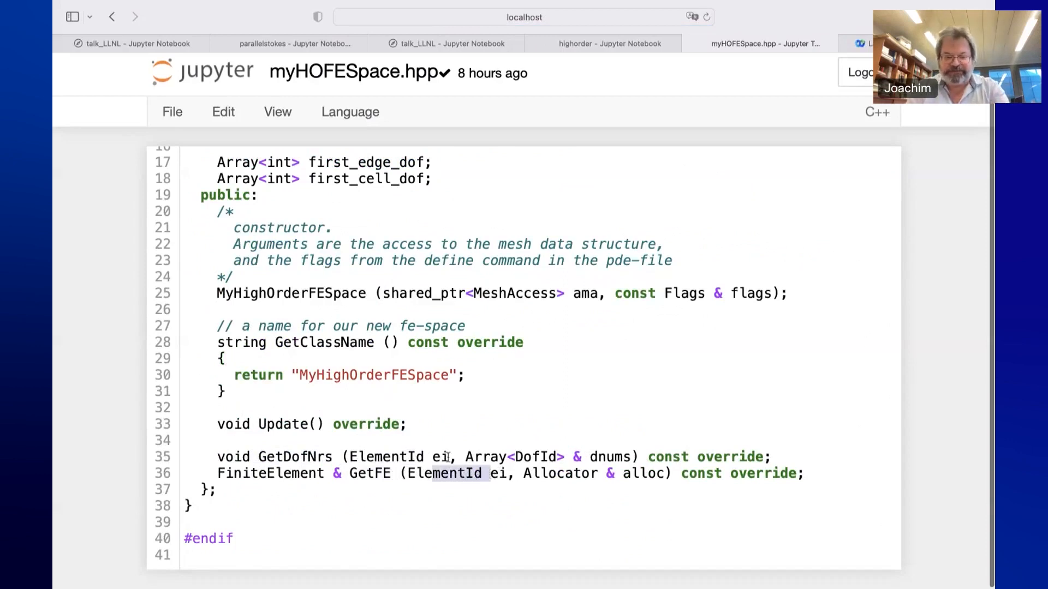
mouse_move(690, 46)
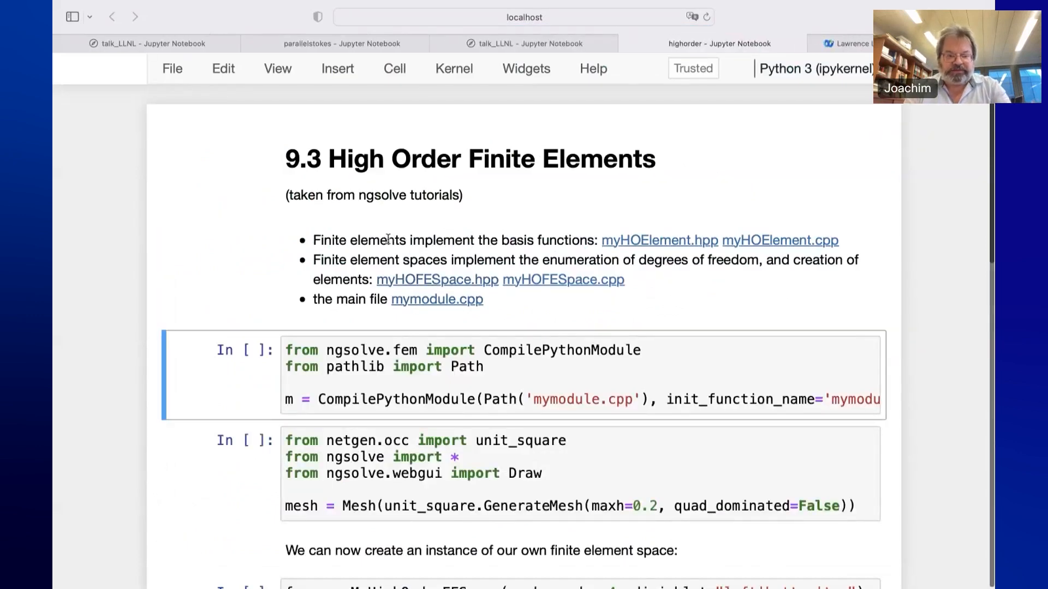
Compile the custom element module, build the unit square mesh and space printing ndof = 489, and draw the solution
key("Shift+Enter")
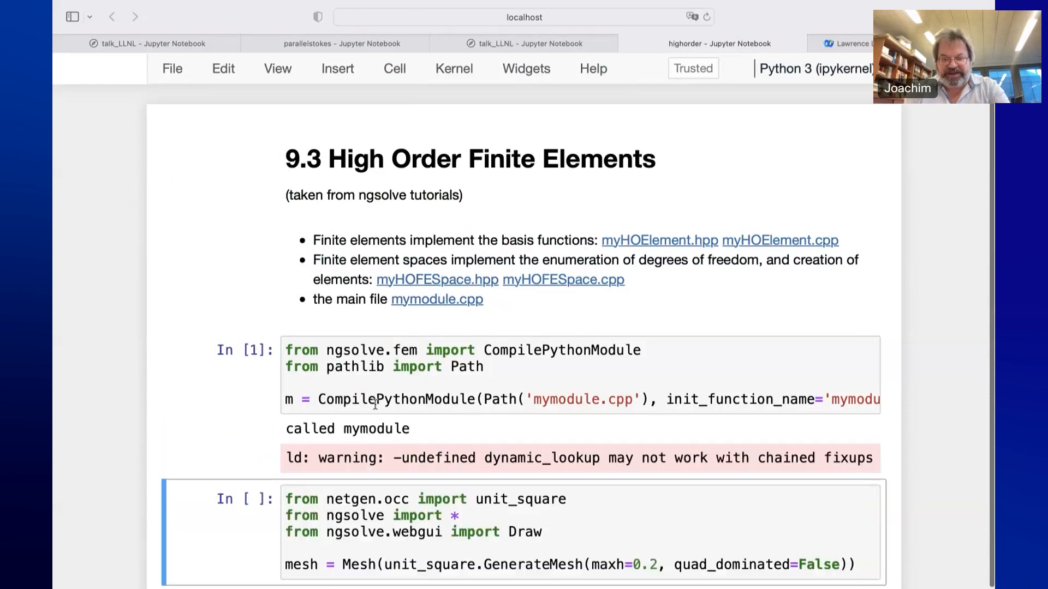
scroll("down", 3)
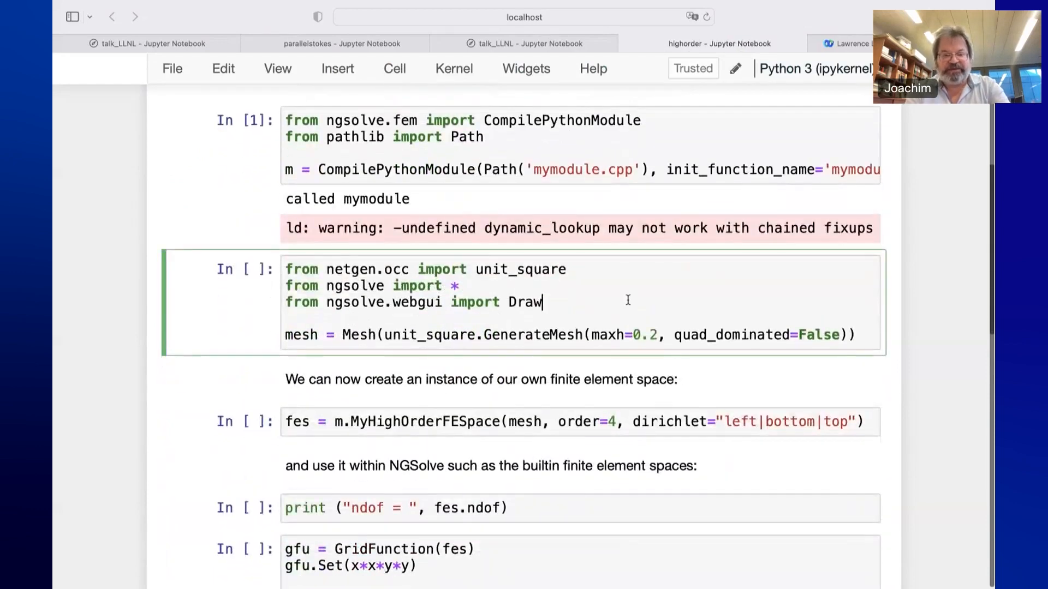
key("Shift+Enter")
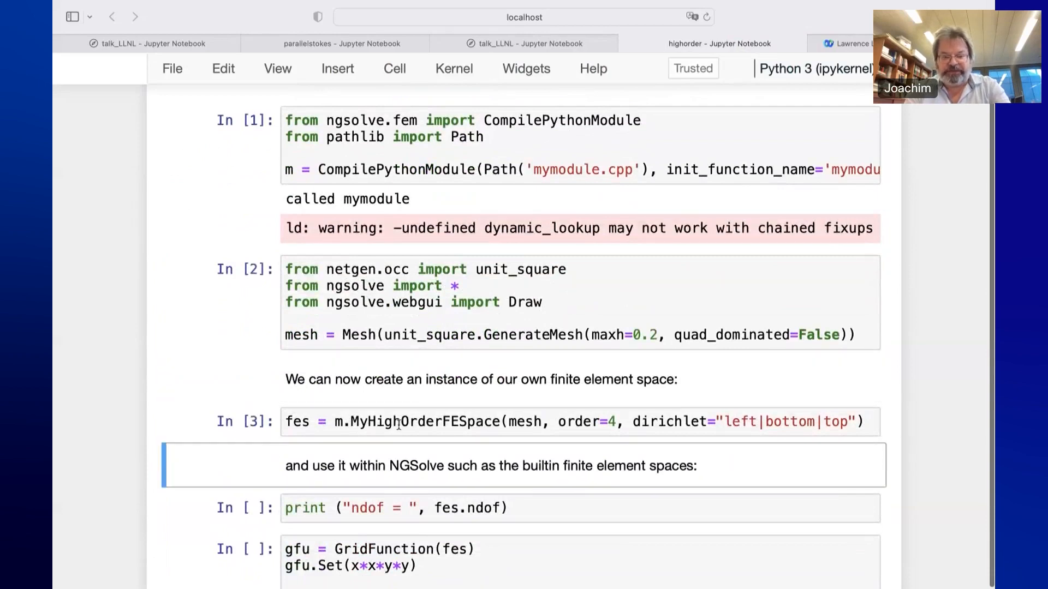
scroll("down", 3)
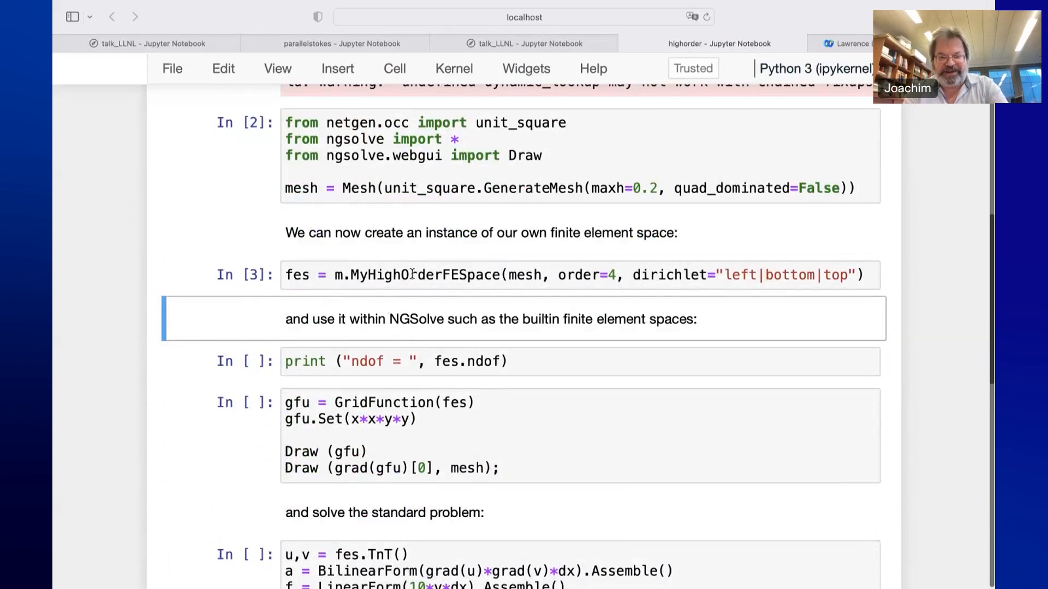
left_click(526, 275)
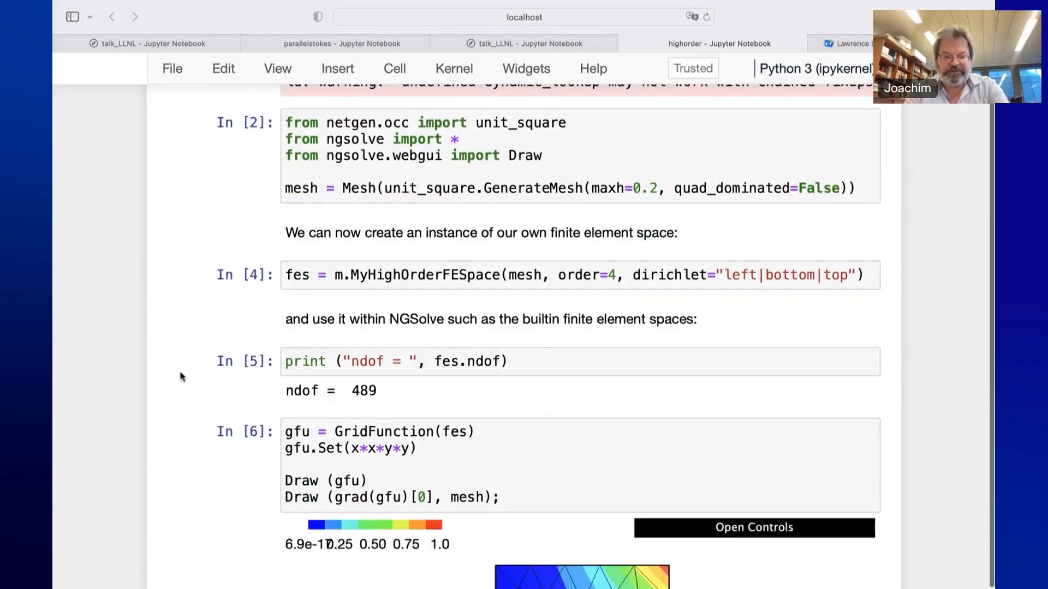
scroll("down", 3)
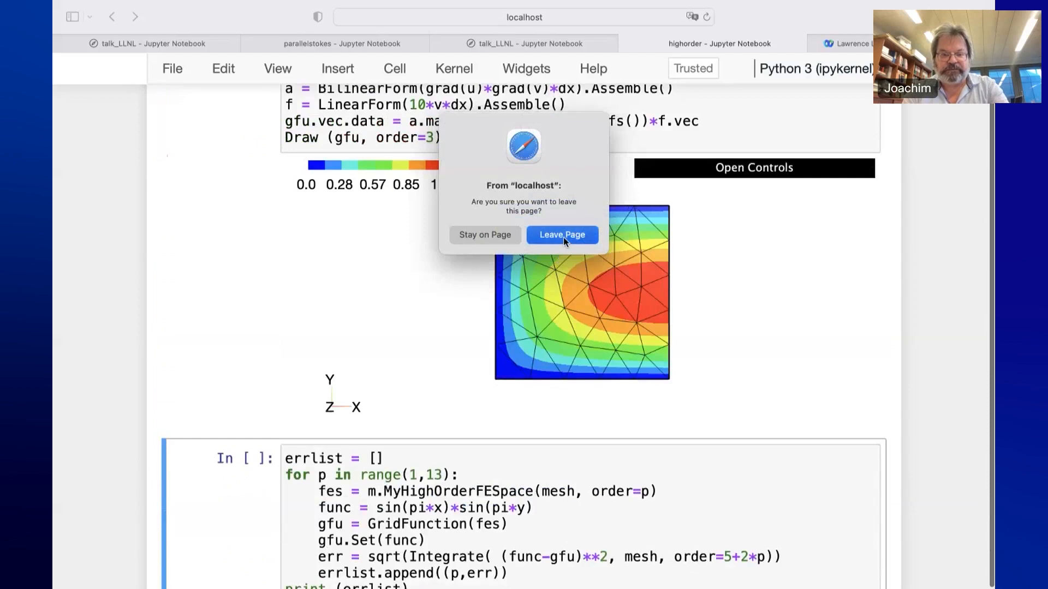
Confirm leaving the high order notebook and scroll the talk notebook down to the External packages section
left_click(562, 234)
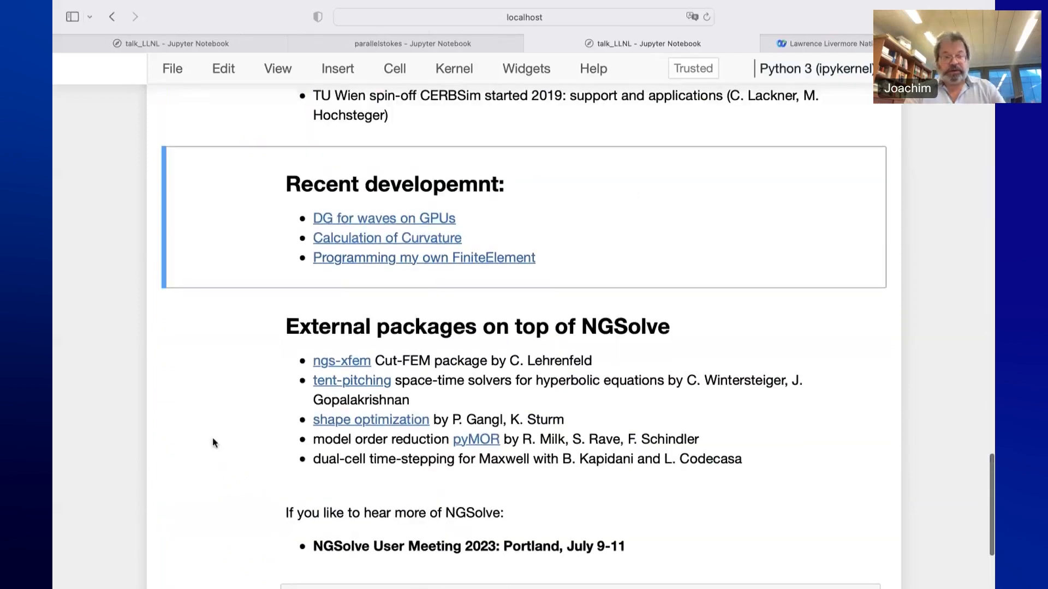
scroll("down", 3)
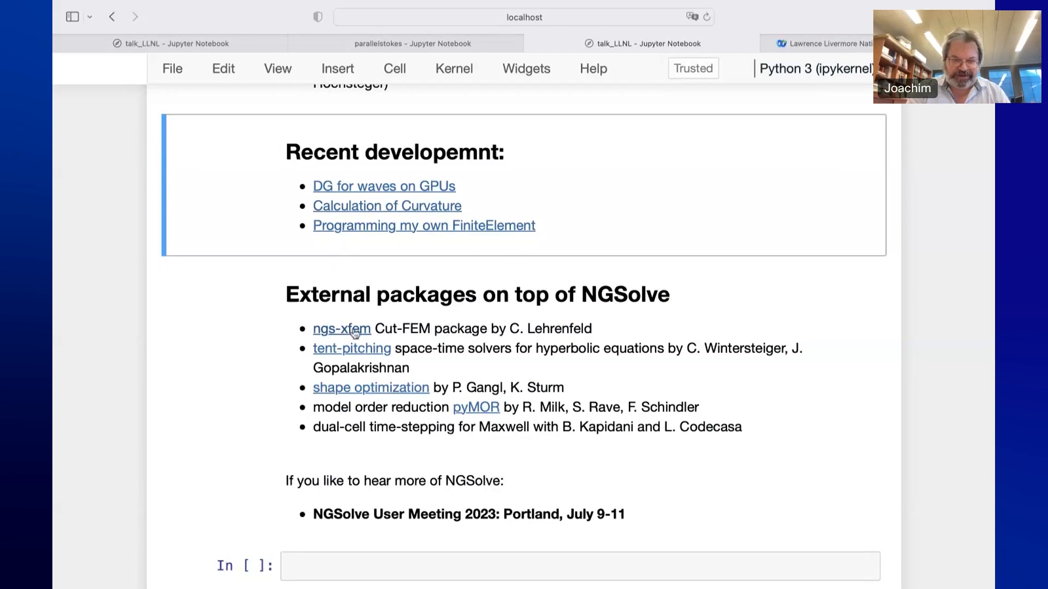
scroll("down", 3)
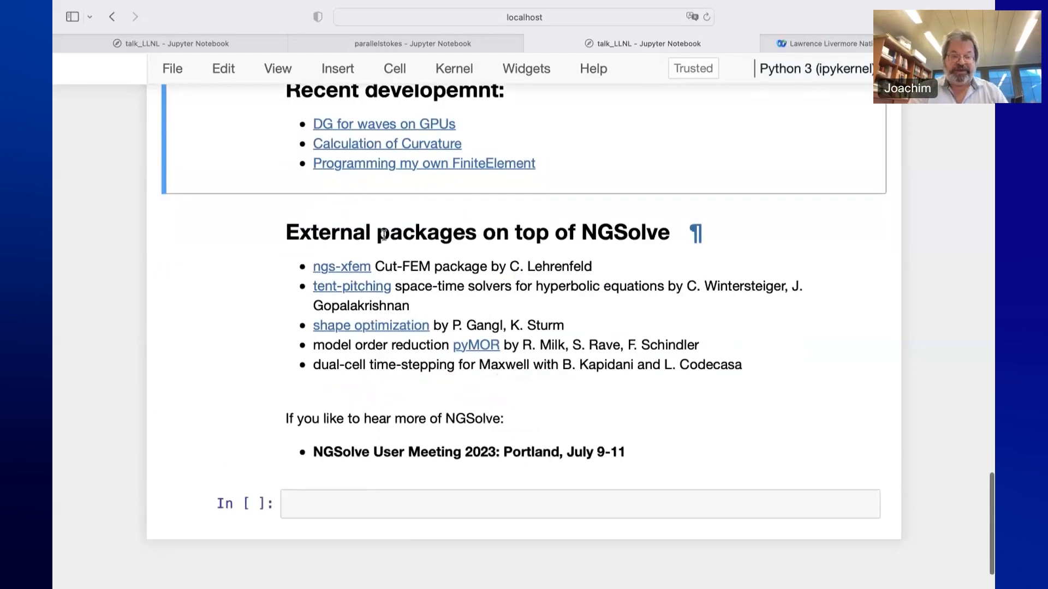
left_click_drag(506, 266, 550, 265)
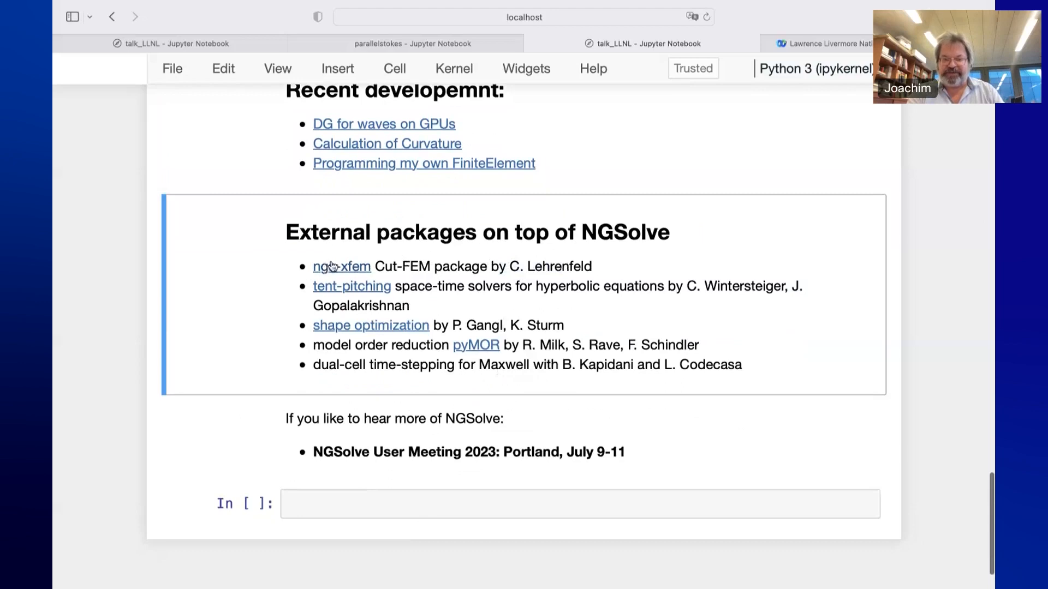
mouse_move(378, 260)
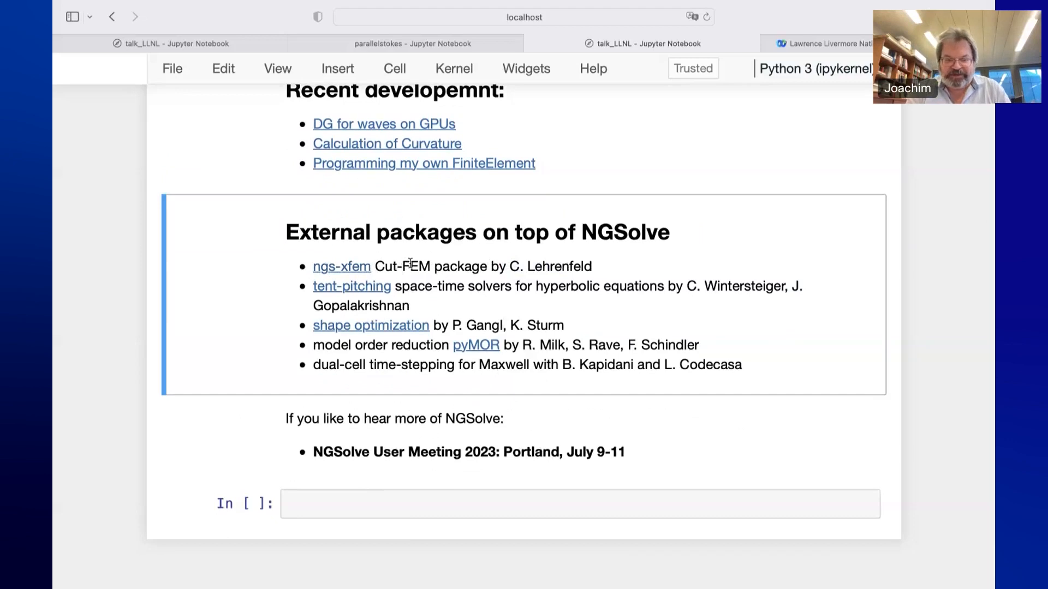
scroll("down", 3)
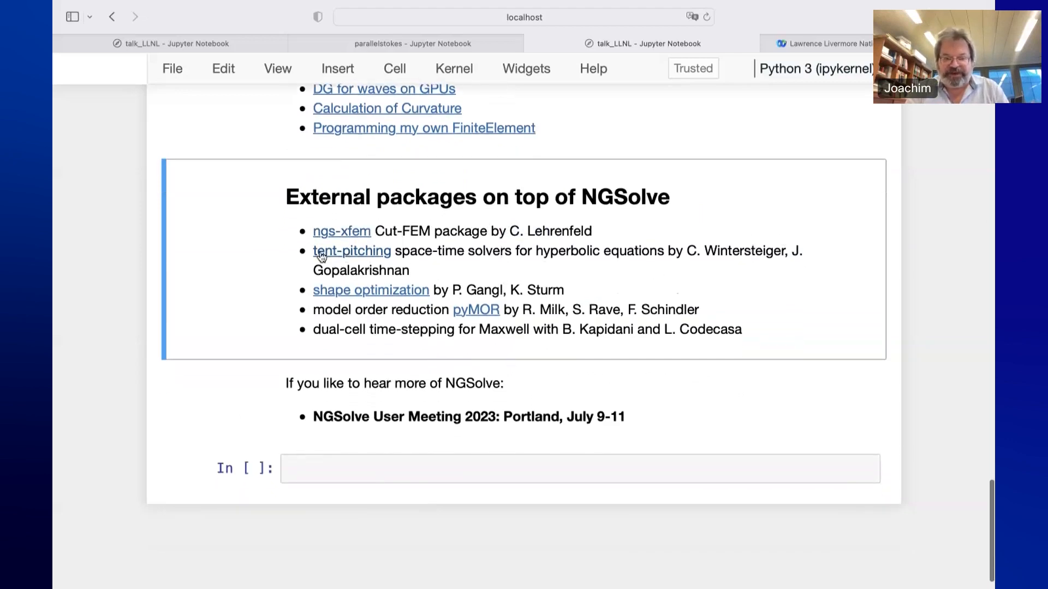
scroll("down", 3)
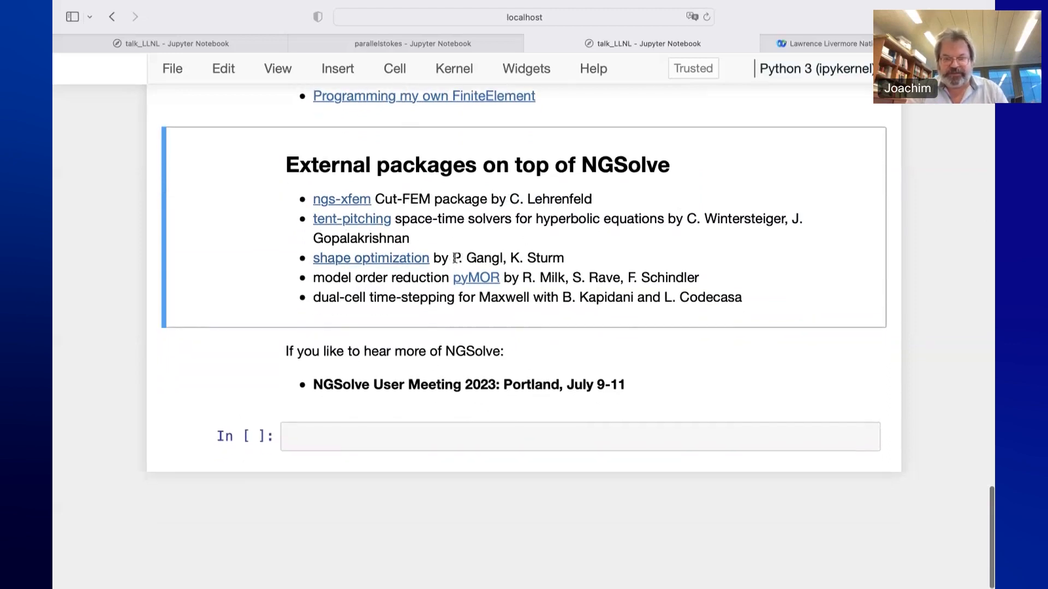
mouse_move(370, 278)
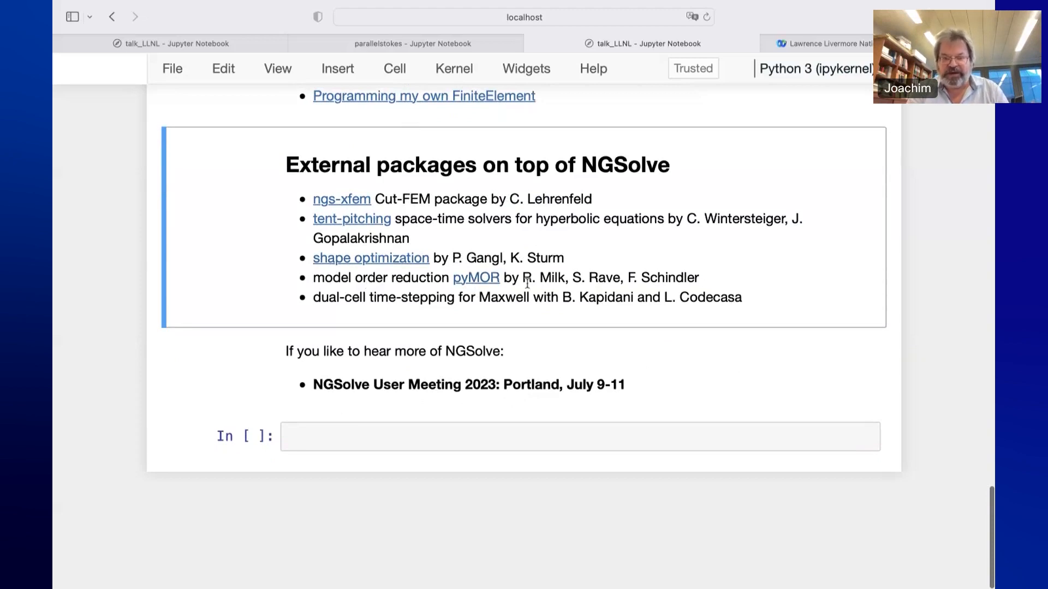
mouse_move(576, 291)
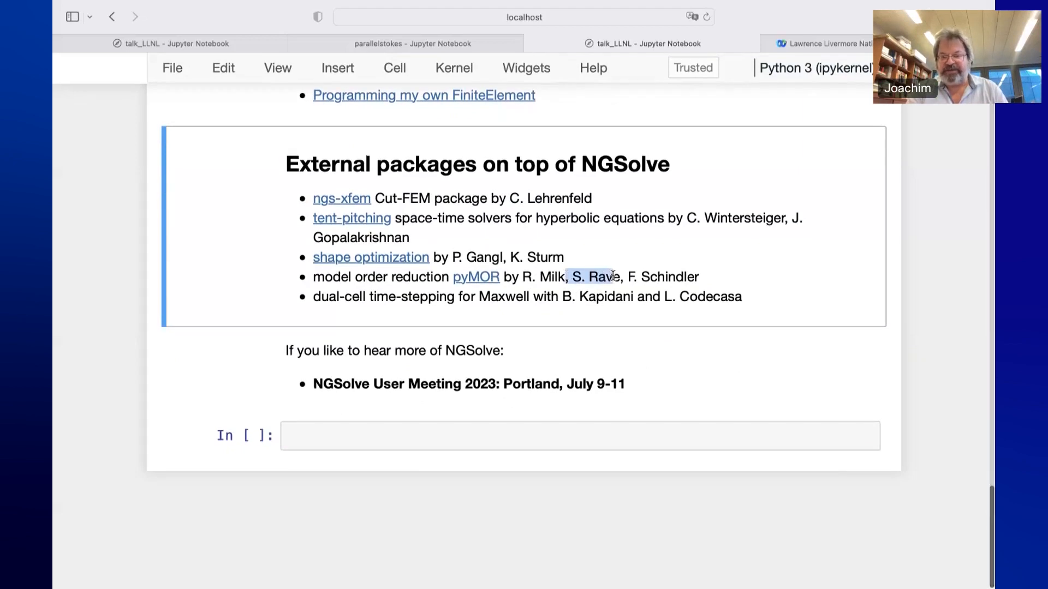
mouse_move(598, 320)
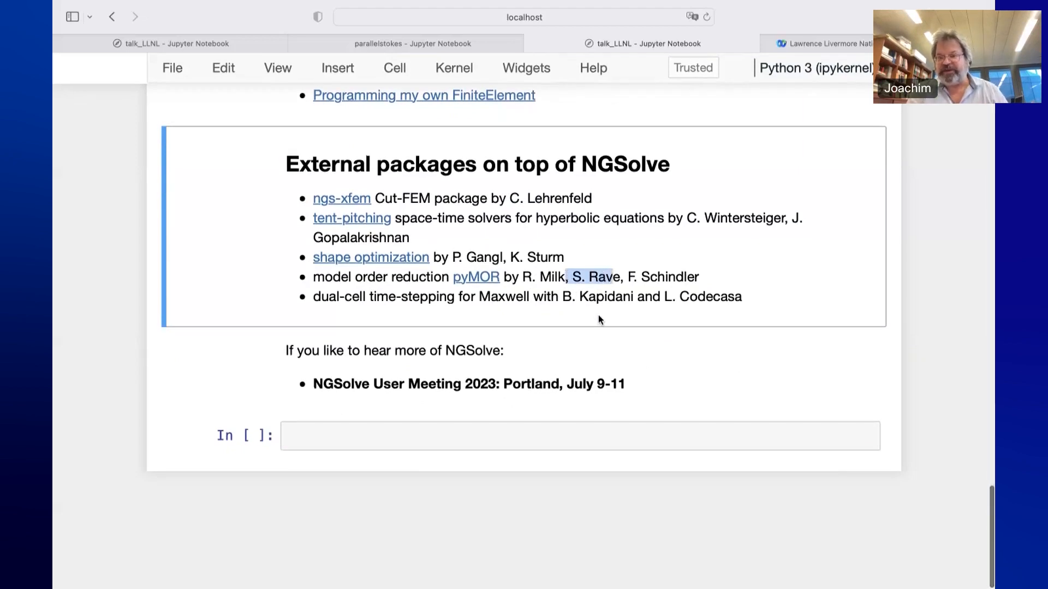
mouse_move(566, 296)
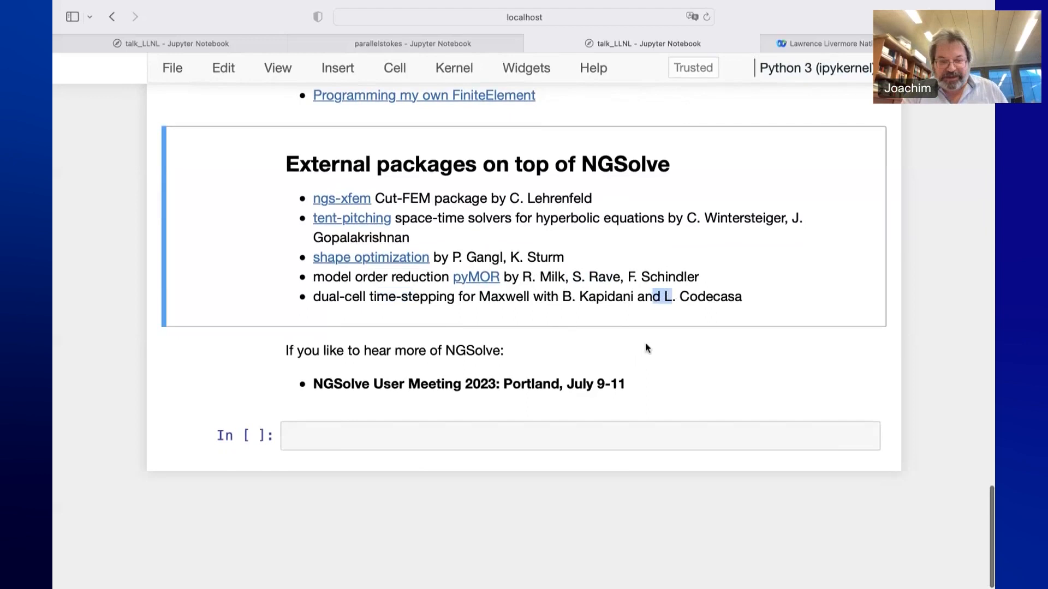
mouse_move(321, 370)
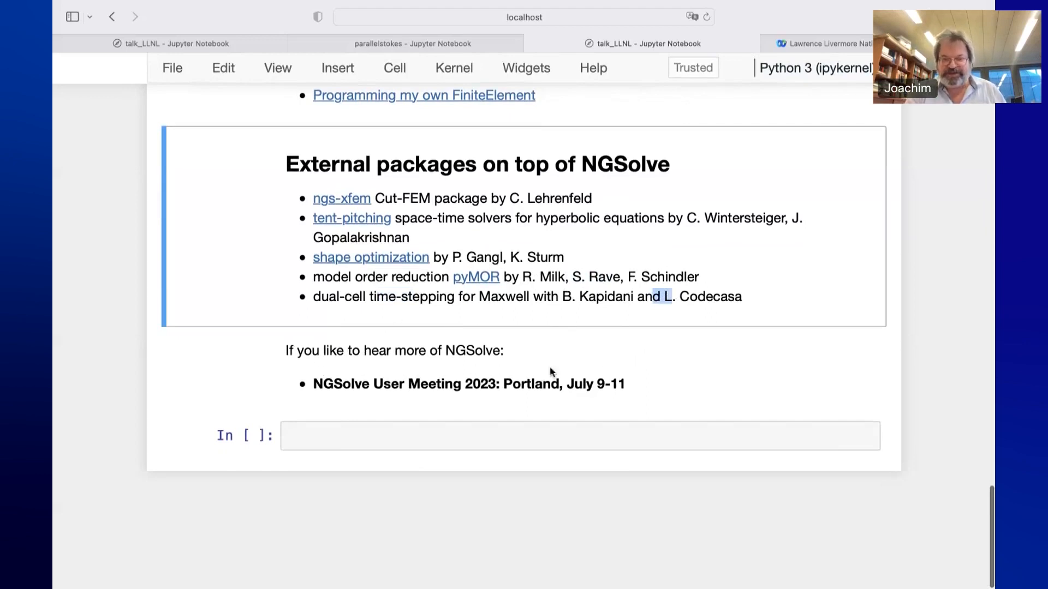
mouse_move(671, 368)
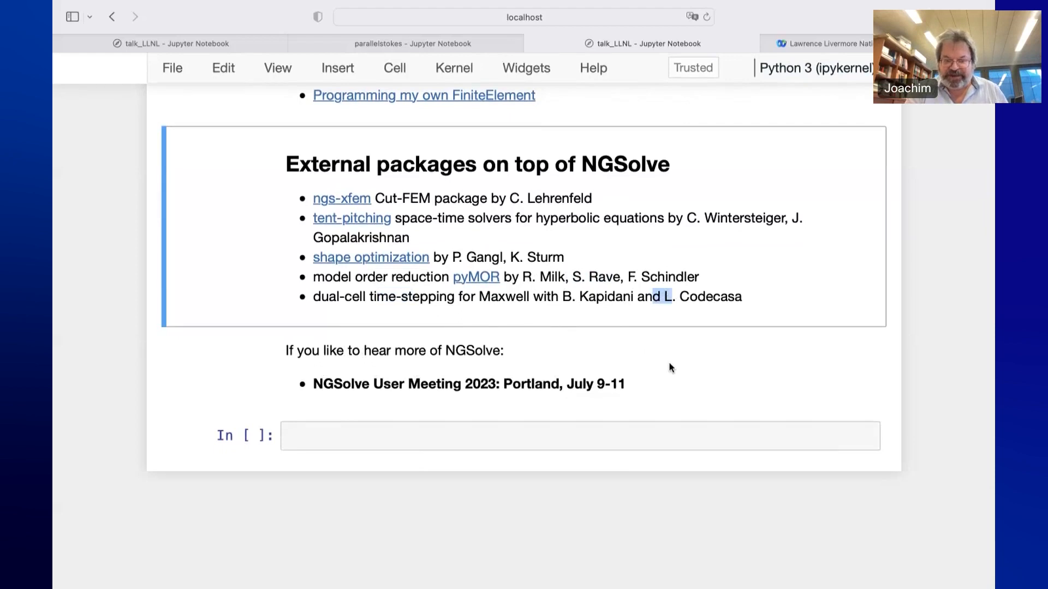
mouse_move(702, 342)
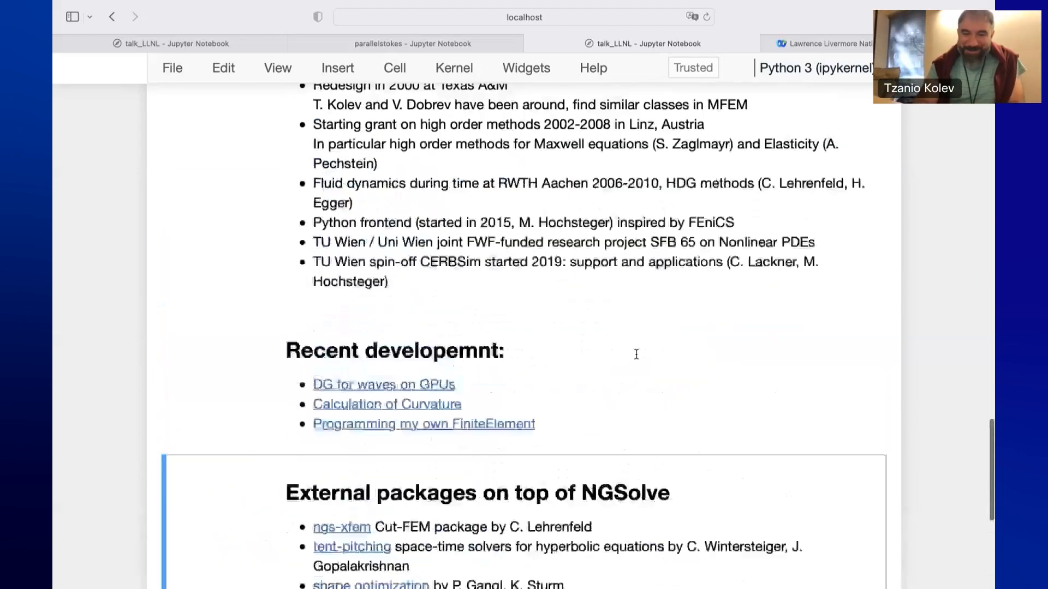
Scroll the talk notebook to the Software design, Function spaces and Model templates headings
scroll("down", 3)
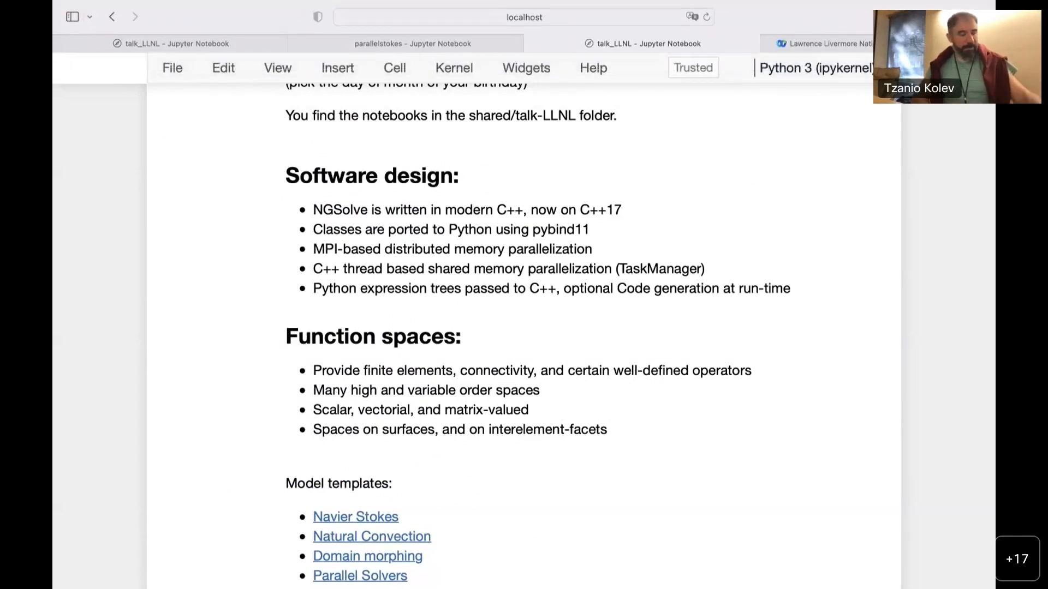
mouse_move(874, 176)
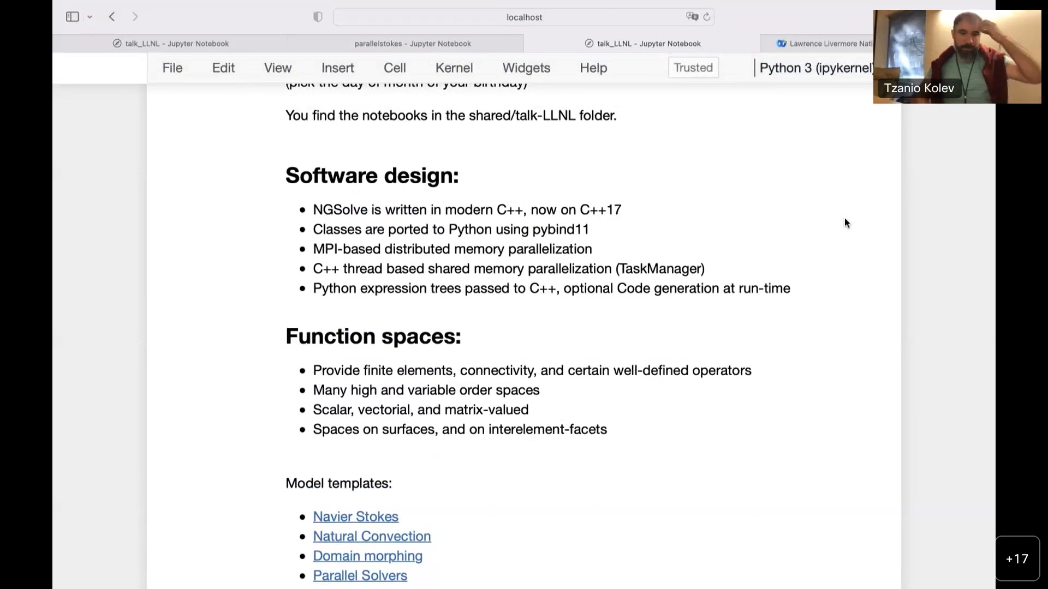
mouse_move(782, 268)
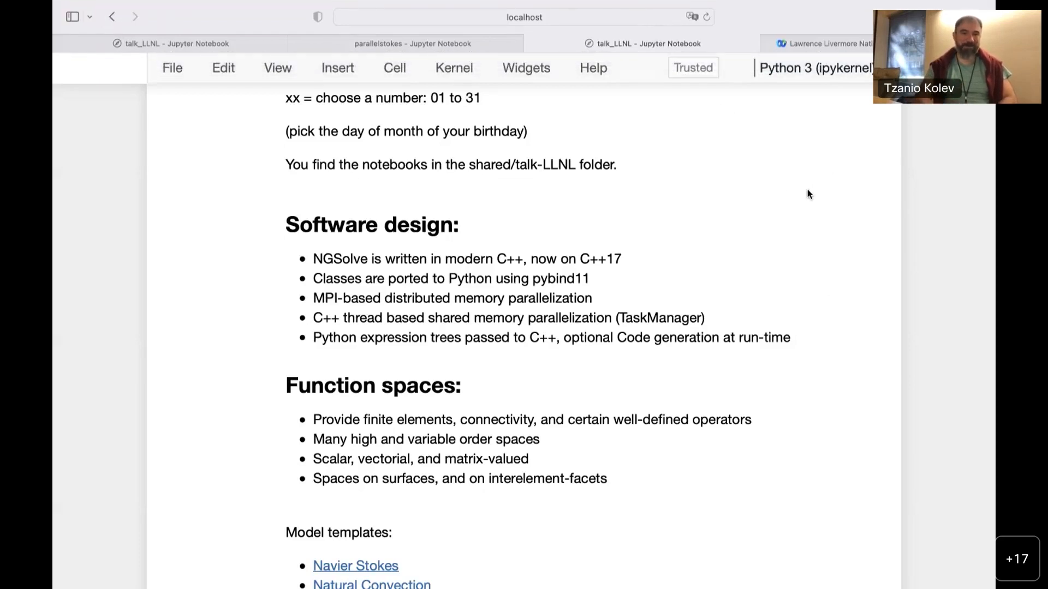
mouse_move(729, 349)
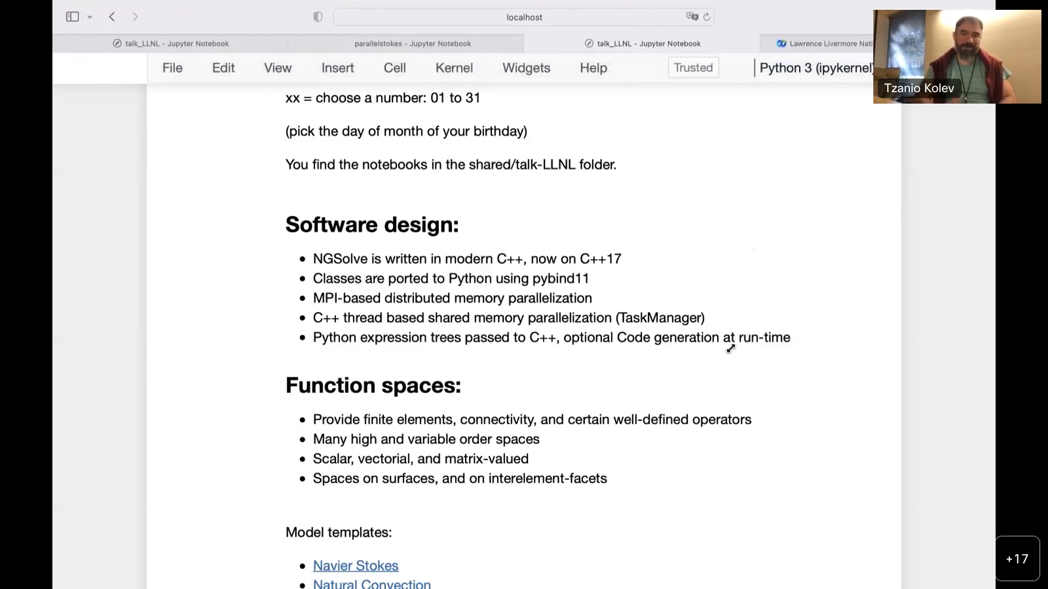
mouse_move(471, 486)
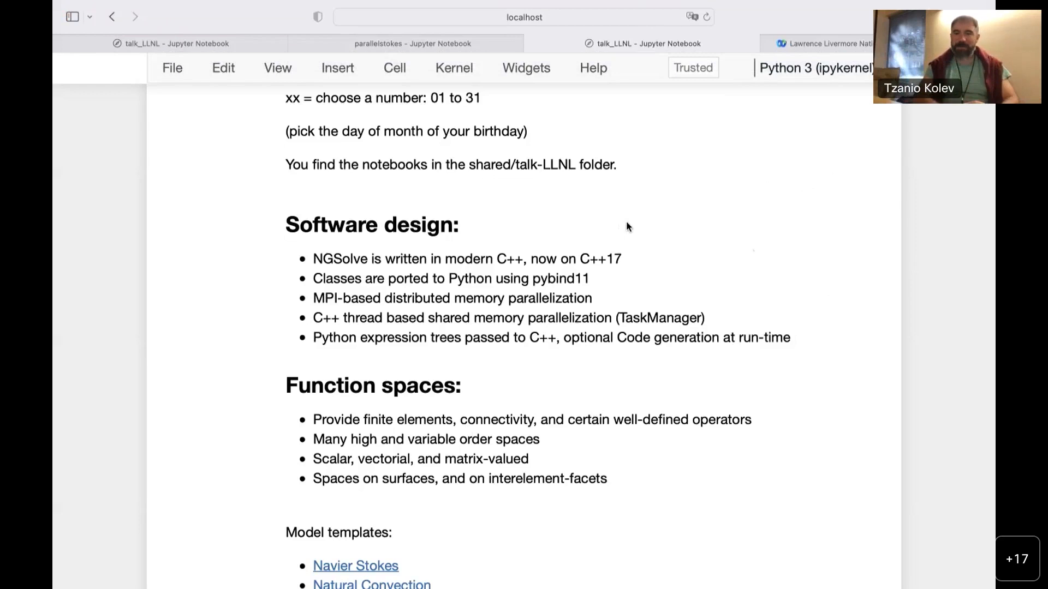
mouse_move(452, 364)
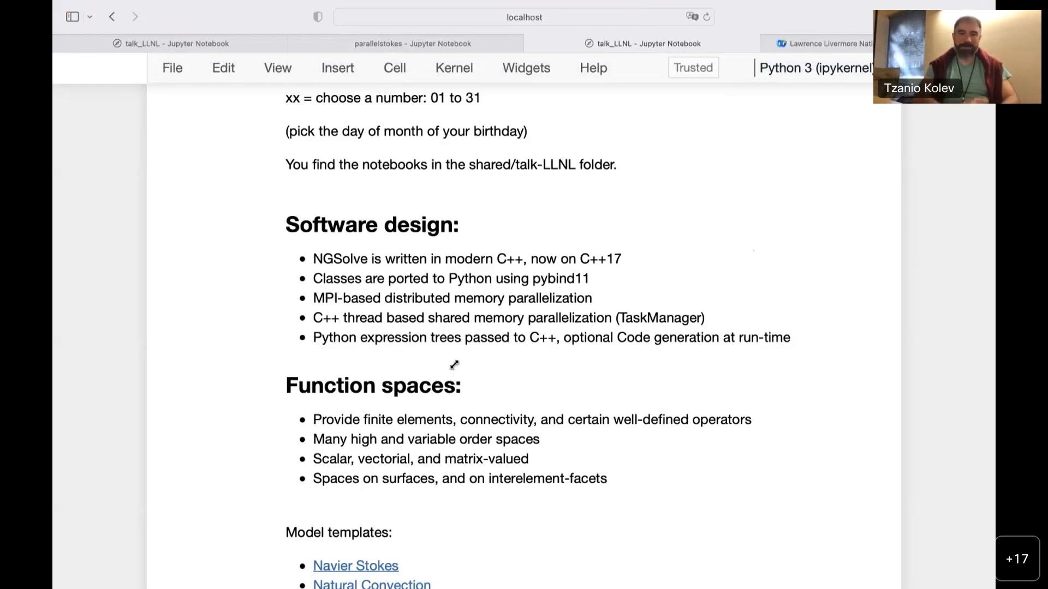
mouse_move(544, 389)
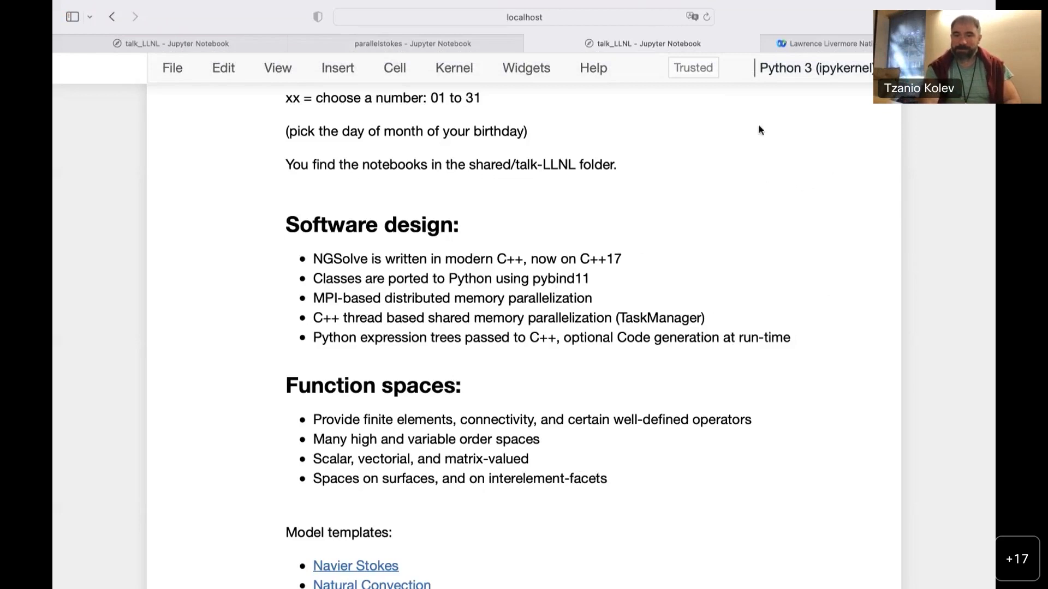
mouse_move(609, 278)
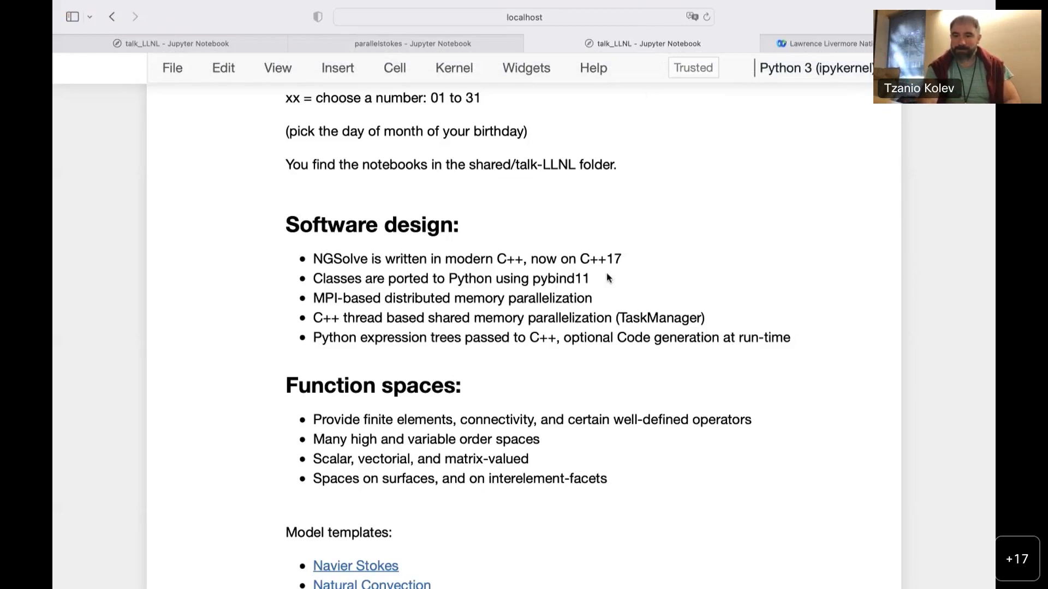
mouse_move(607, 329)
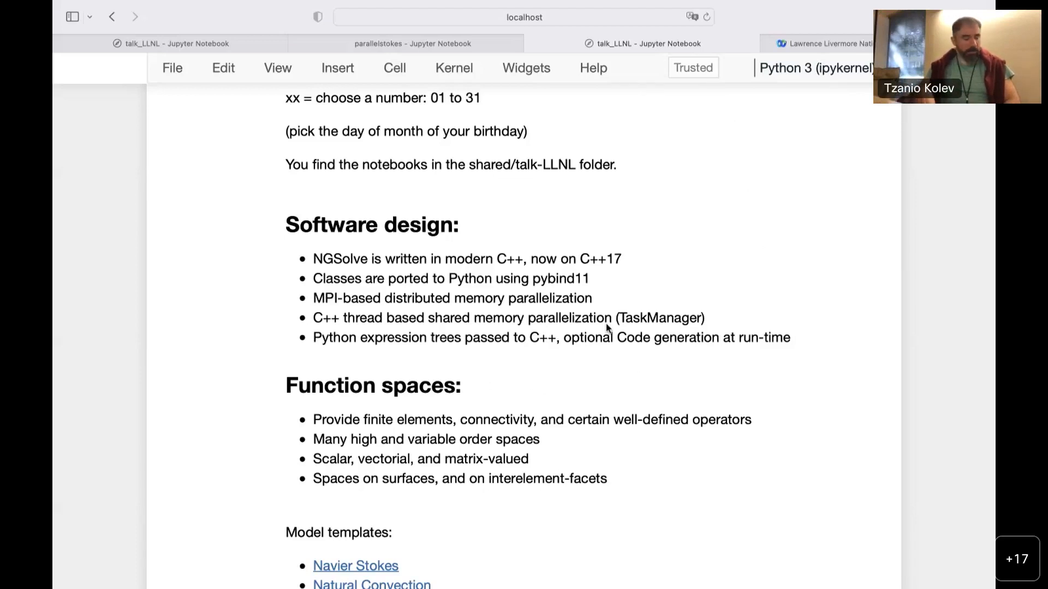
mouse_move(396, 251)
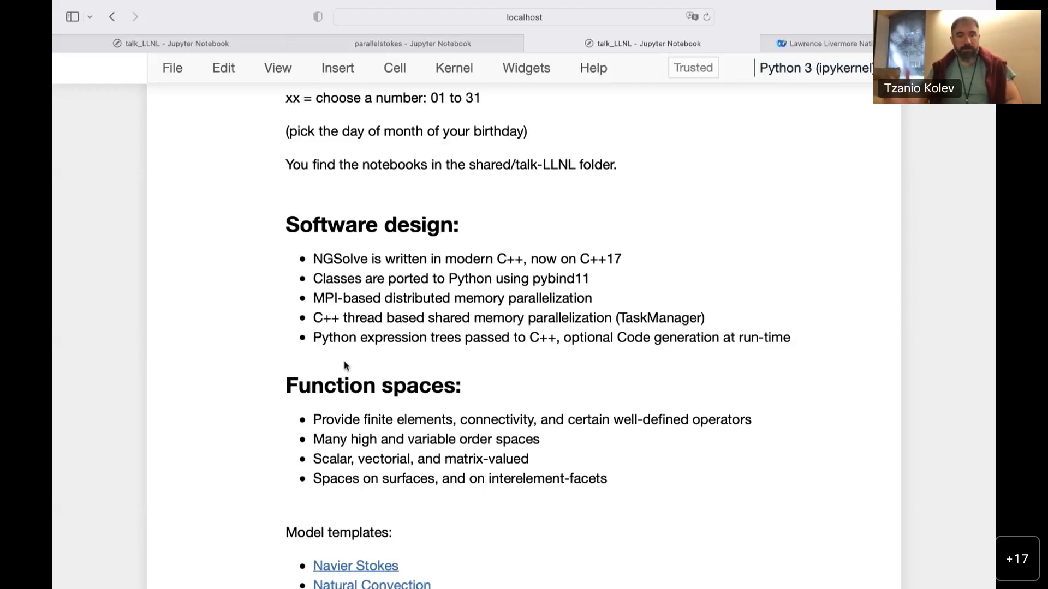
mouse_move(363, 281)
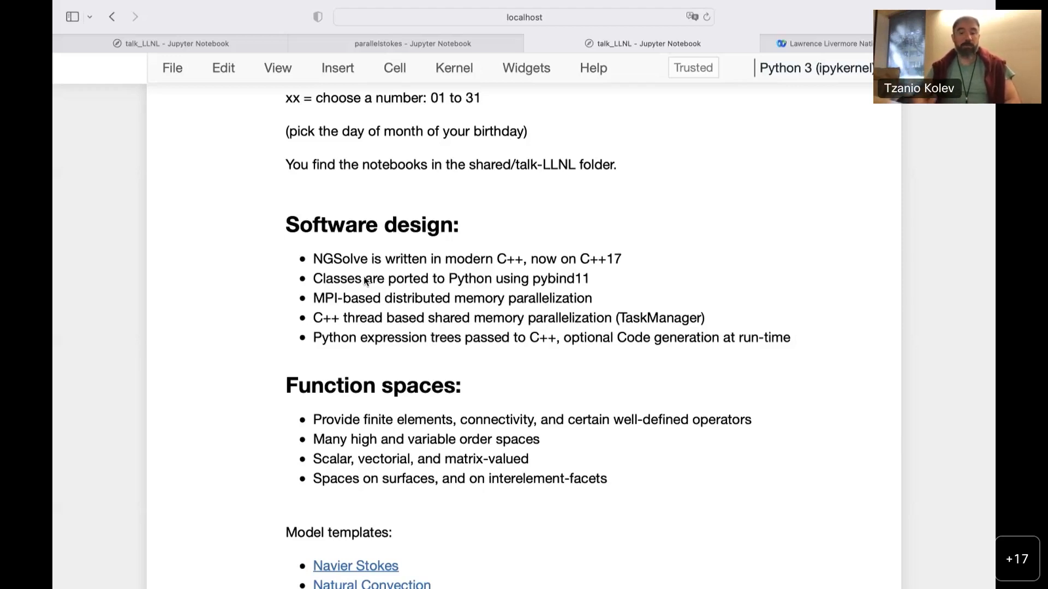
mouse_move(540, 318)
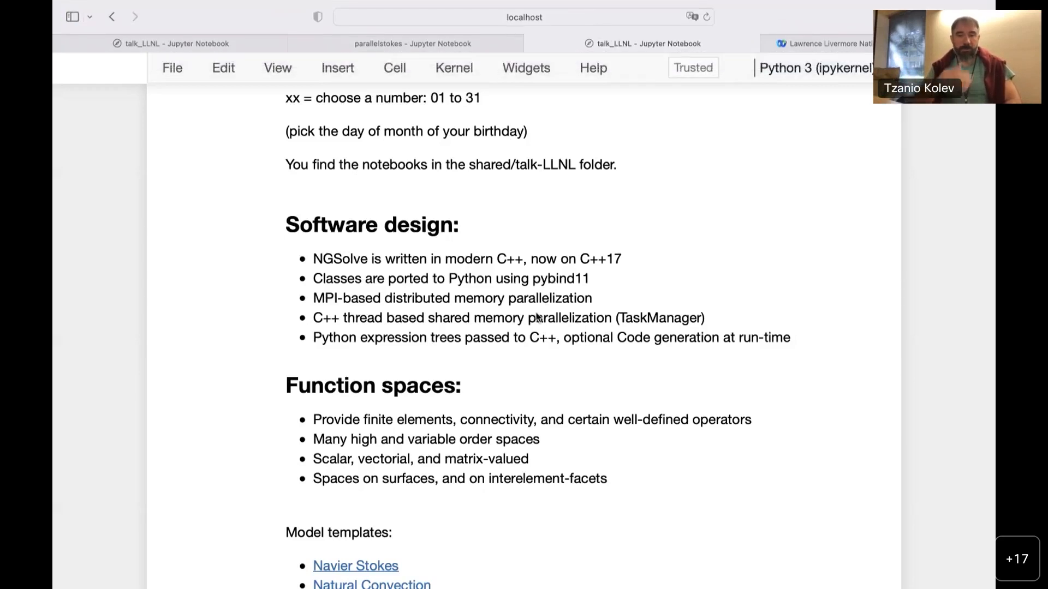
mouse_move(601, 284)
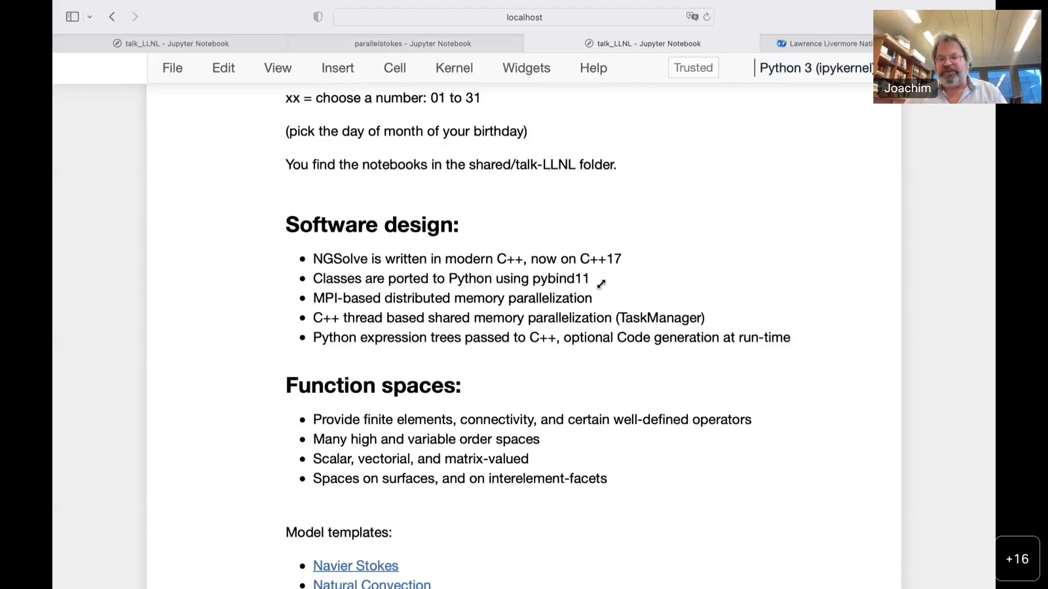
mouse_move(602, 288)
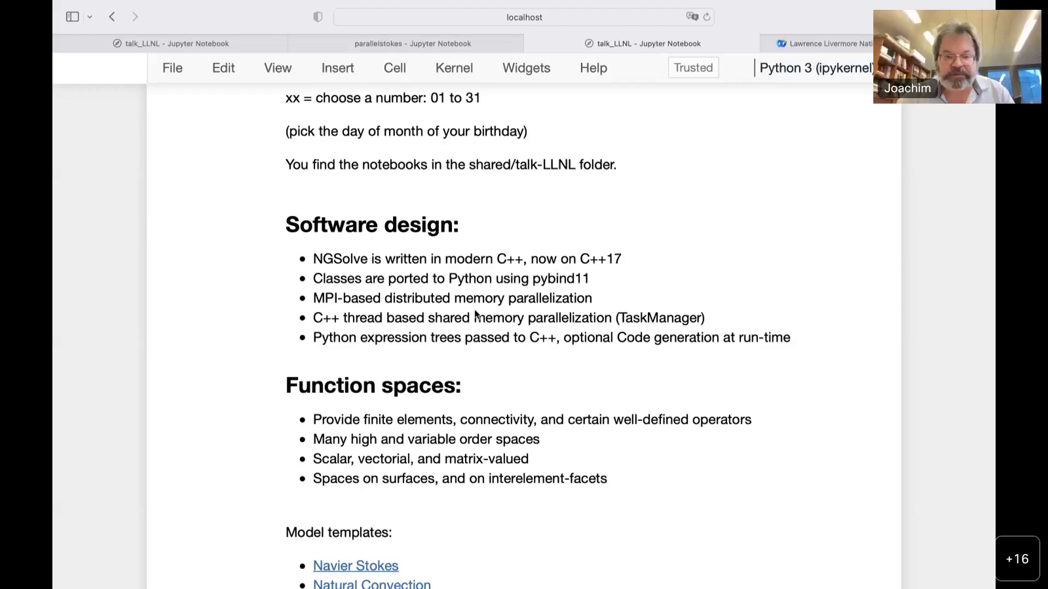
mouse_move(538, 298)
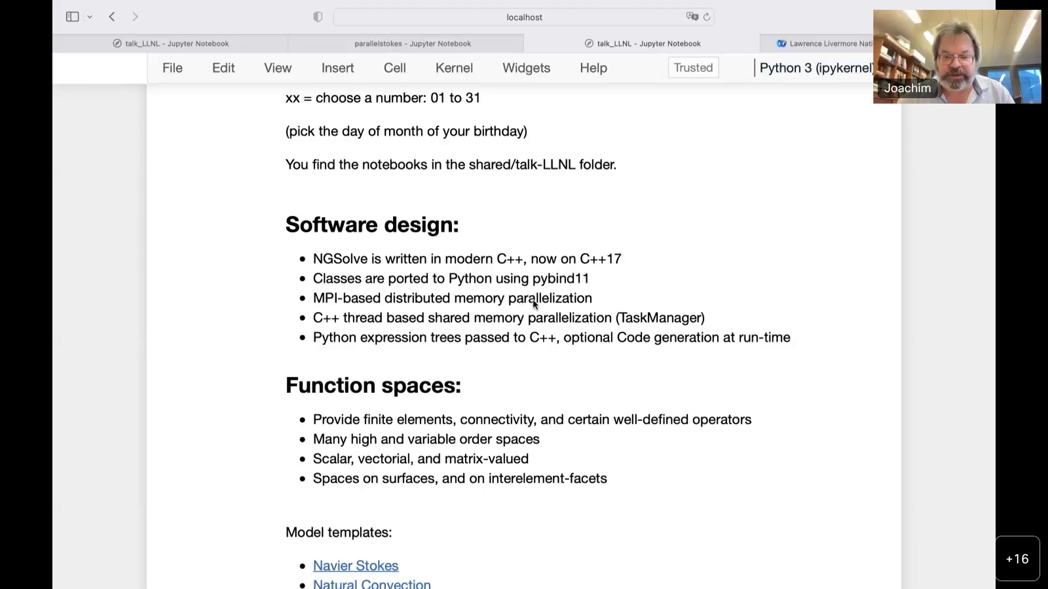
mouse_move(480, 276)
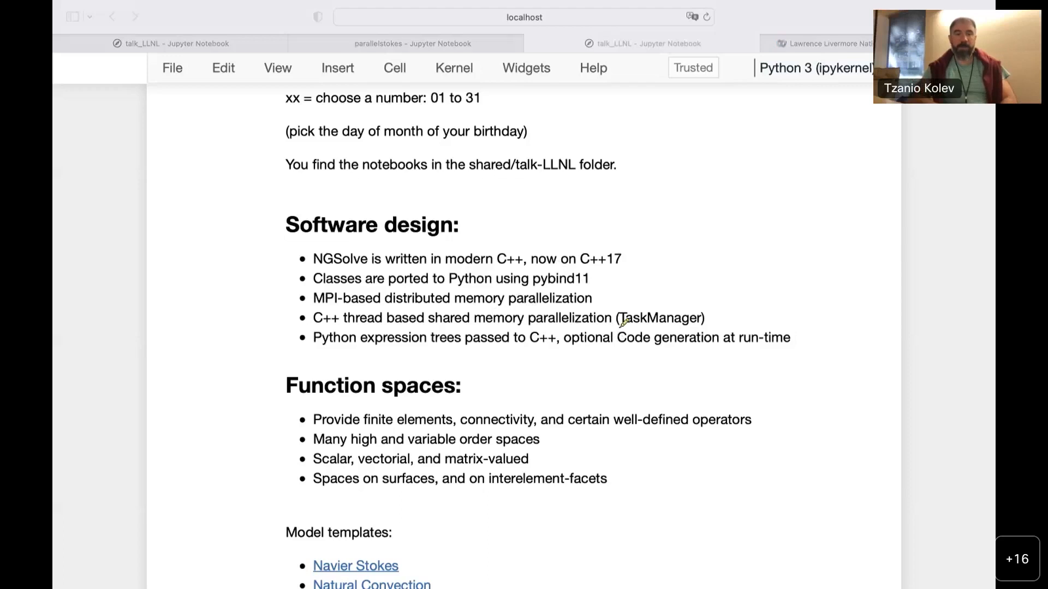
mouse_move(377, 282)
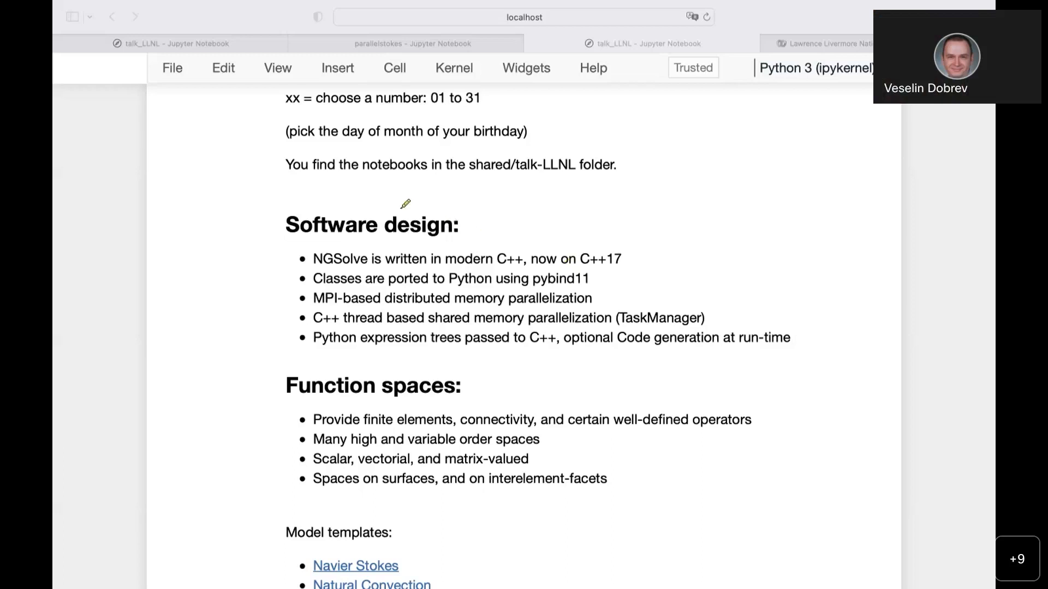
mouse_move(365, 311)
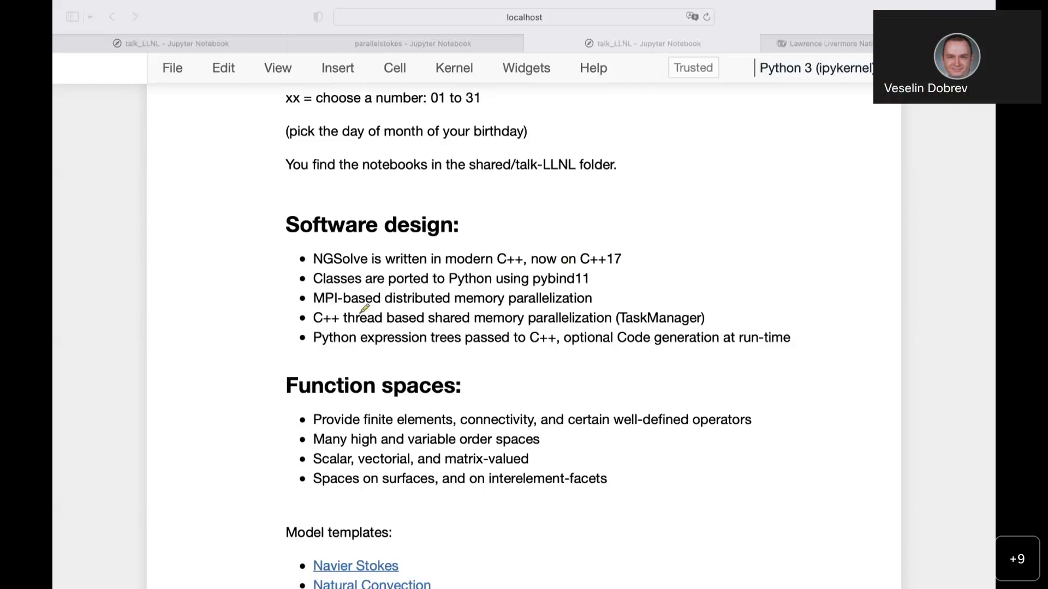
mouse_move(238, 230)
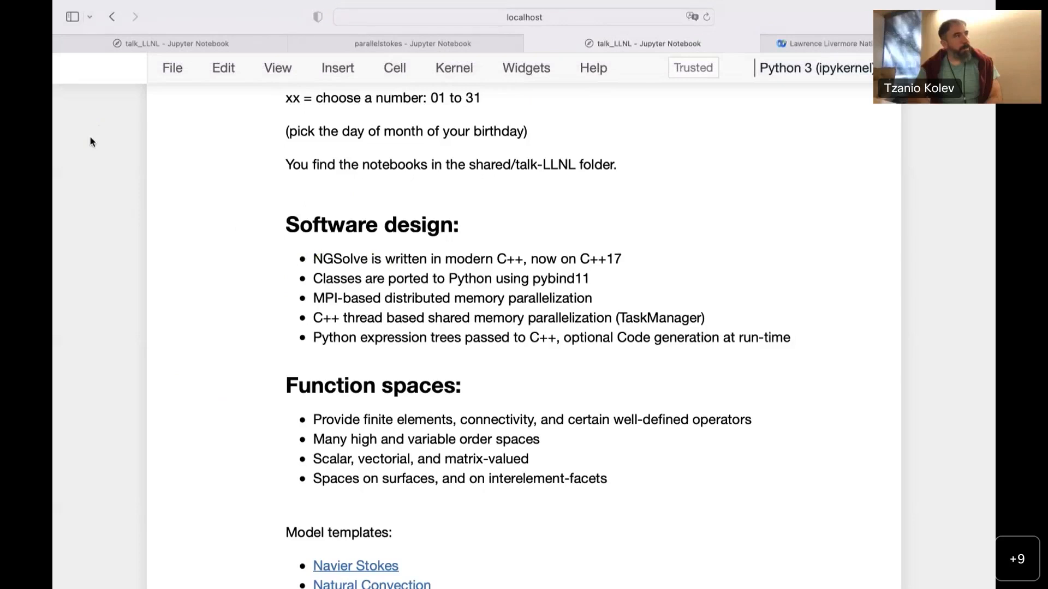
Scroll up to the title cell showing The Netgen/NGSolve Finite Element Software, author and contributors
scroll("up", 3)
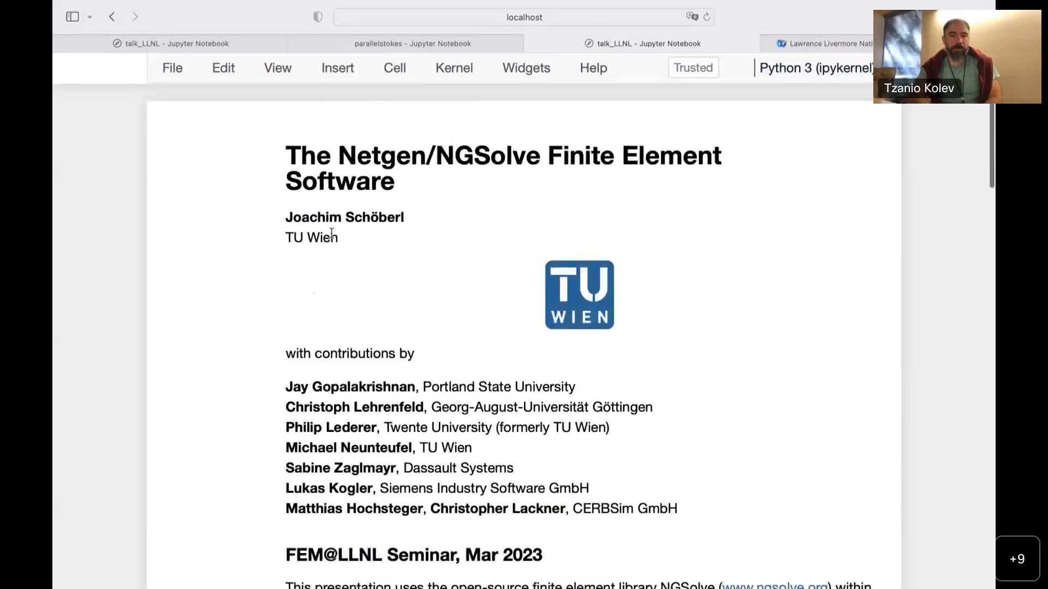
mouse_move(404, 315)
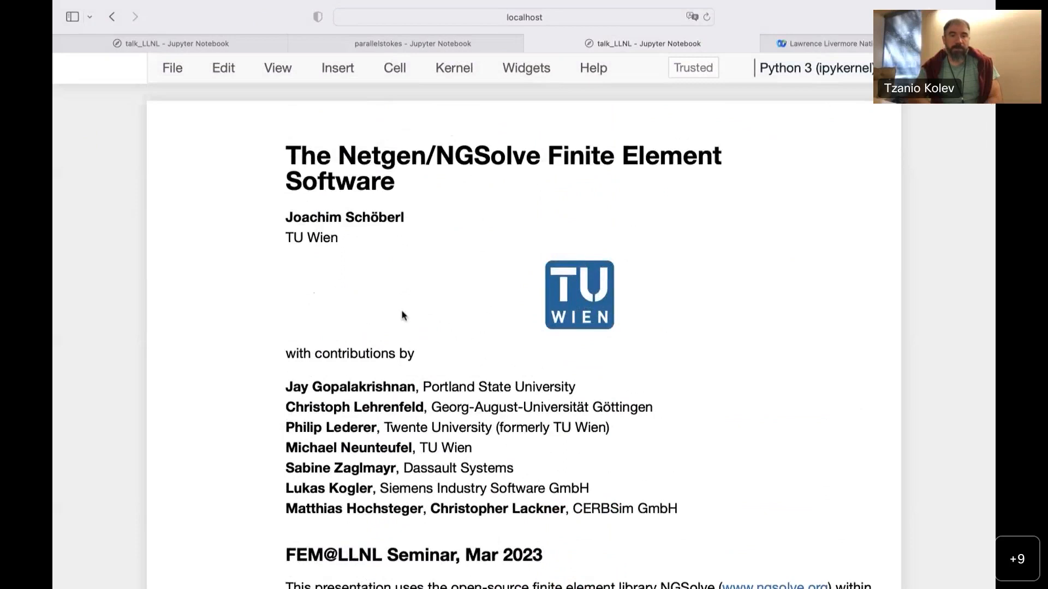